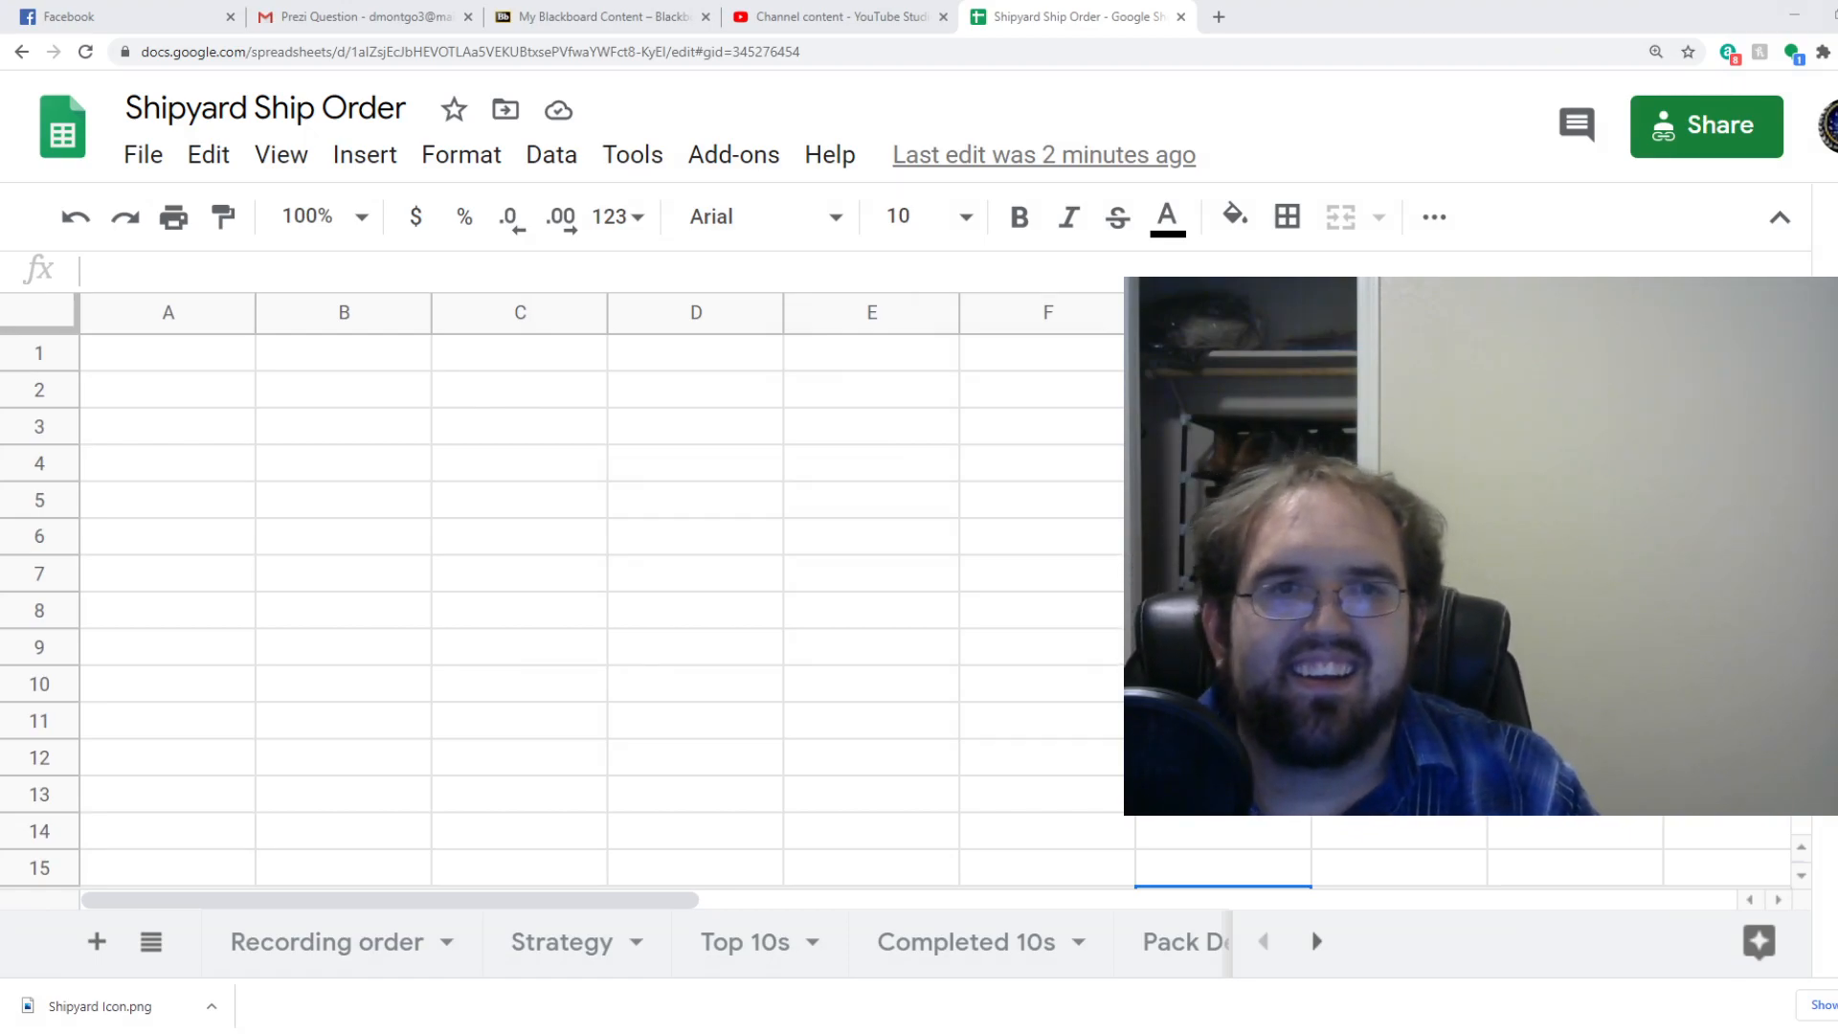
Enter the Battlestations heading in A1 and a Hits row: 4 out of 8, 50.
left_click(344, 536)
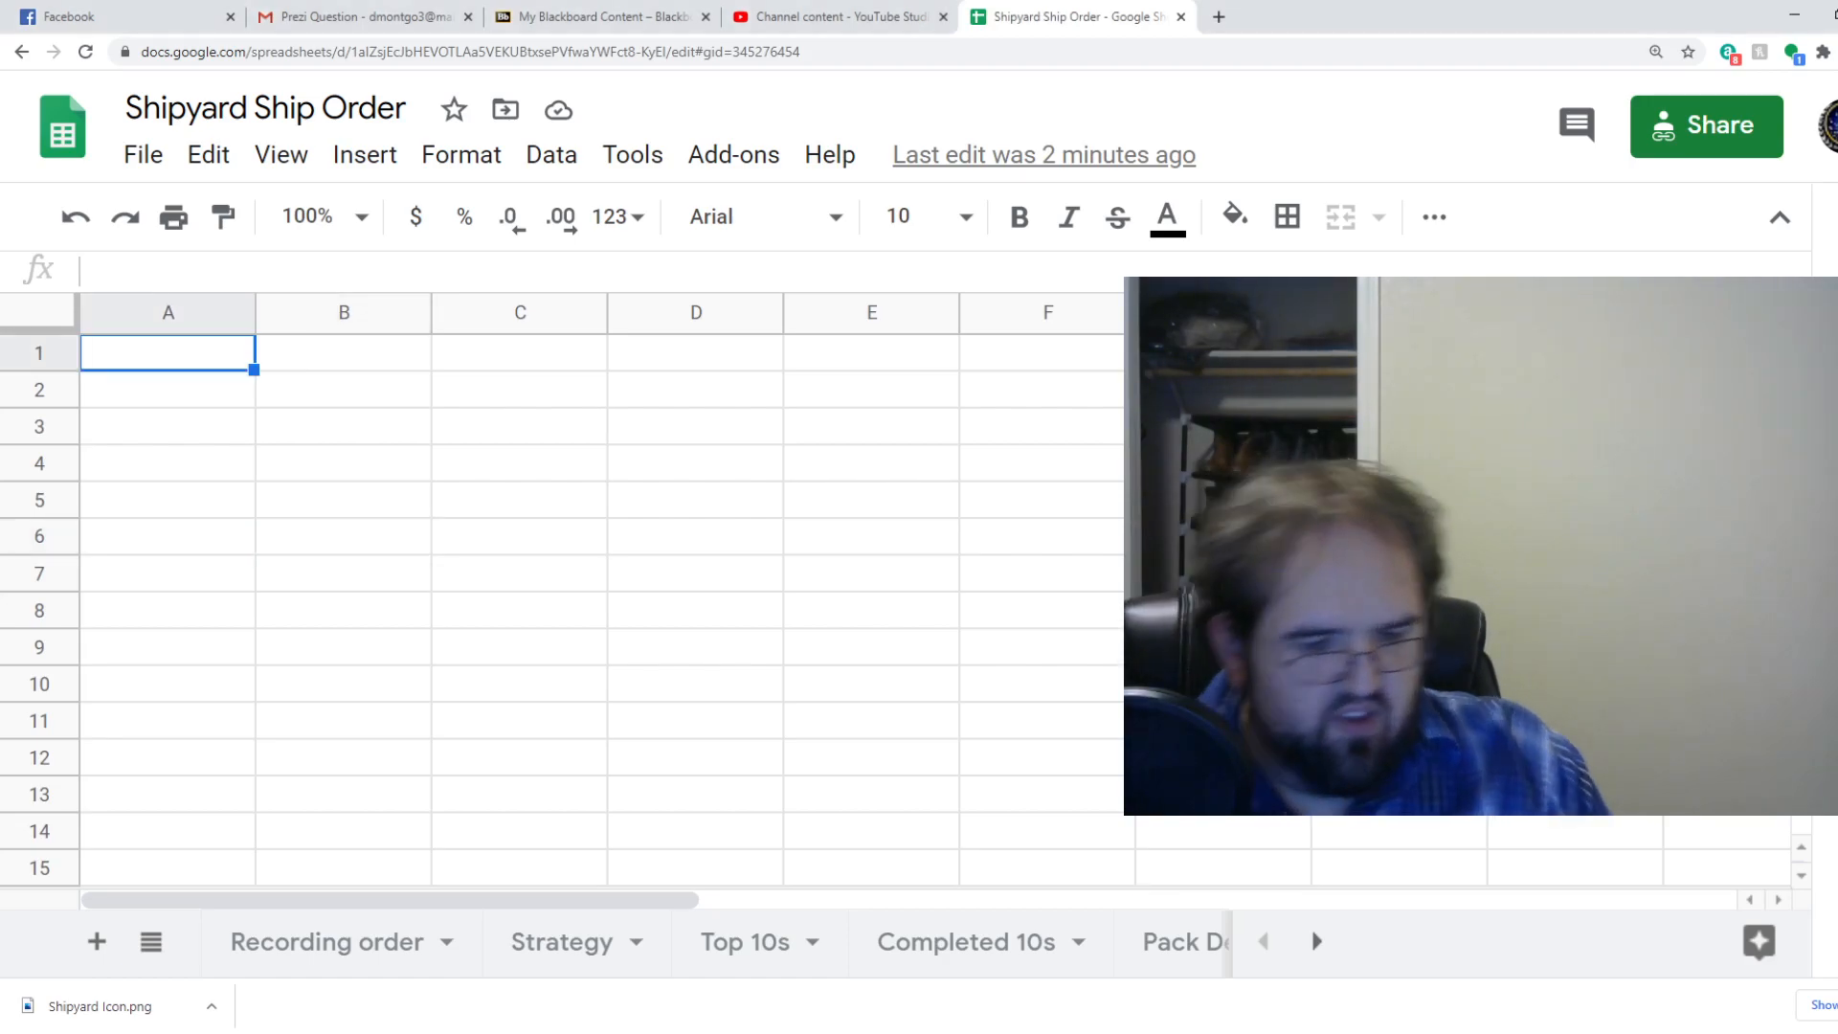
type("Battlestations")
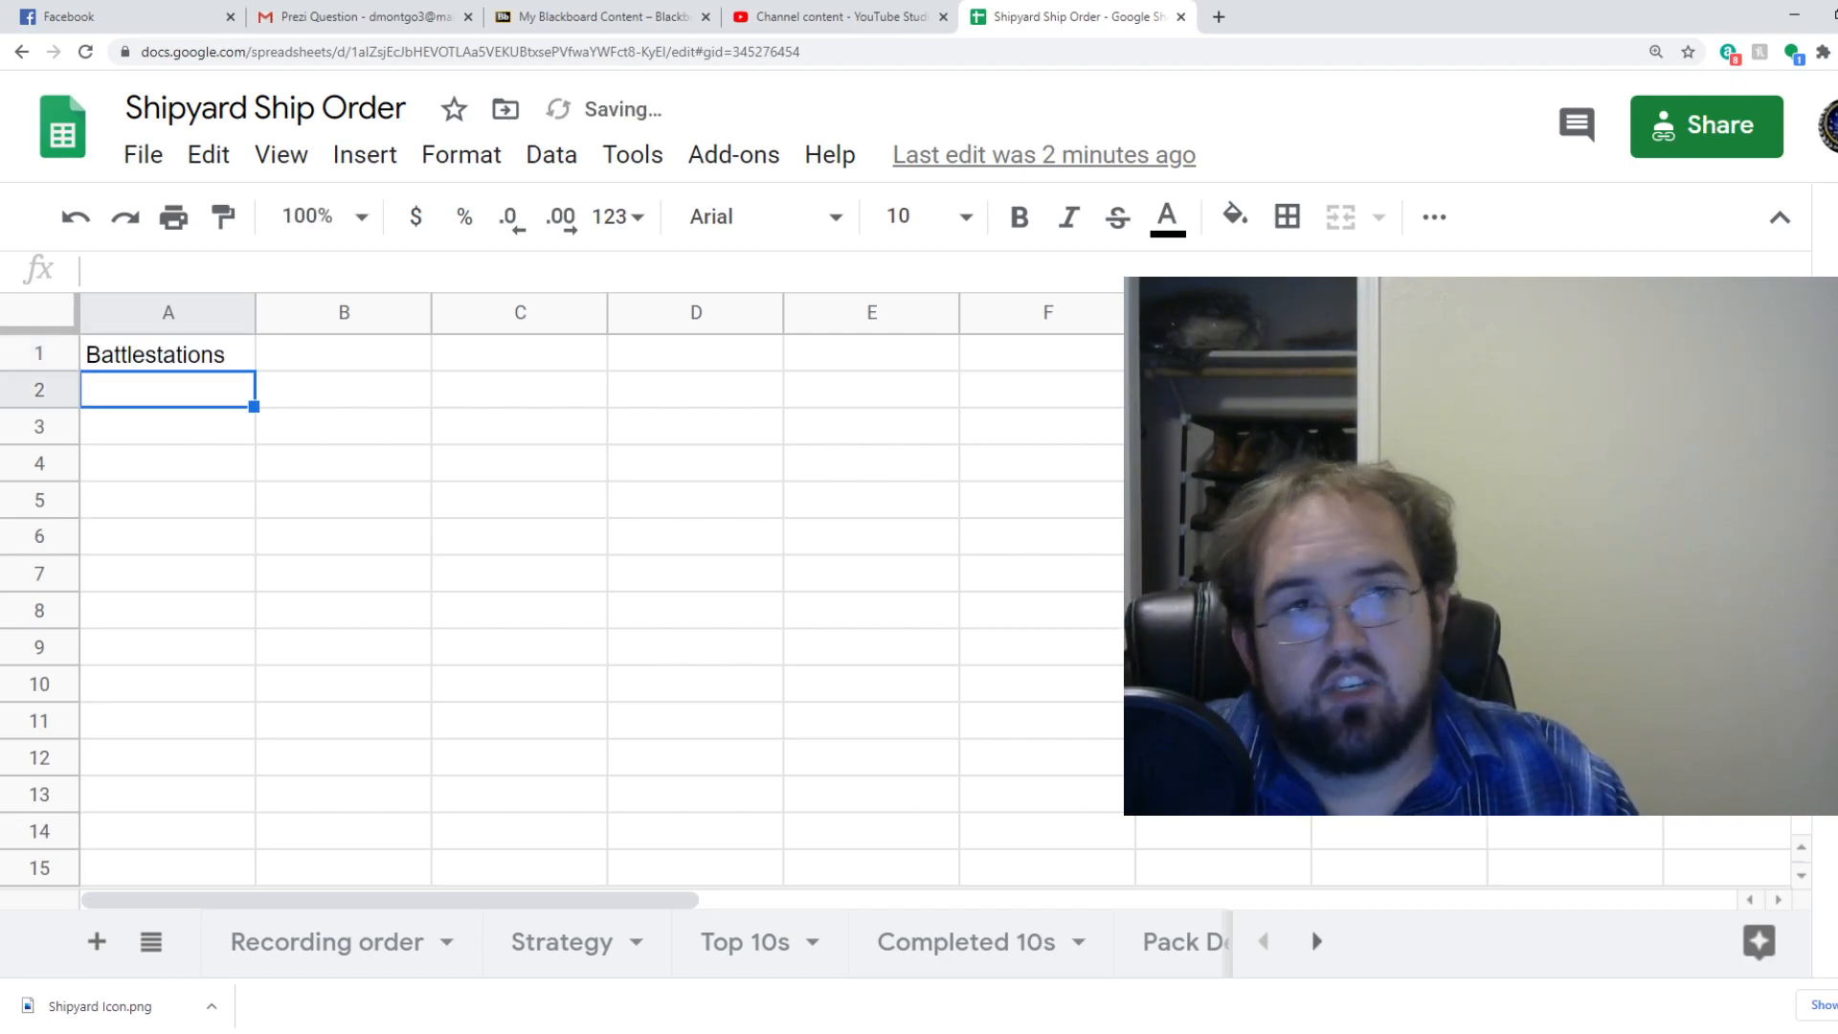
left_click(344, 354)
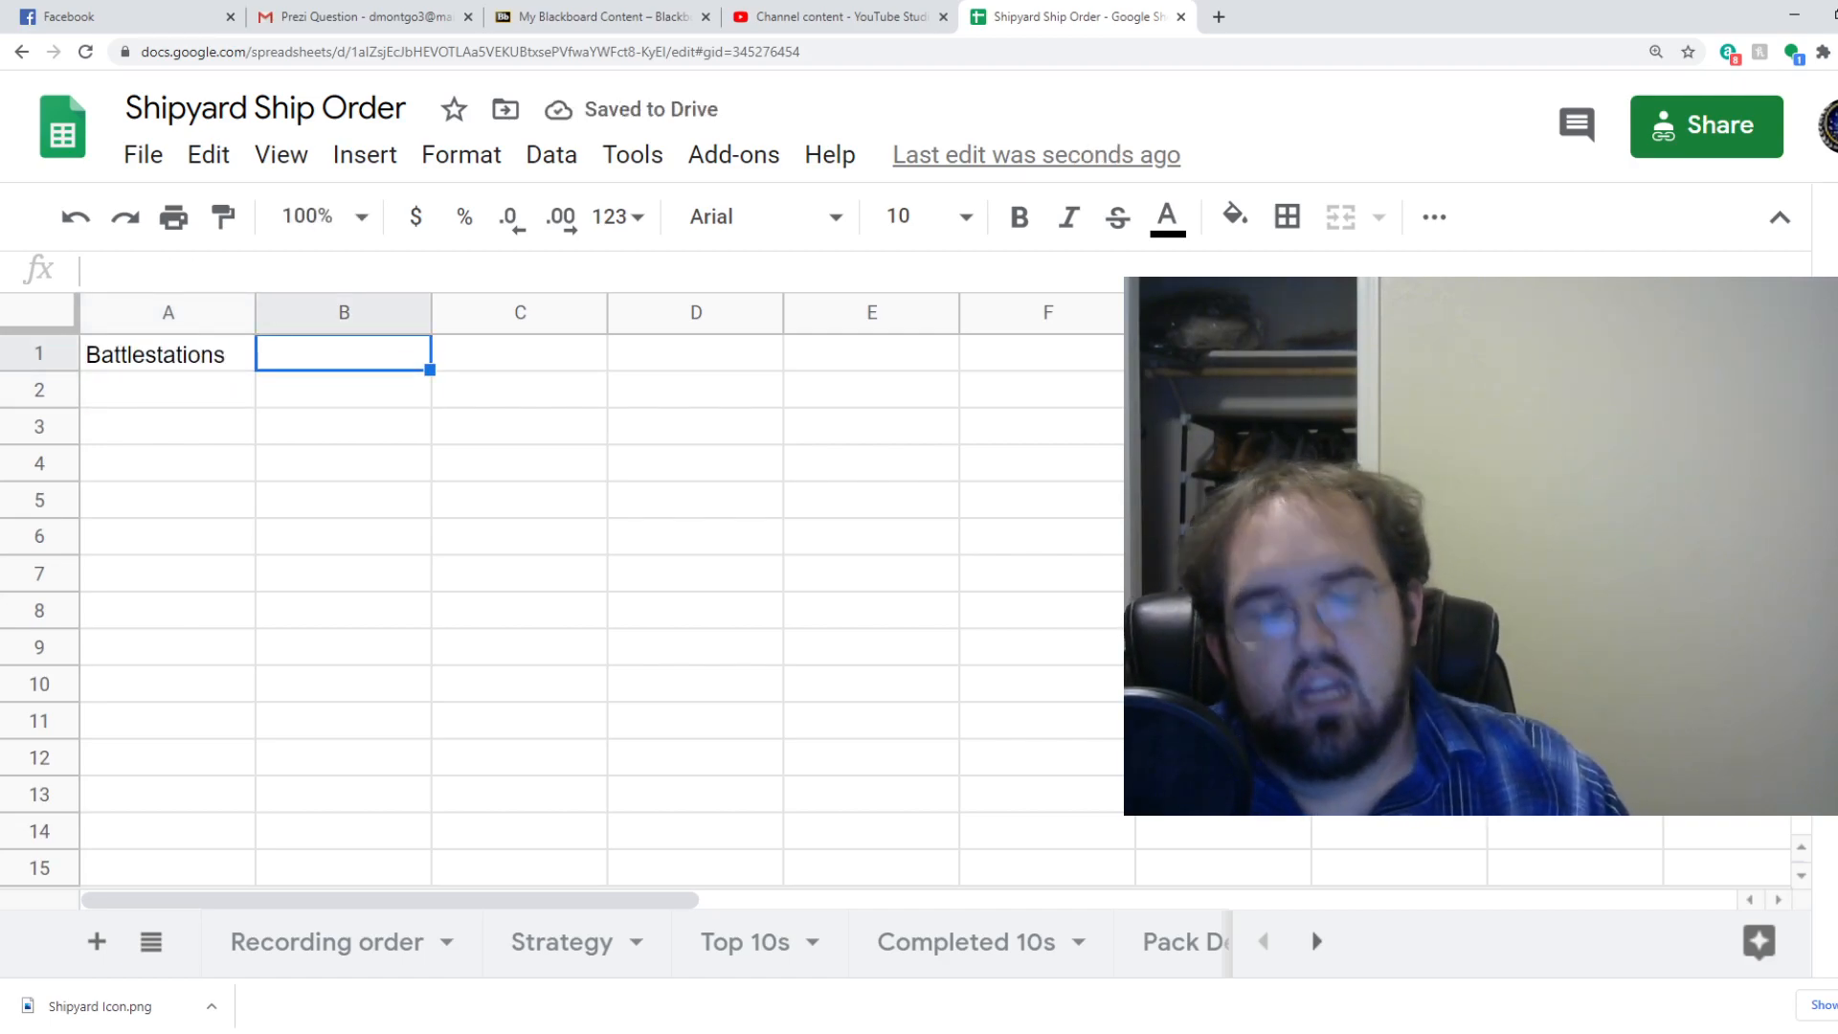
left_click(168, 390)
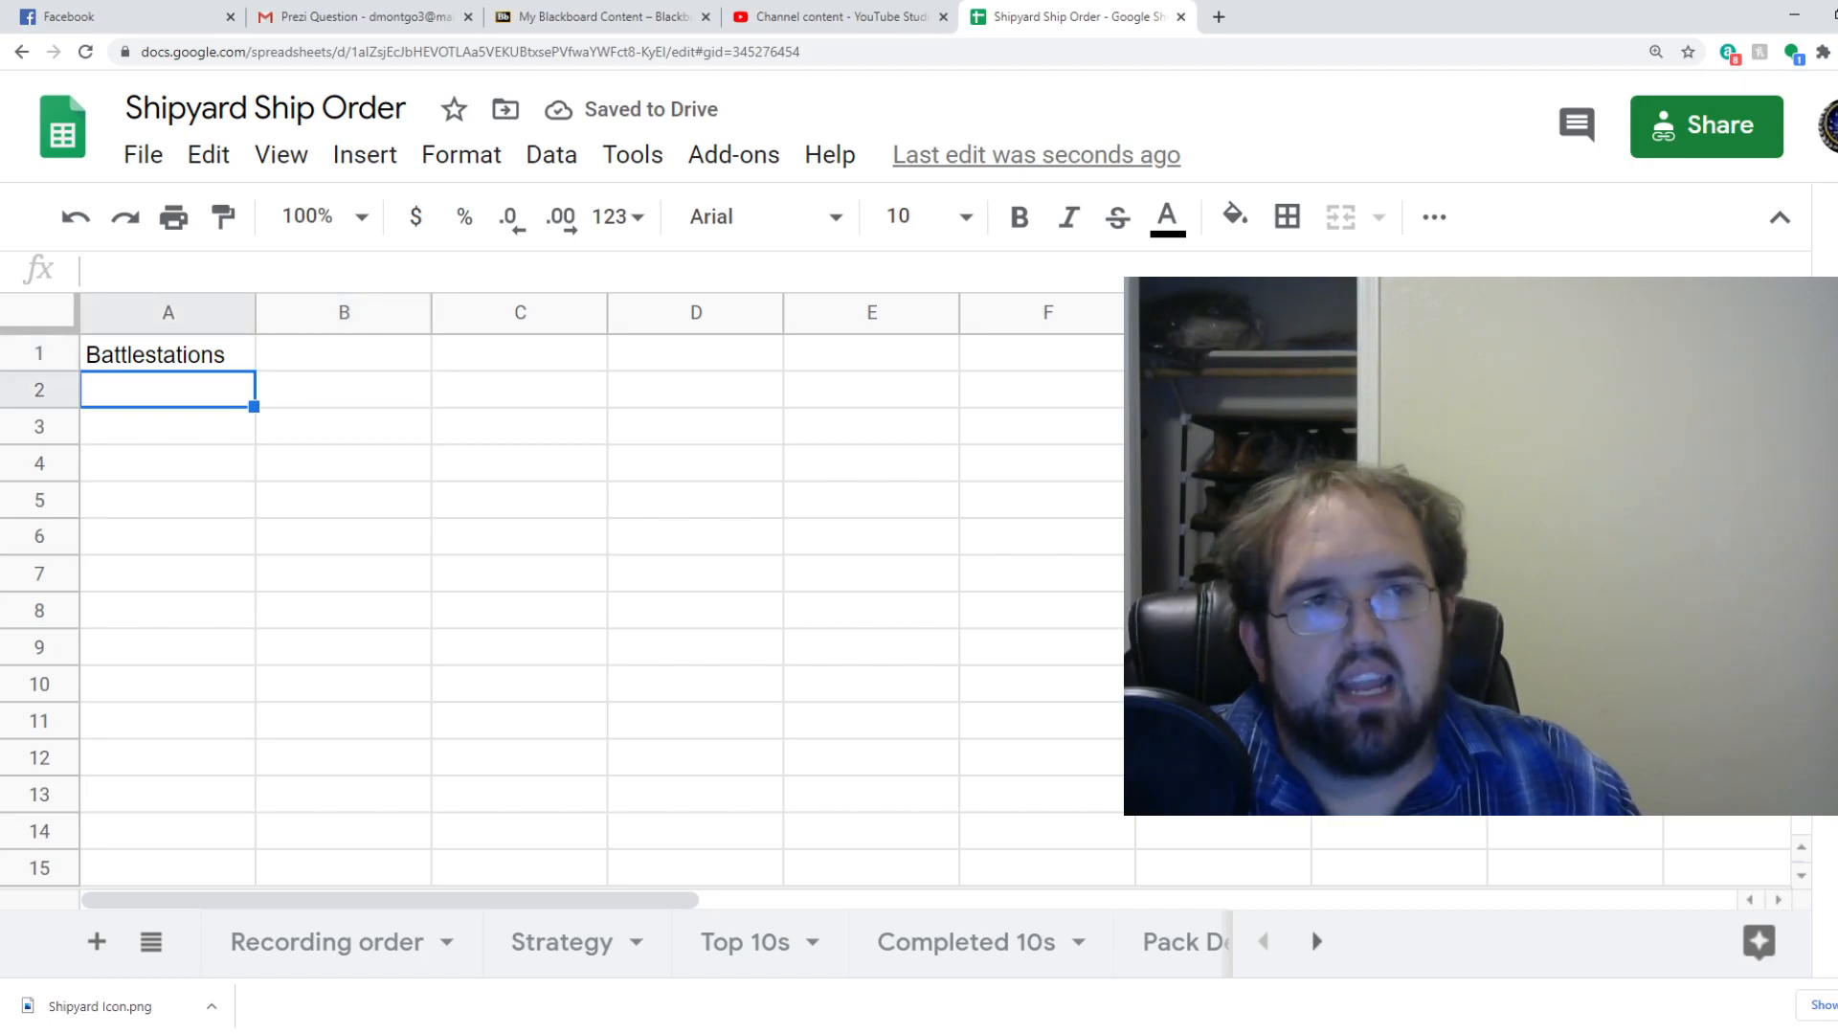
type("Hits")
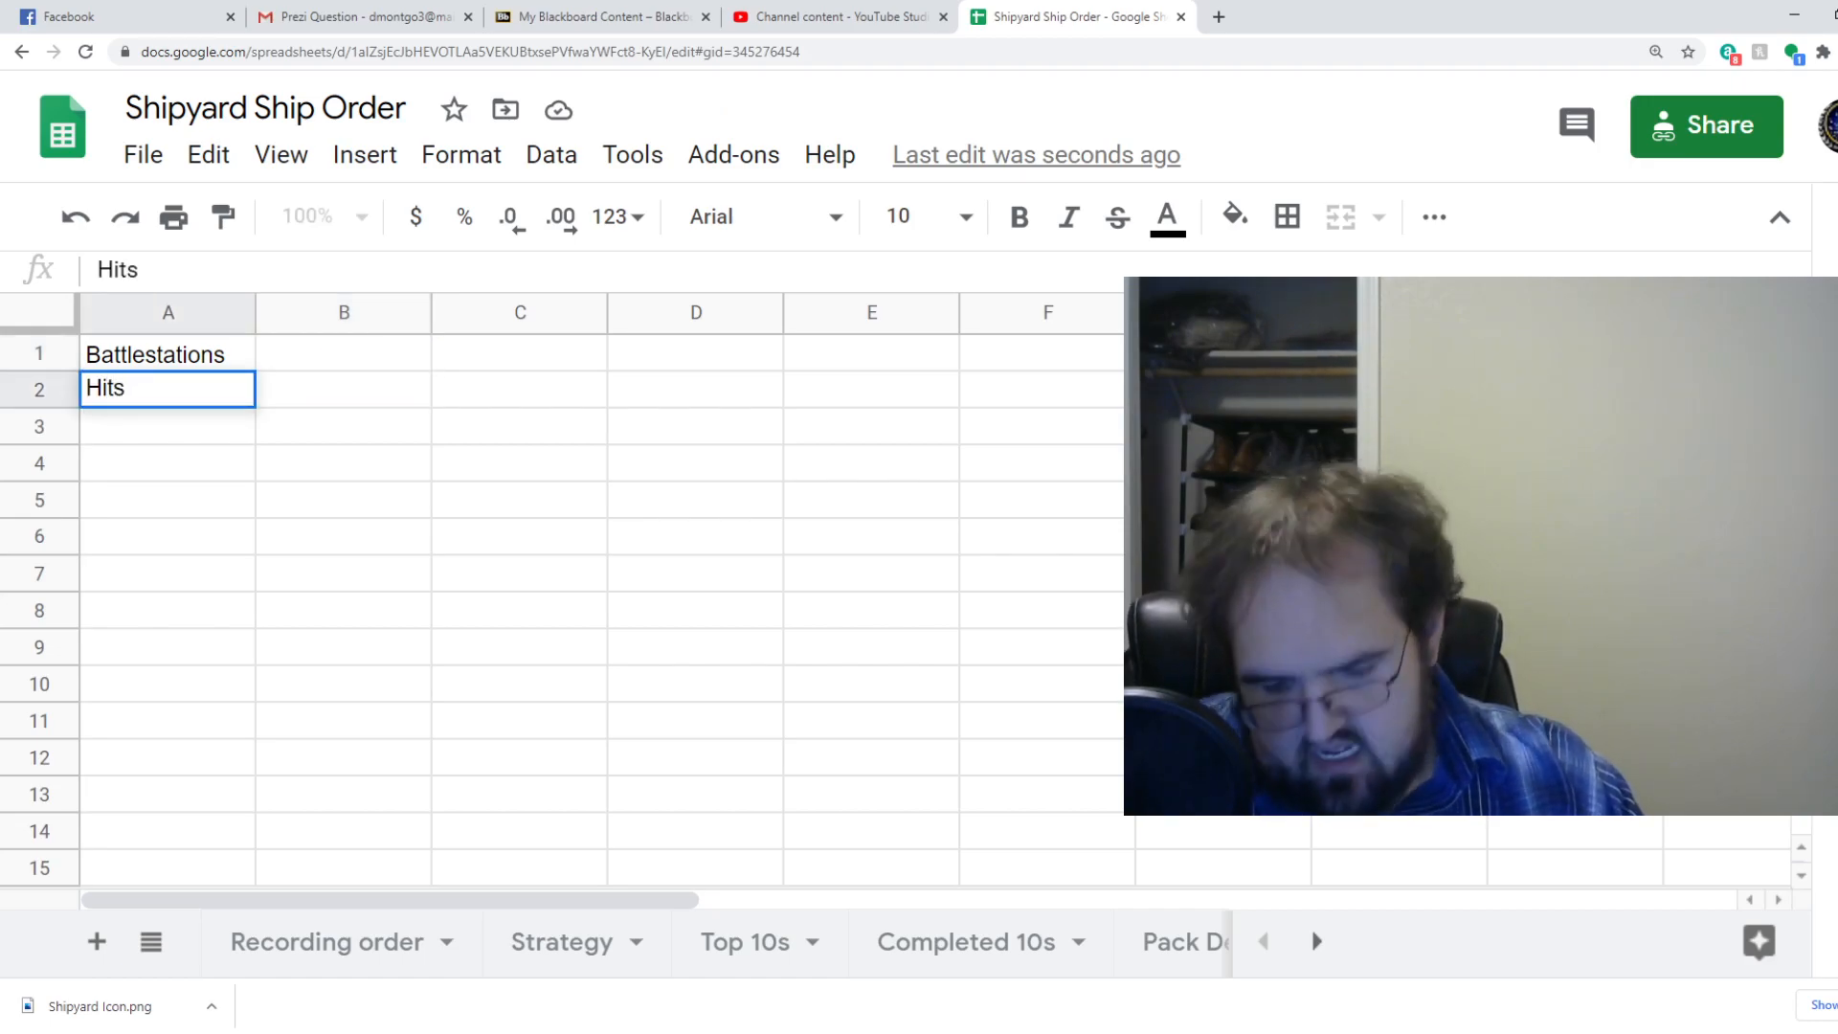
type("4 out of 8")
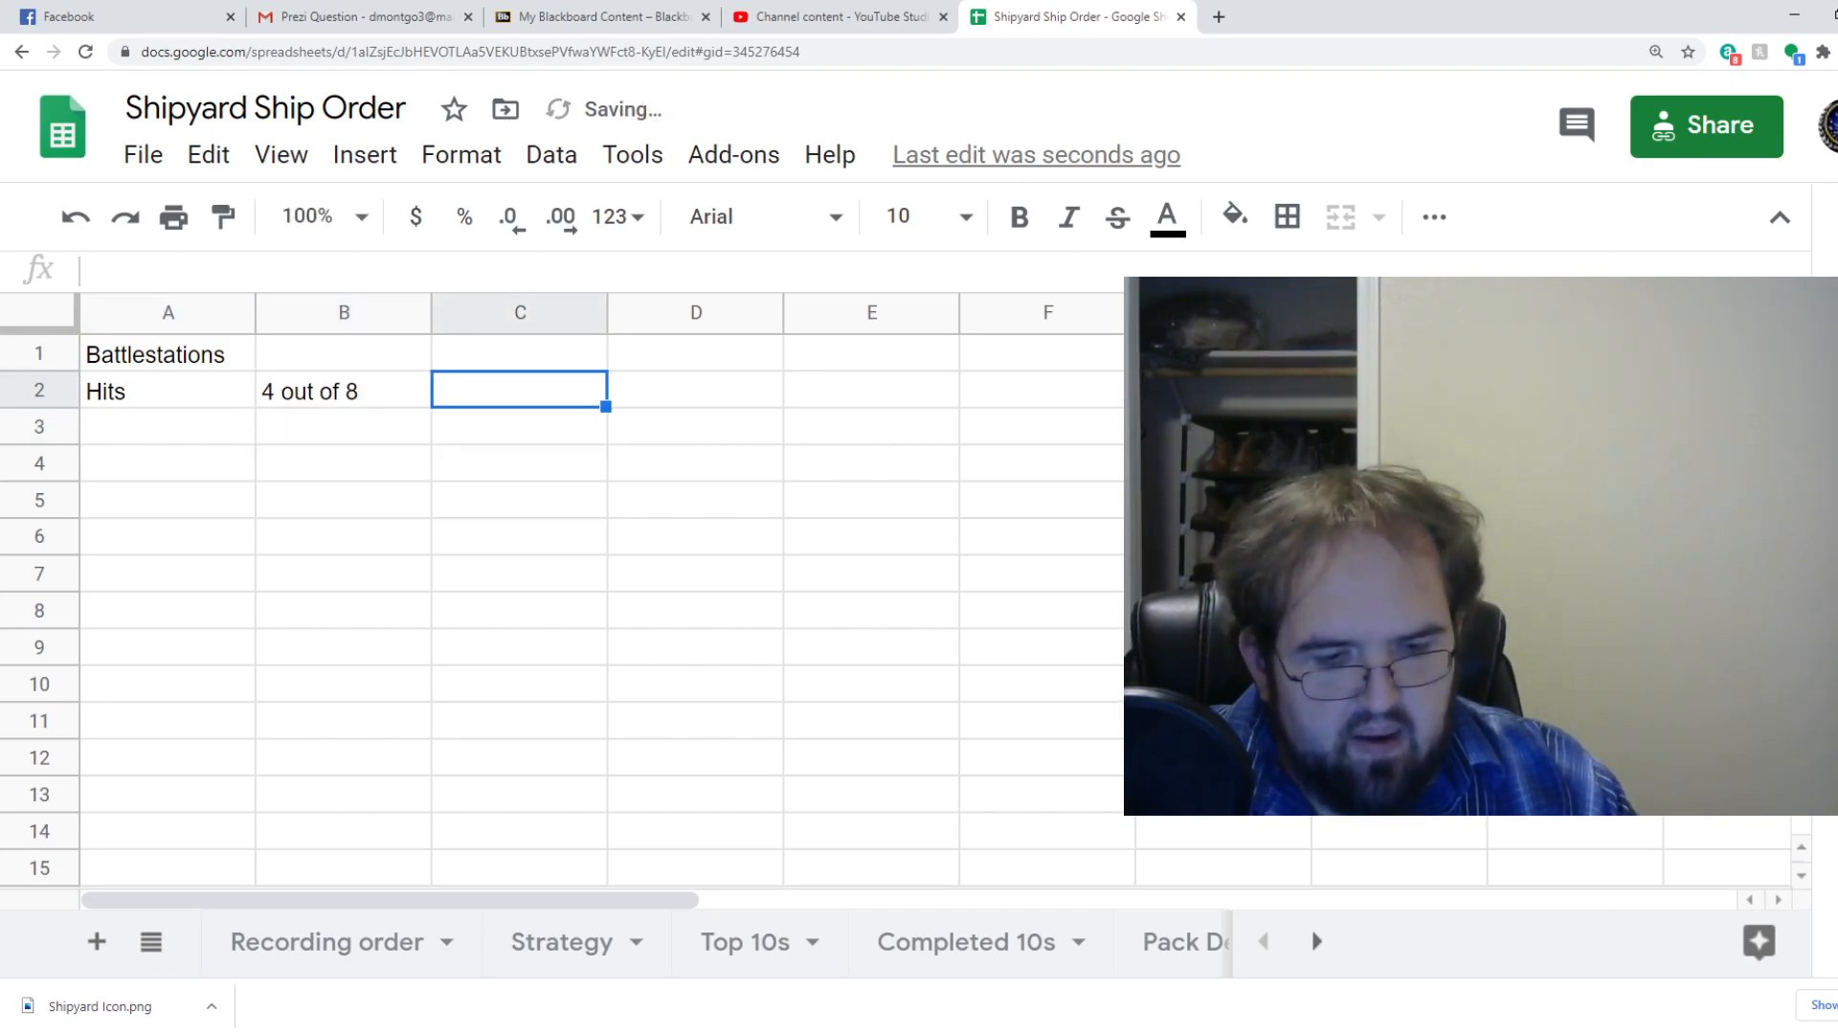
type("50%")
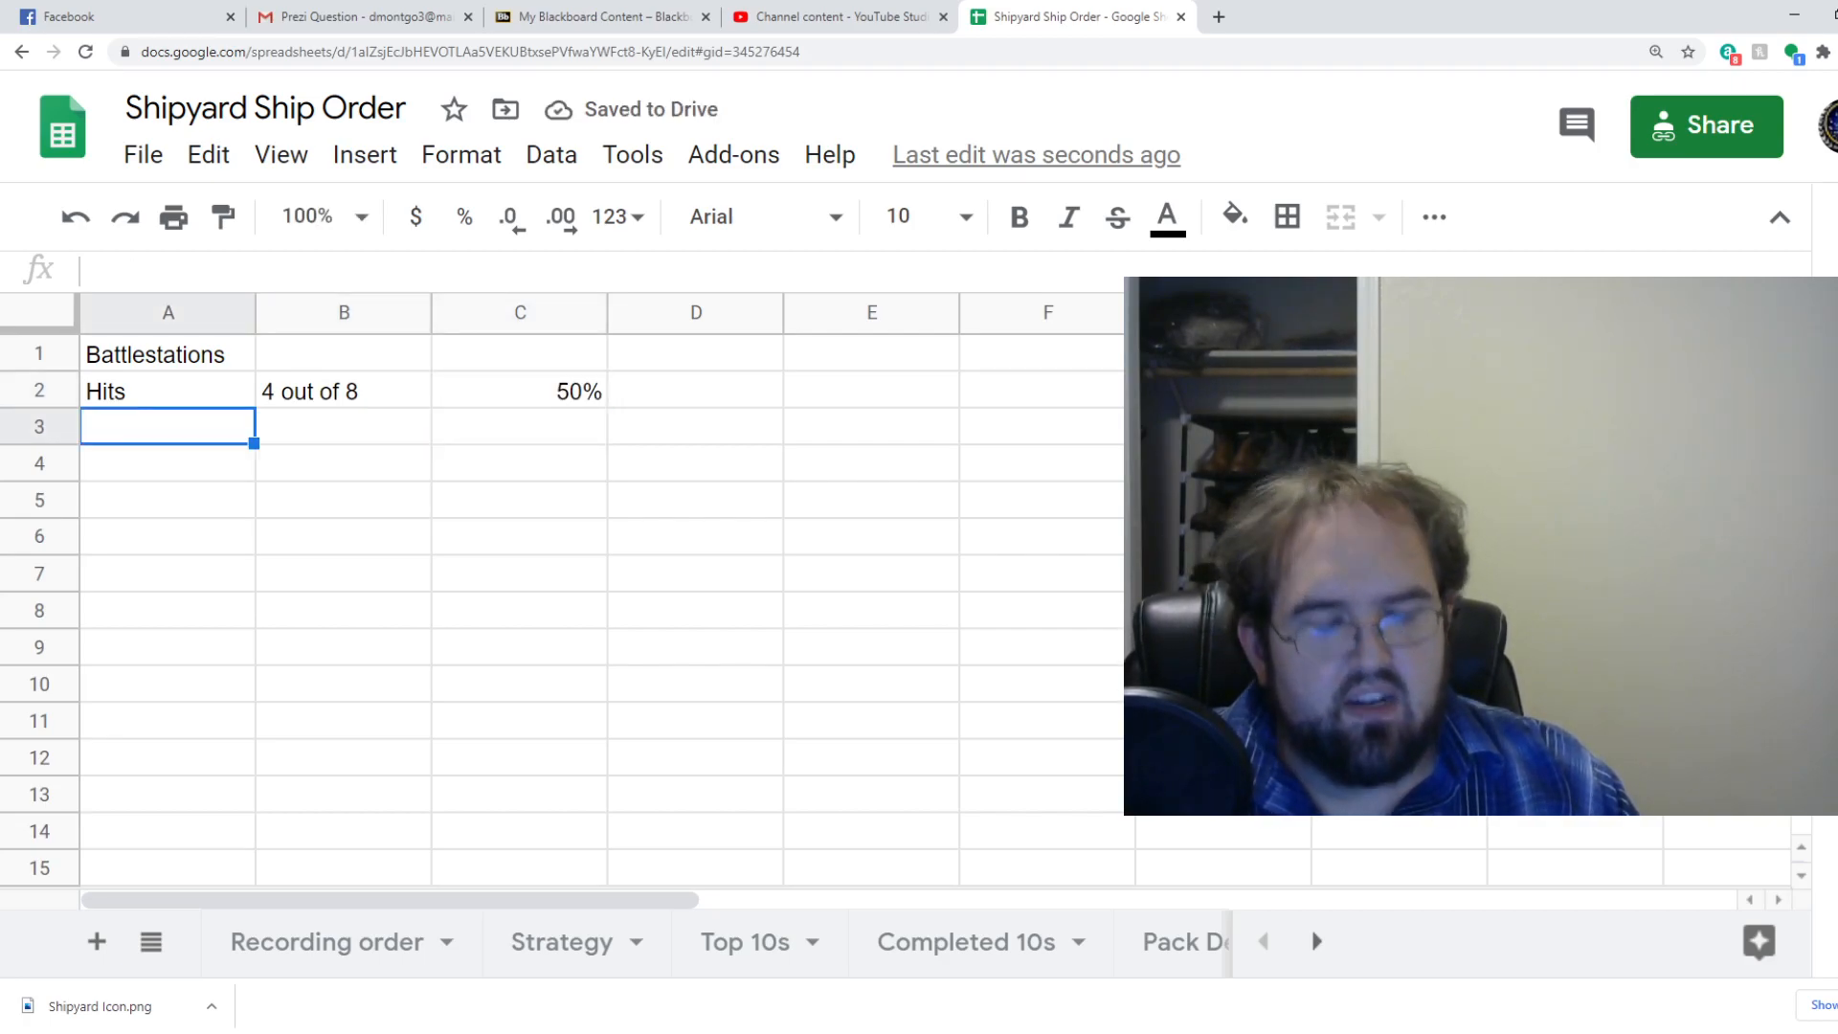
Add a Battlestations row in A3:C3 with 6/8 and 75.
type("Battlestations")
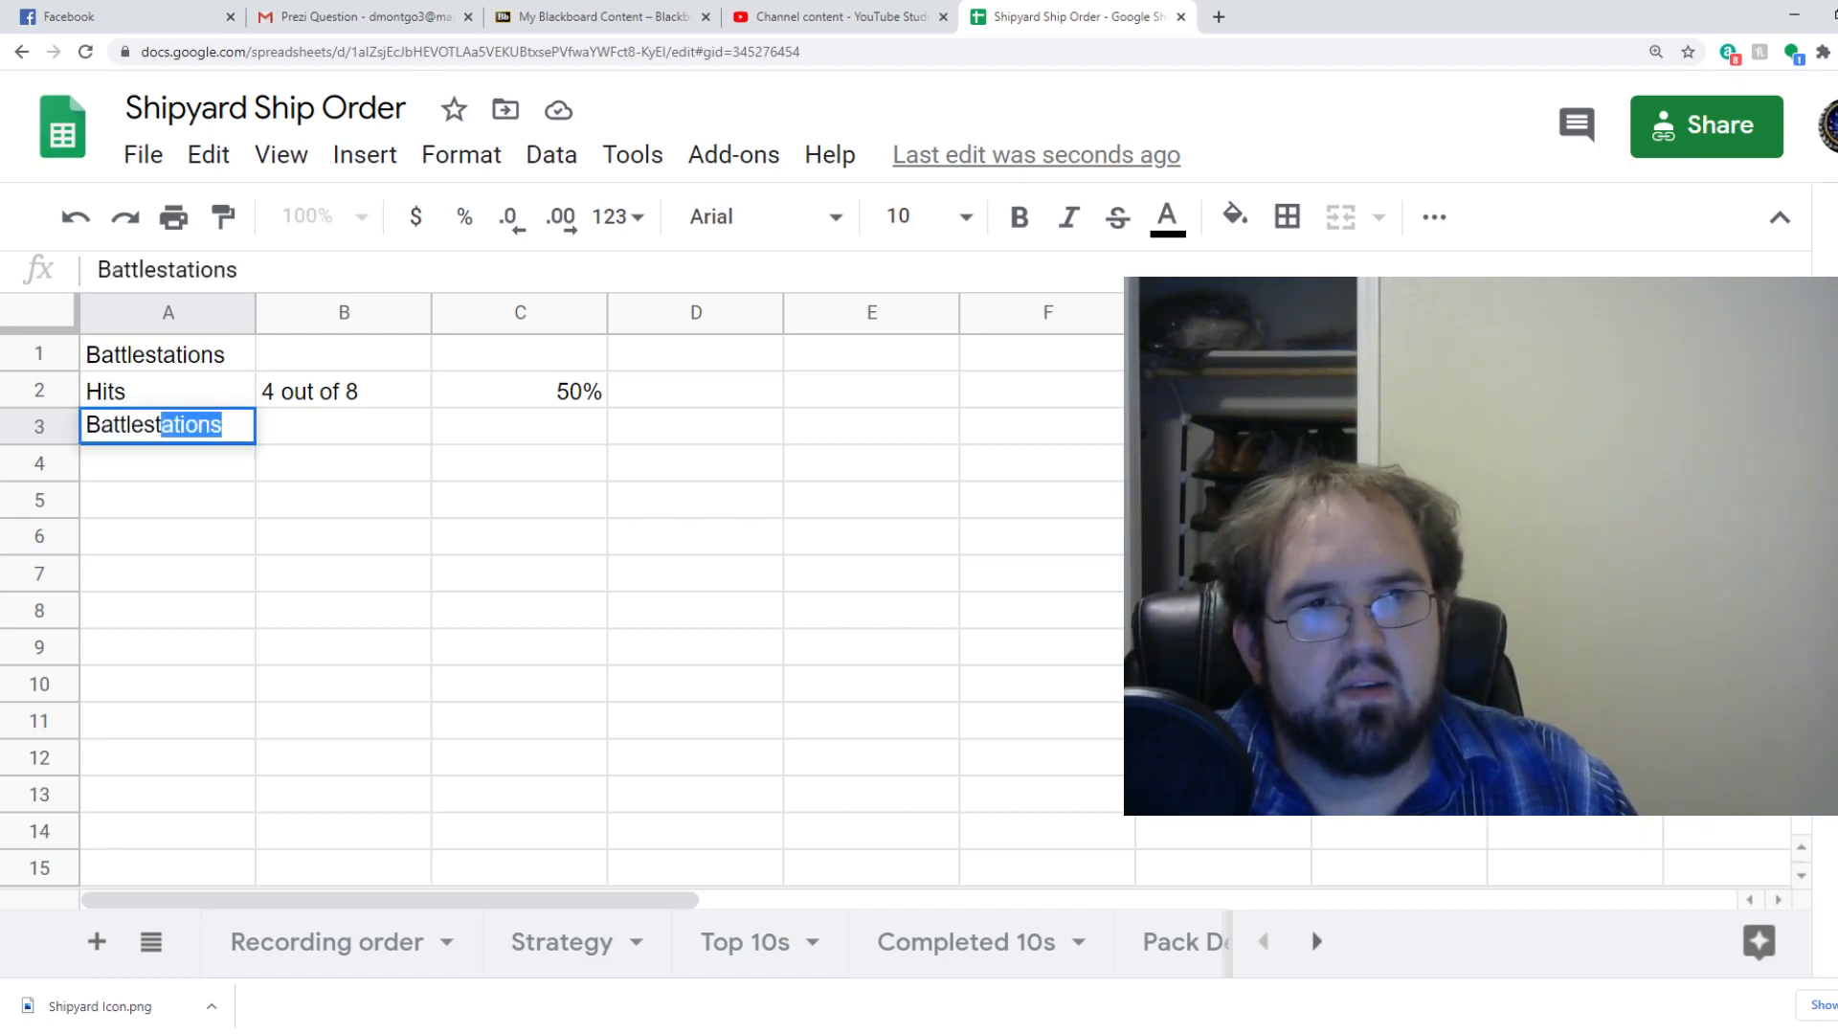
type("6")
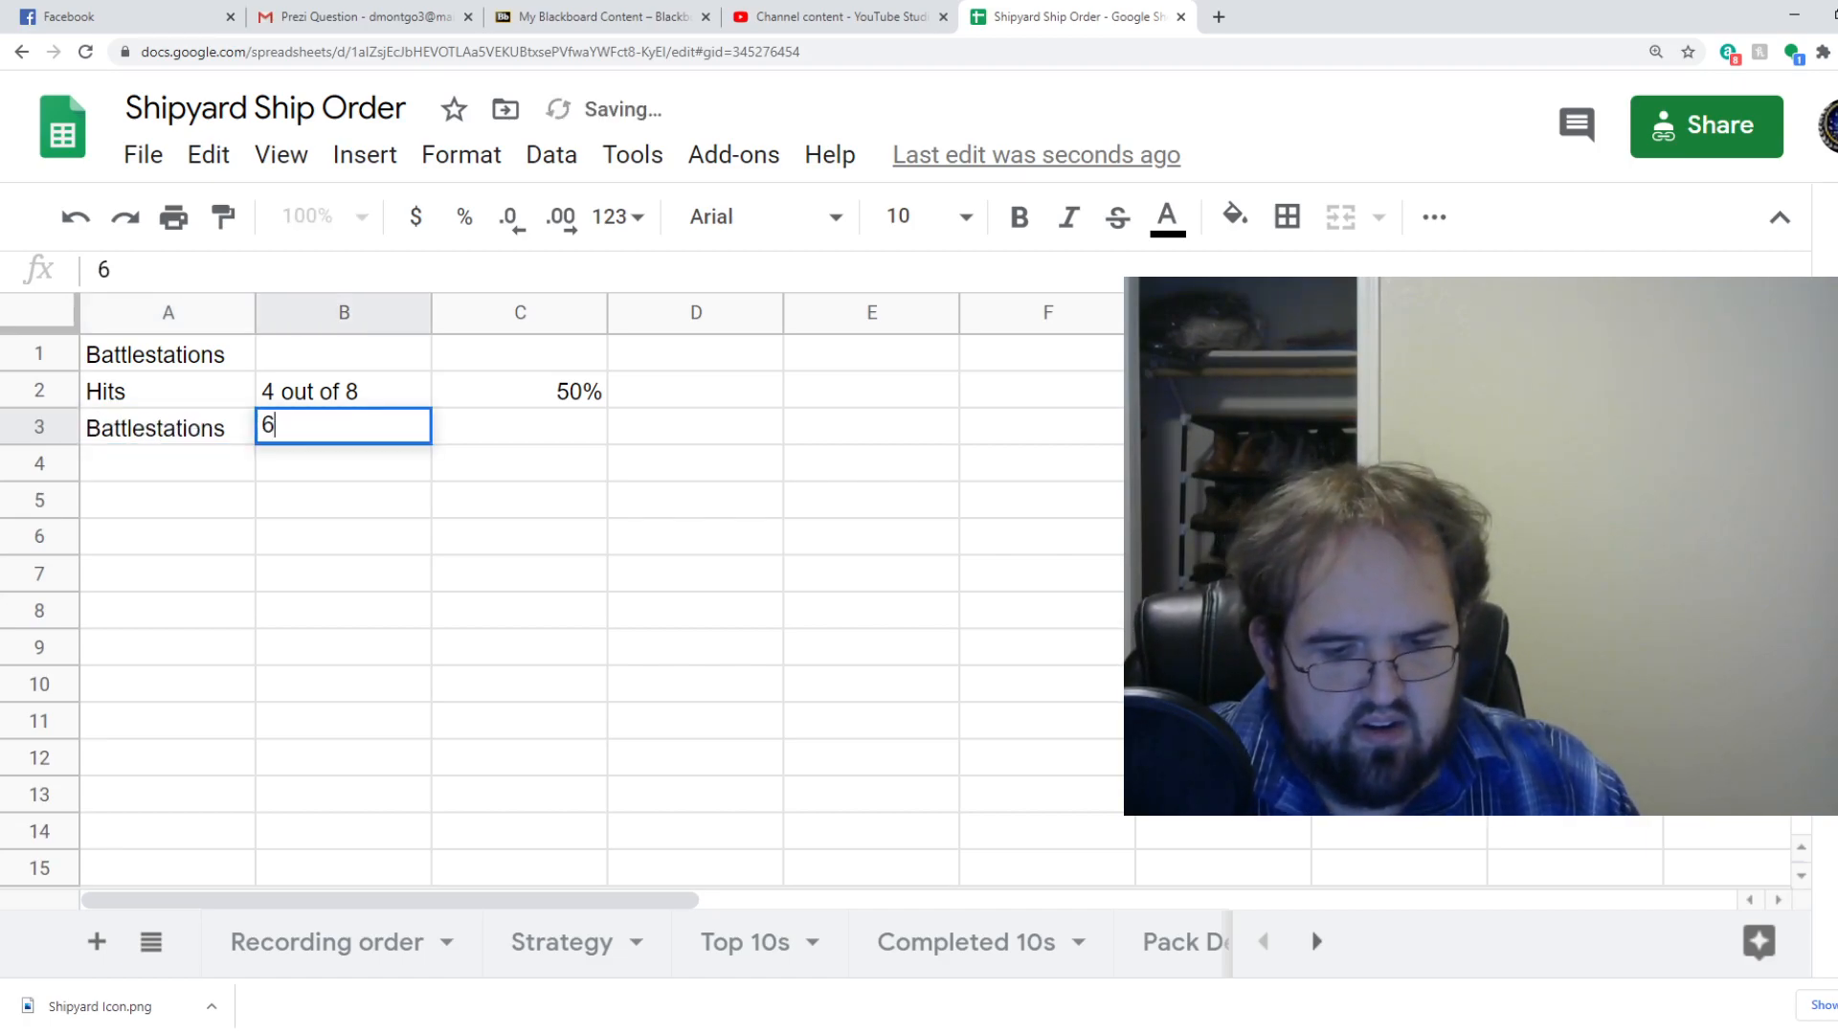
type("/8")
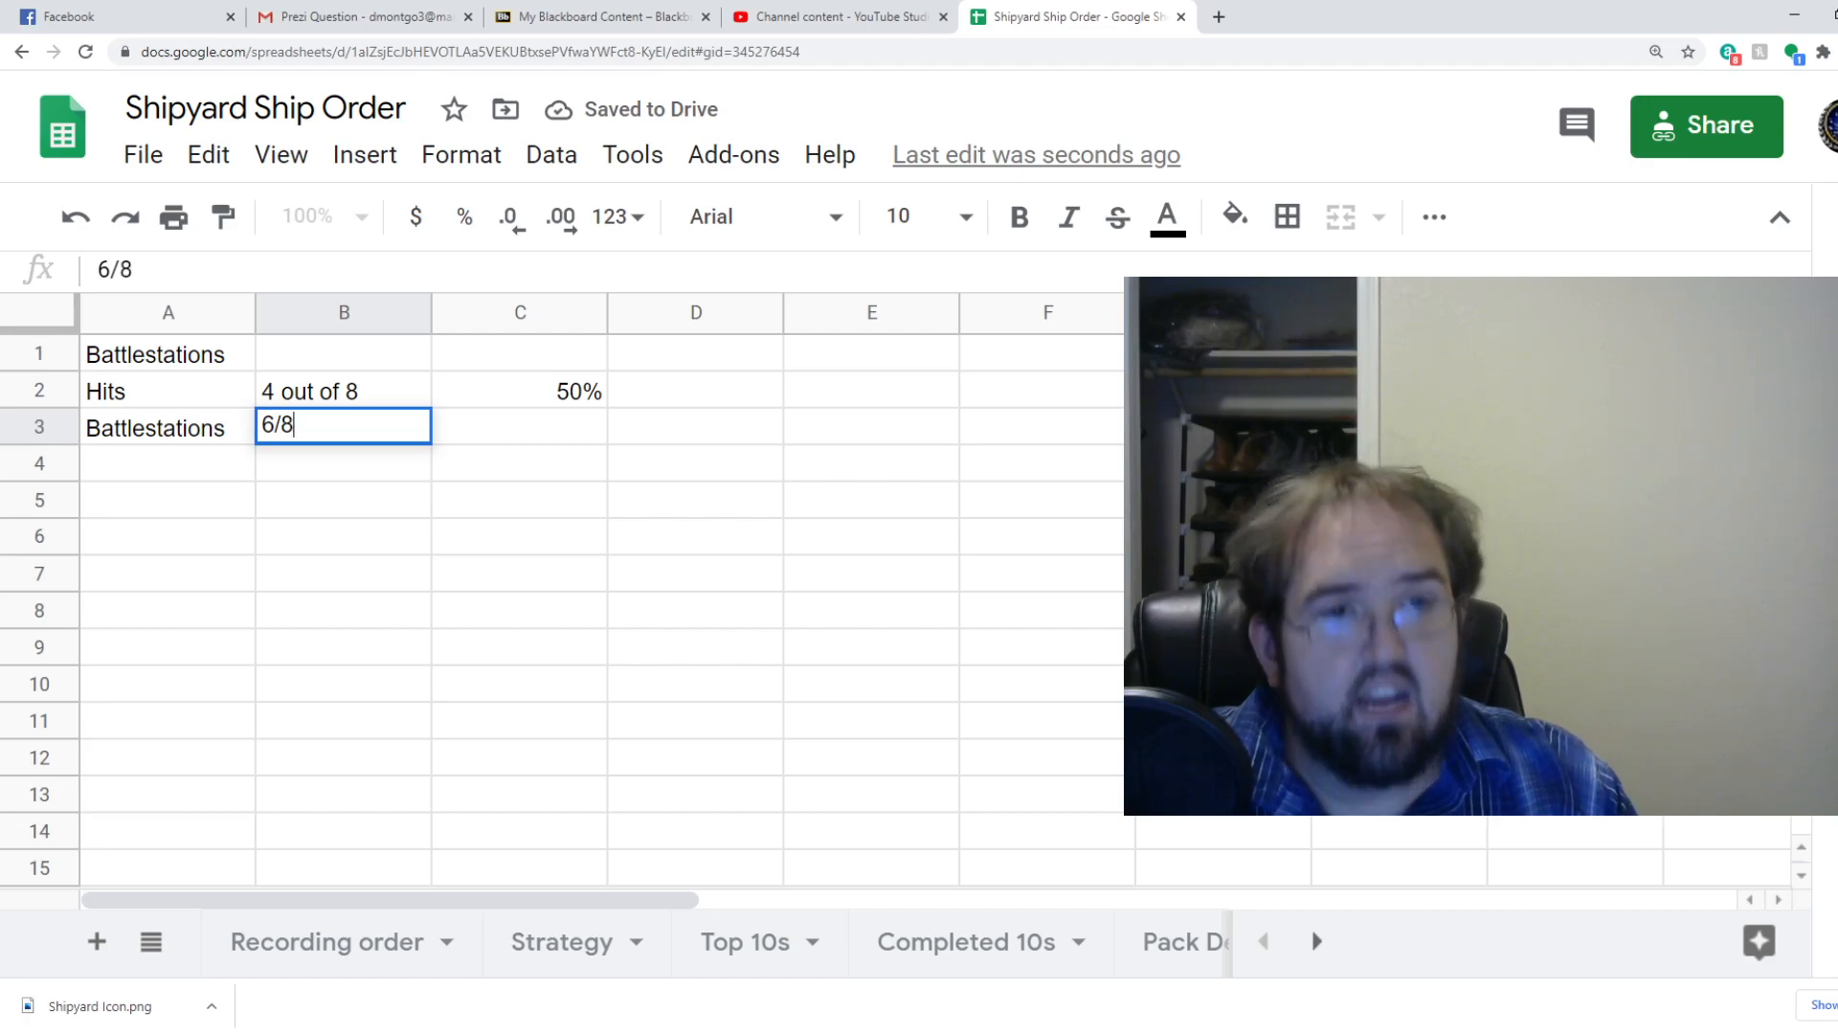
type("75")
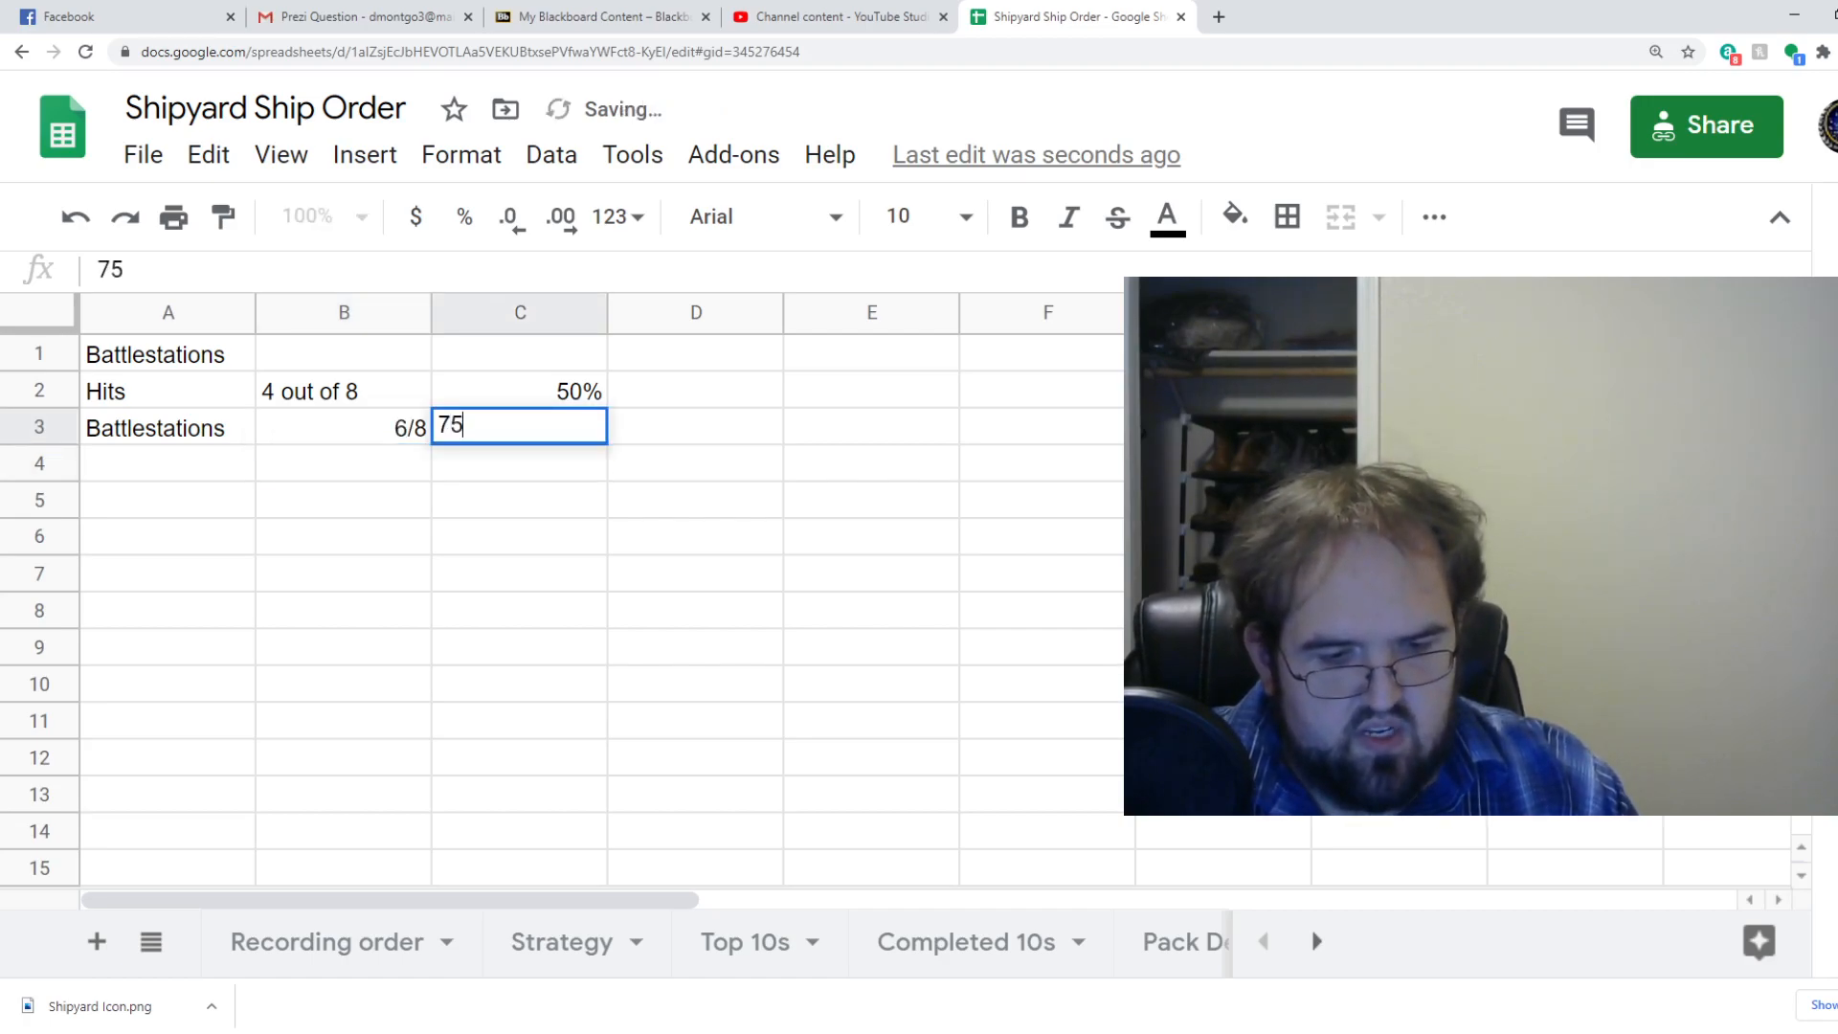
key("enter")
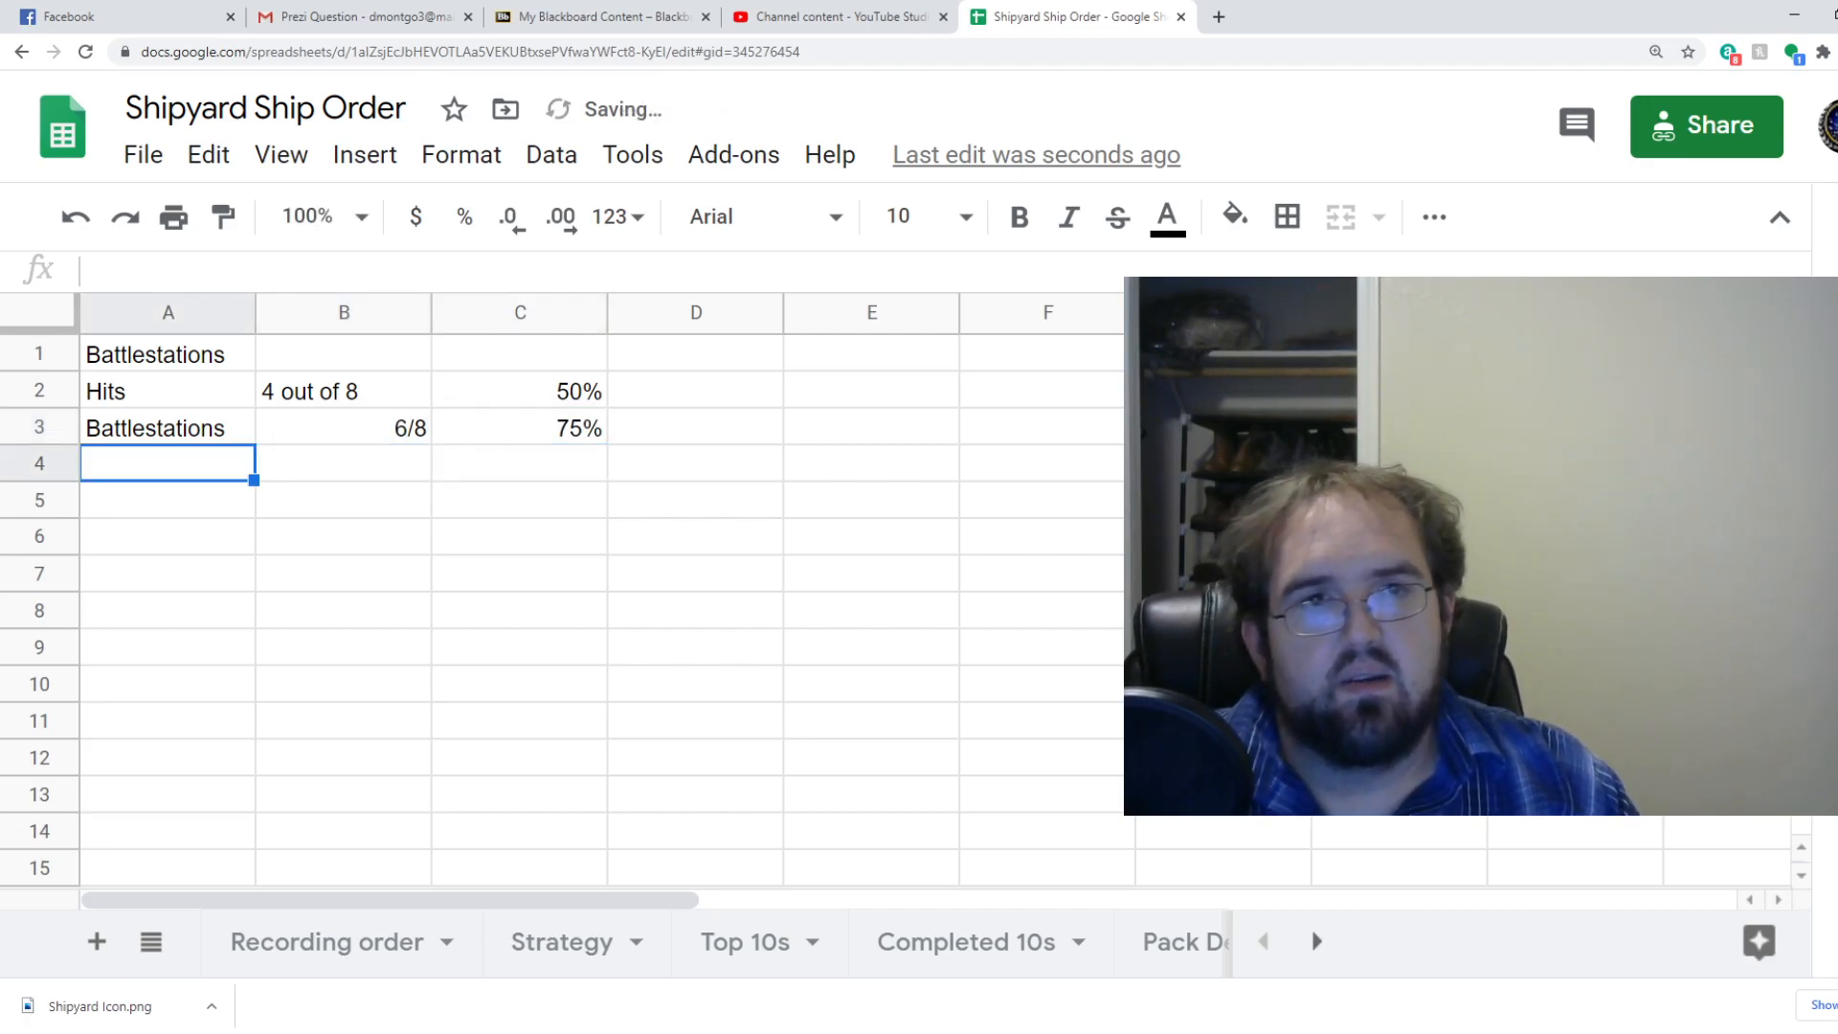
Enter Target Lock in A4 with 6/8 in B4 and 75 in C4.
type("Tar")
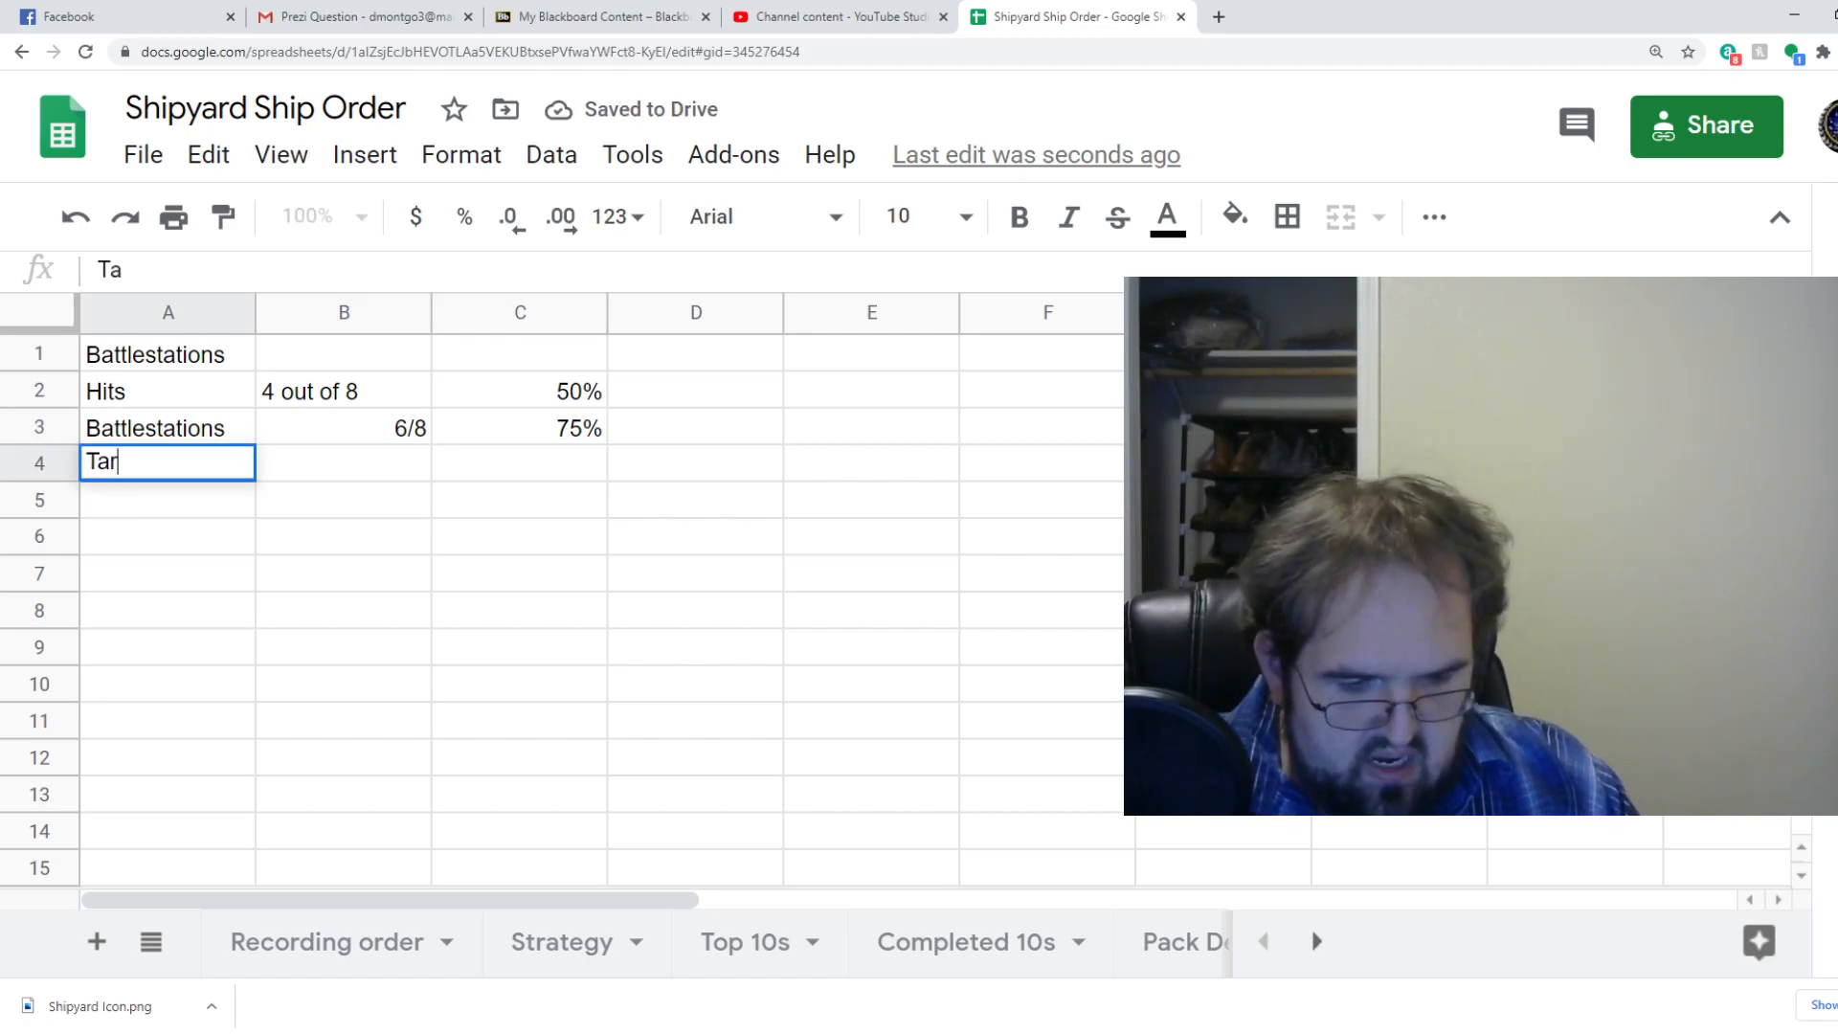
type("get Lock")
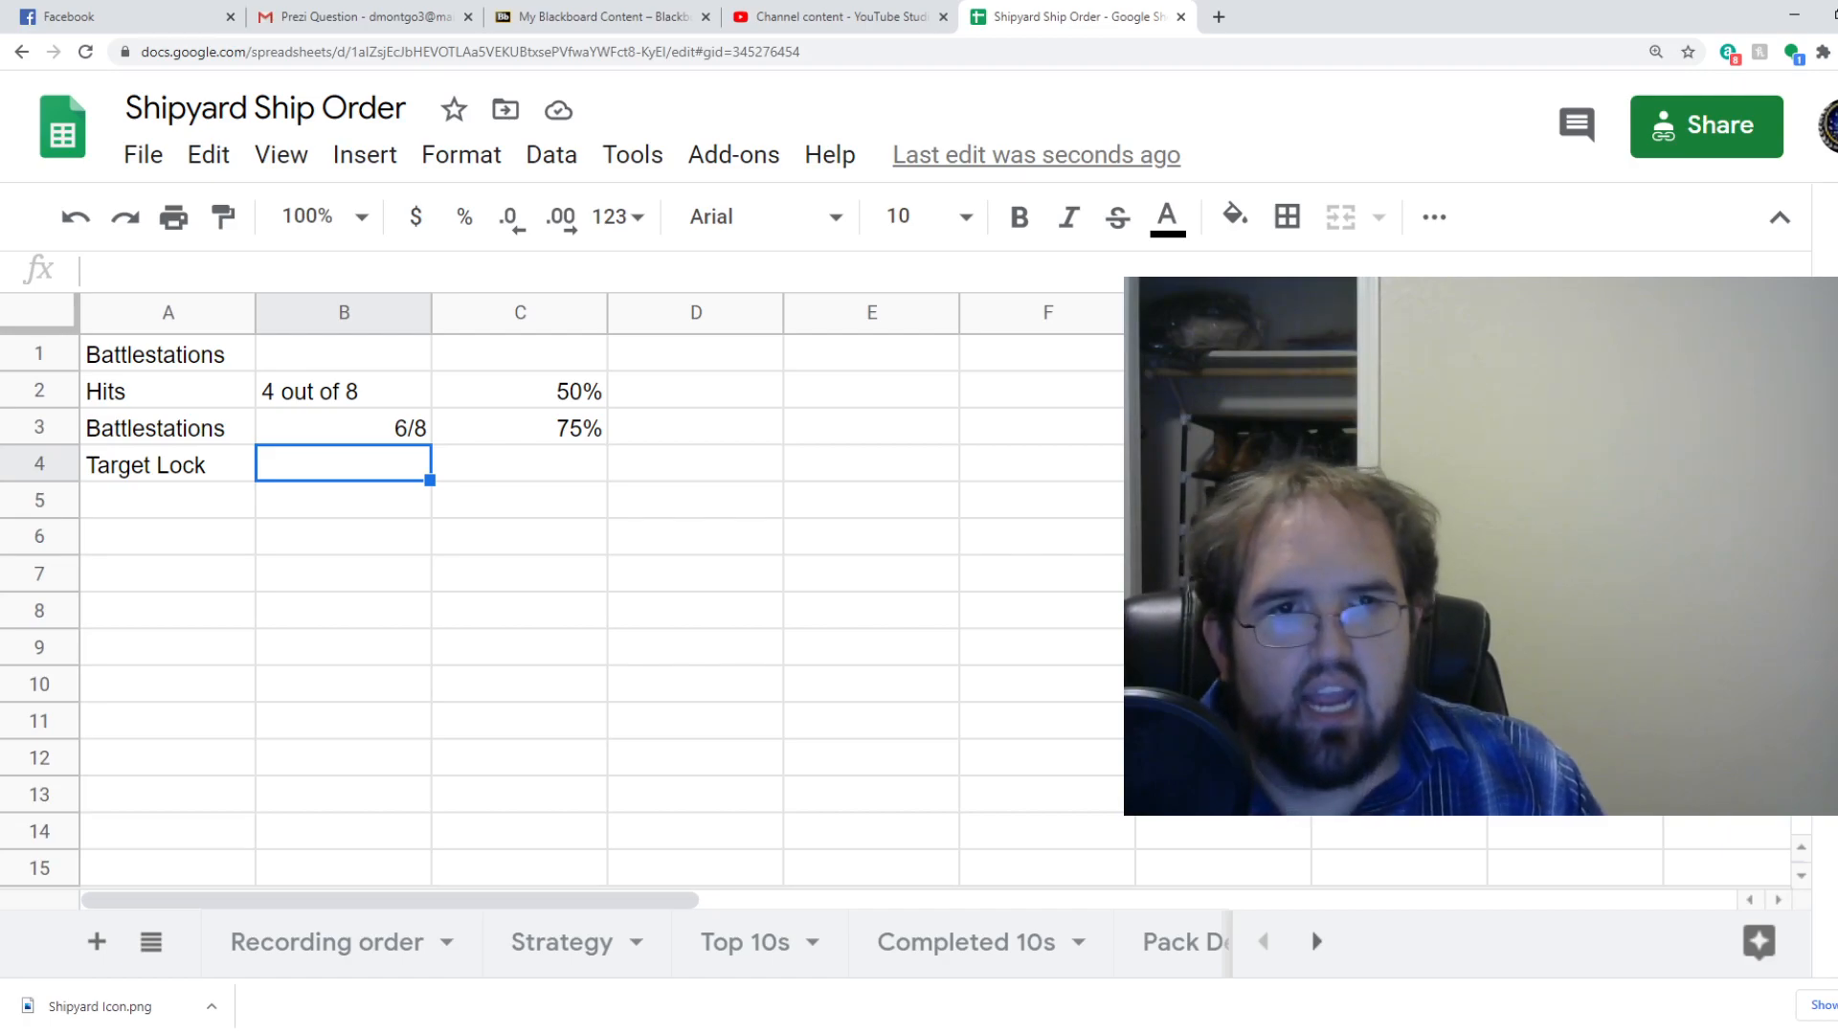
left_click(519, 464)
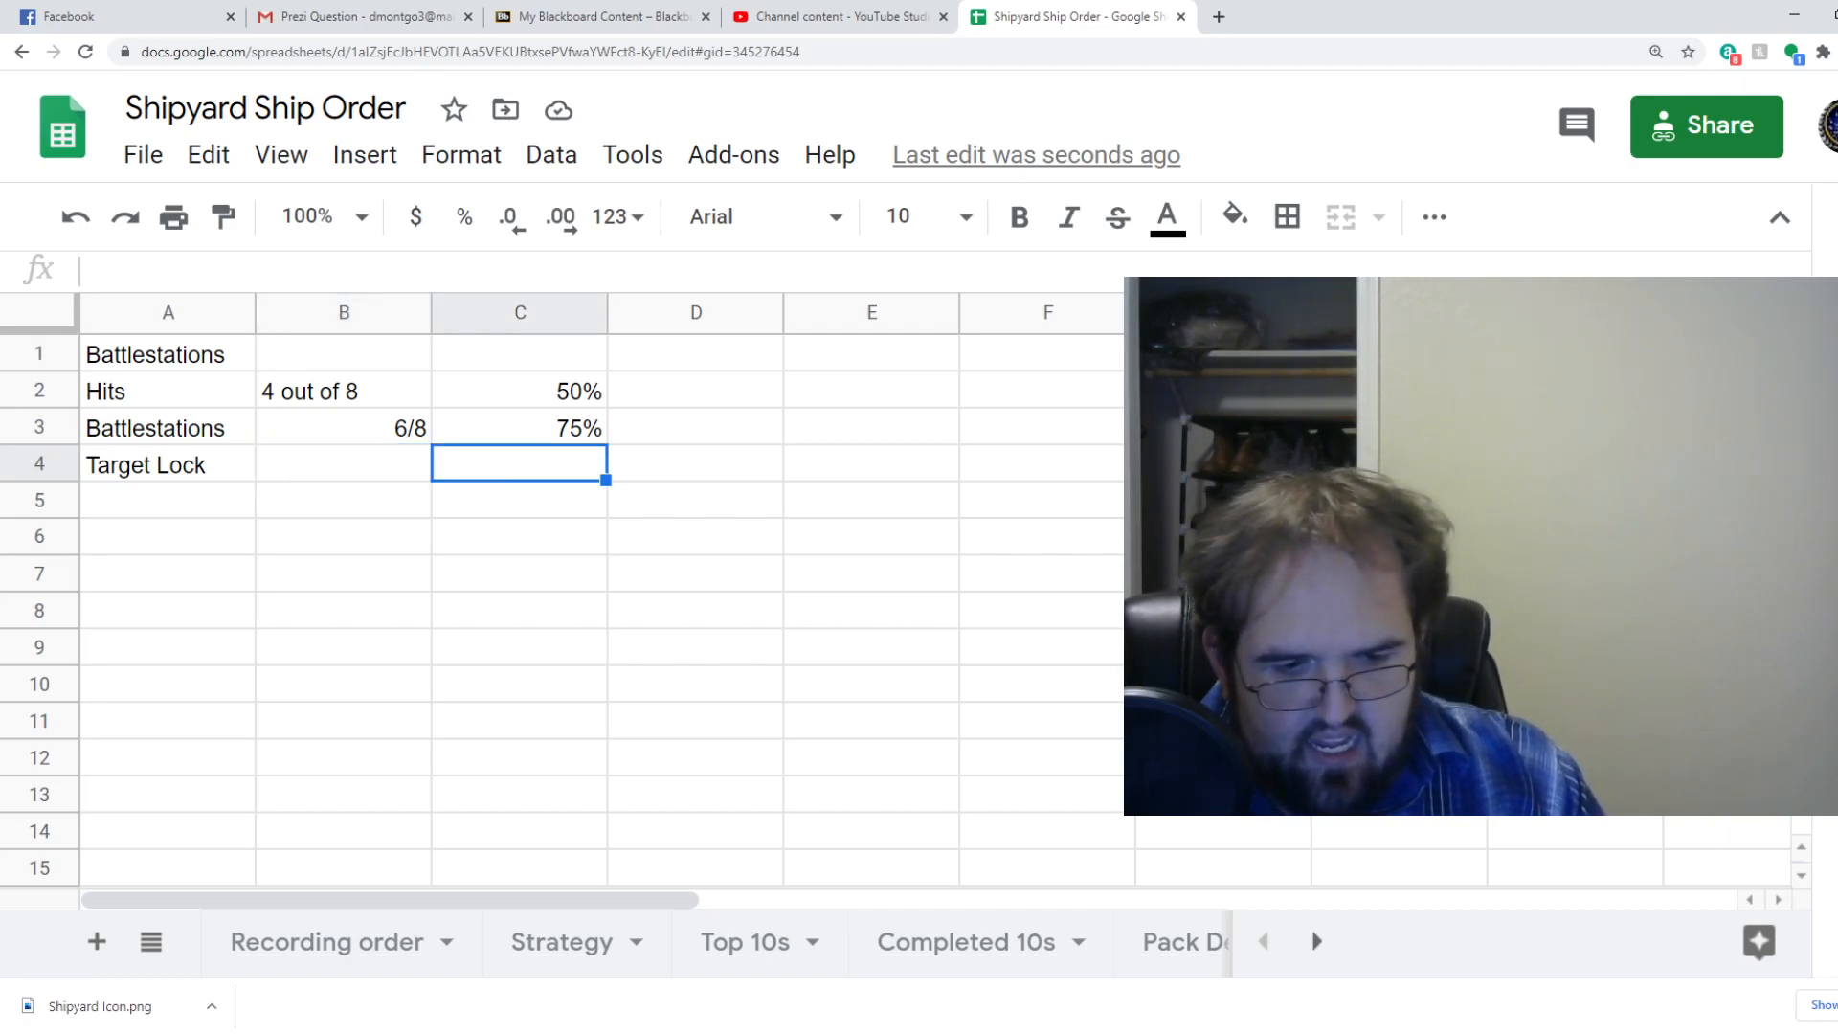
type("7")
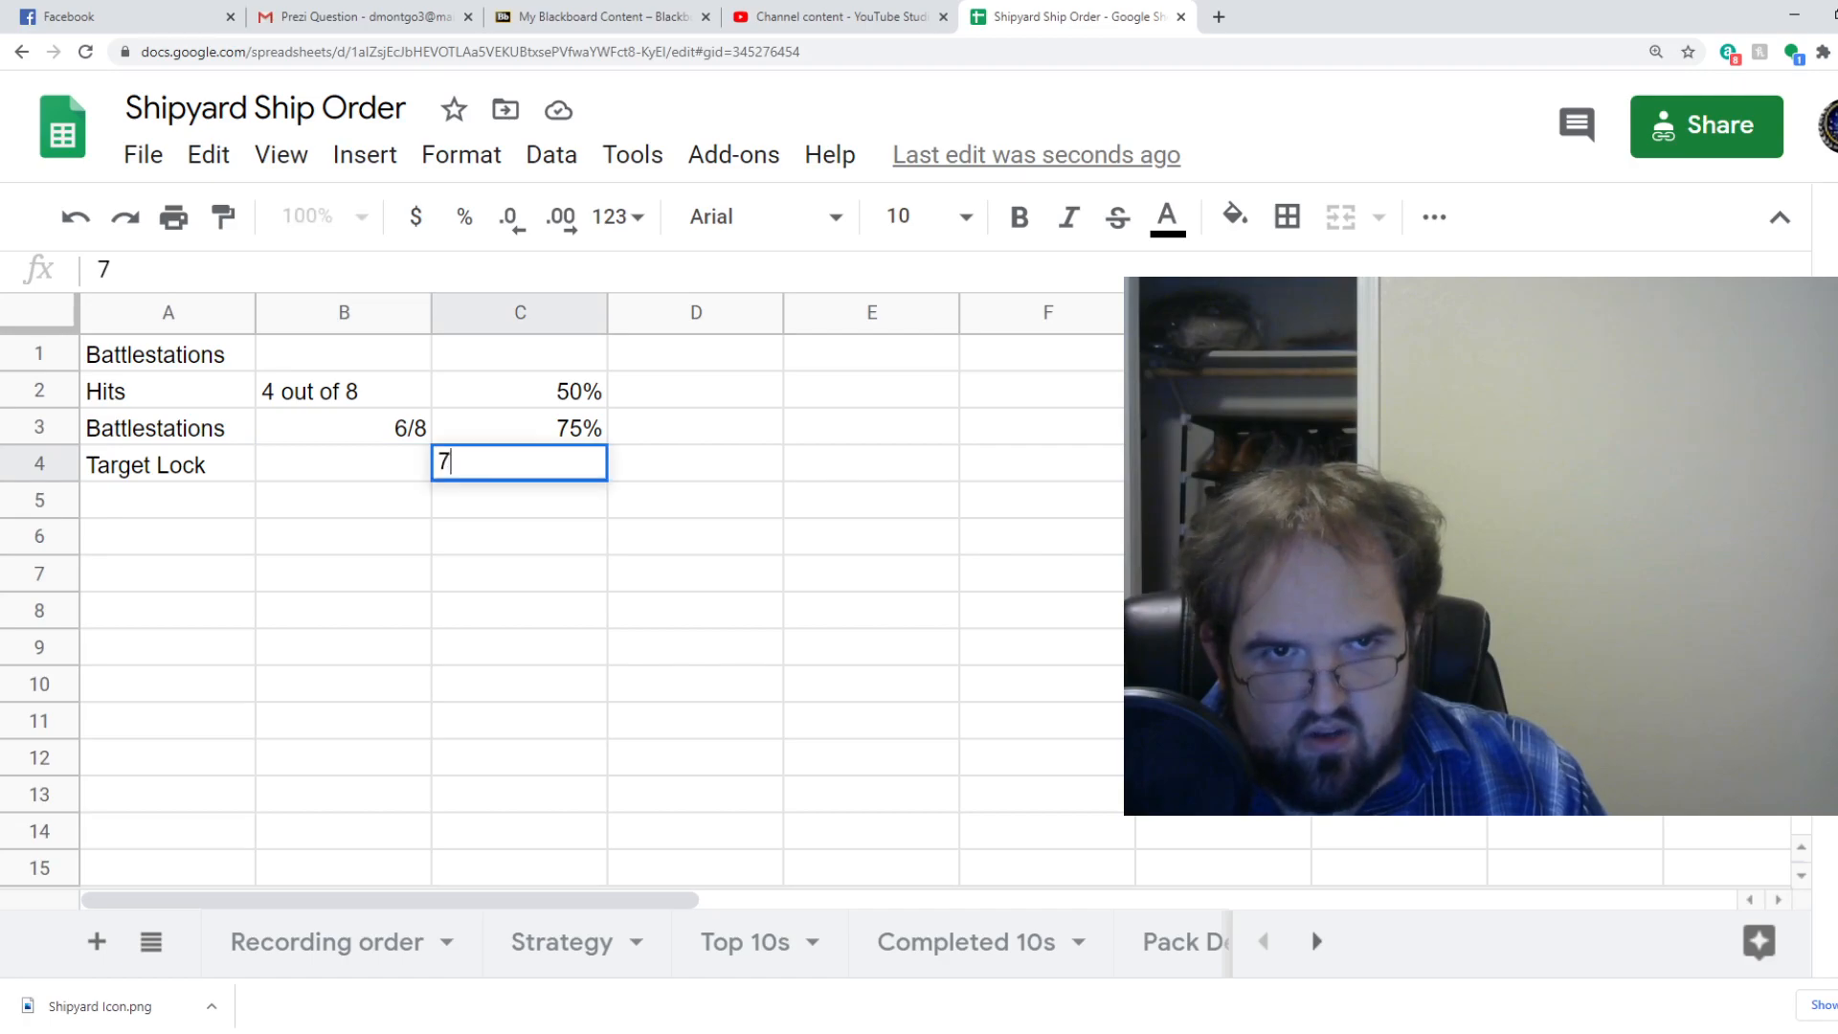
key("enter")
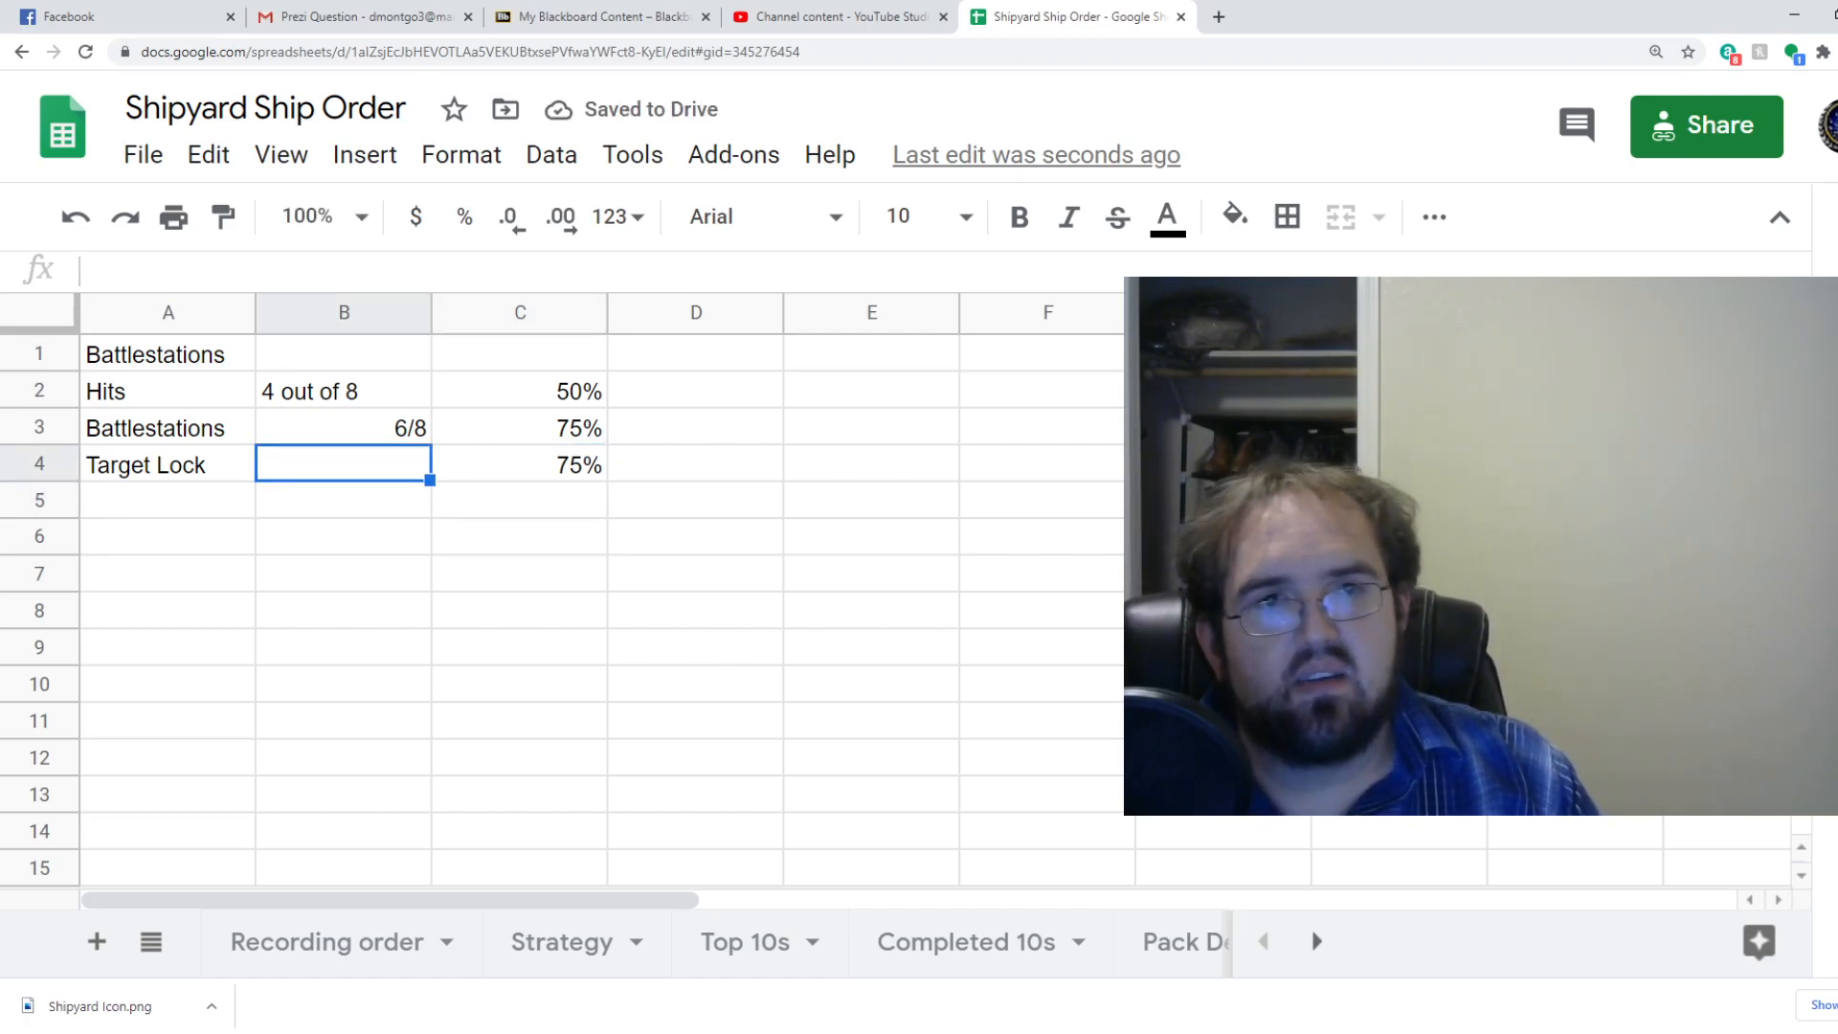
type("6/8")
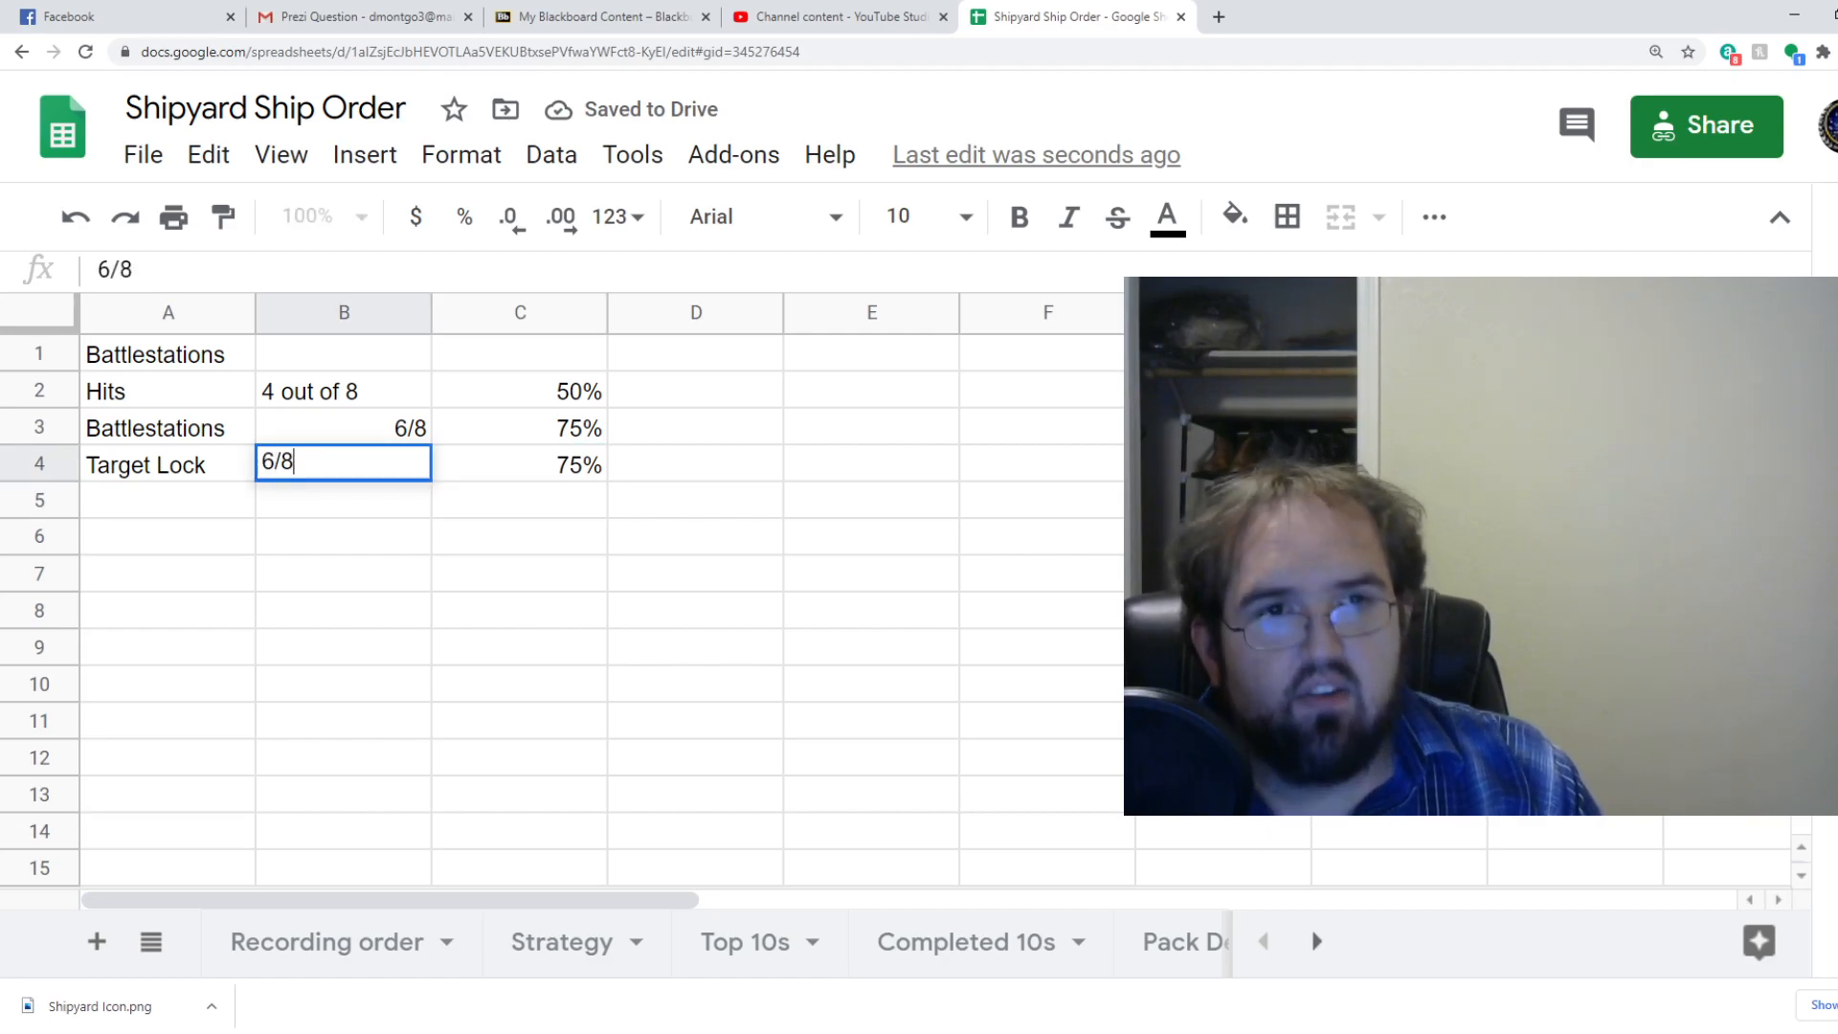
key("enter")
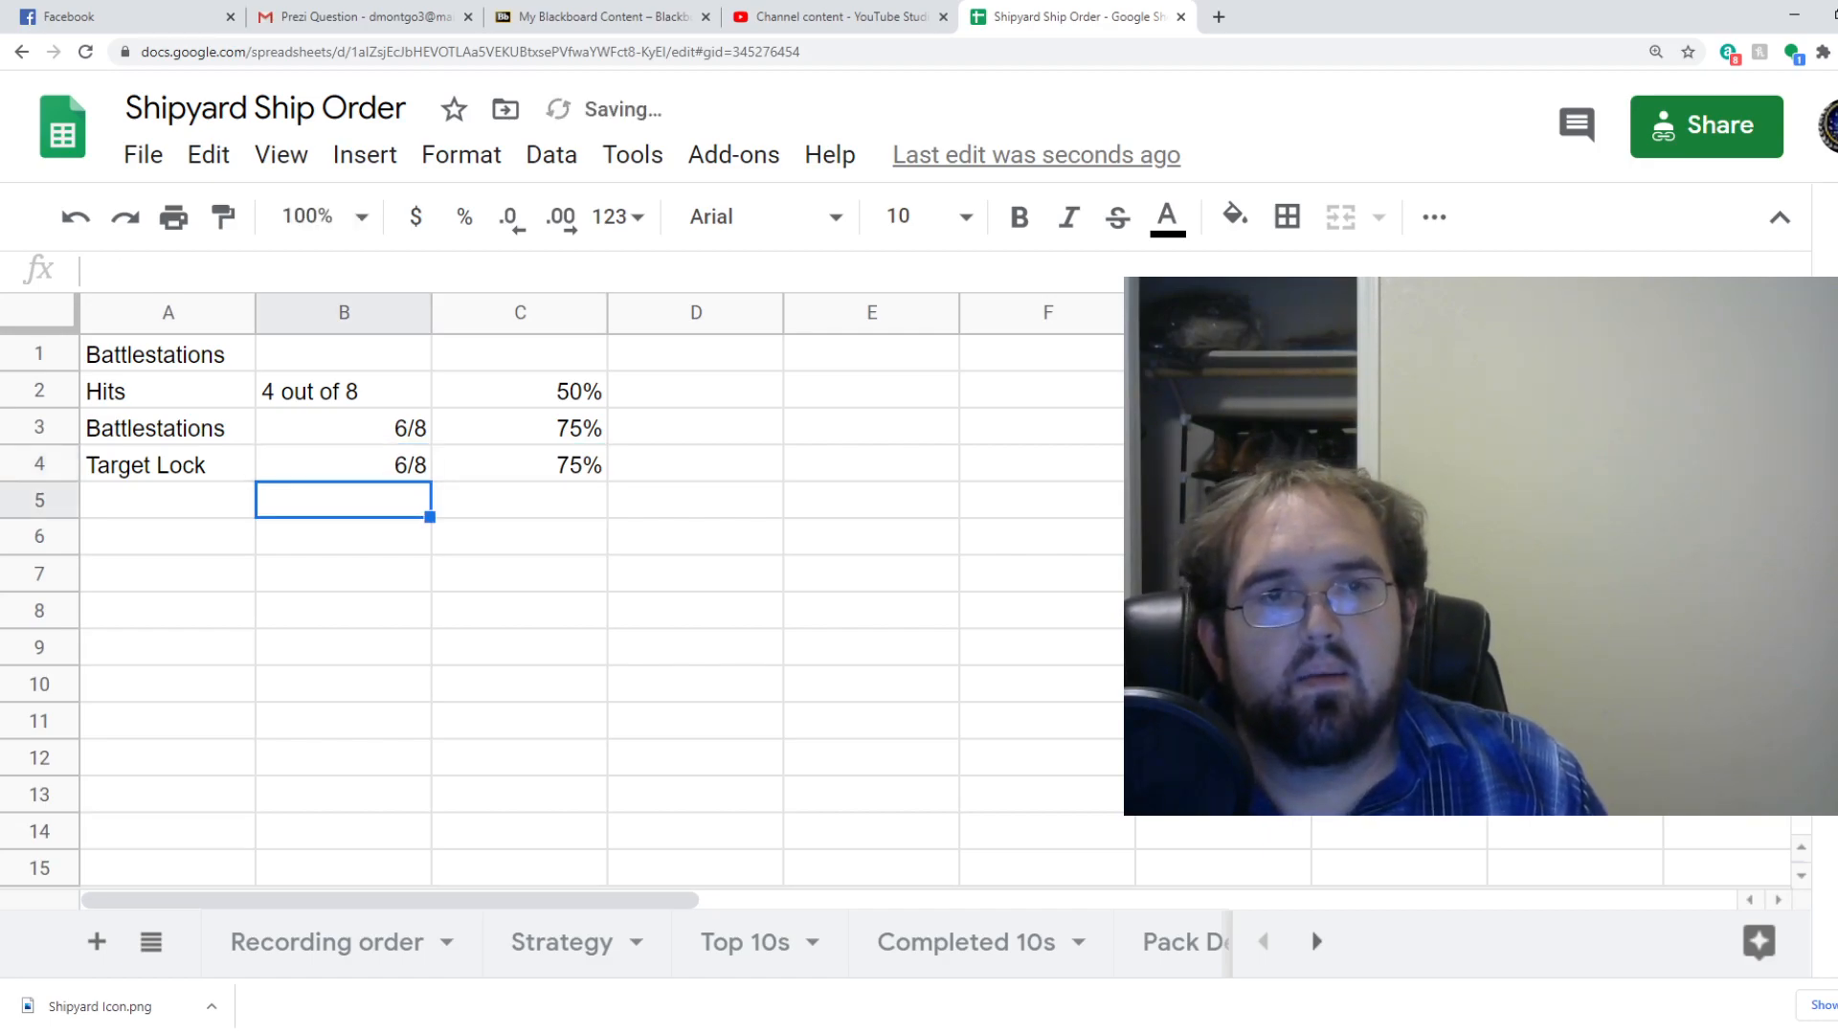
left_click(344, 573)
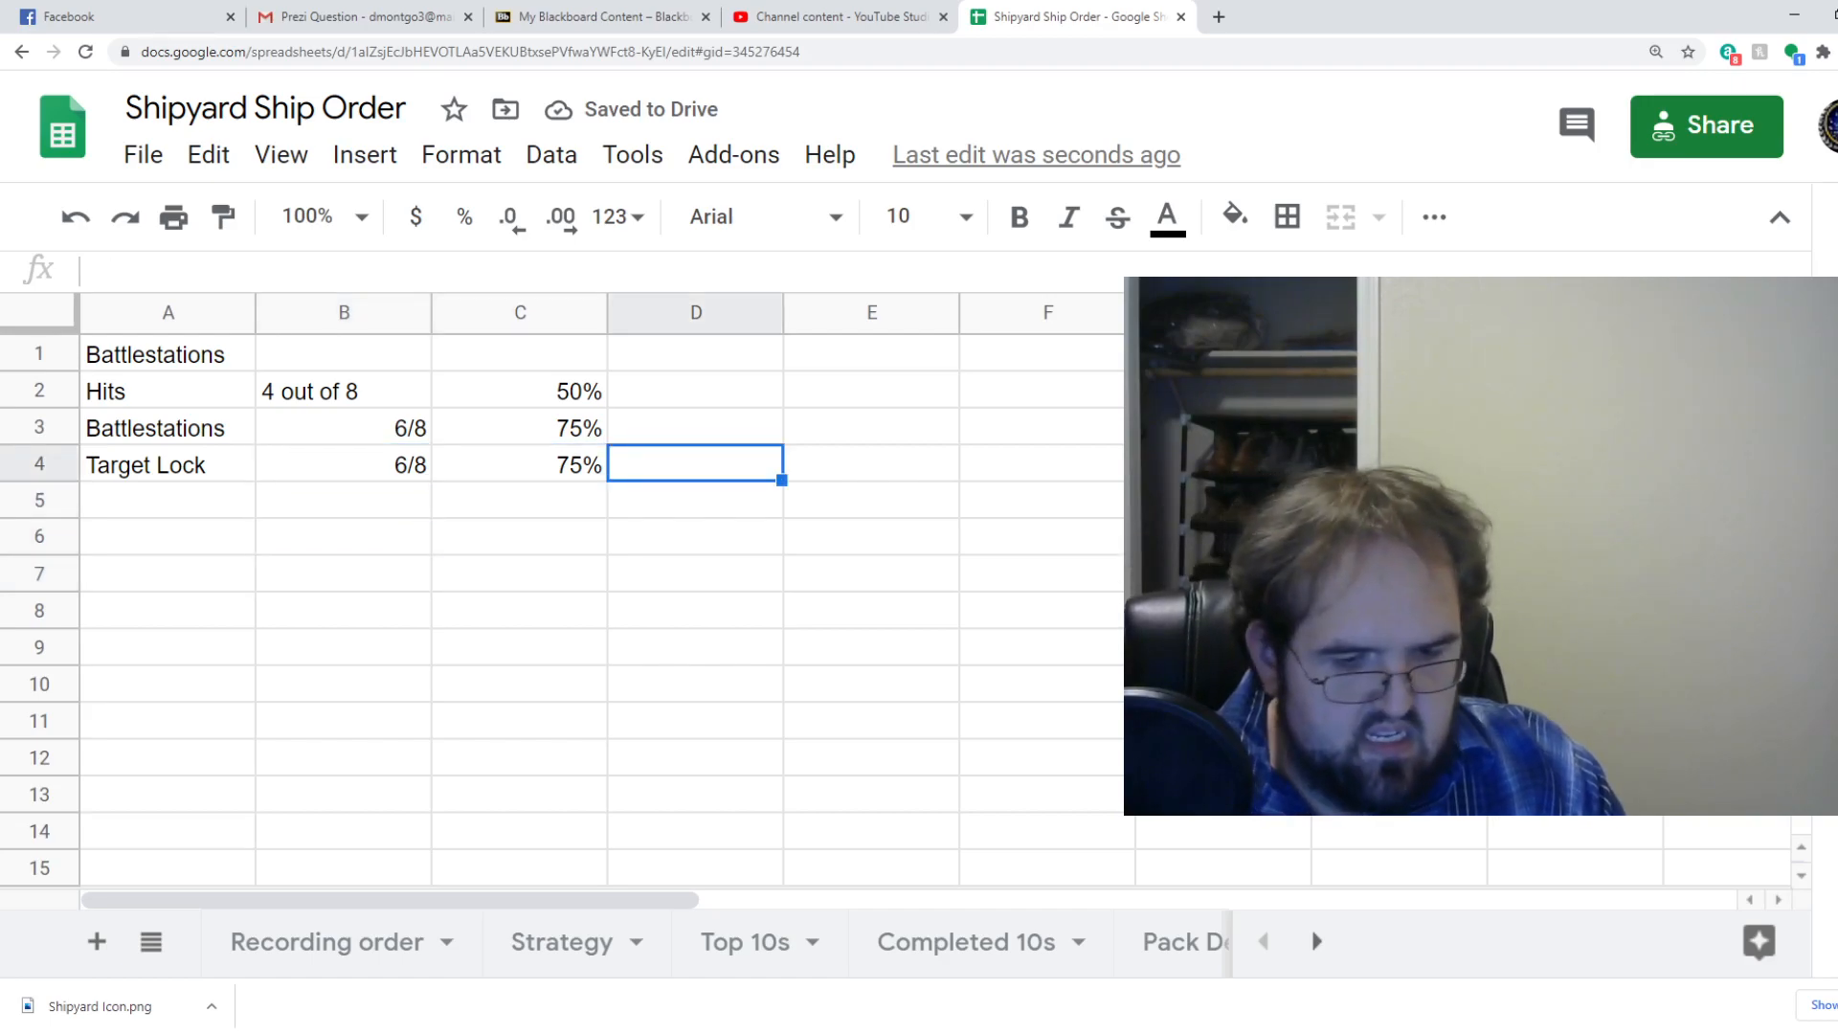
Note 'Persists' in D4, clear A1, and add 'Used on Defense' and 'Cloaking ship' to D3:E3.
type("Persists")
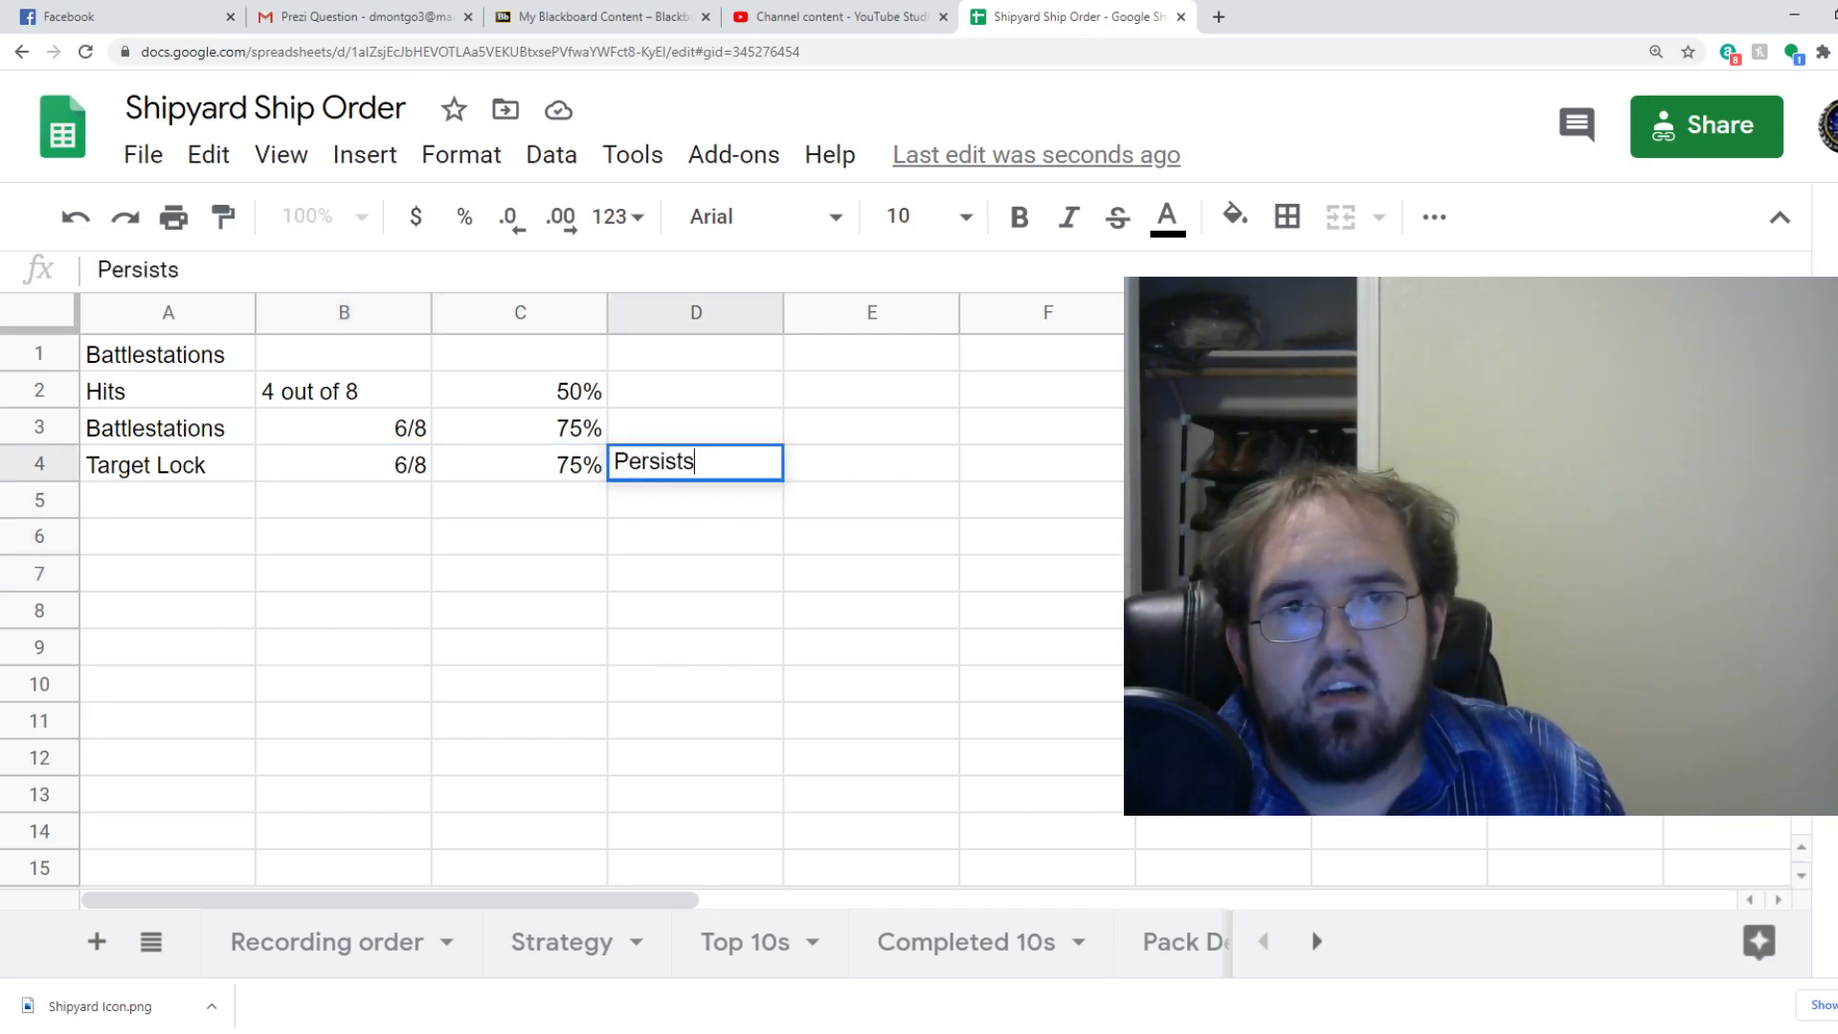
key("enter")
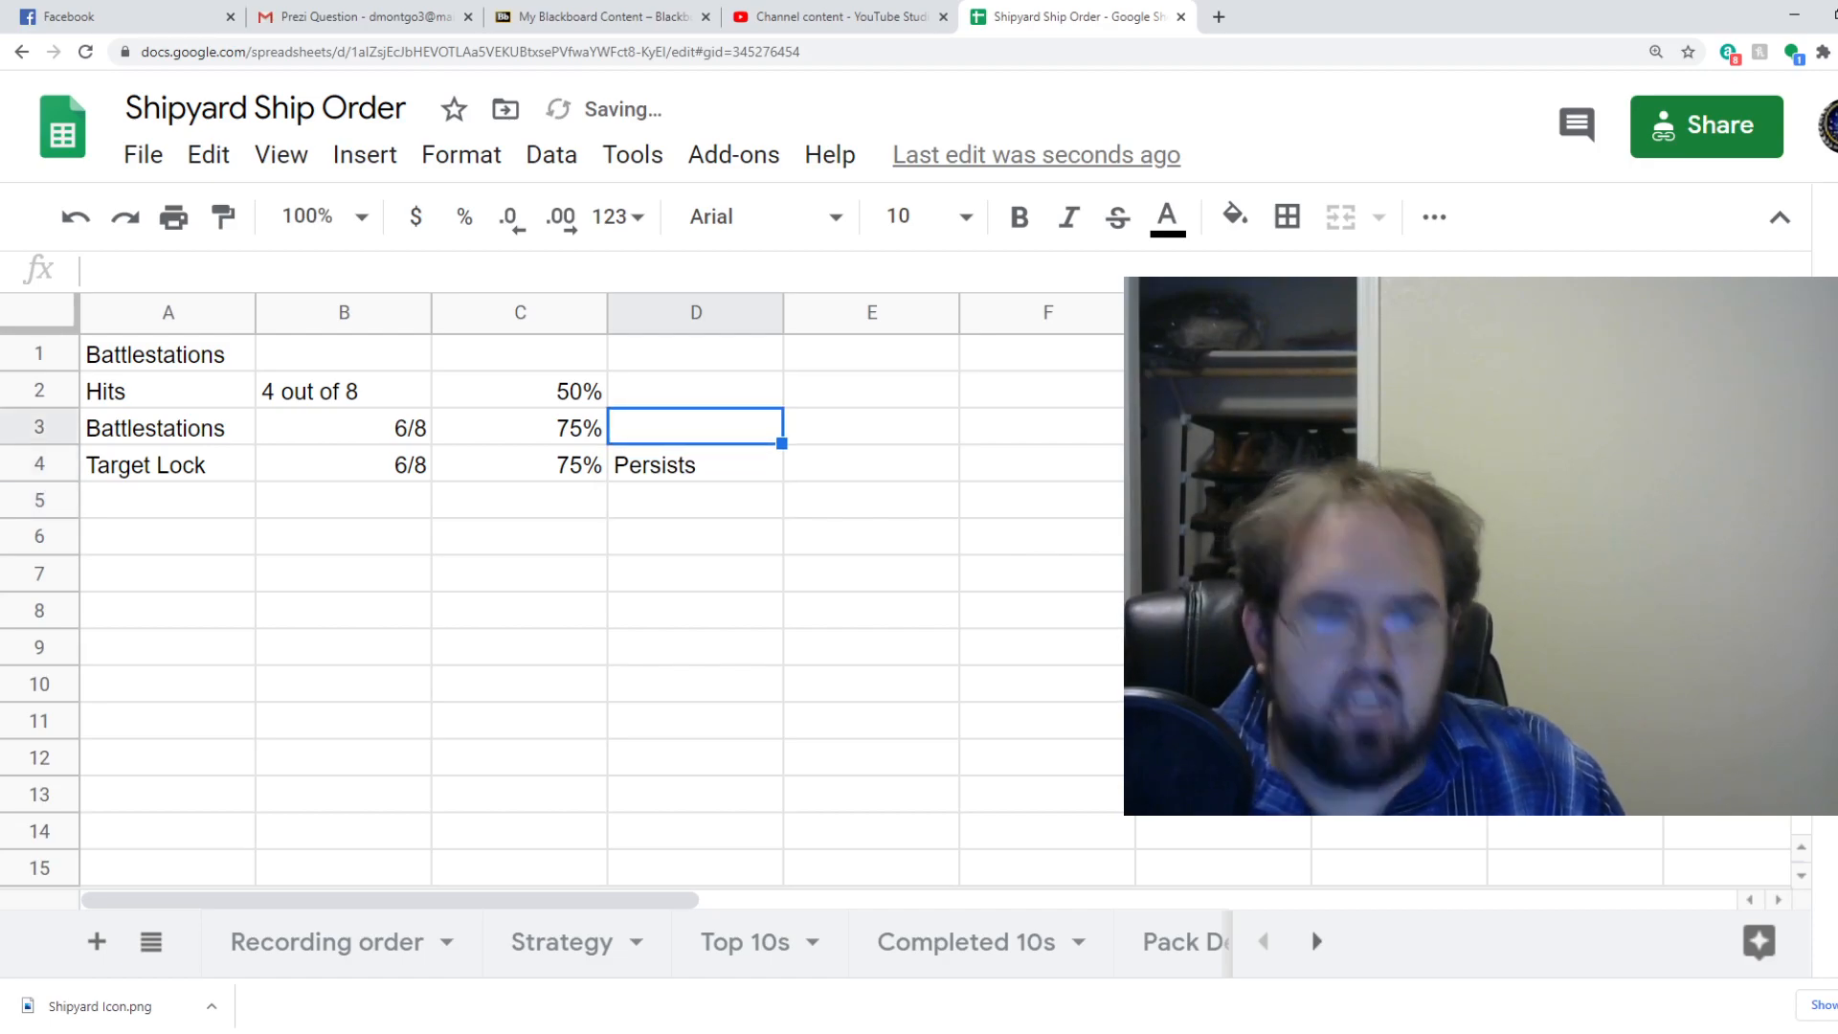
left_click(695, 354)
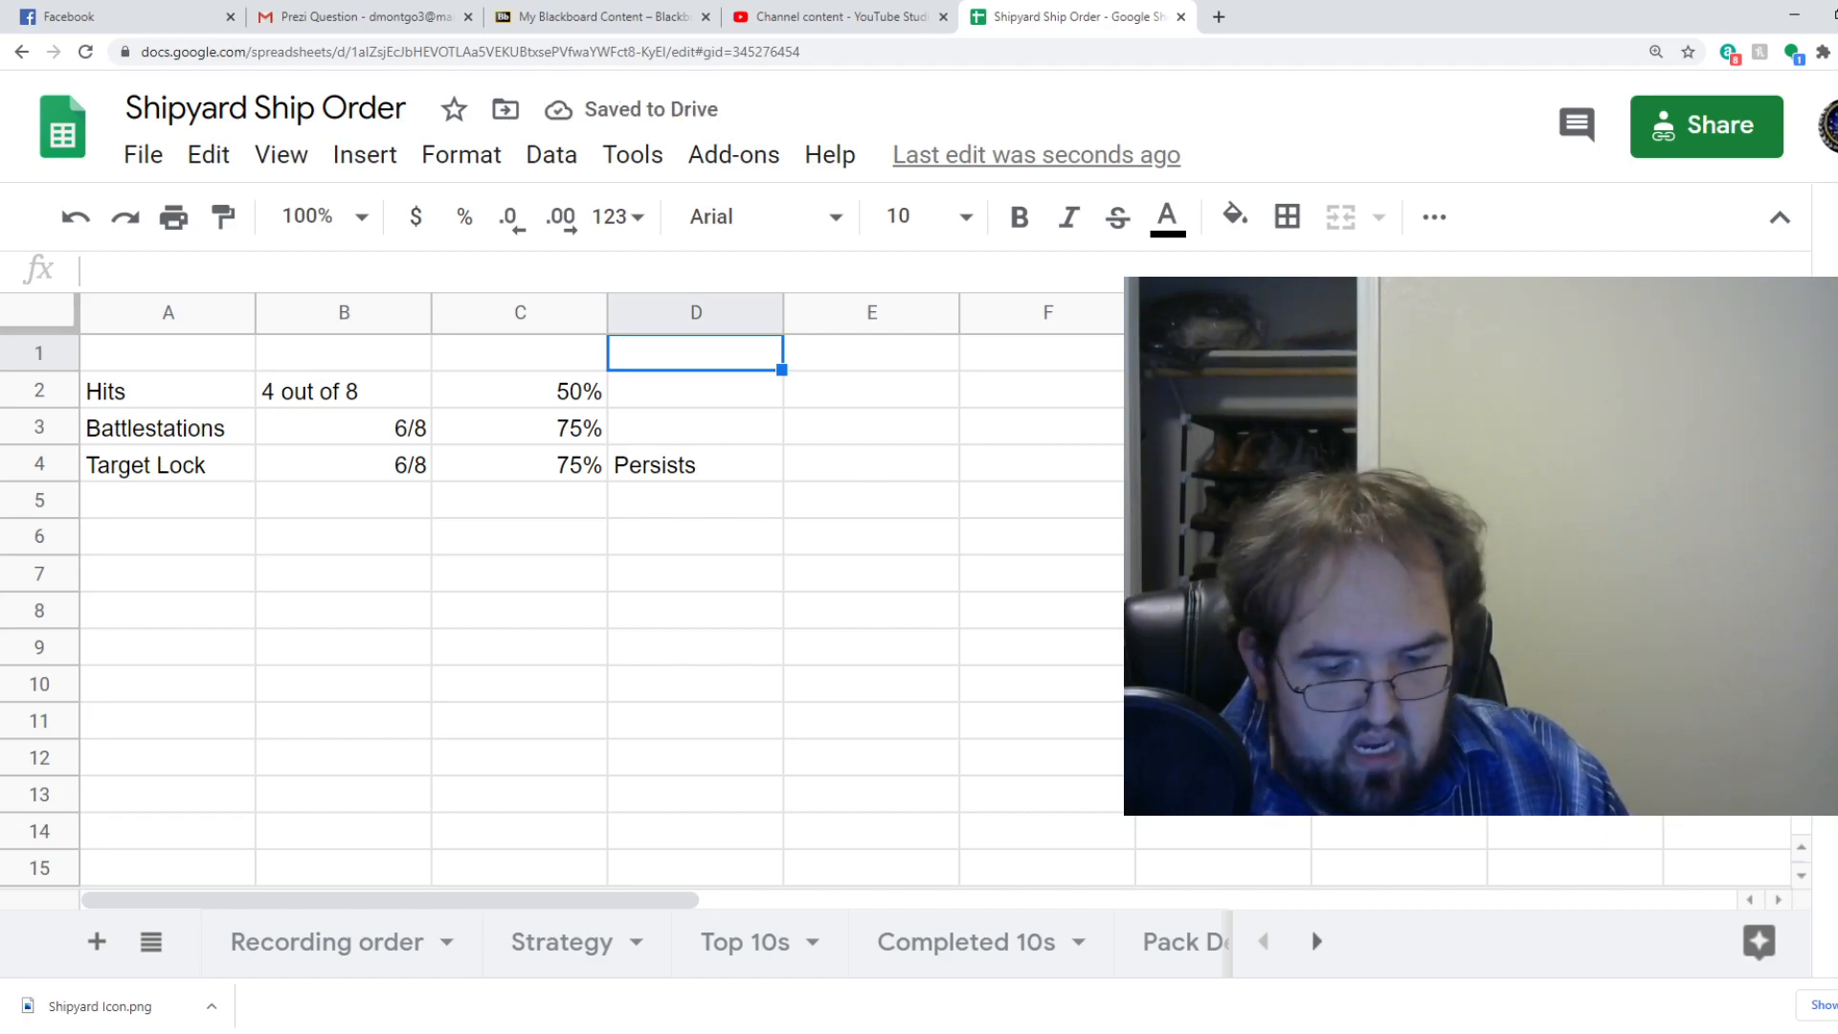
left_click(695, 427)
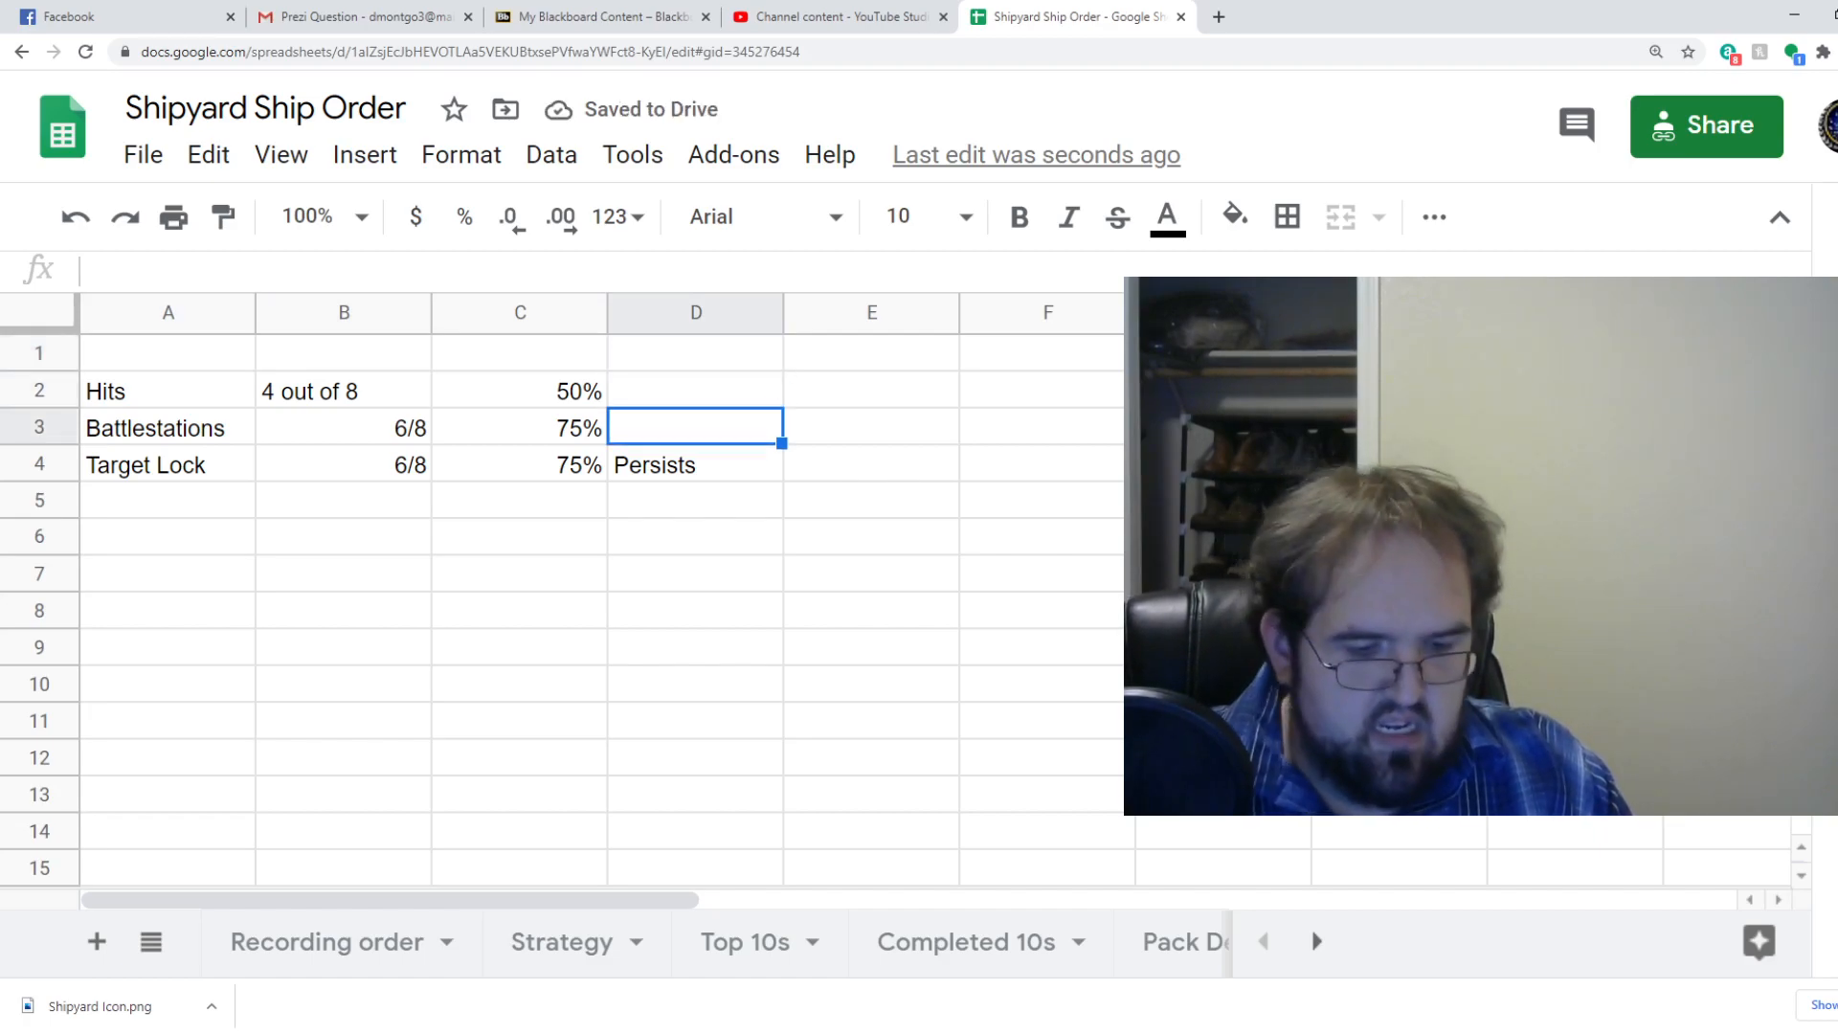
type("Used on Defense")
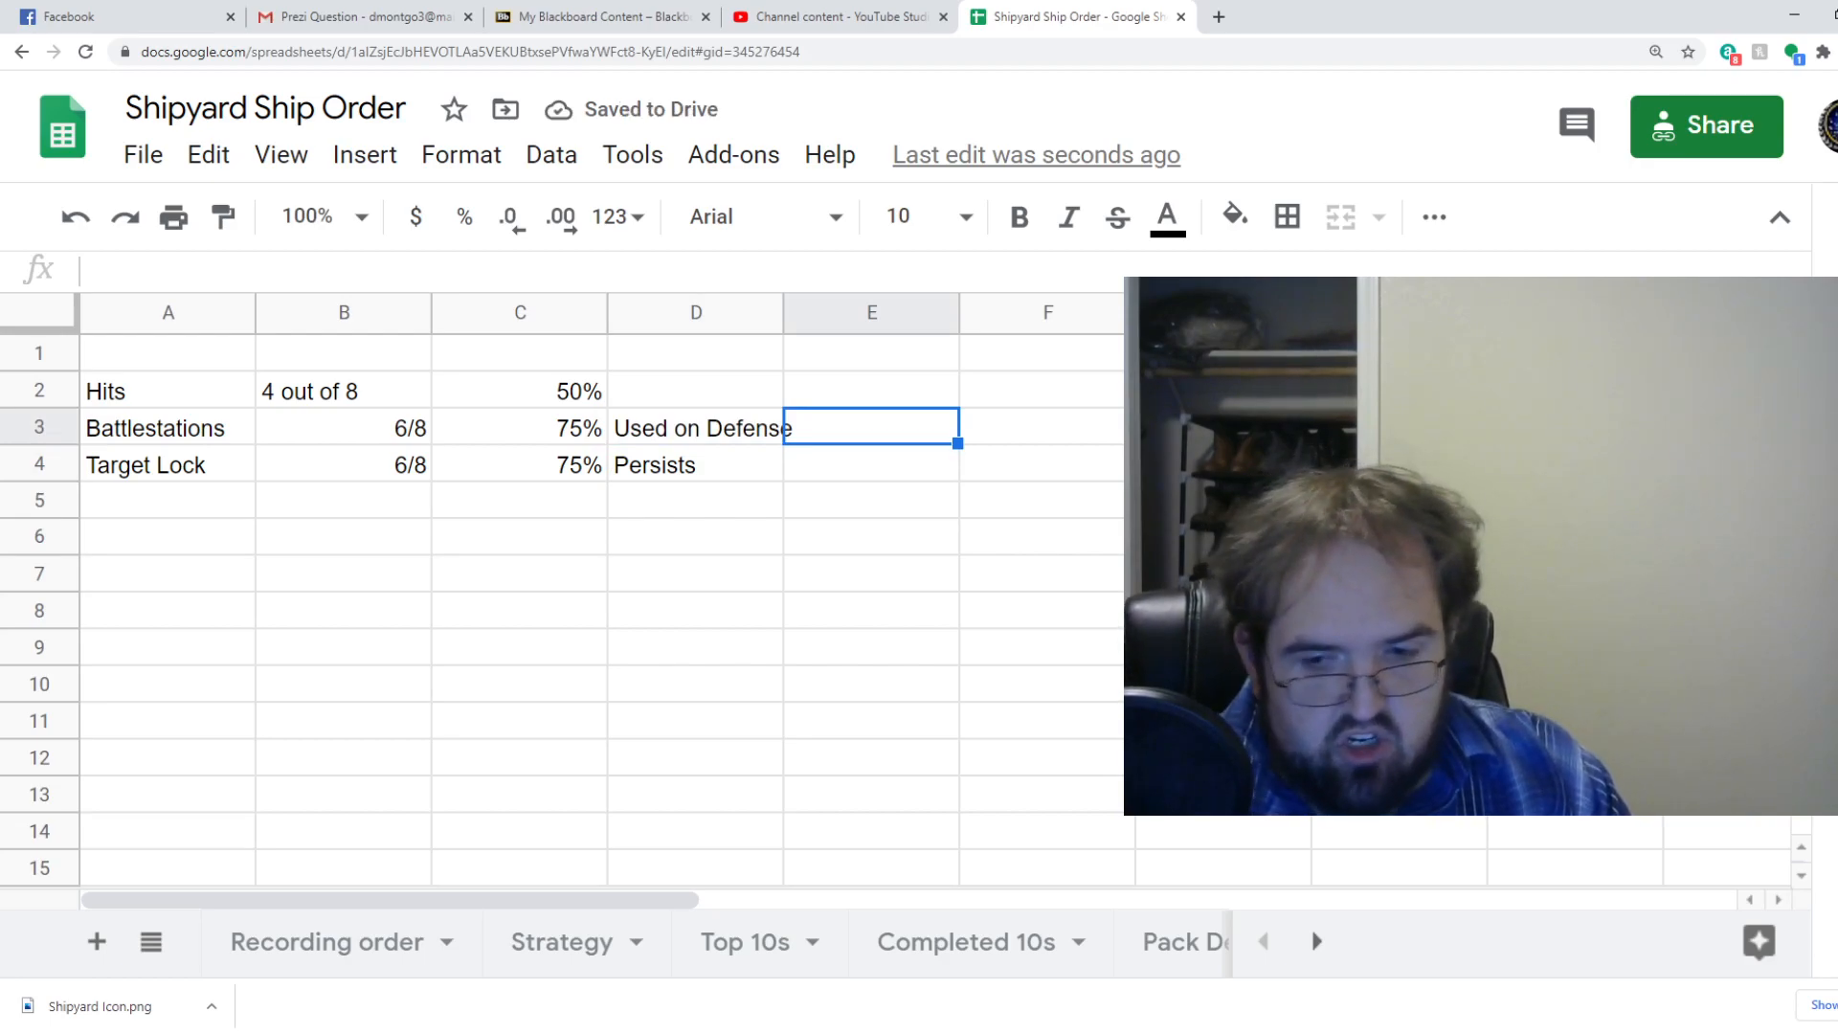
type("Cloaking ship")
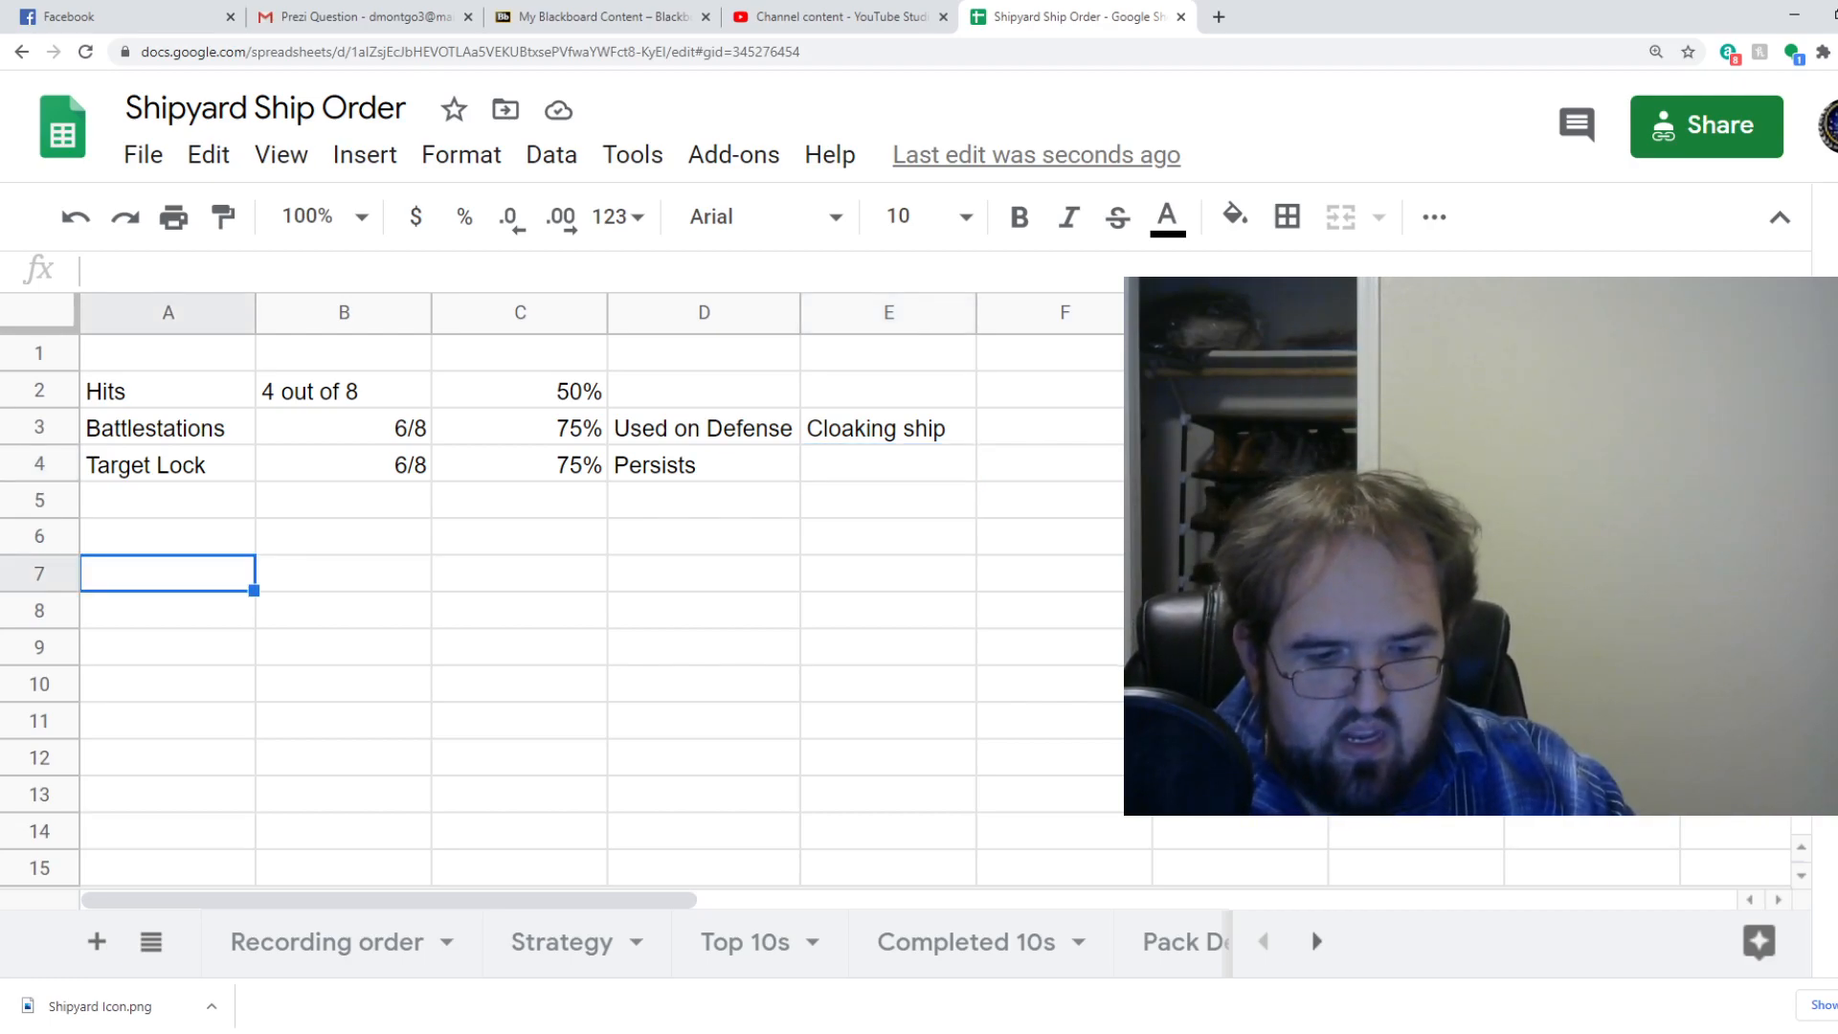
Try =5*0.625 in A7, then delete the 3.125 result.
type("5")
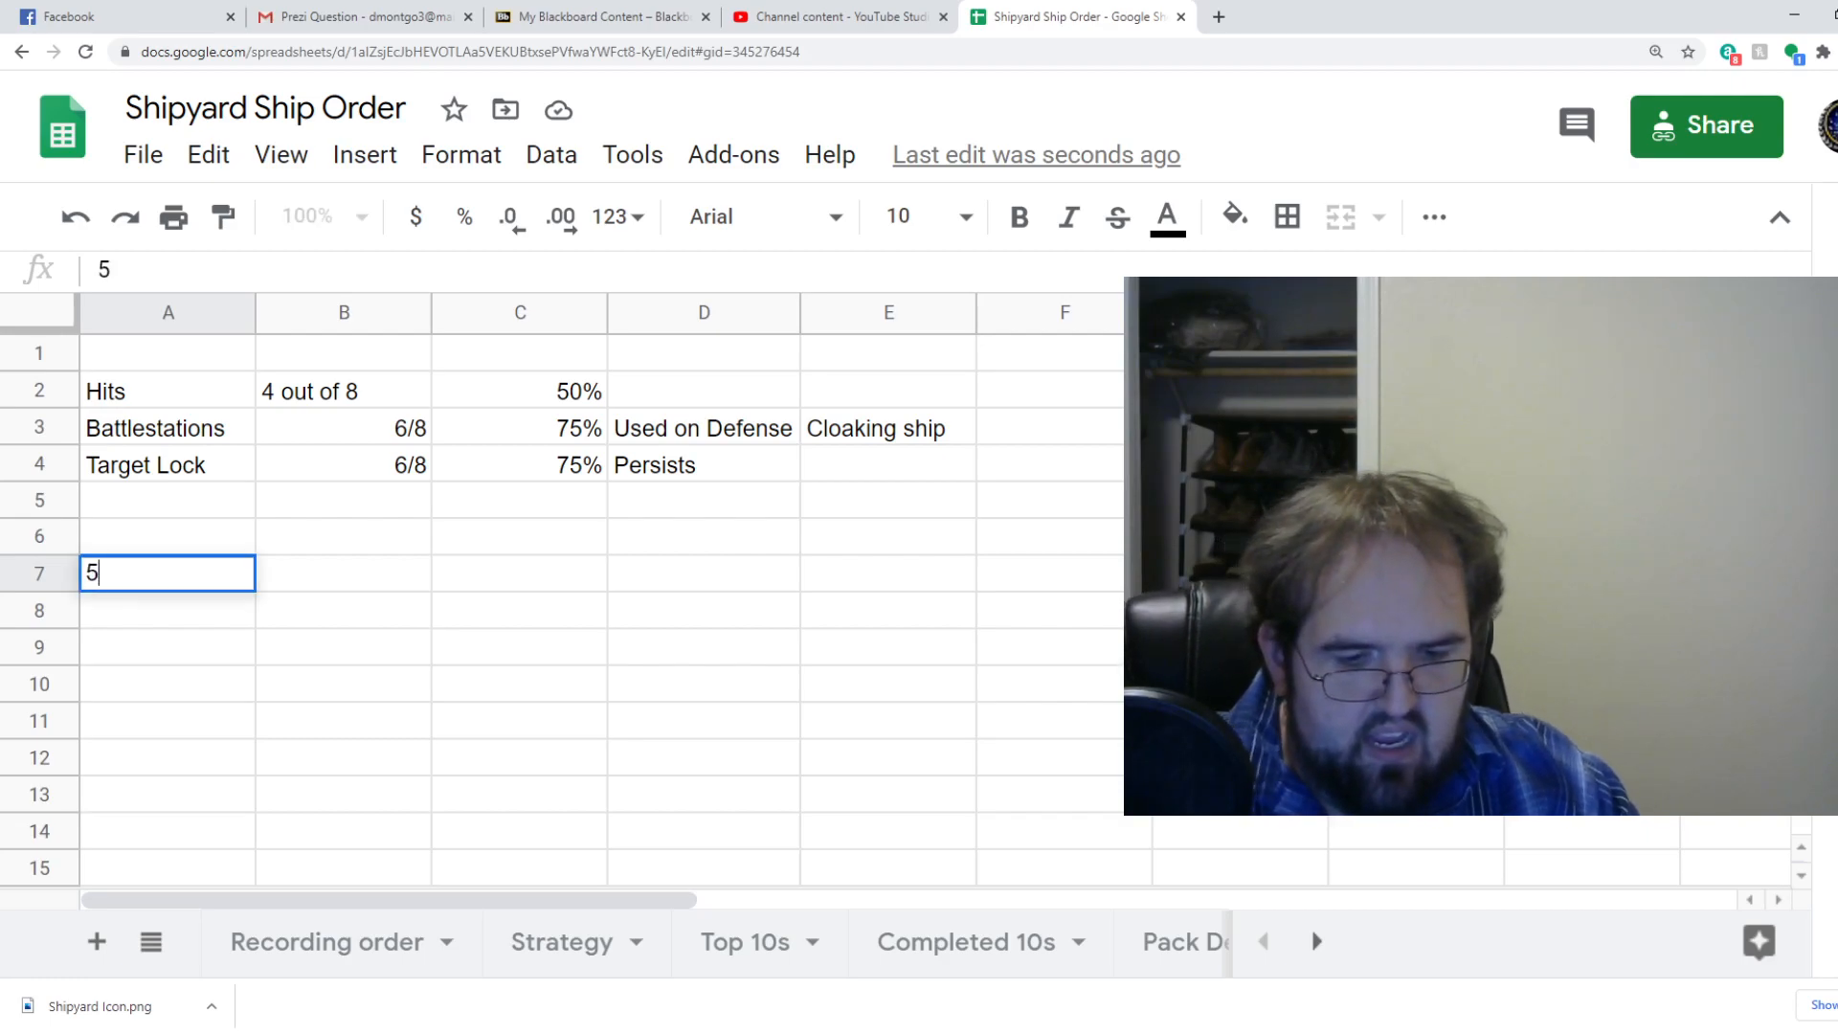
type("=*")
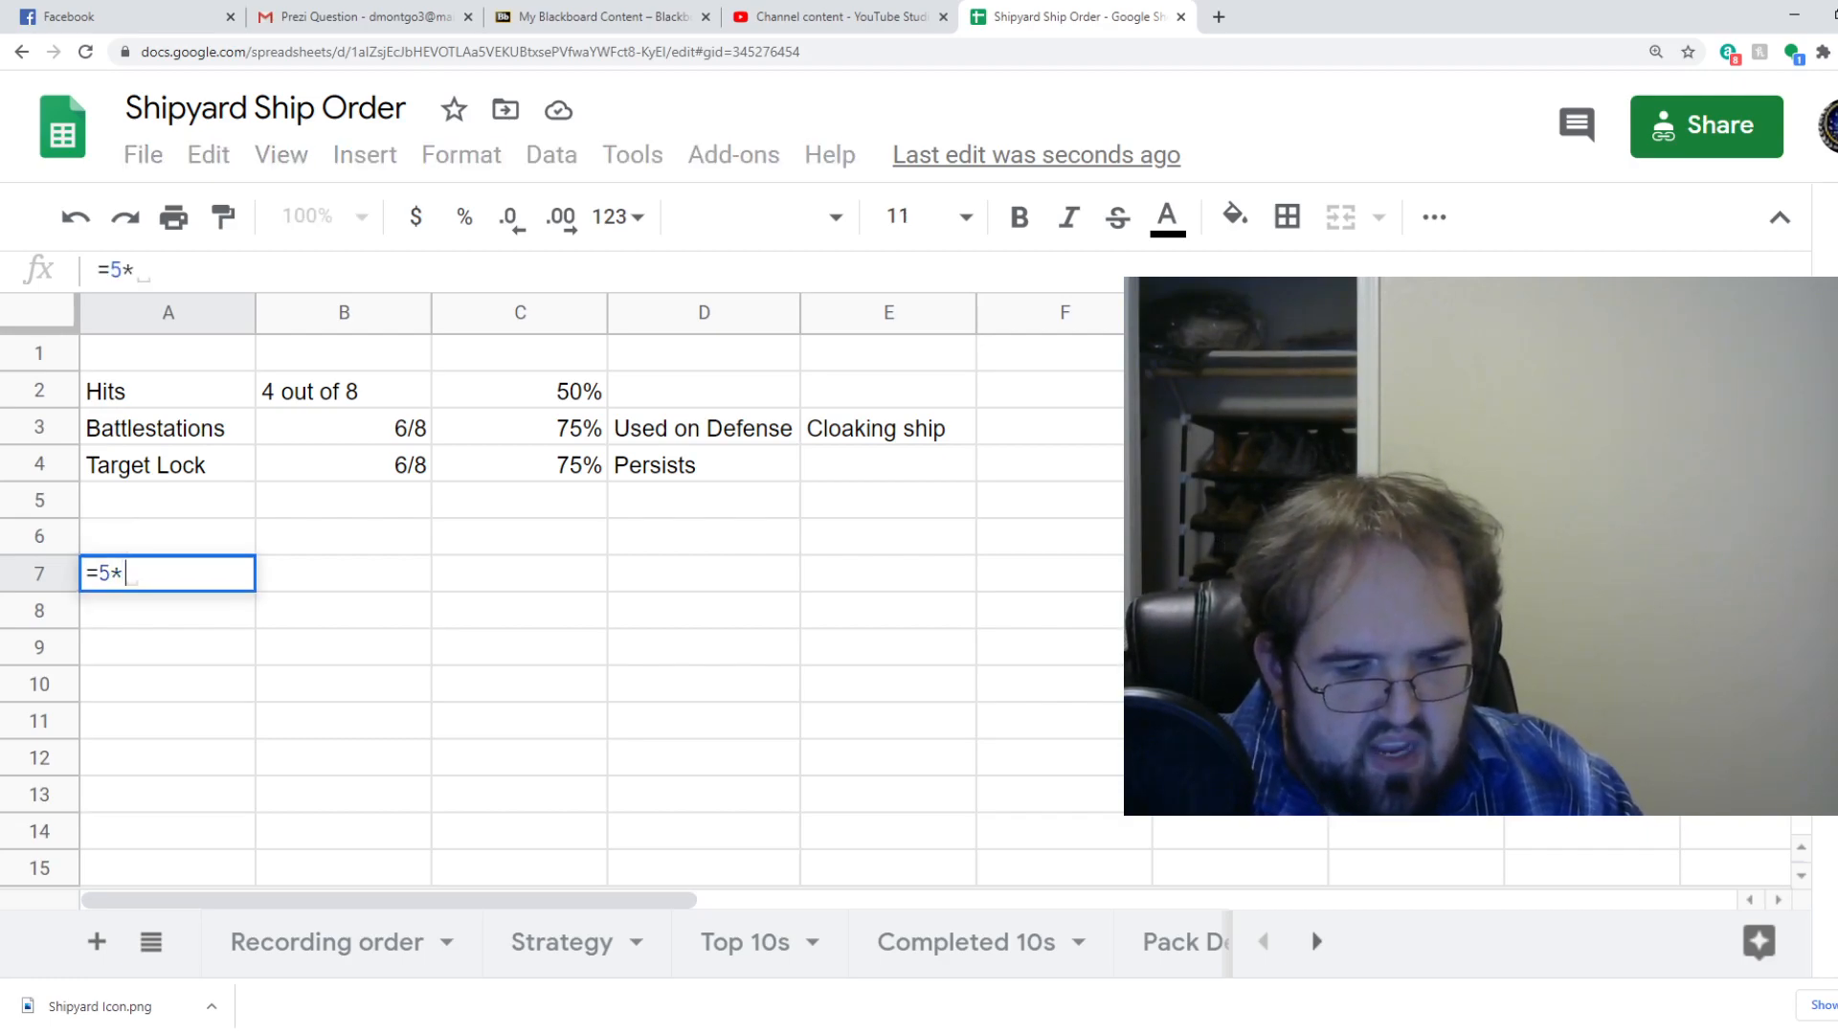
type(".625")
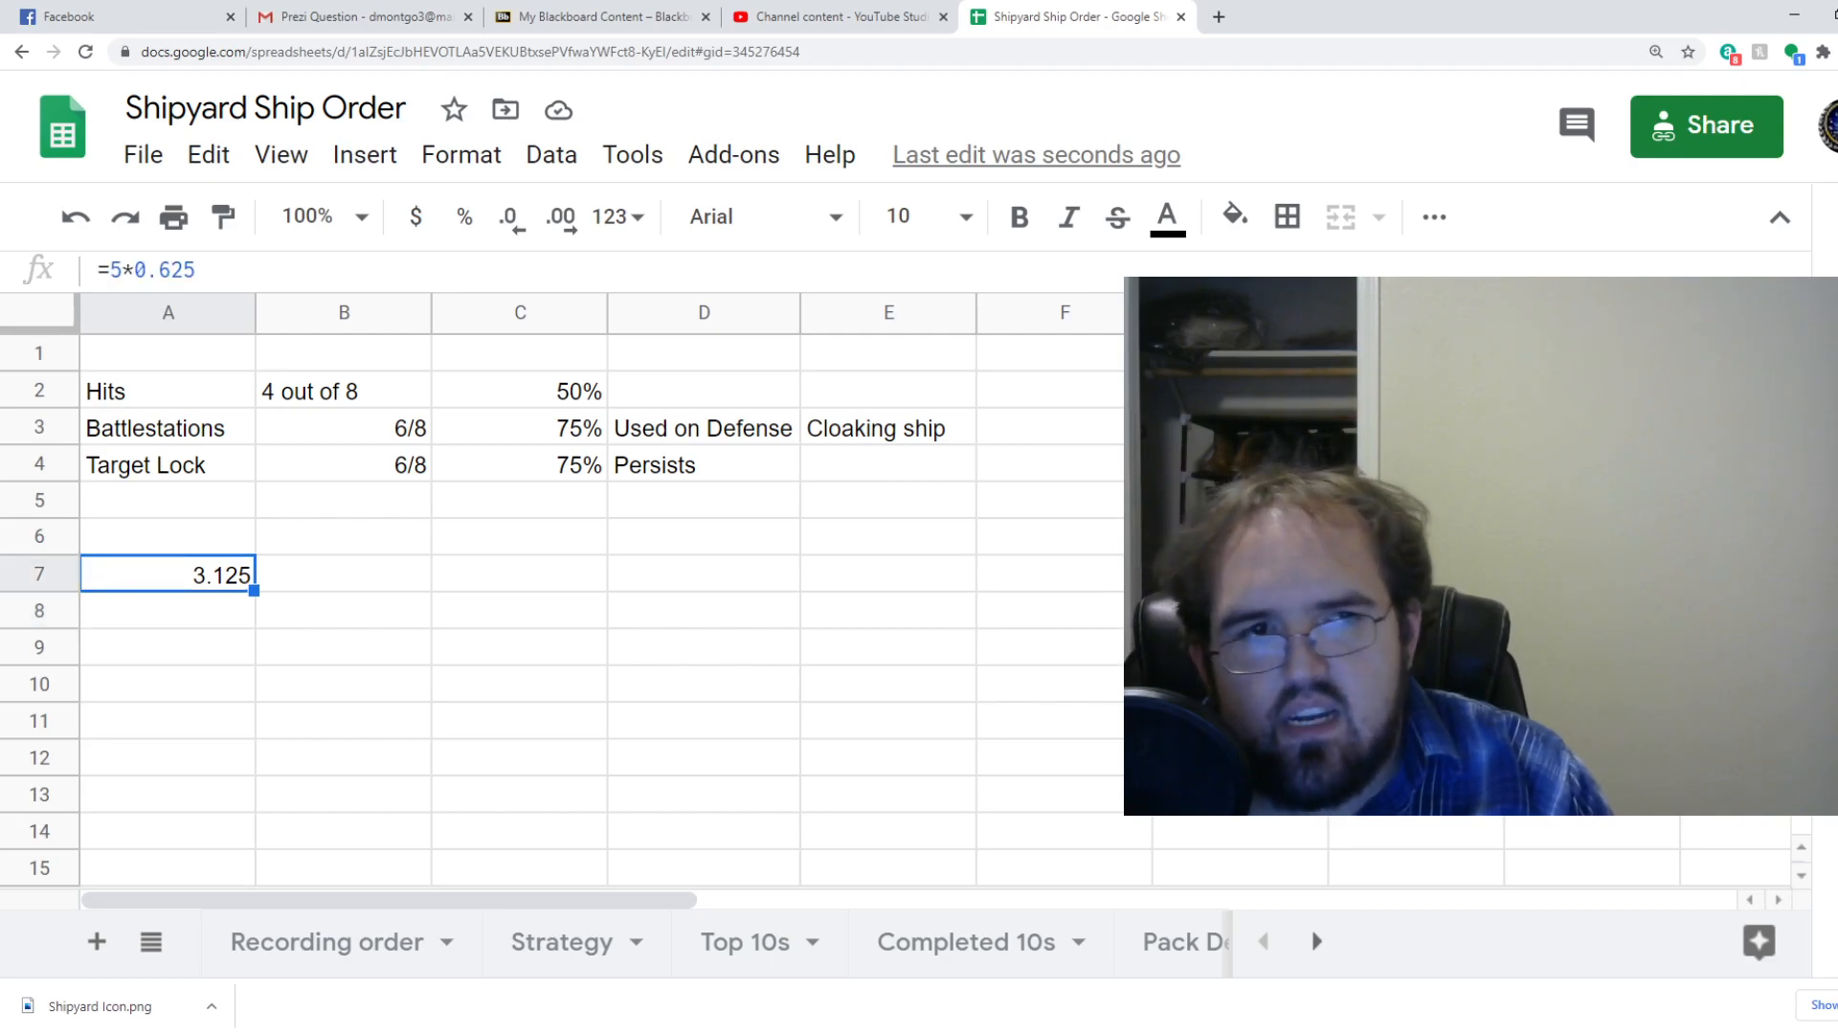
key("Delete")
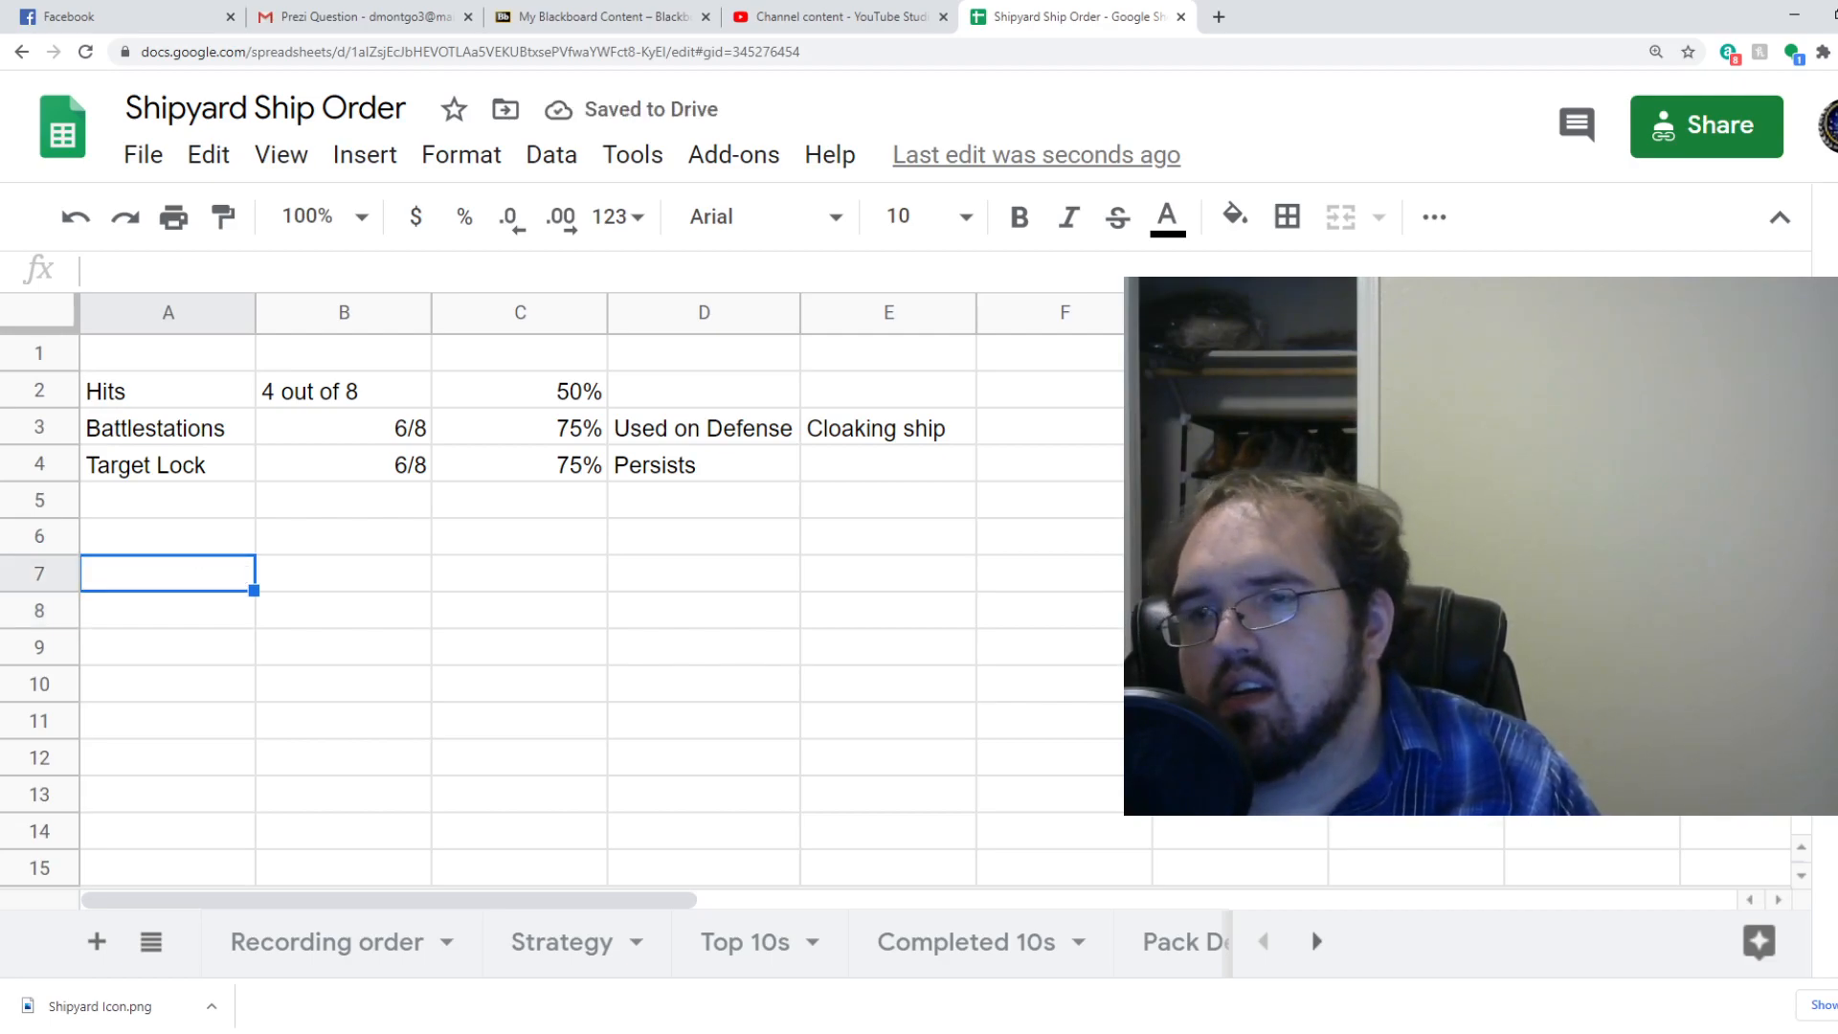
left_click(344, 536)
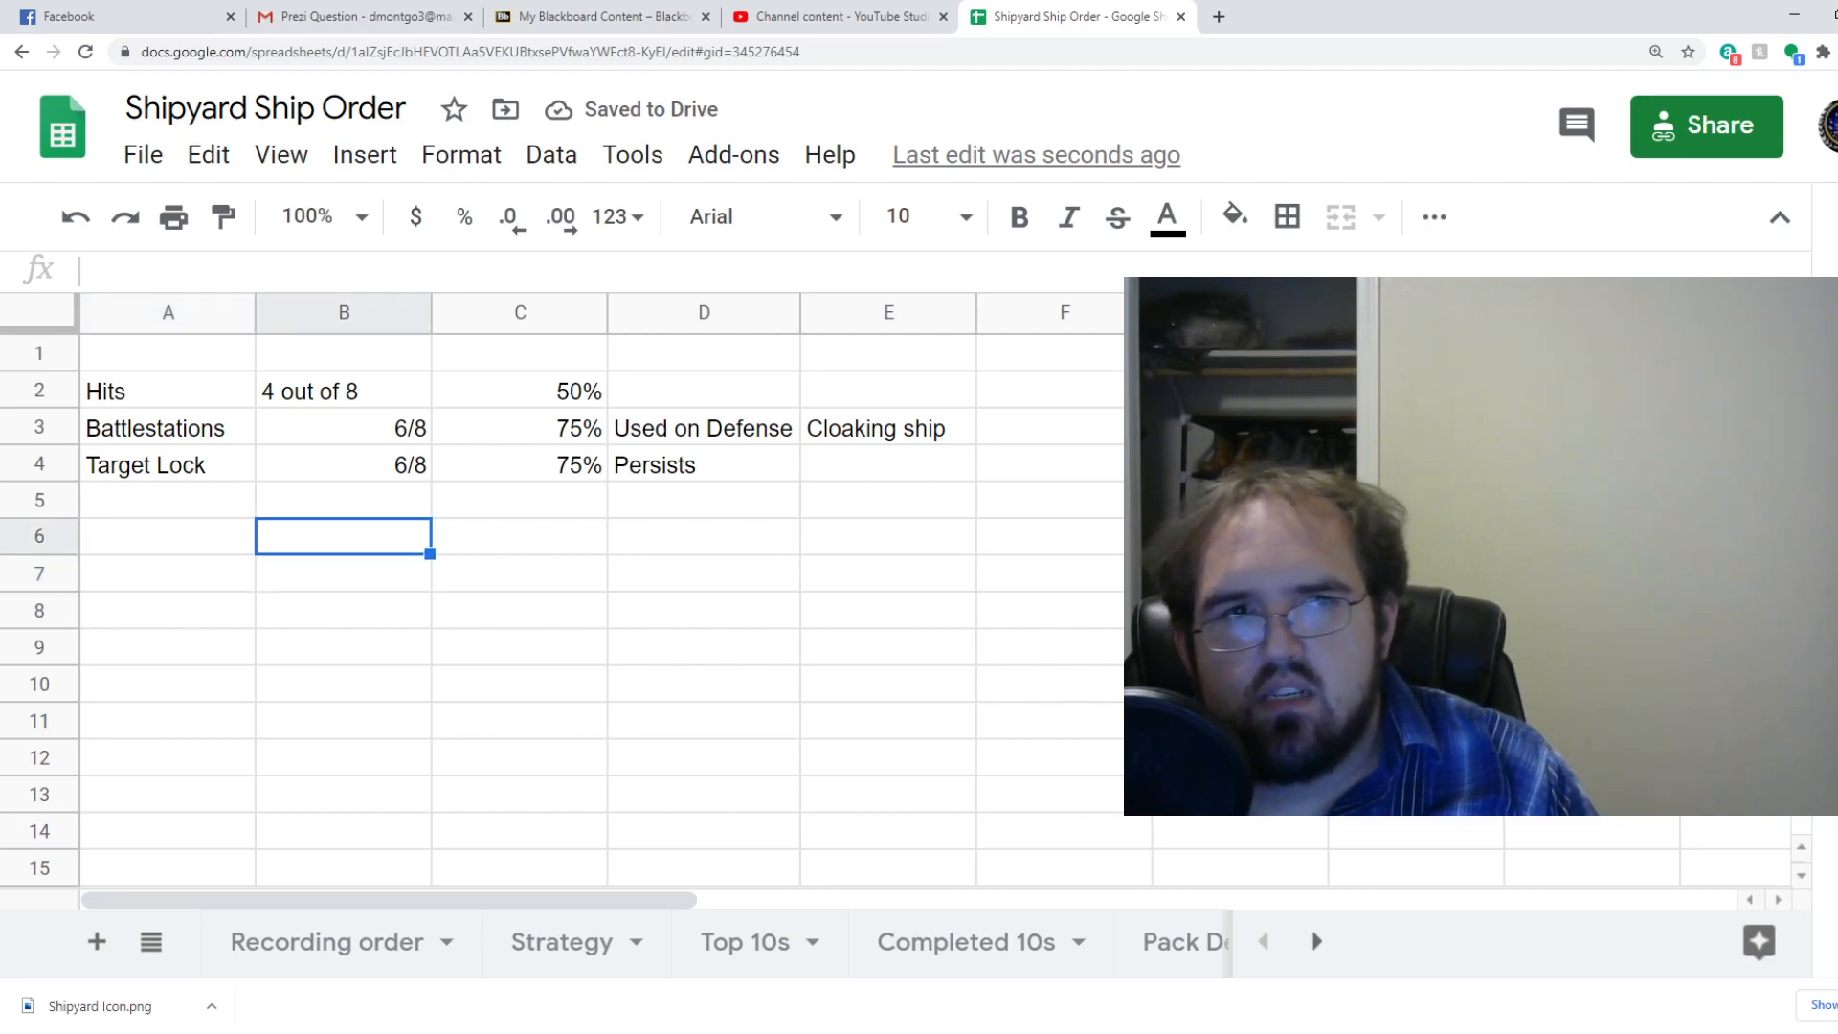
left_click(168, 536)
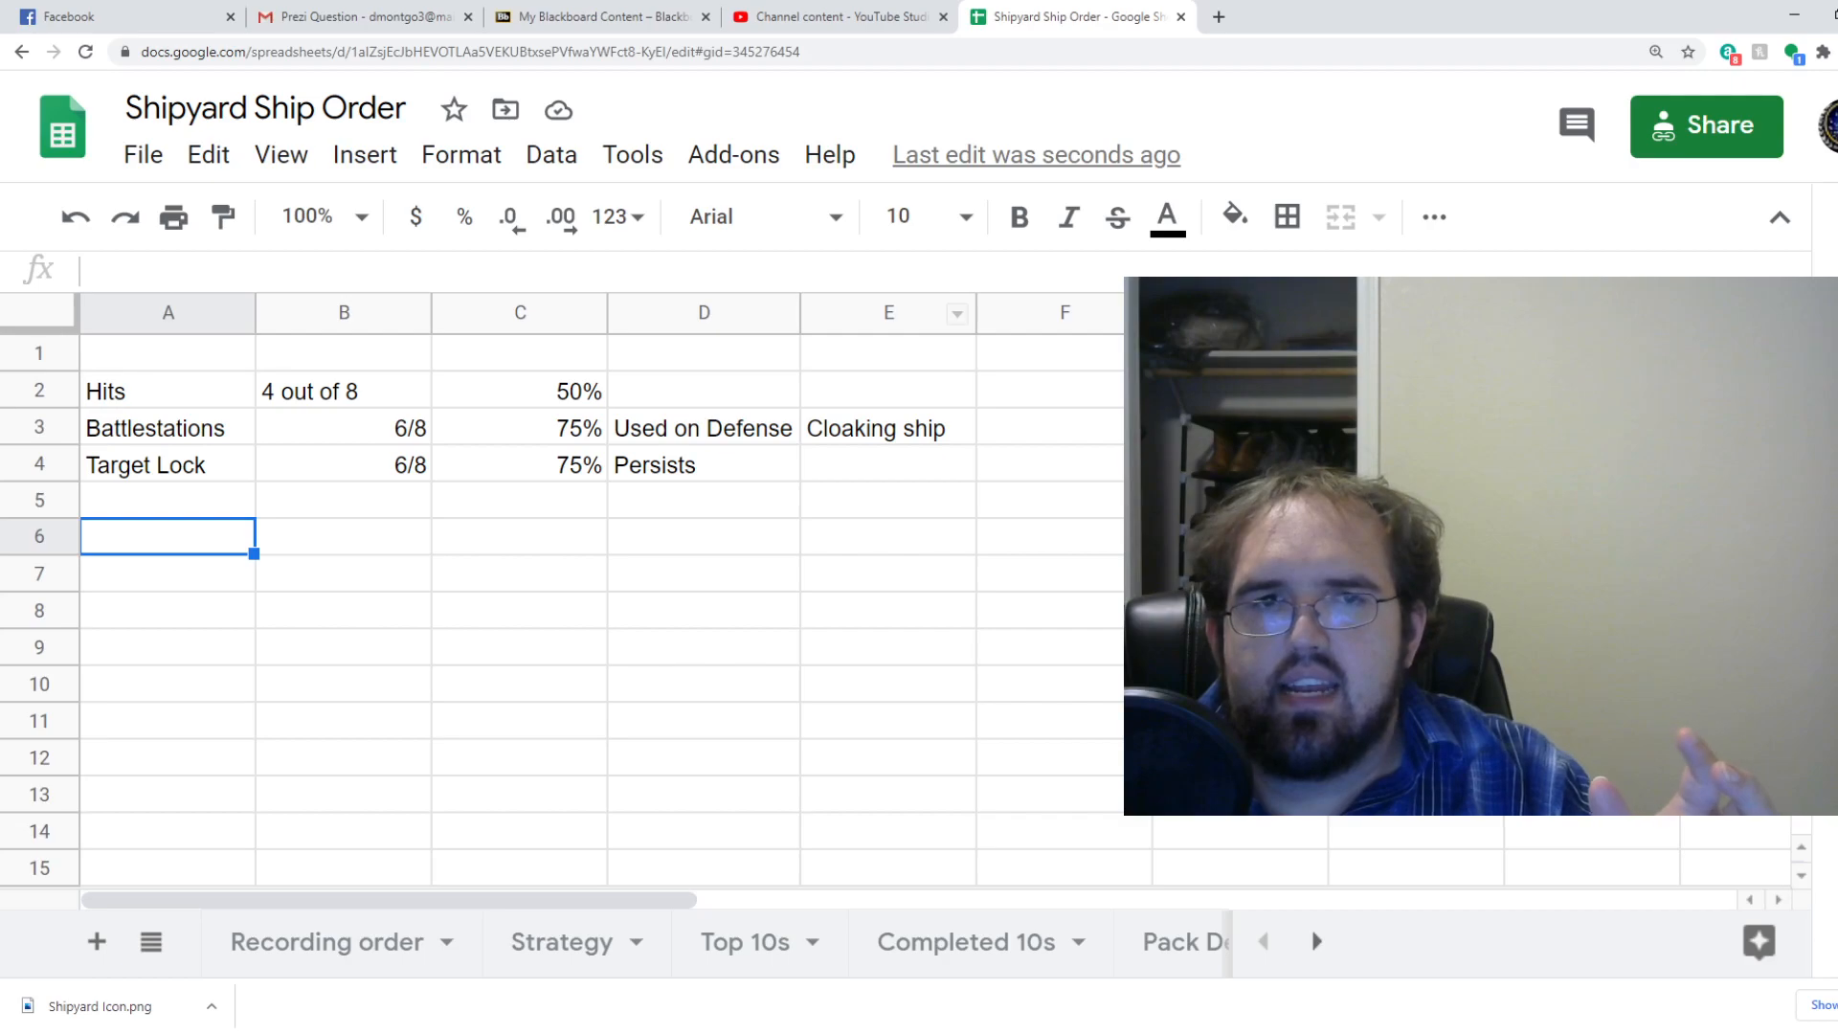
Head D1:F1 Bonuses, Bonuses, Downside; enter 'Can't do it to a long term cloaked ship' in F4.
type("Bonuses")
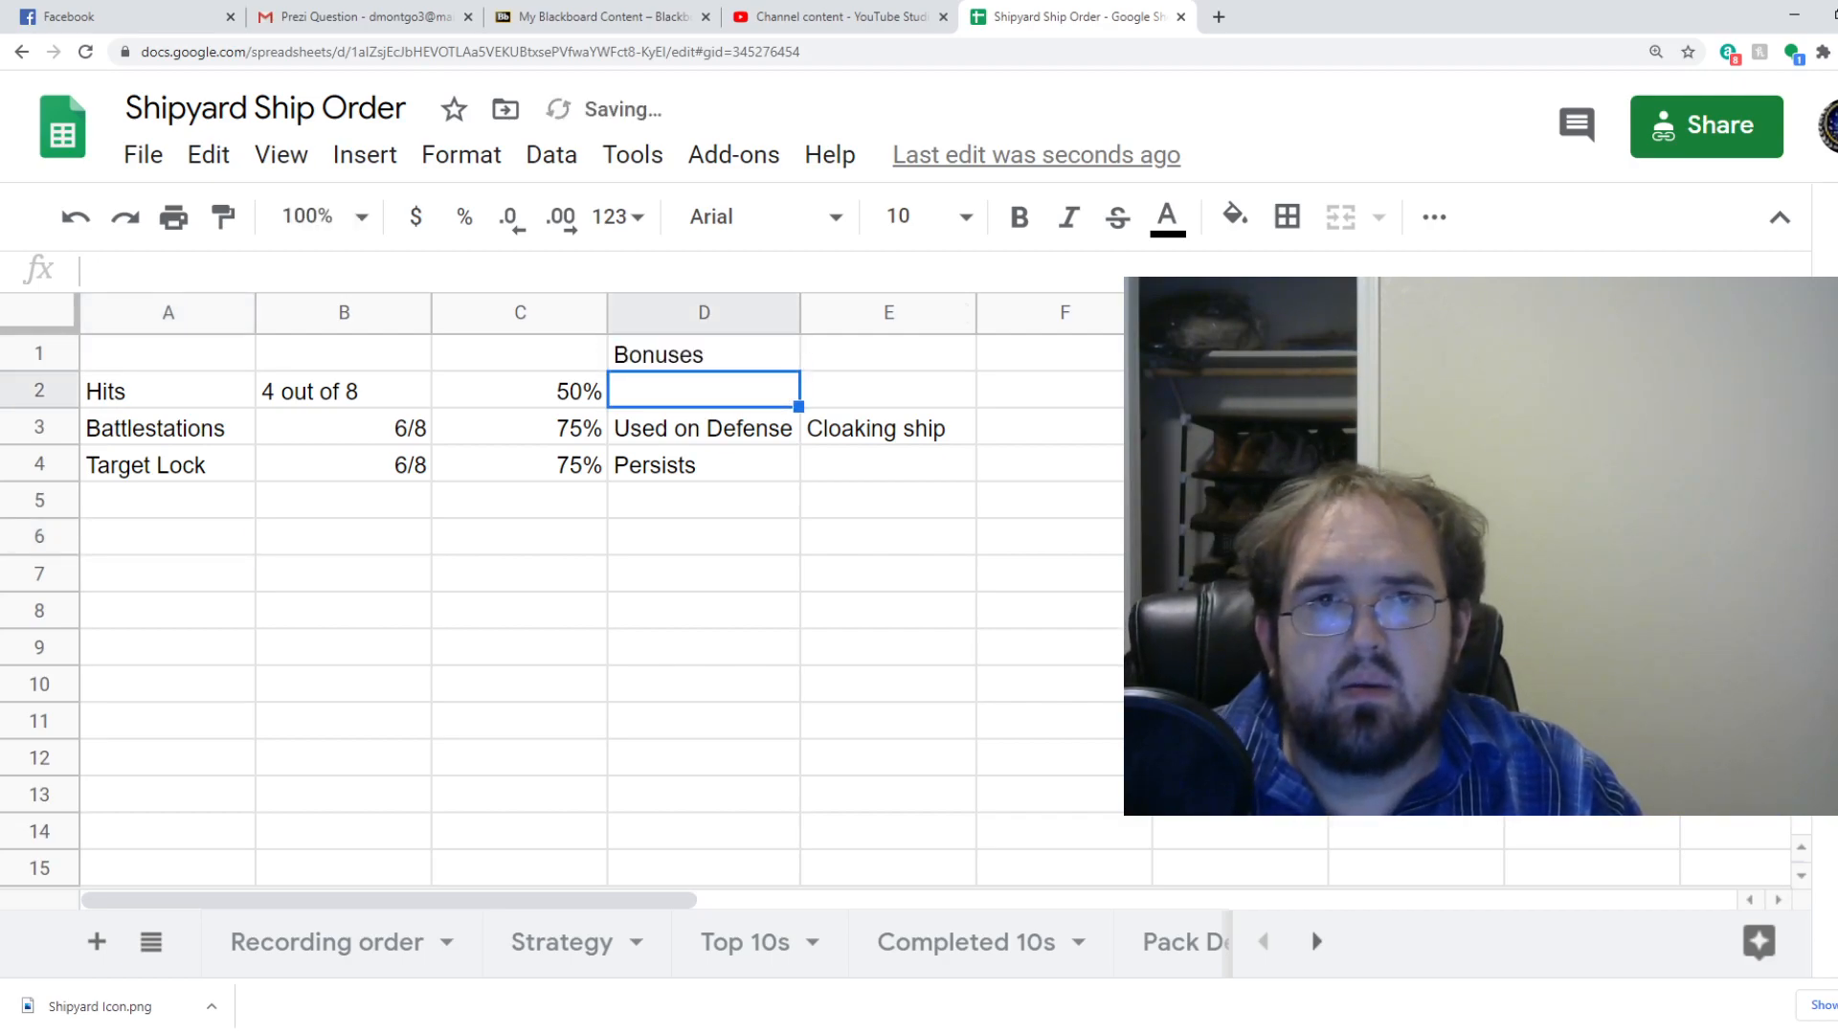
type("B")
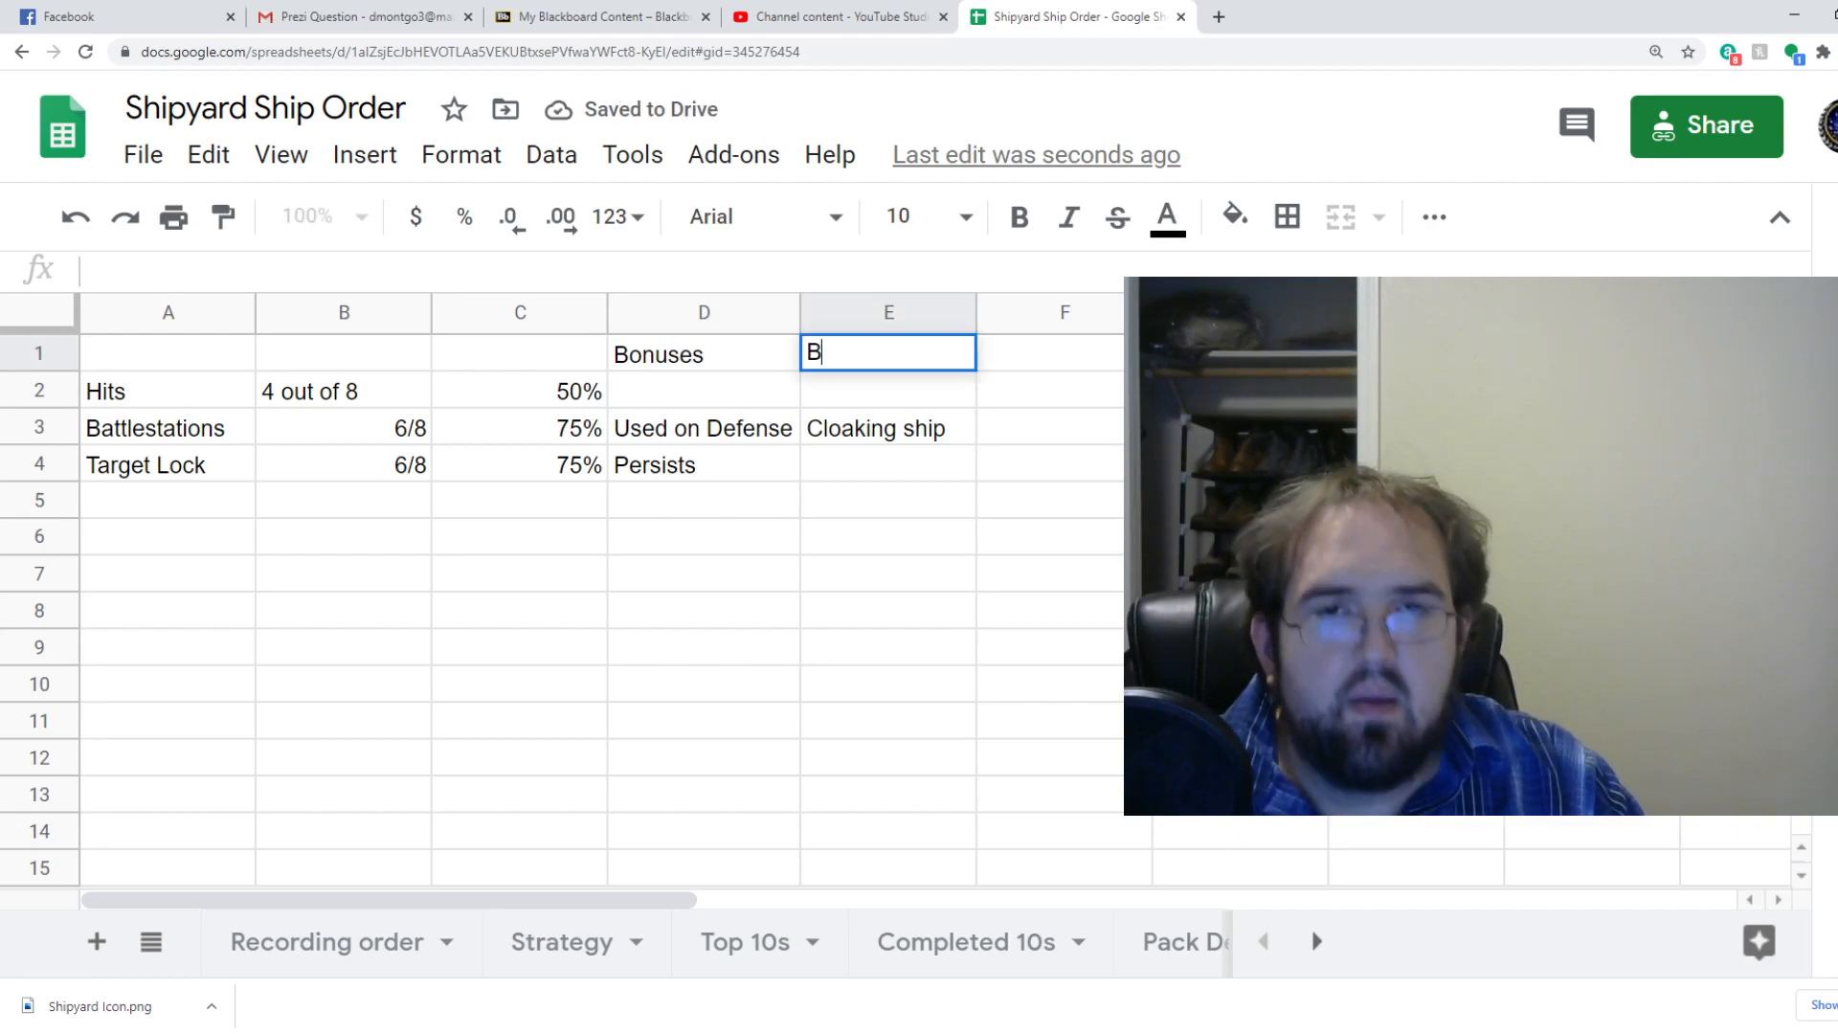
type("onuses")
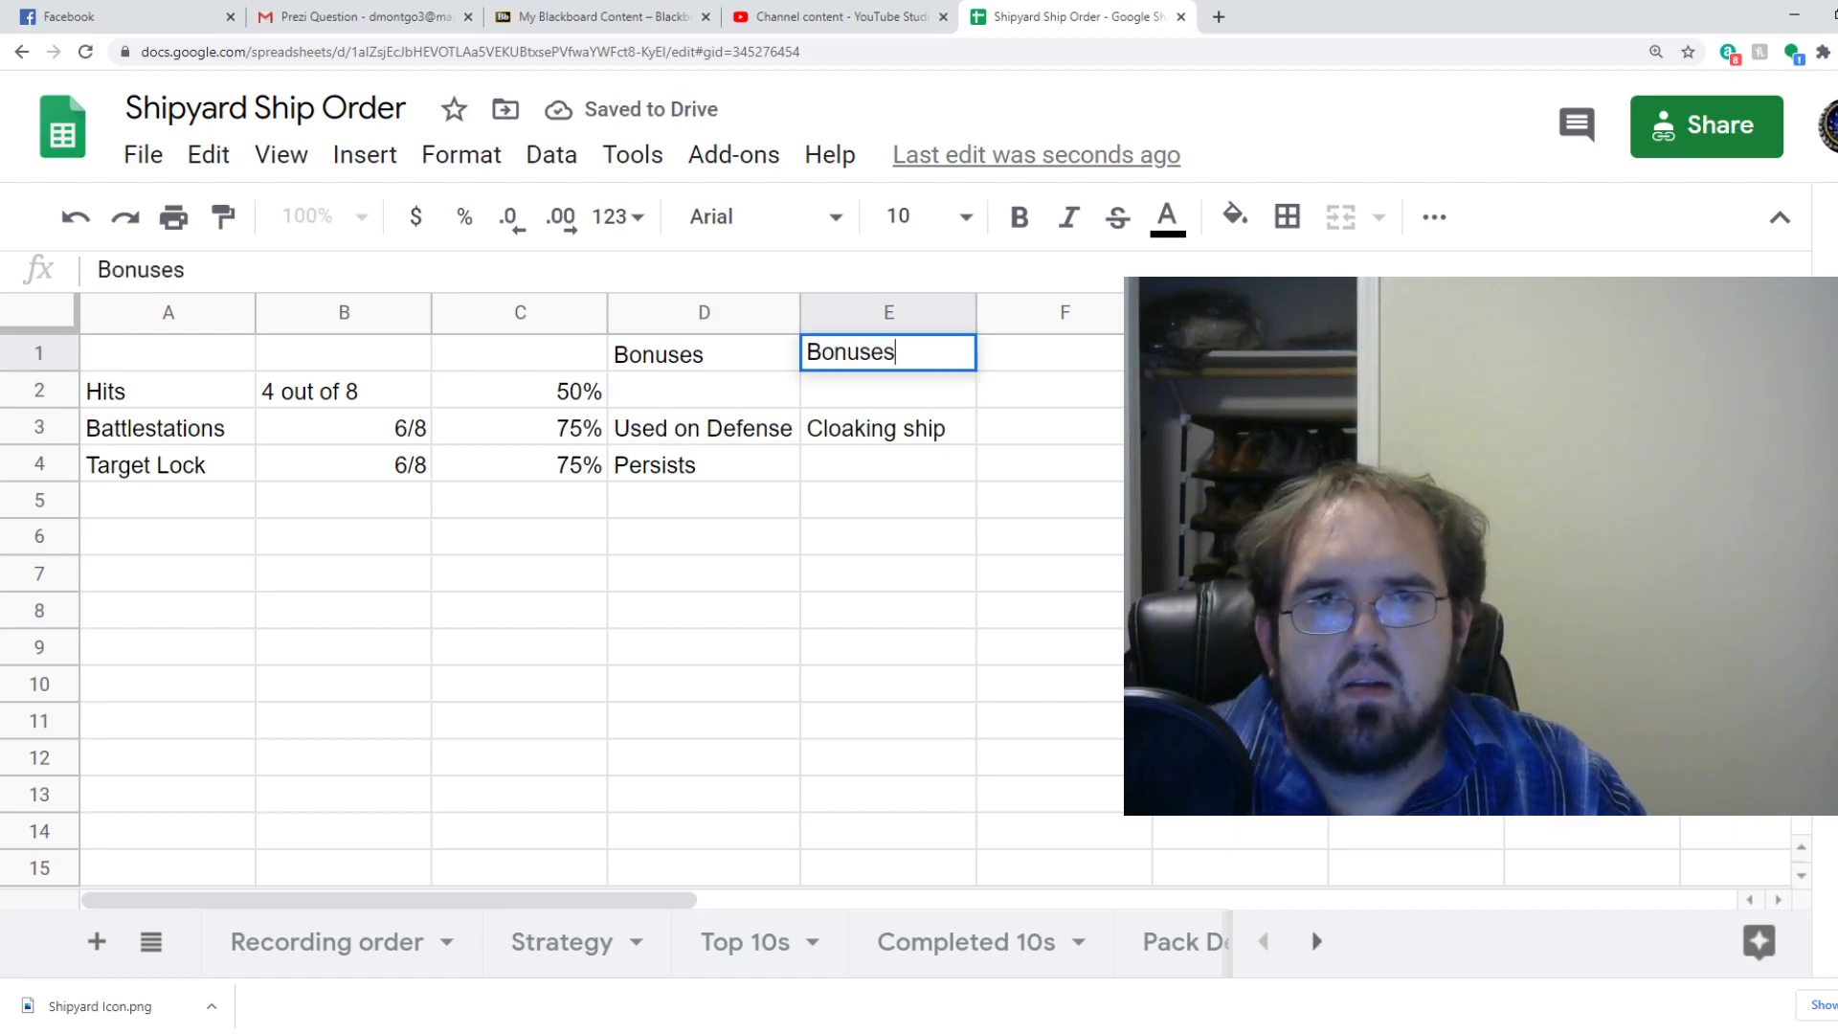
type("Downside")
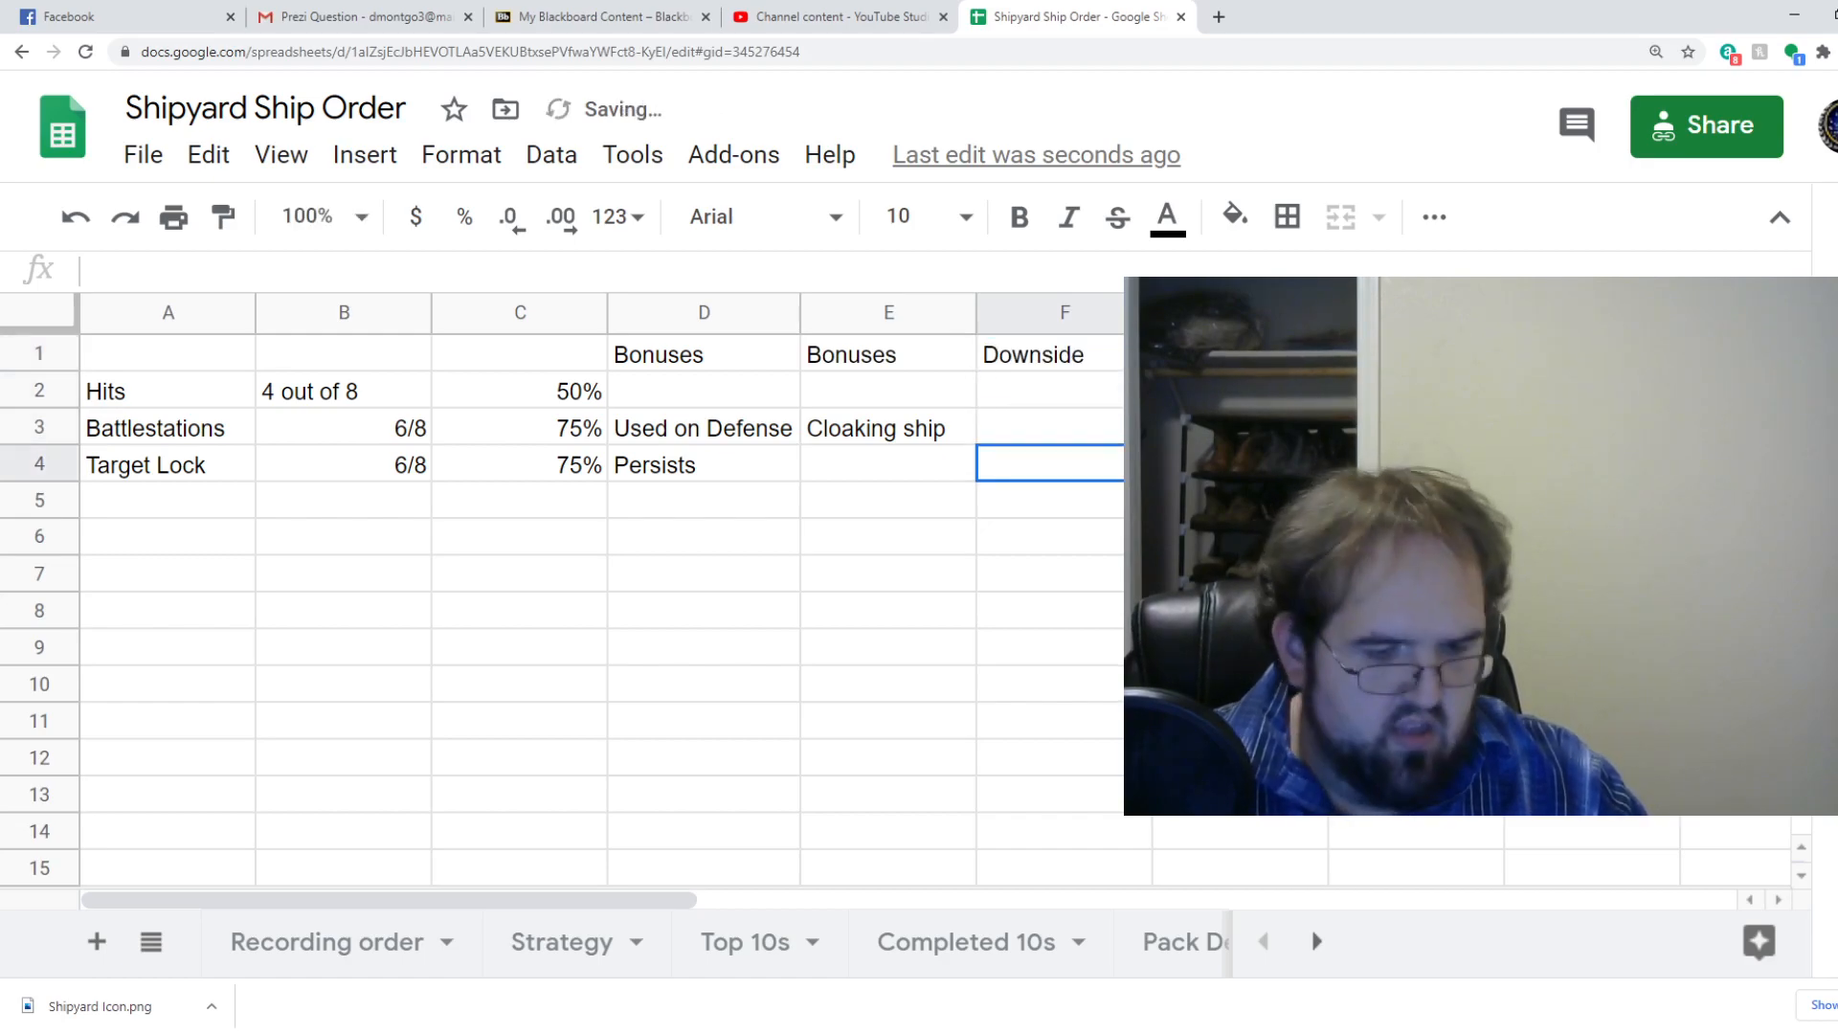
type("Can't")
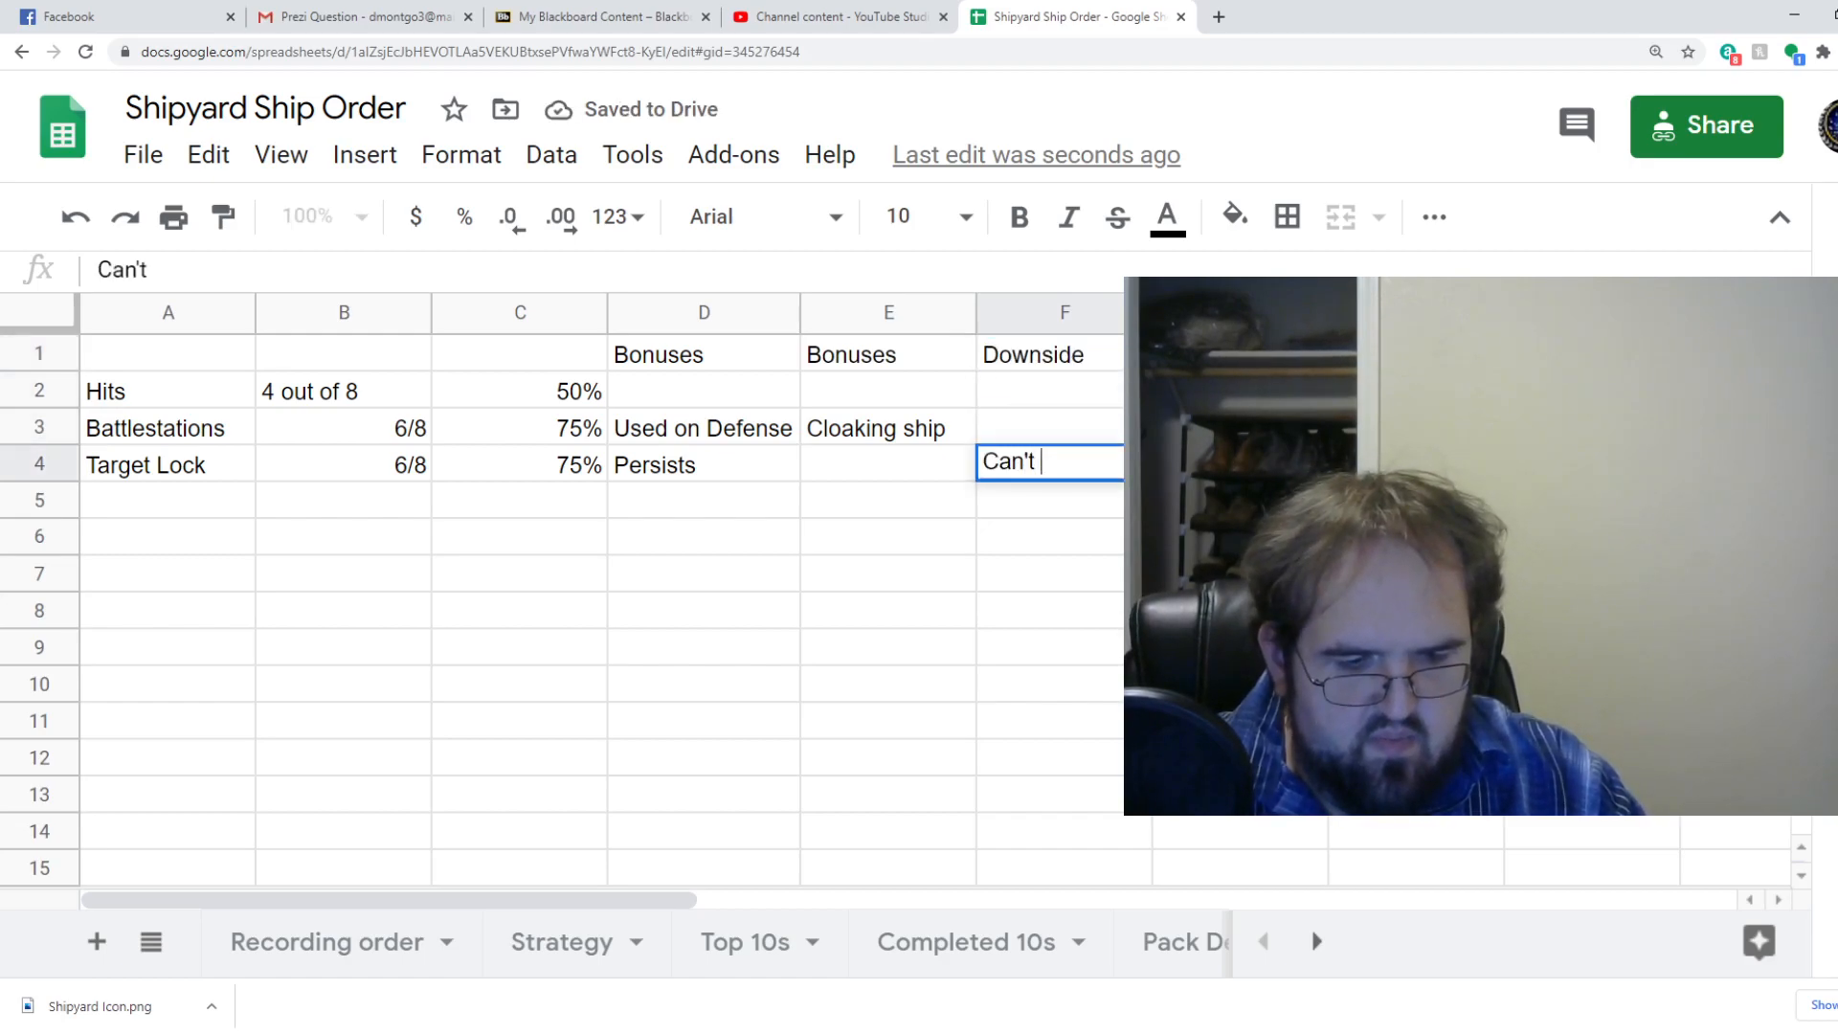
type("do")
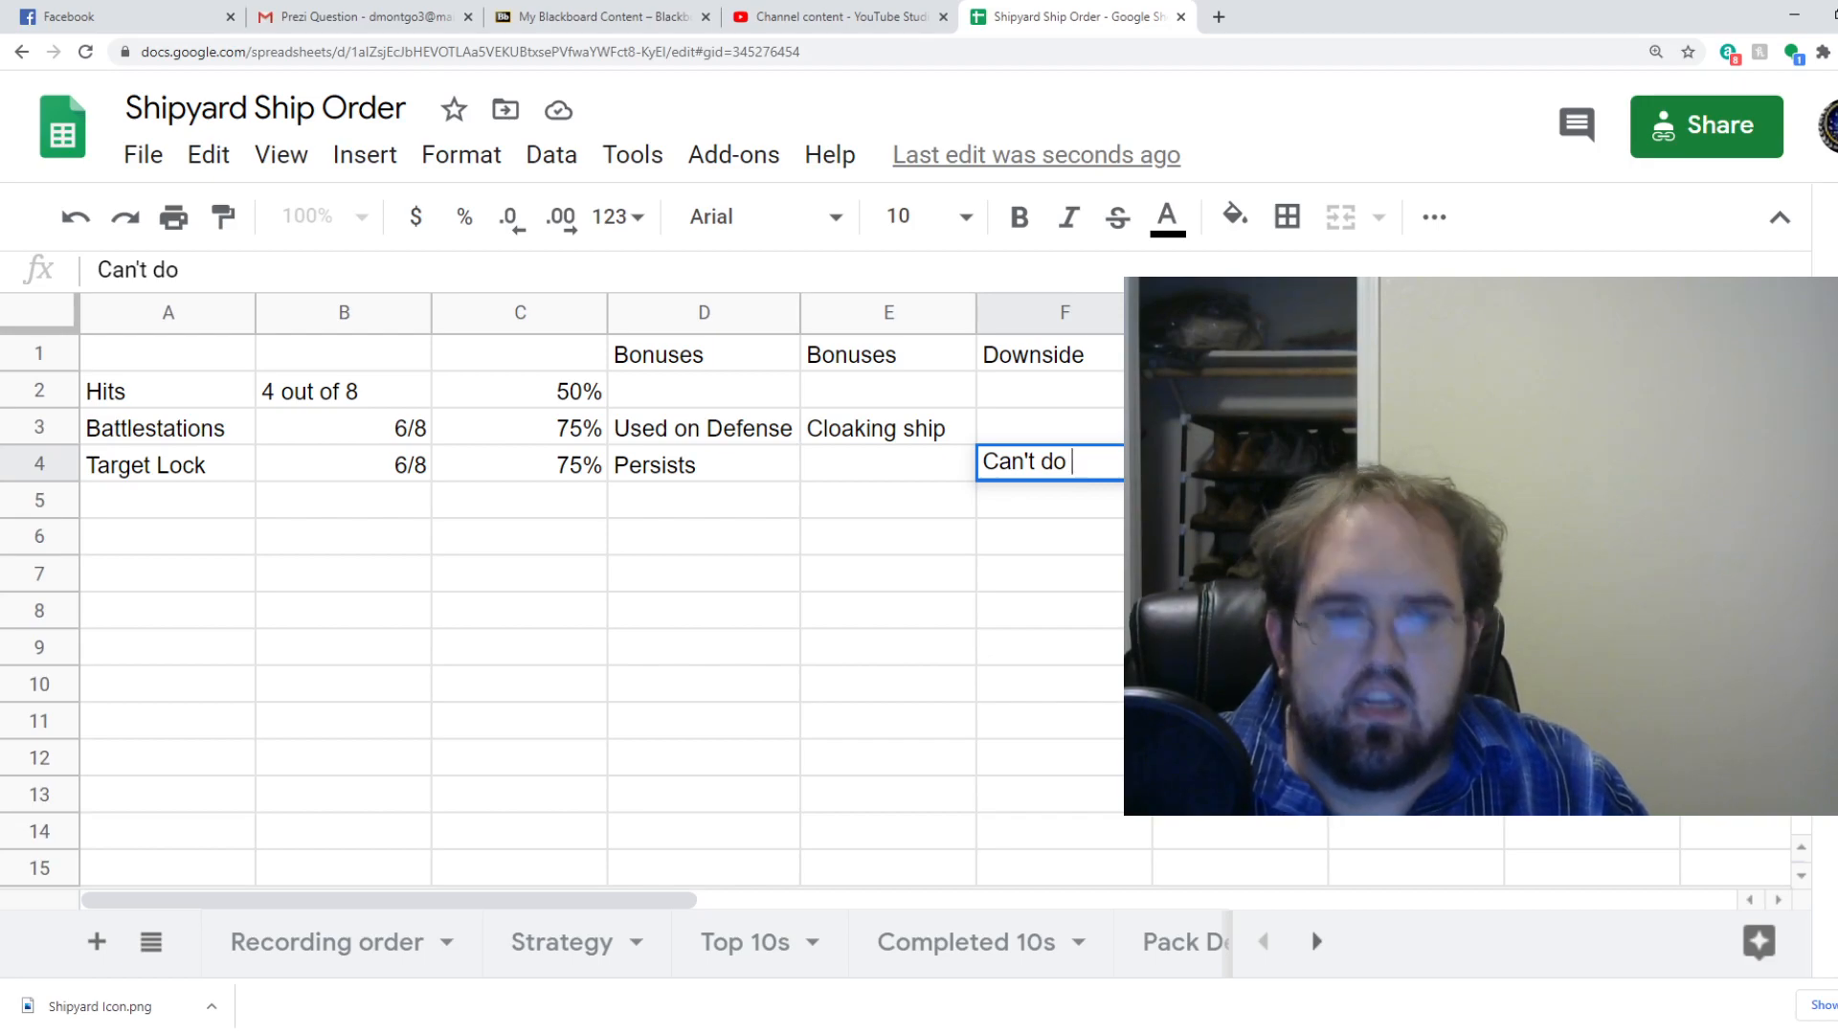
type("it to a long term cloaked ship")
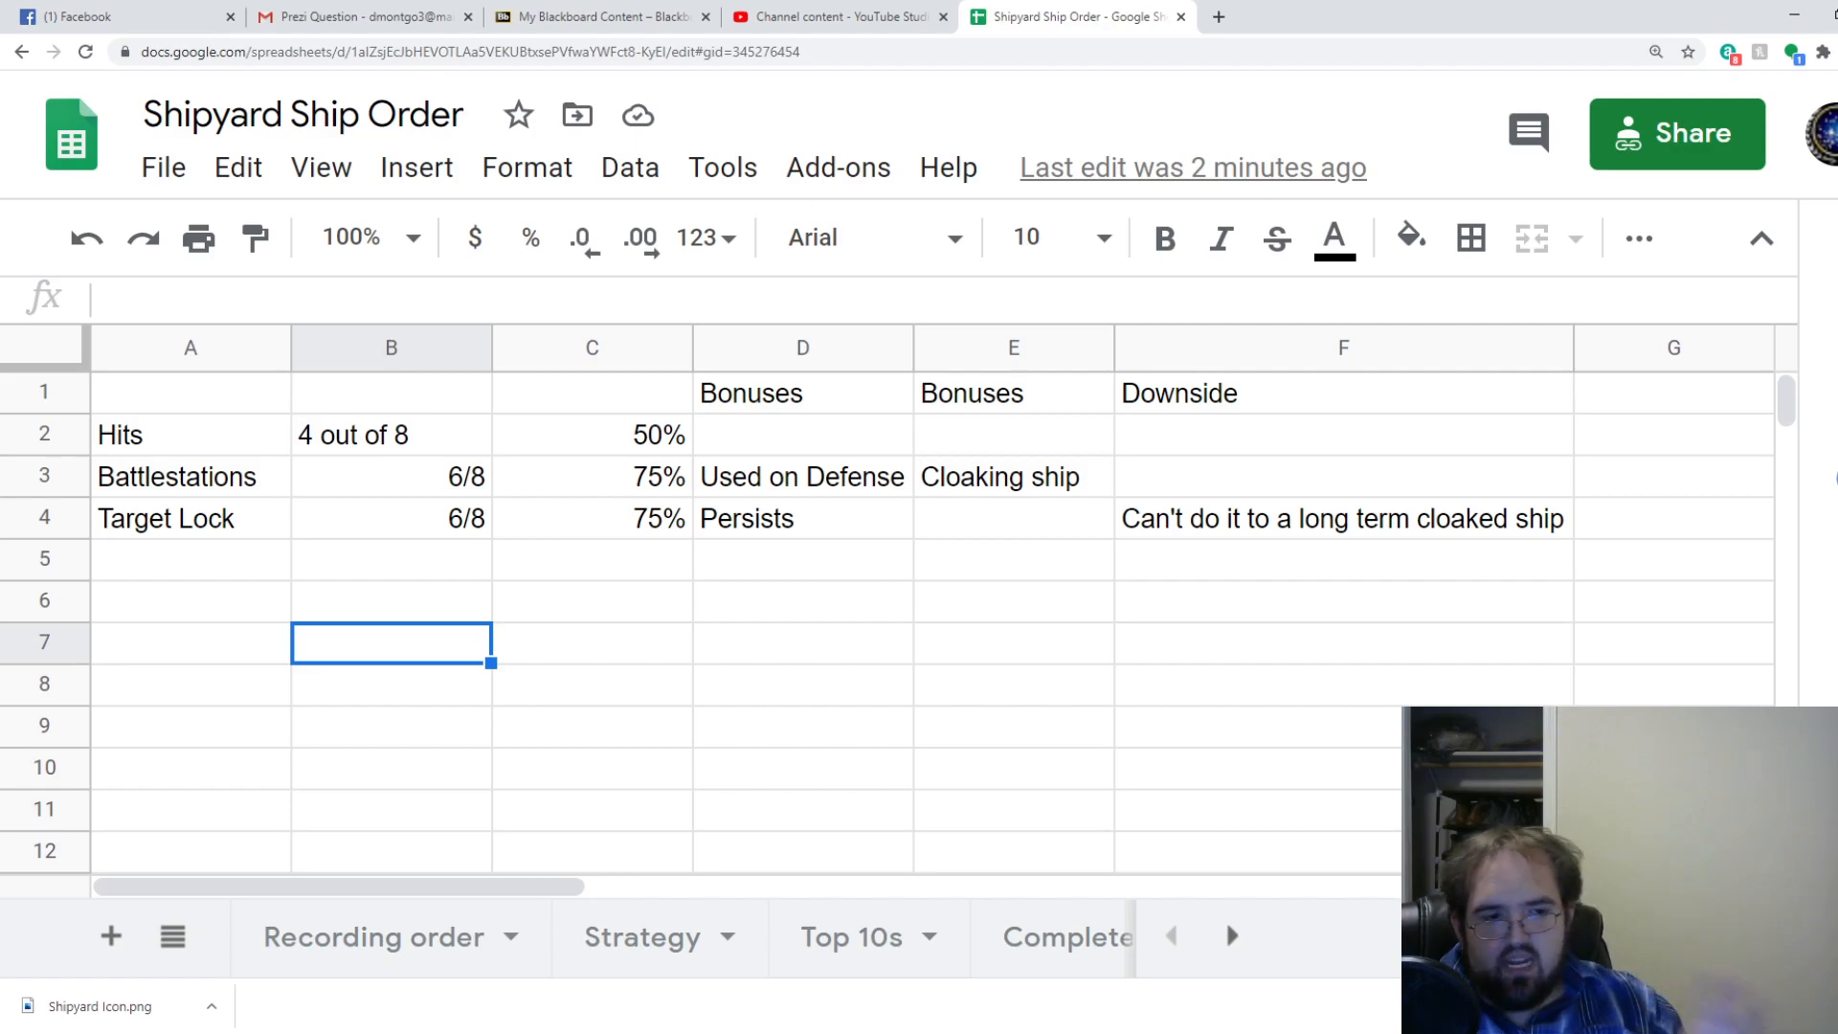
Enter 'Re-rolls can get crits' in E4 and 'No crits on conversions' in F3.
left_click(1013, 518)
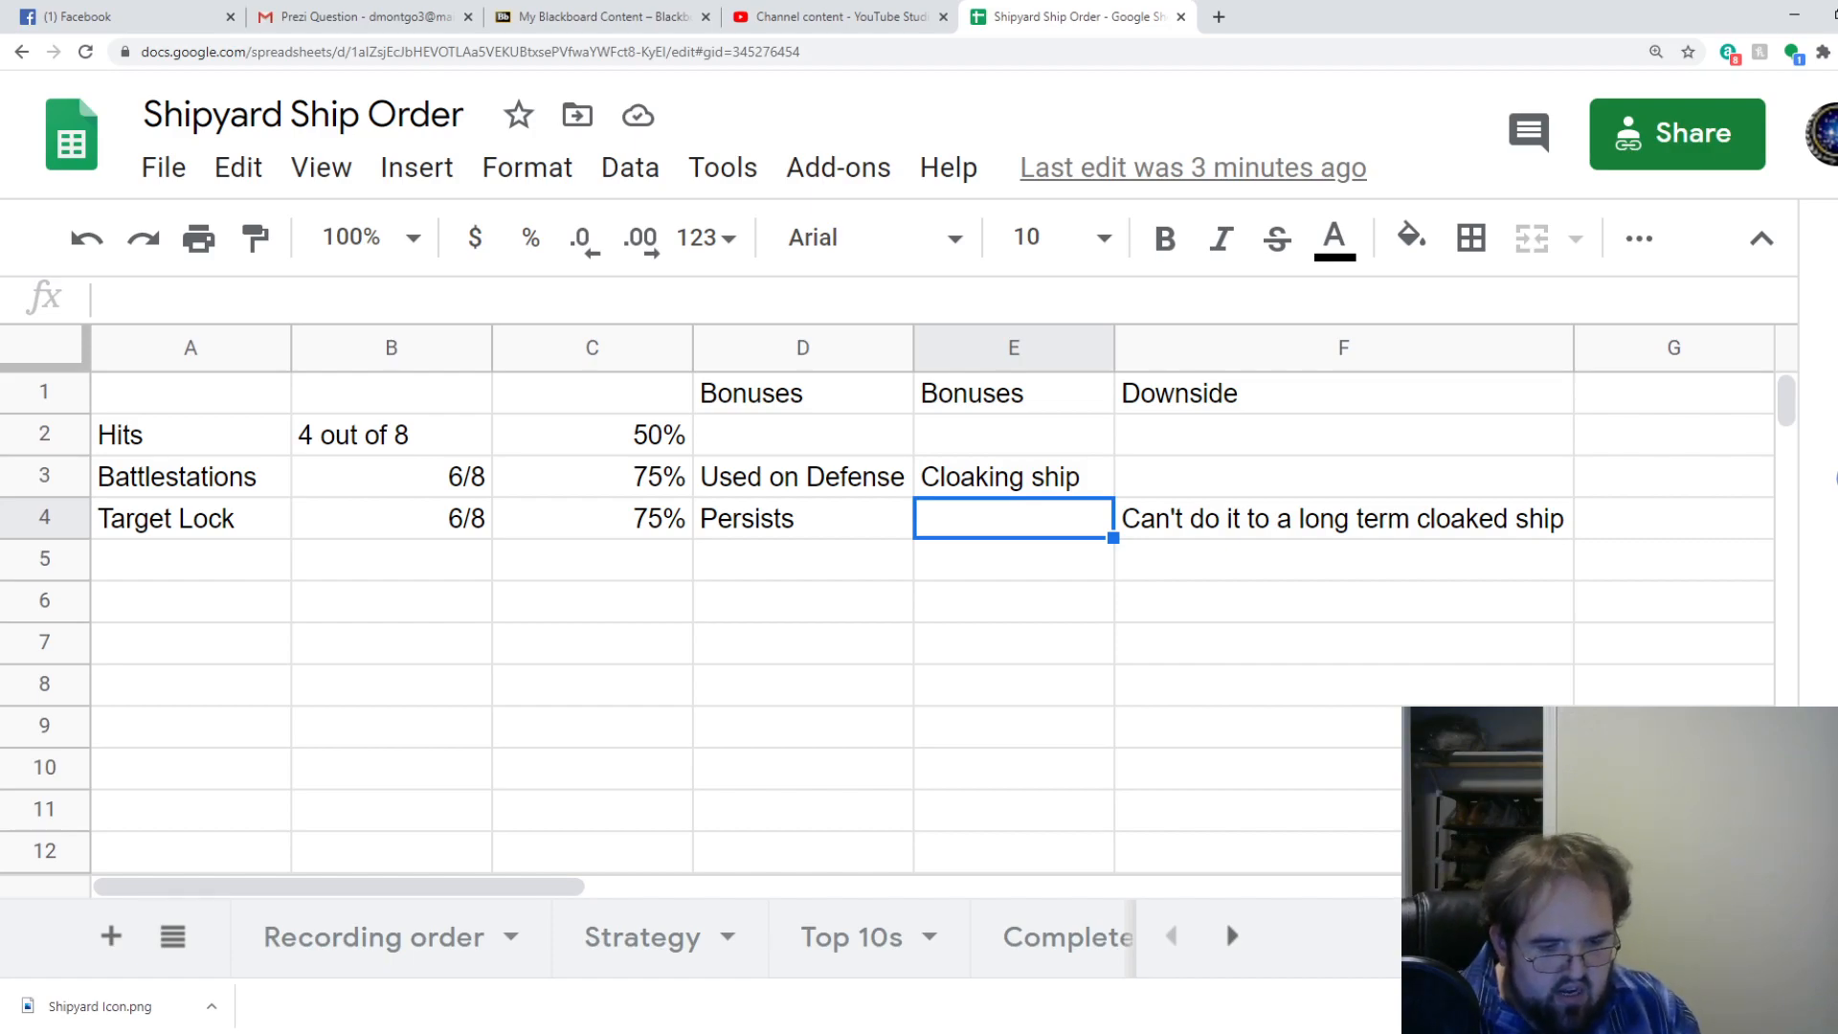
type("Re-rolls g")
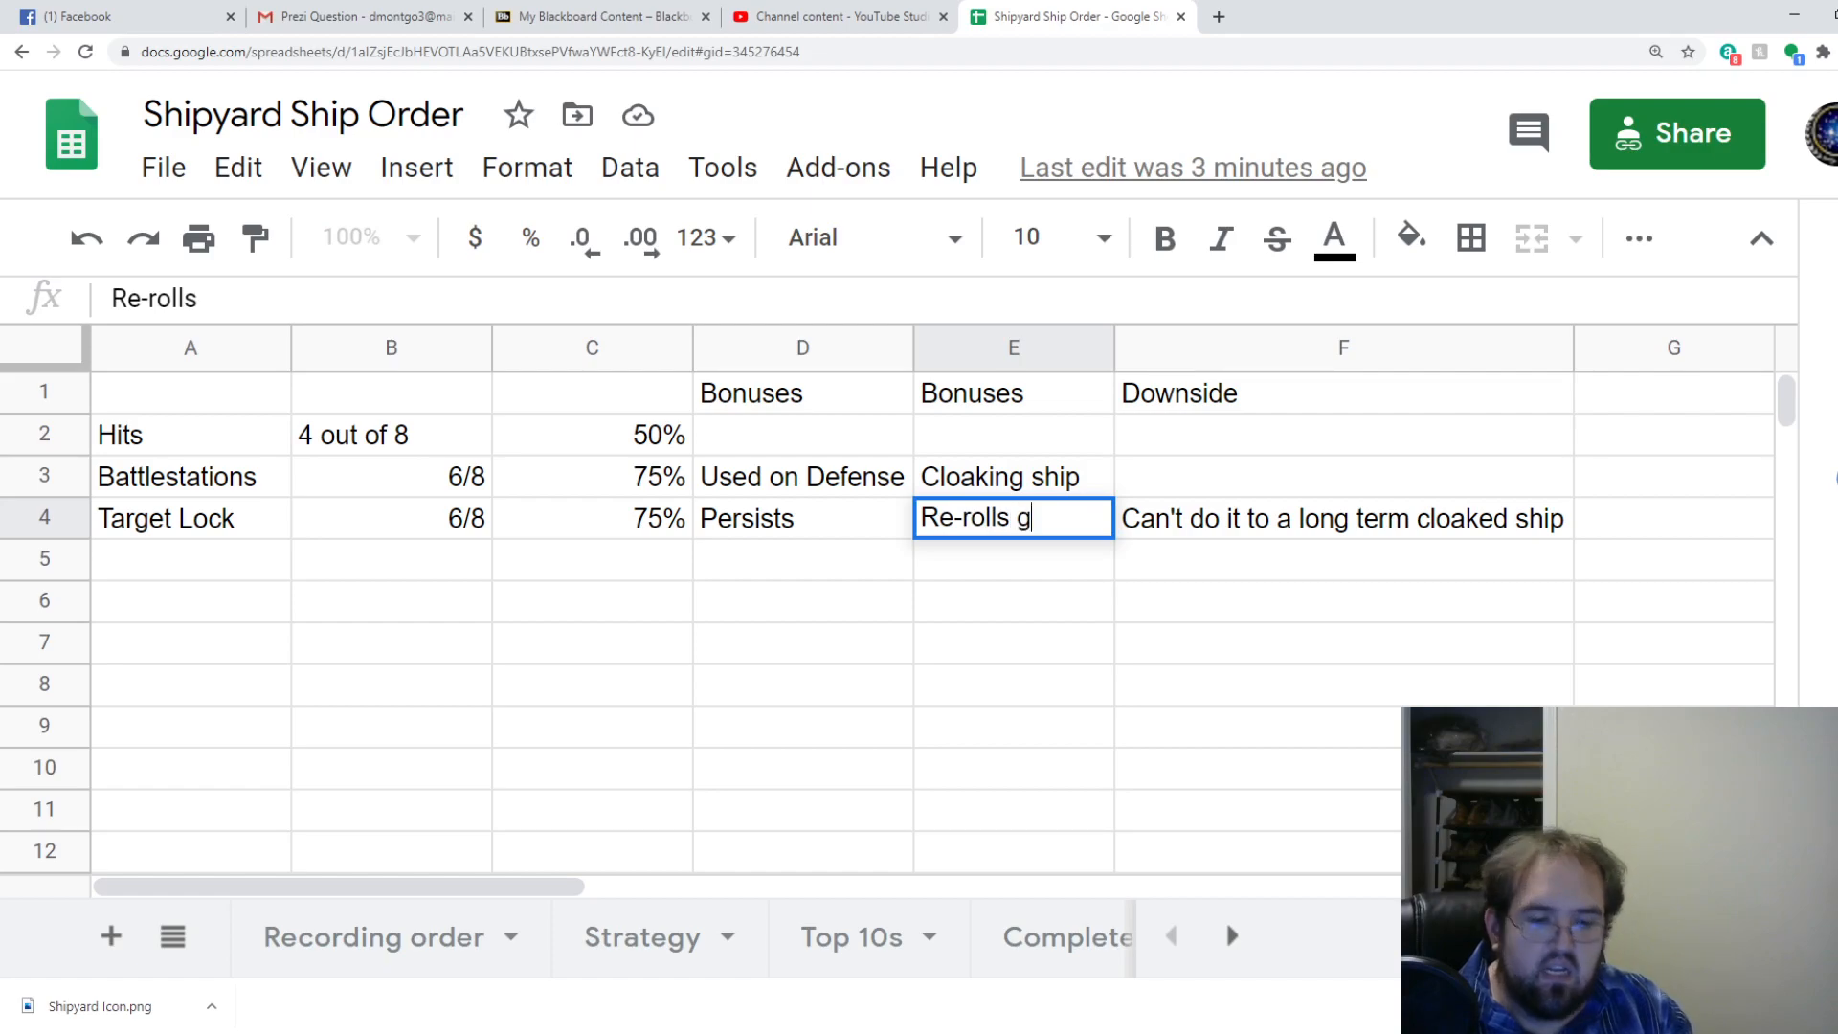
type("an get")
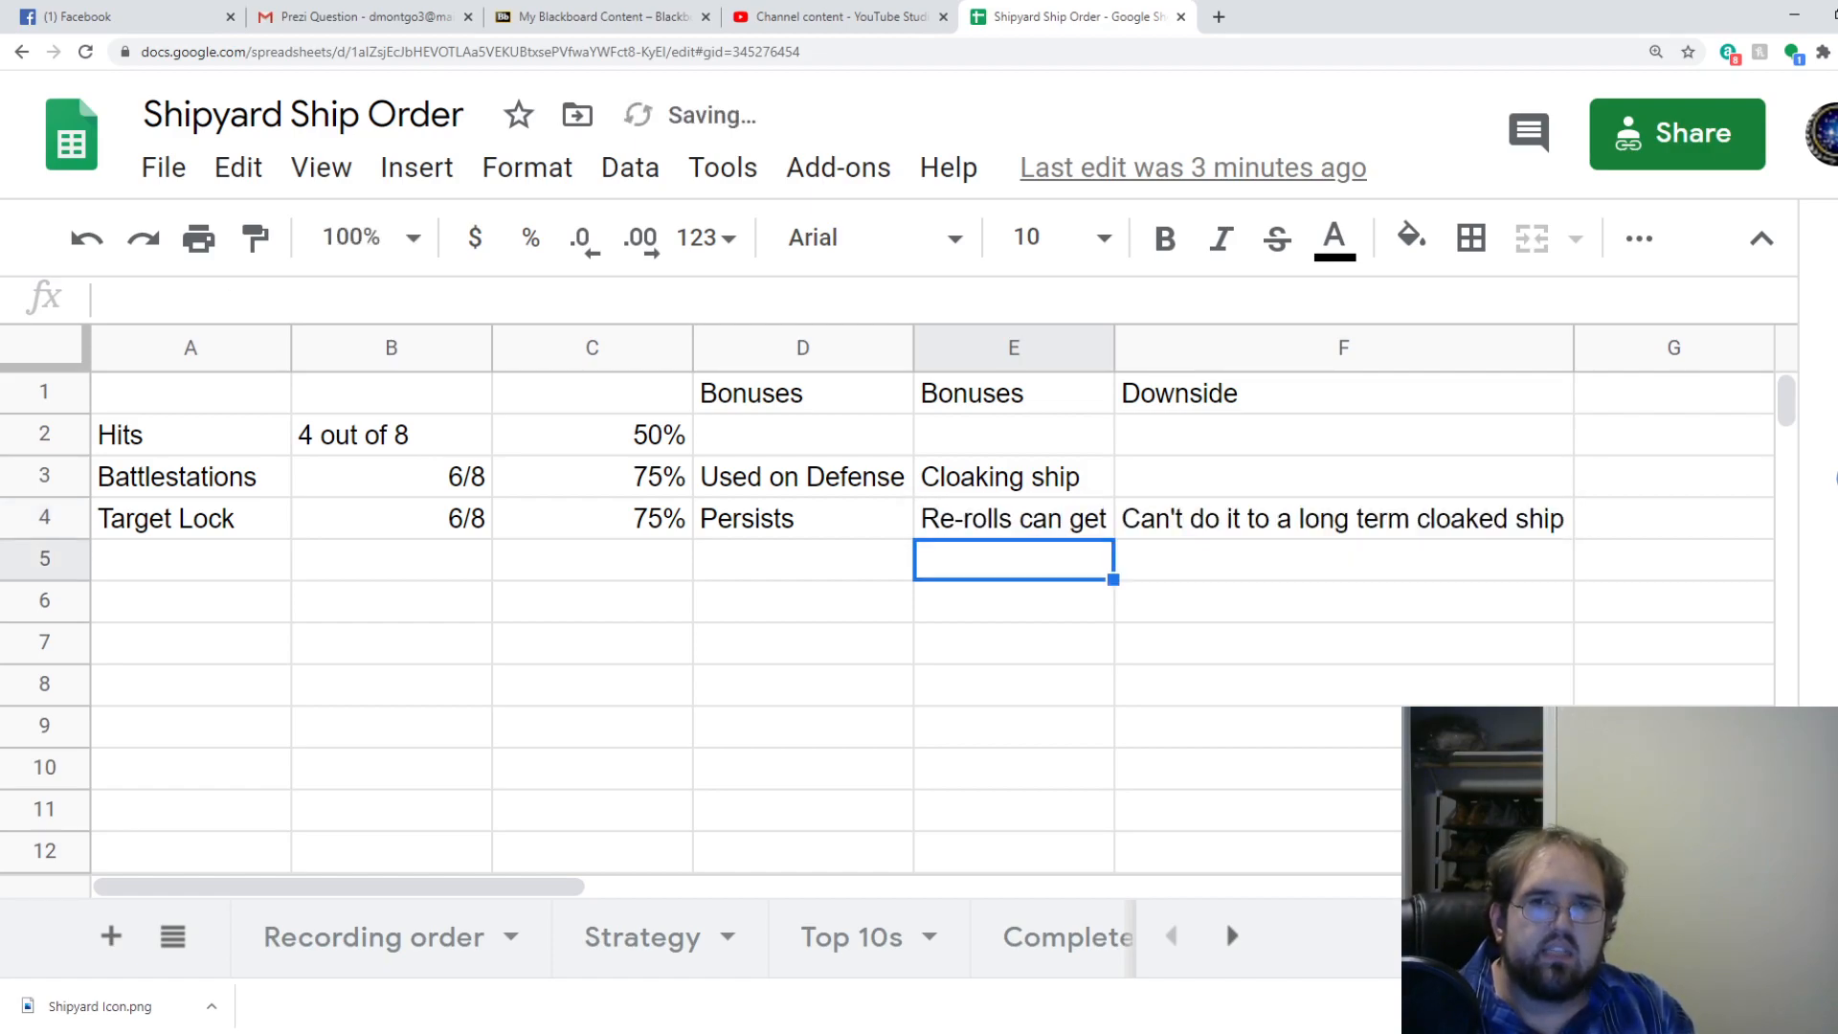
left_click(1013, 346)
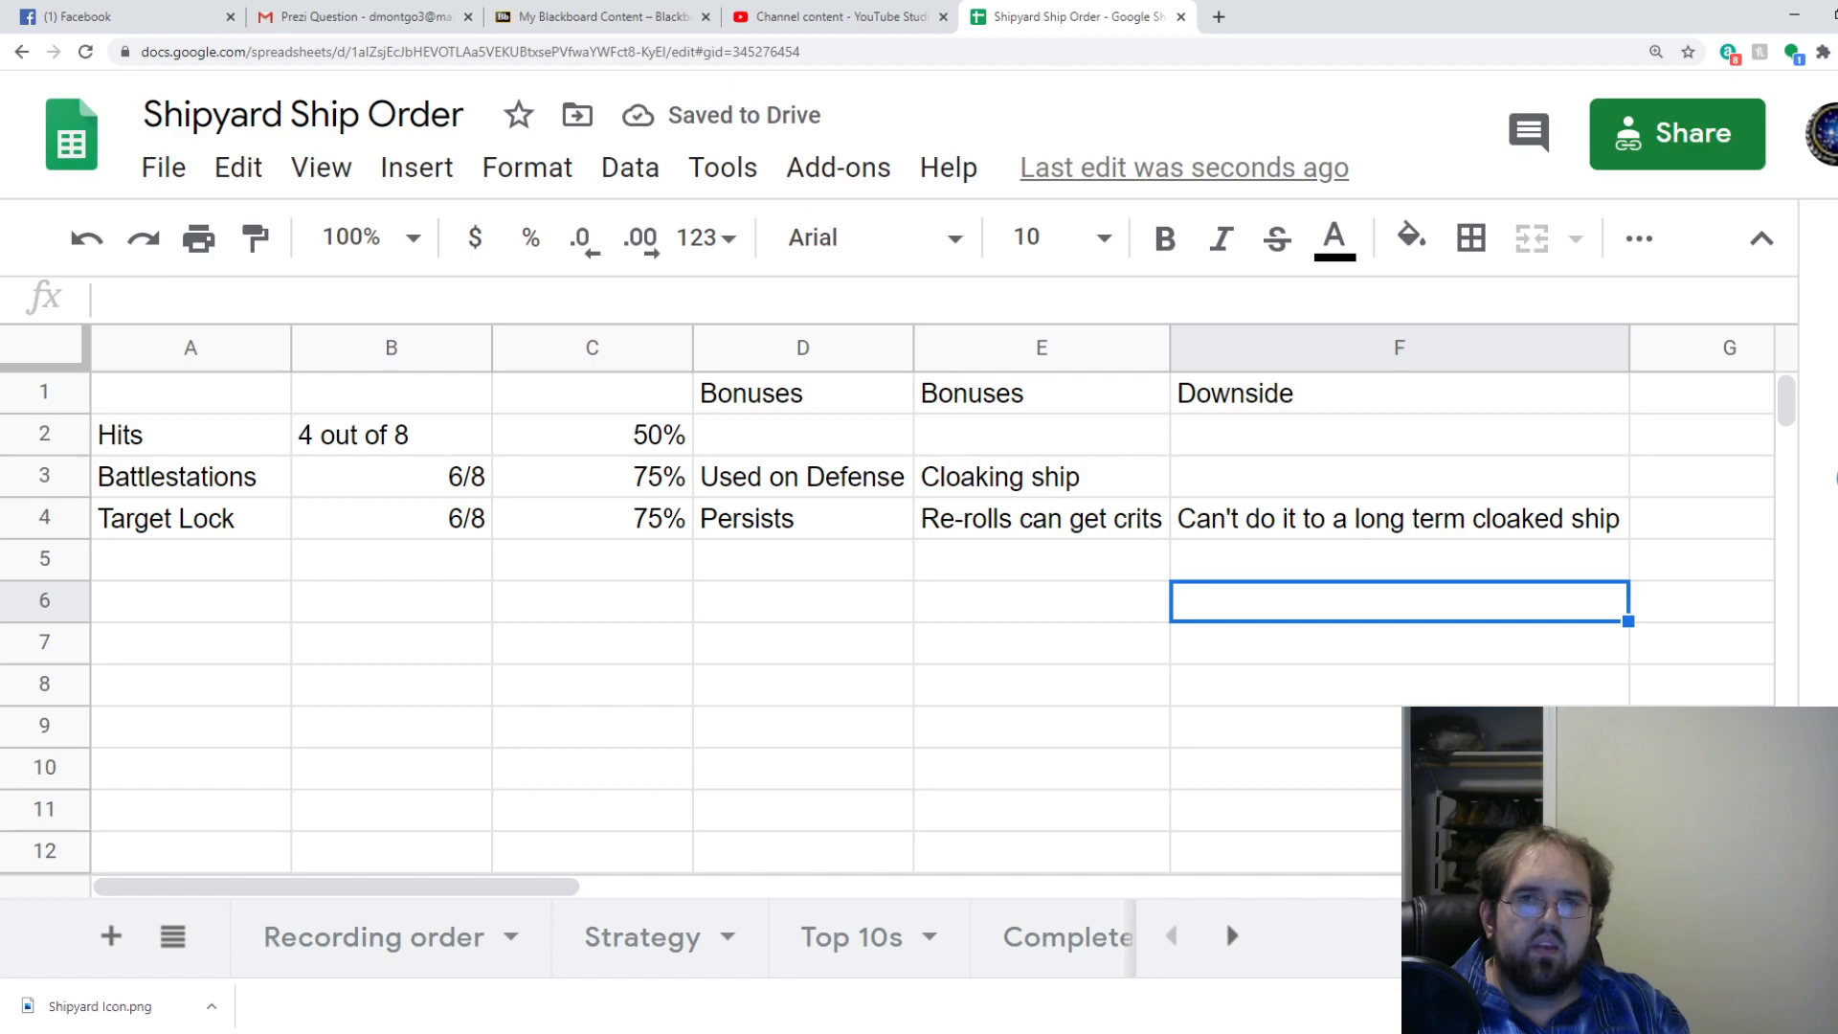
type("N")
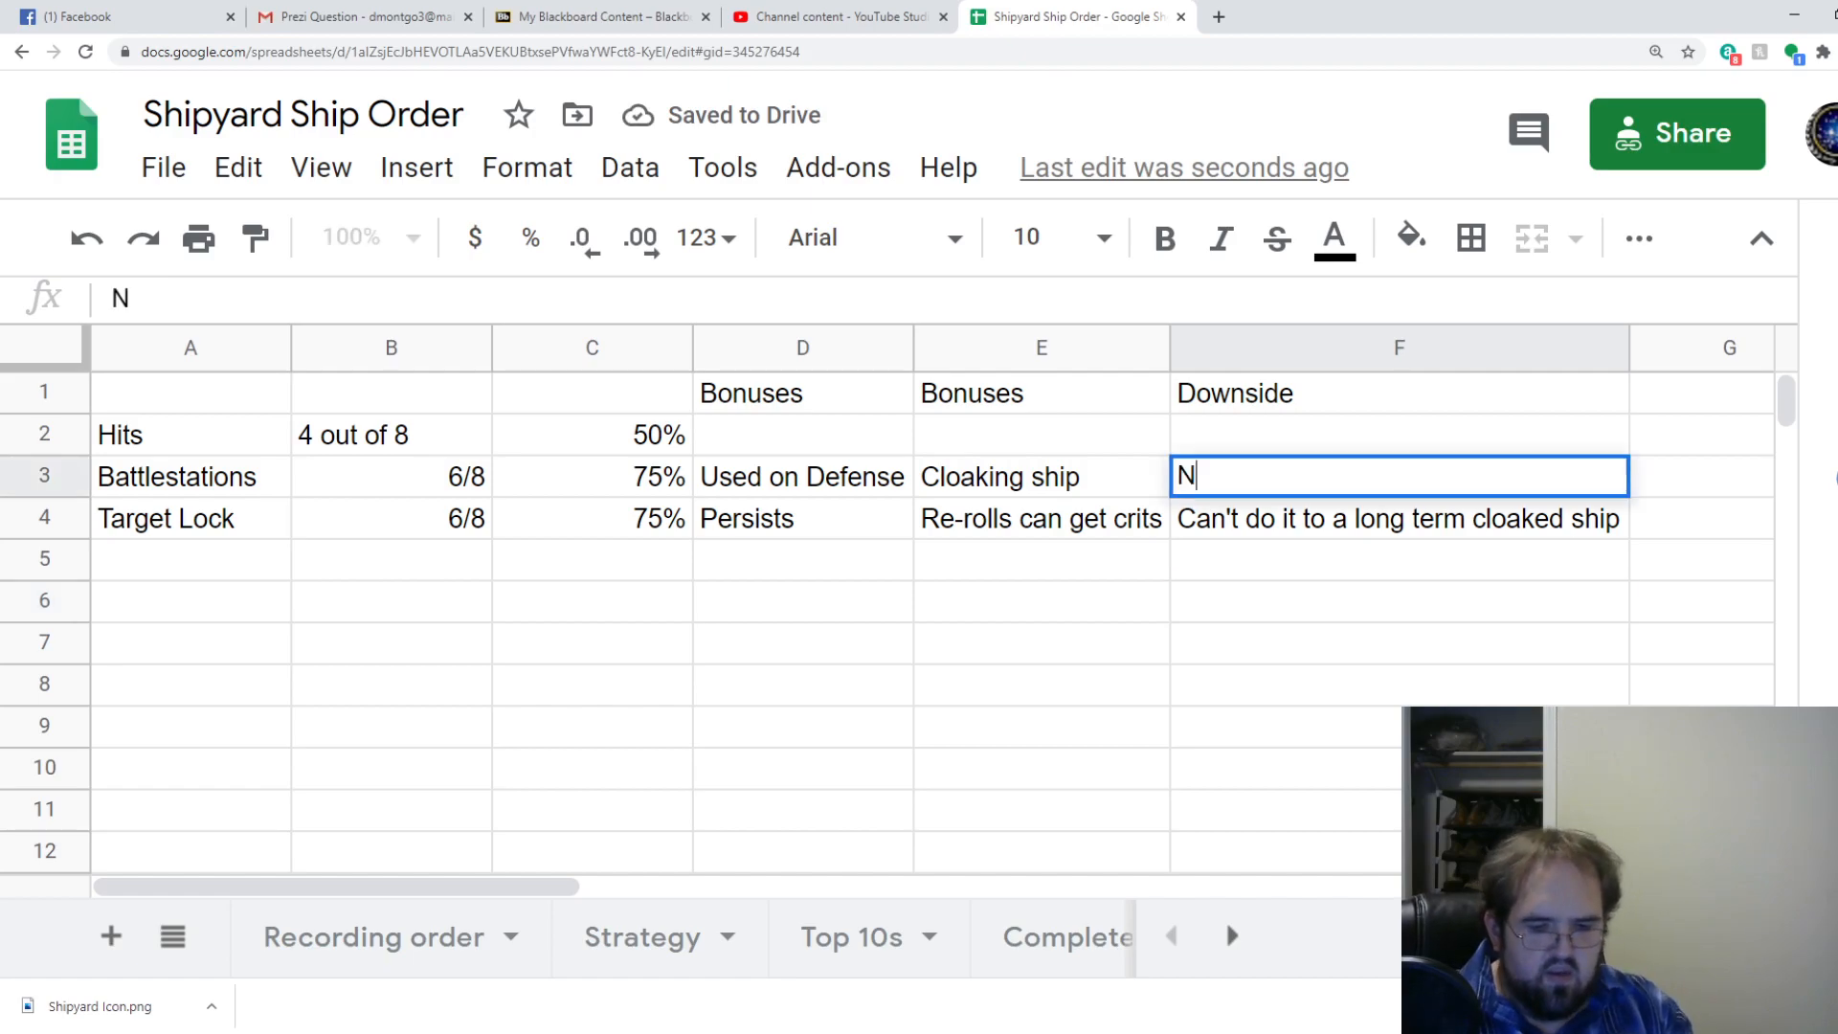
type("o crits")
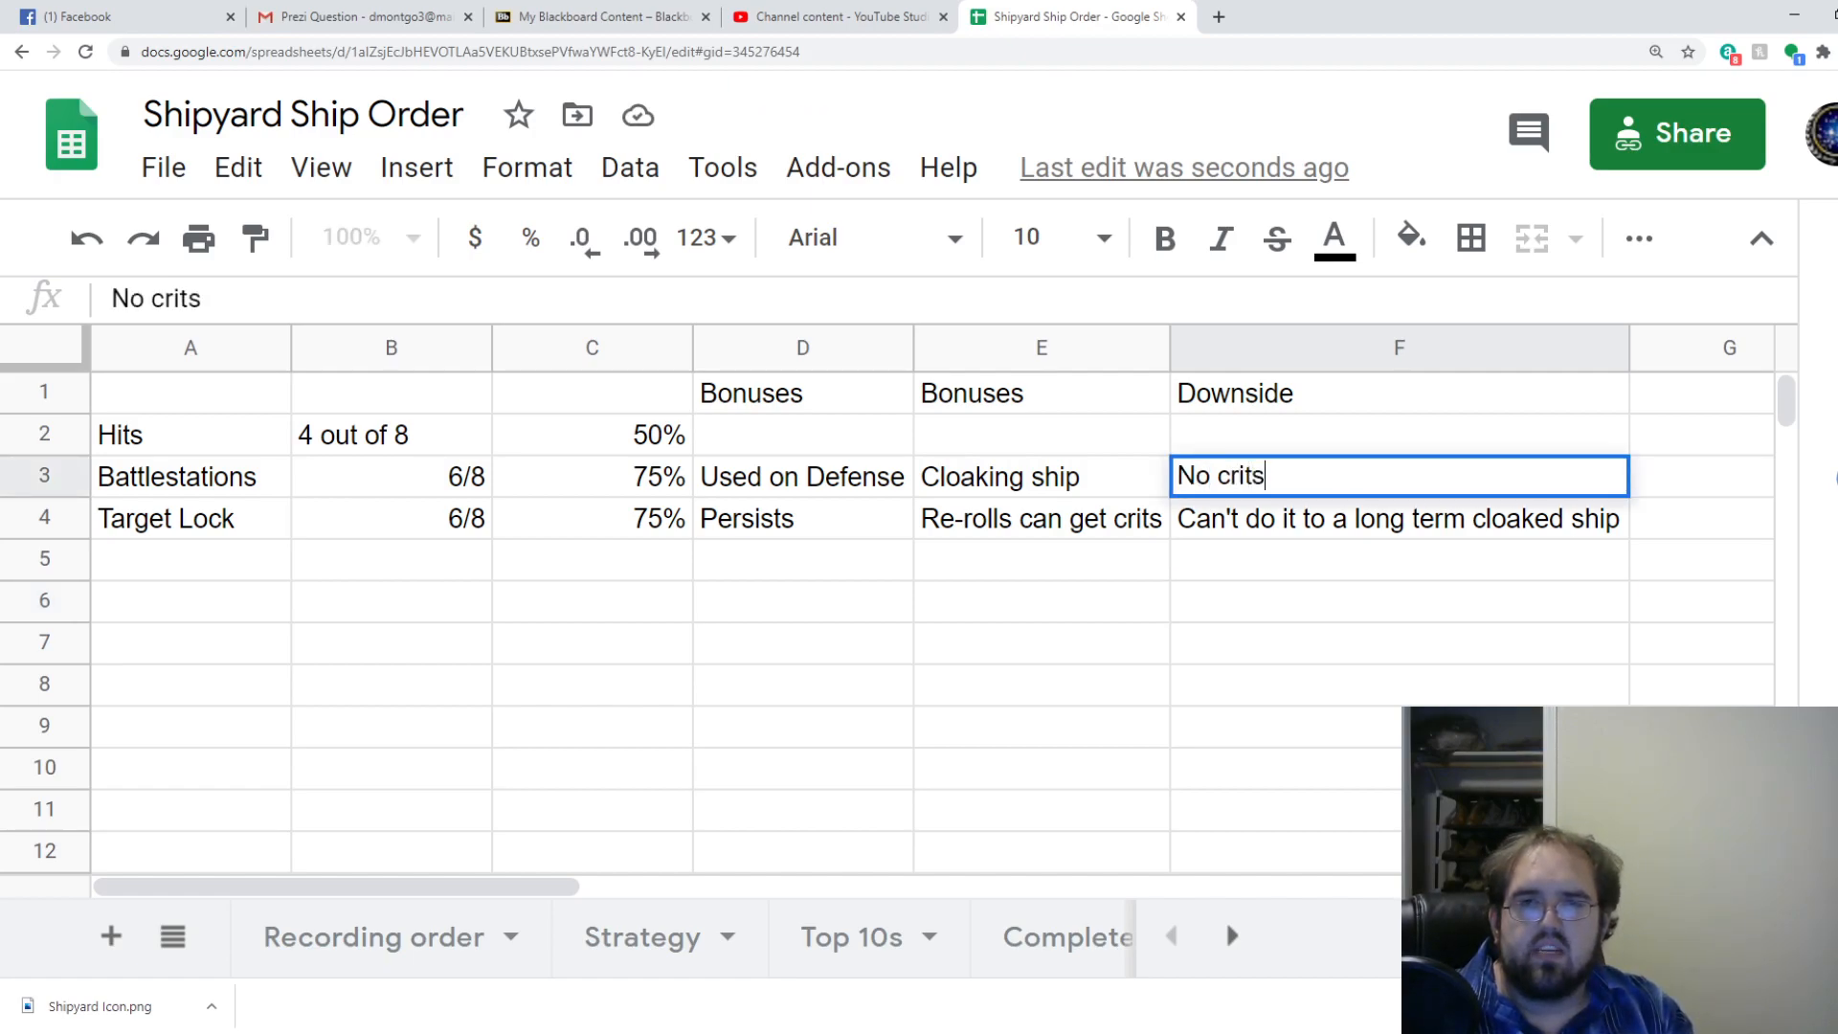
type("on coversions")
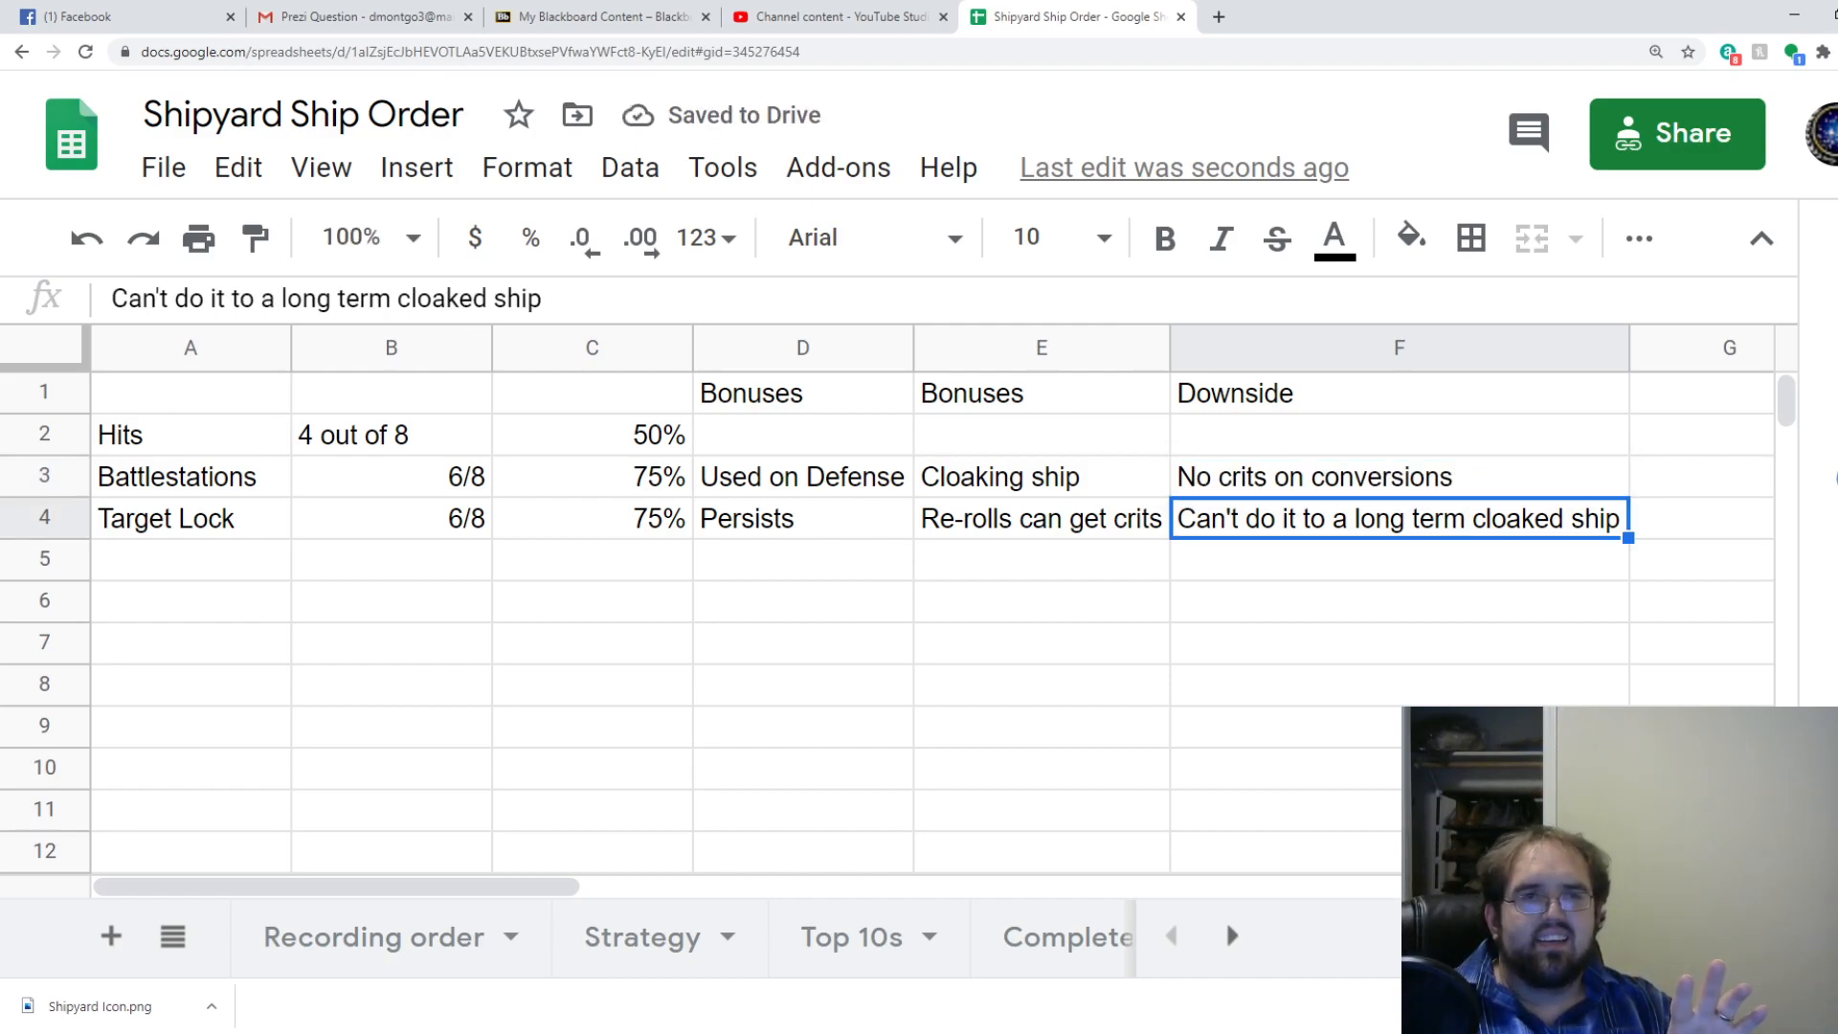
left_click(190, 559)
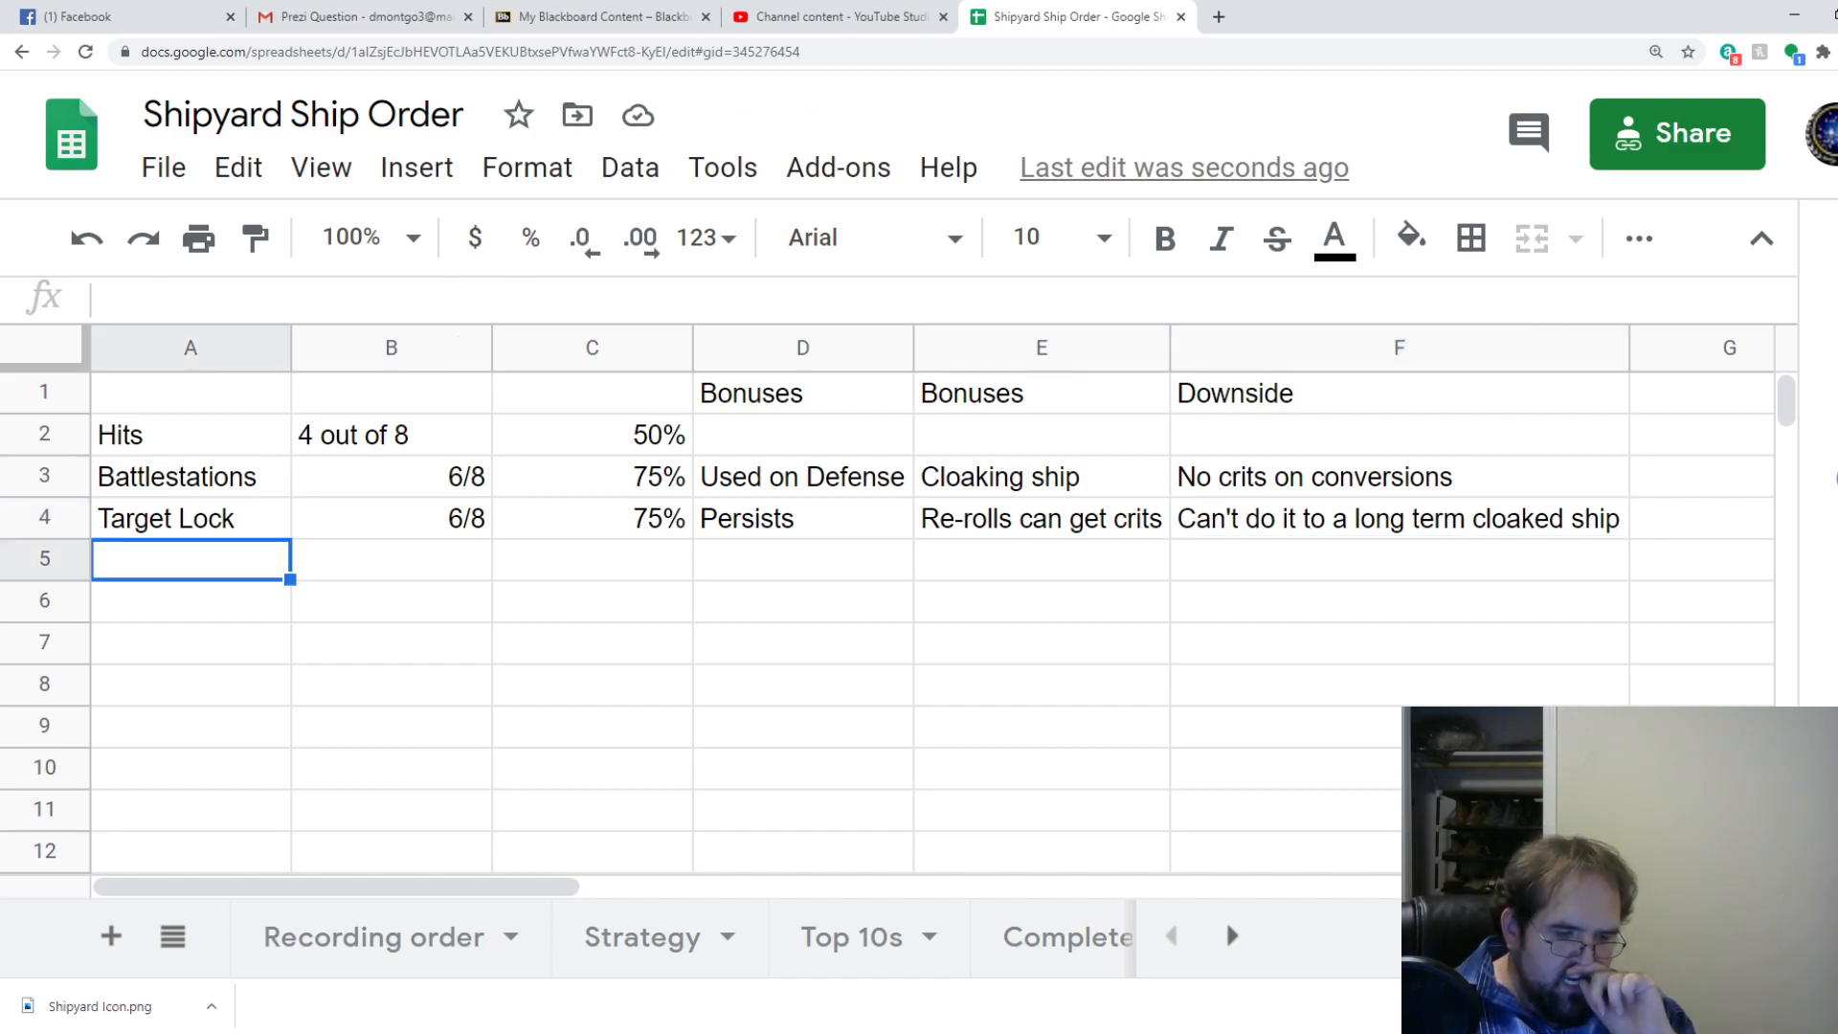
Add a Scan row with bonuses Combo enabler and Easier to hit opponent, then Evade in A6.
type("Sca")
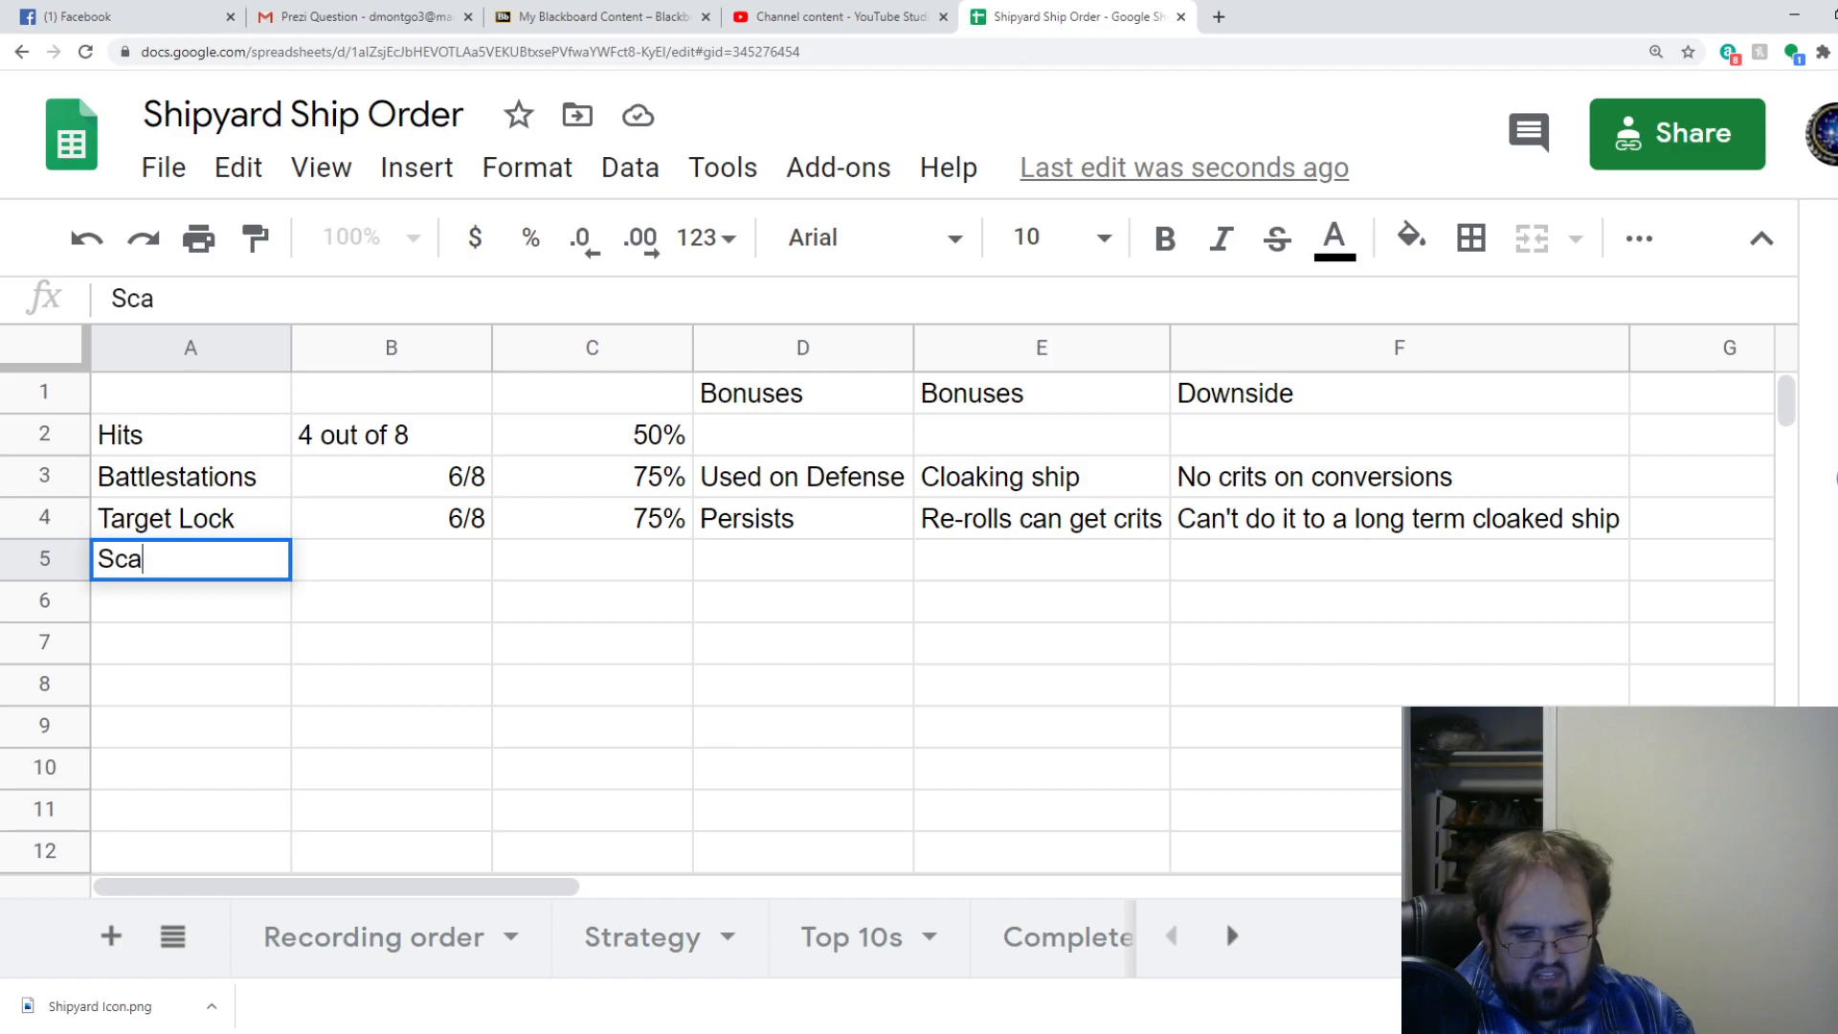
key("Tab")
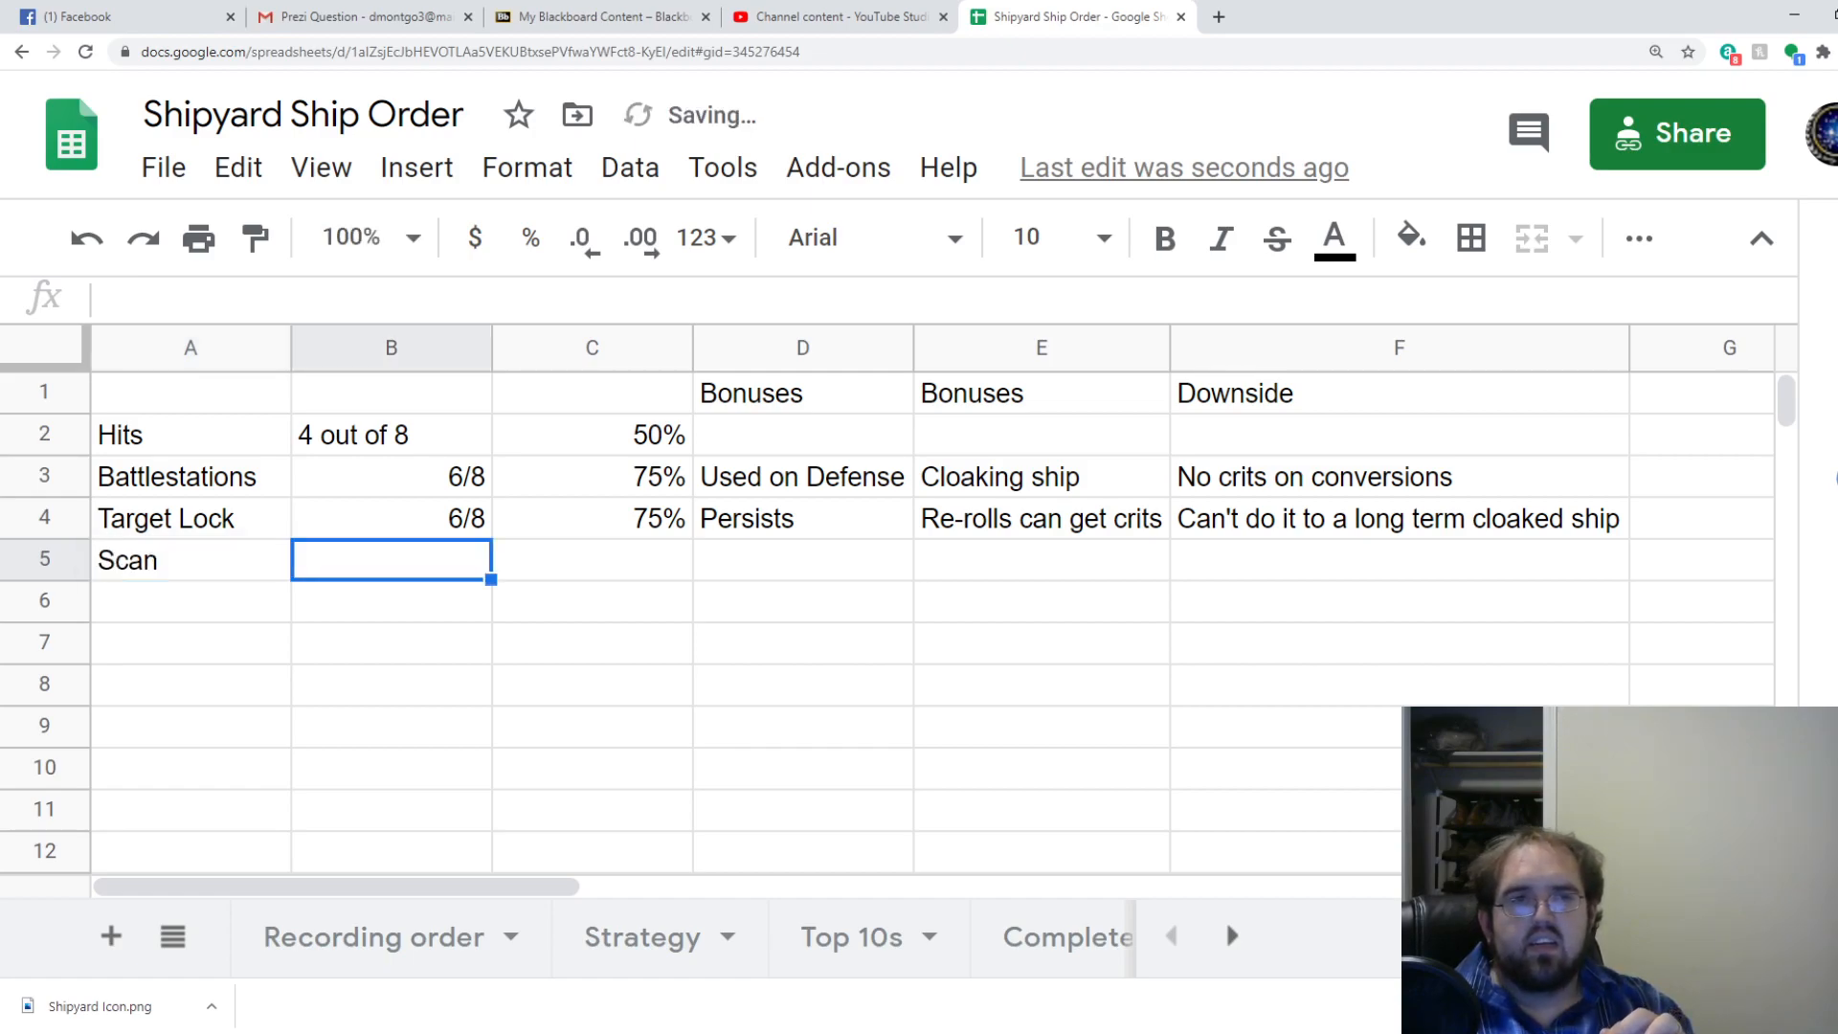
left_click(803, 600)
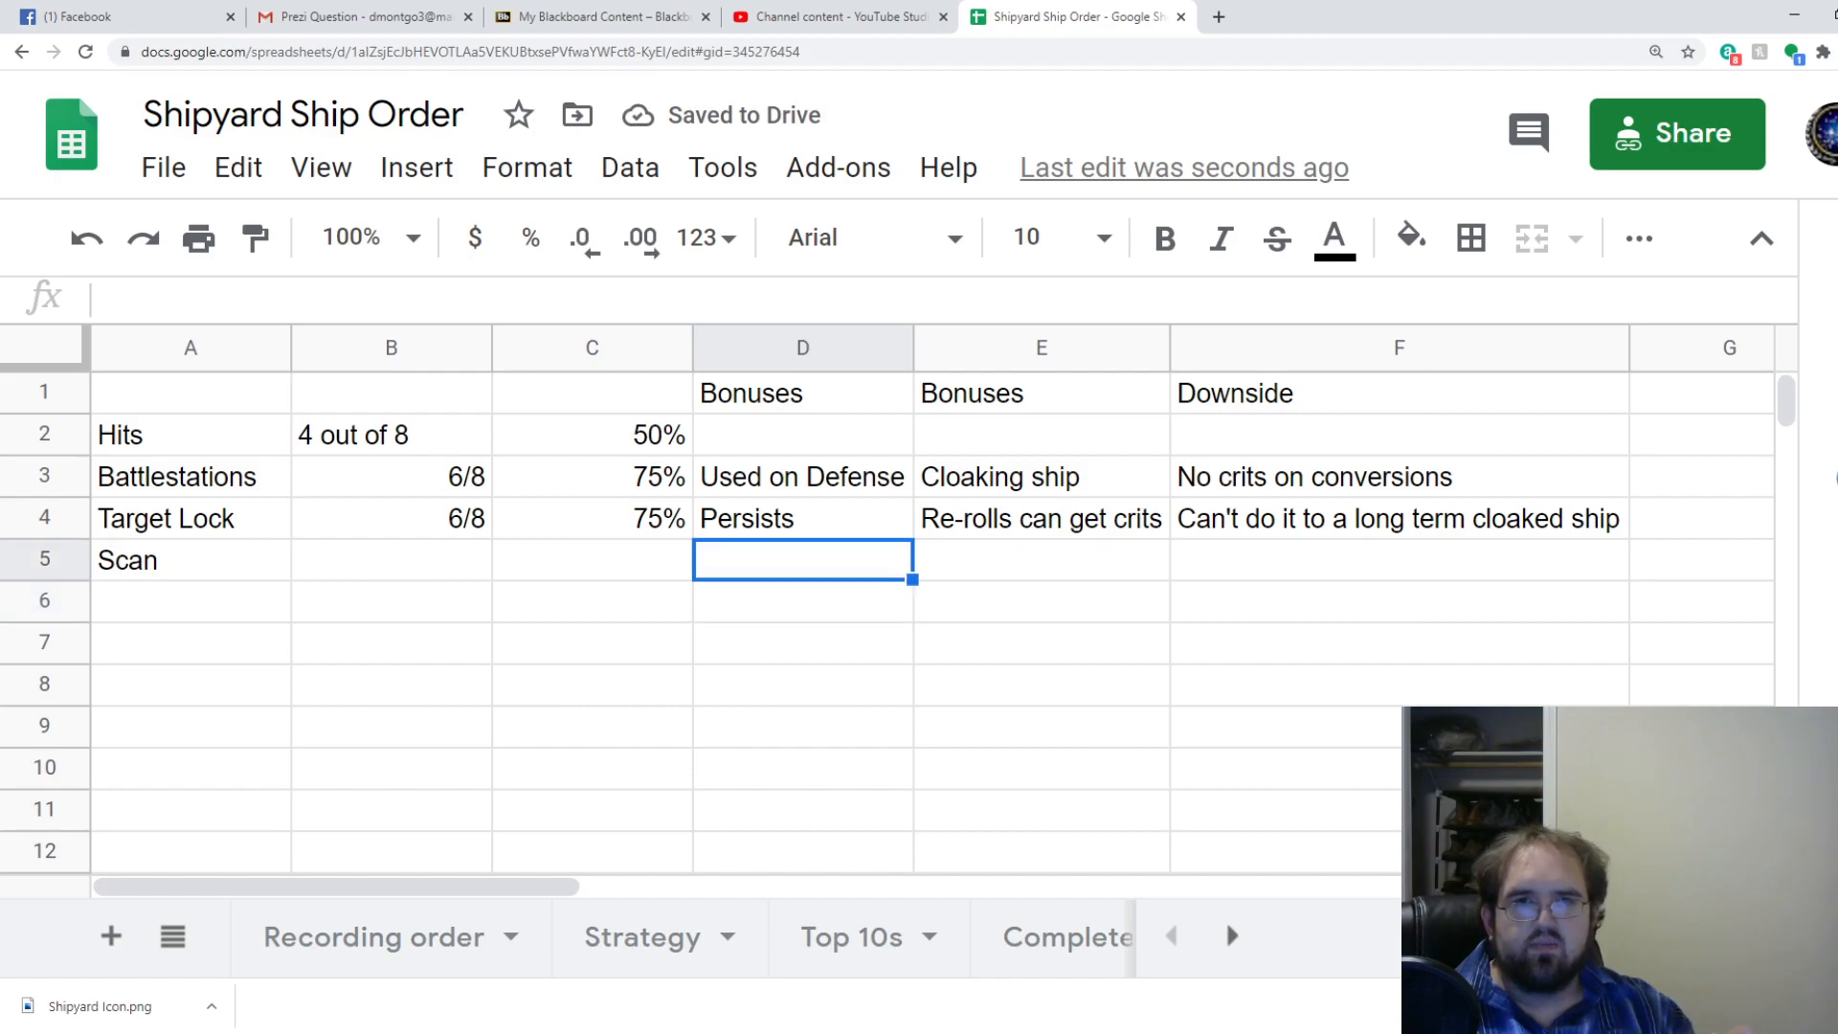
type("Combo enabler")
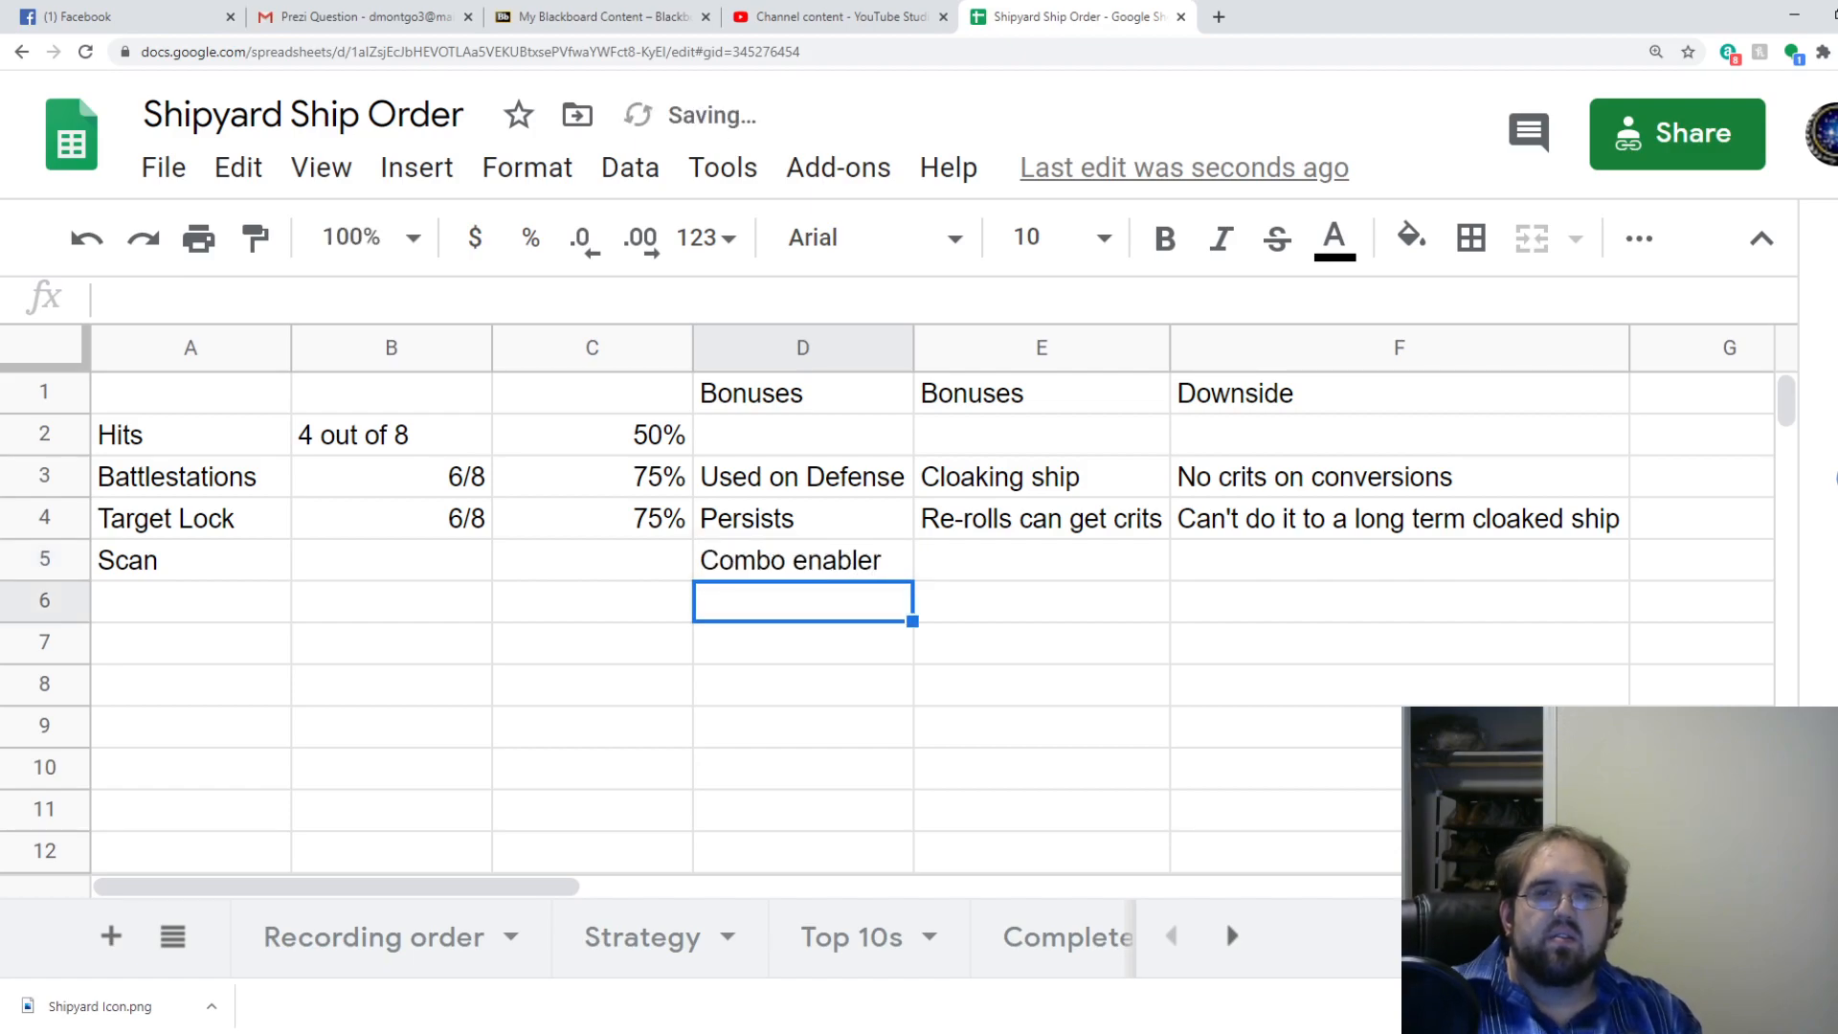
left_click(1040, 560)
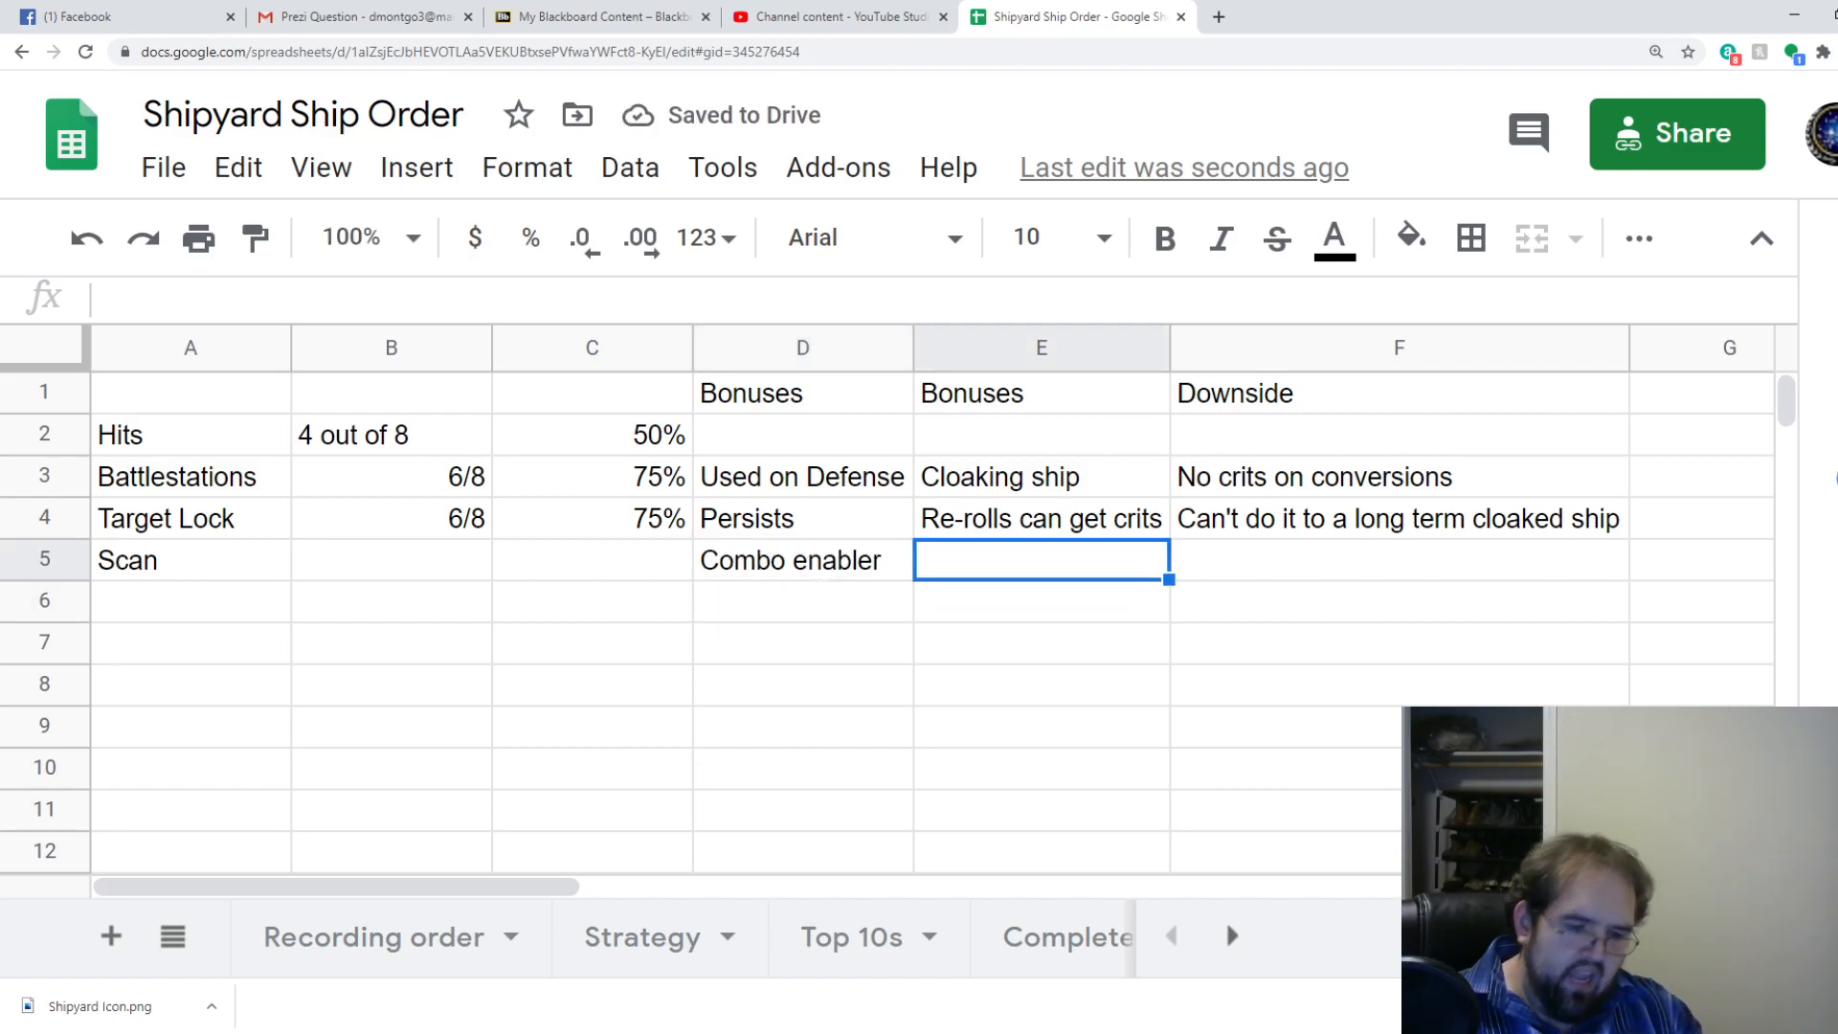
type("Easier to hi")
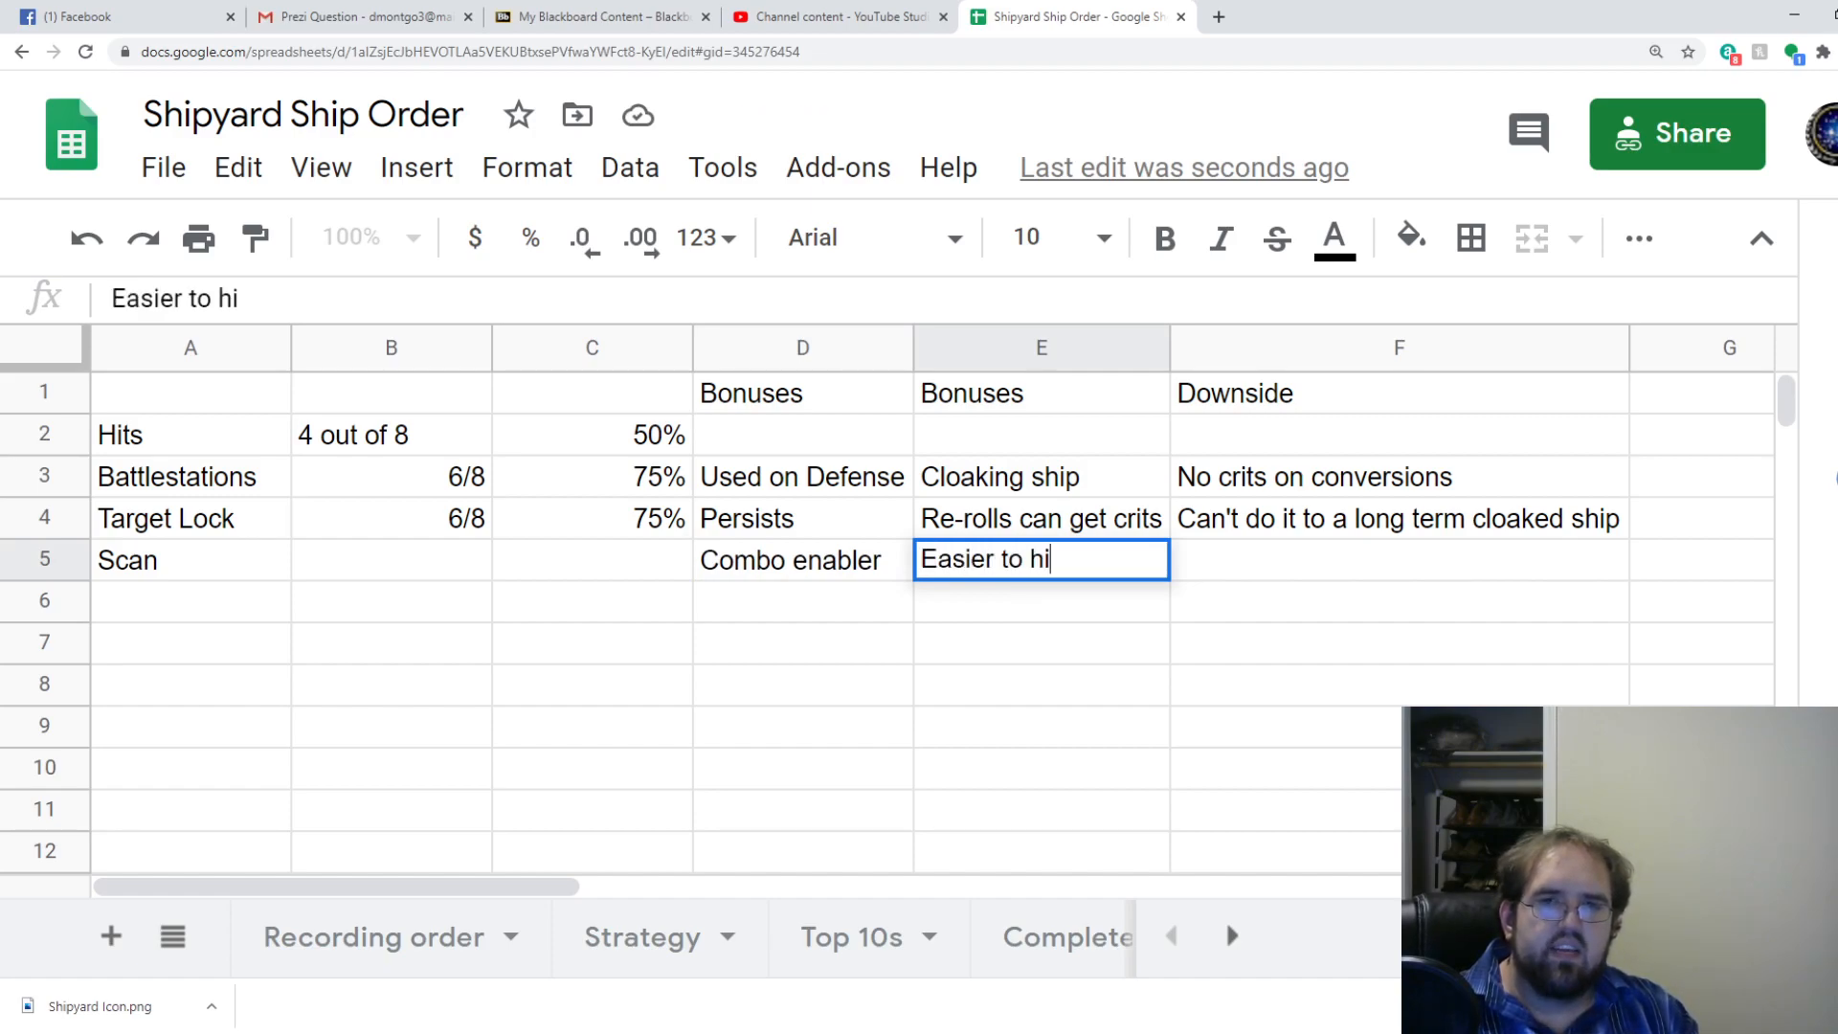
type("t opponent")
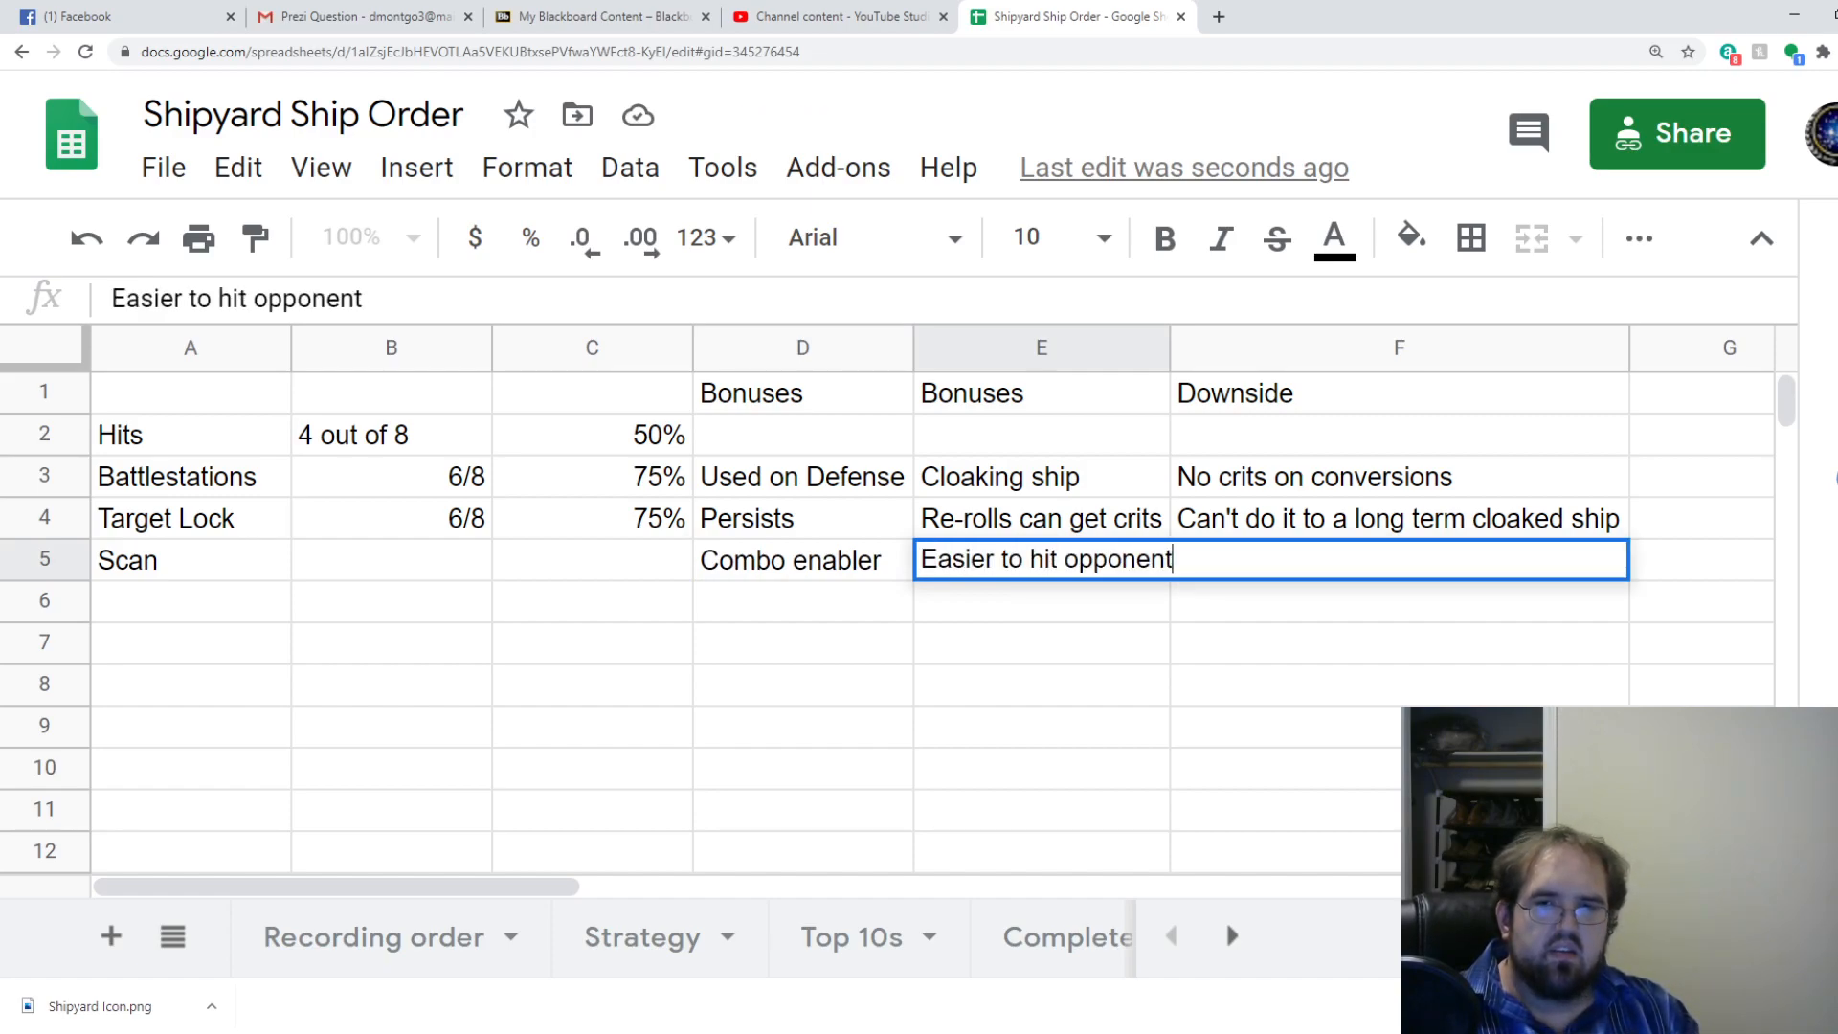
key("enter")
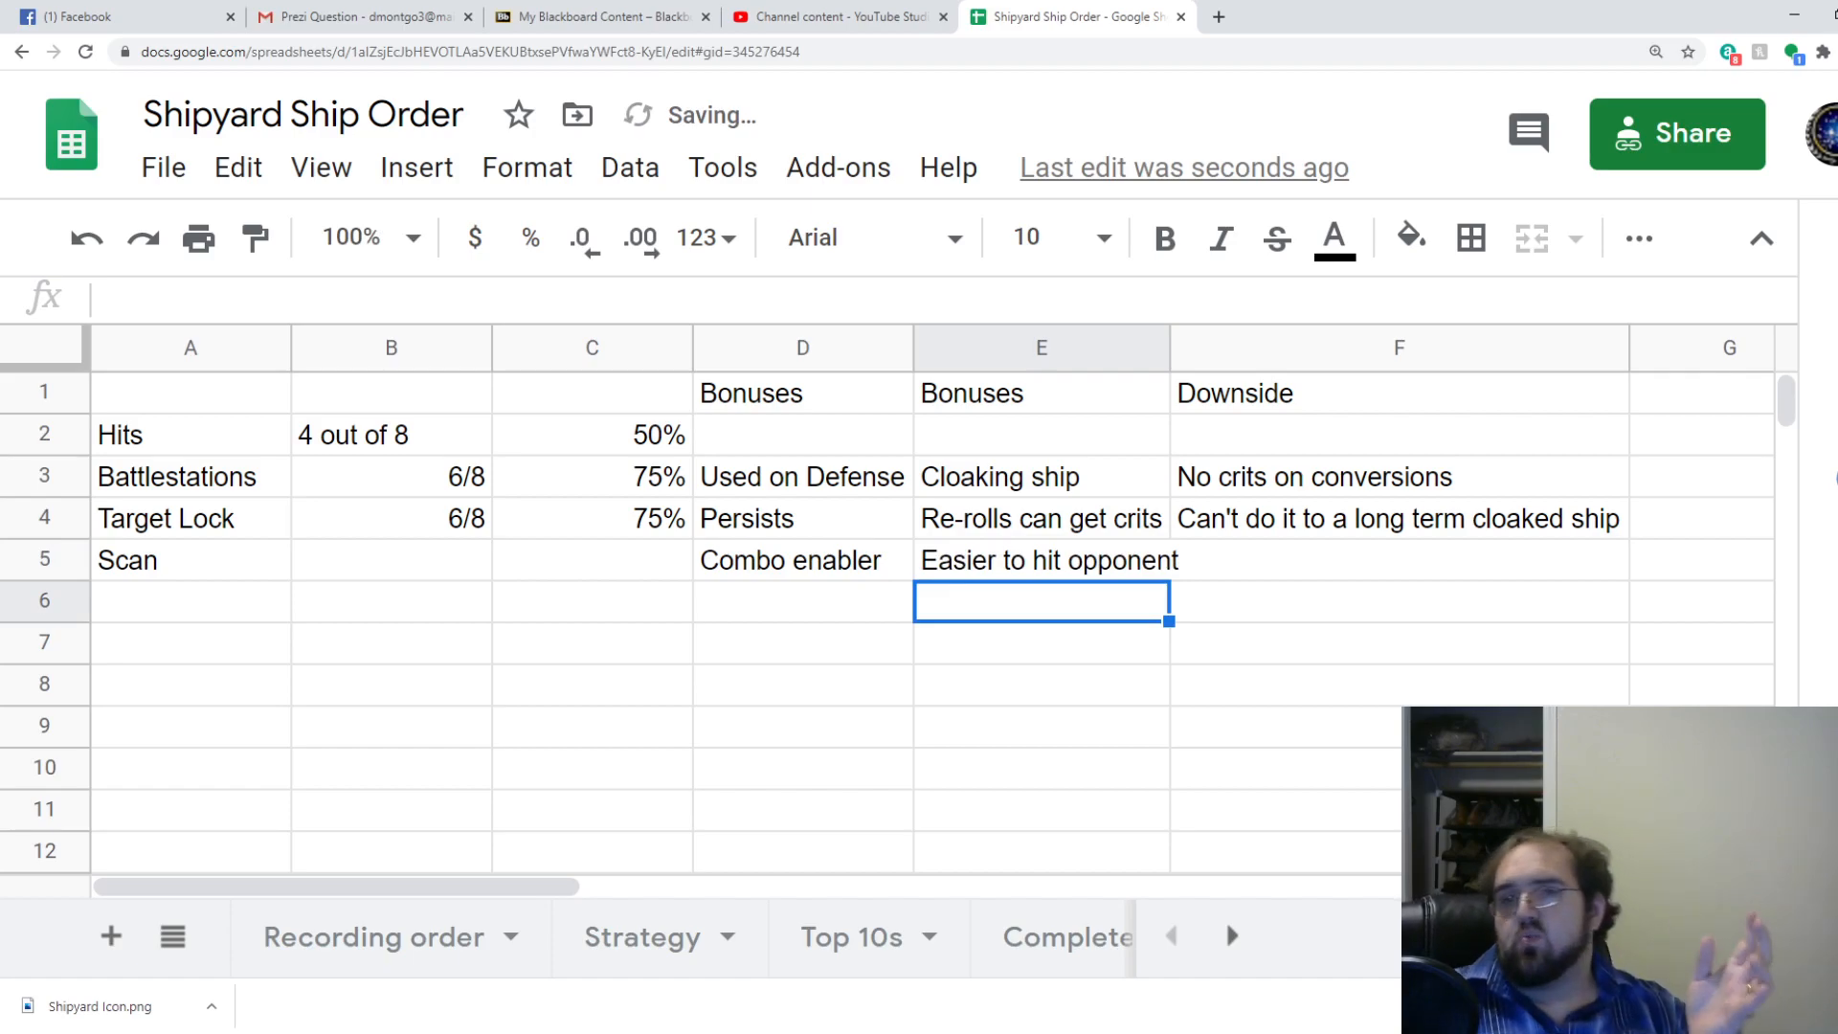
left_click(1396, 347)
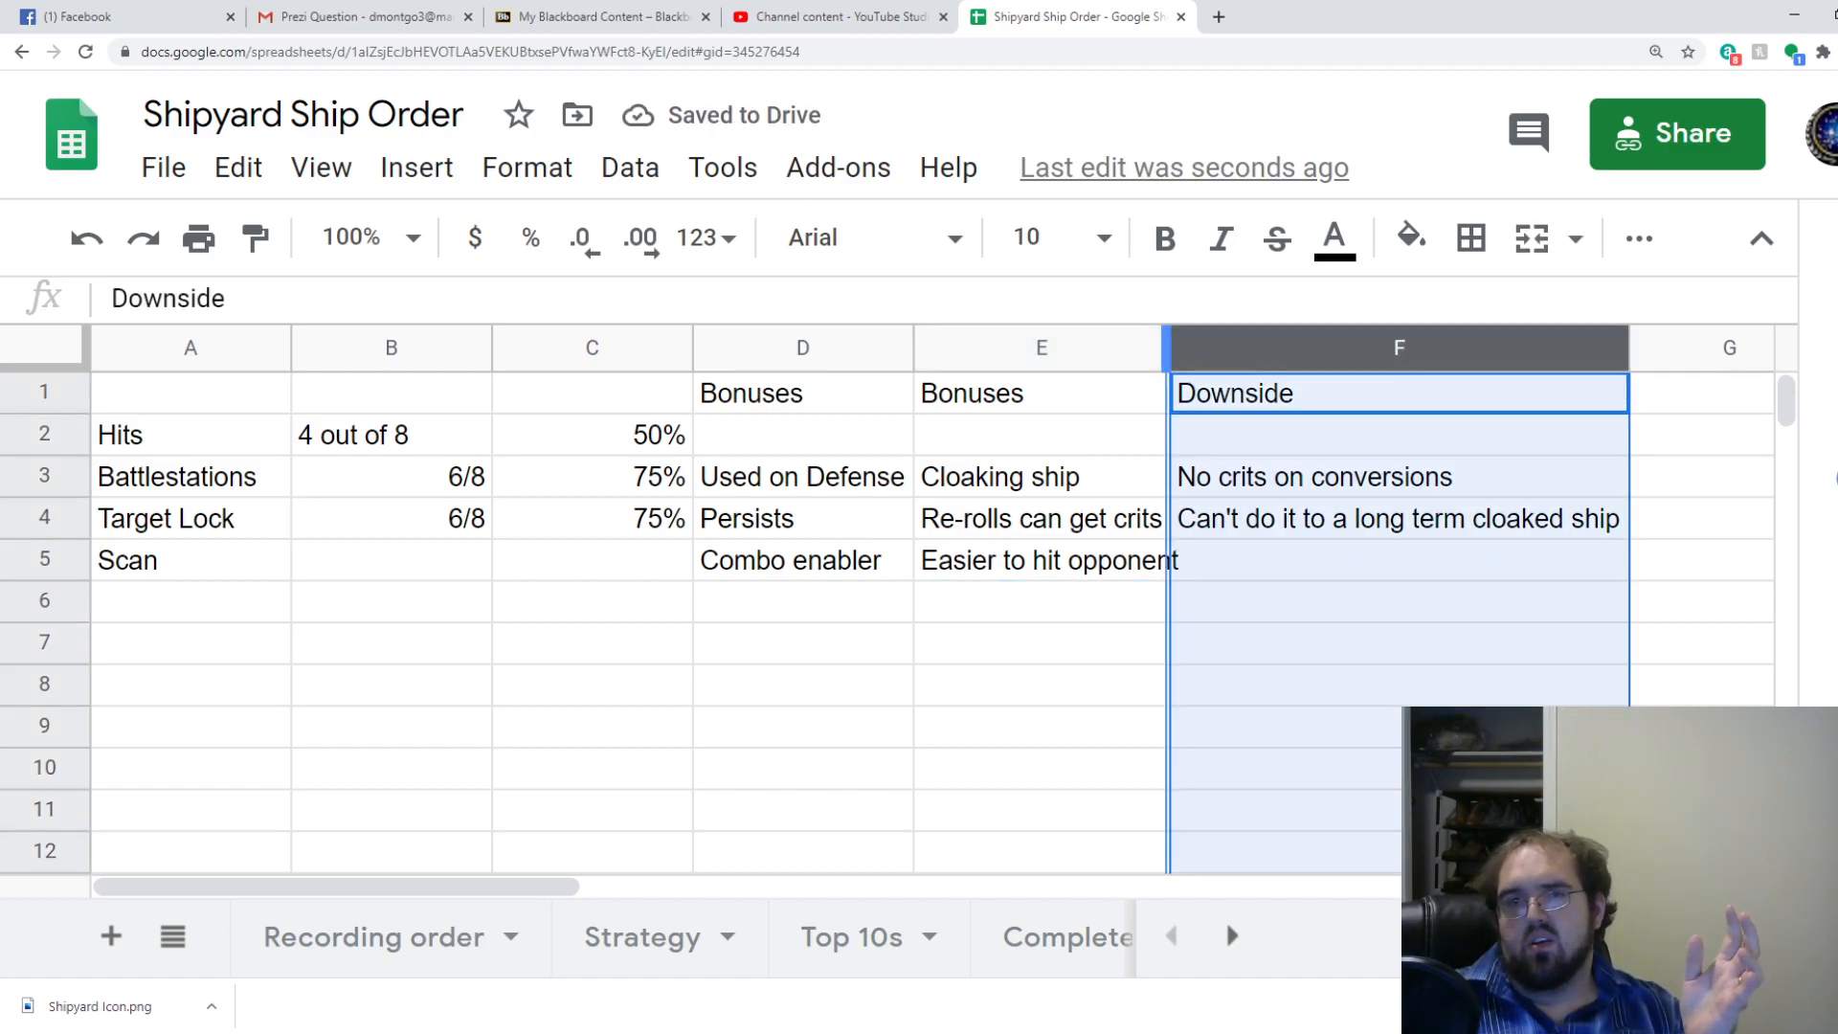
left_click(190, 600)
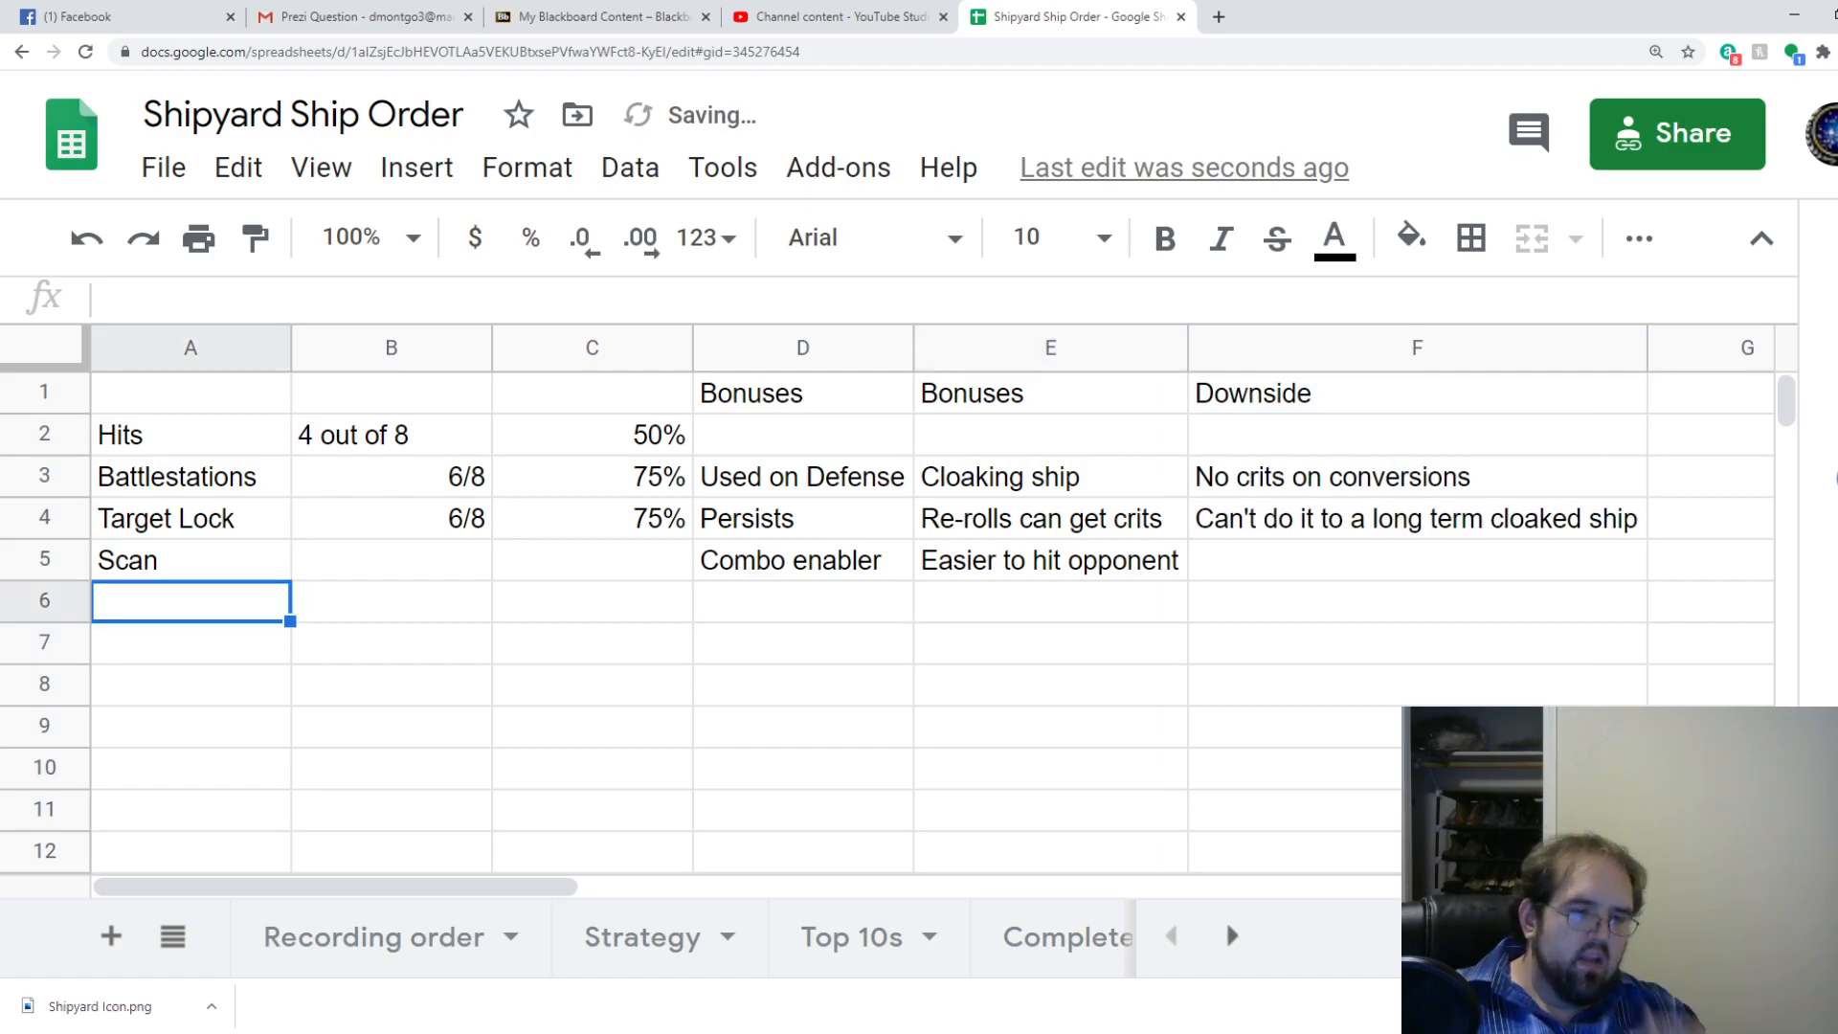
type("Evade")
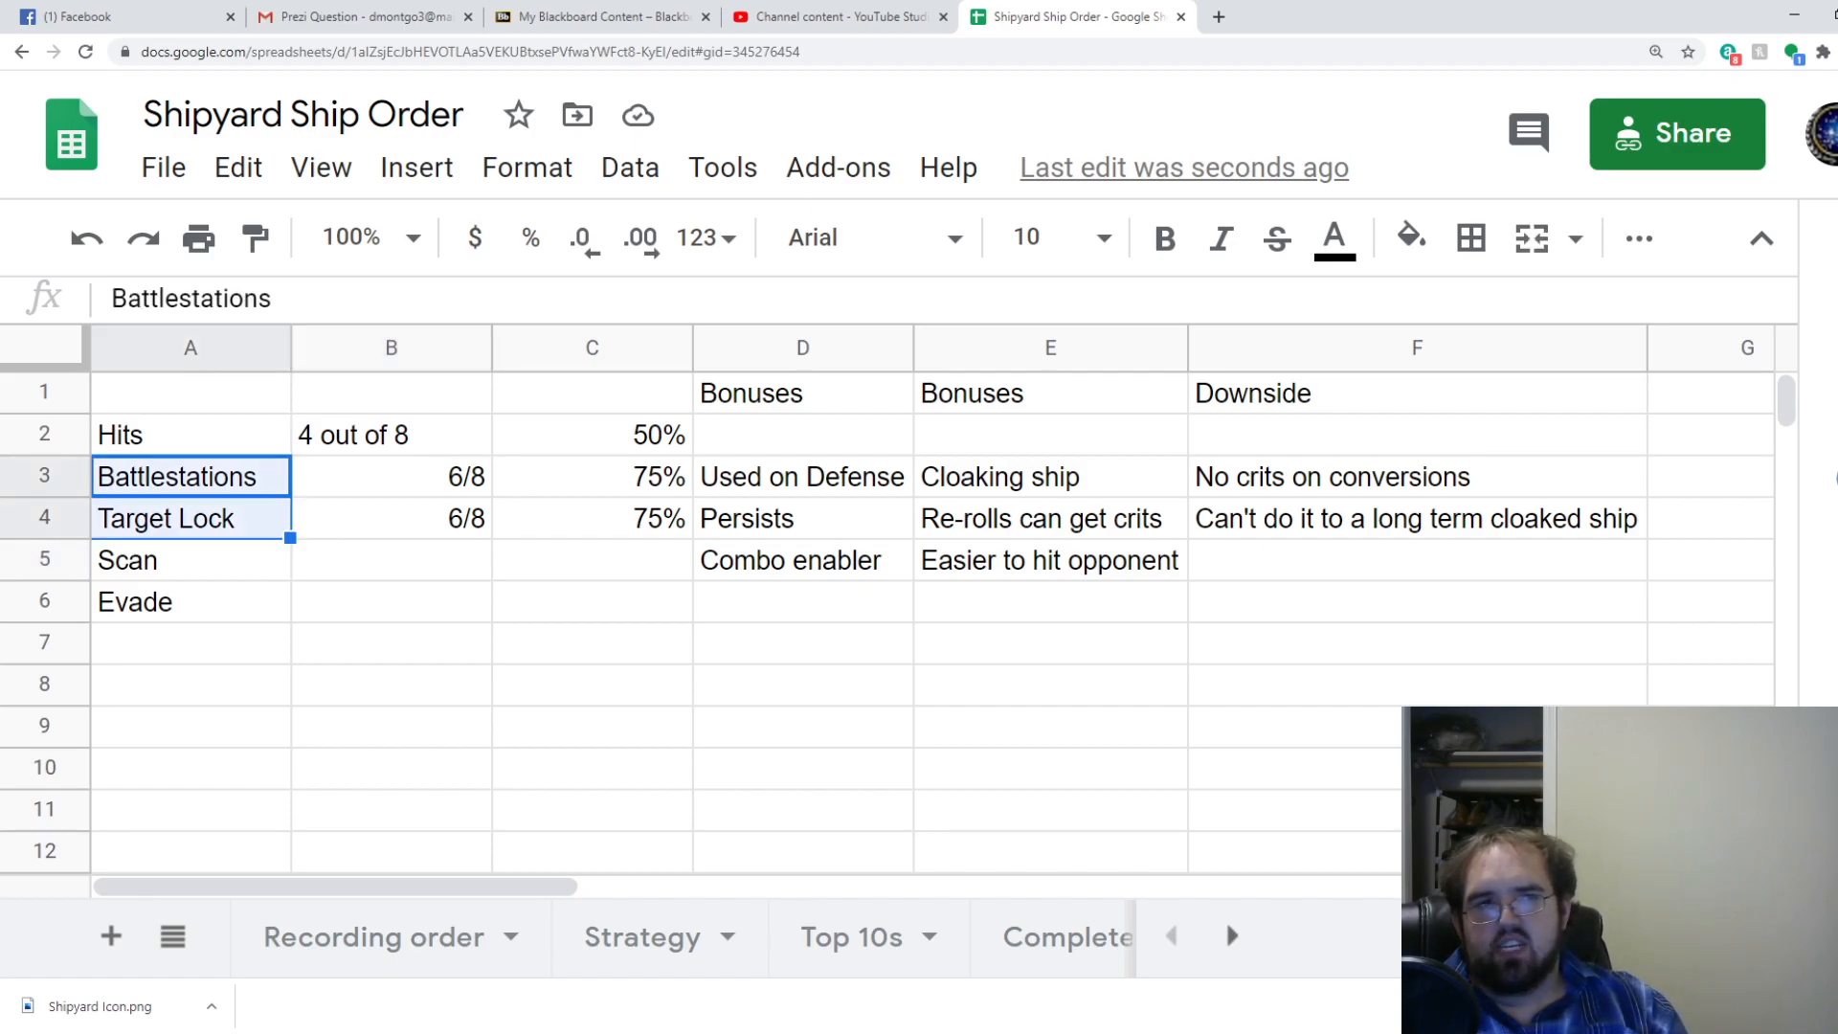
Give Evade the bonuses Certainty and Live longer and a downside starting 'Only works'.
left_click(189, 559)
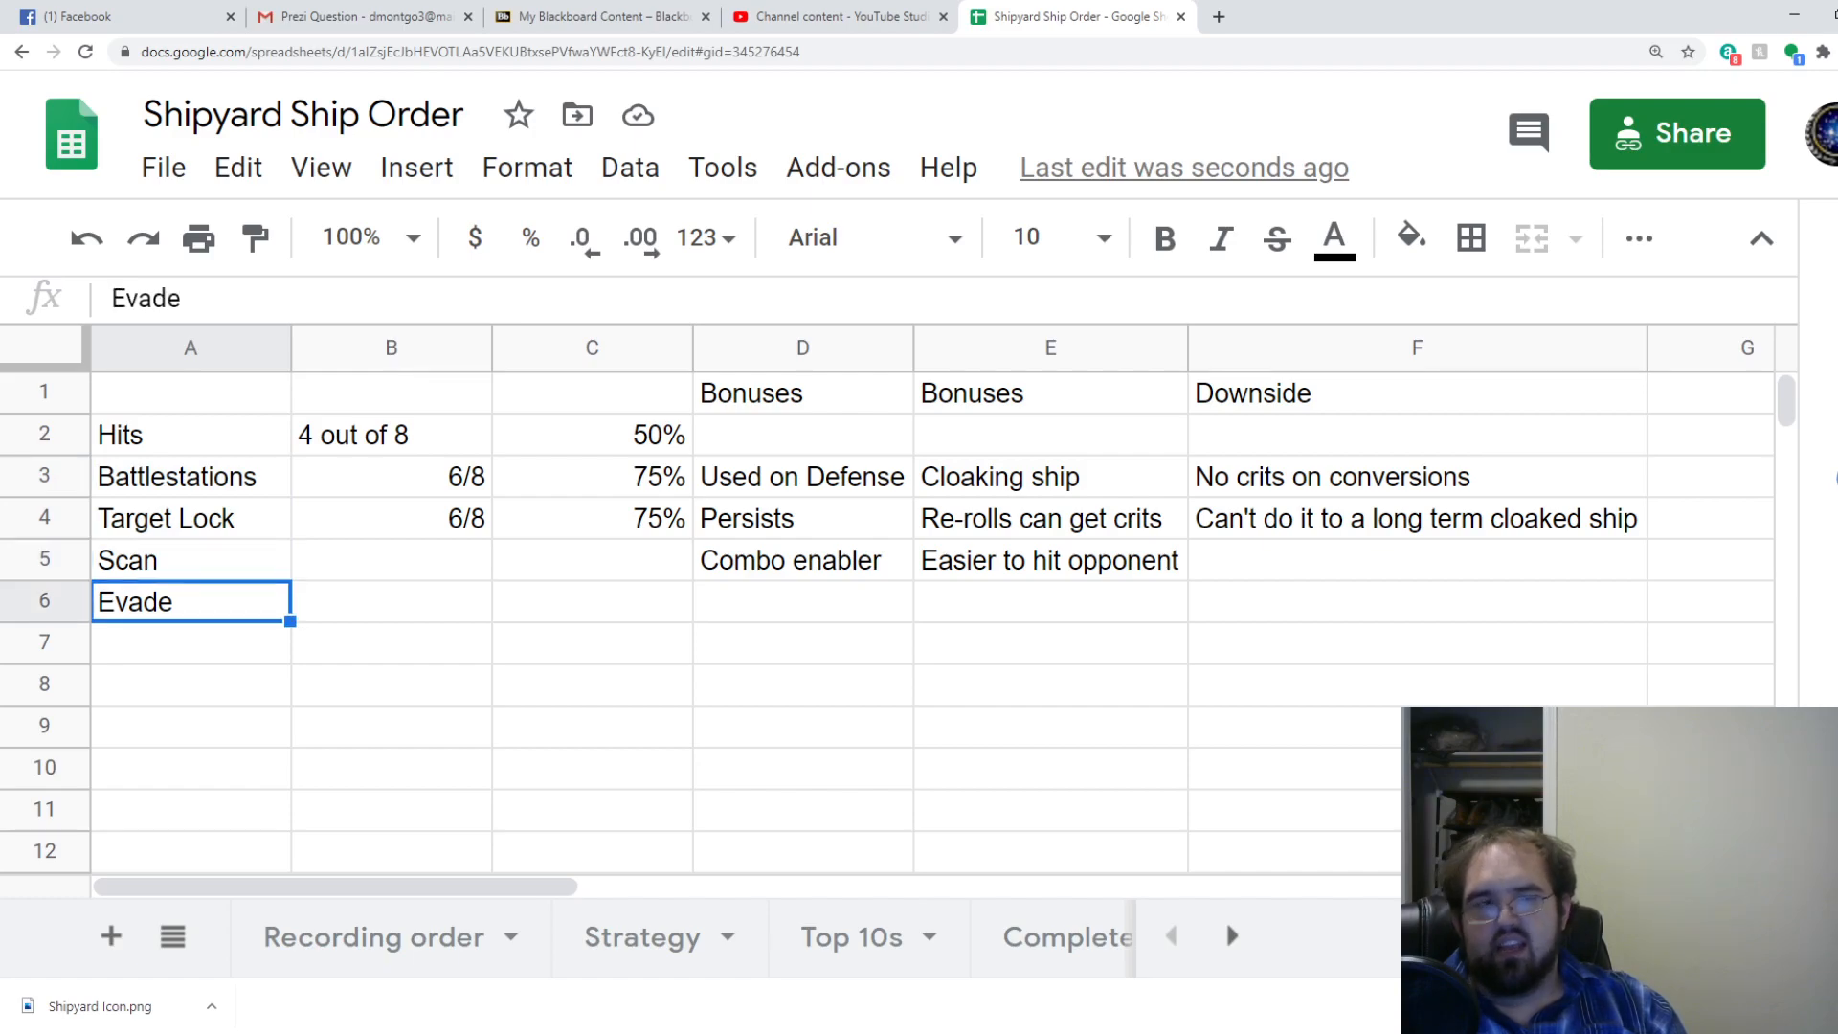
key("enter")
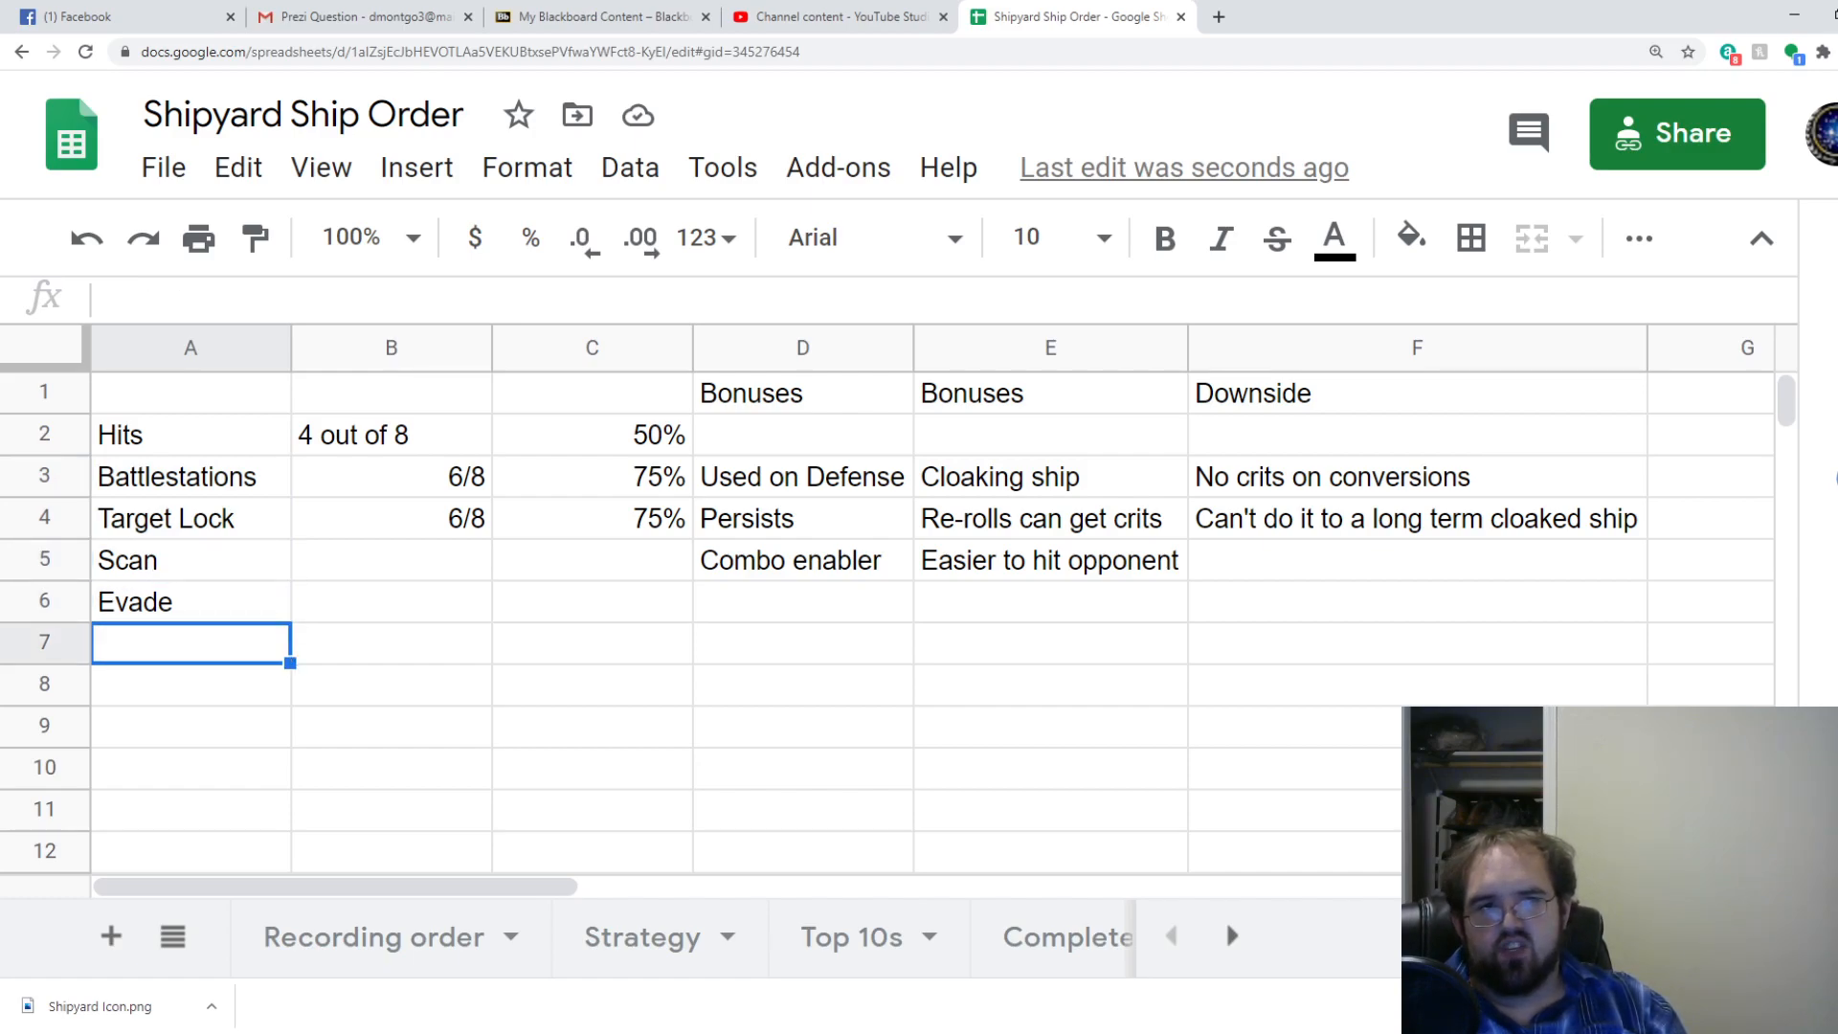
left_click(190, 601)
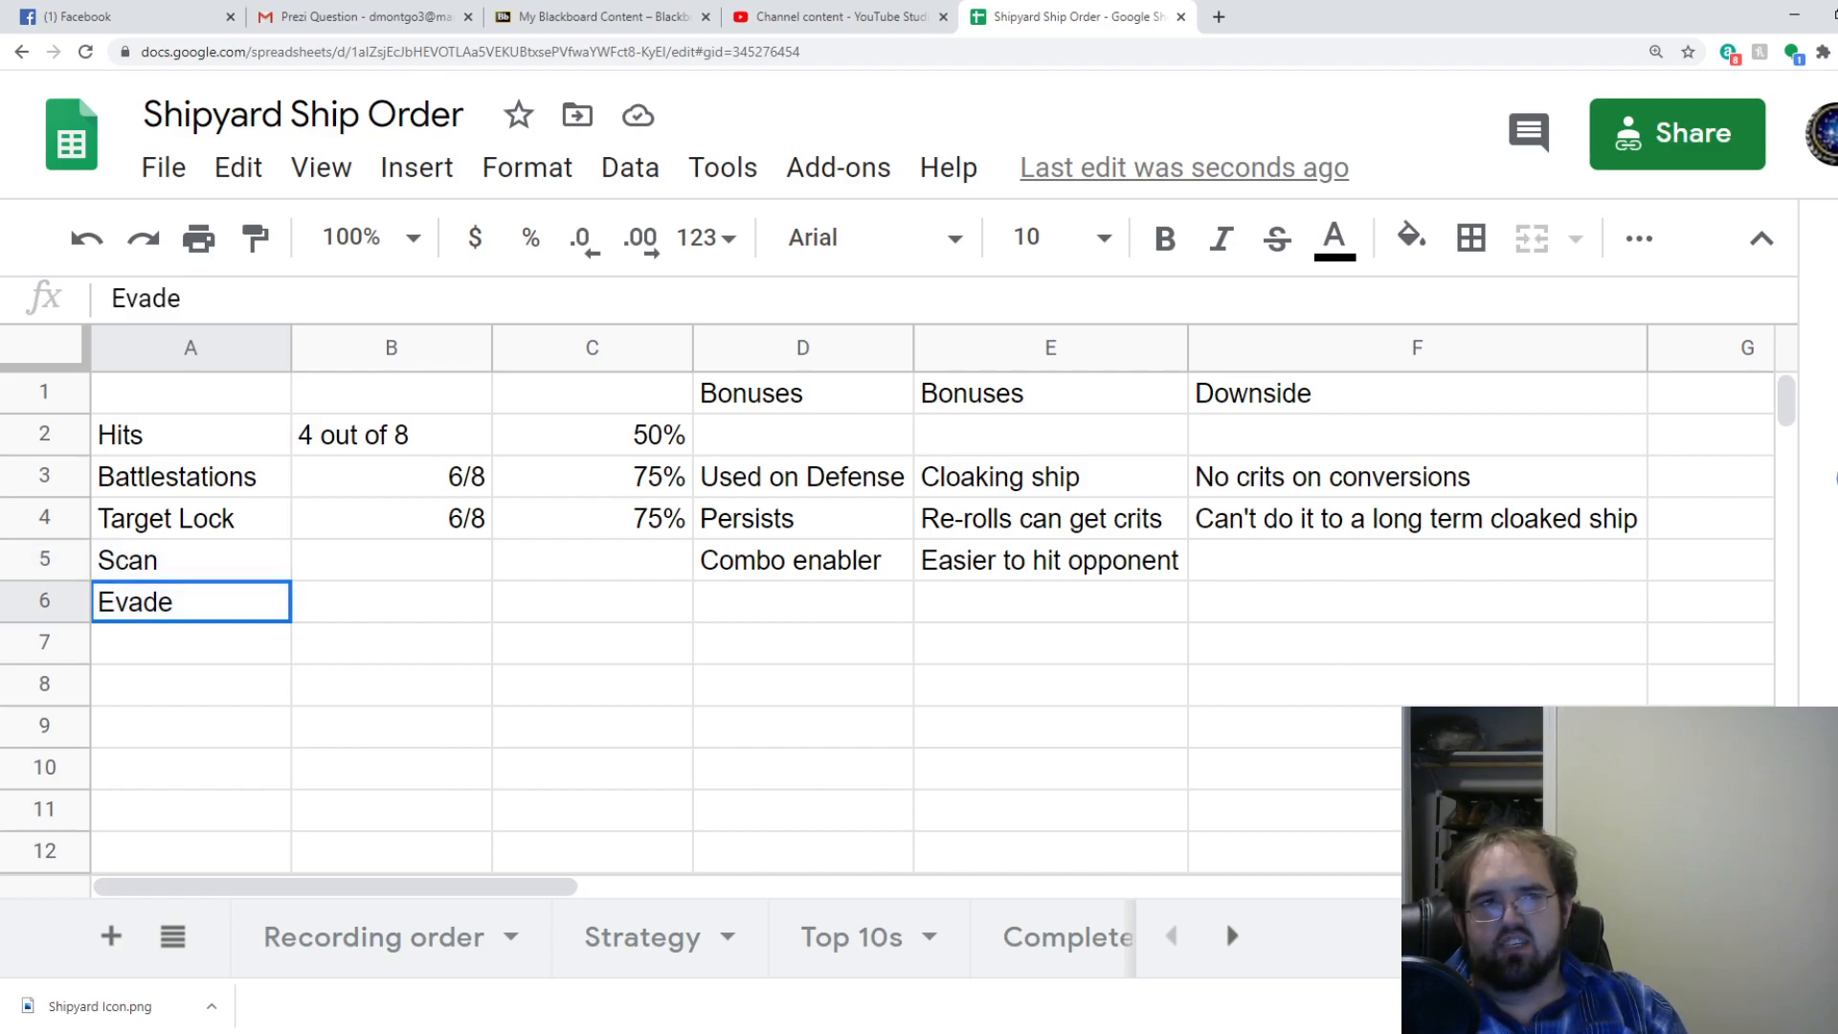
left_click(391, 559)
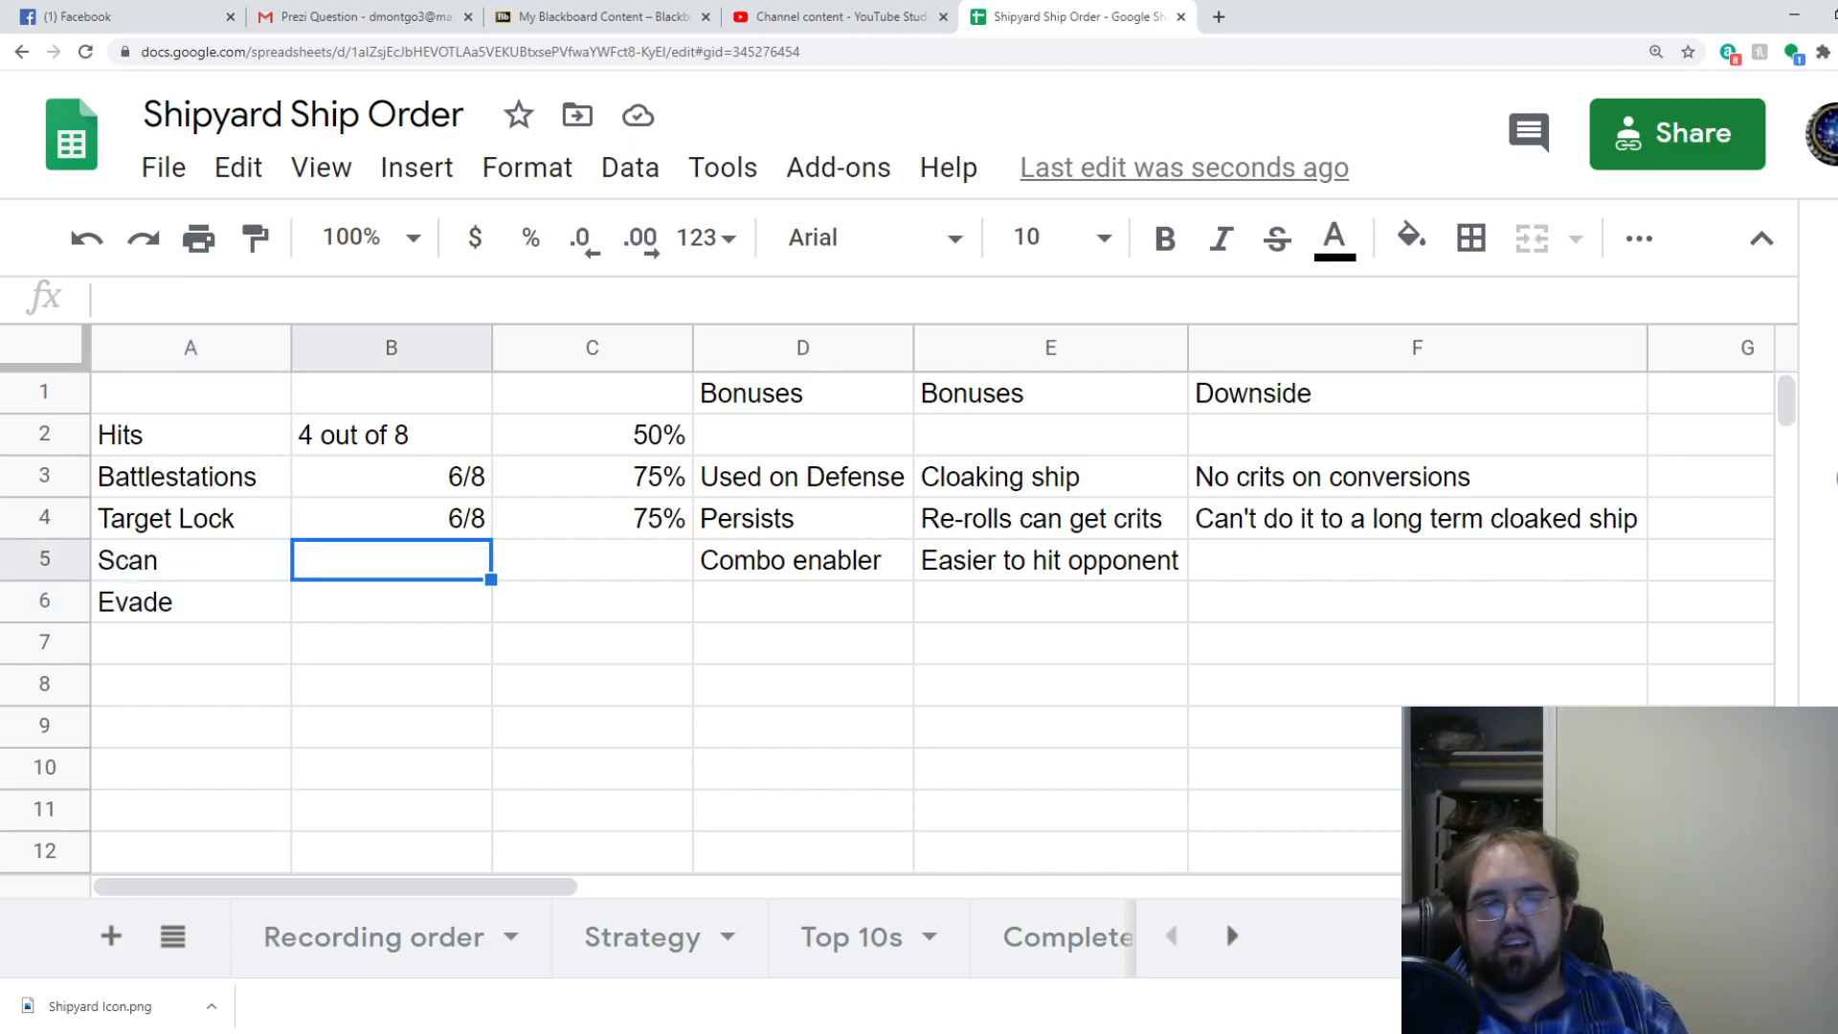
left_click(190, 602)
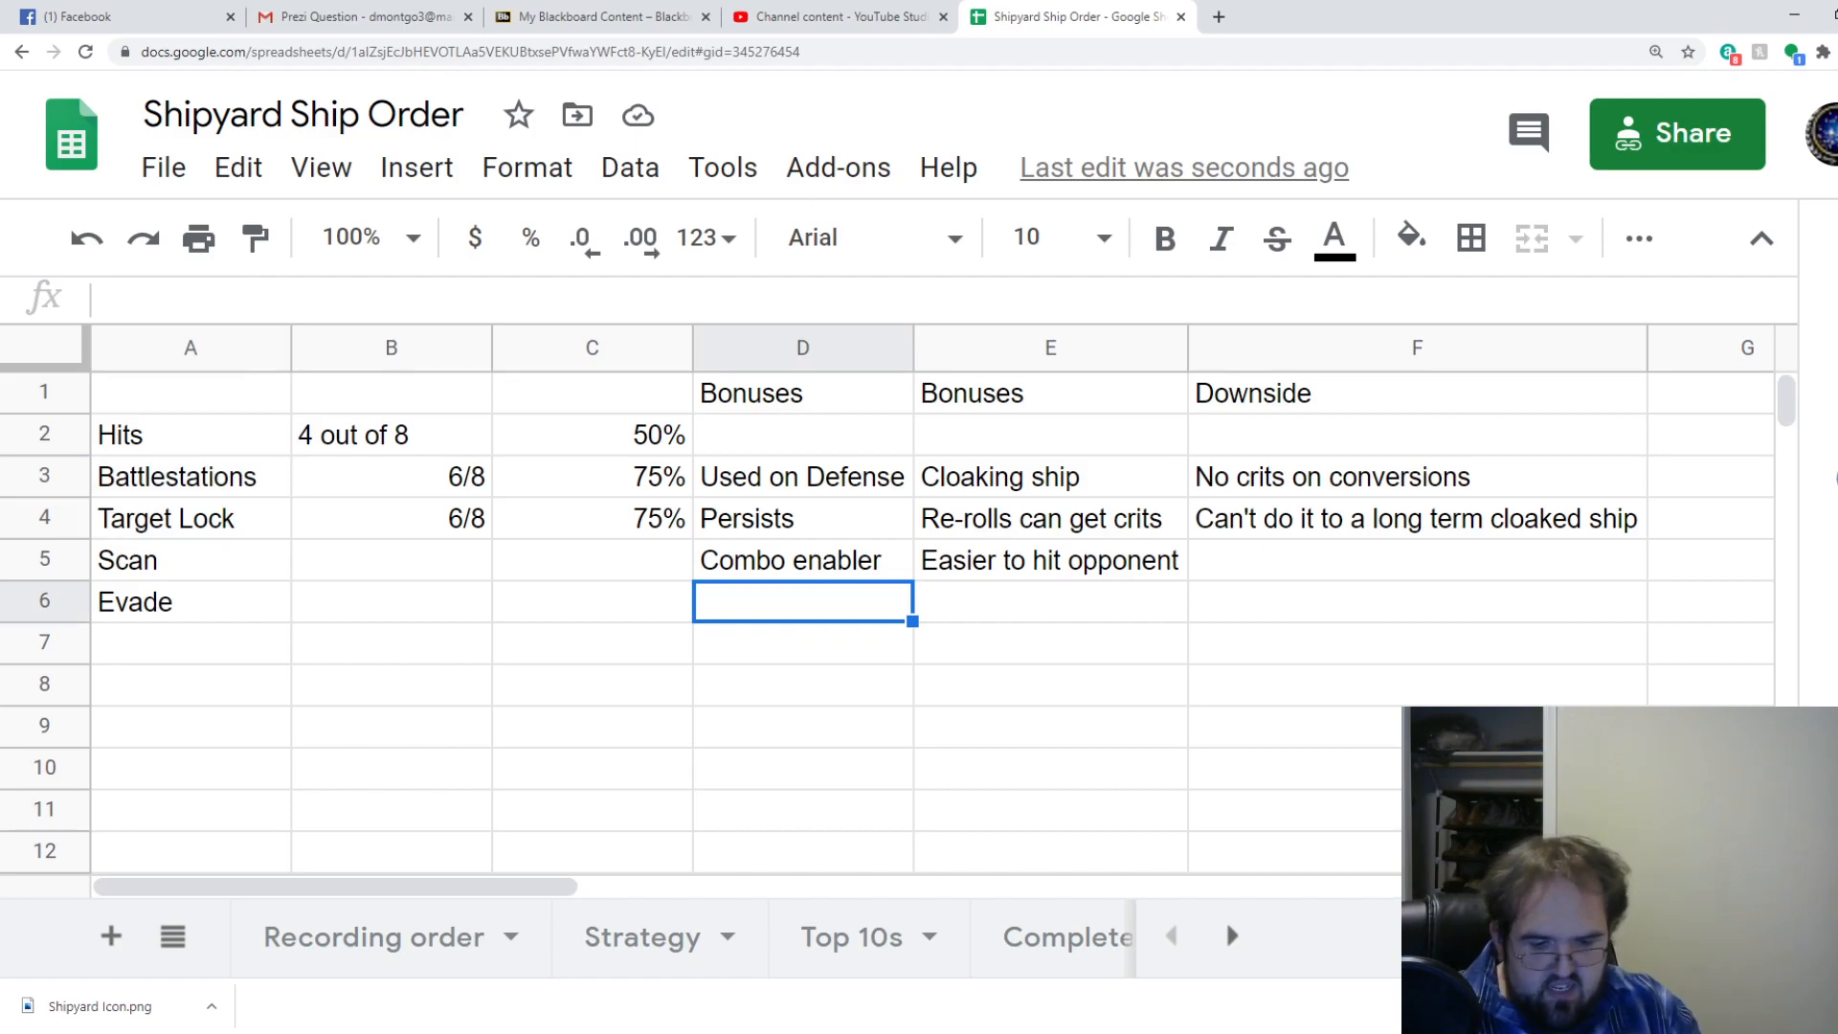
type("Certainty")
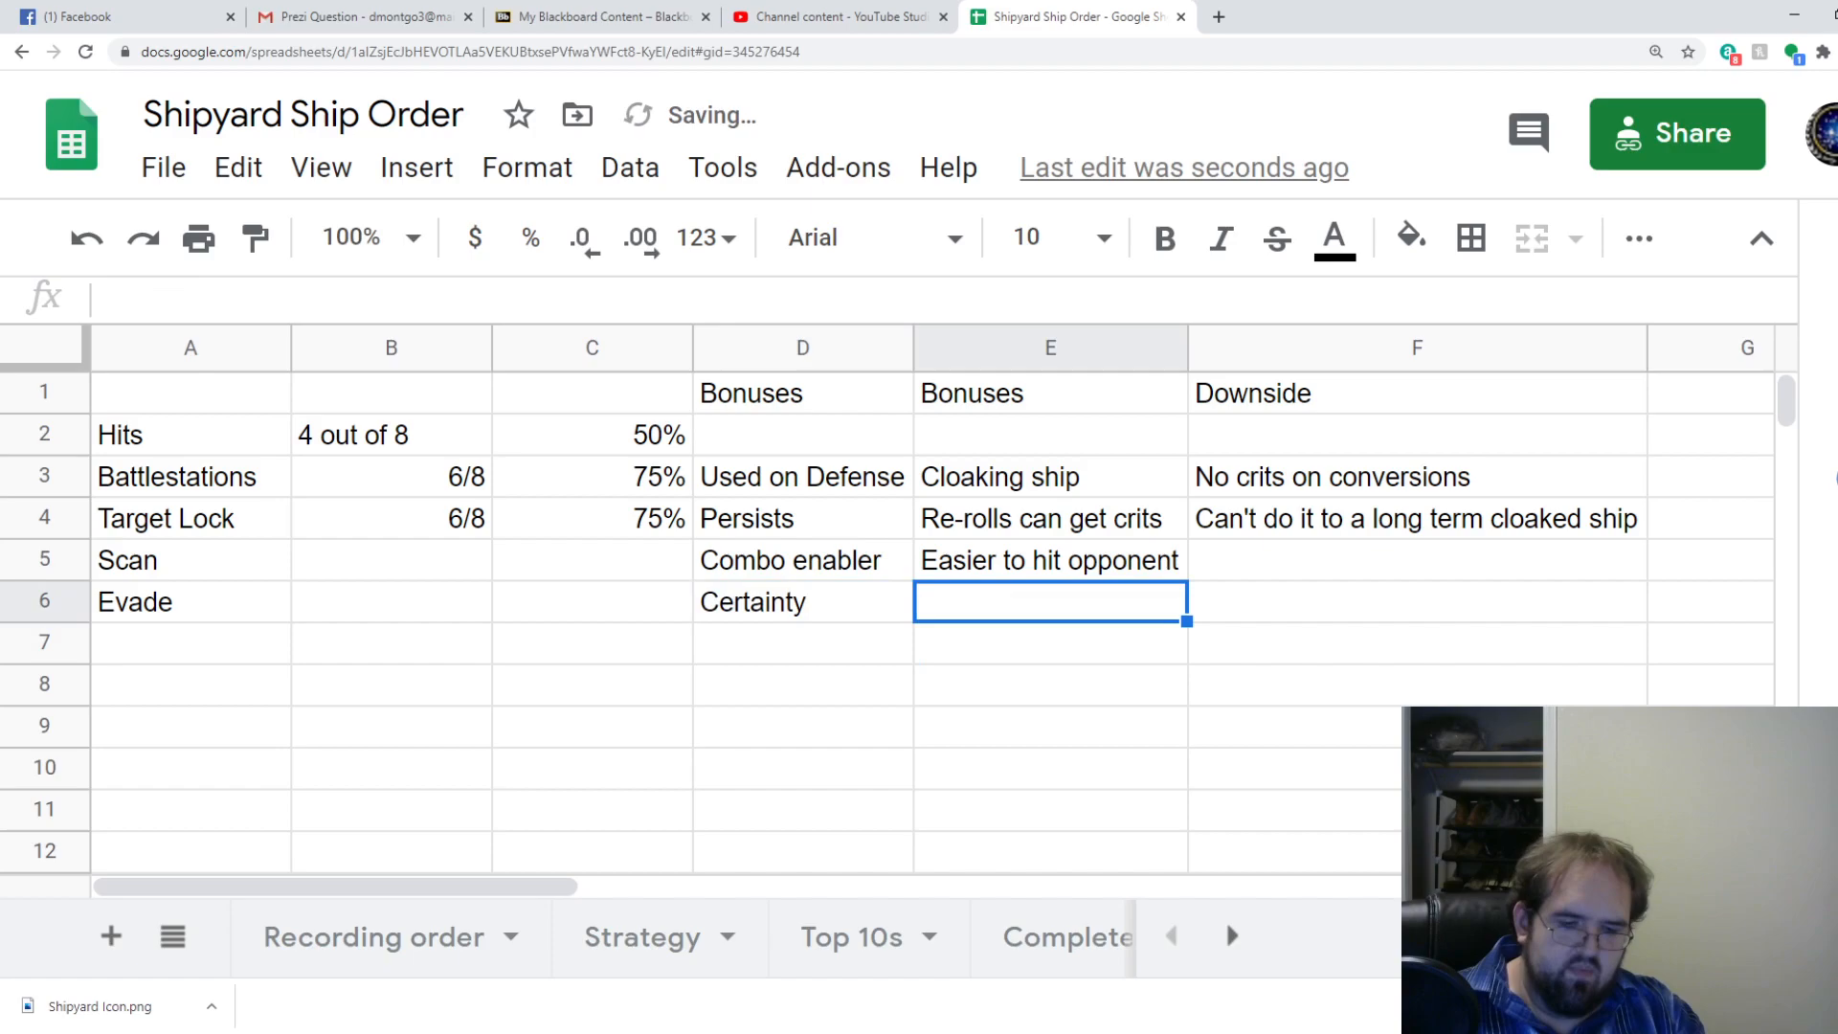
type("Live longer")
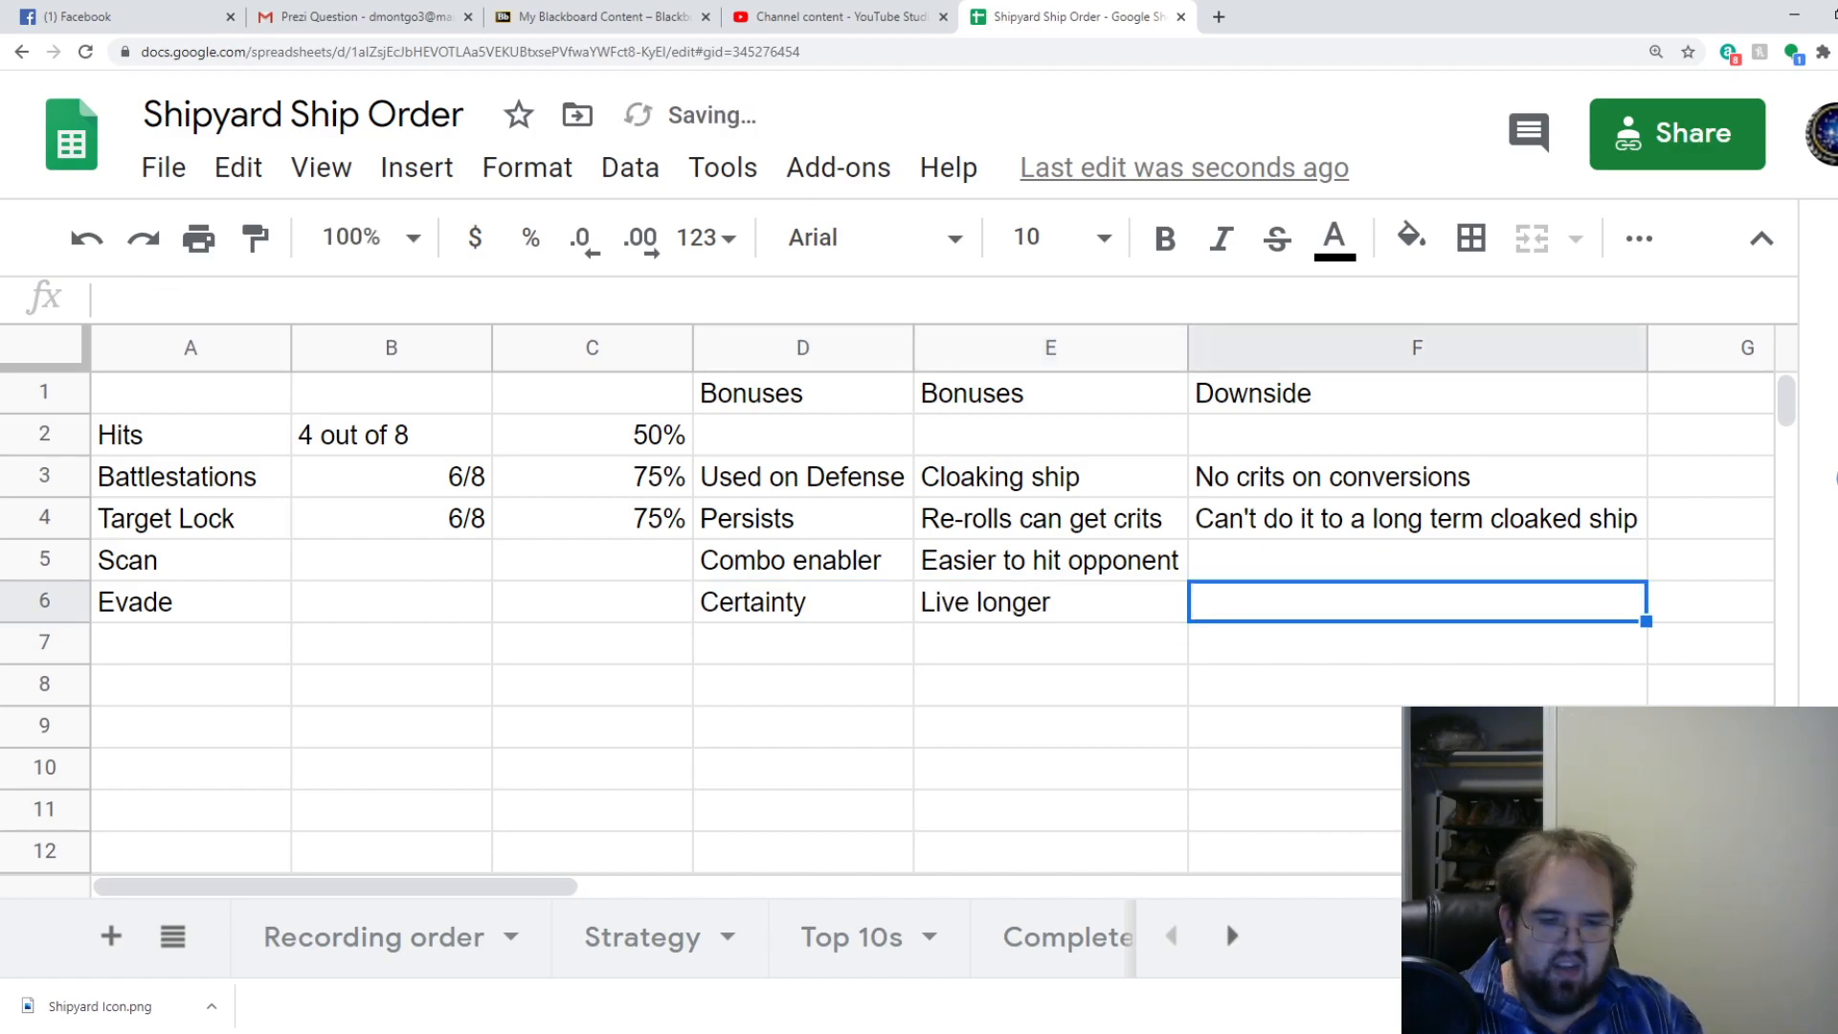
type("Only works if you get shot at")
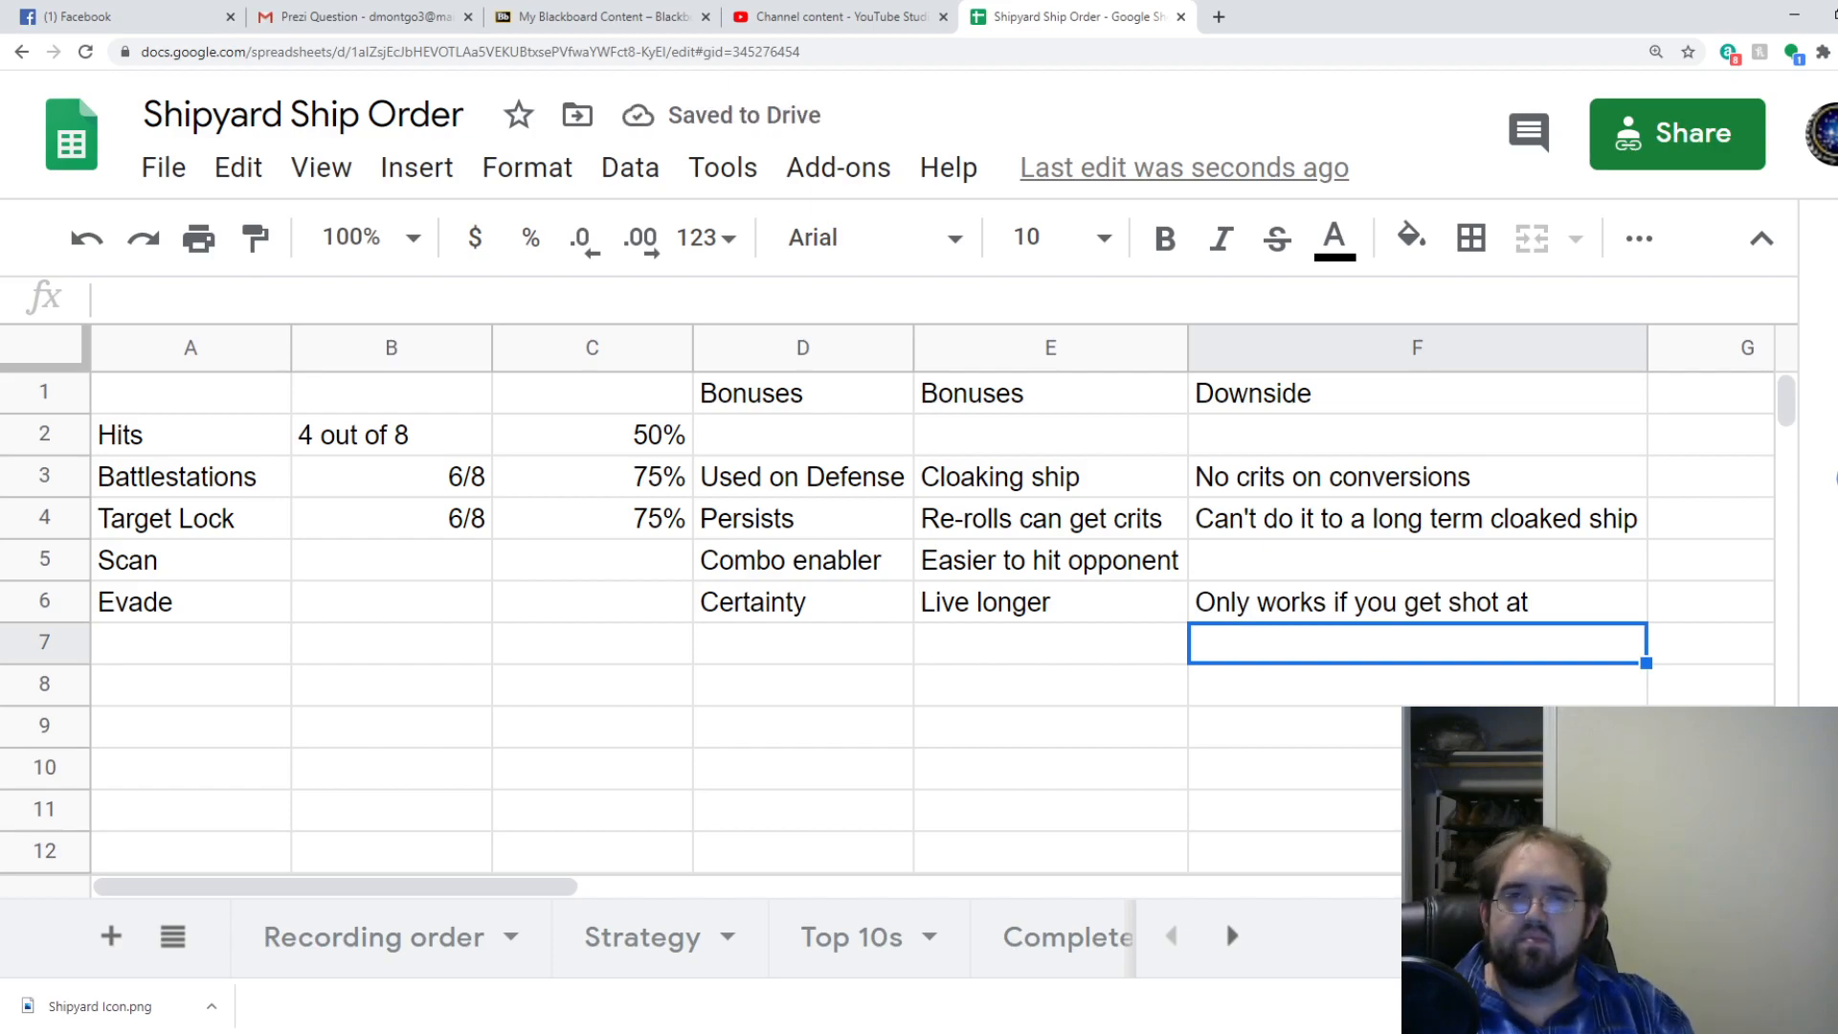
Extend Evade's downside to read 'only works if shot at, and only once'.
left_click(1415, 602)
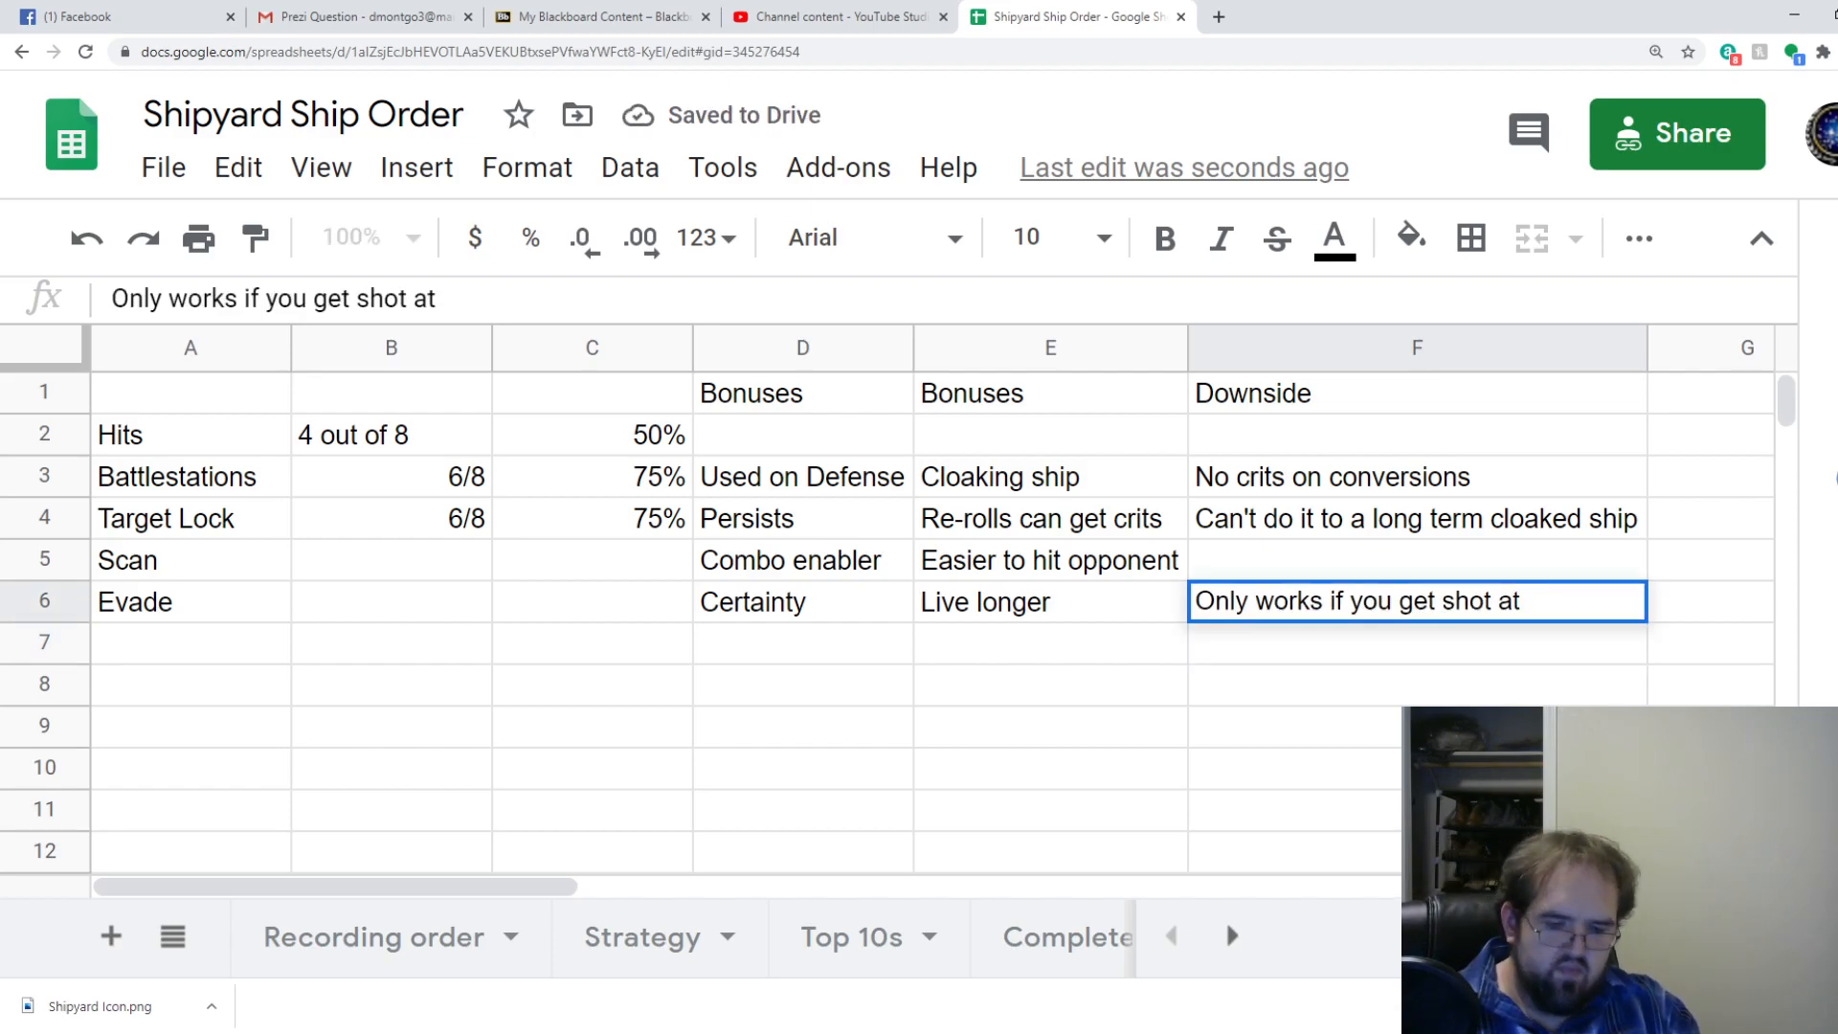
type(", and only wo")
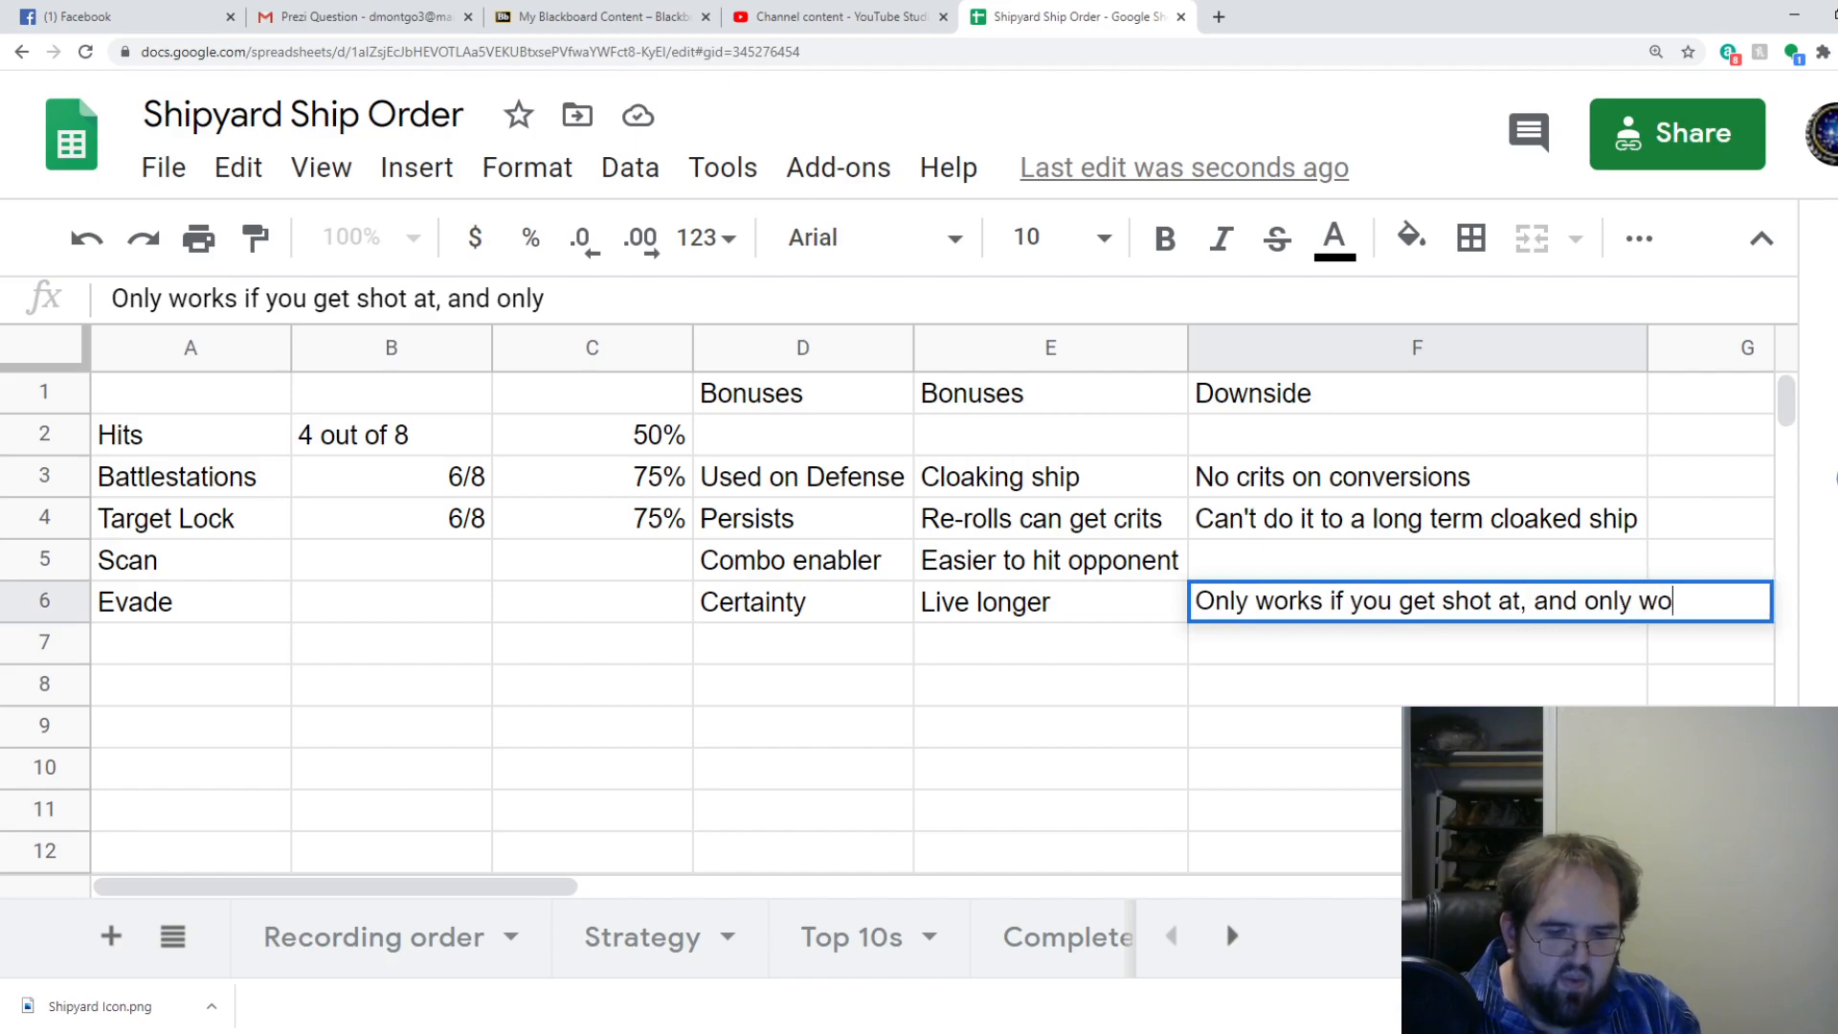
key("enter")
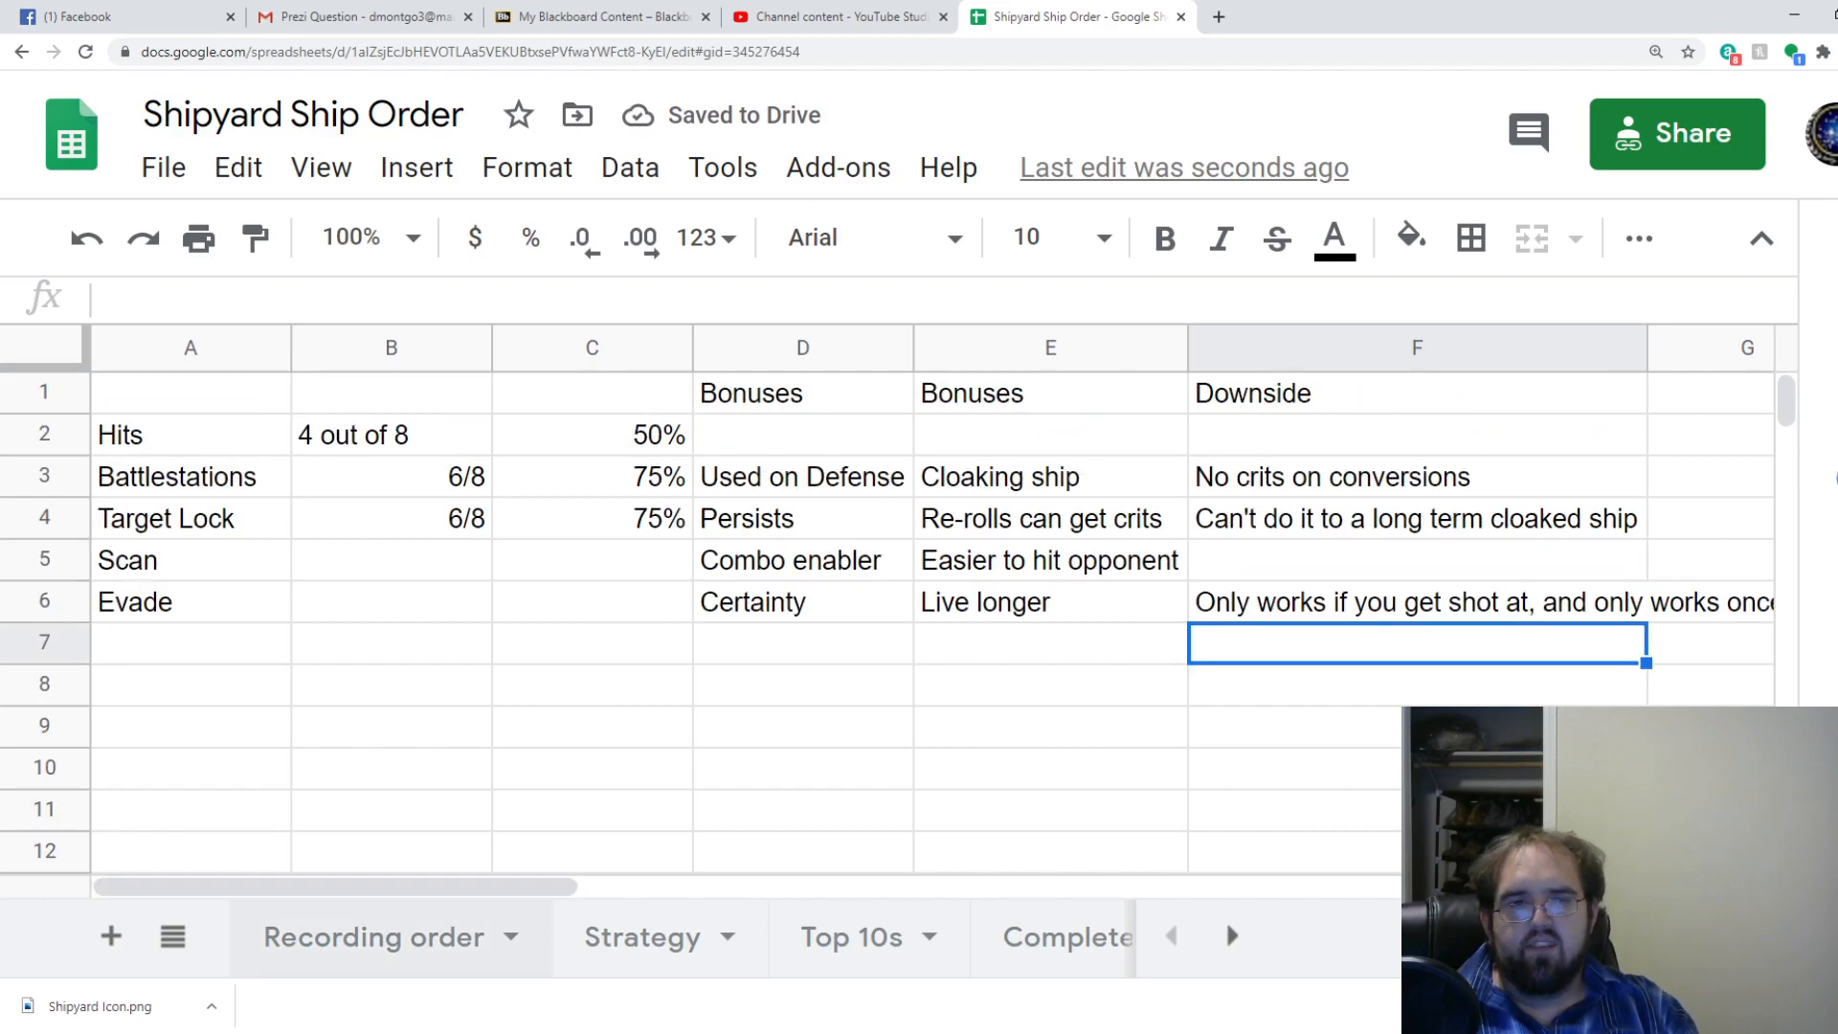
scroll("right", 3)
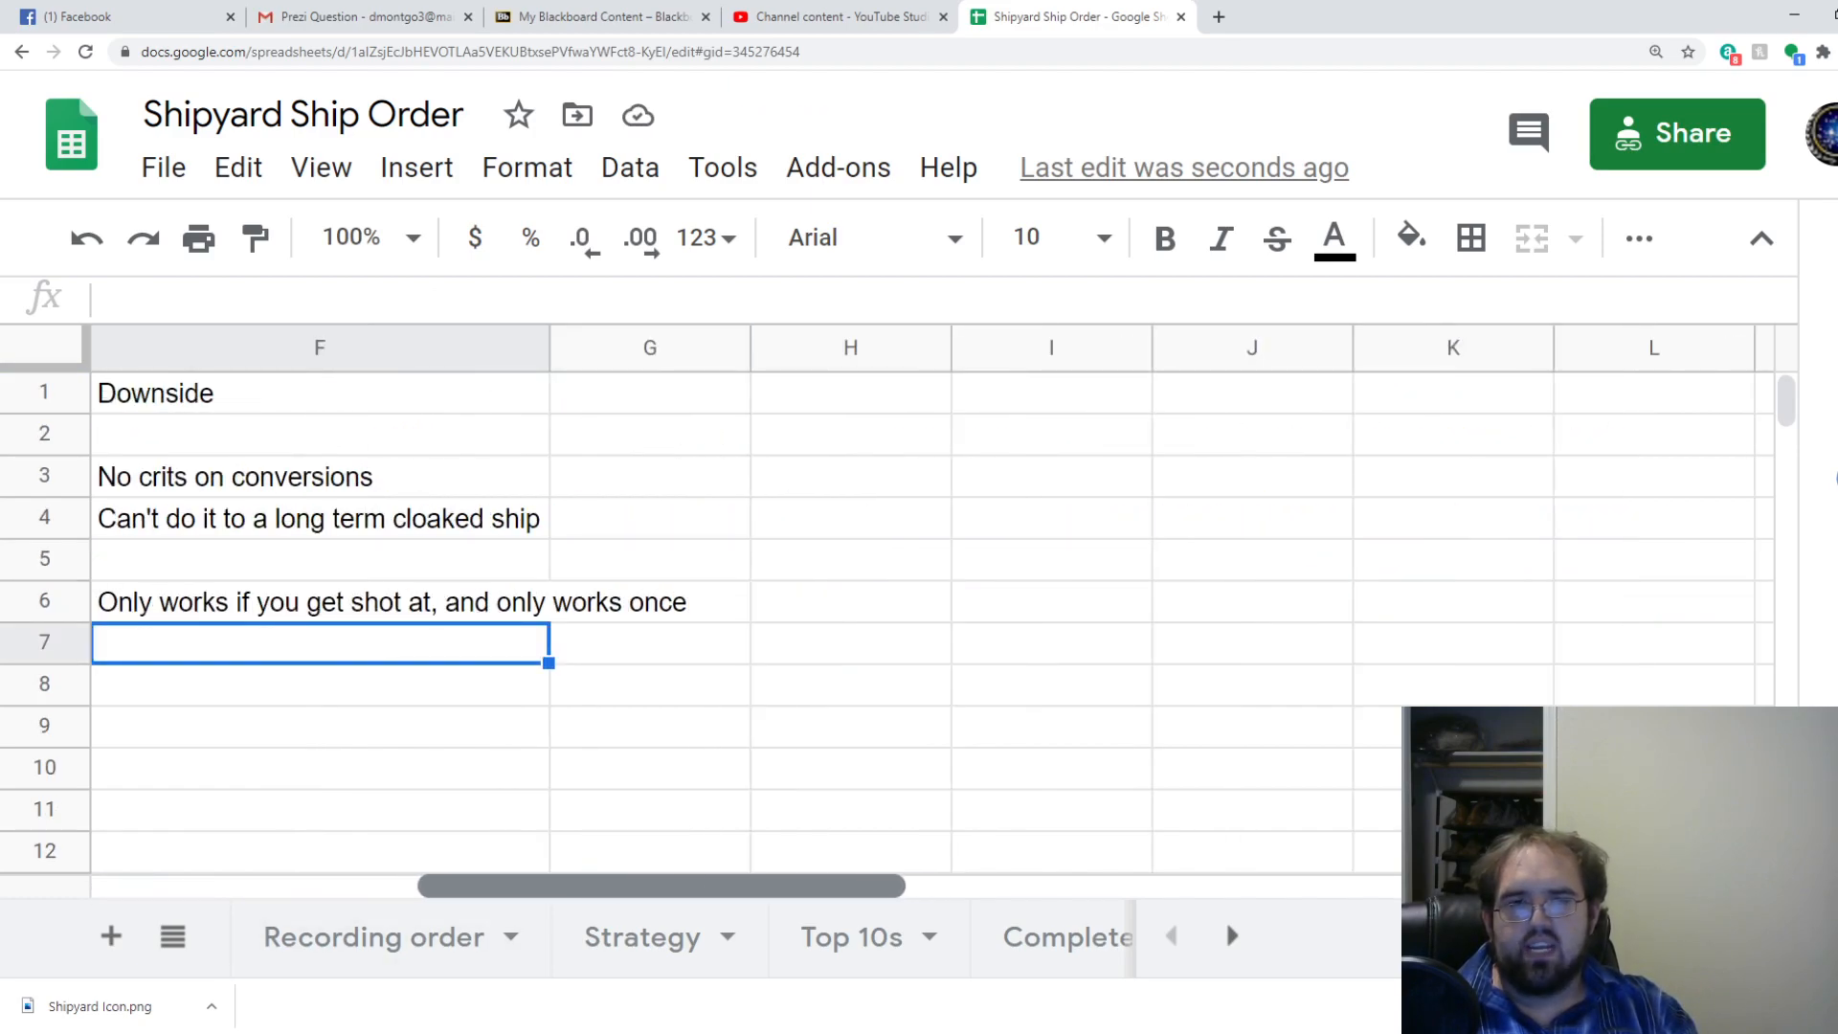
scroll("left", 3)
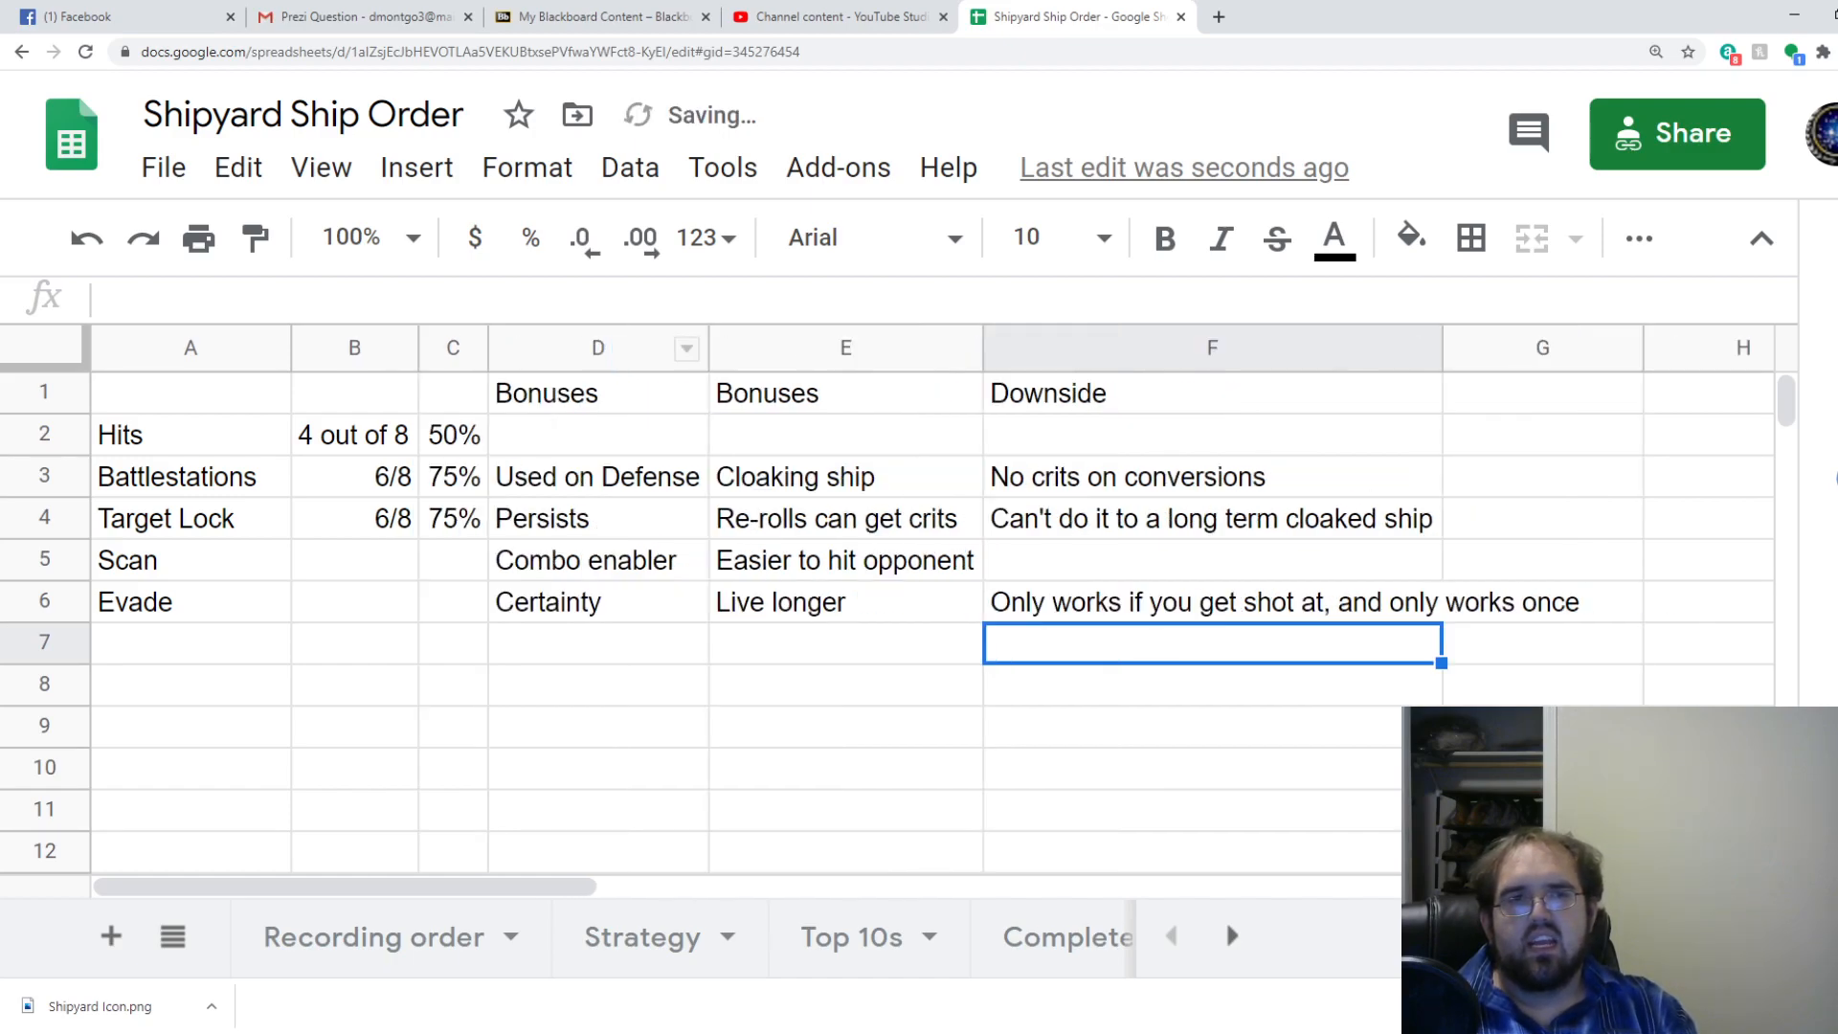
left_click(597, 685)
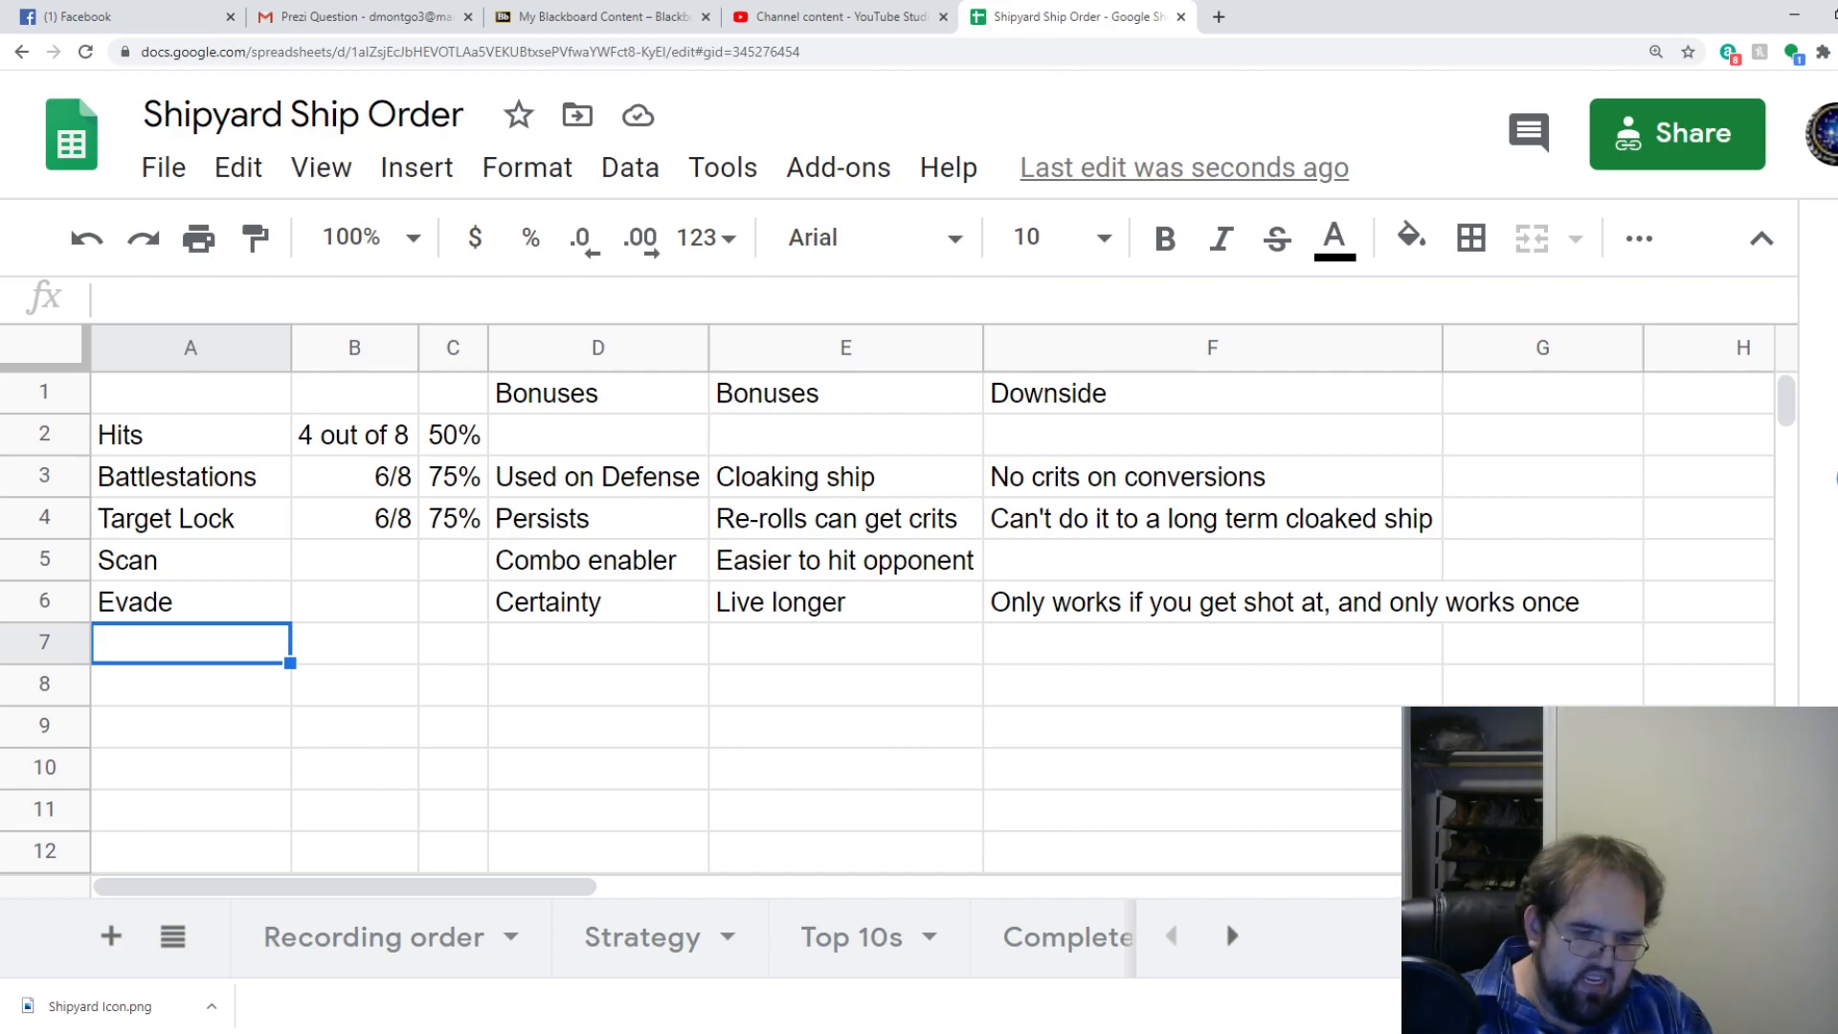
Enter Ship actions, Captain Actions and Crew/upgrade actions in A7:A9, correcting a typo.
type("Cap")
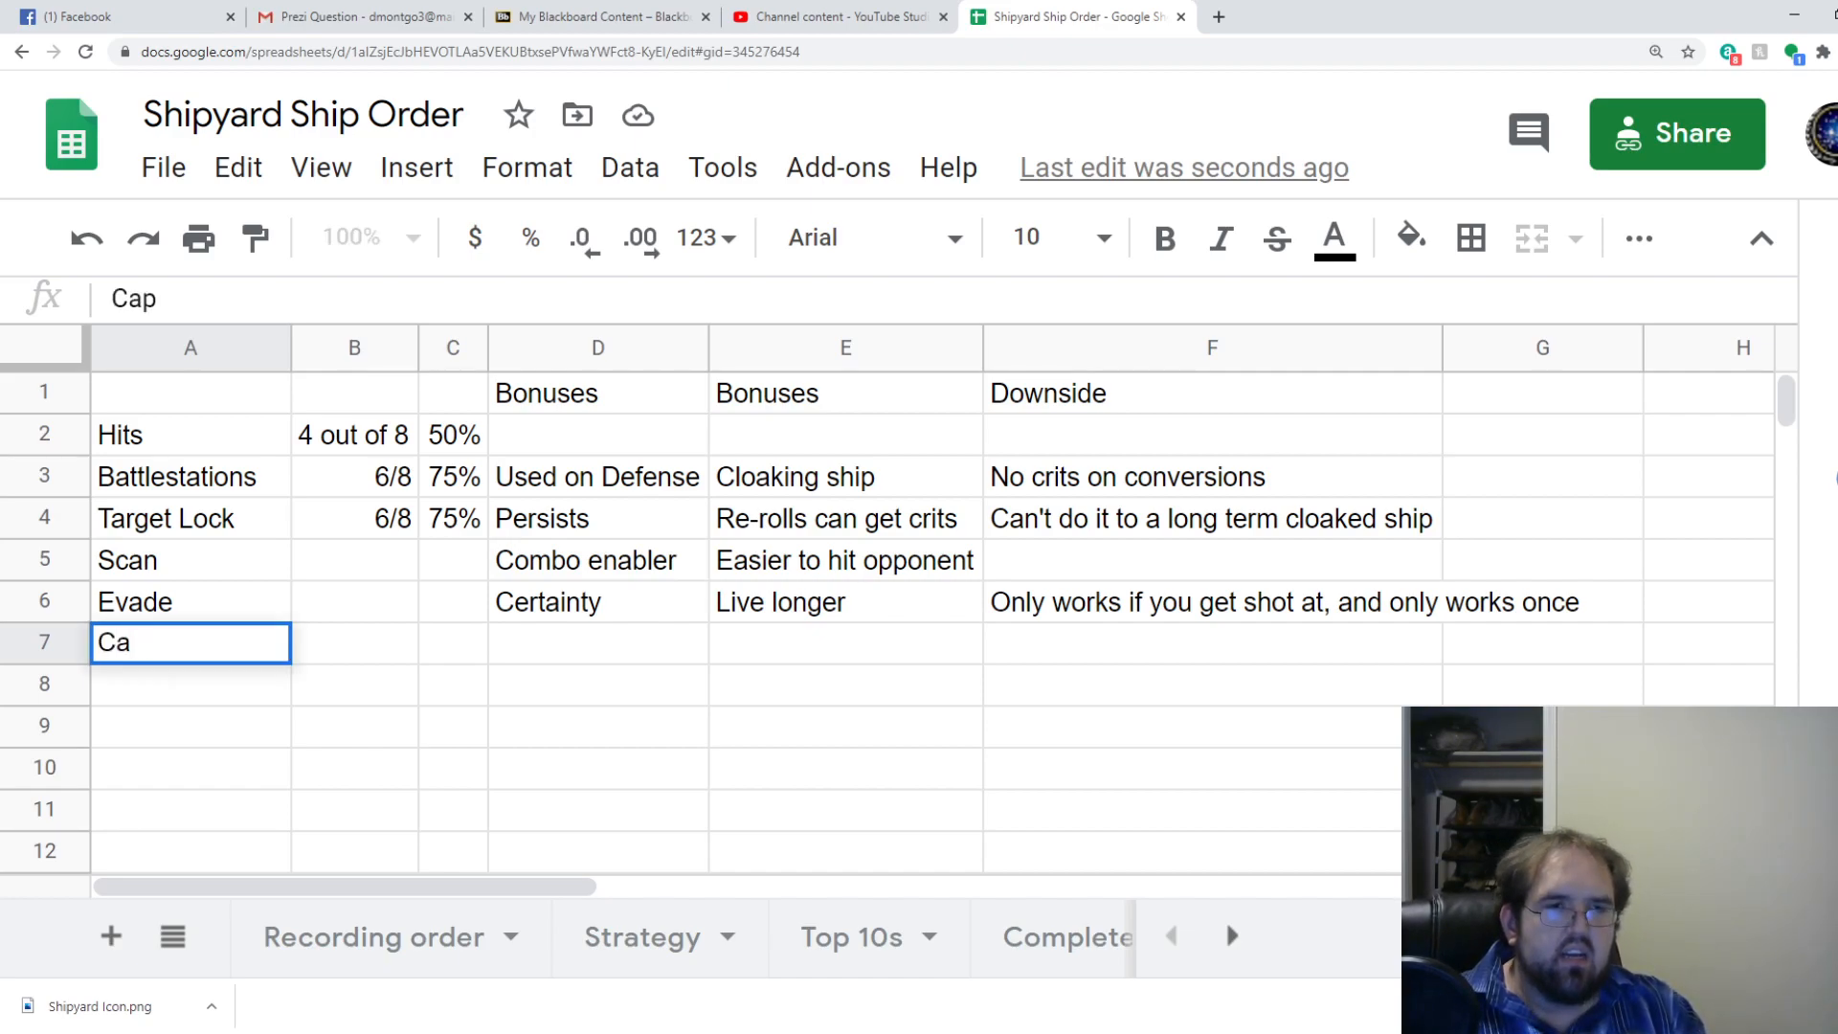
type("Ship actions")
left_click(190, 726)
type("Crew")
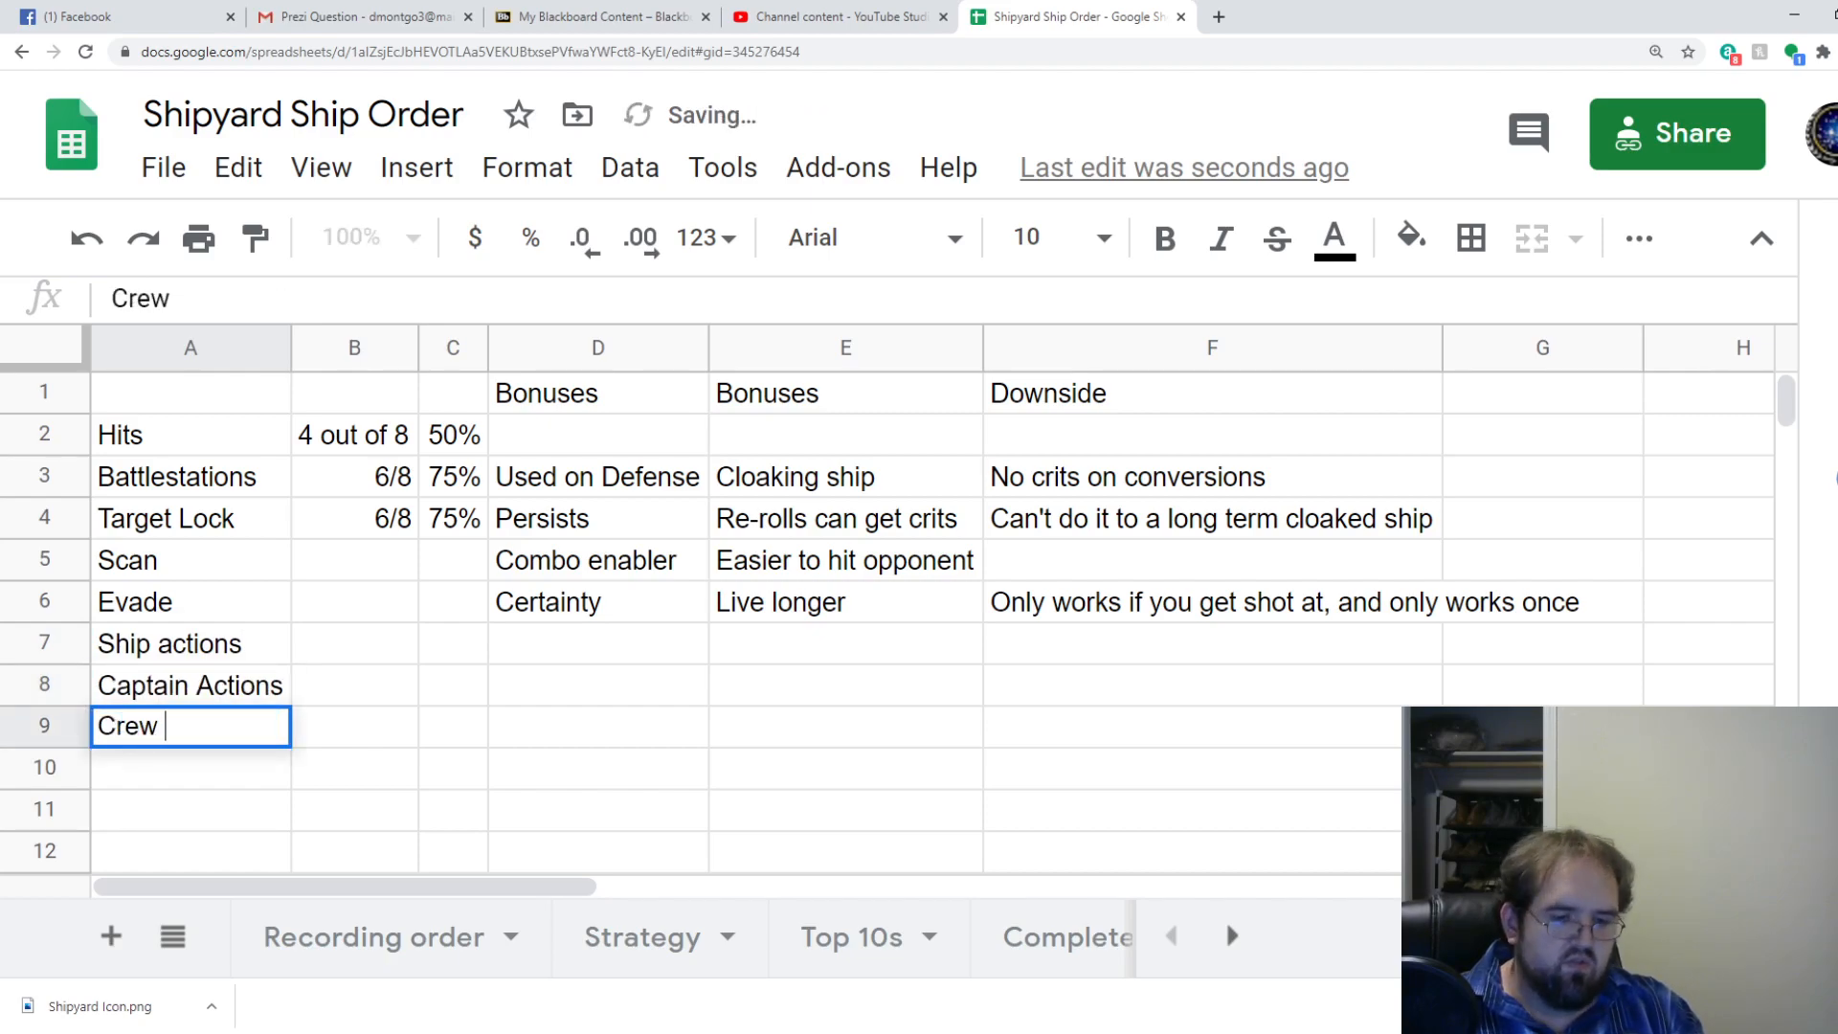
type("Actions")
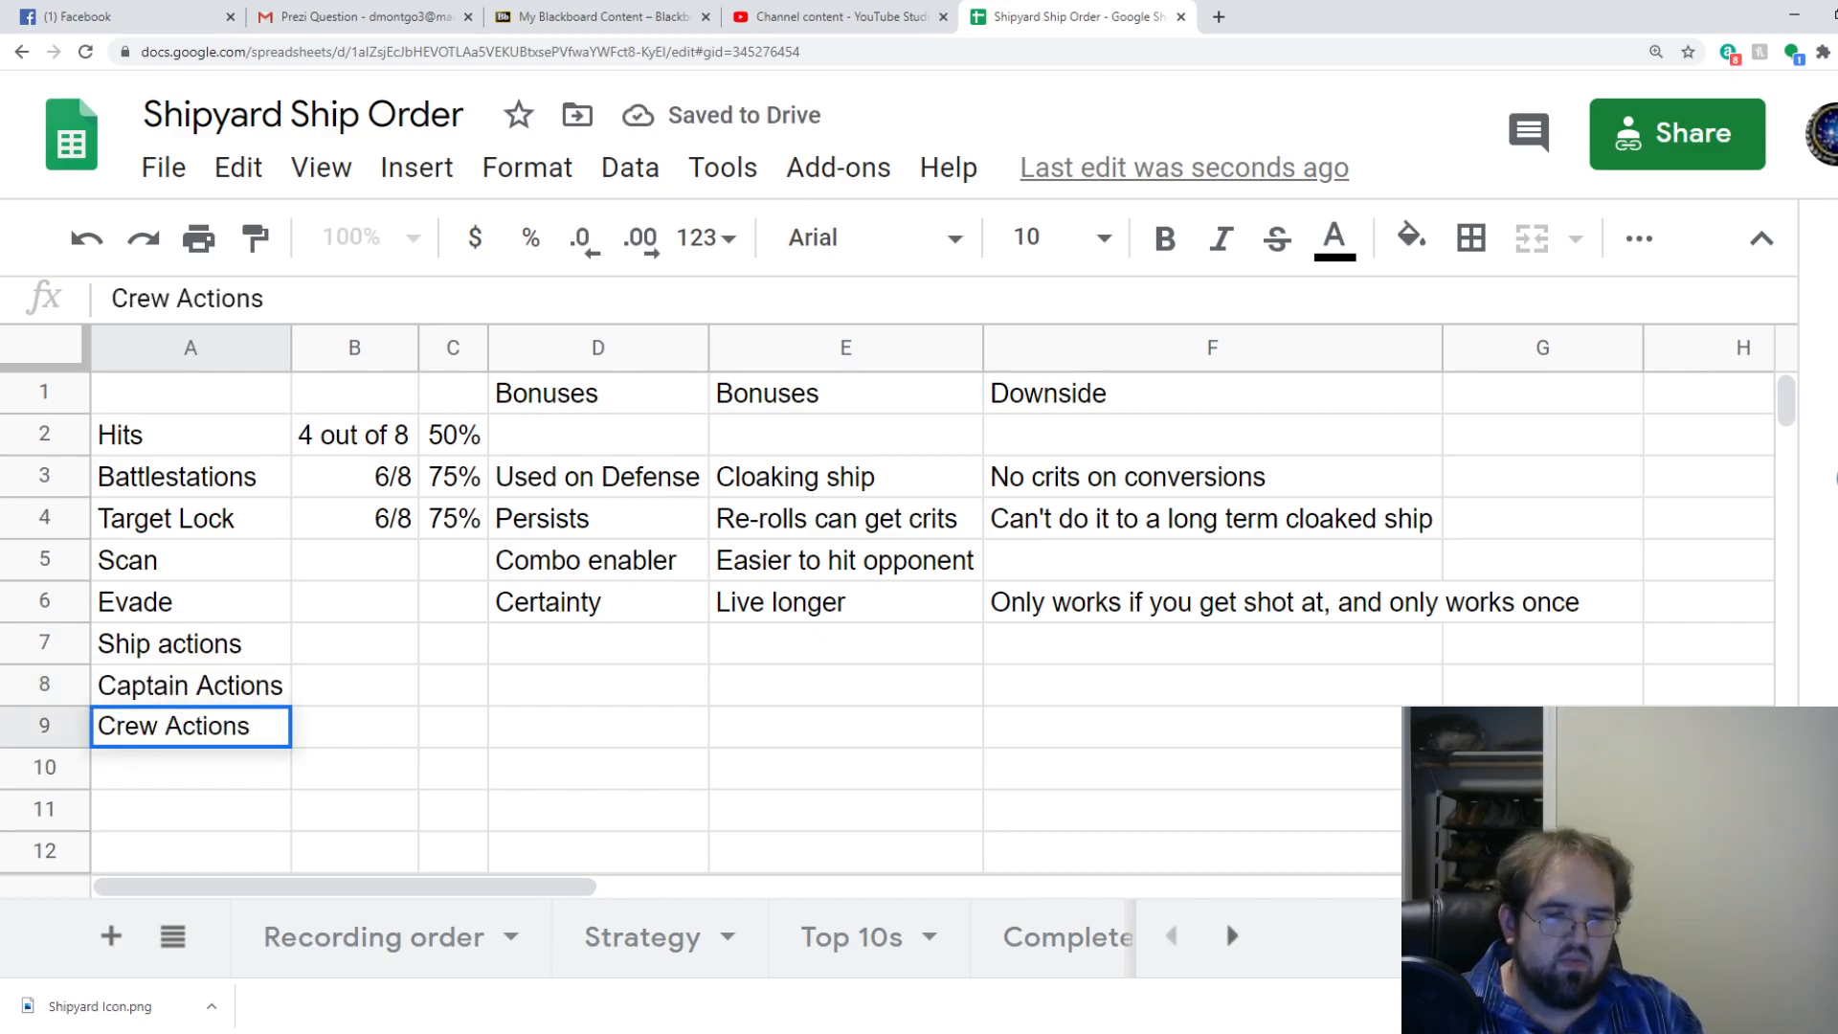
type("Crew/")
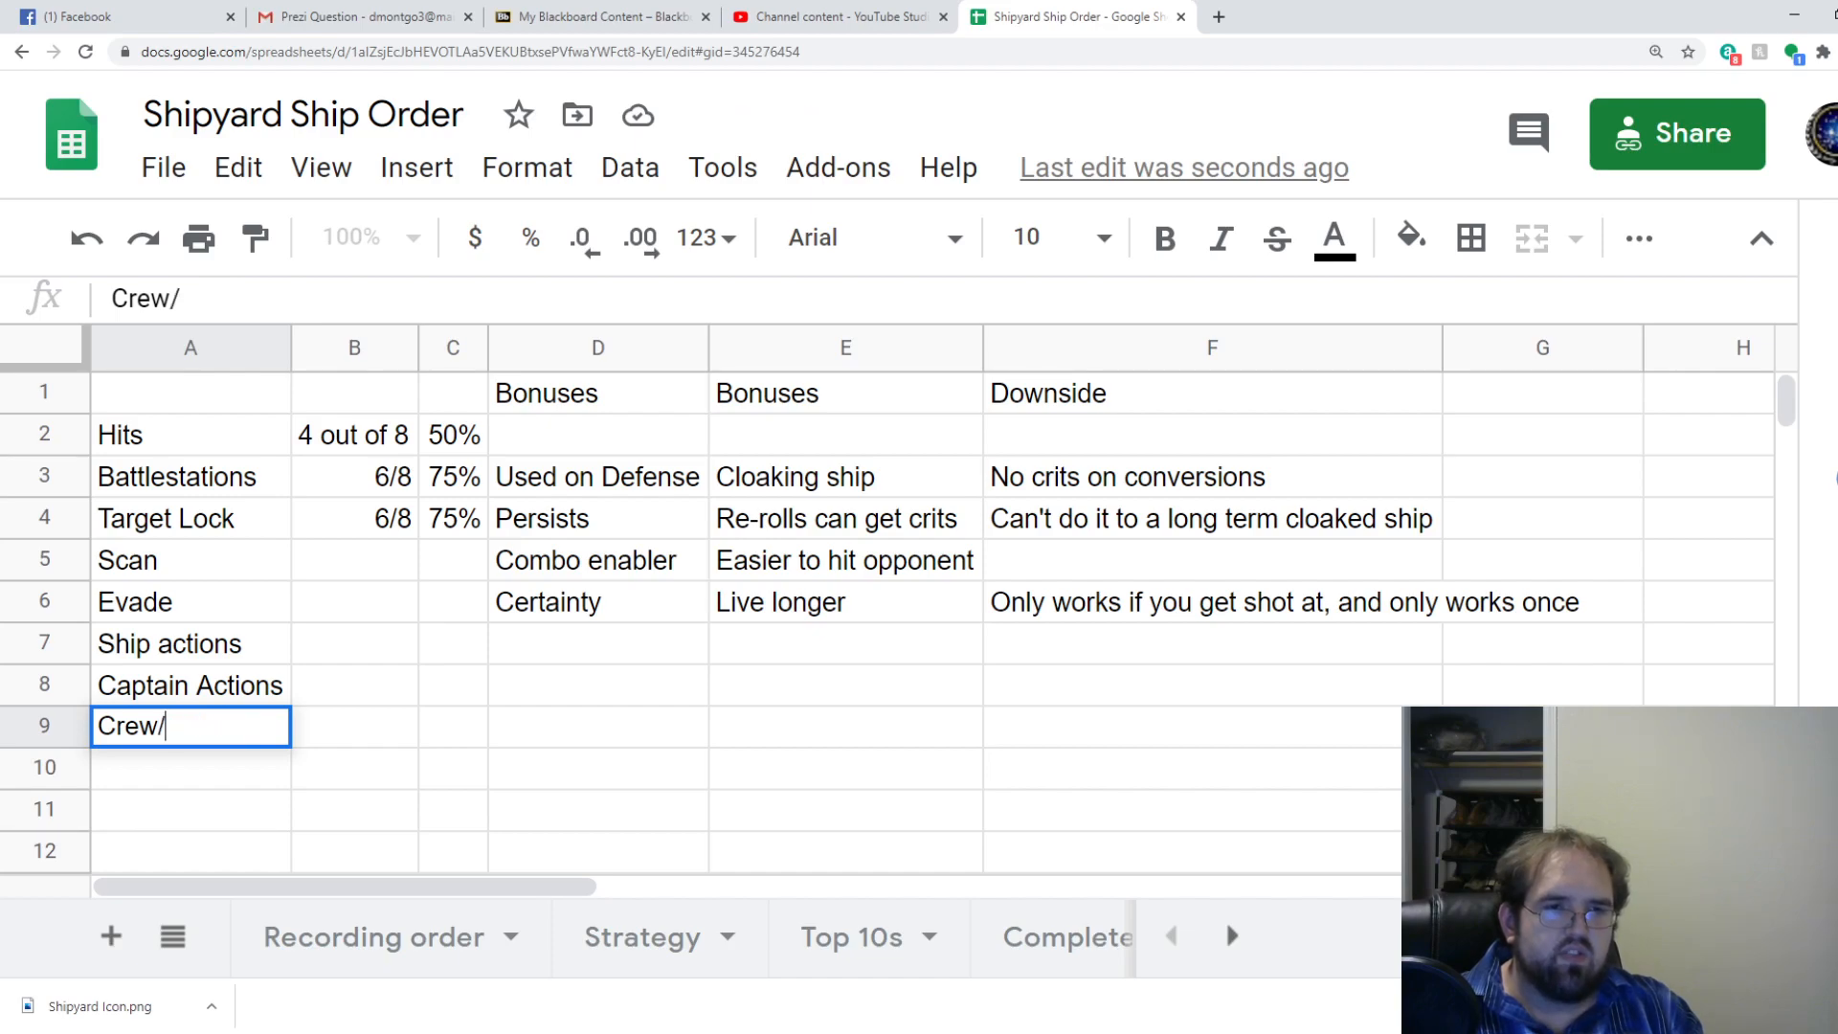
type("upgrade cations")
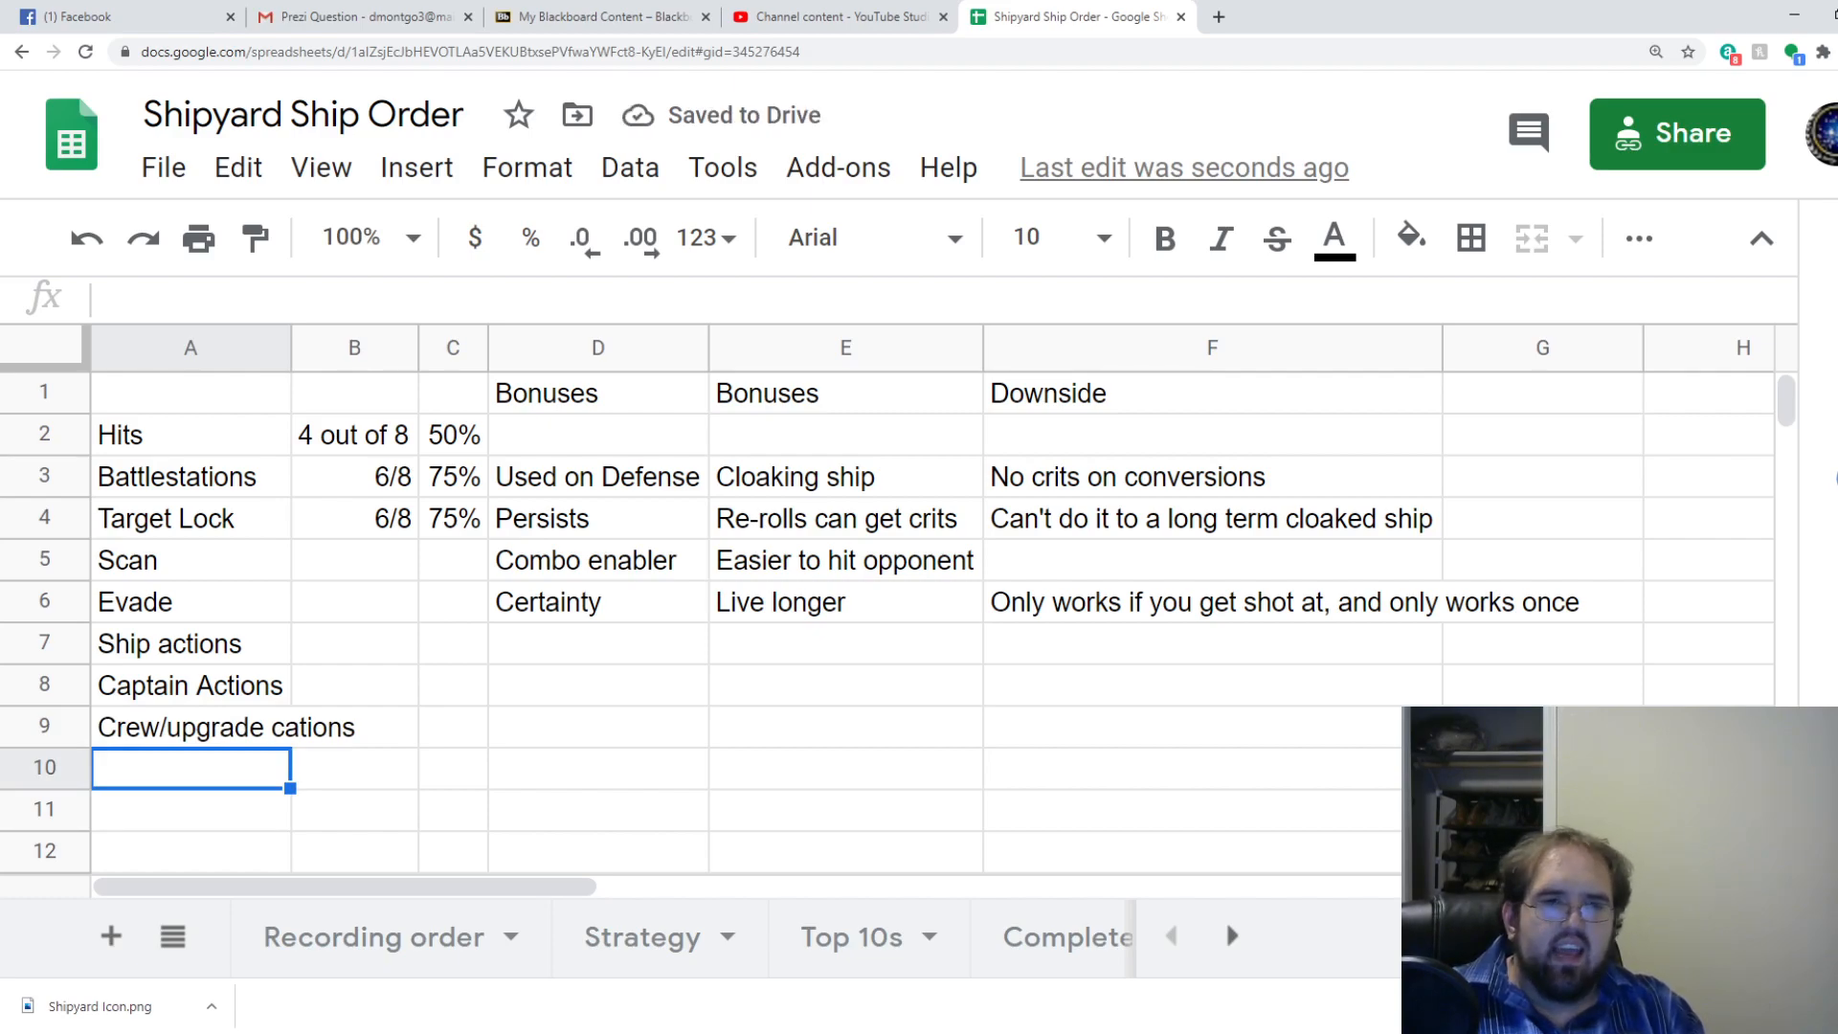
left_click(223, 726)
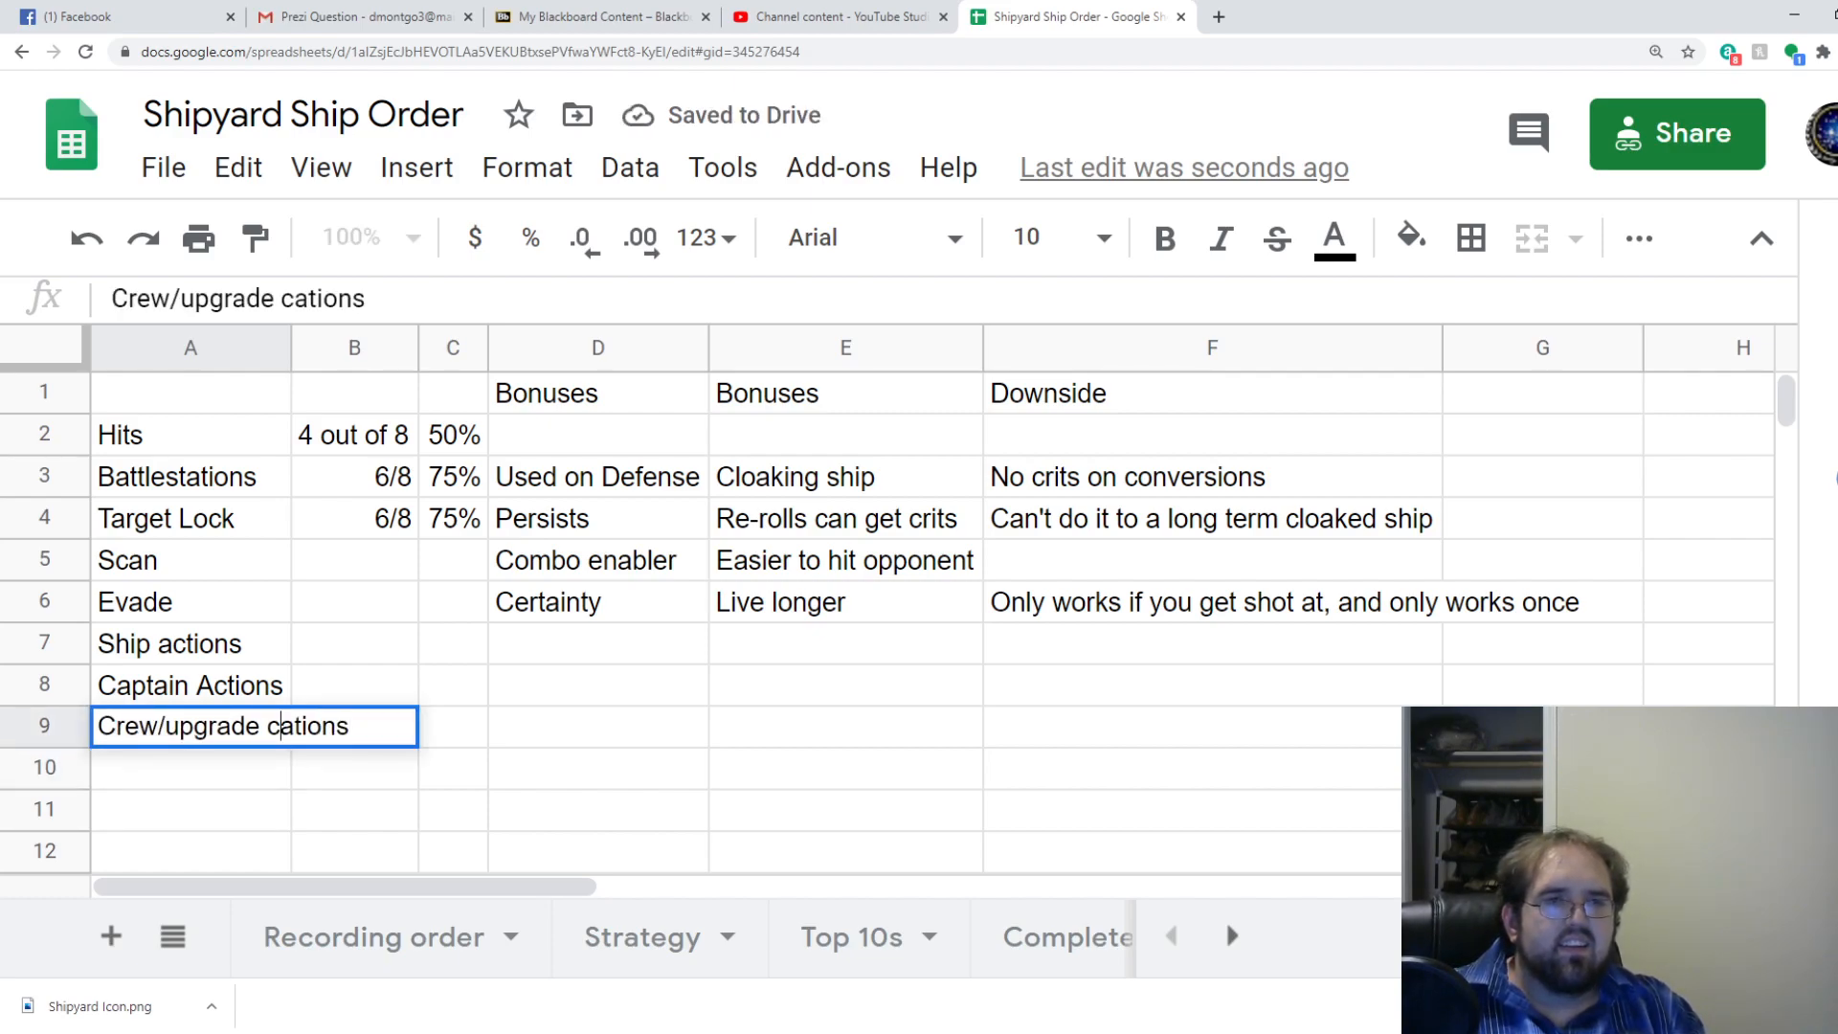
key("enter")
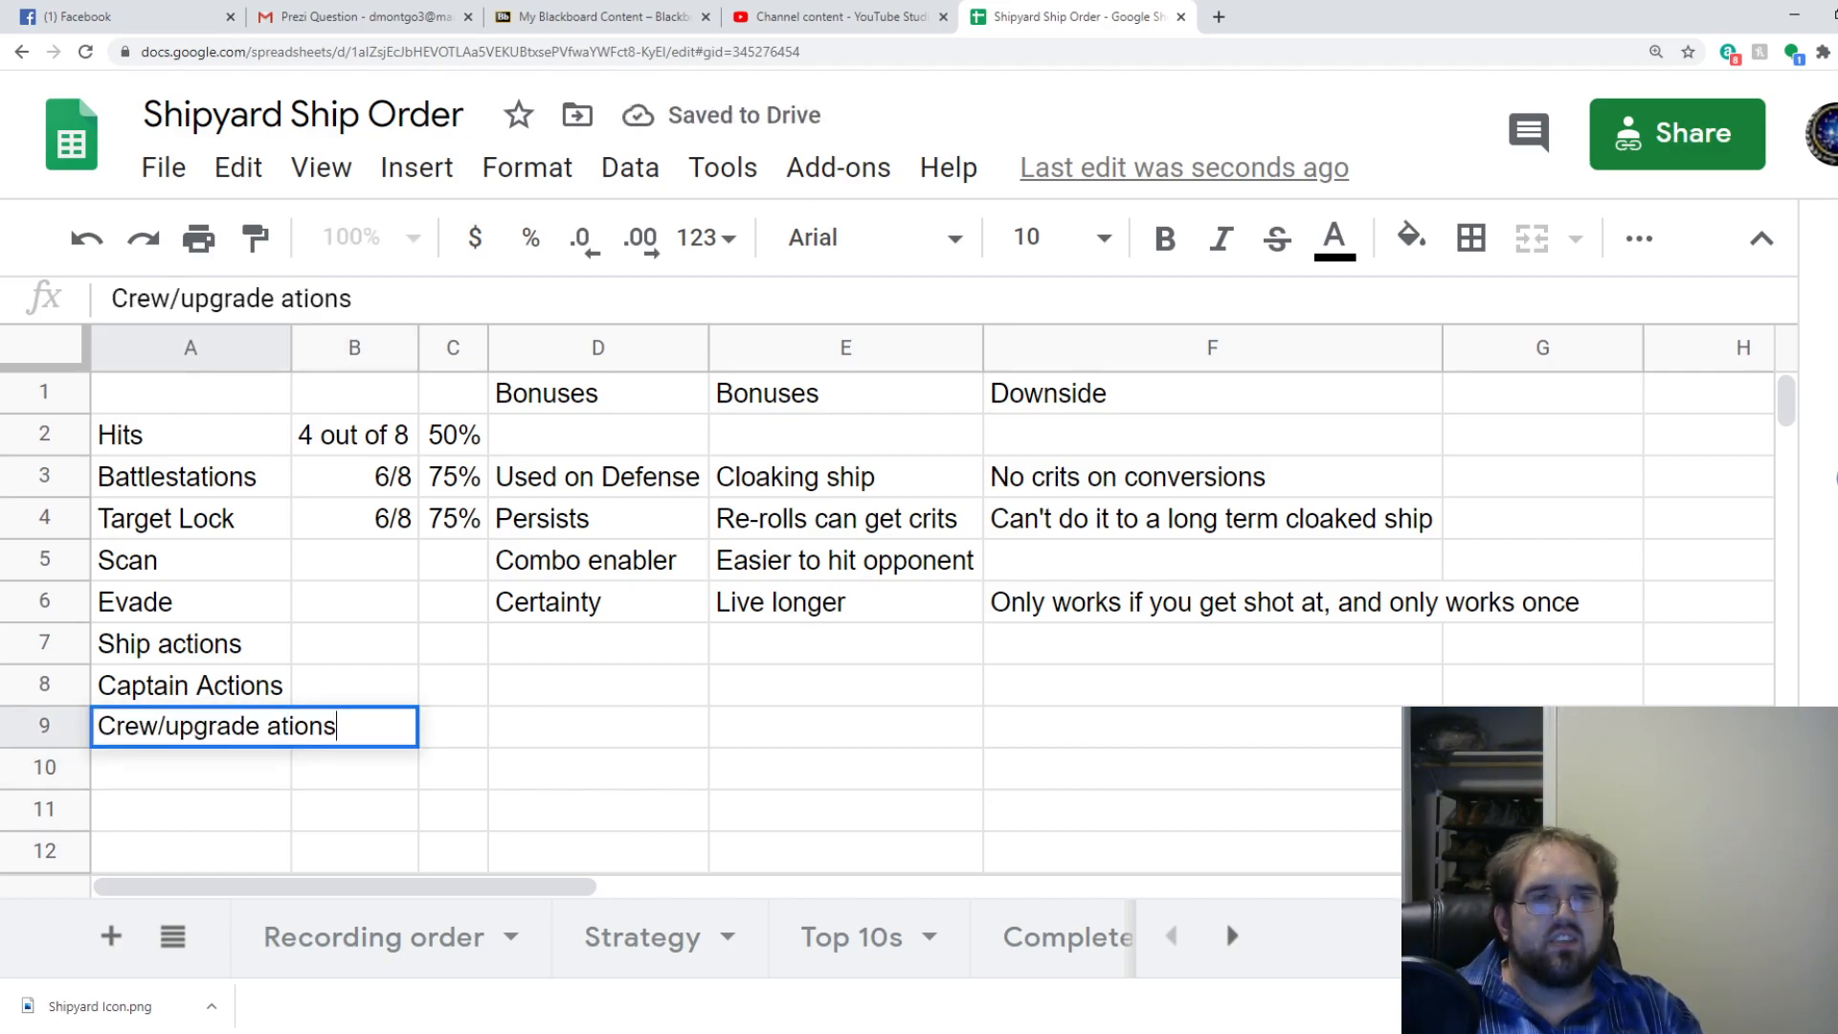
key("Enter")
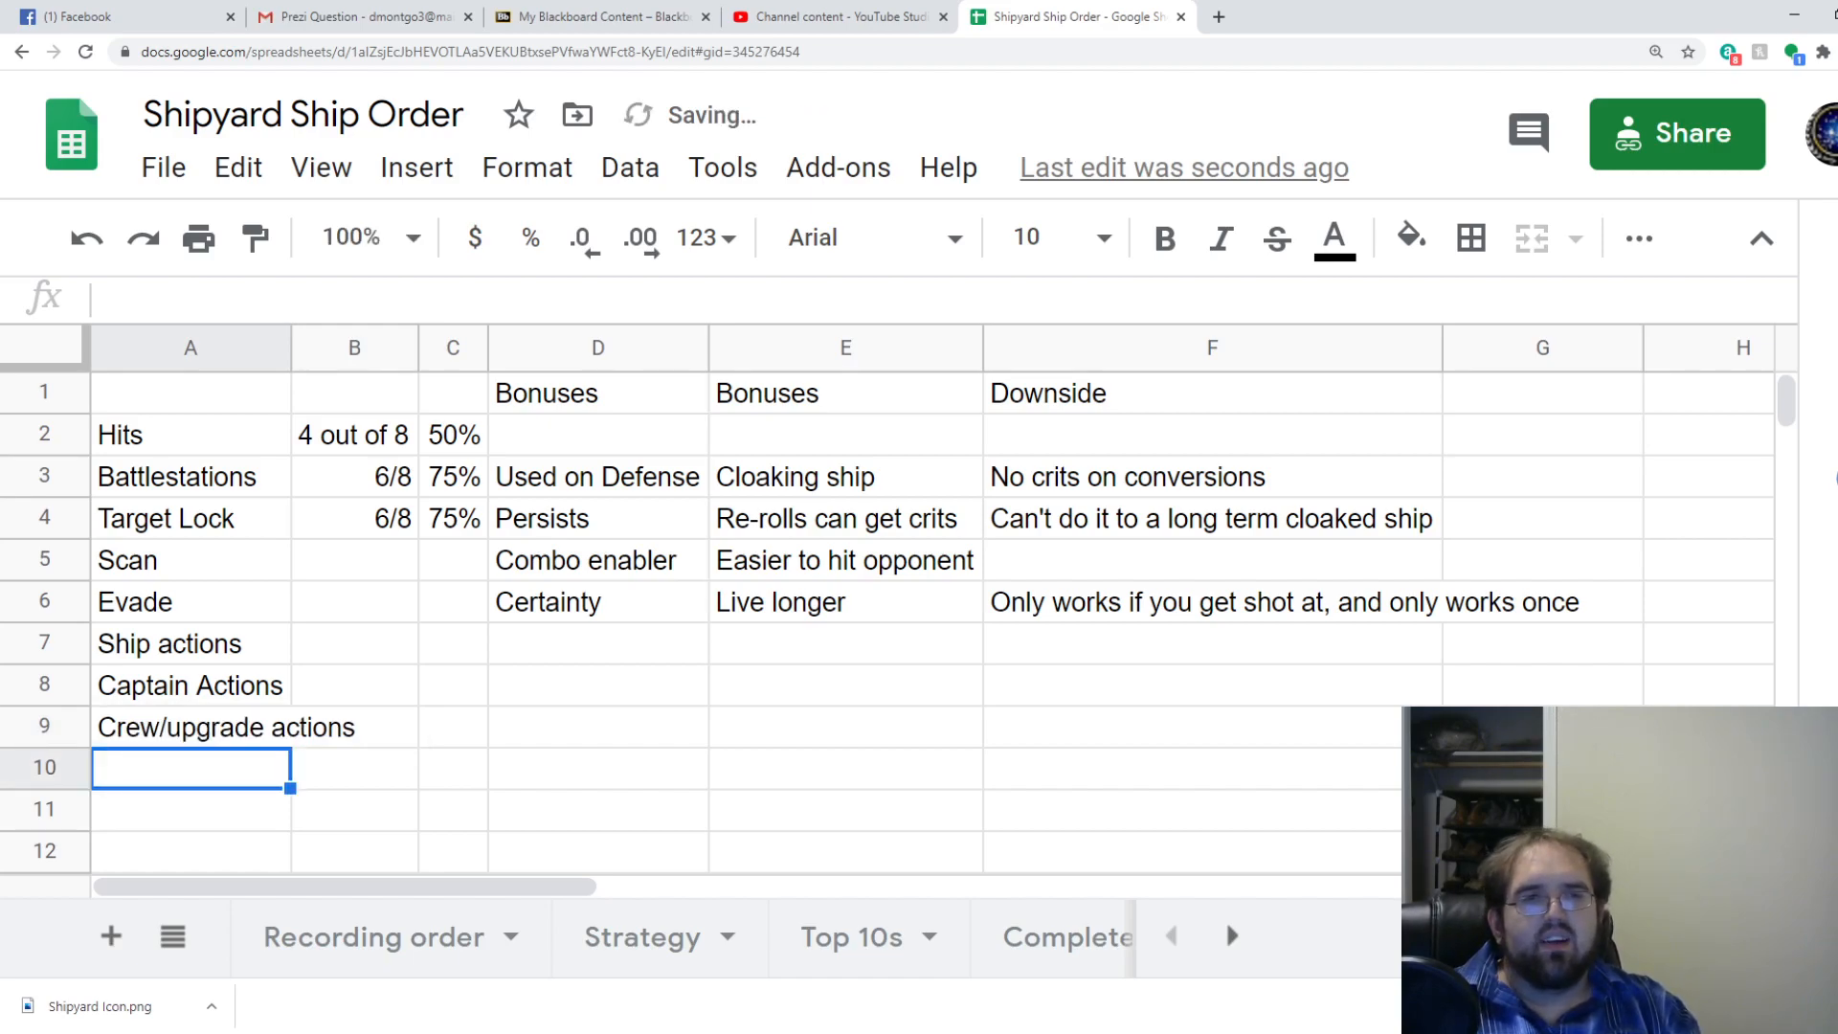
left_click(189, 643)
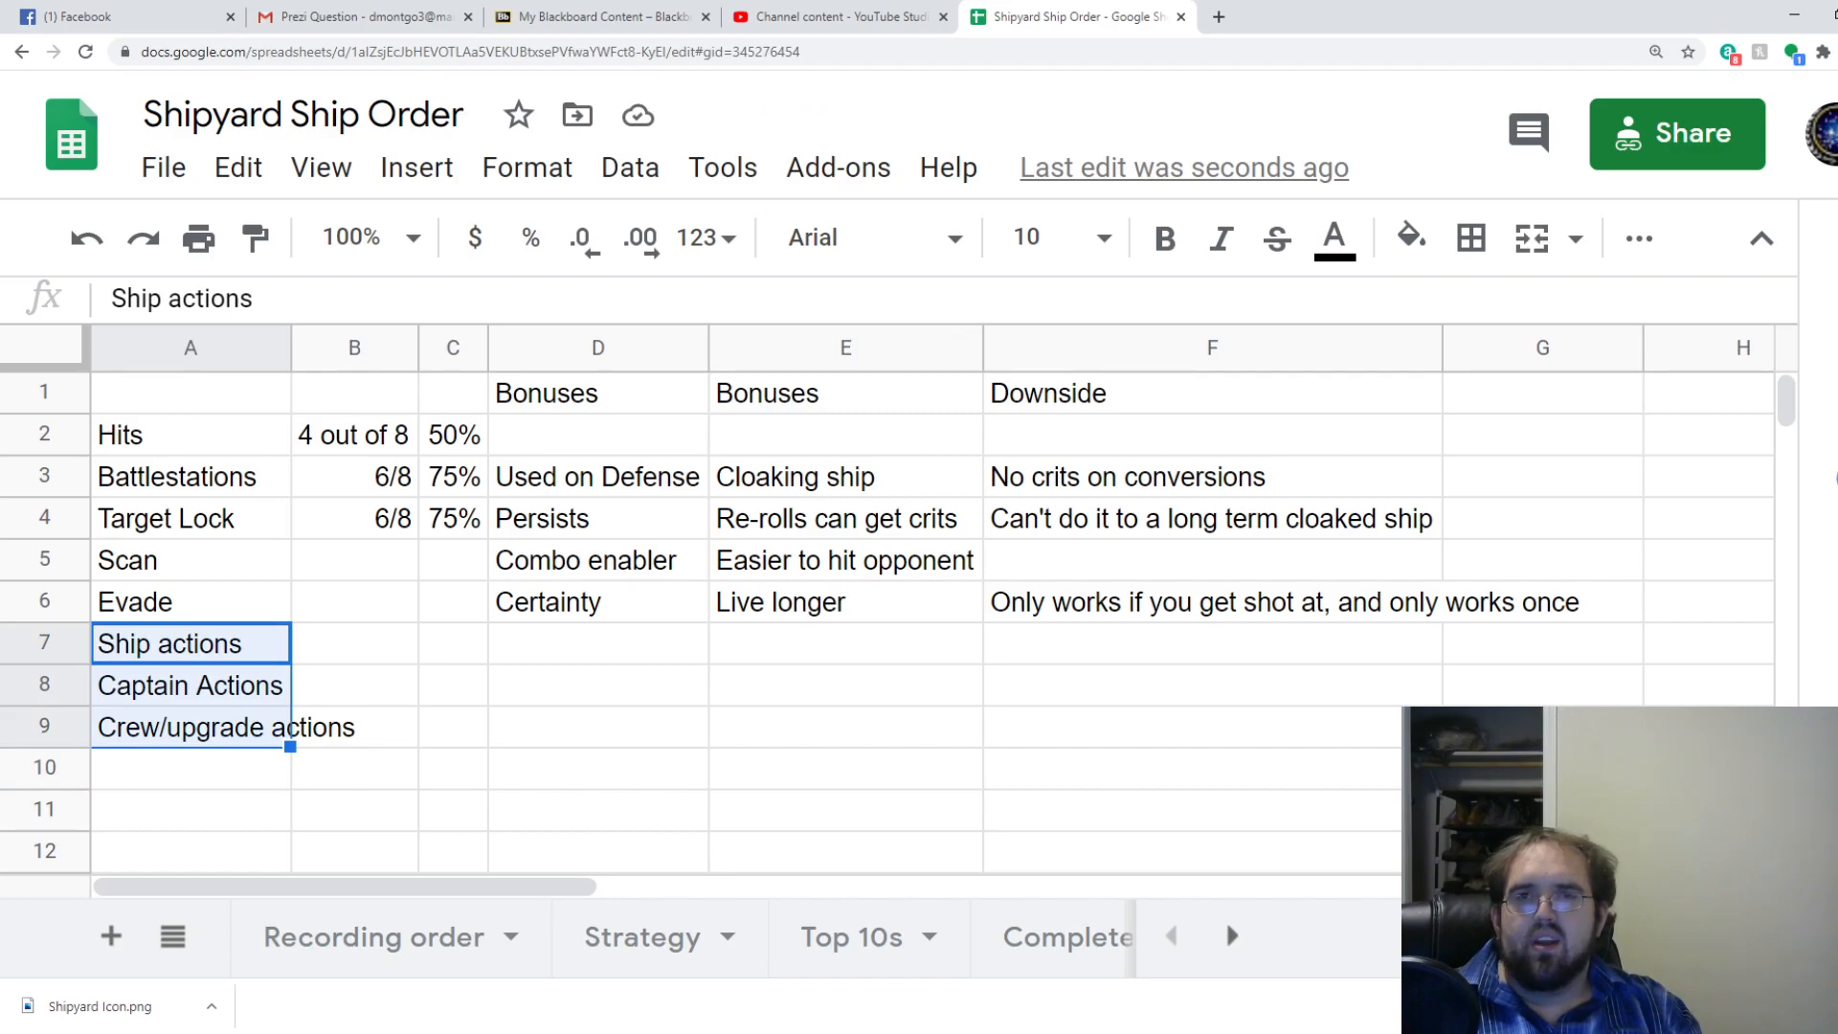
mouse_move(1335, 238)
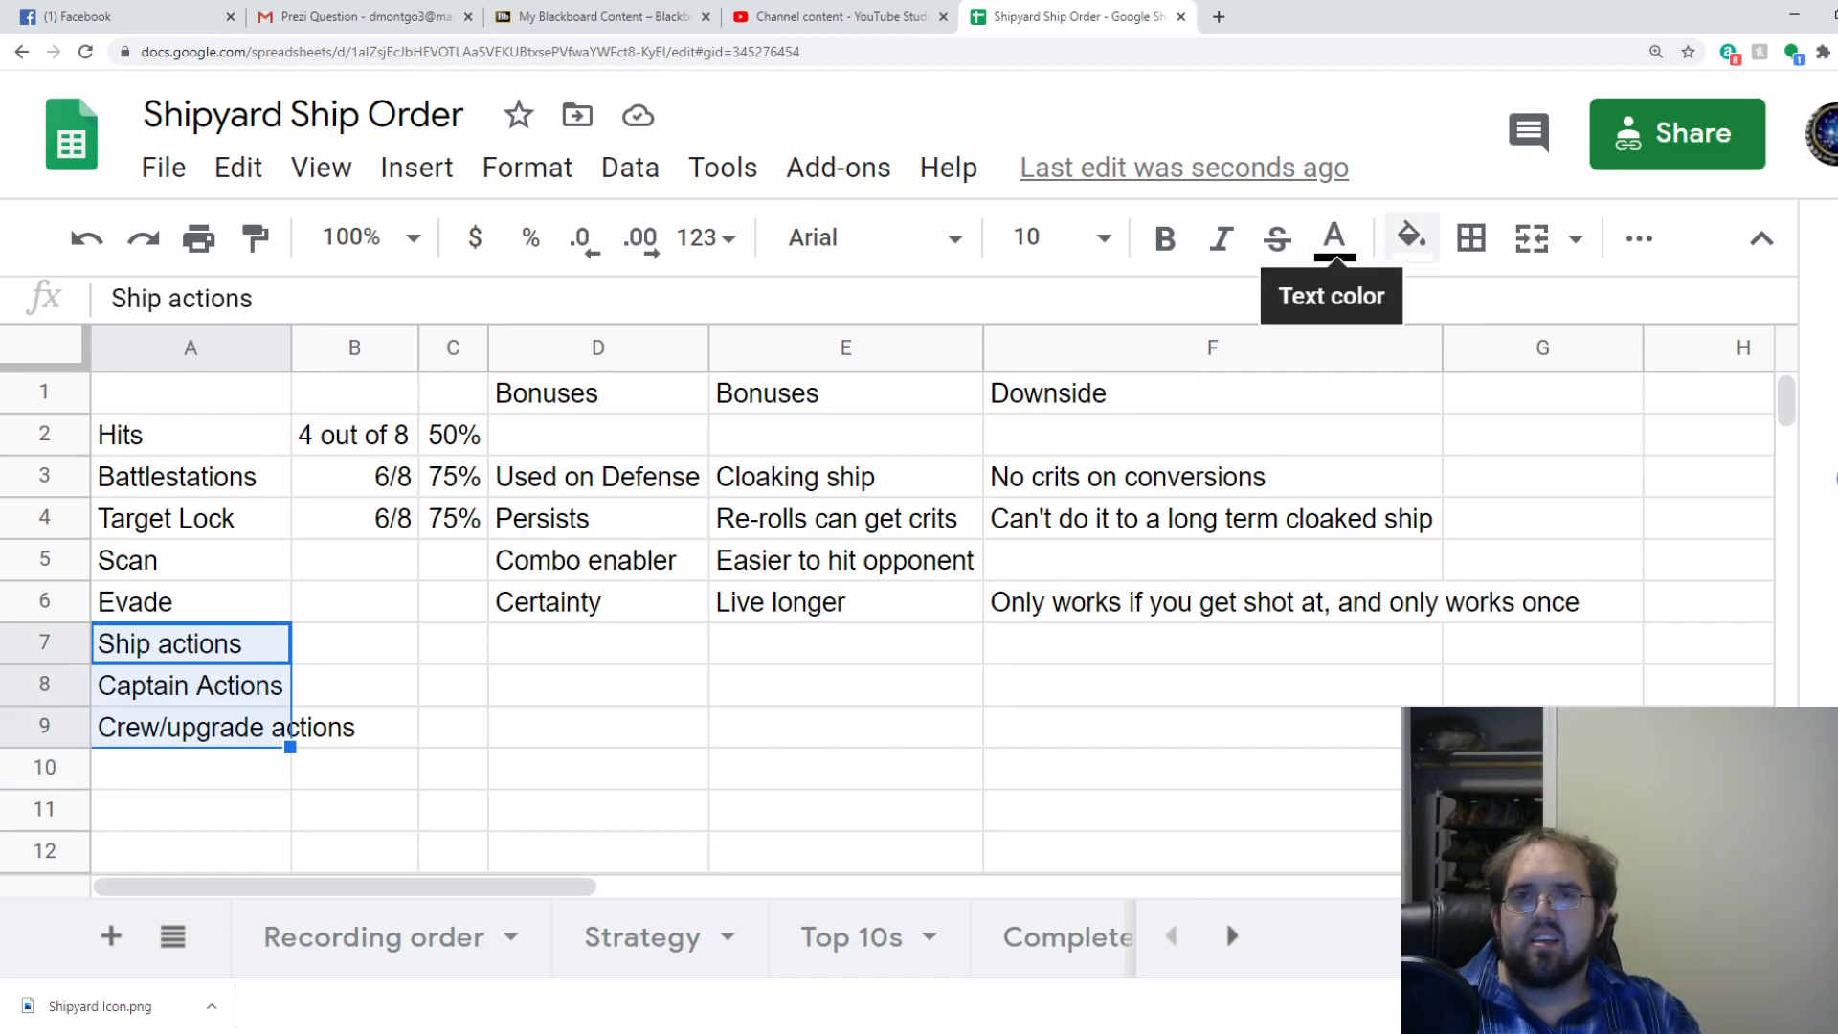
Apply a light pink fill to the A7:A9 action labels.
left_click(1411, 239)
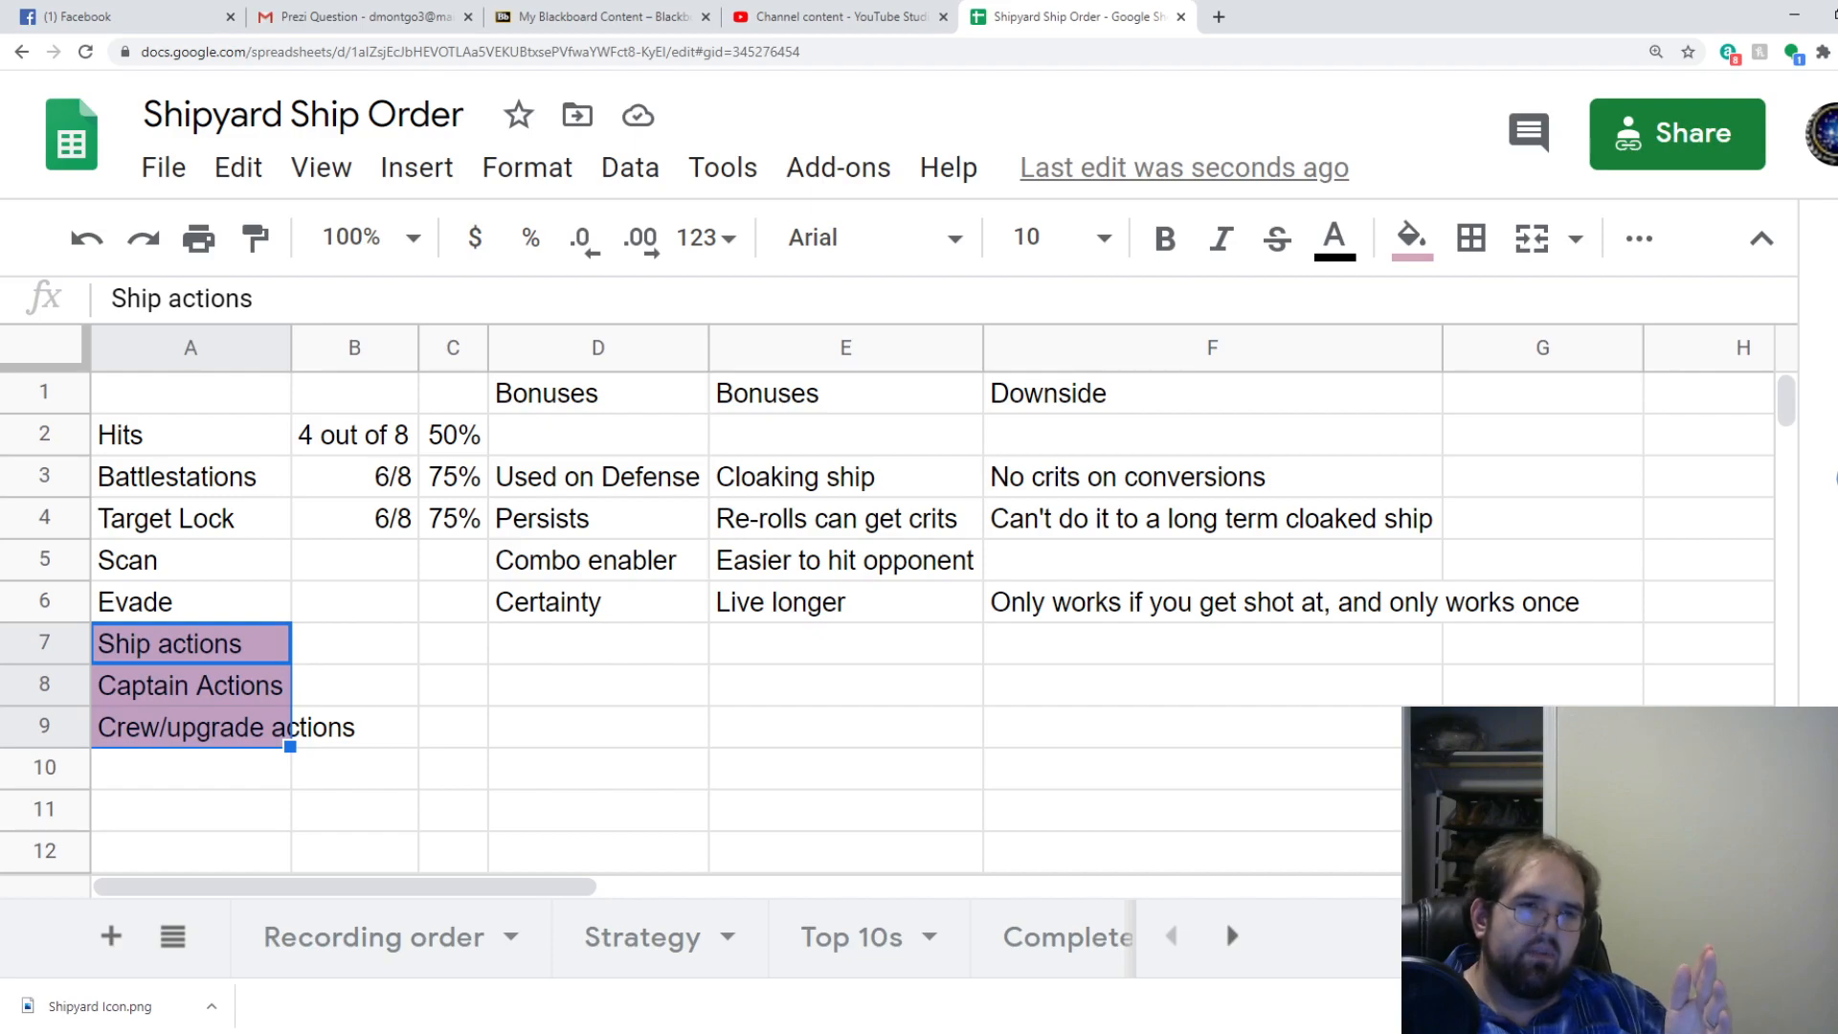
Point out the Evade and Scan actions, then open a new blank browser tab.
left_click(190, 476)
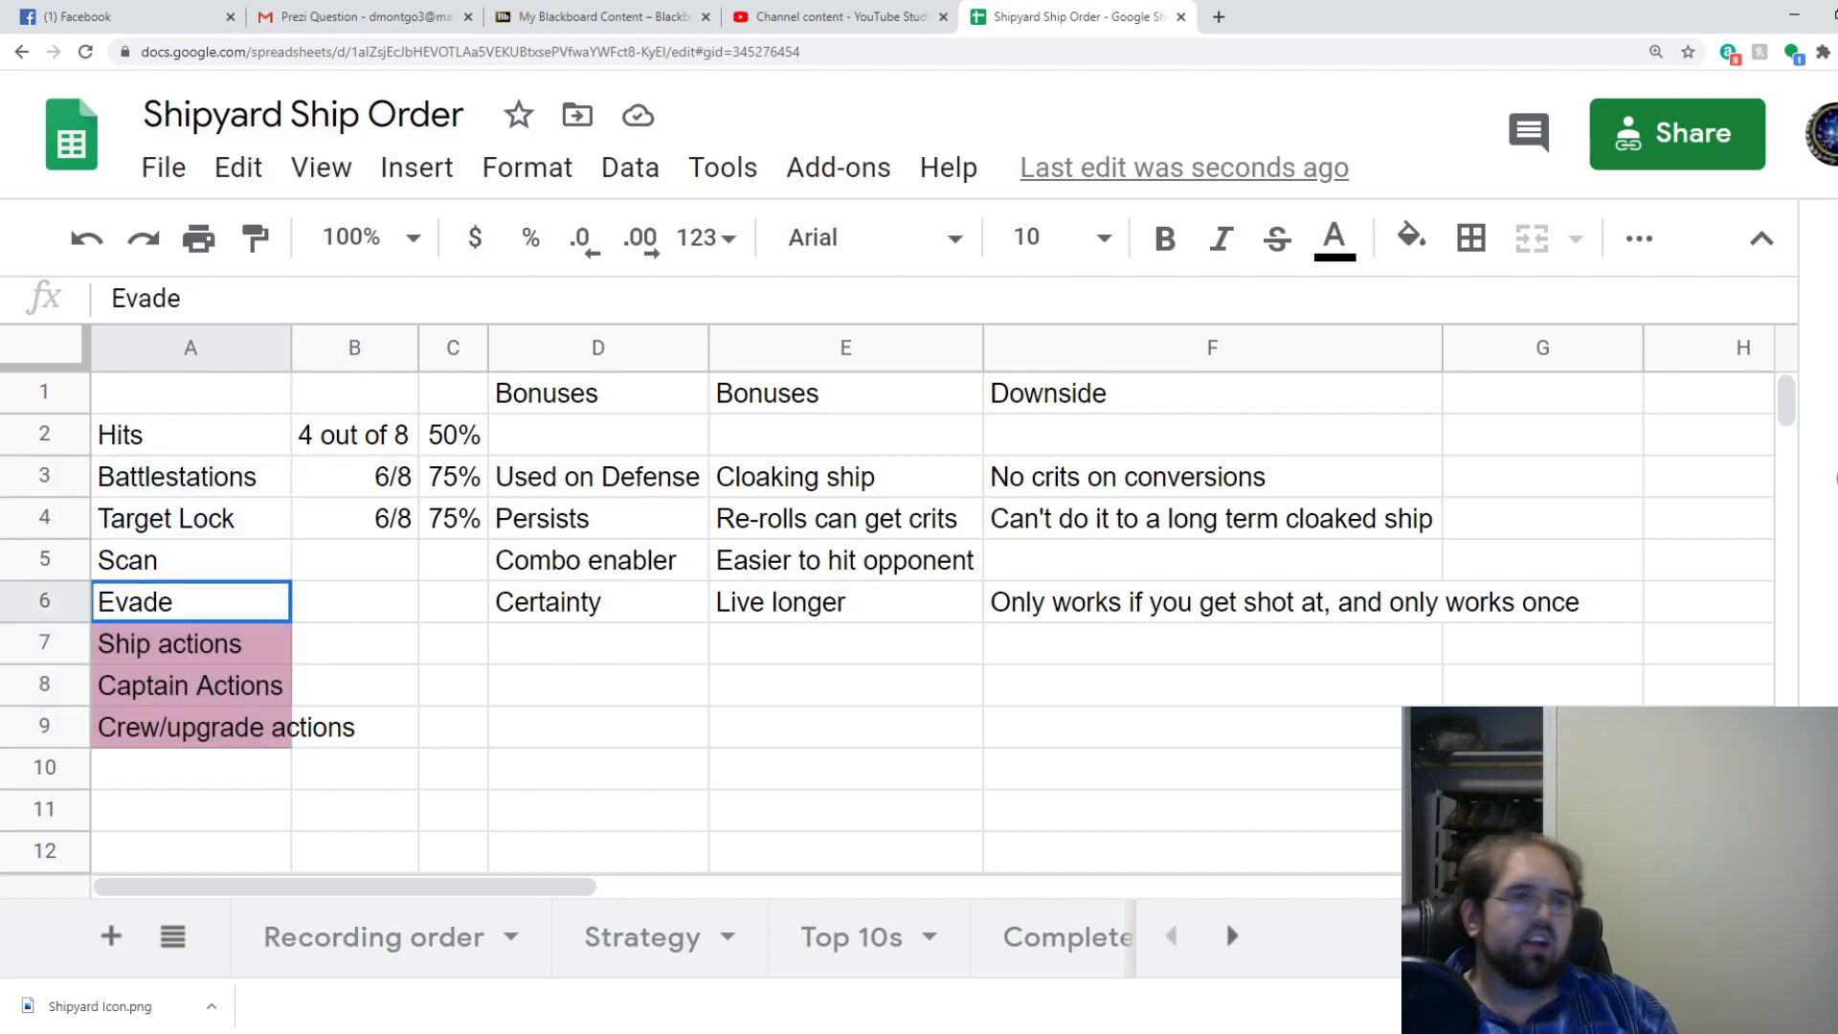
left_click(190, 559)
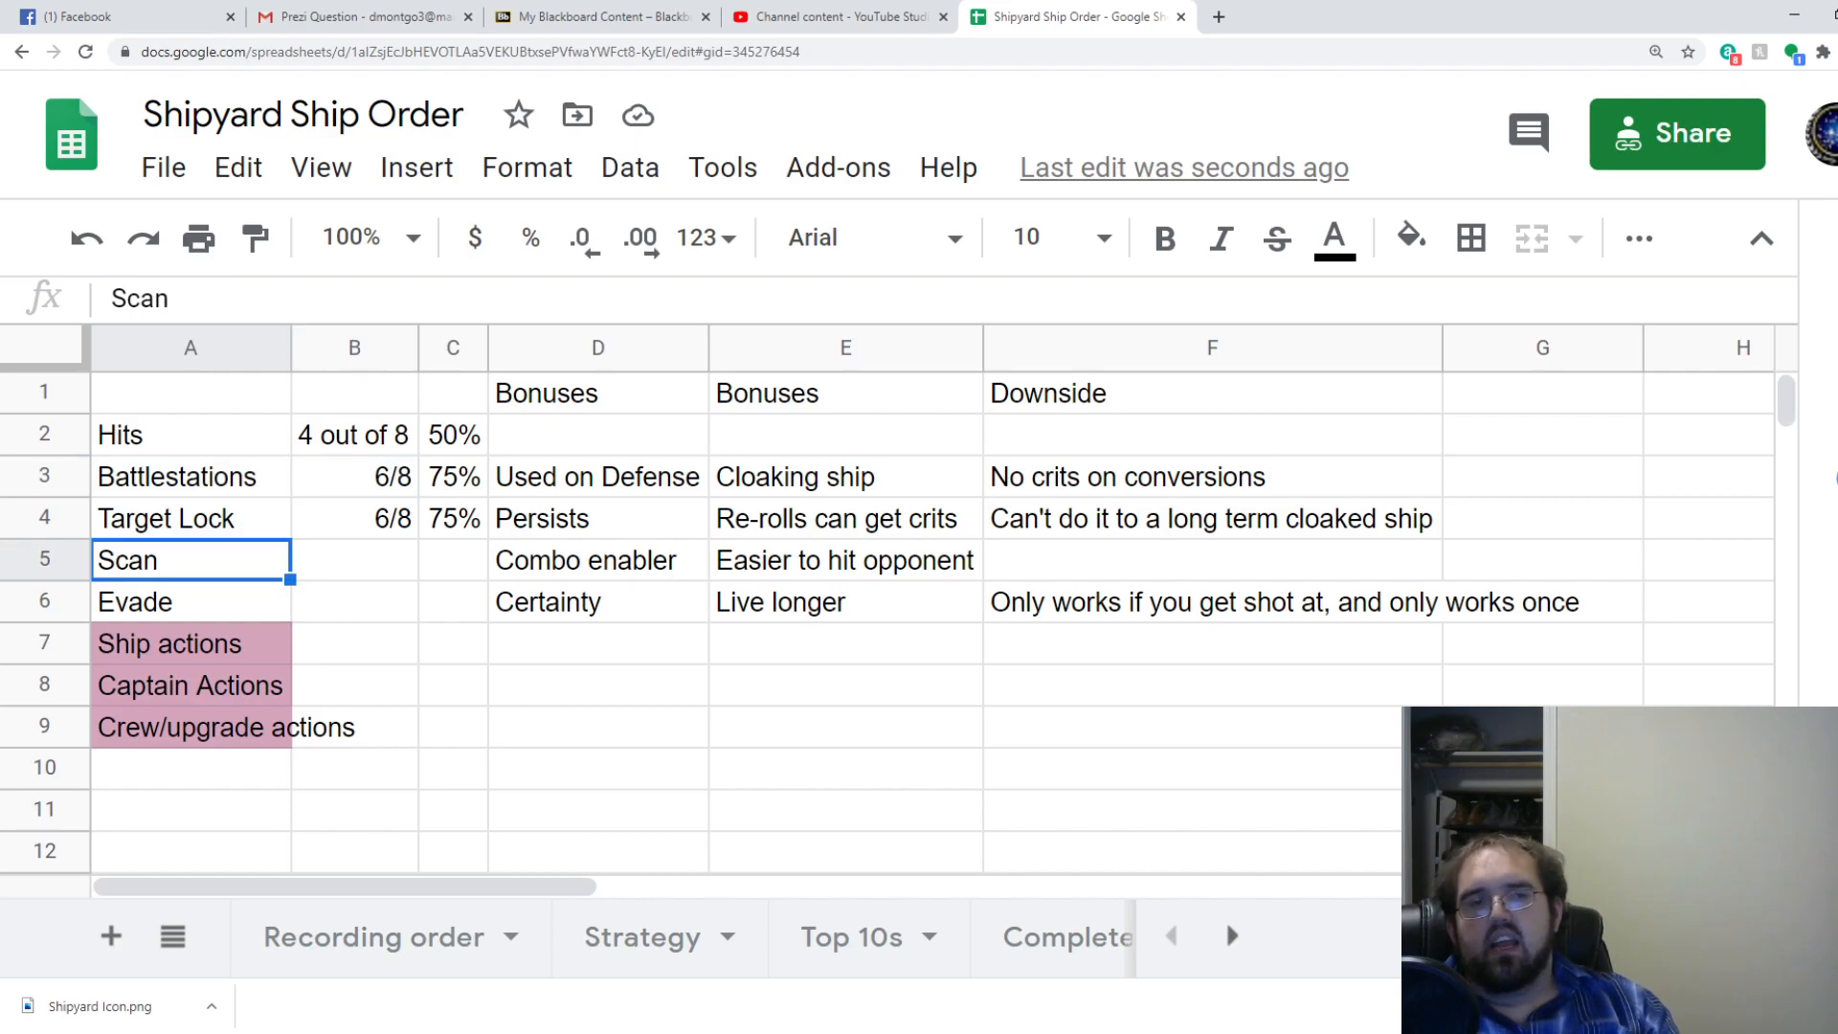
left_click(190, 685)
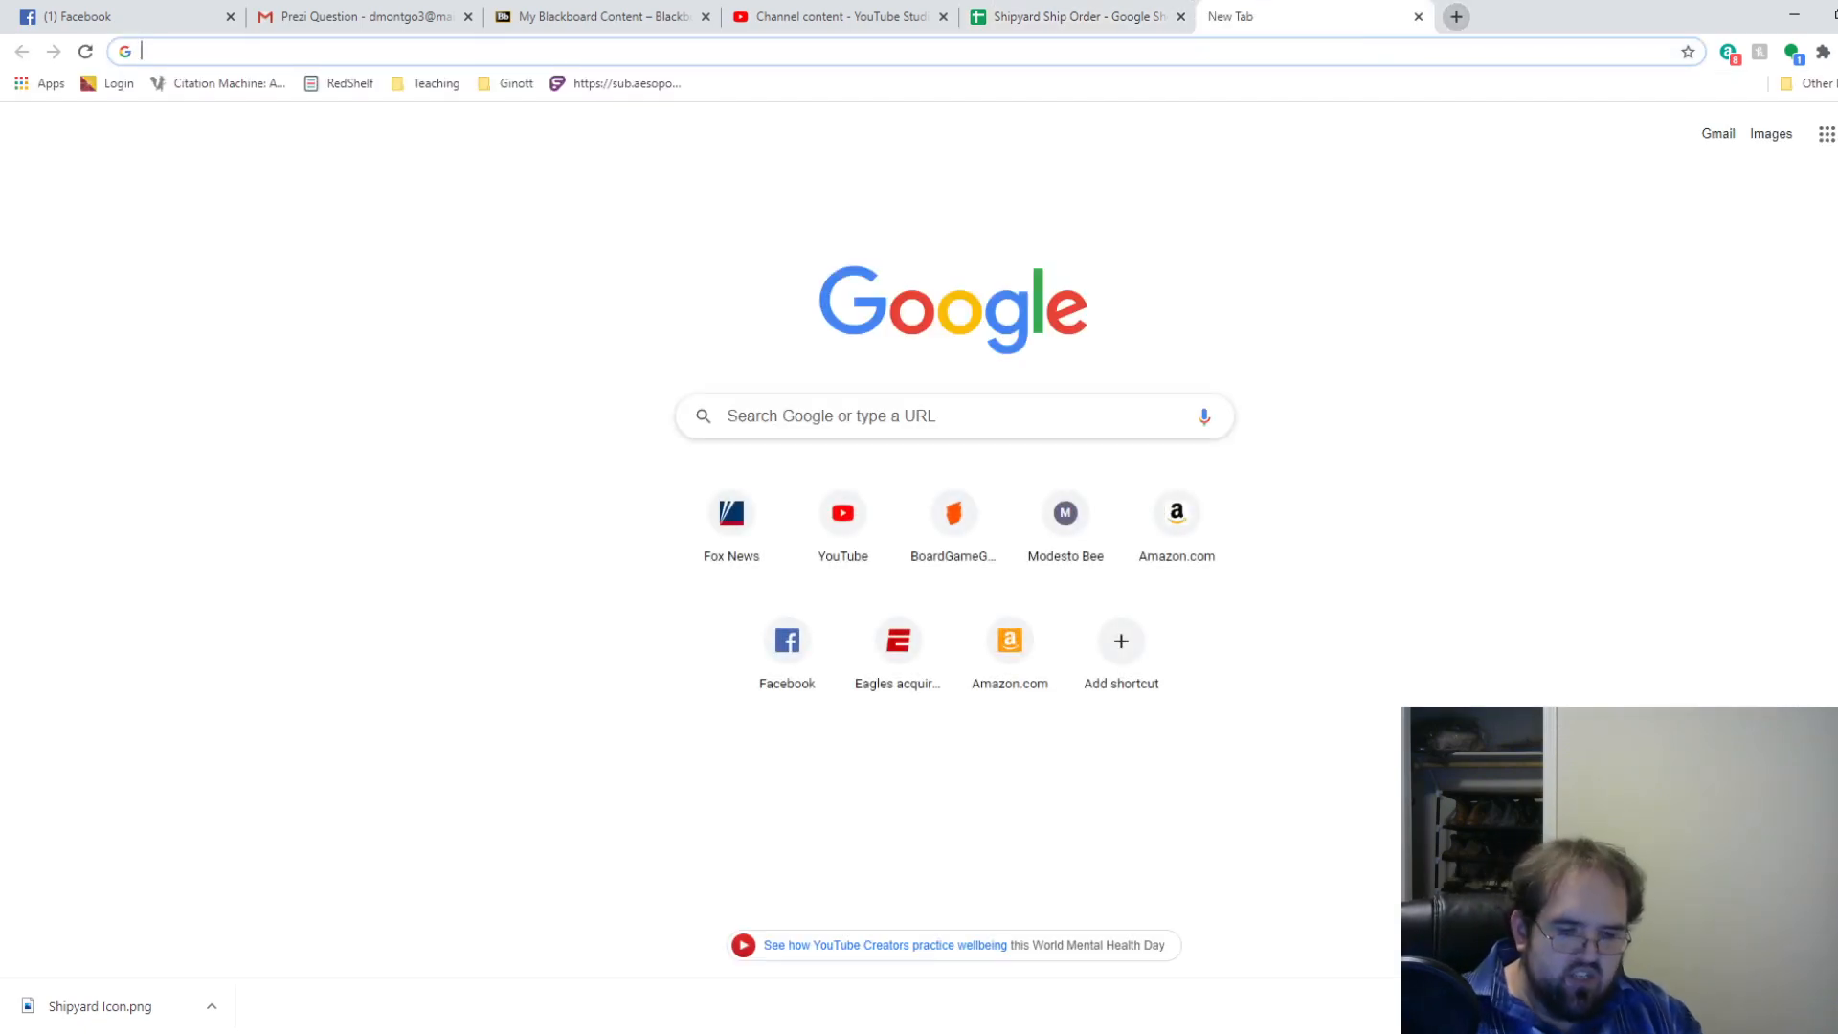
Open Utopia Fleet Builder and browse admiral cards such as Female Changeling.
type("crazyvulcan.github.io/Utopia_Builder/staw-utopia/#eyJzaGlwcyI6W119")
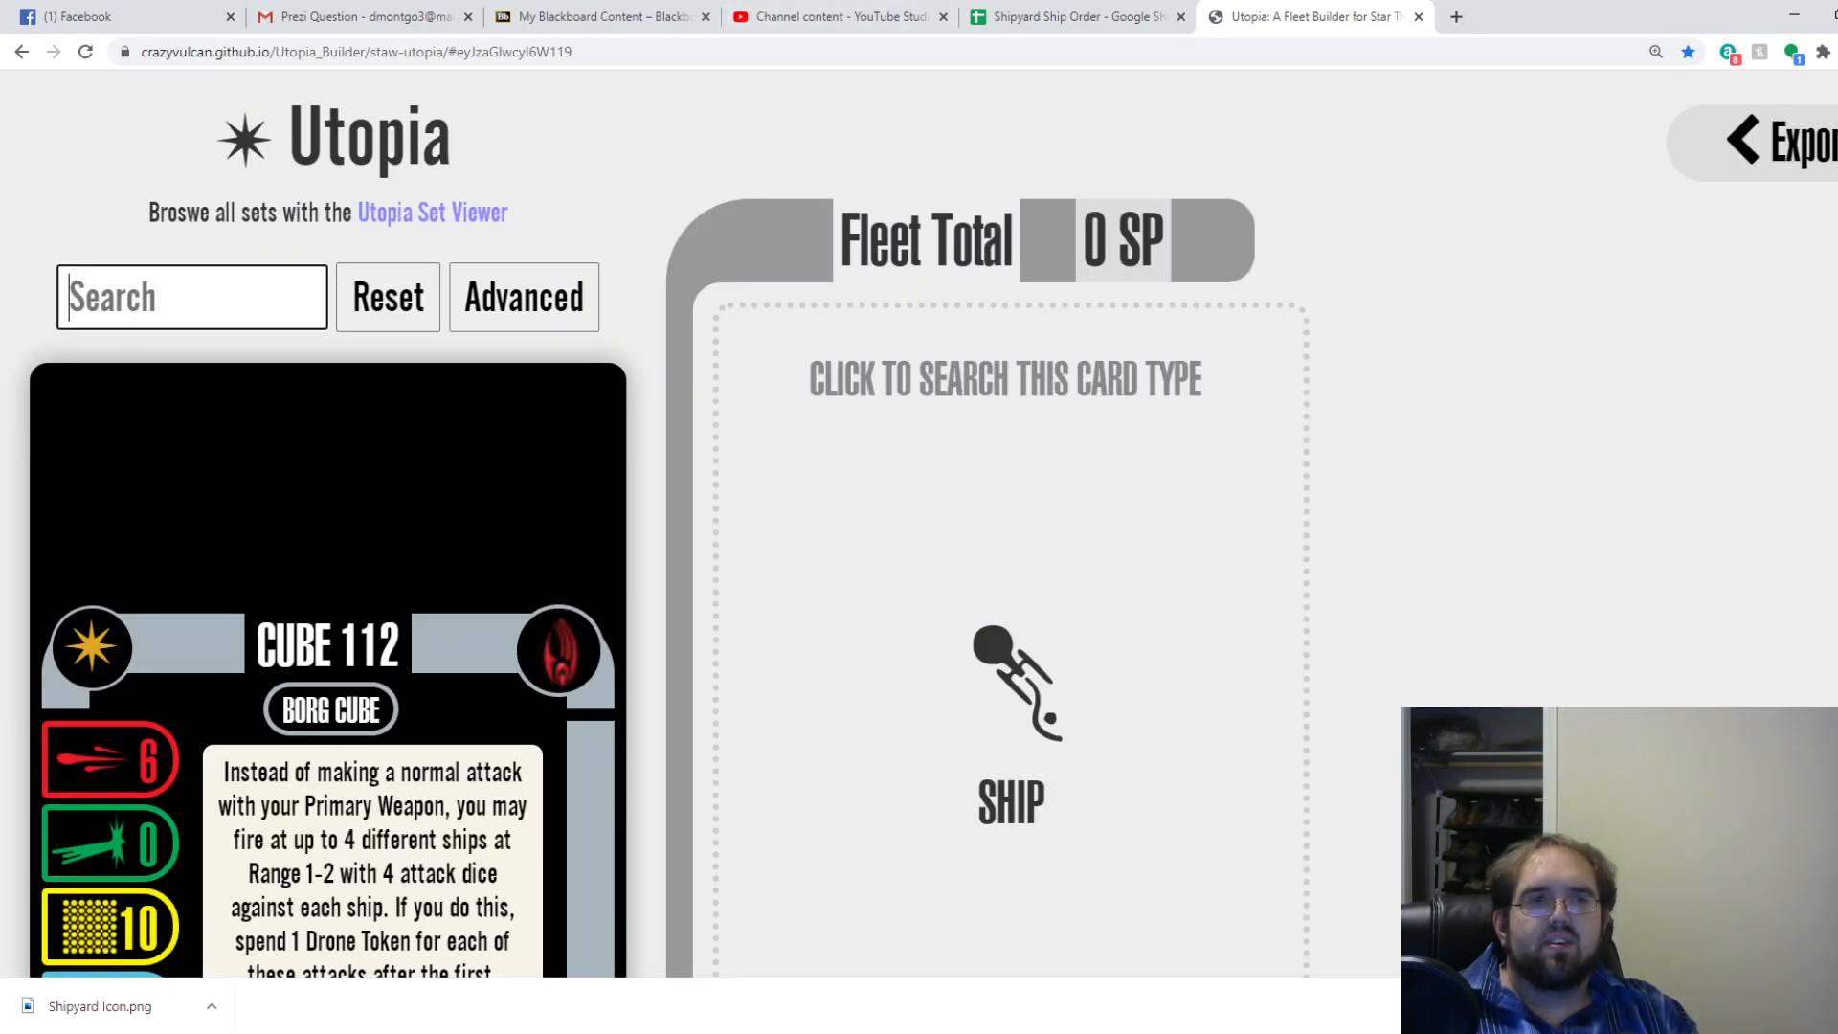
type("Q")
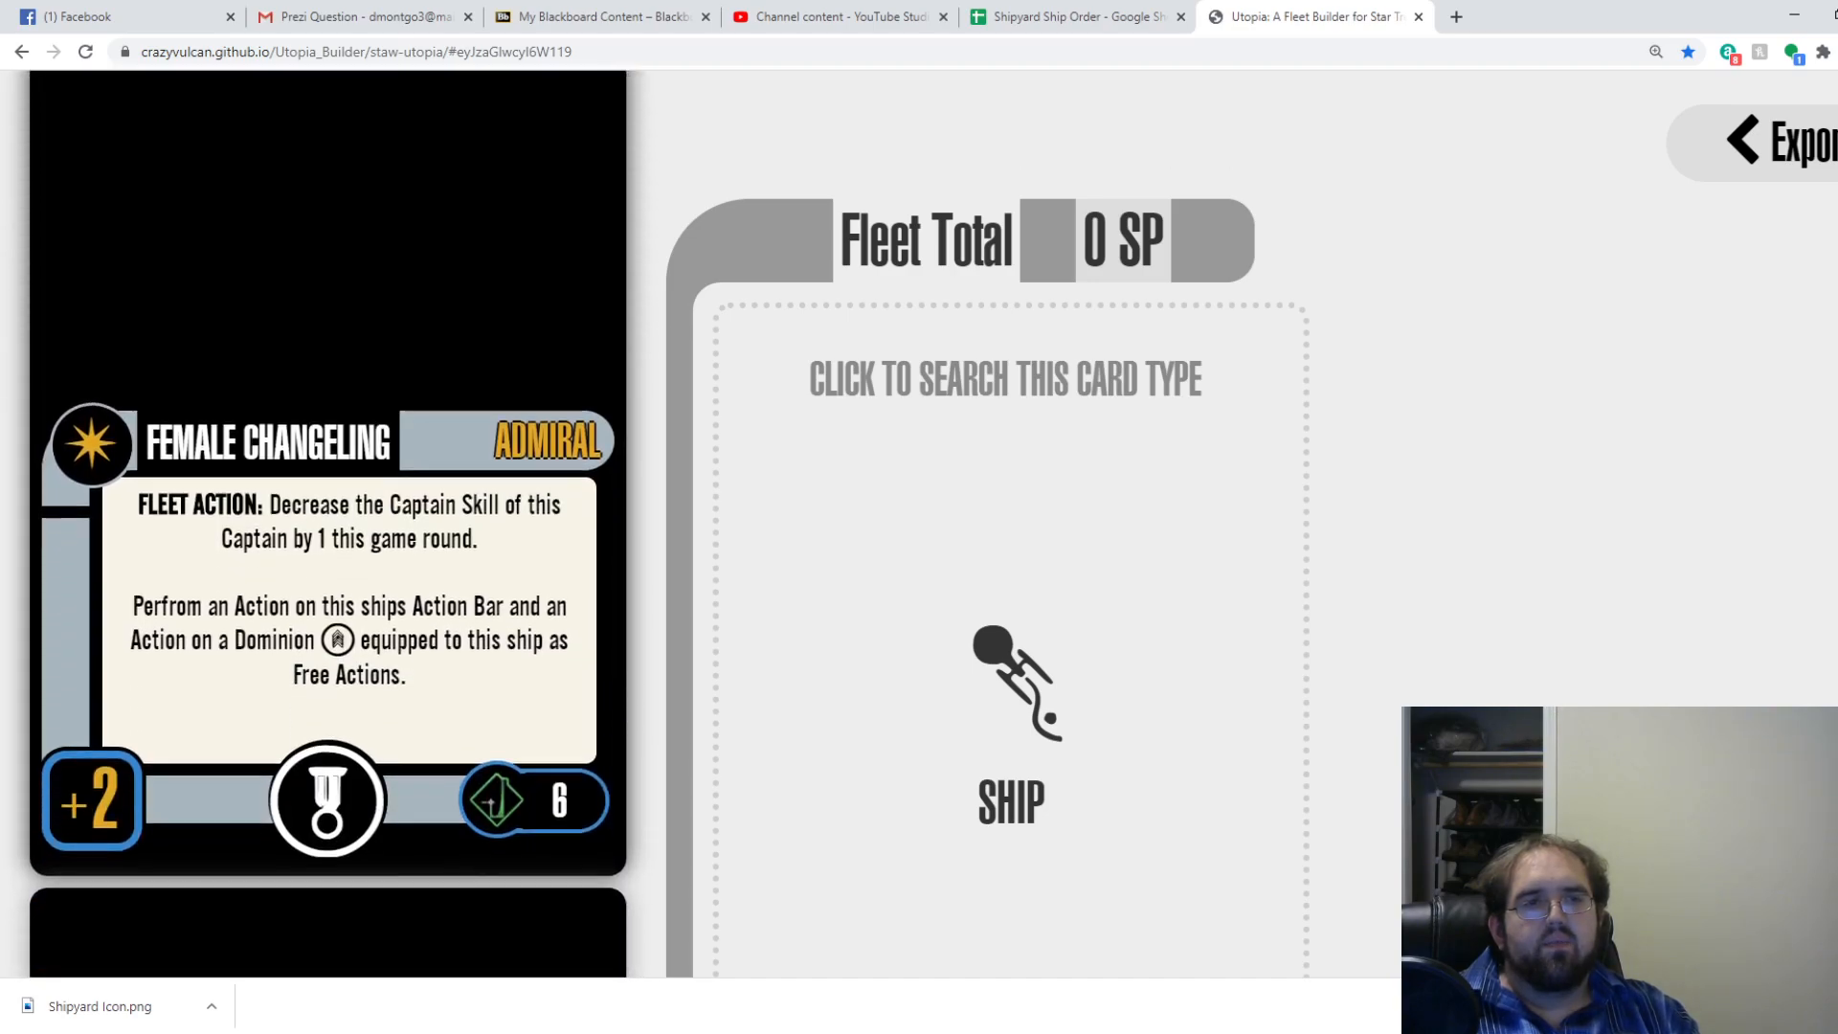
scroll("down", 3)
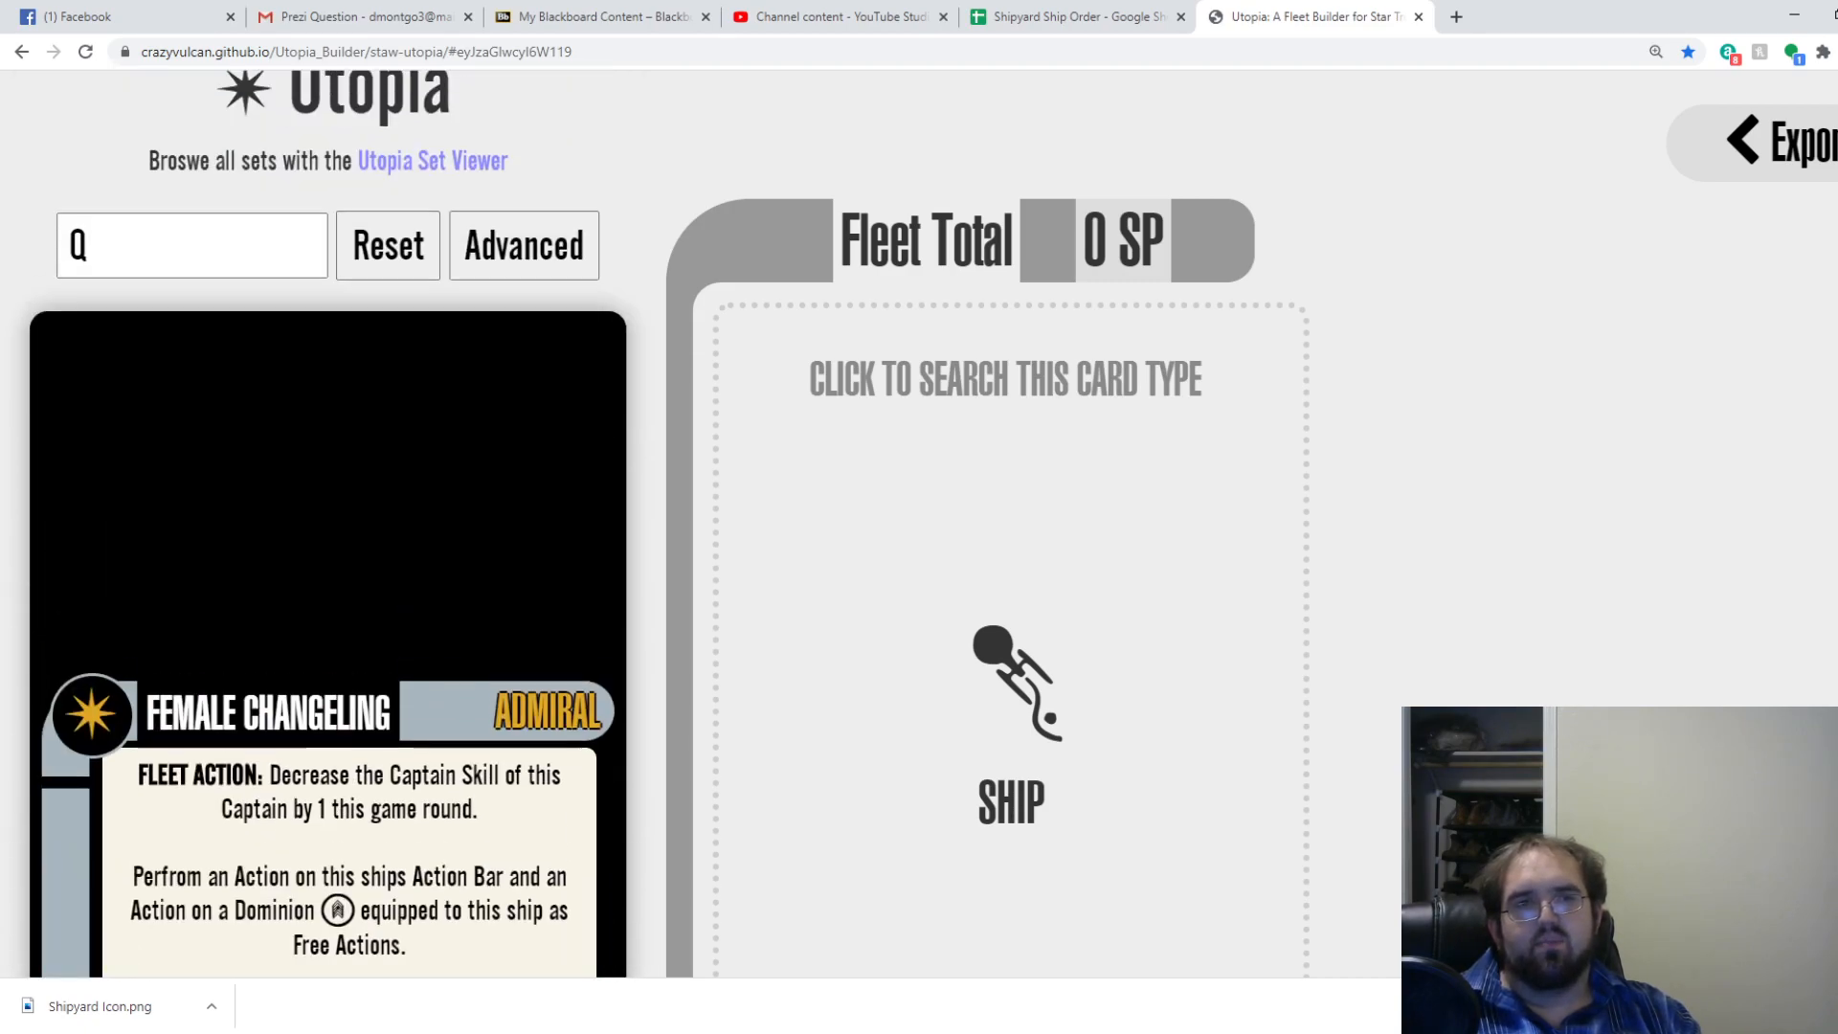
type("d")
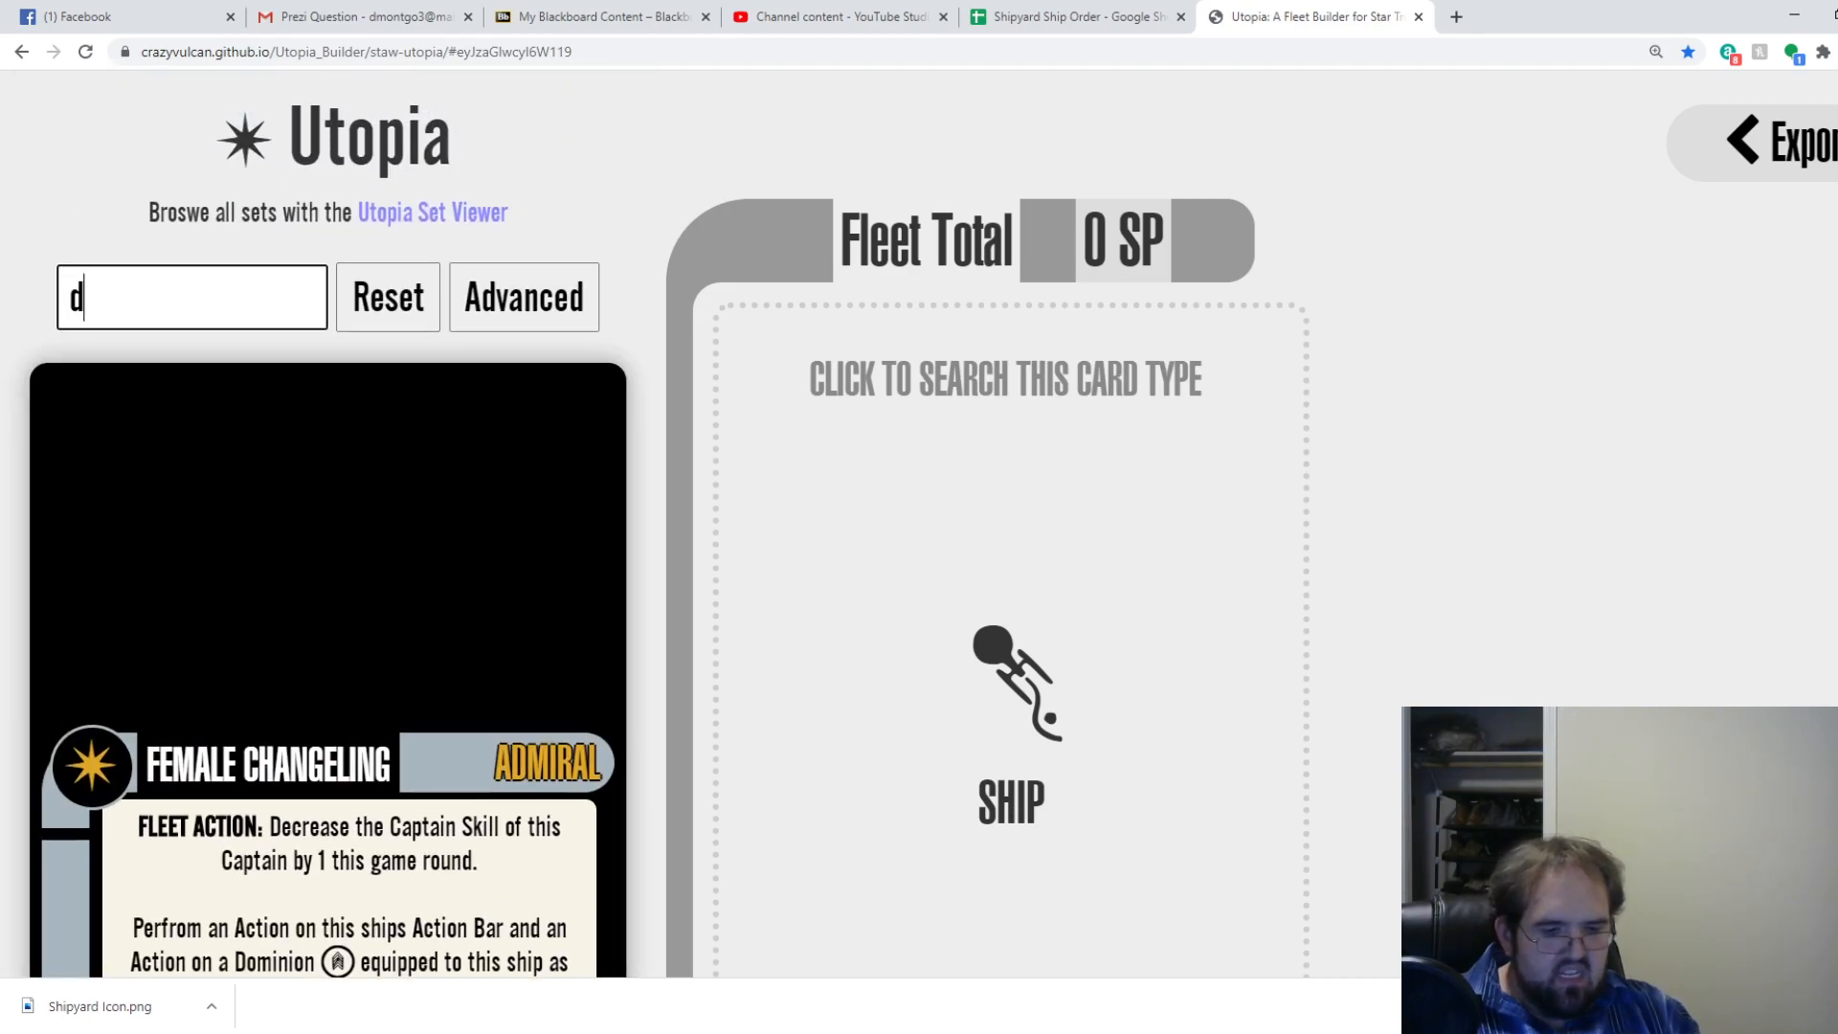
type("eck")
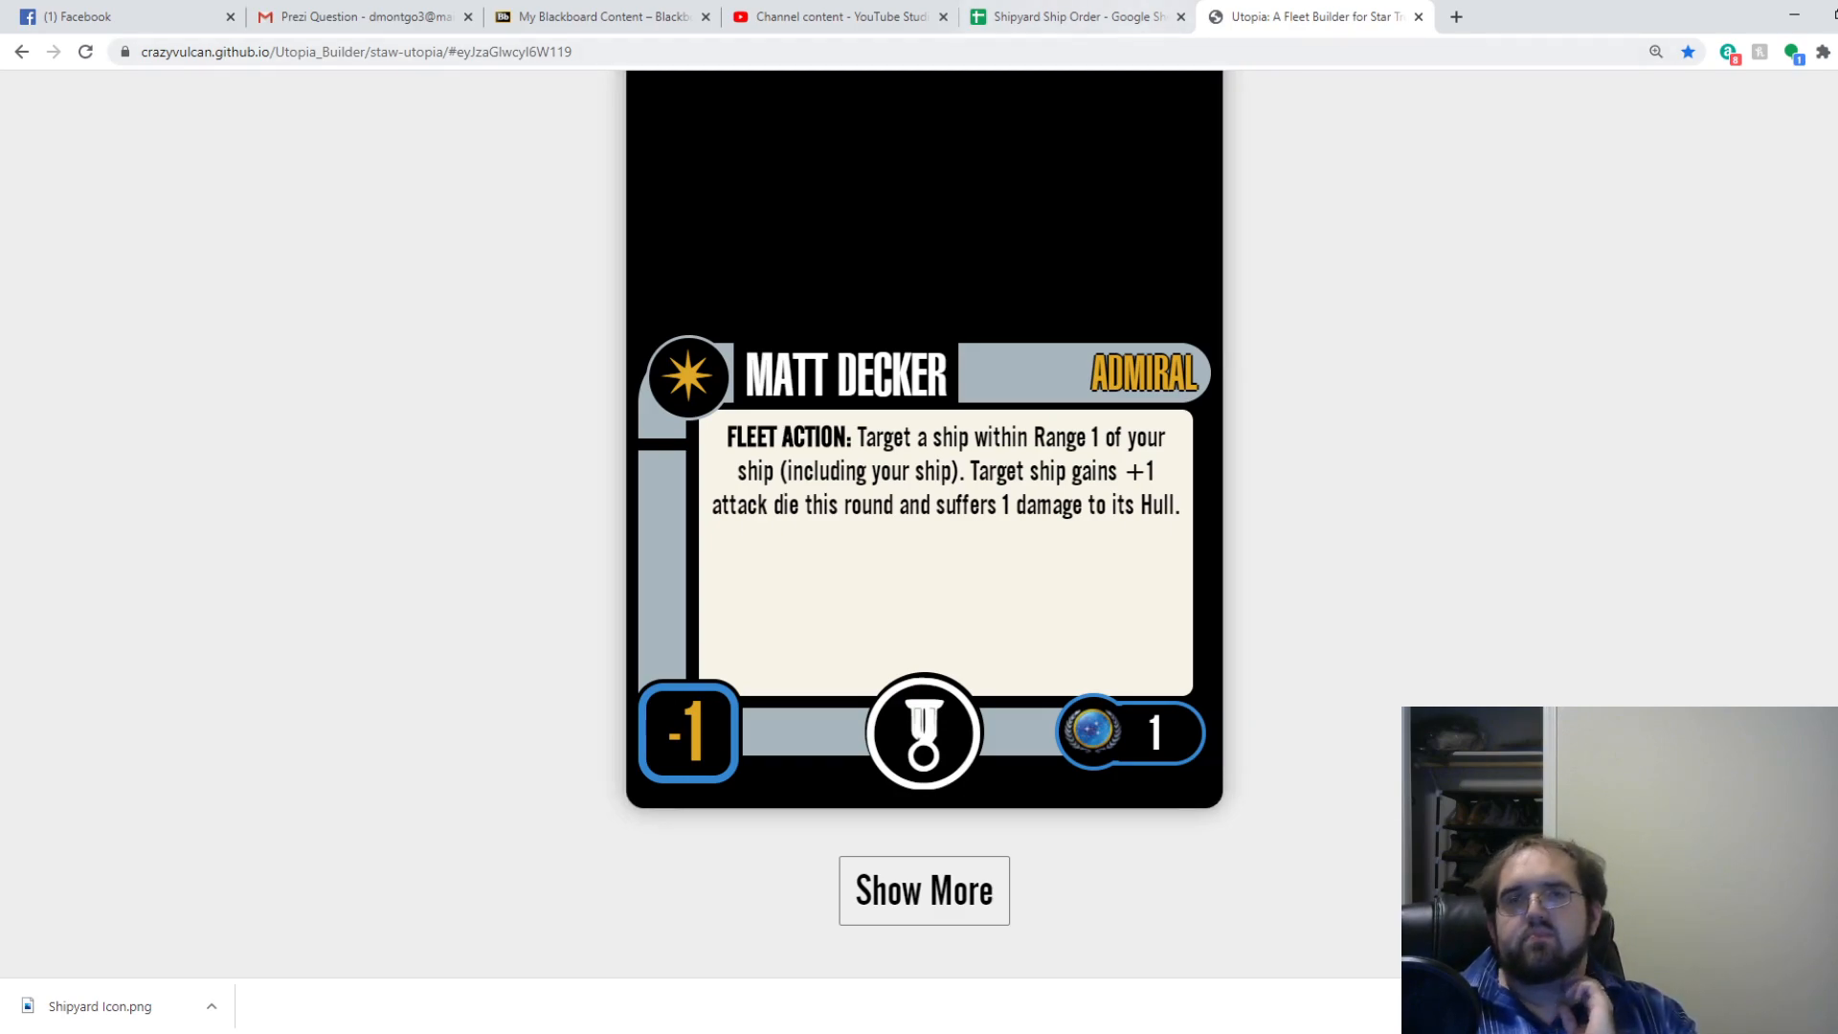
left_click(1075, 16)
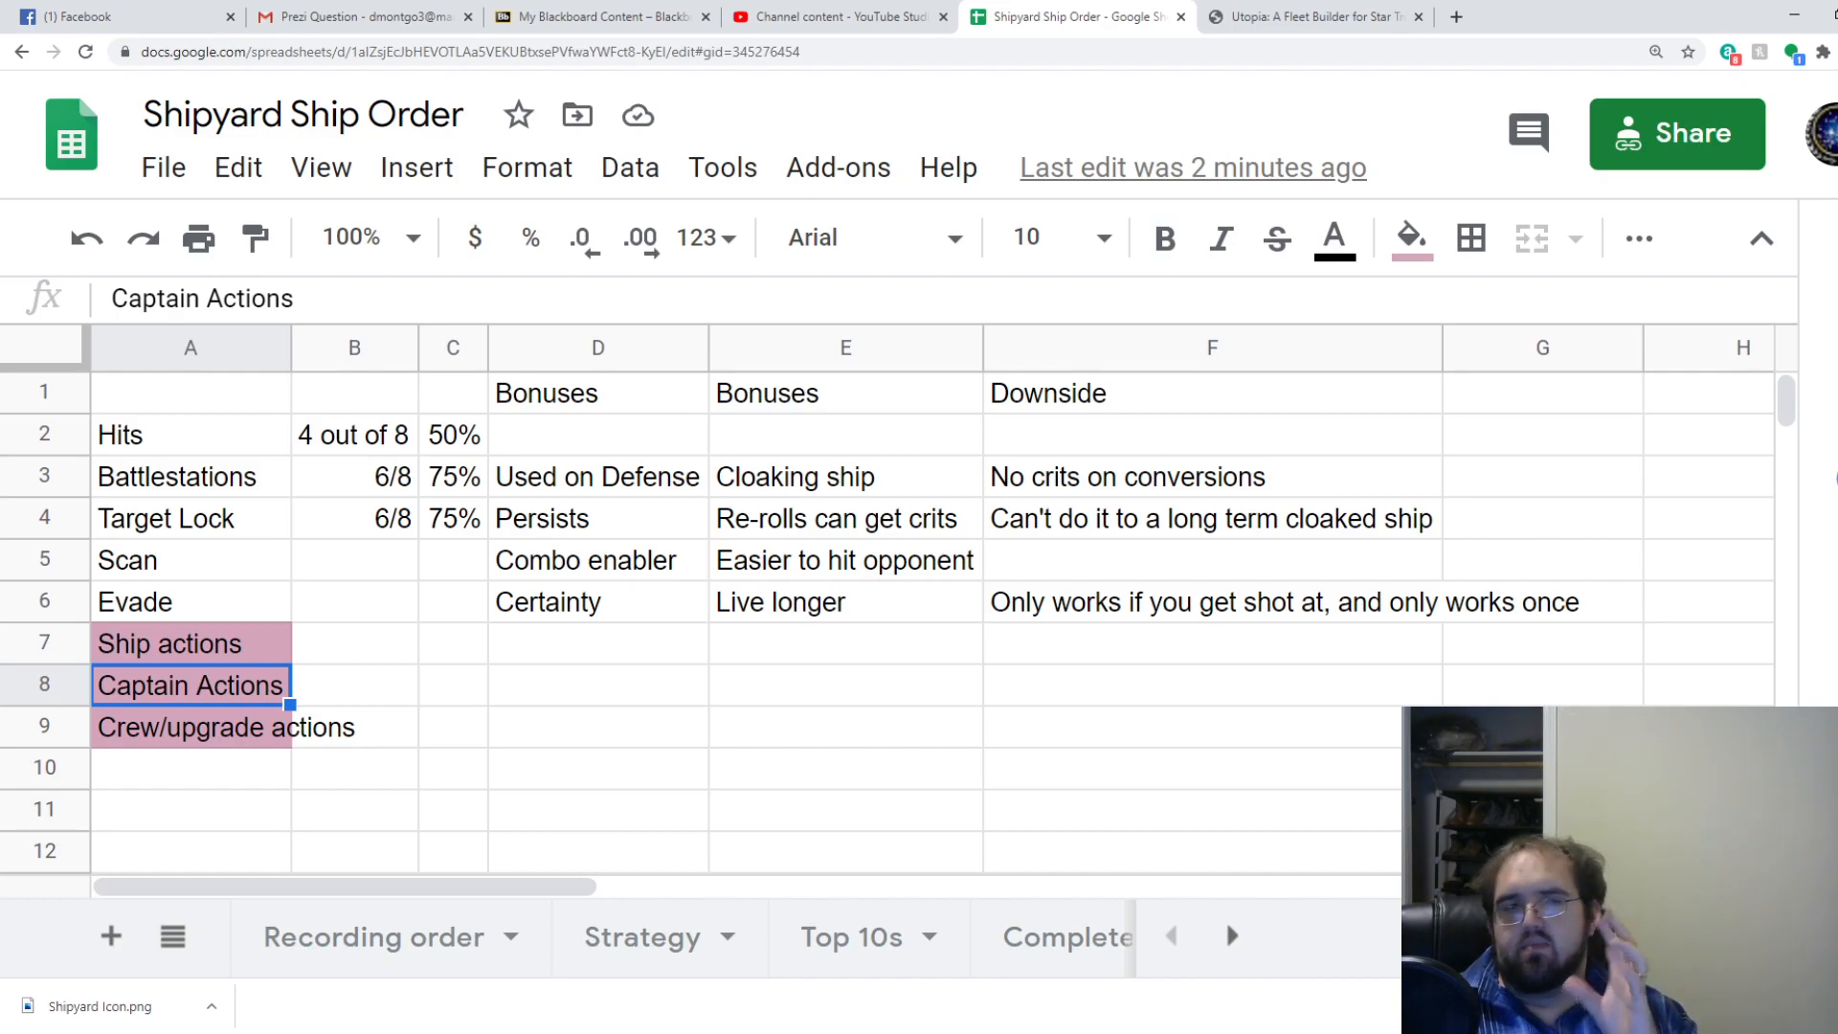
Add Cloak and Sensor Echo in A10 and A11, then switch back to Utopia.
left_click(189, 767)
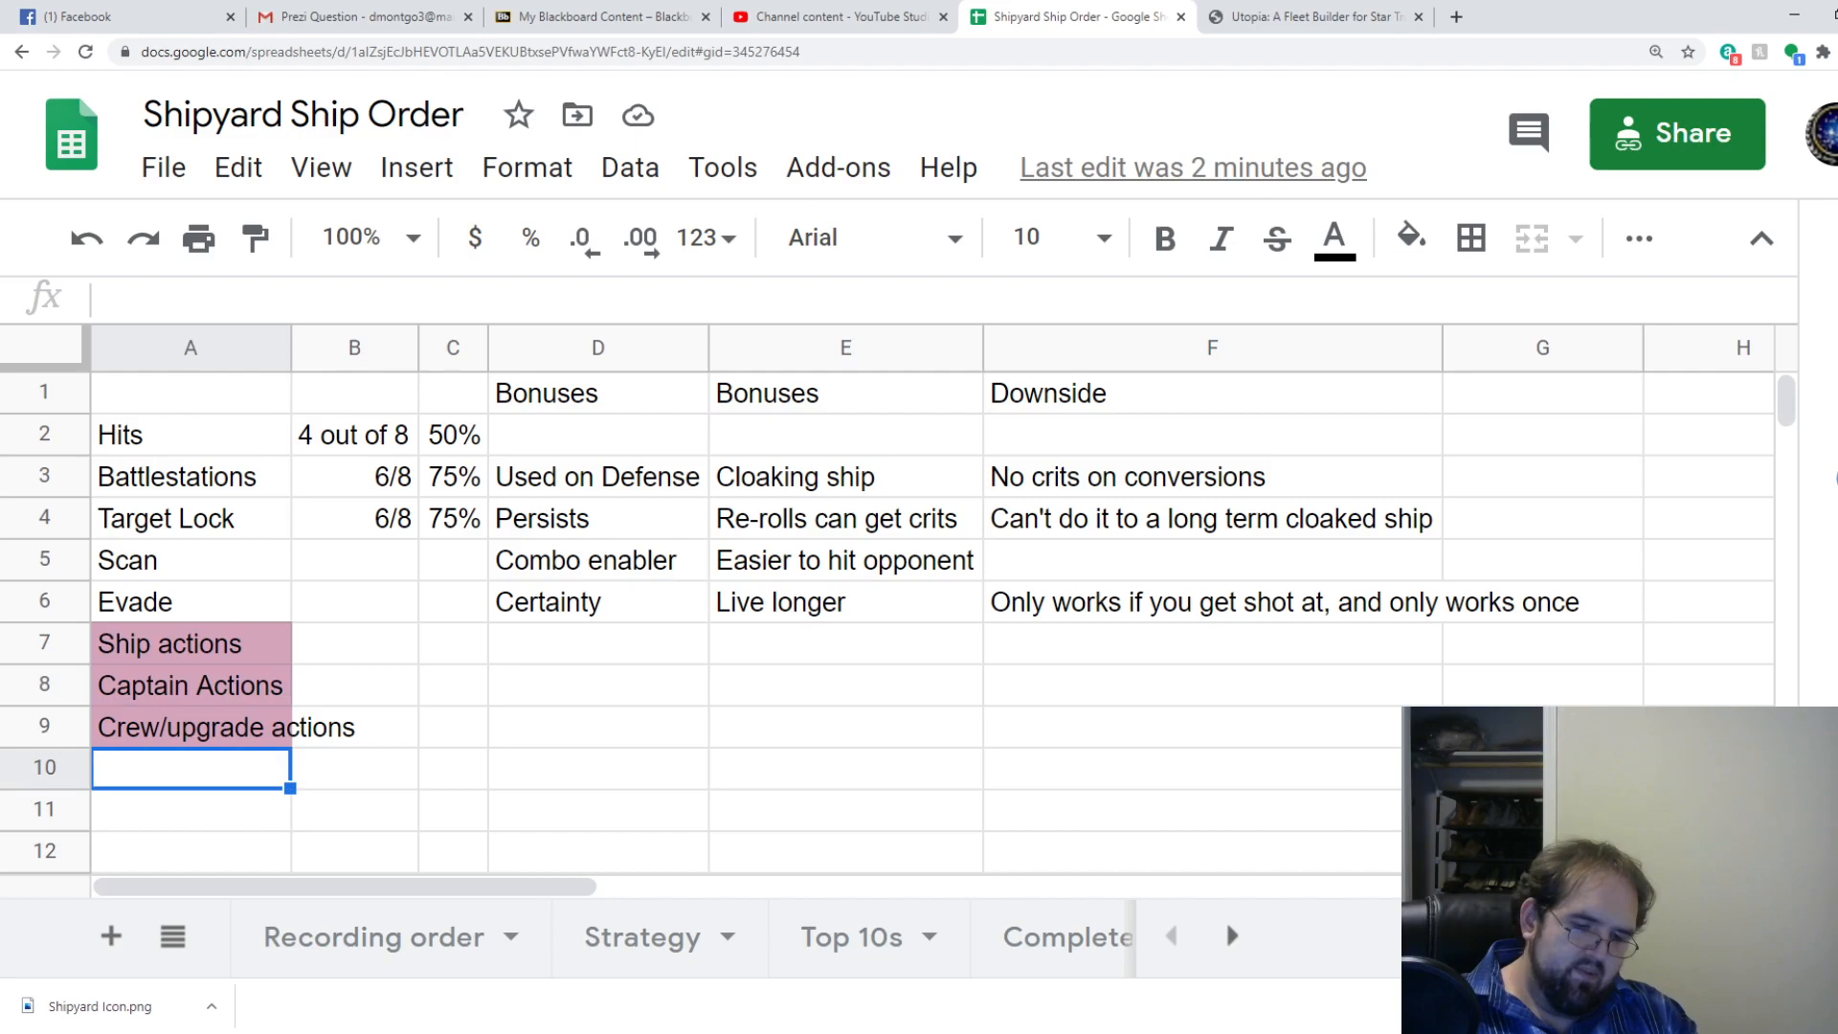
type("Cloak")
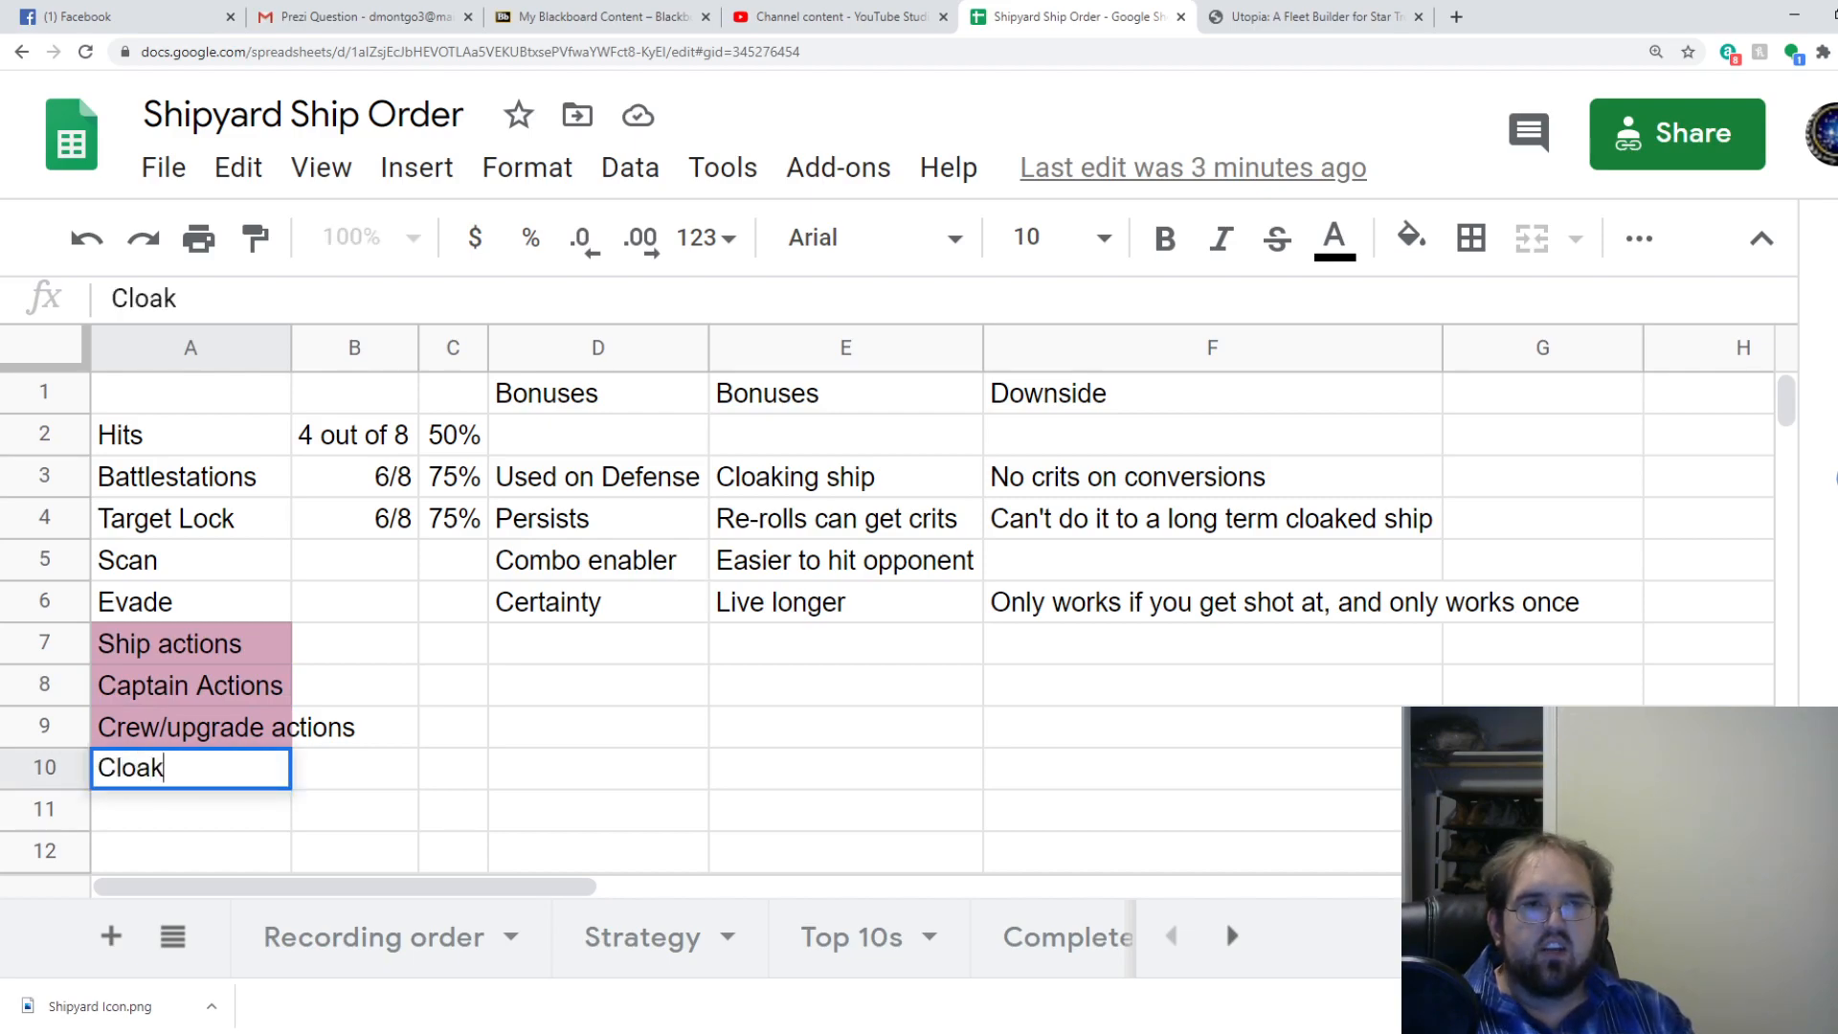
type("Sensor Echo")
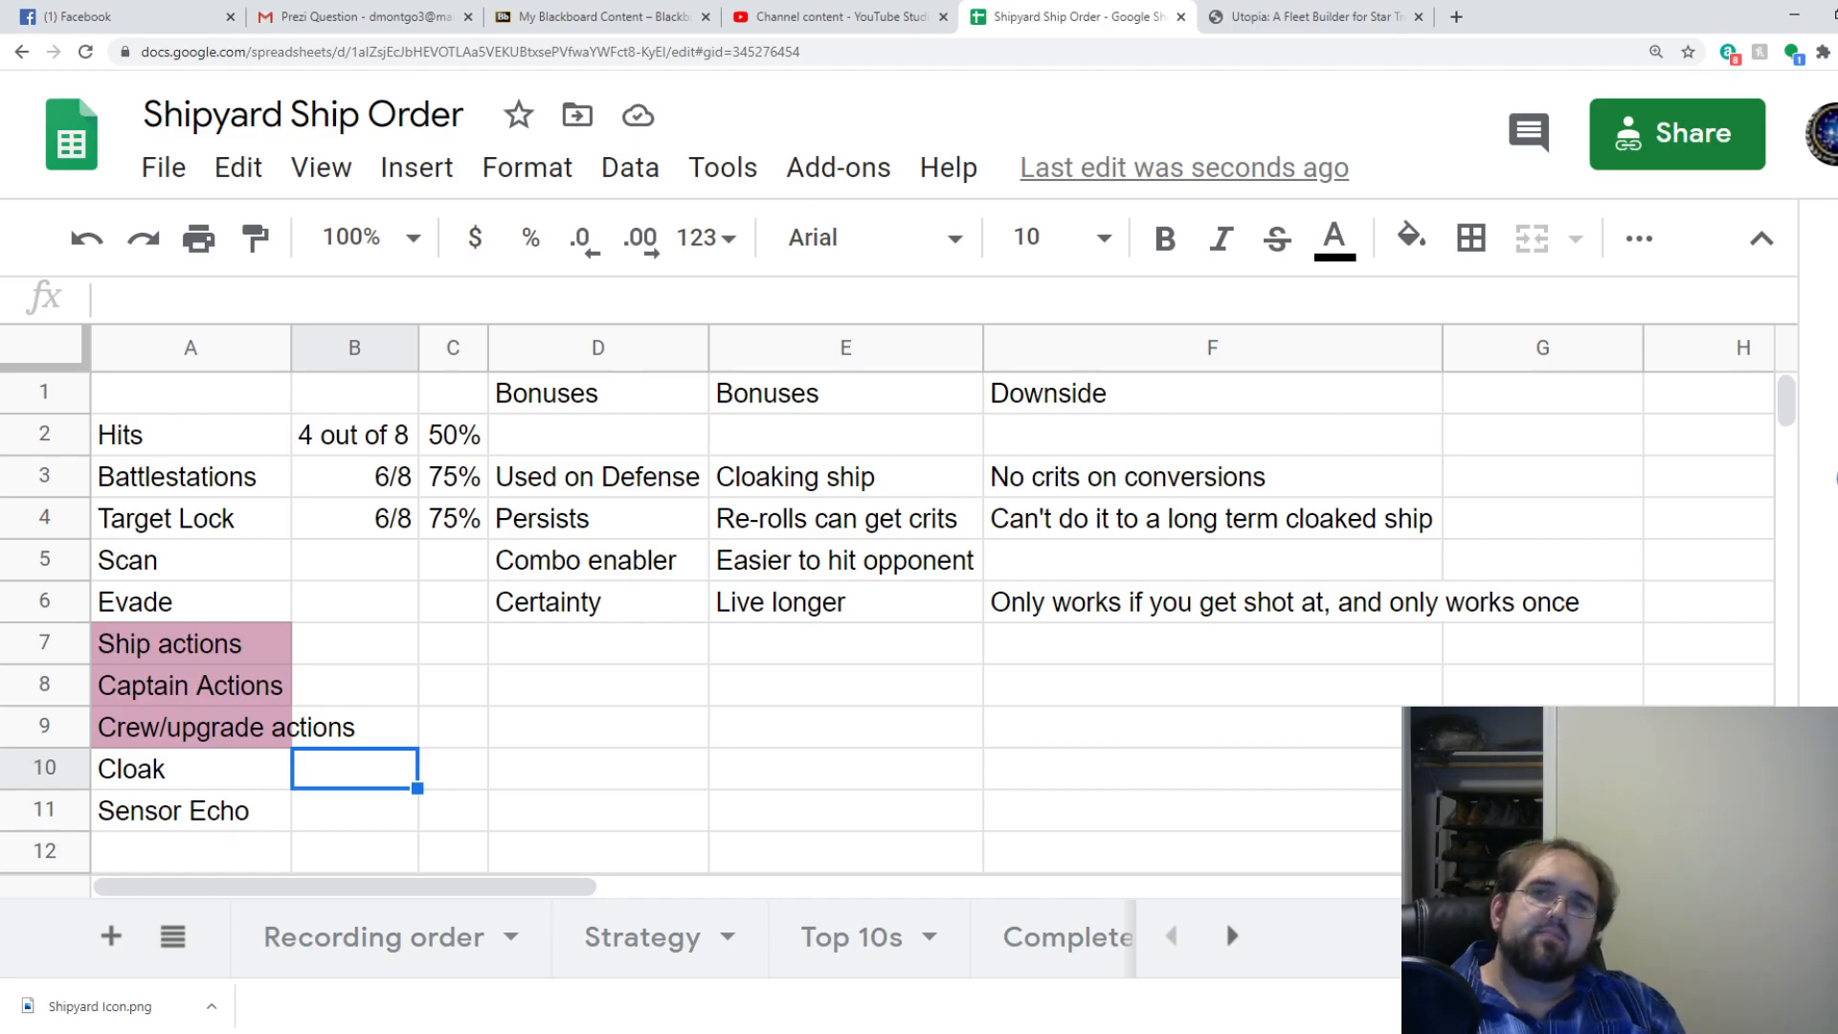
left_click(1313, 16)
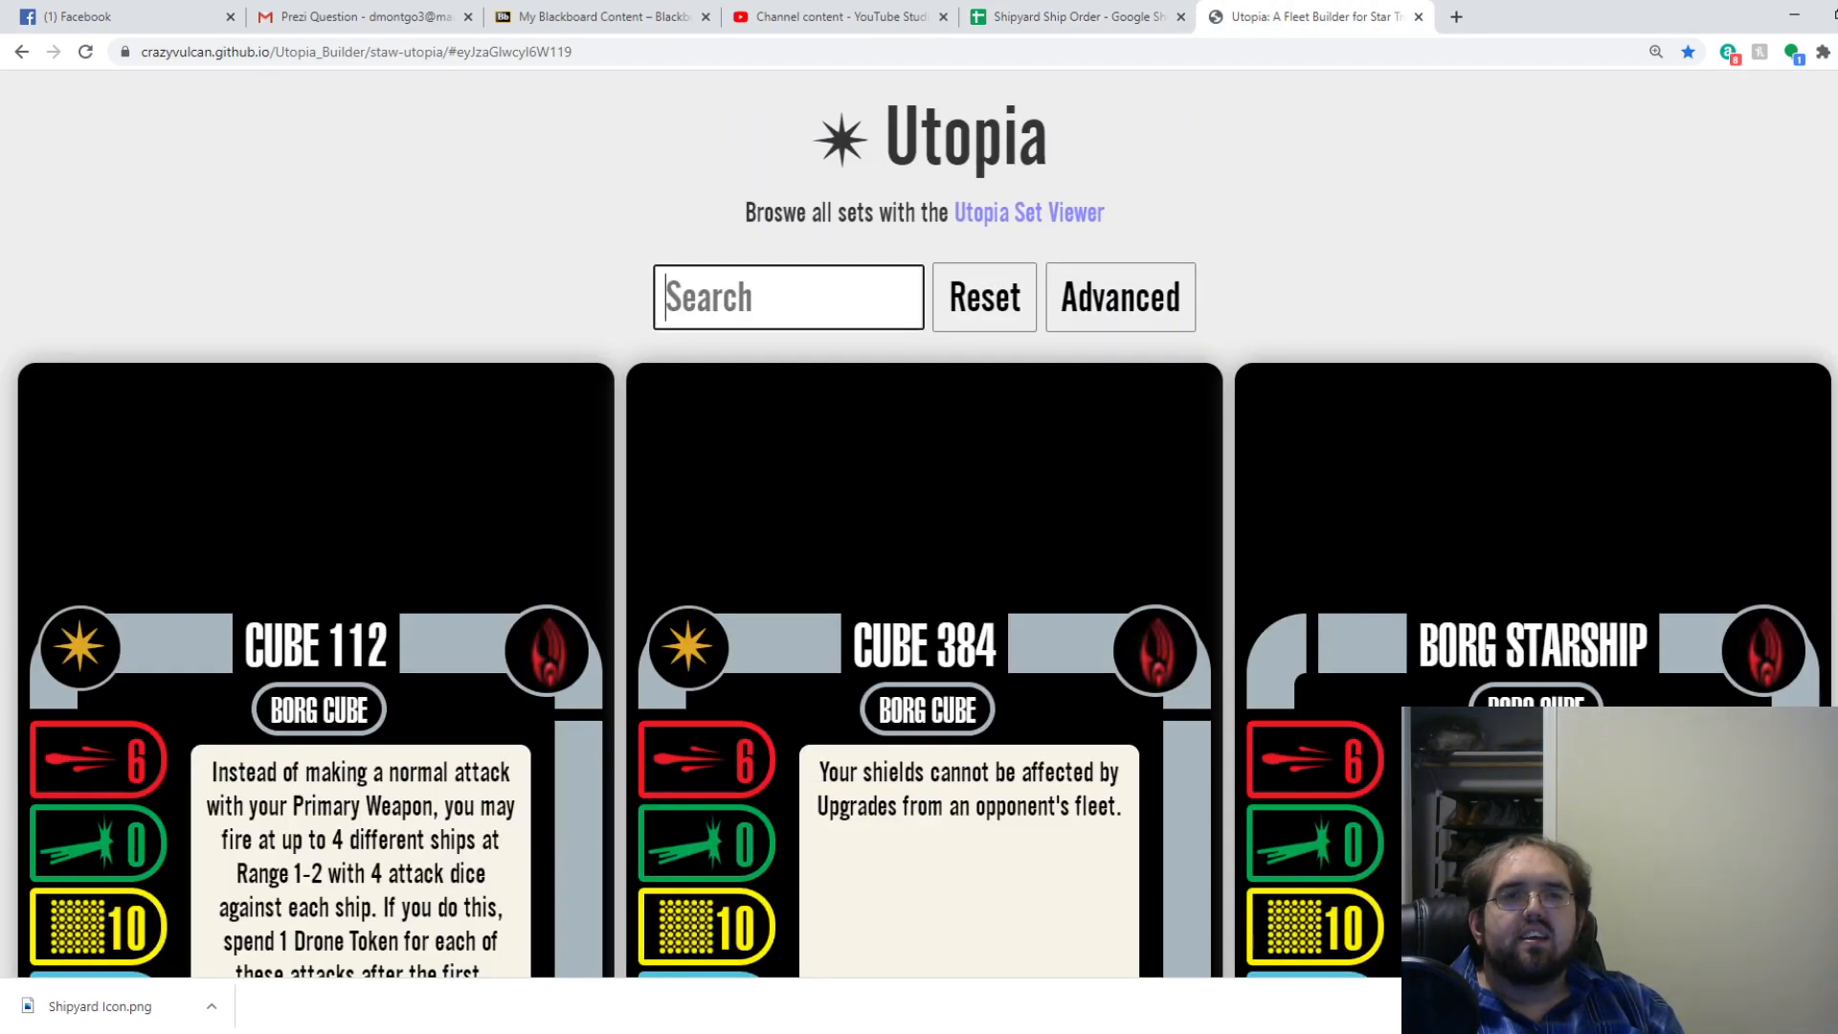
Read the Klingon Cloaking Device and Interphase Generator cards, then return to the sheet.
type("klingon clo")
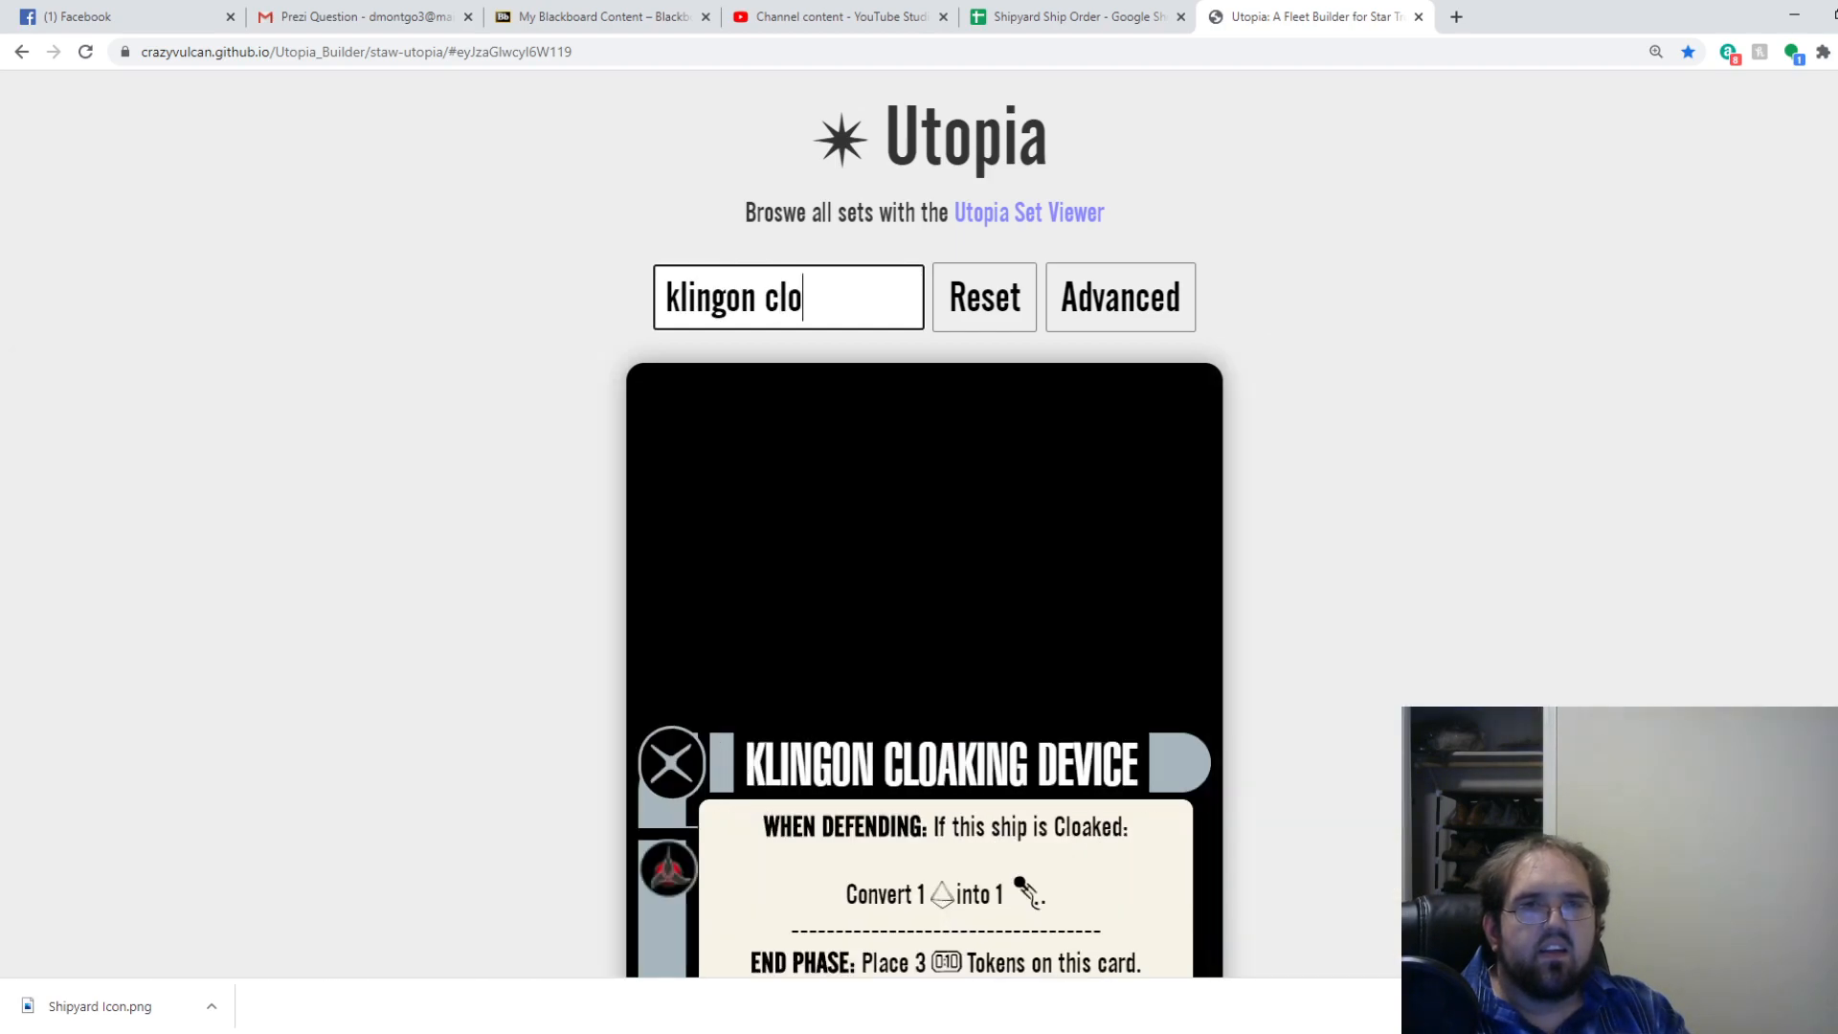
scroll("down", 3)
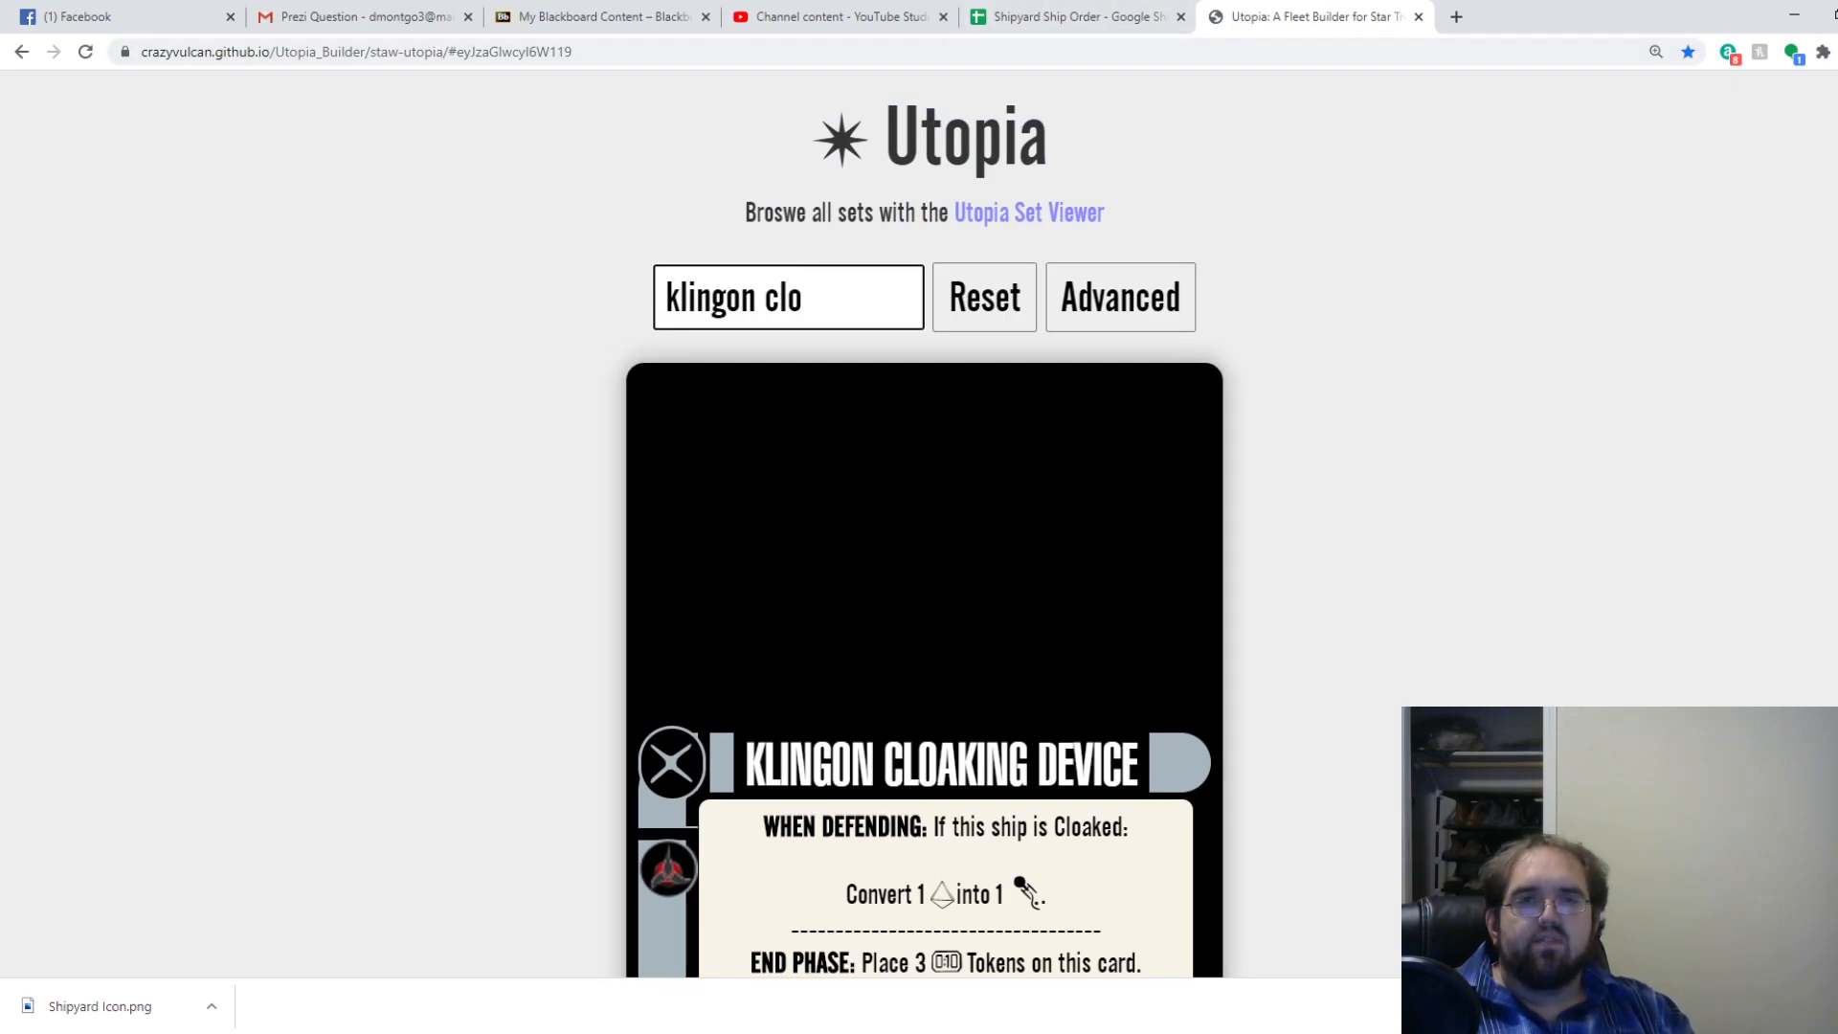
type("interphase")
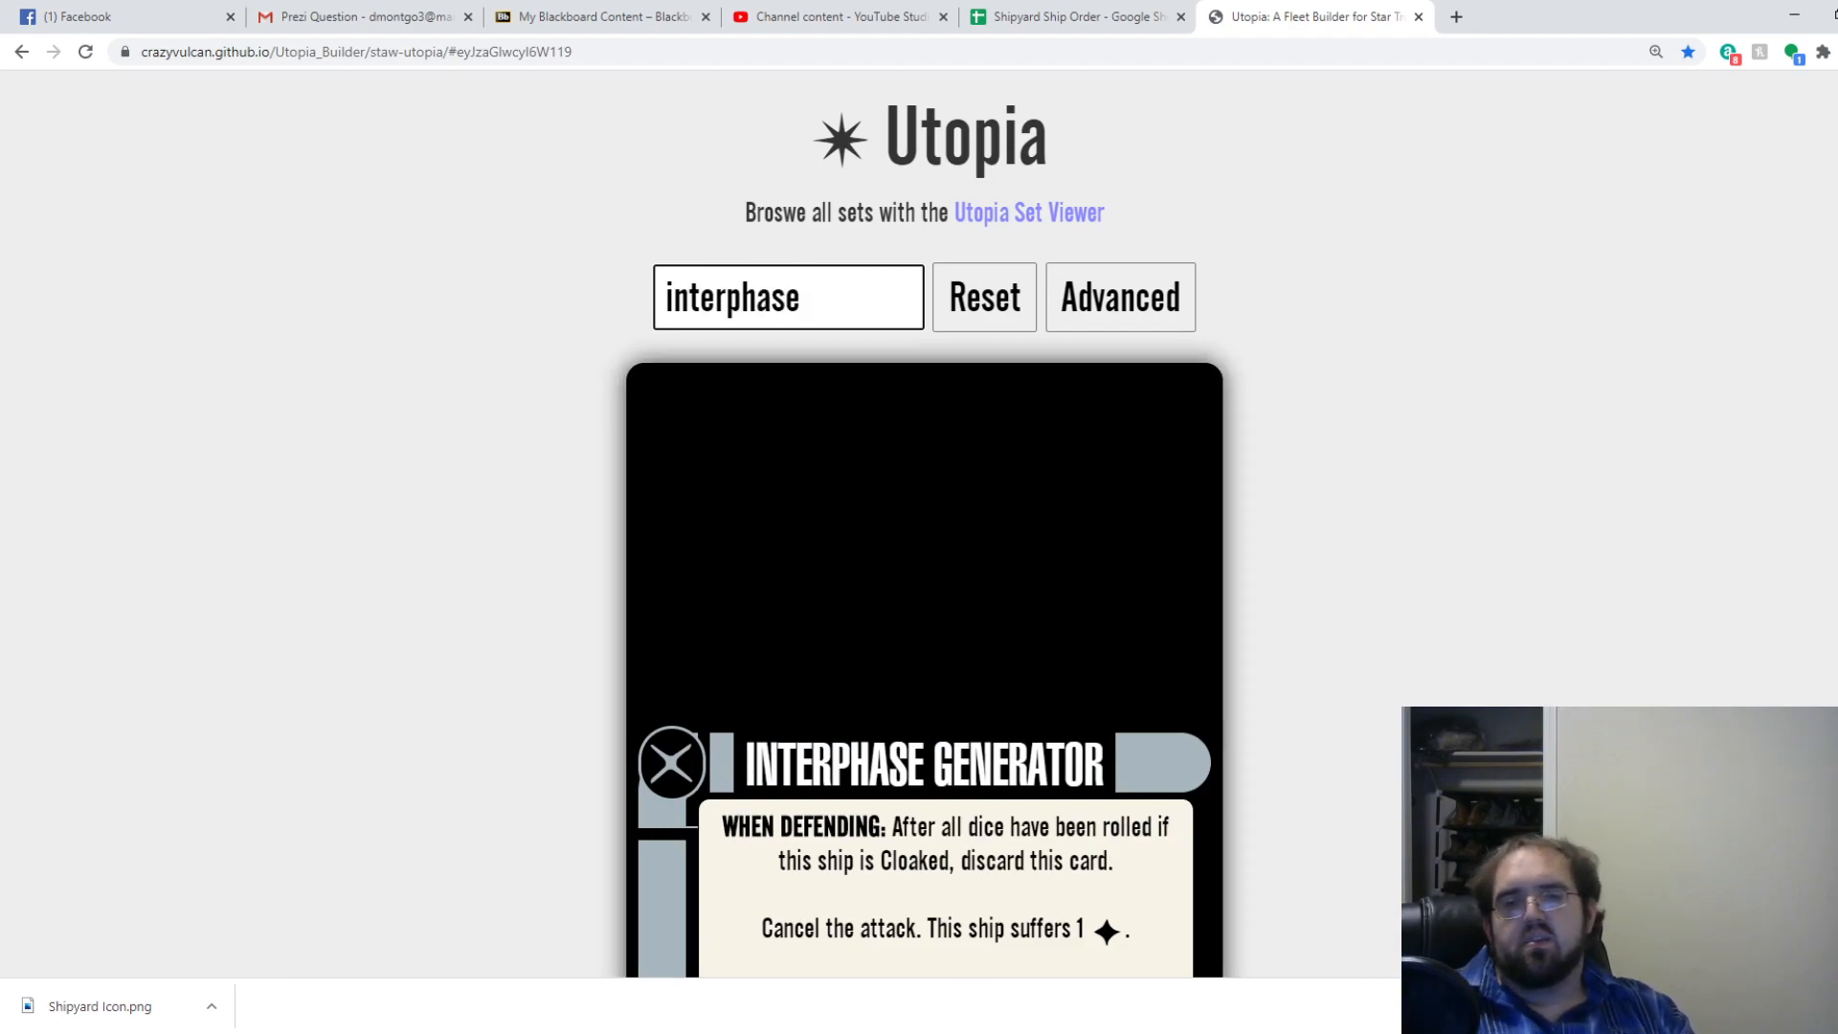
scroll("down", 3)
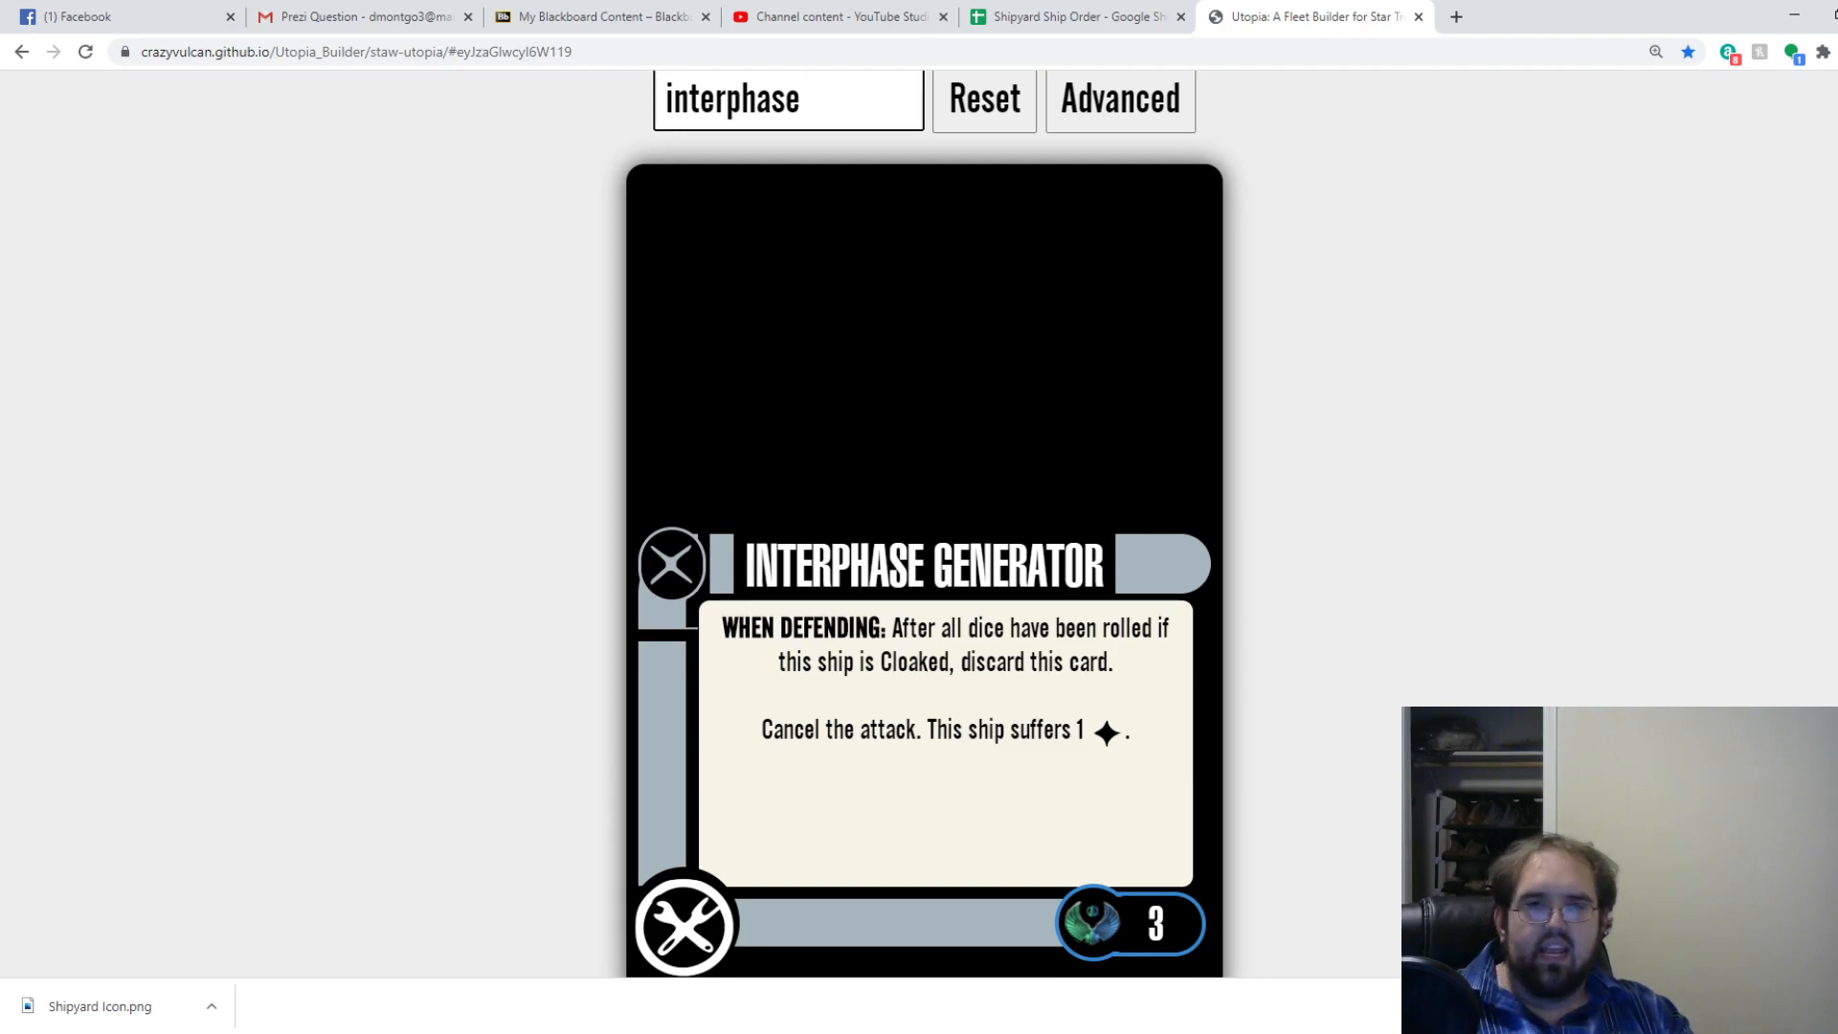
left_click(789, 99)
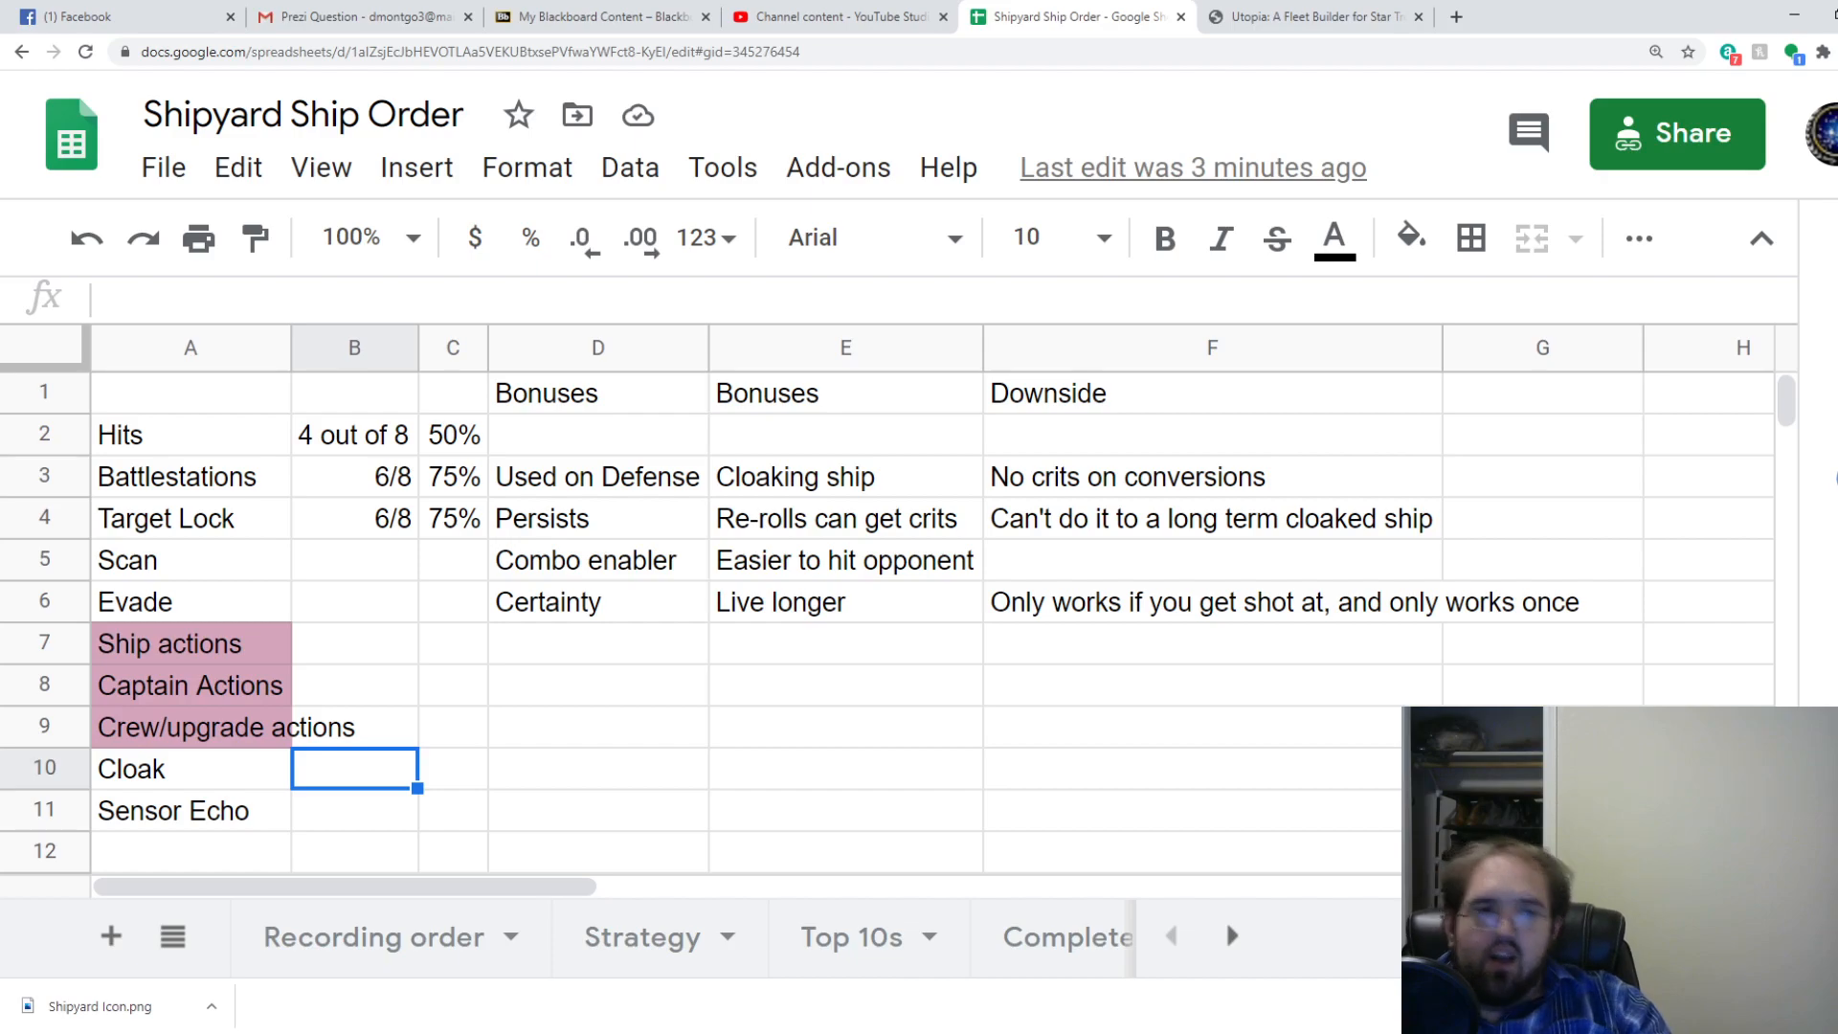
Fill Cloak's row: plus 4 defense dice to all defense rolls, persists, No shields.
left_click(1212, 768)
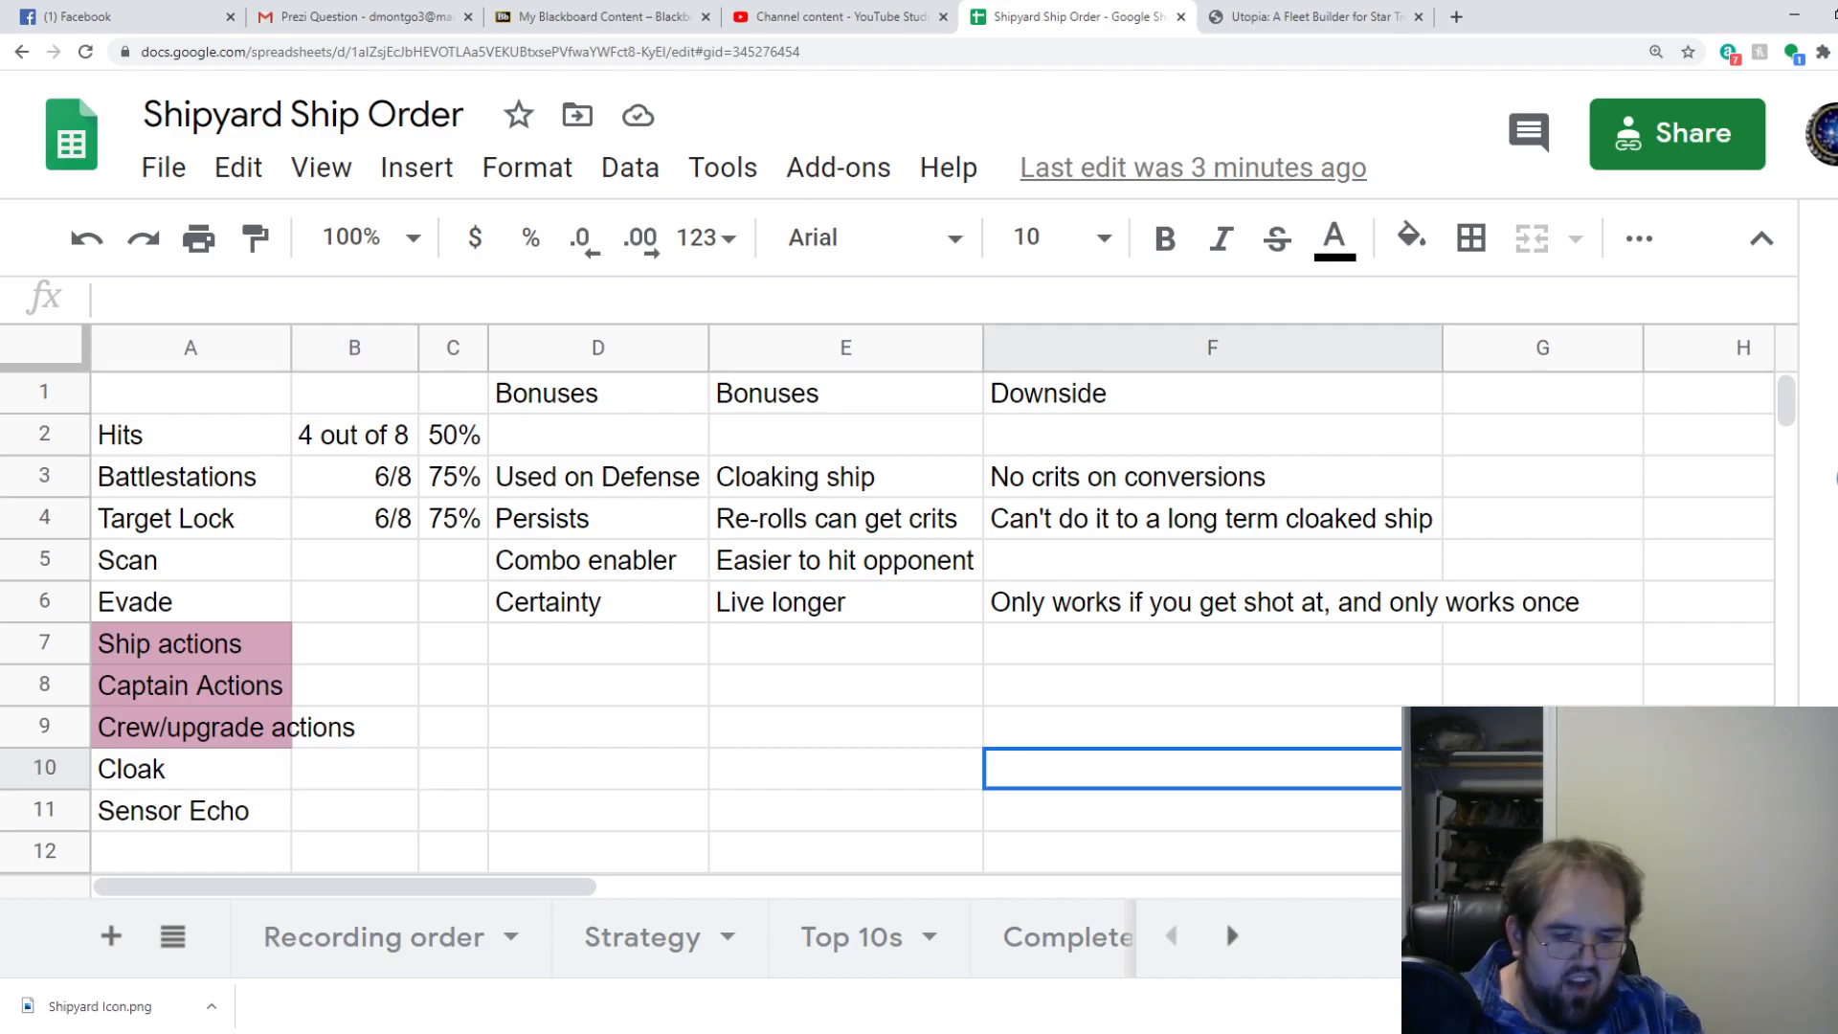
type("No shields")
left_click(599, 768)
type("+4  d")
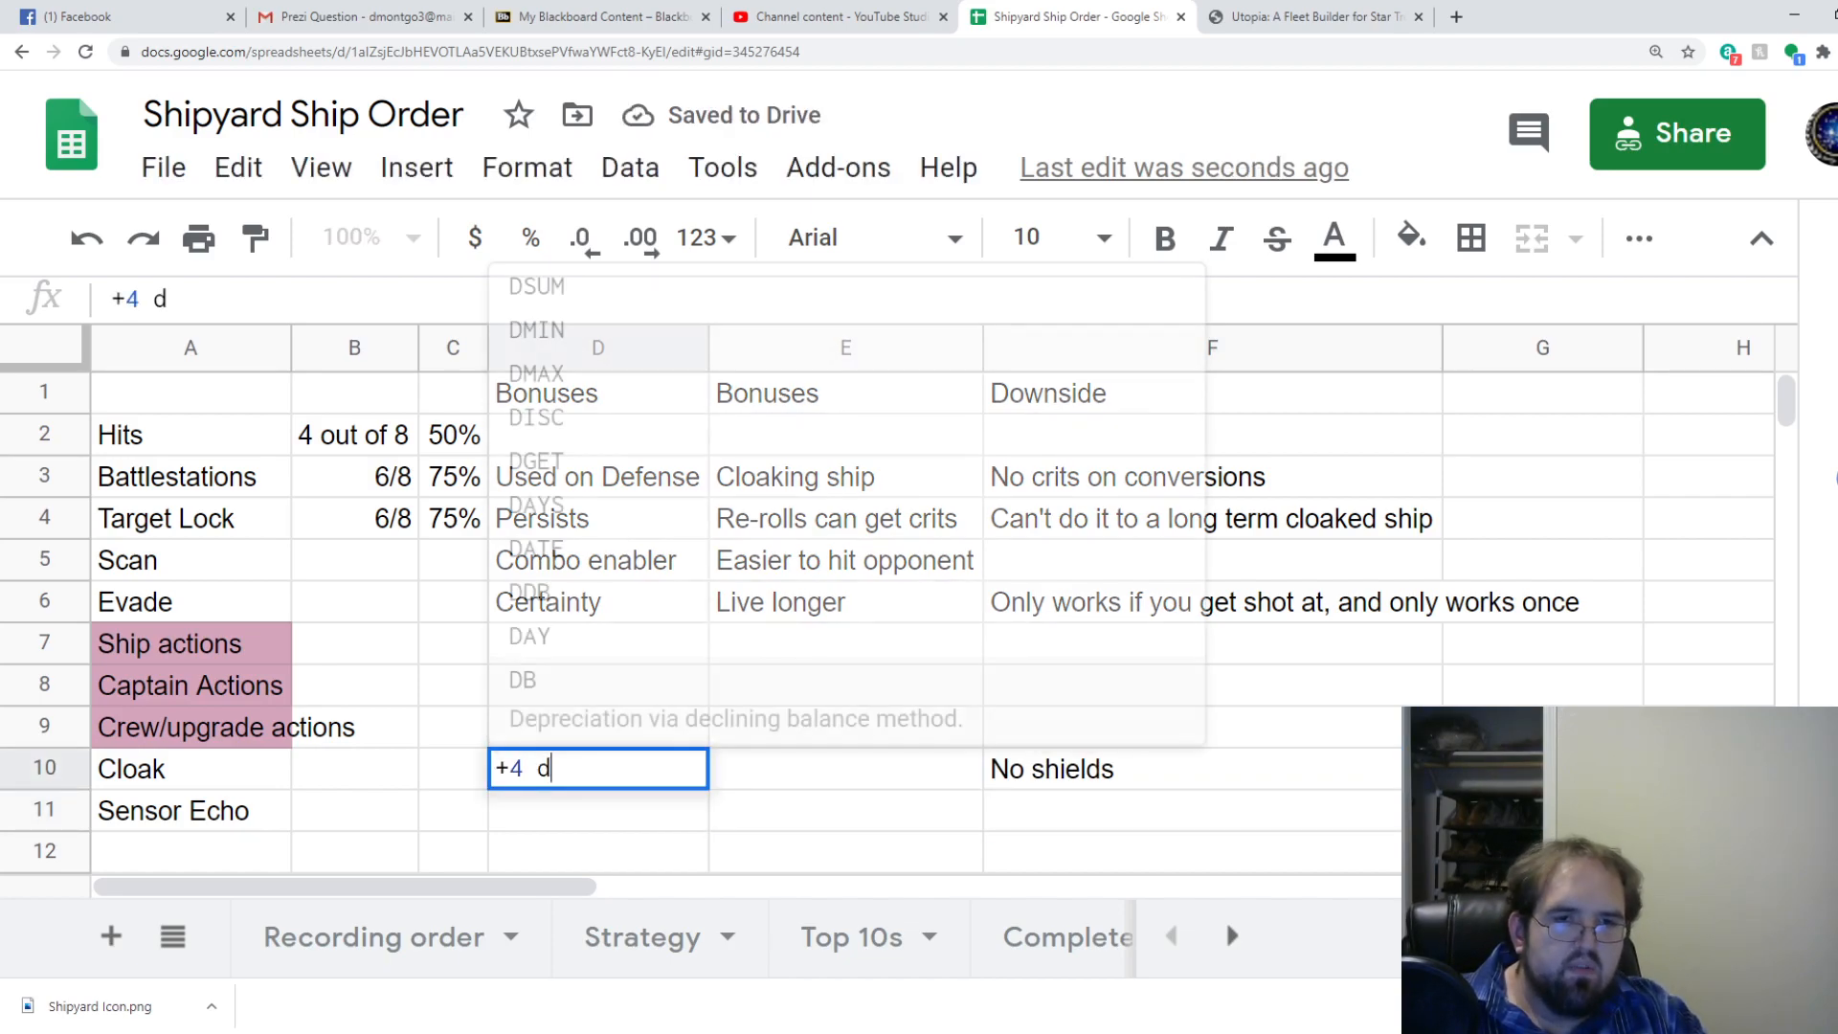
type("efense")
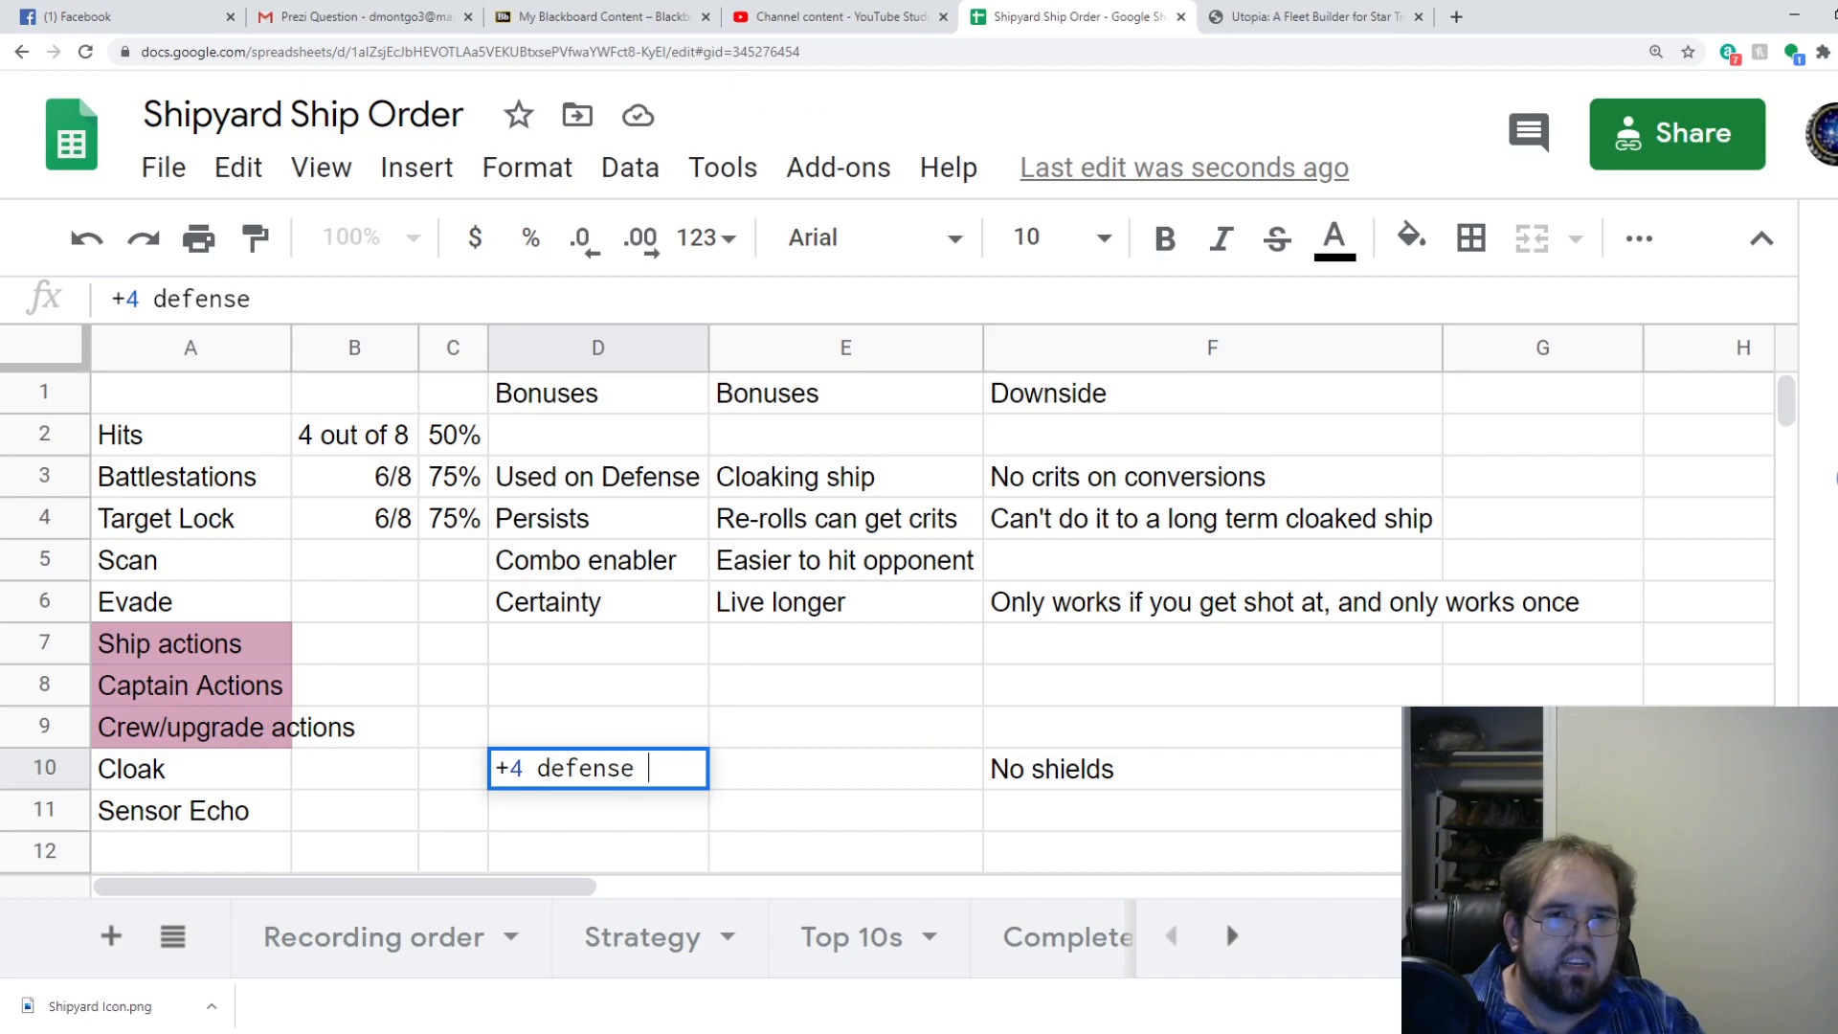
type("dice to all")
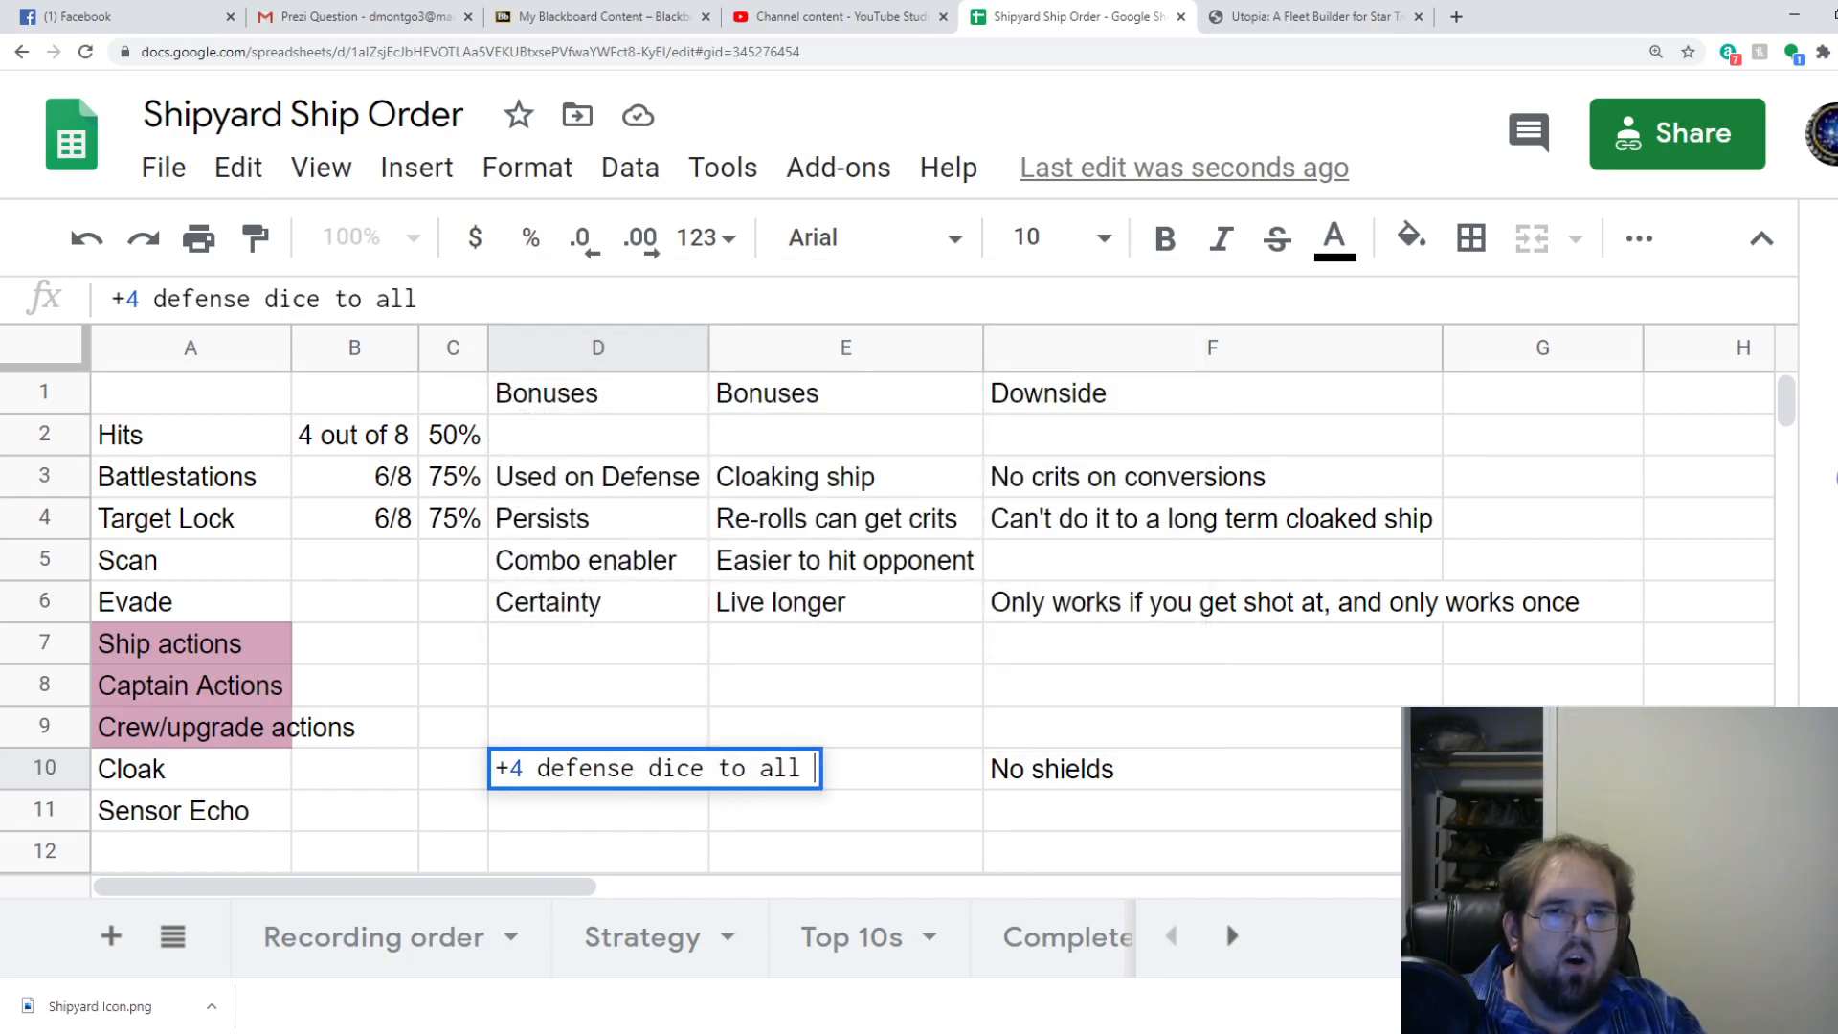
type("d")
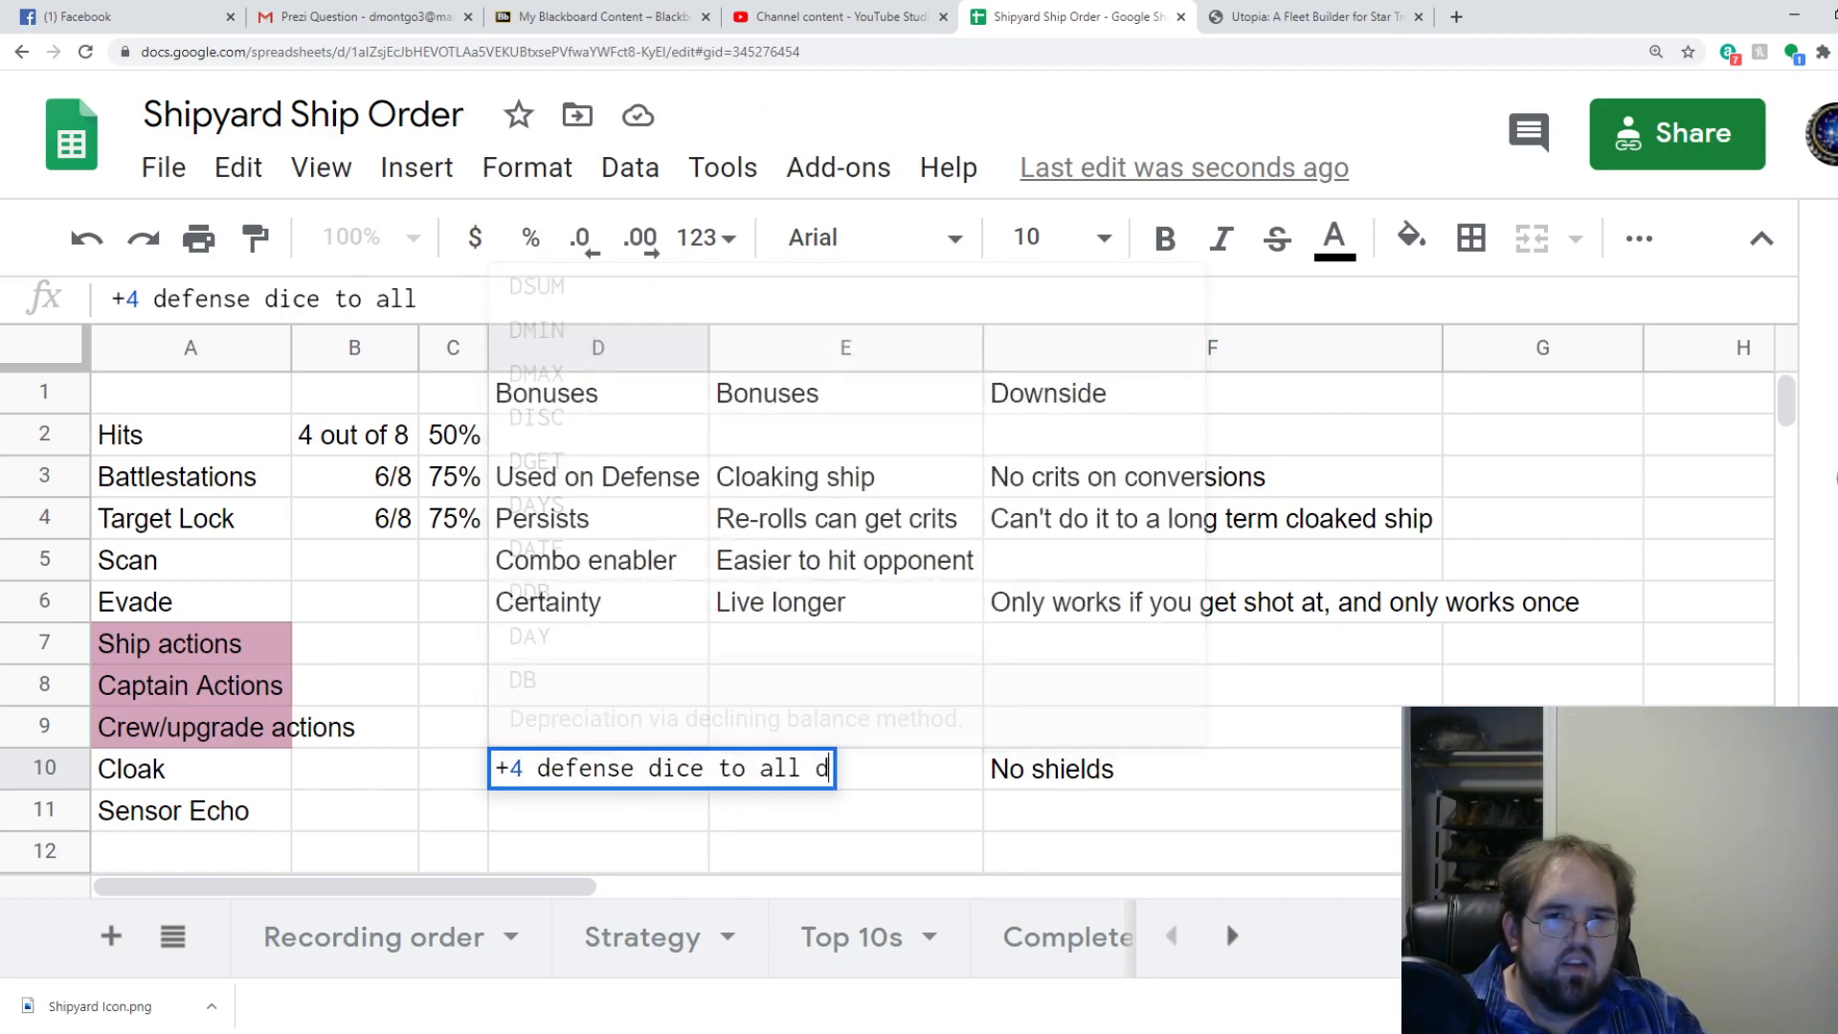
type("efense rools")
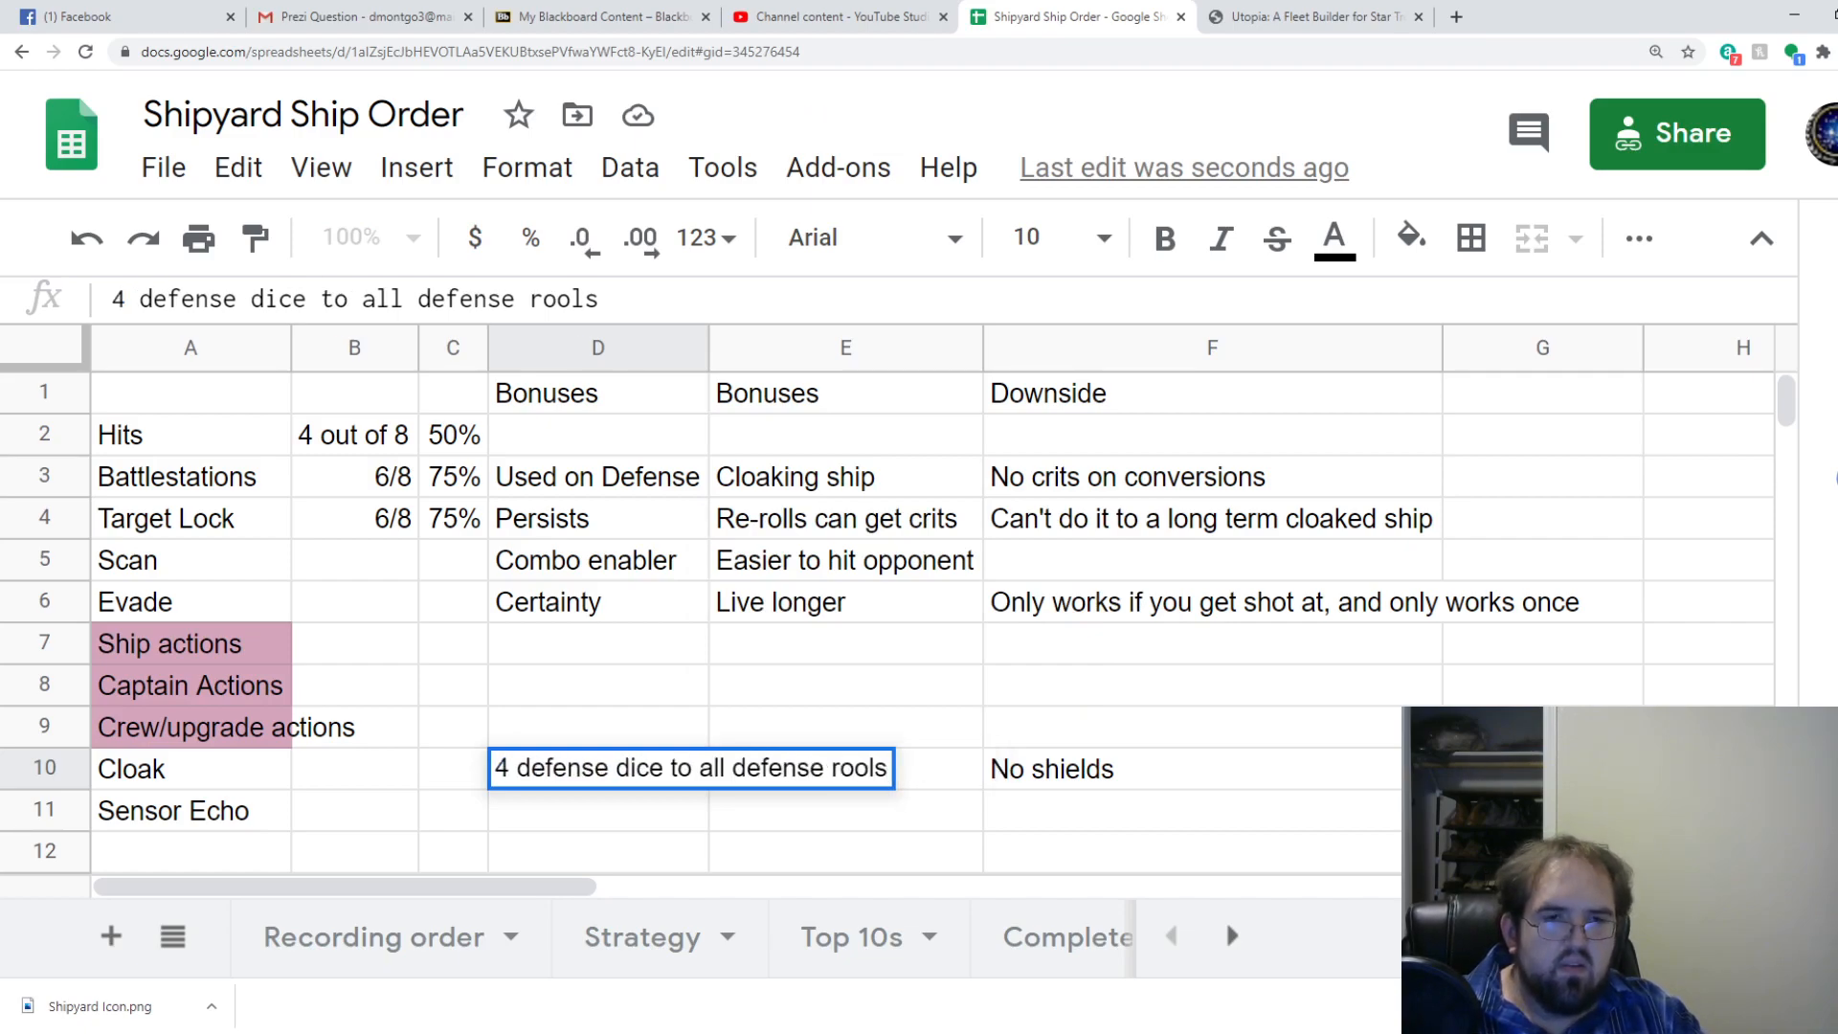
type("plu")
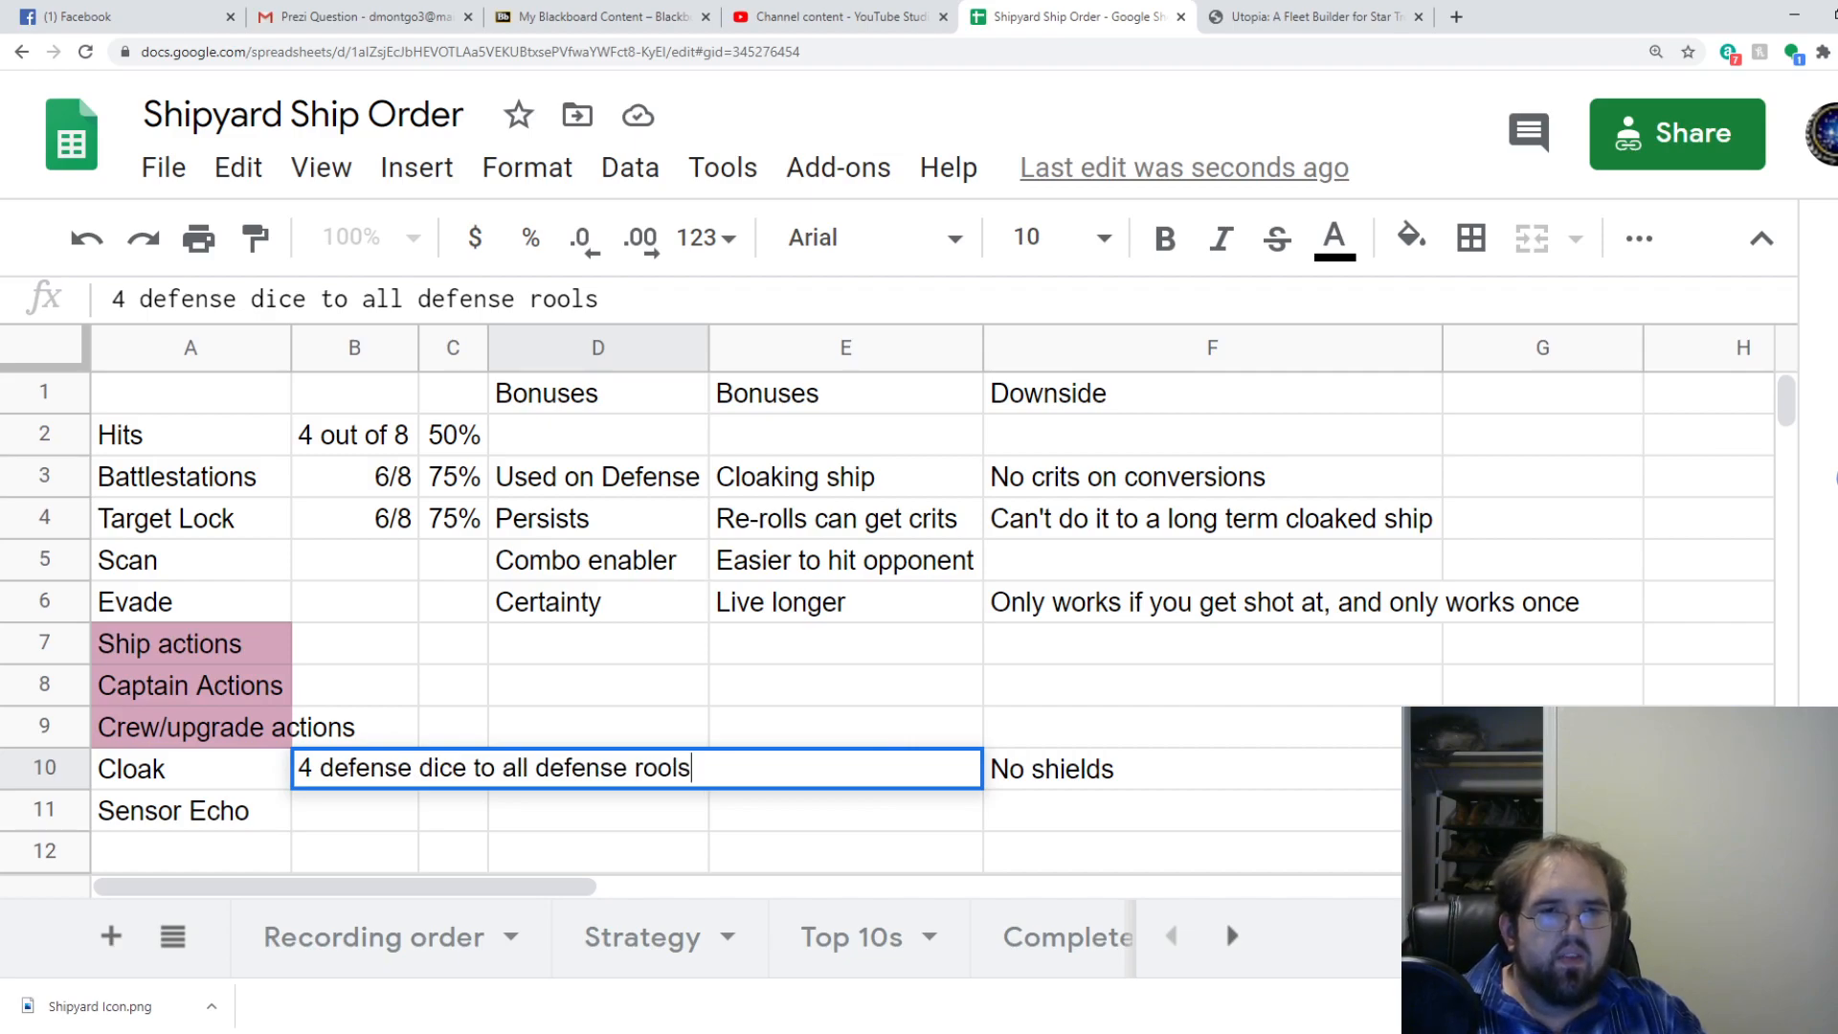
type("plus")
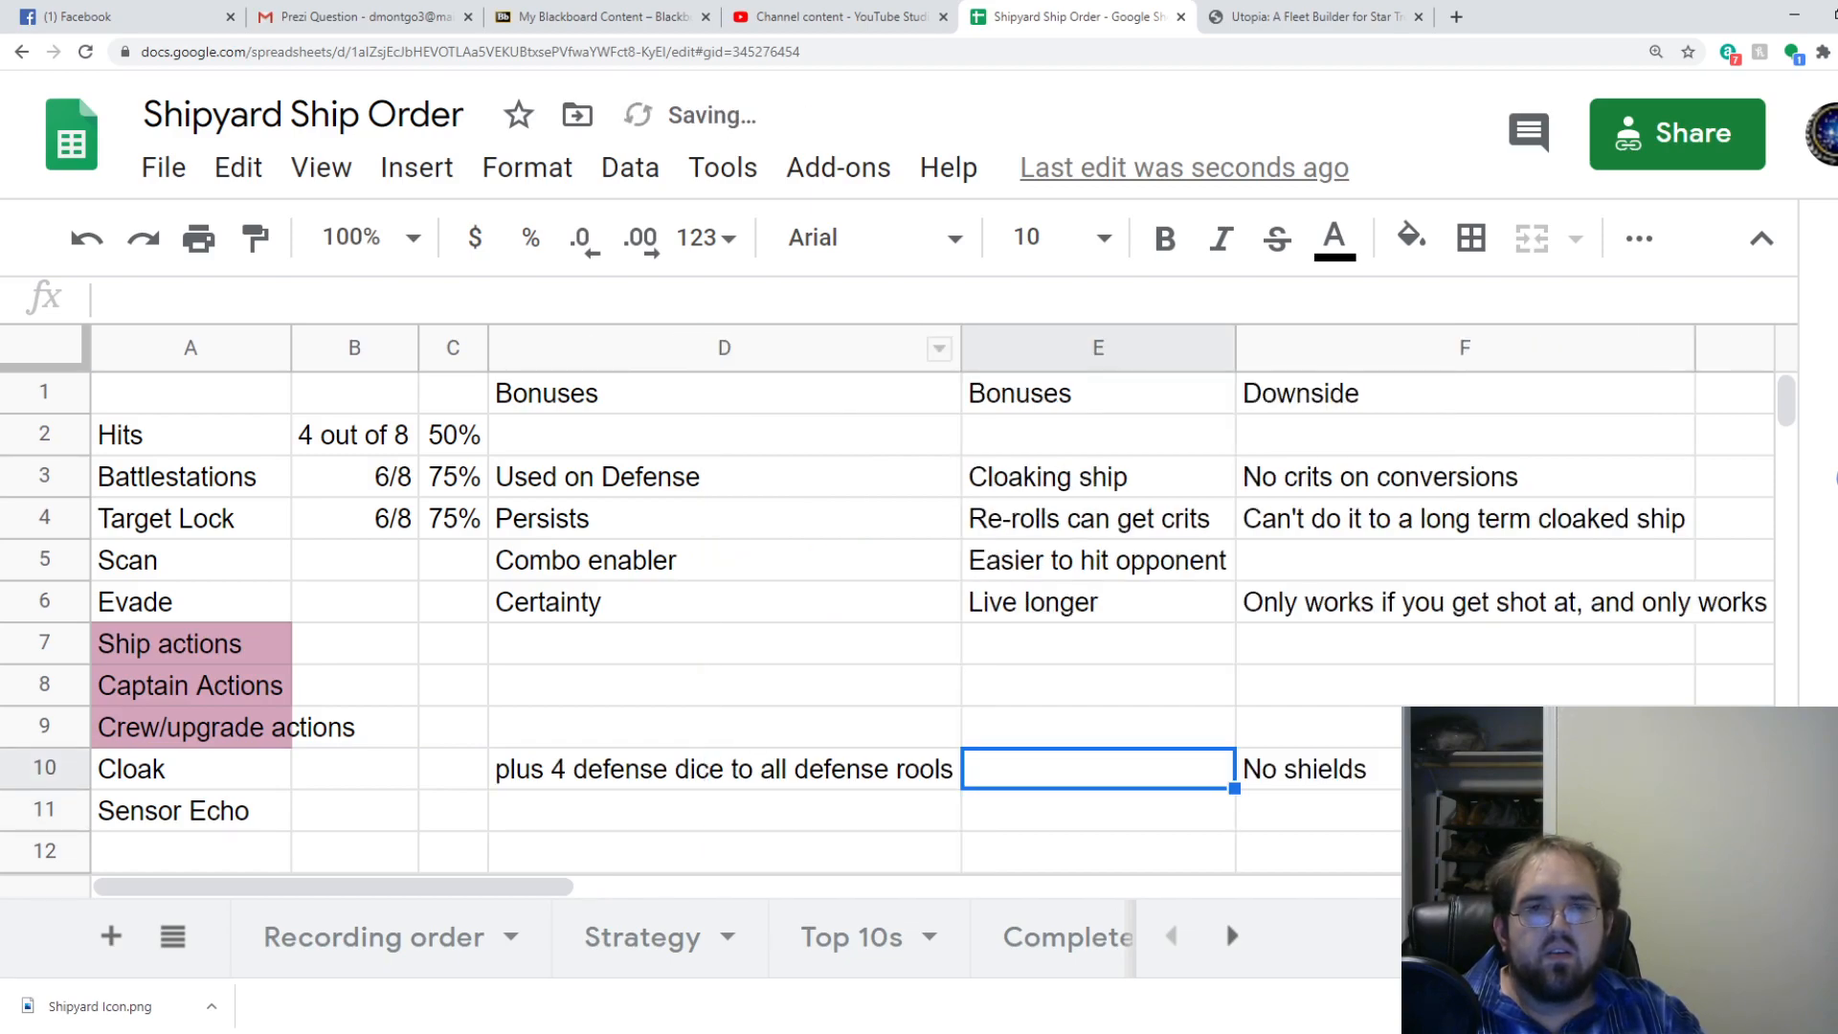
type("persists")
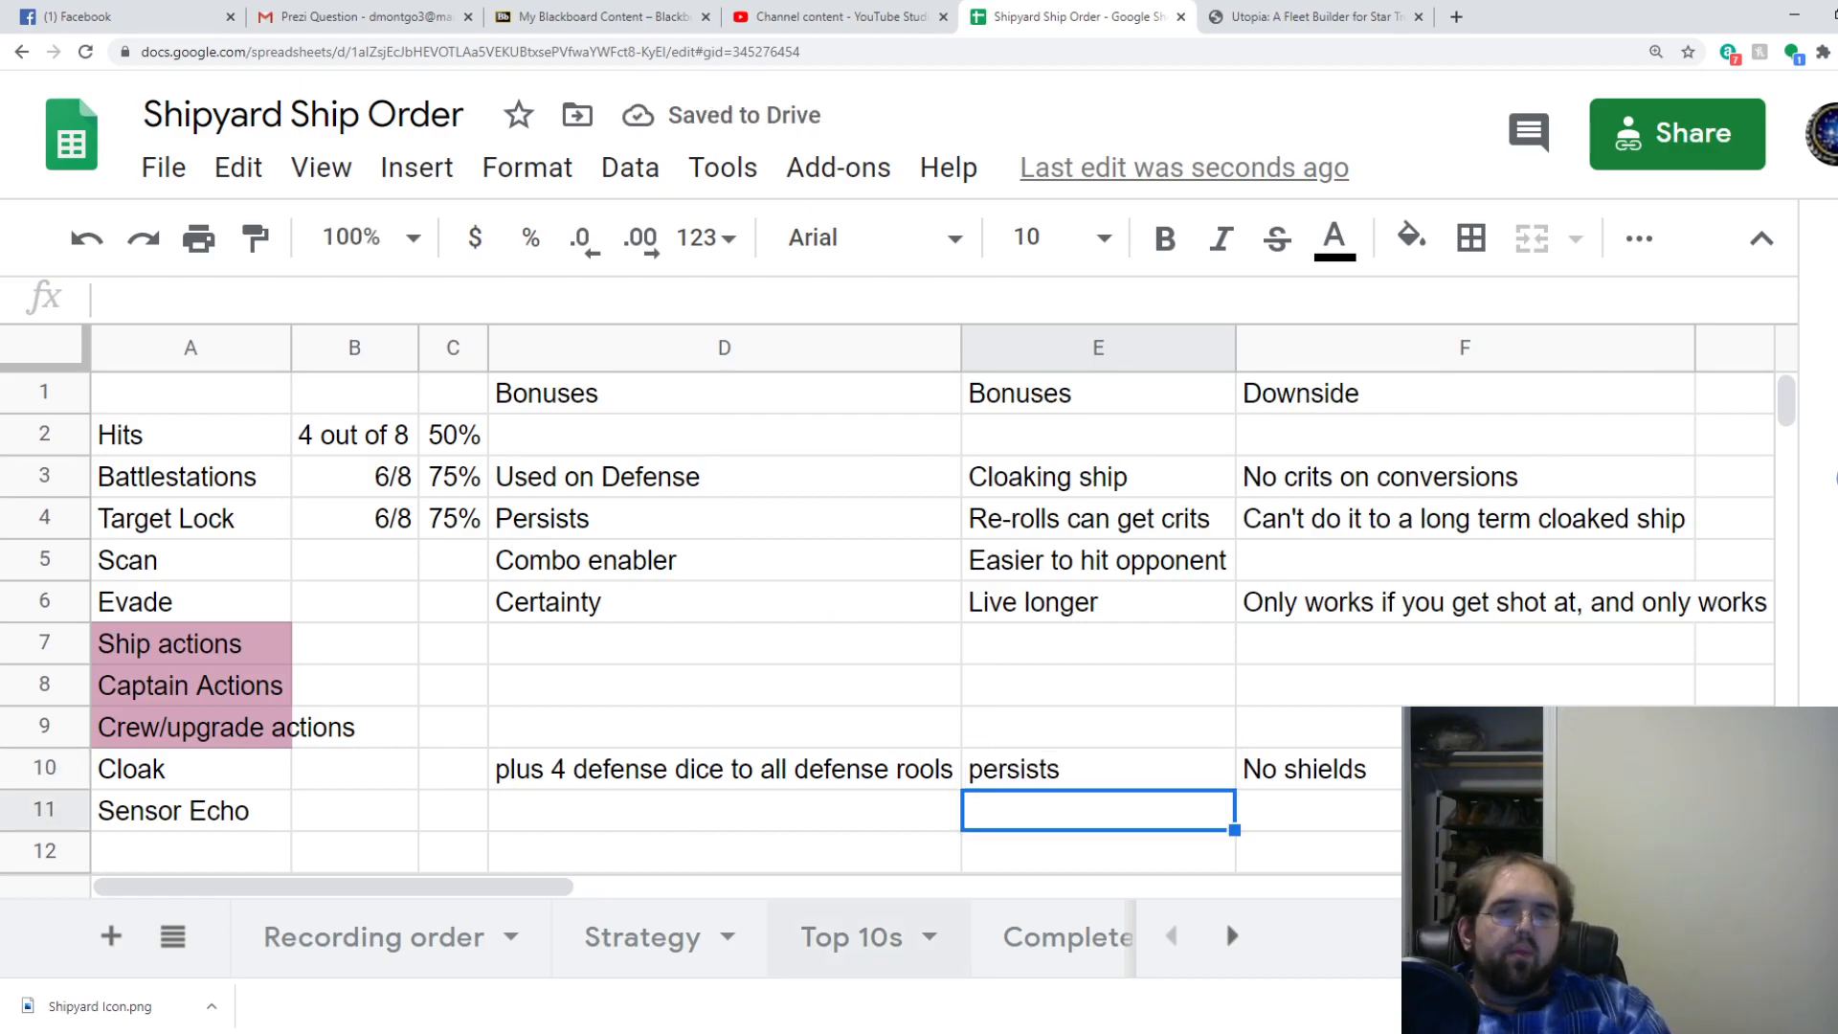
Give Sensor Echo the bonuses 'get out of bad situations' and 'get closer/further away'.
left_click(723, 810)
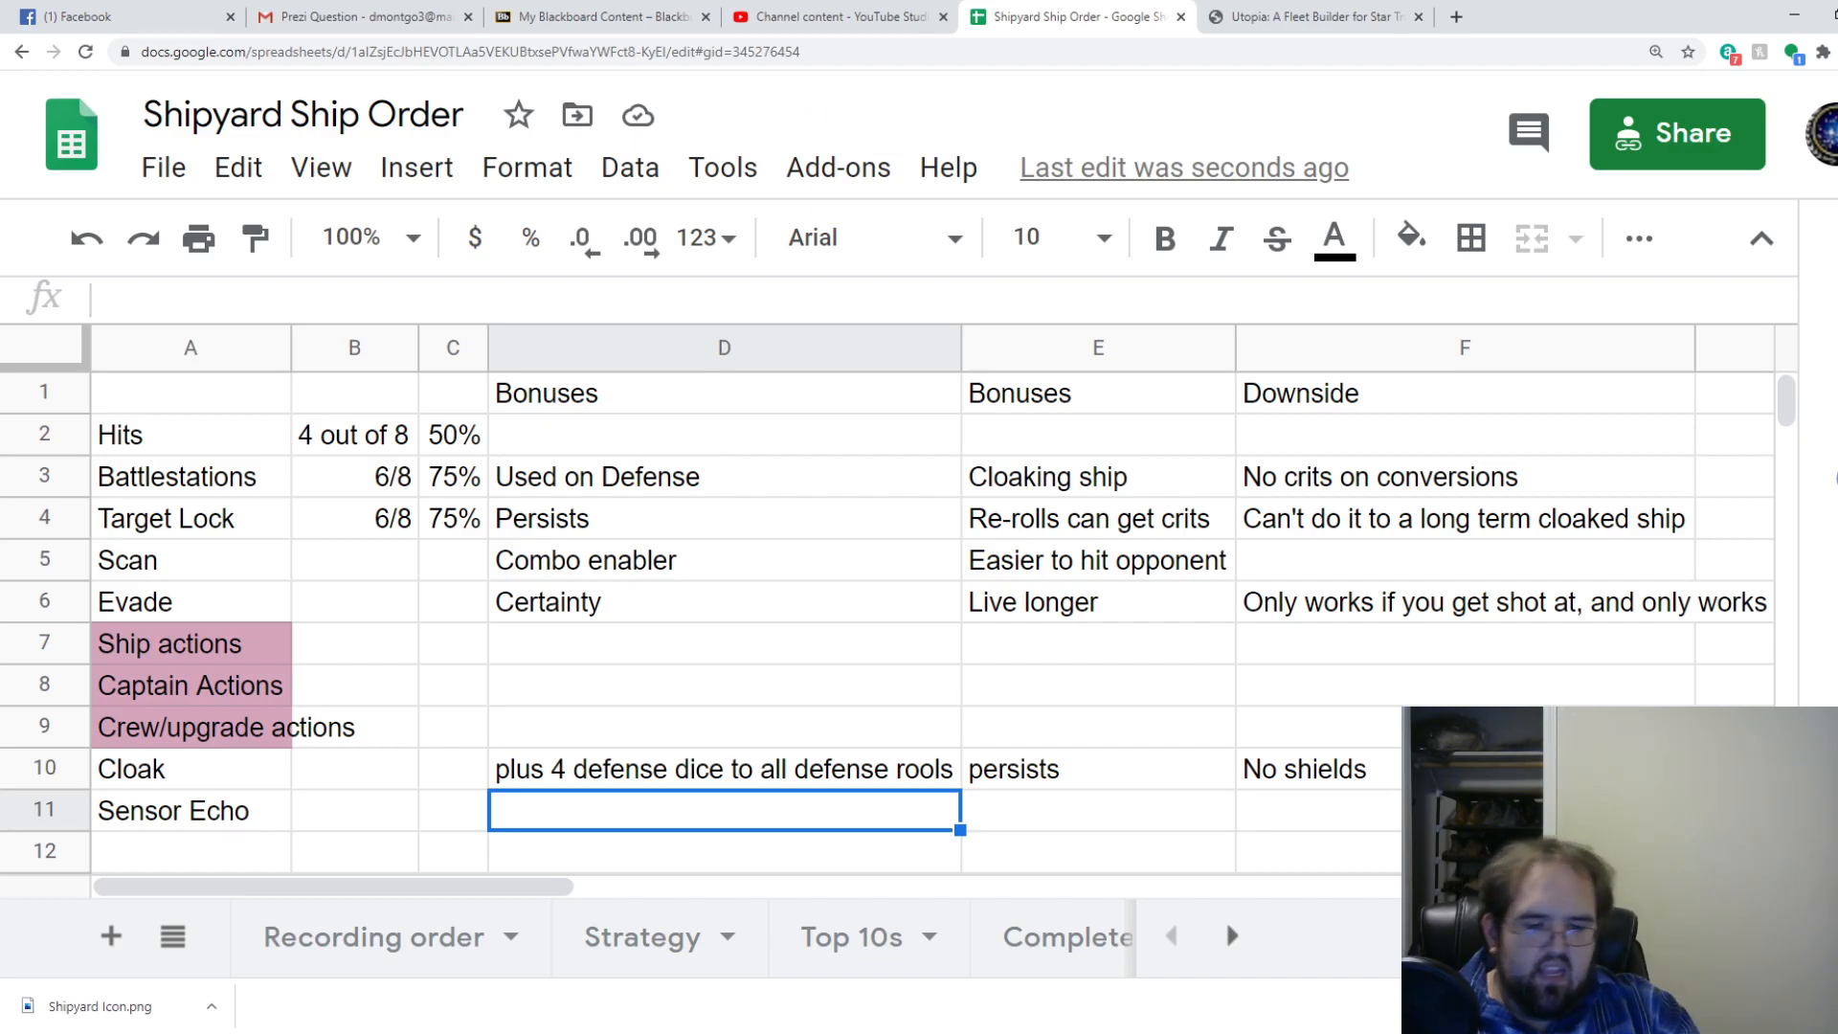
type("get out of")
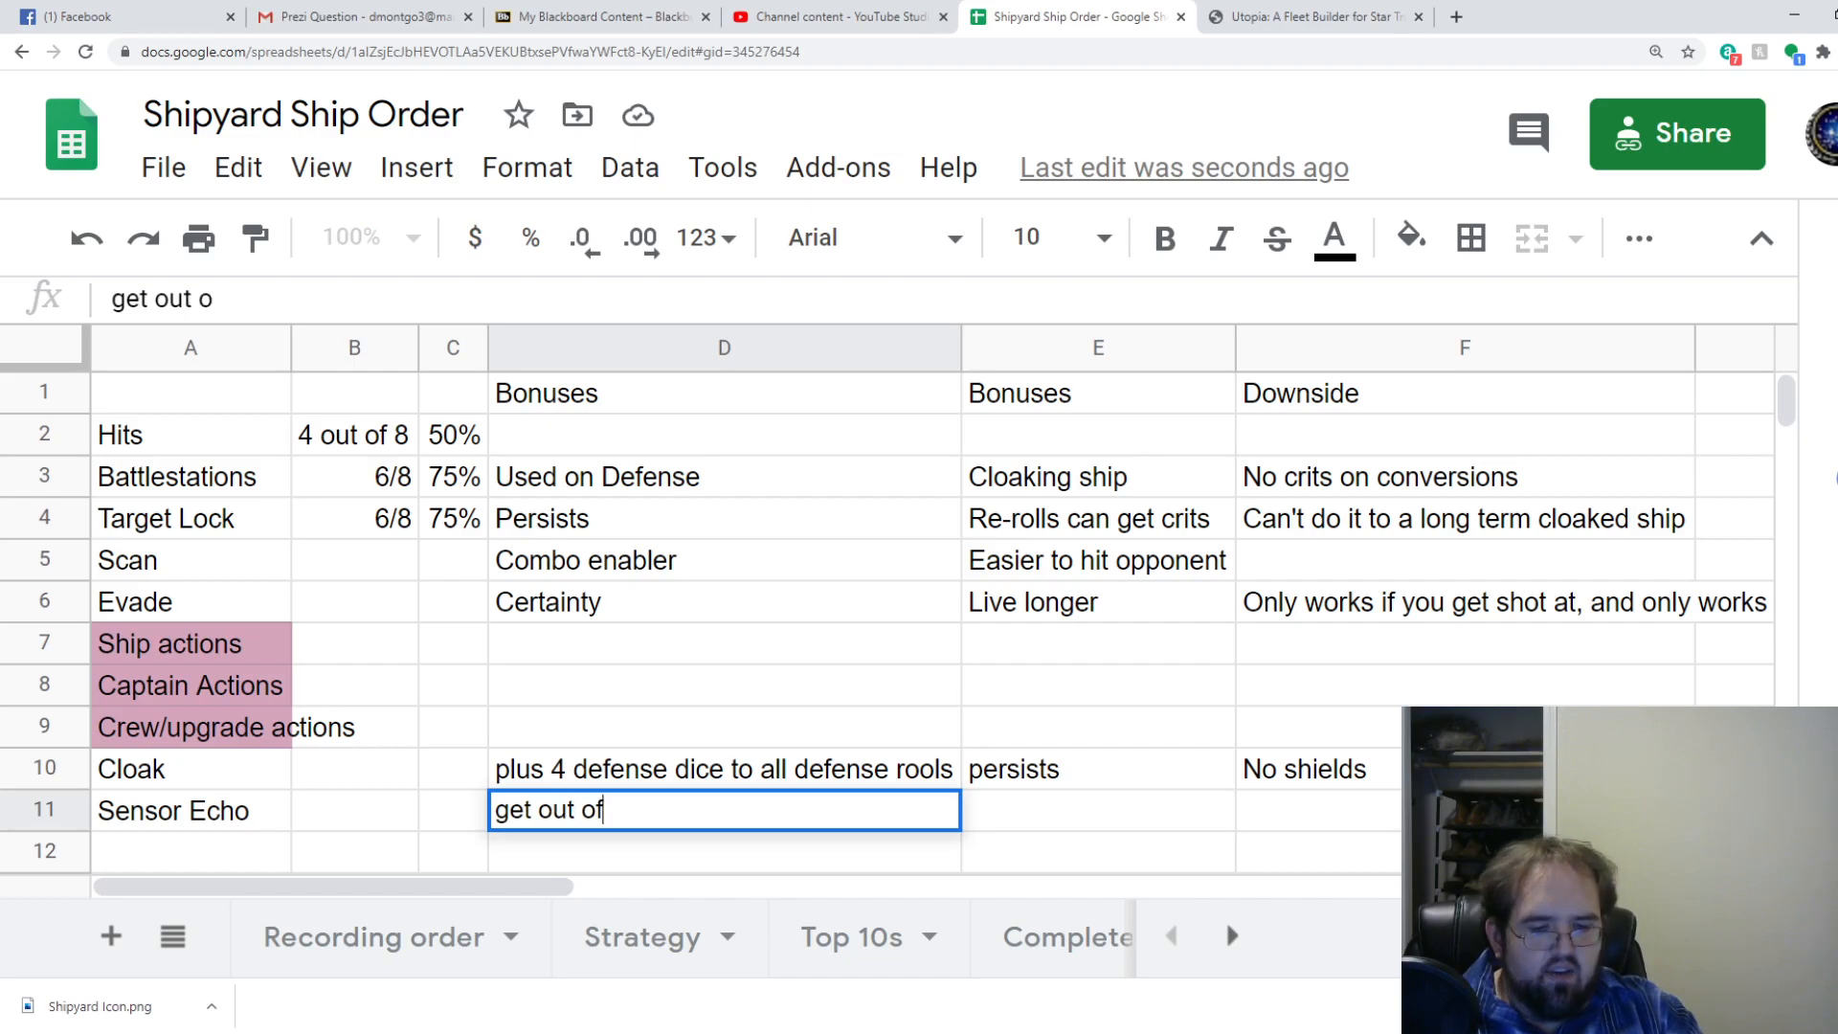
type("ab")
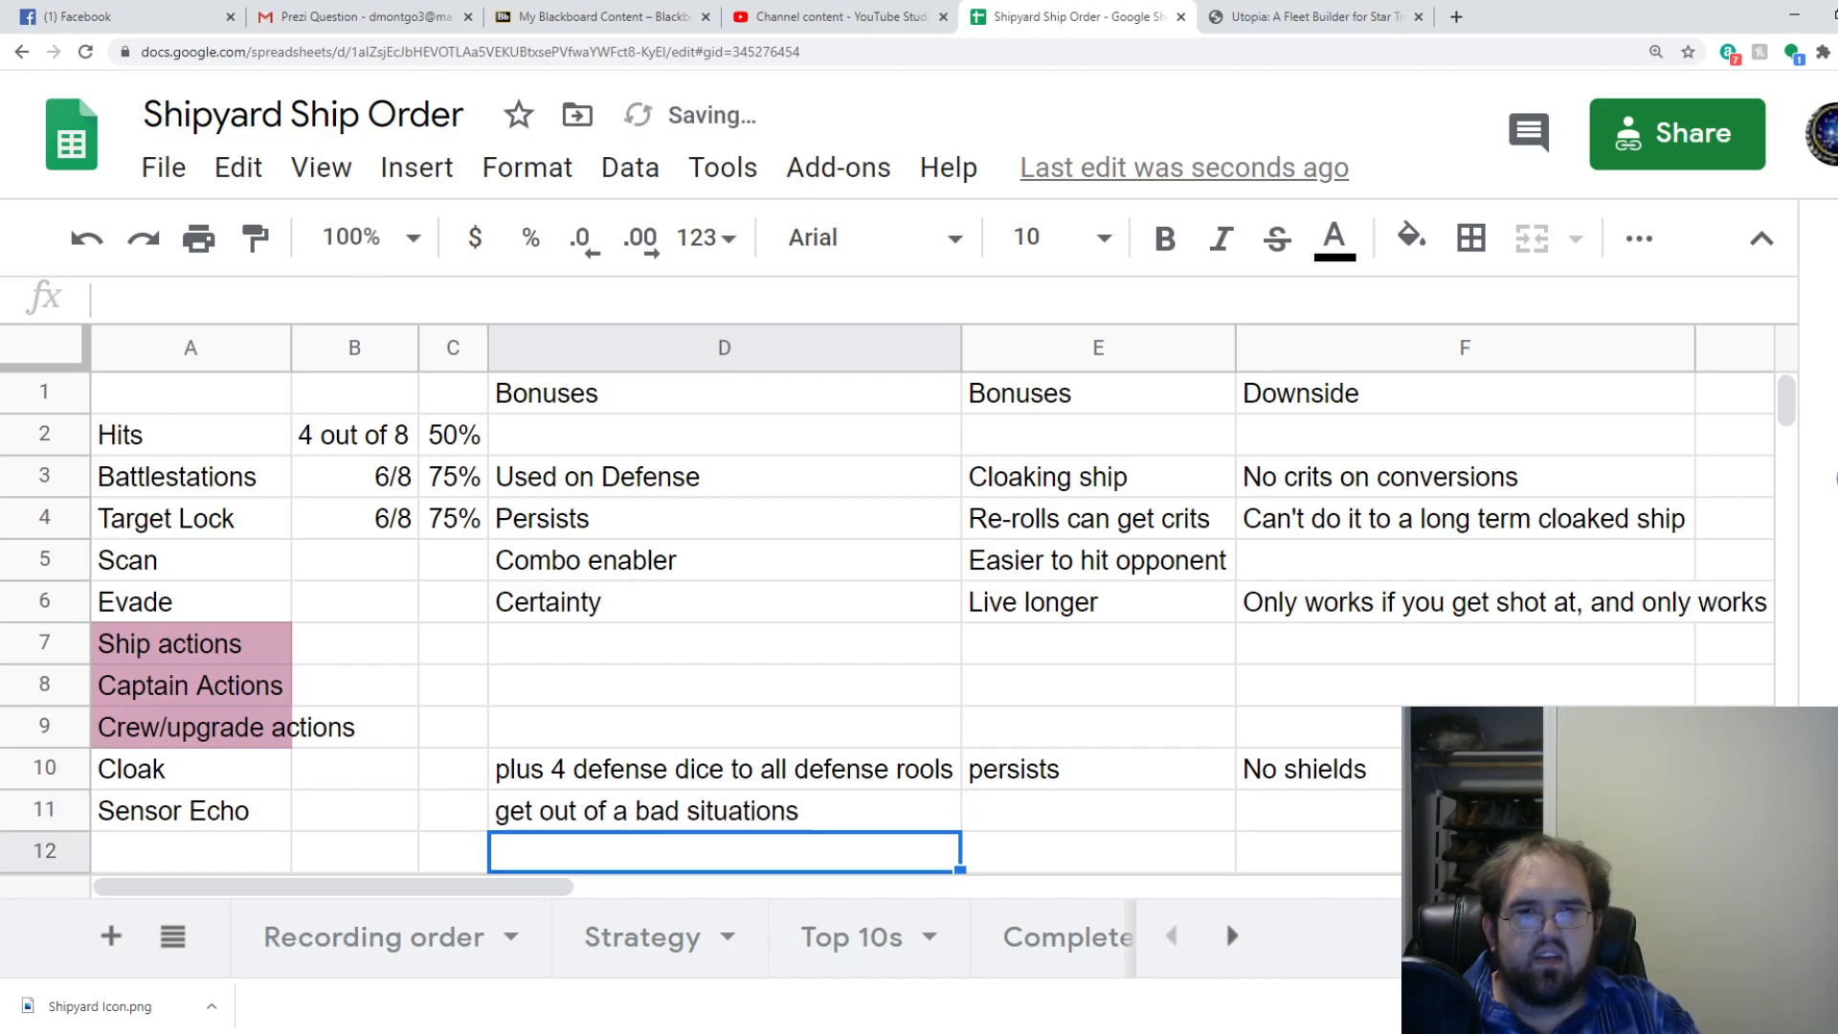
left_click(1097, 810)
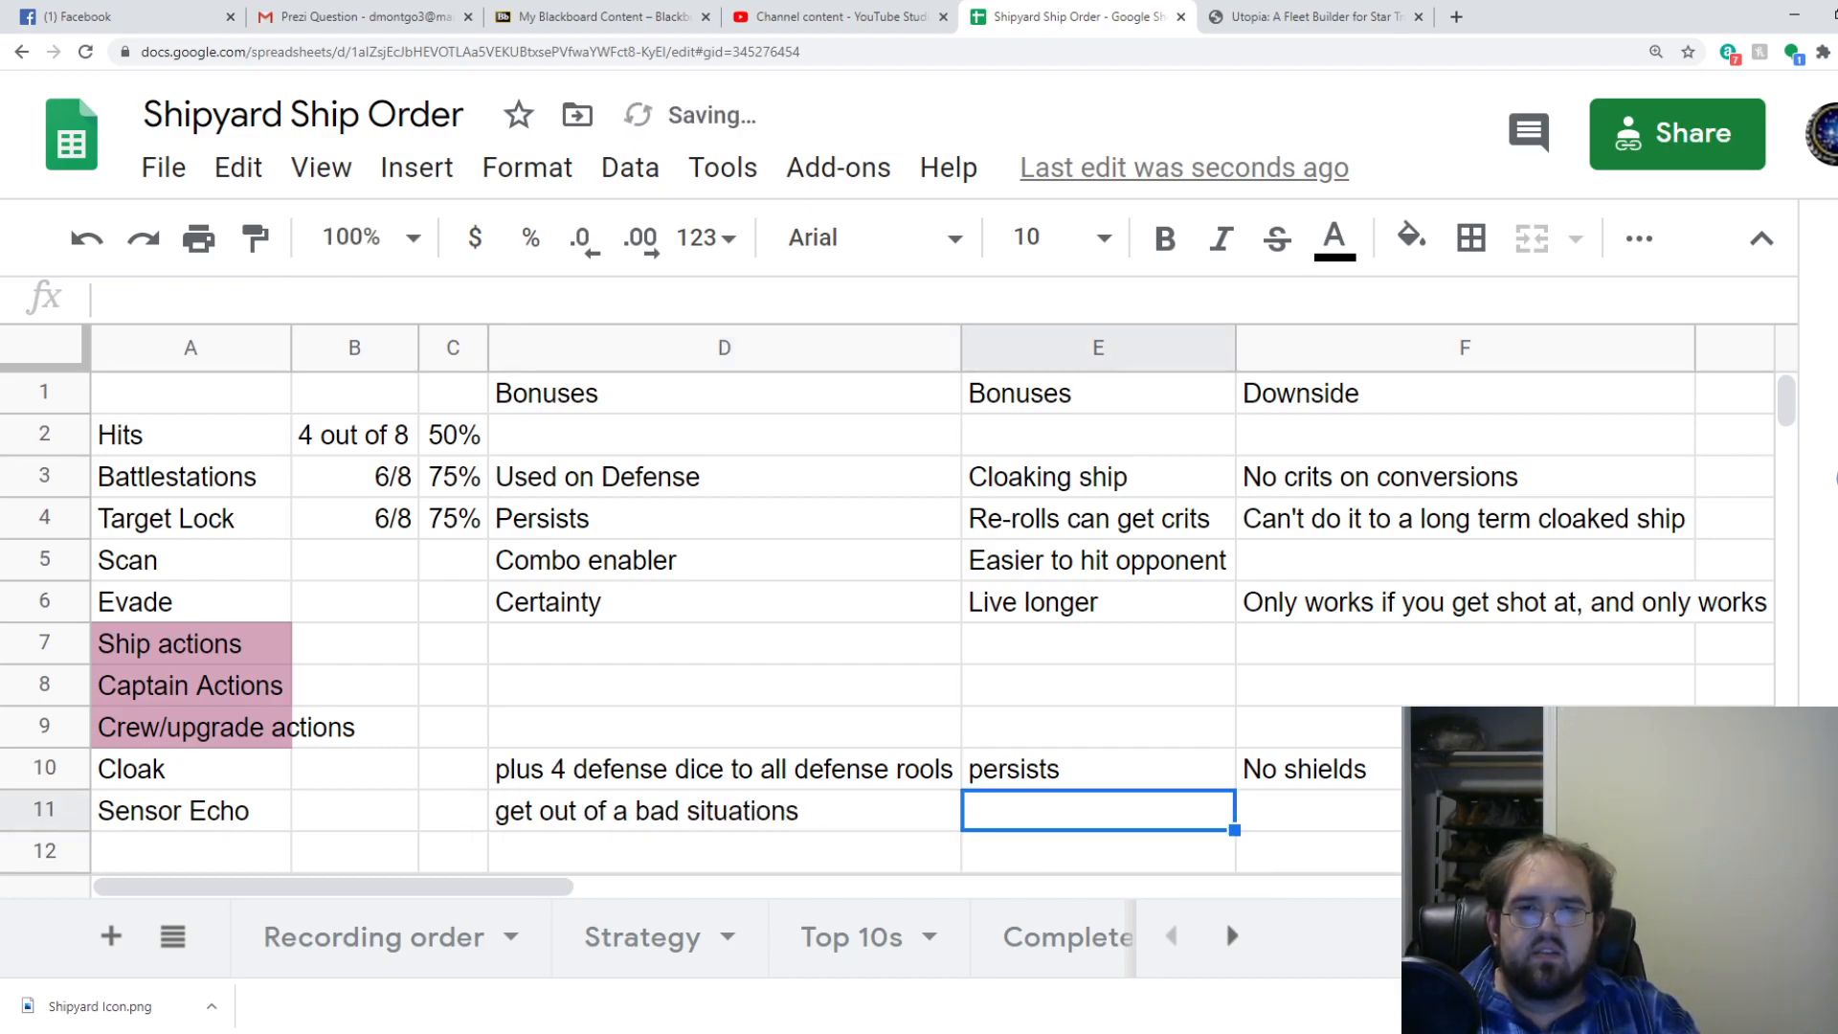
type("get")
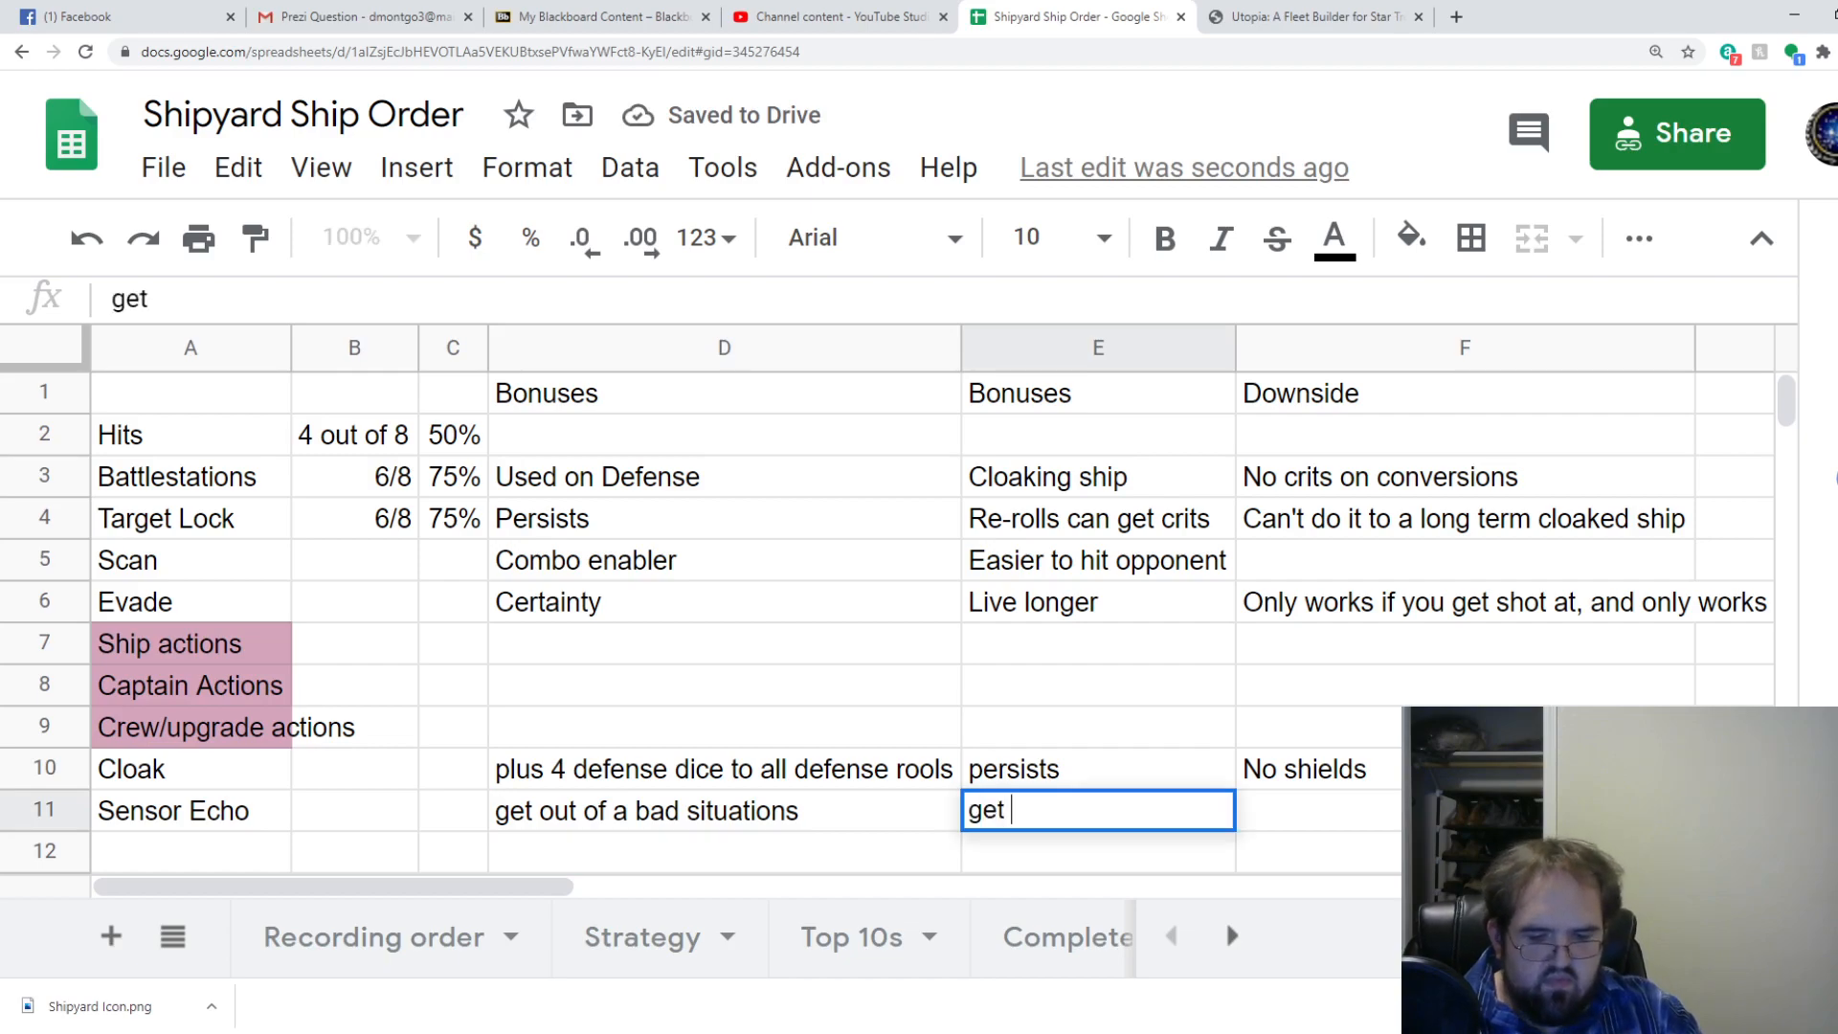
type("closer/")
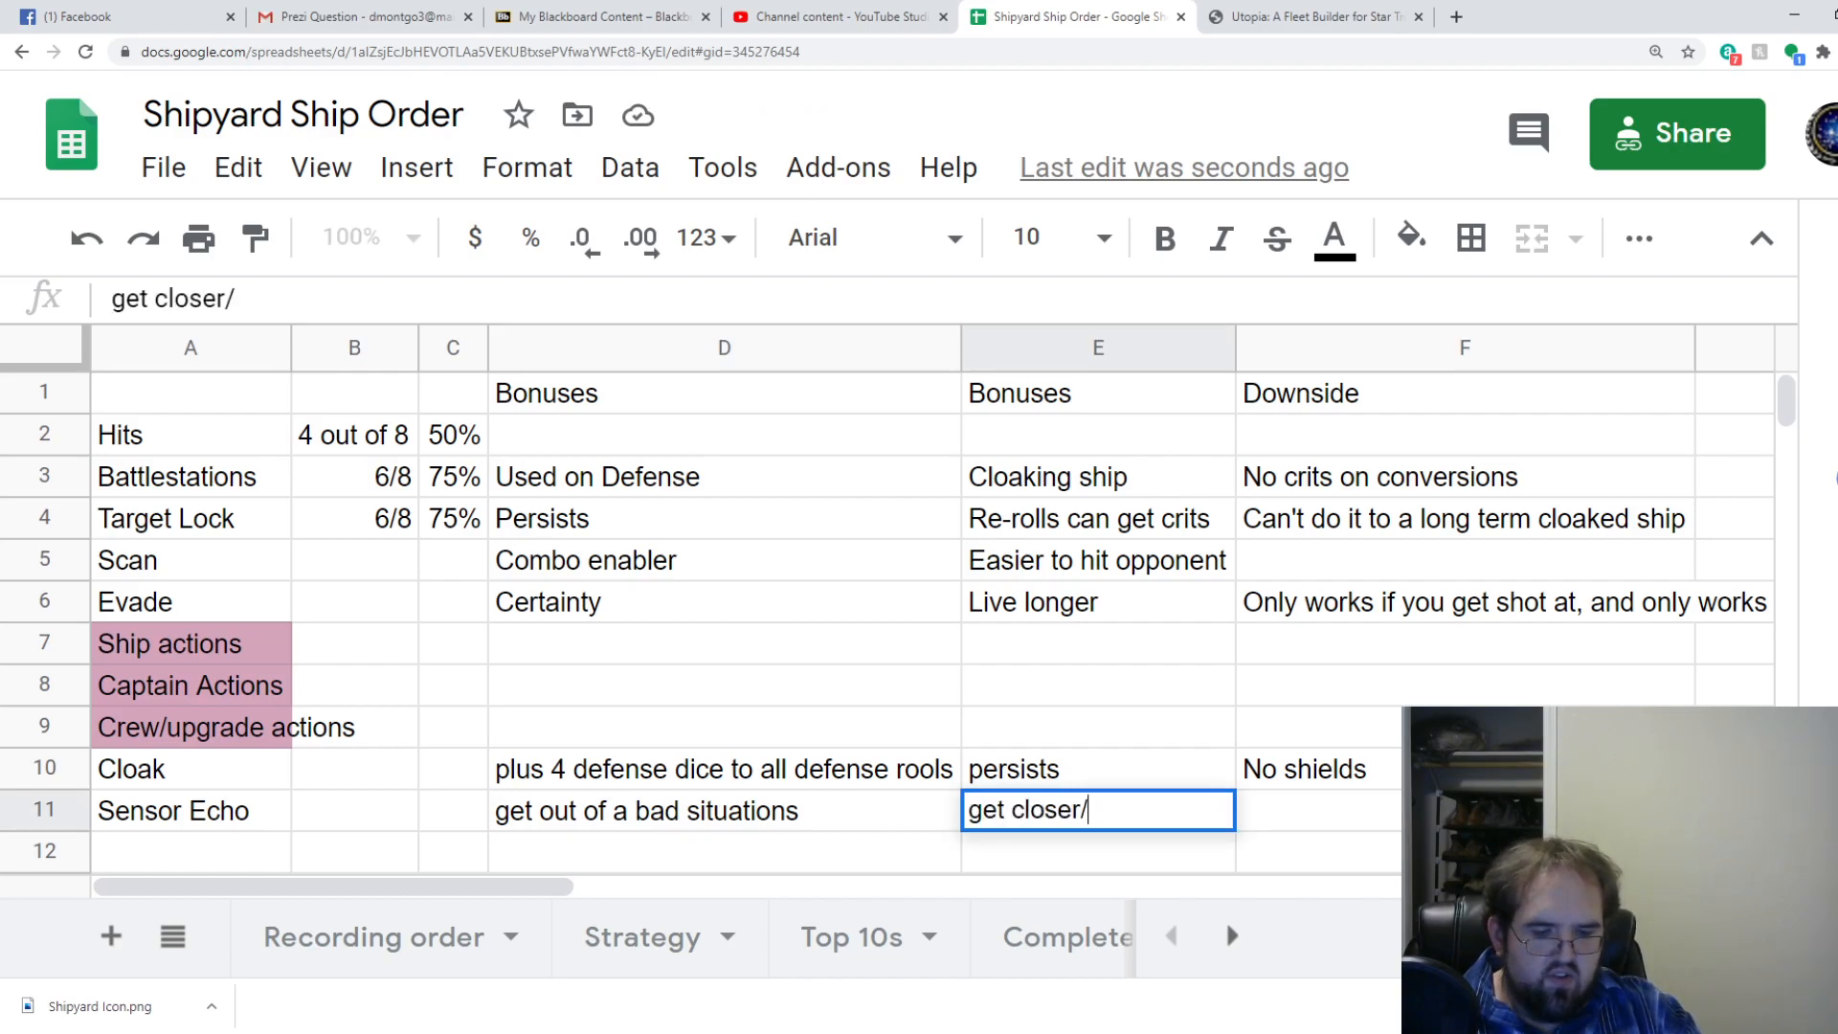
type("further aw")
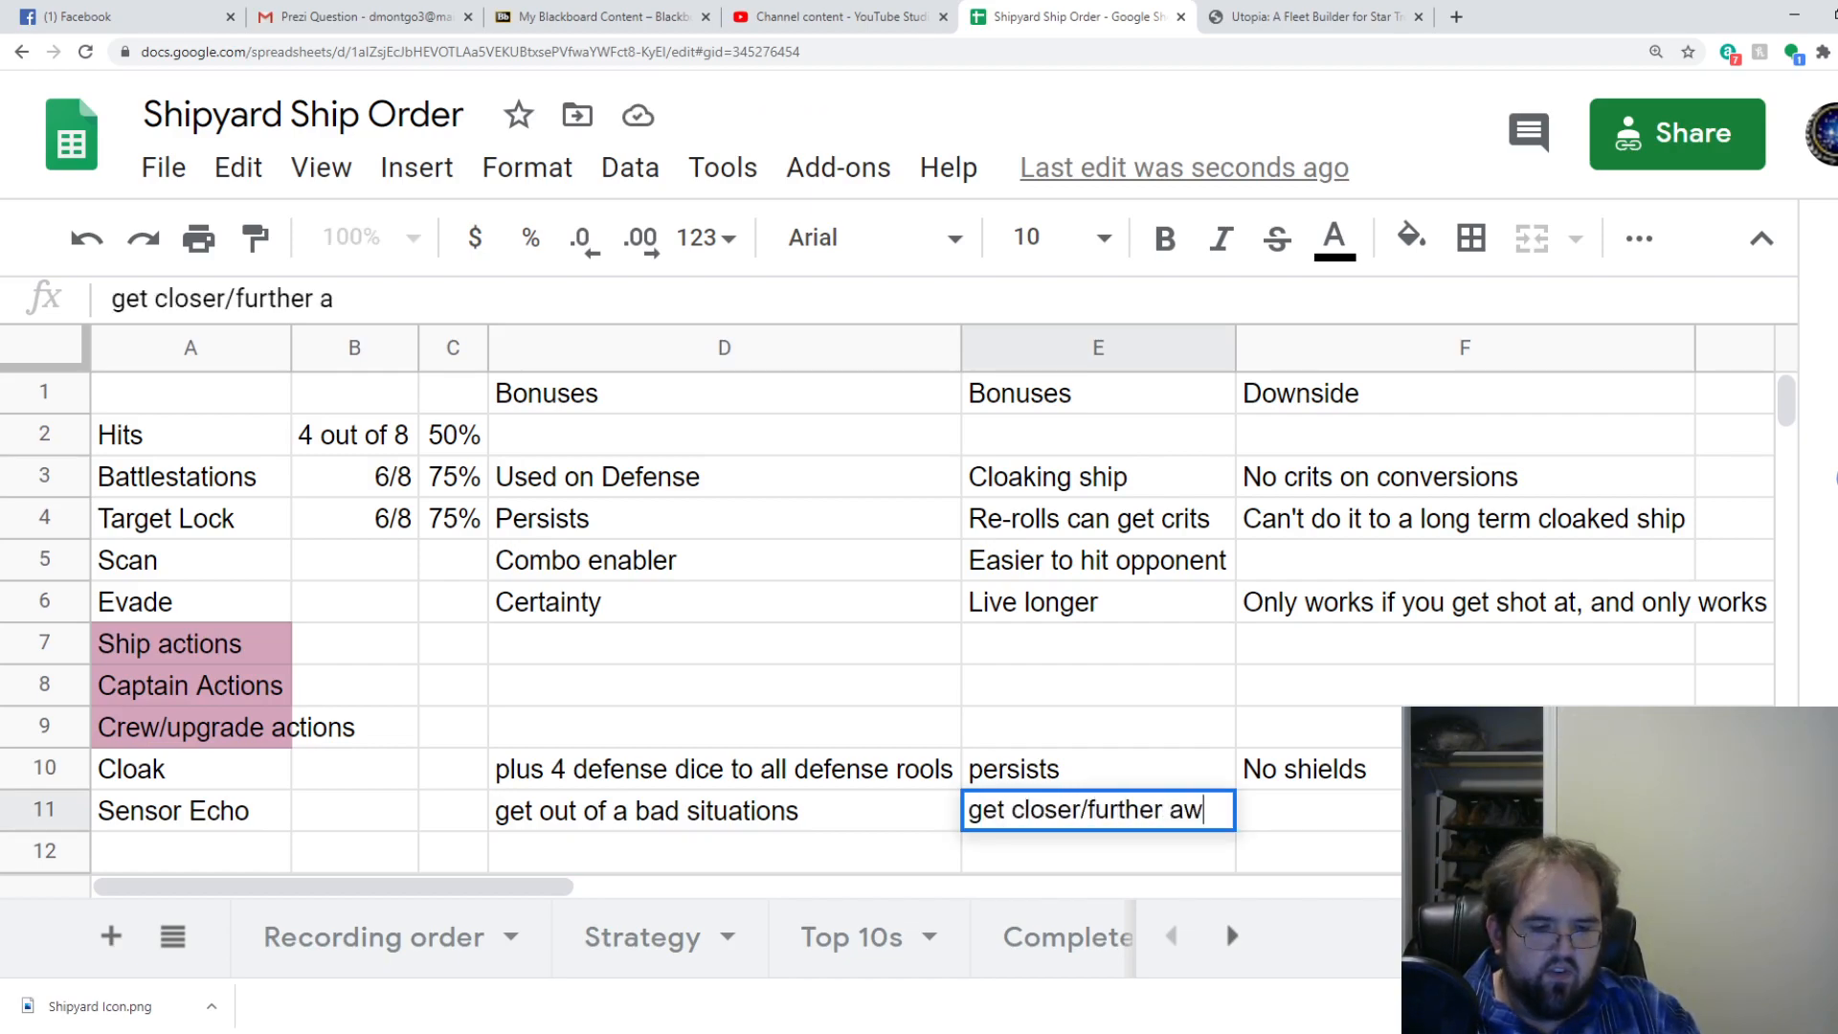
key("tab")
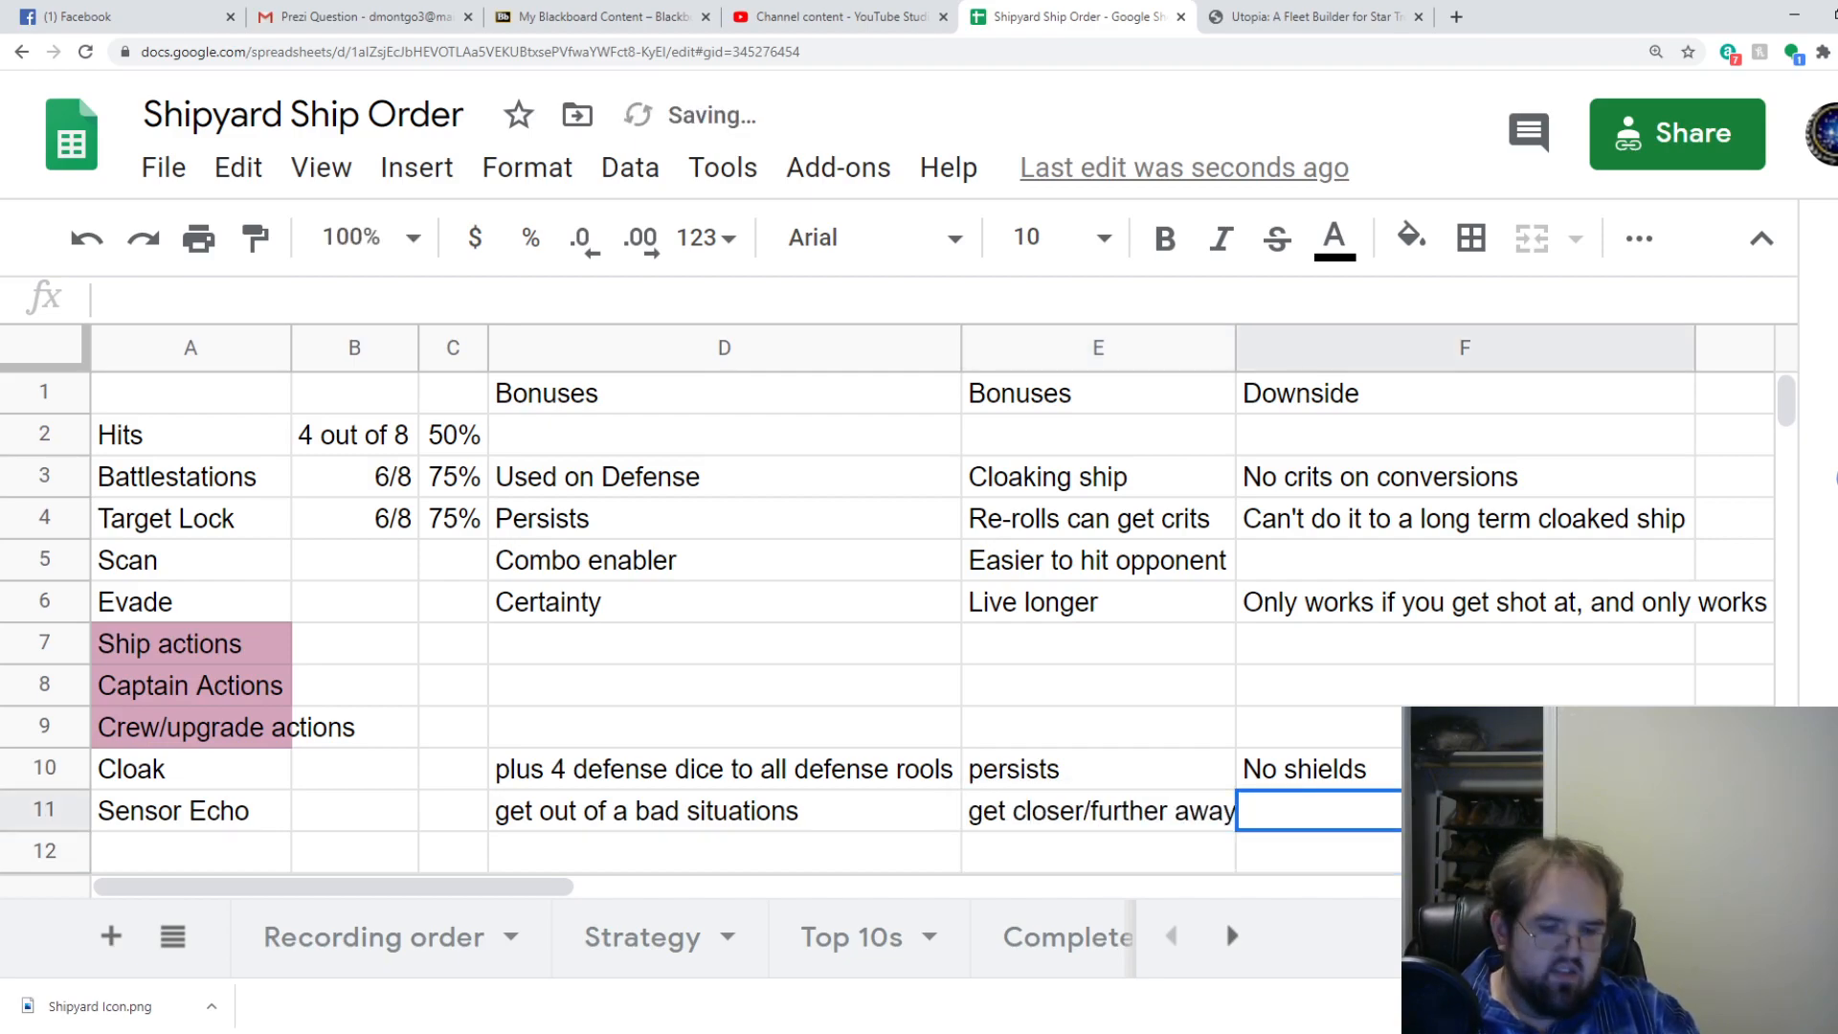
Type Sensor Echo's downside: 'If low captain skill, not helpful'.
type("If I")
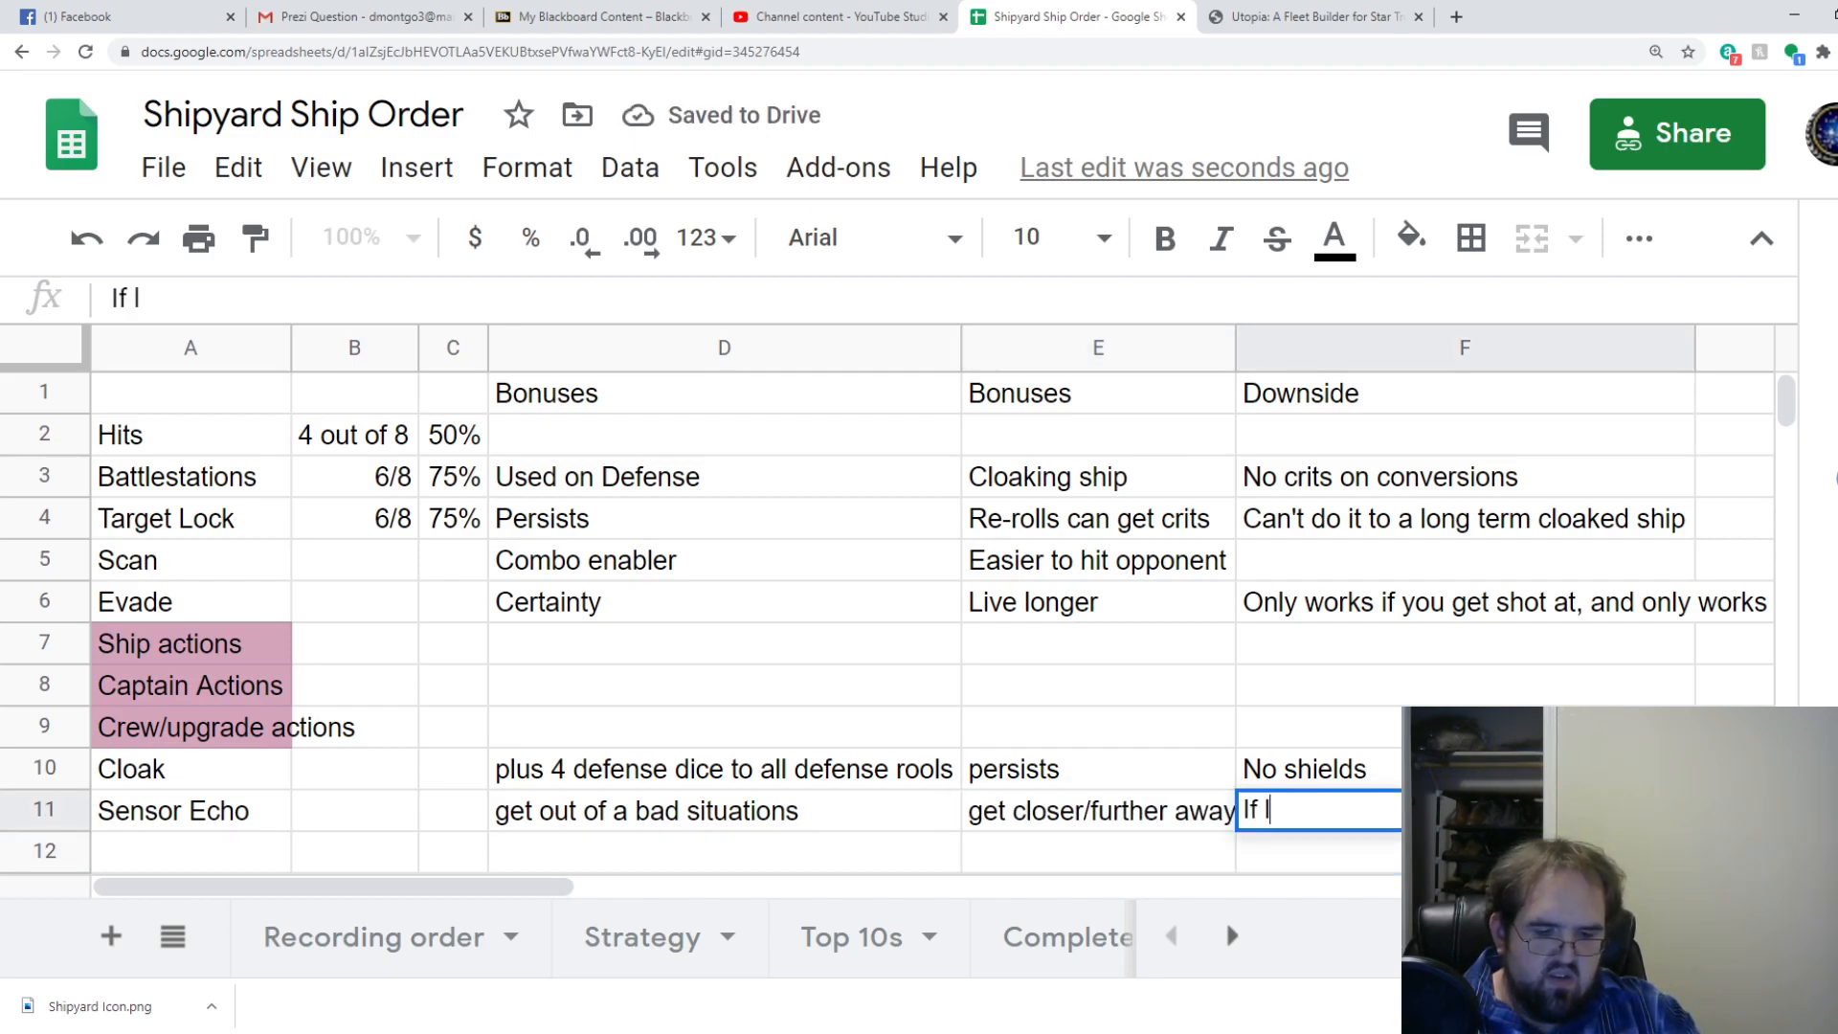
type("low captain")
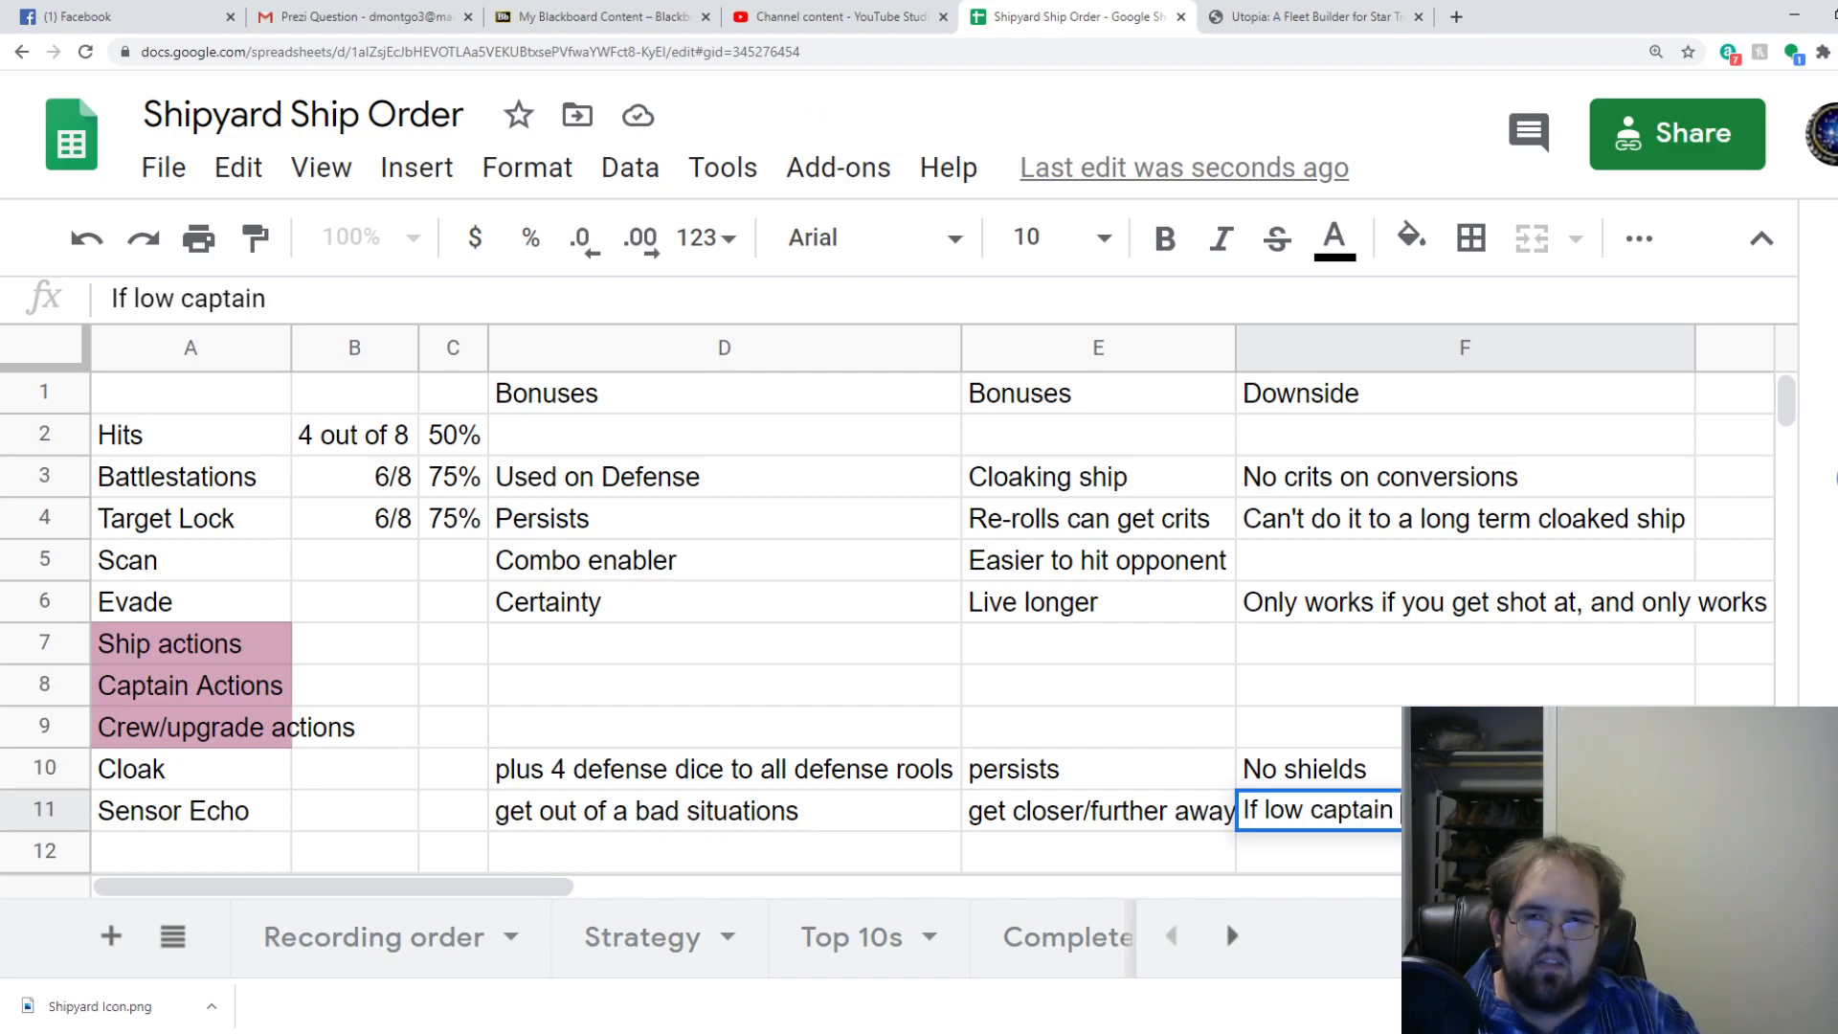
type("skill, not super")
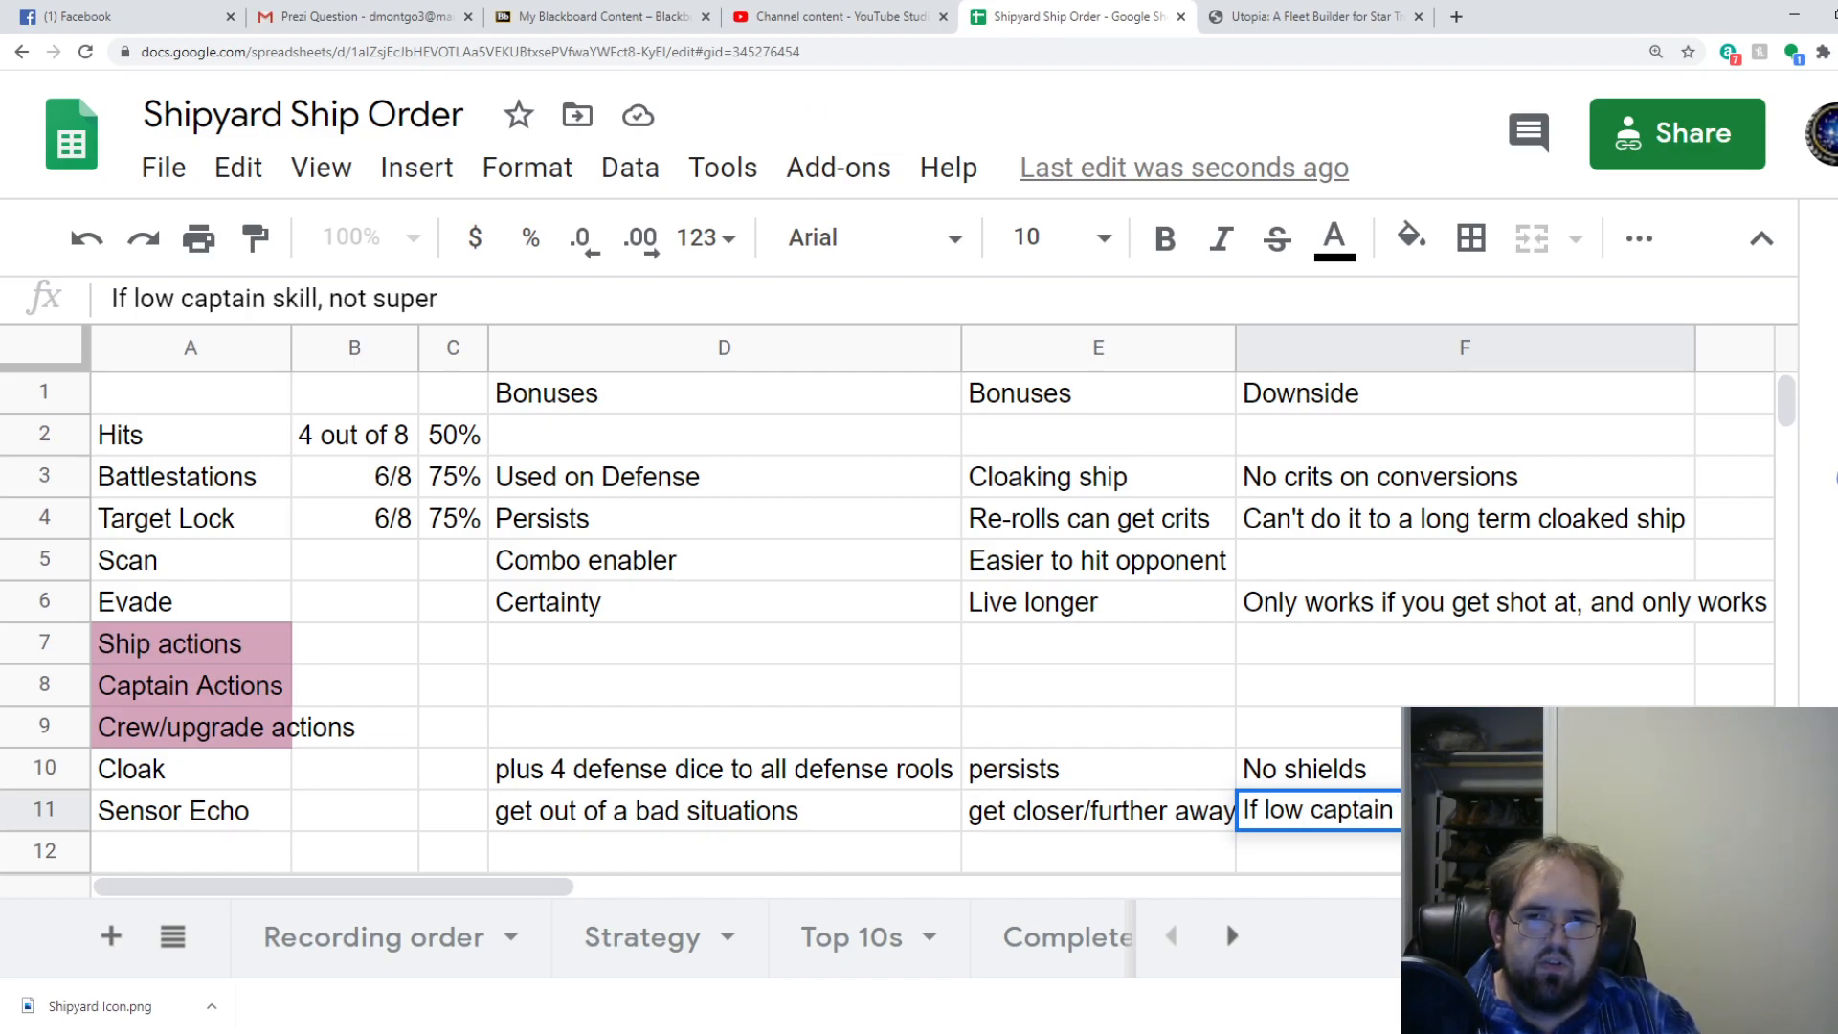
type("helpful")
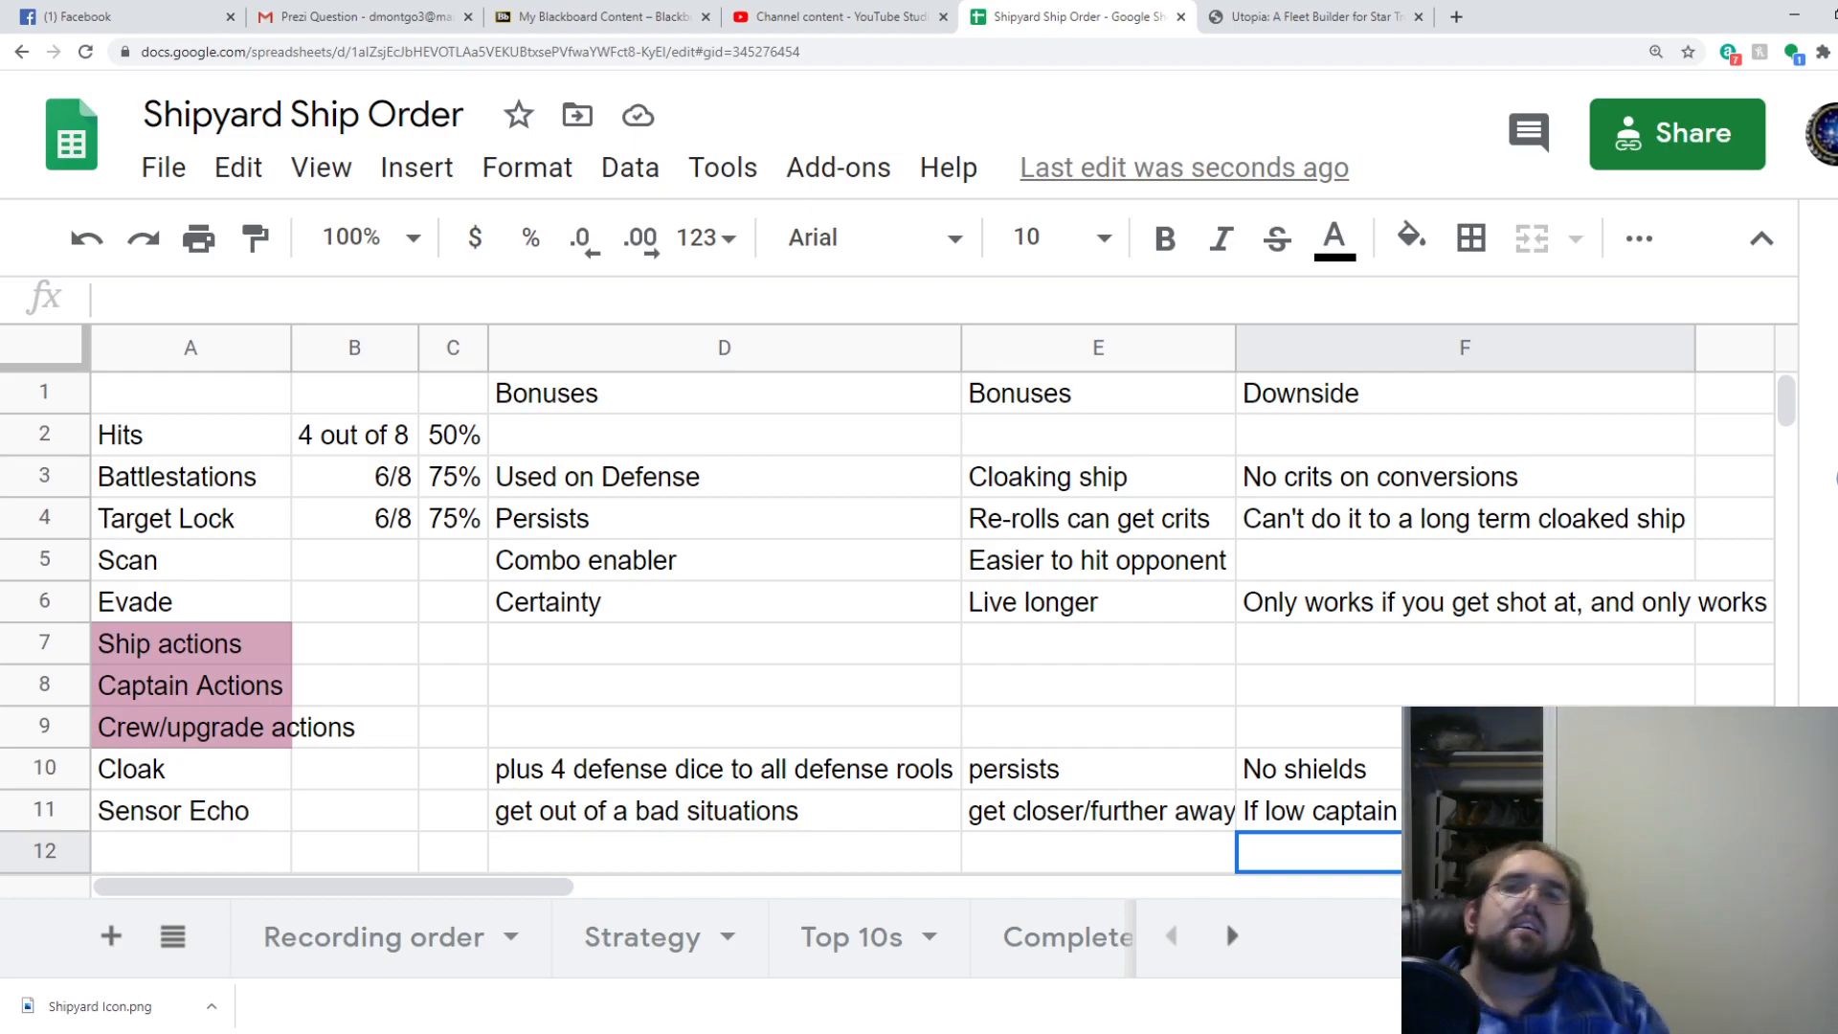
Search 'khan' in Utopia Fleet Builder and review Khan Singh's captain cards.
left_click(1312, 16)
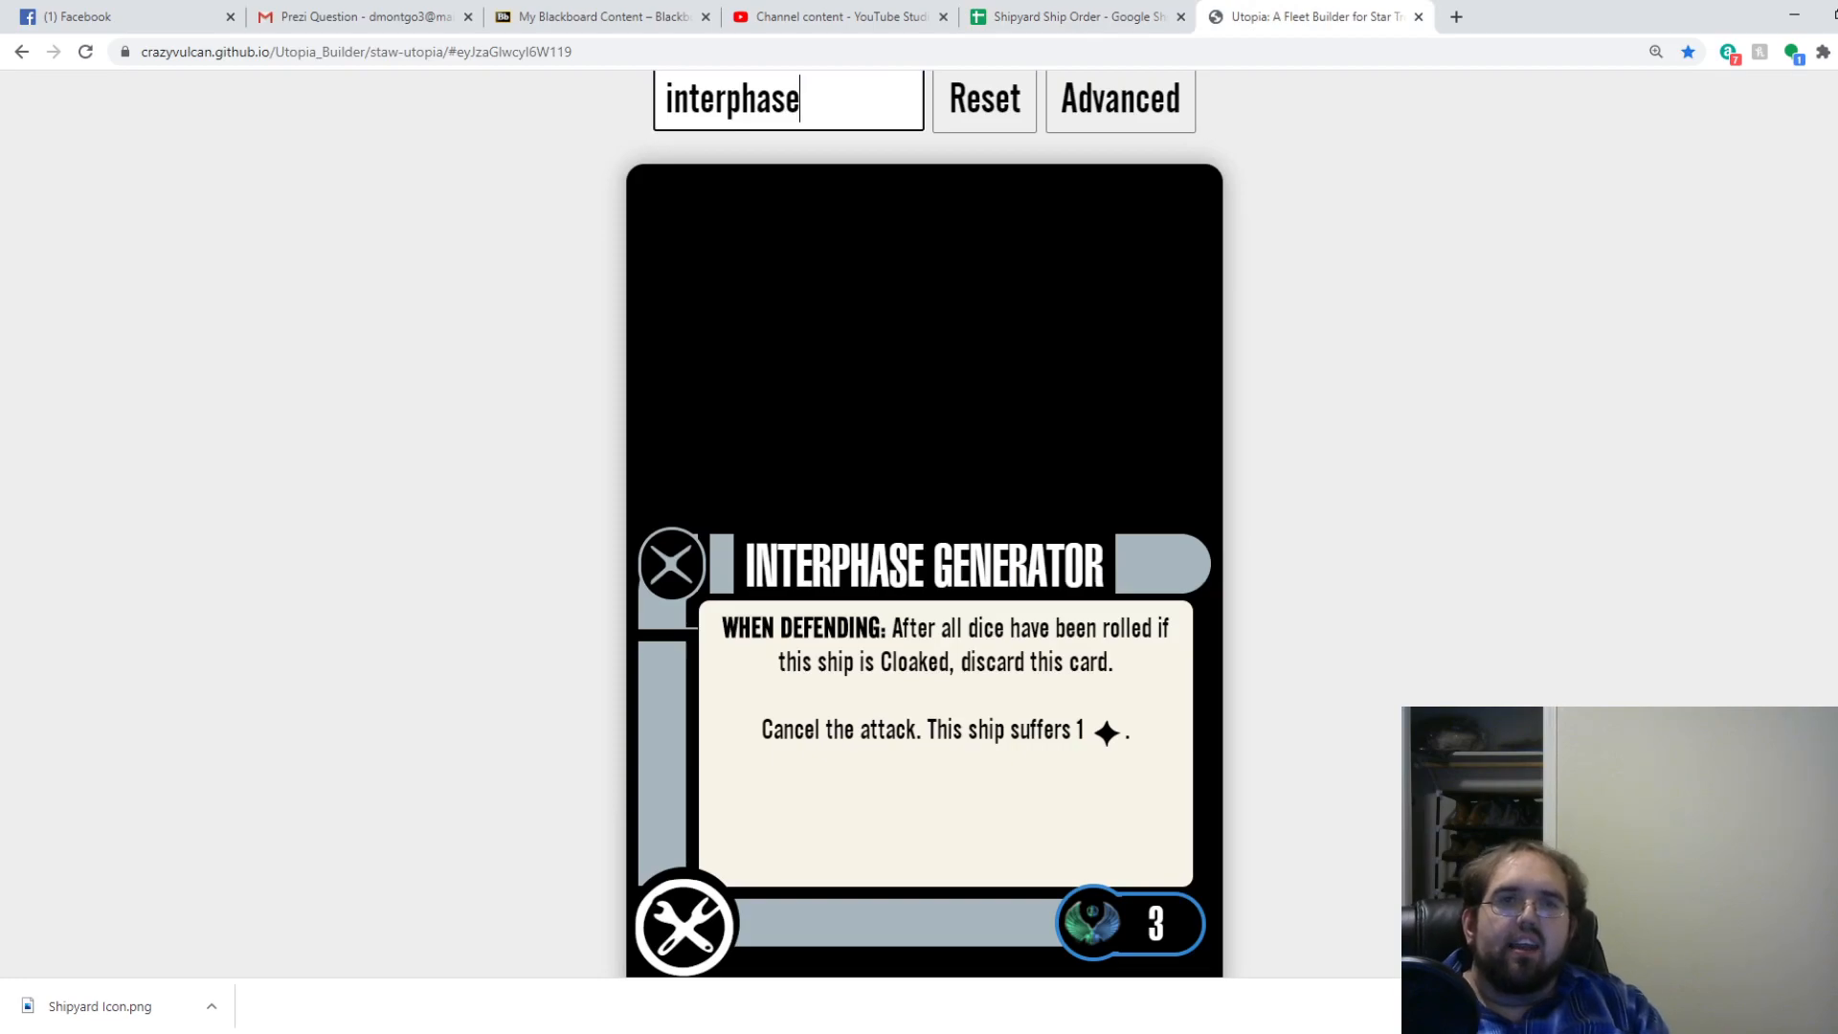
type("khanb")
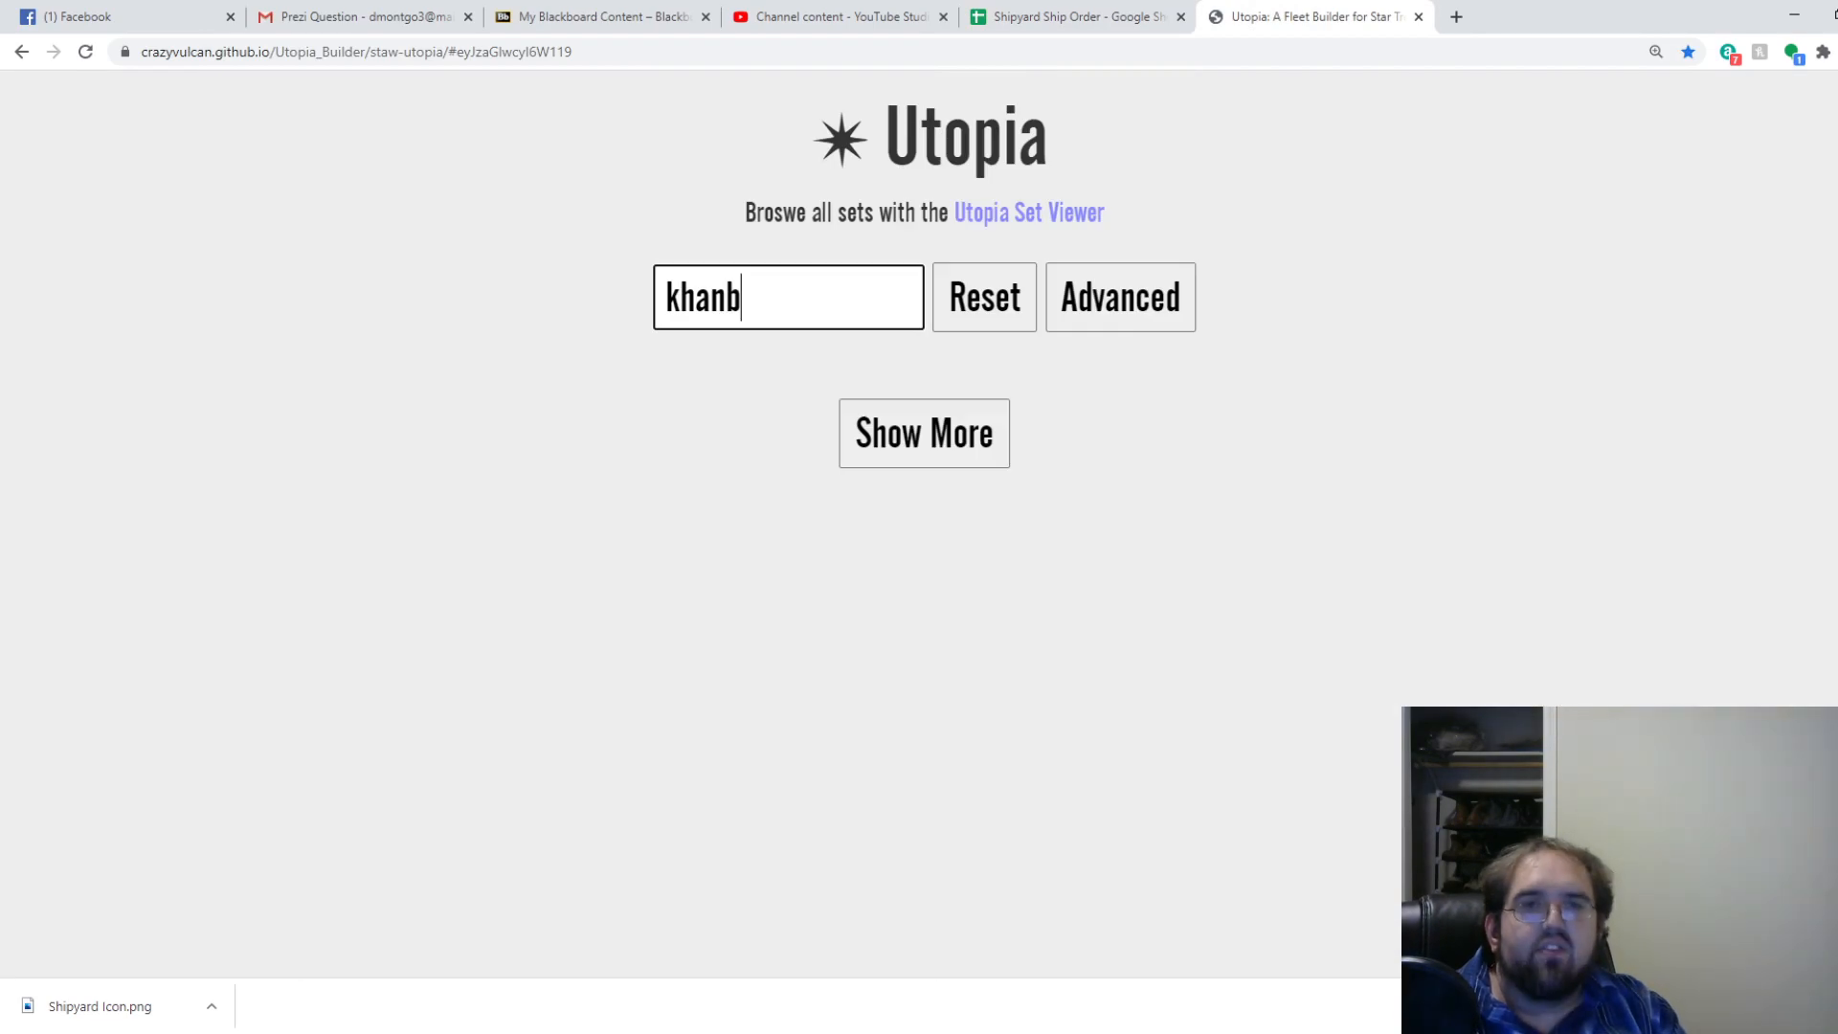
left_click(923, 433)
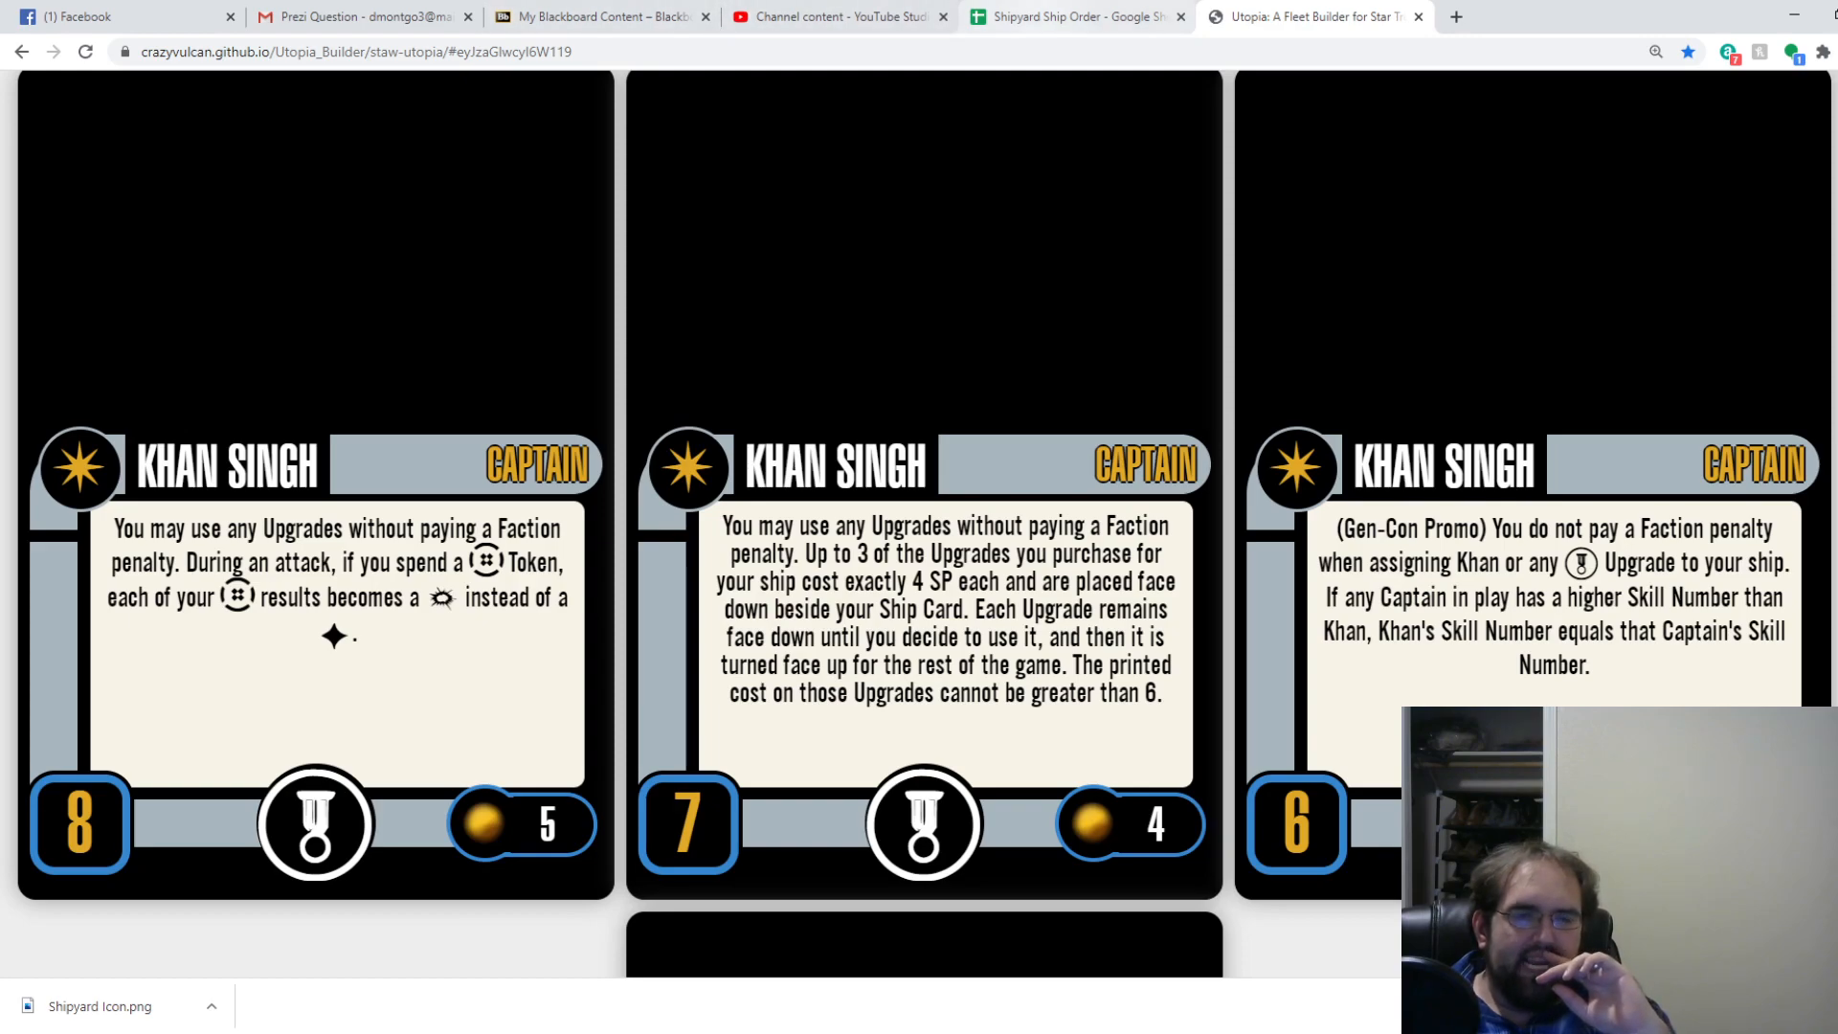
Glance at the spreadsheet, then search 'alpha' to list Bioship Alpha and Alpha Hunter.
left_click(1074, 16)
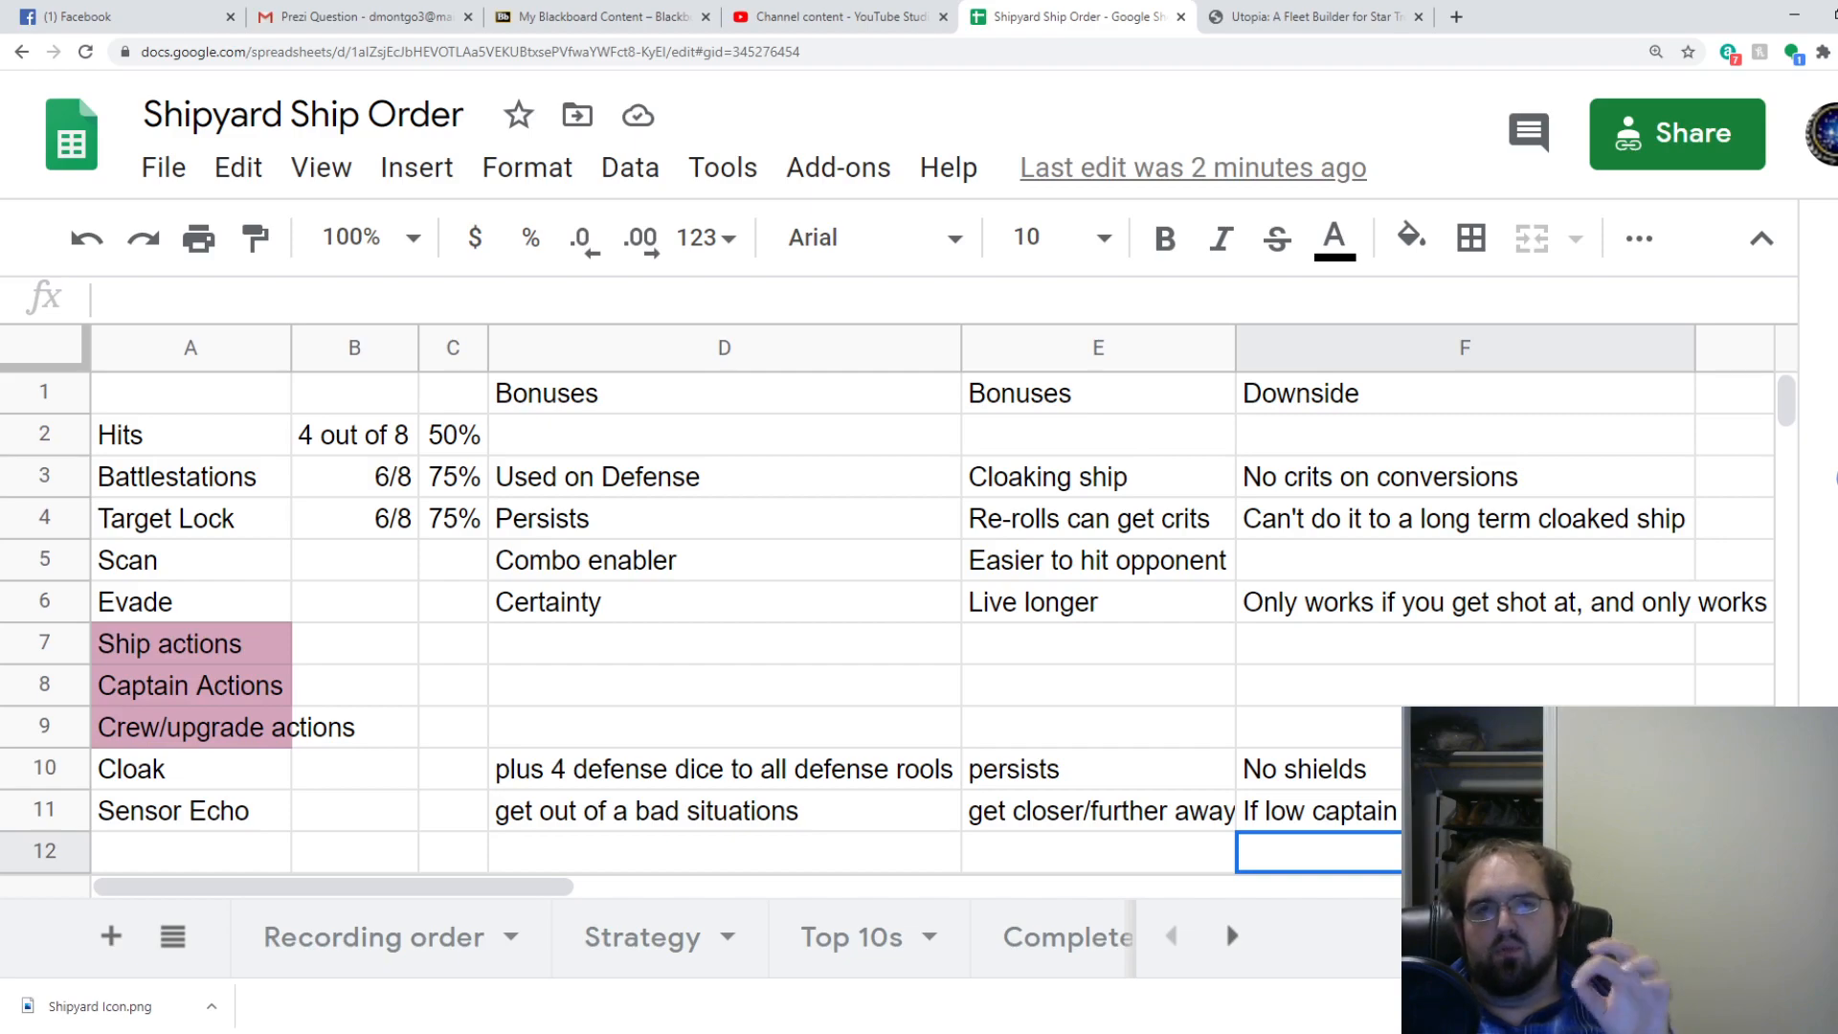
left_click(1307, 17)
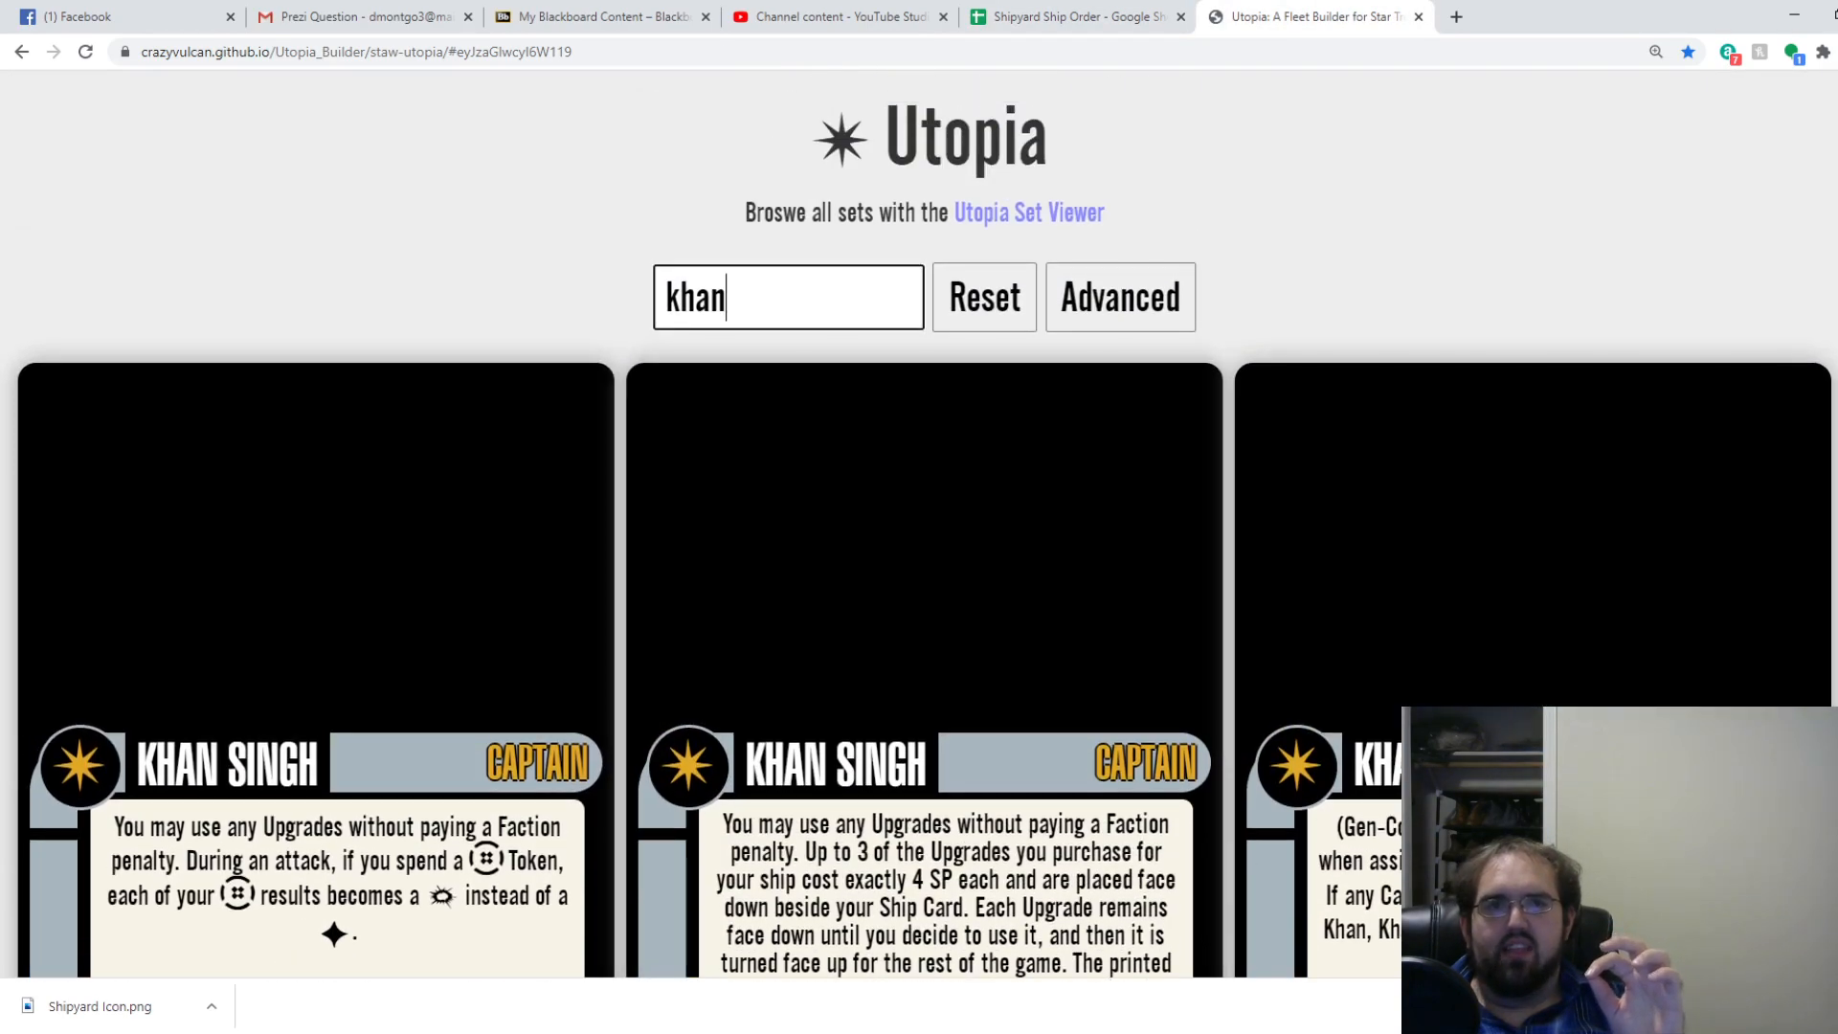
type("alph")
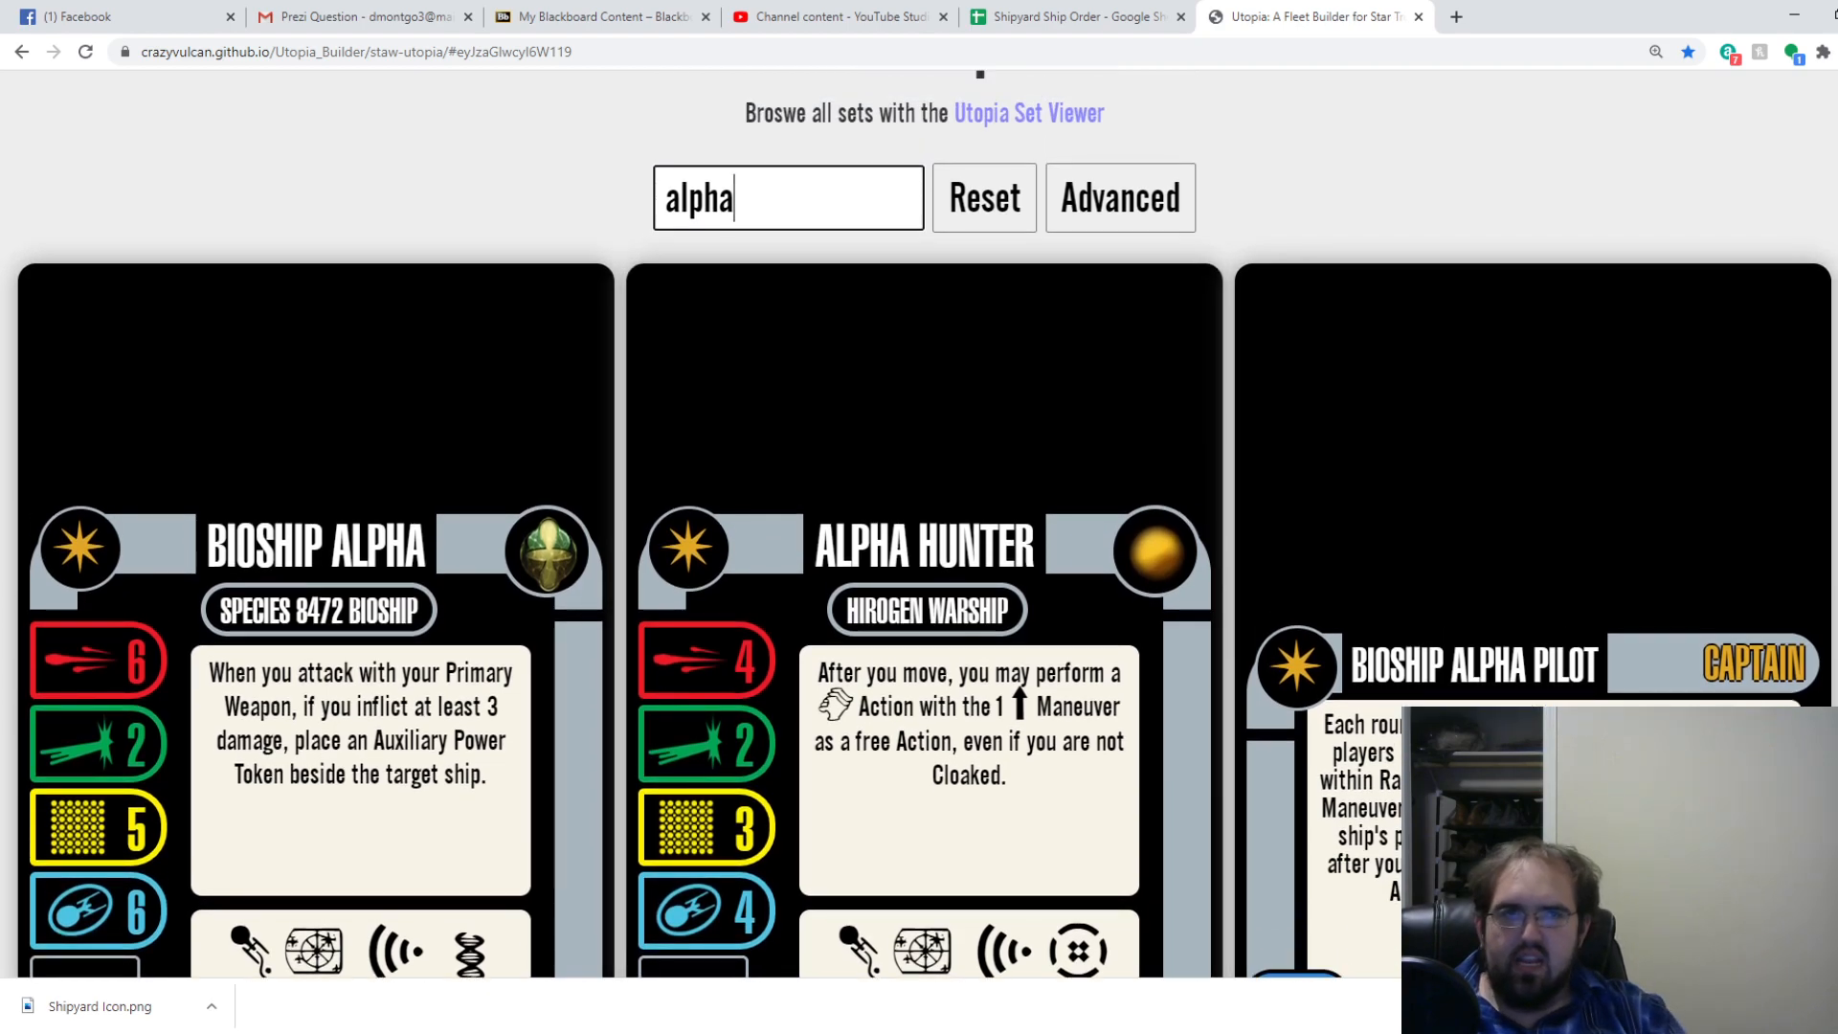
Search 'suran', scroll through the Suran cards, and clear the search.
type("suran")
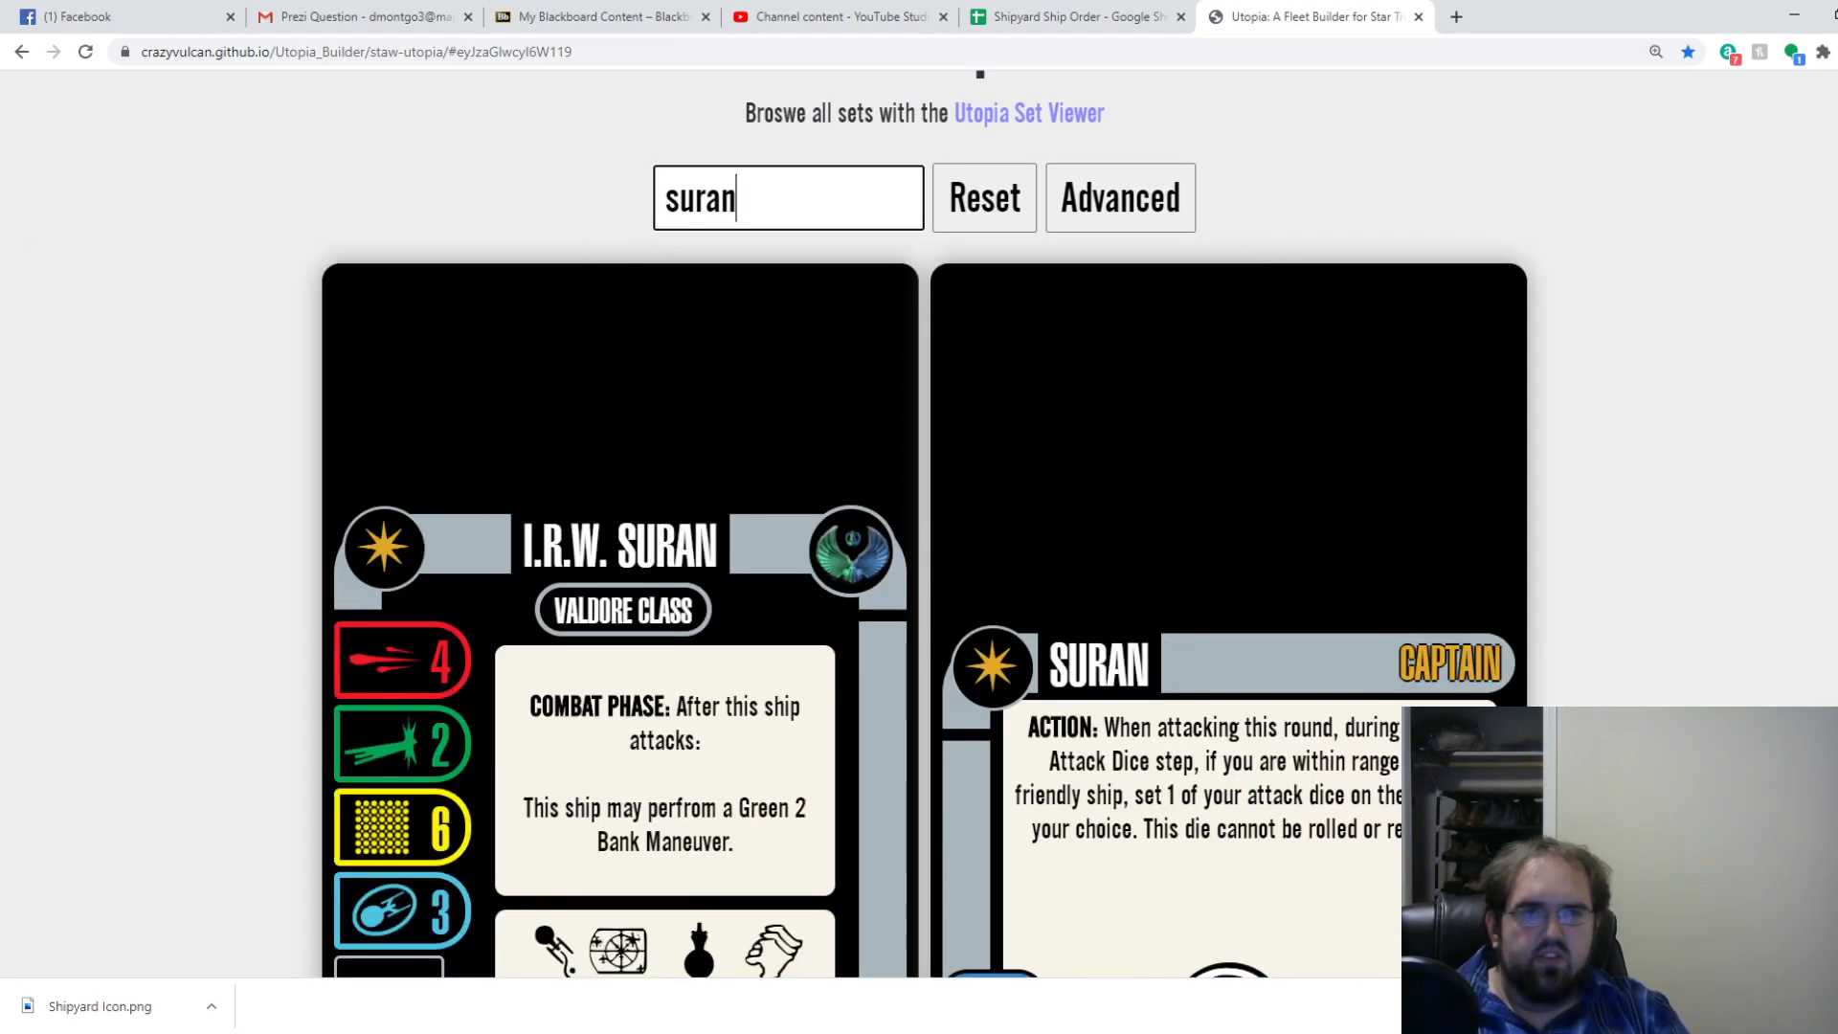
scroll("down", 3)
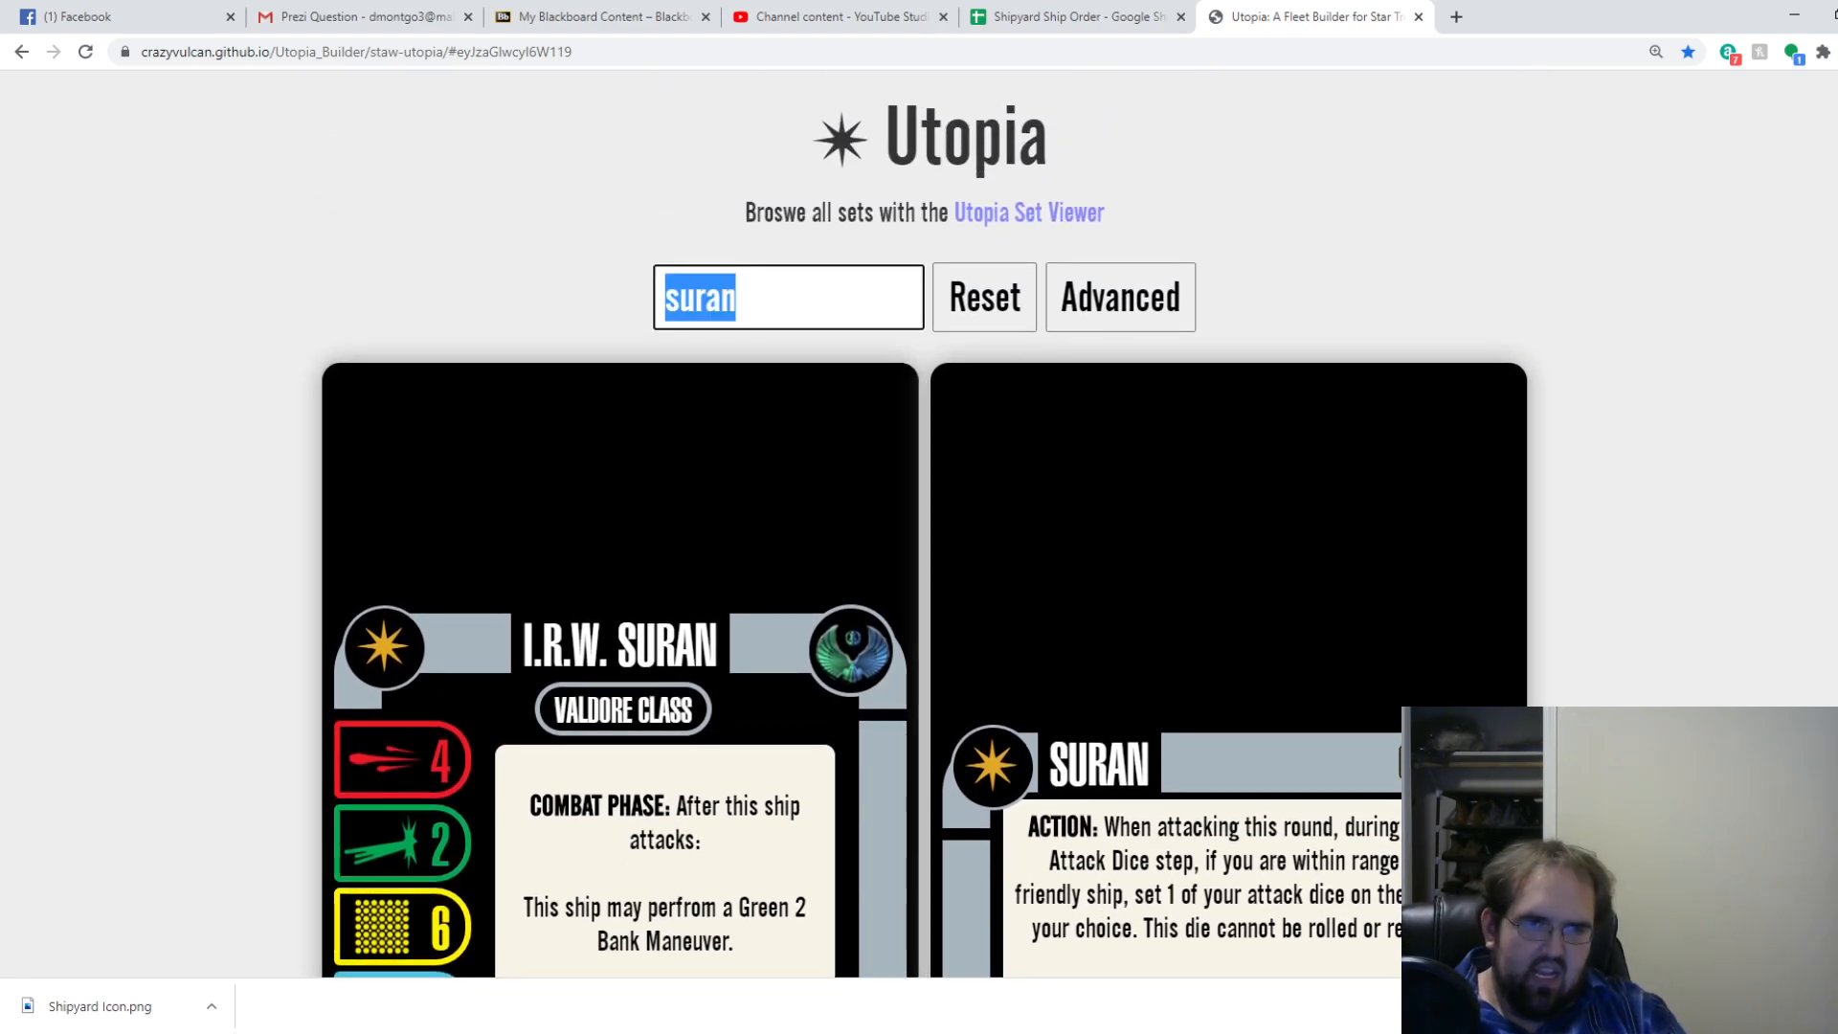
left_click(982, 296)
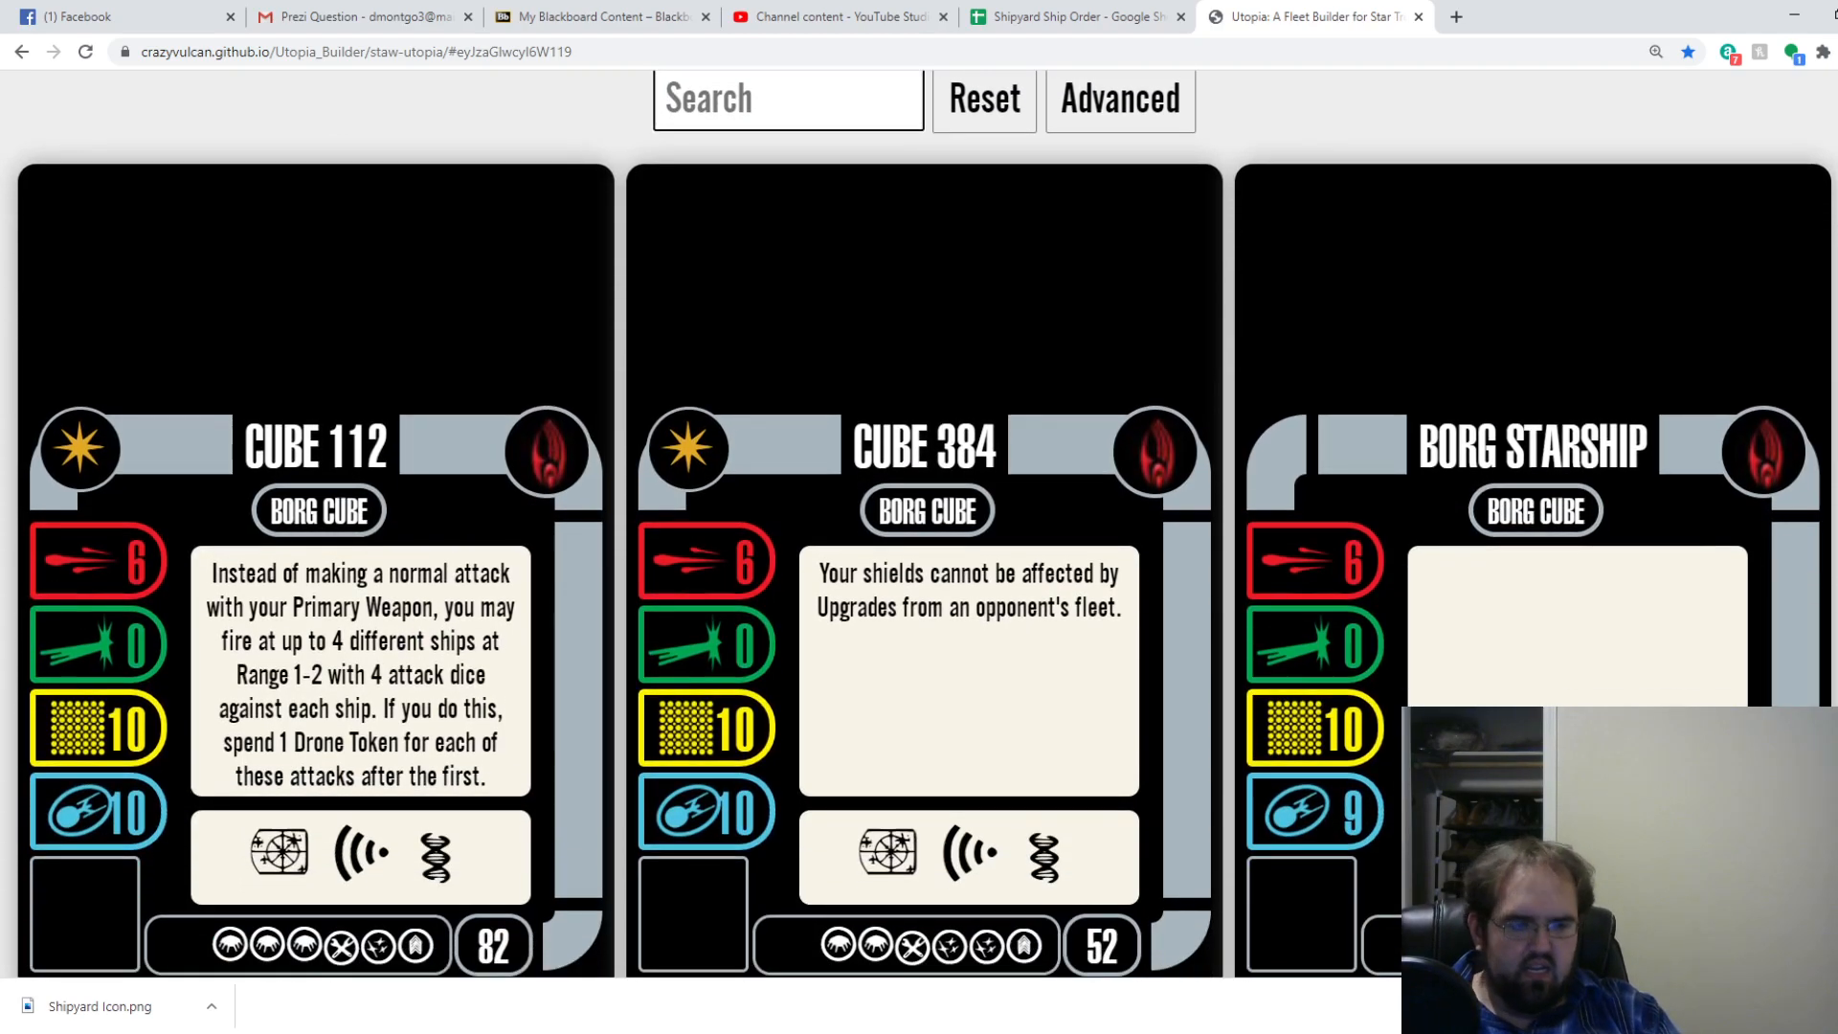
Try a 'sensor' search, clear it, and return to the Shipyard Ship Order sheet.
type("sensor")
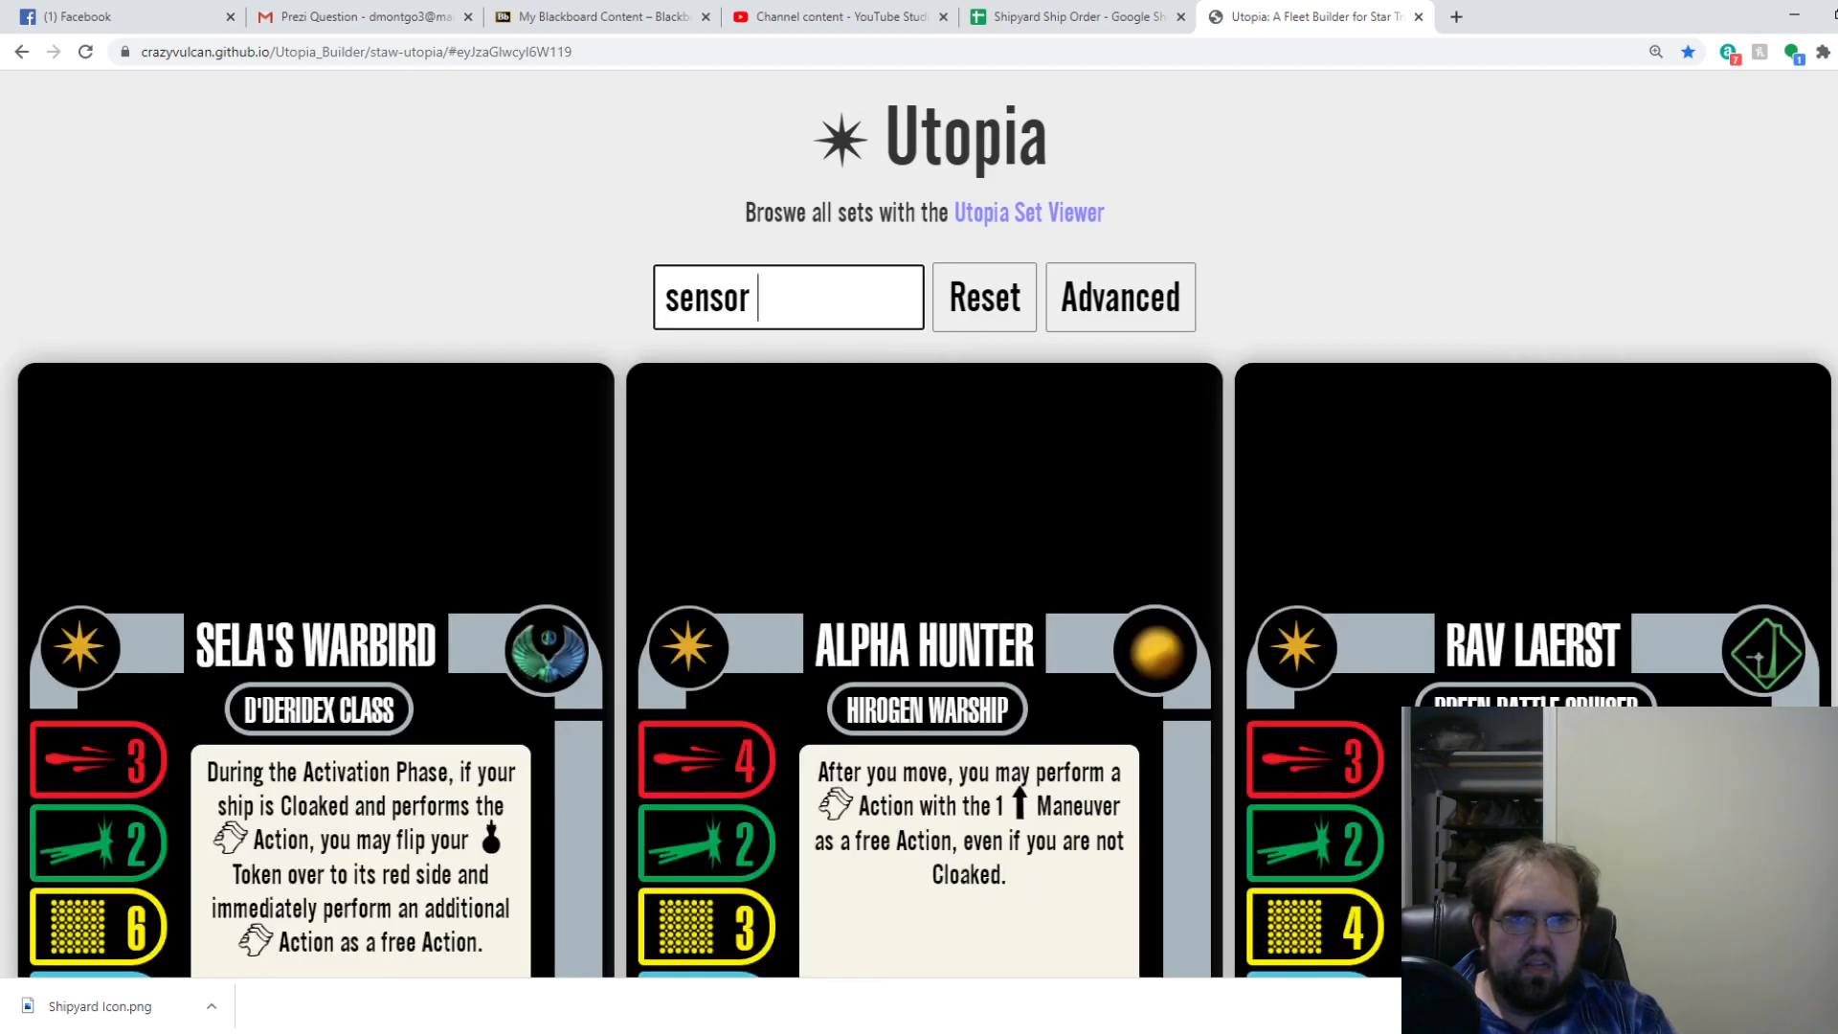
left_click(983, 297)
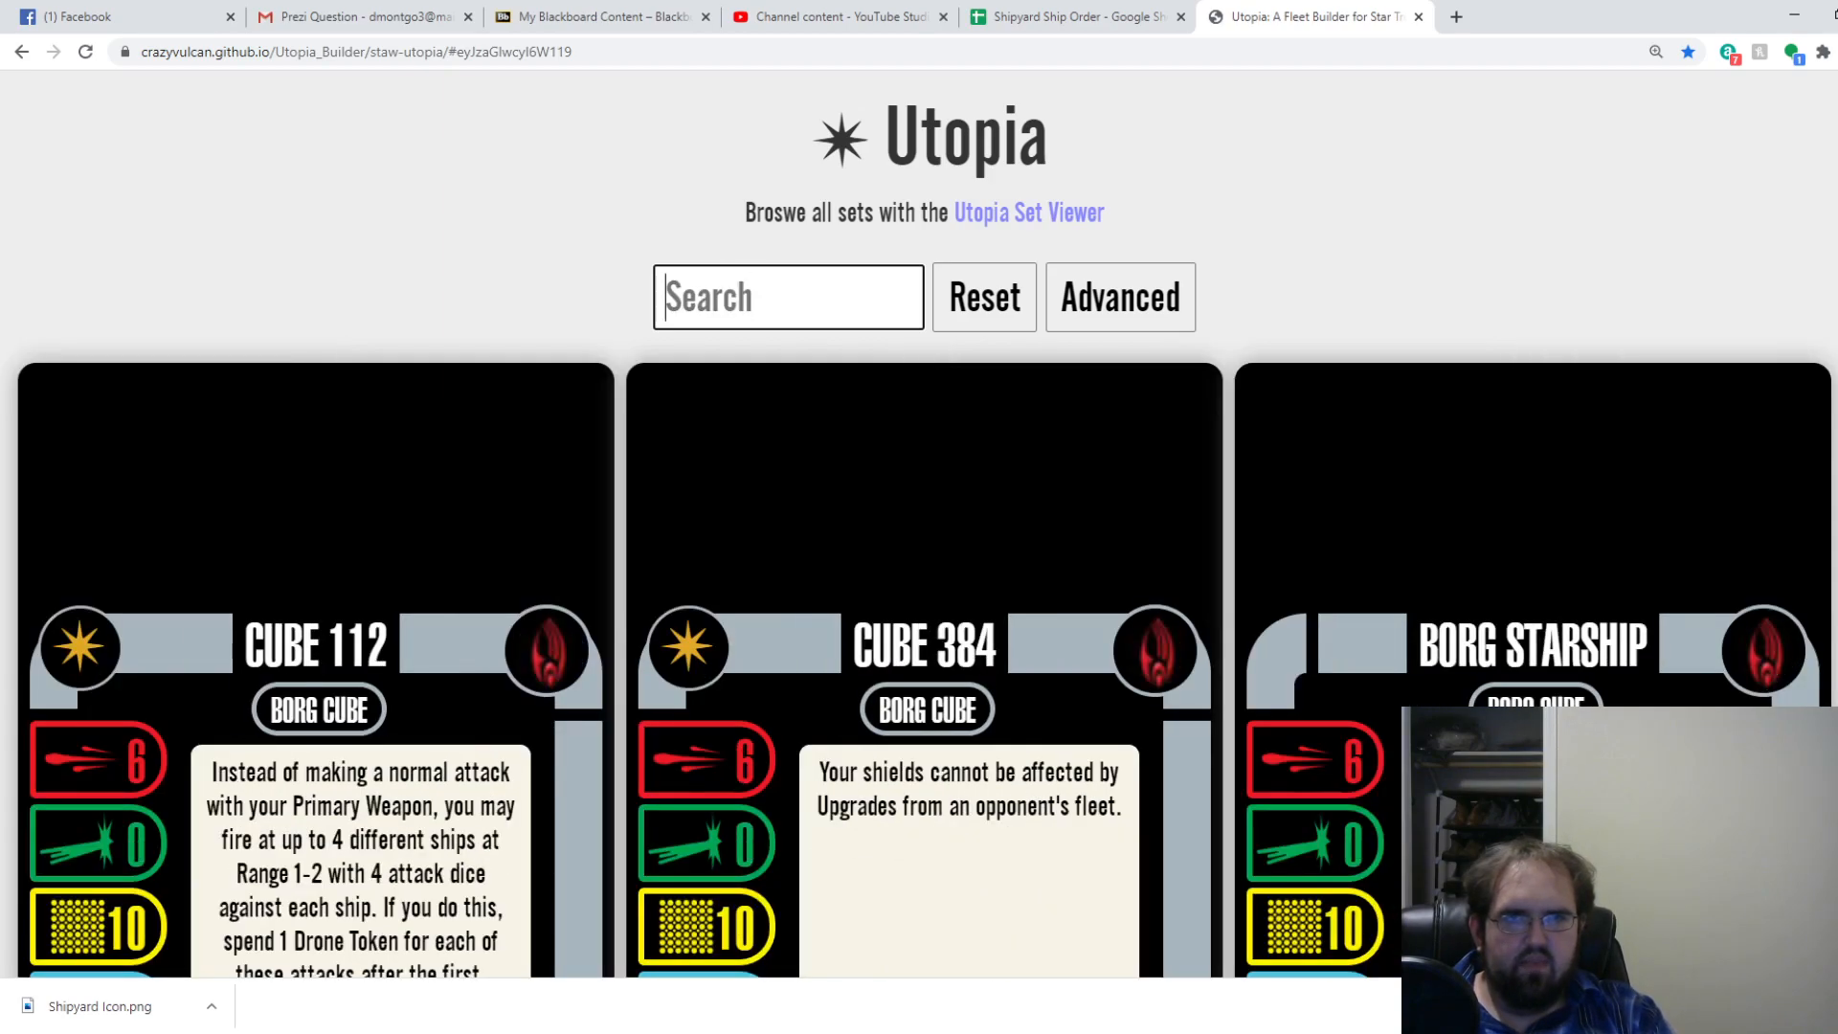
left_click(1071, 17)
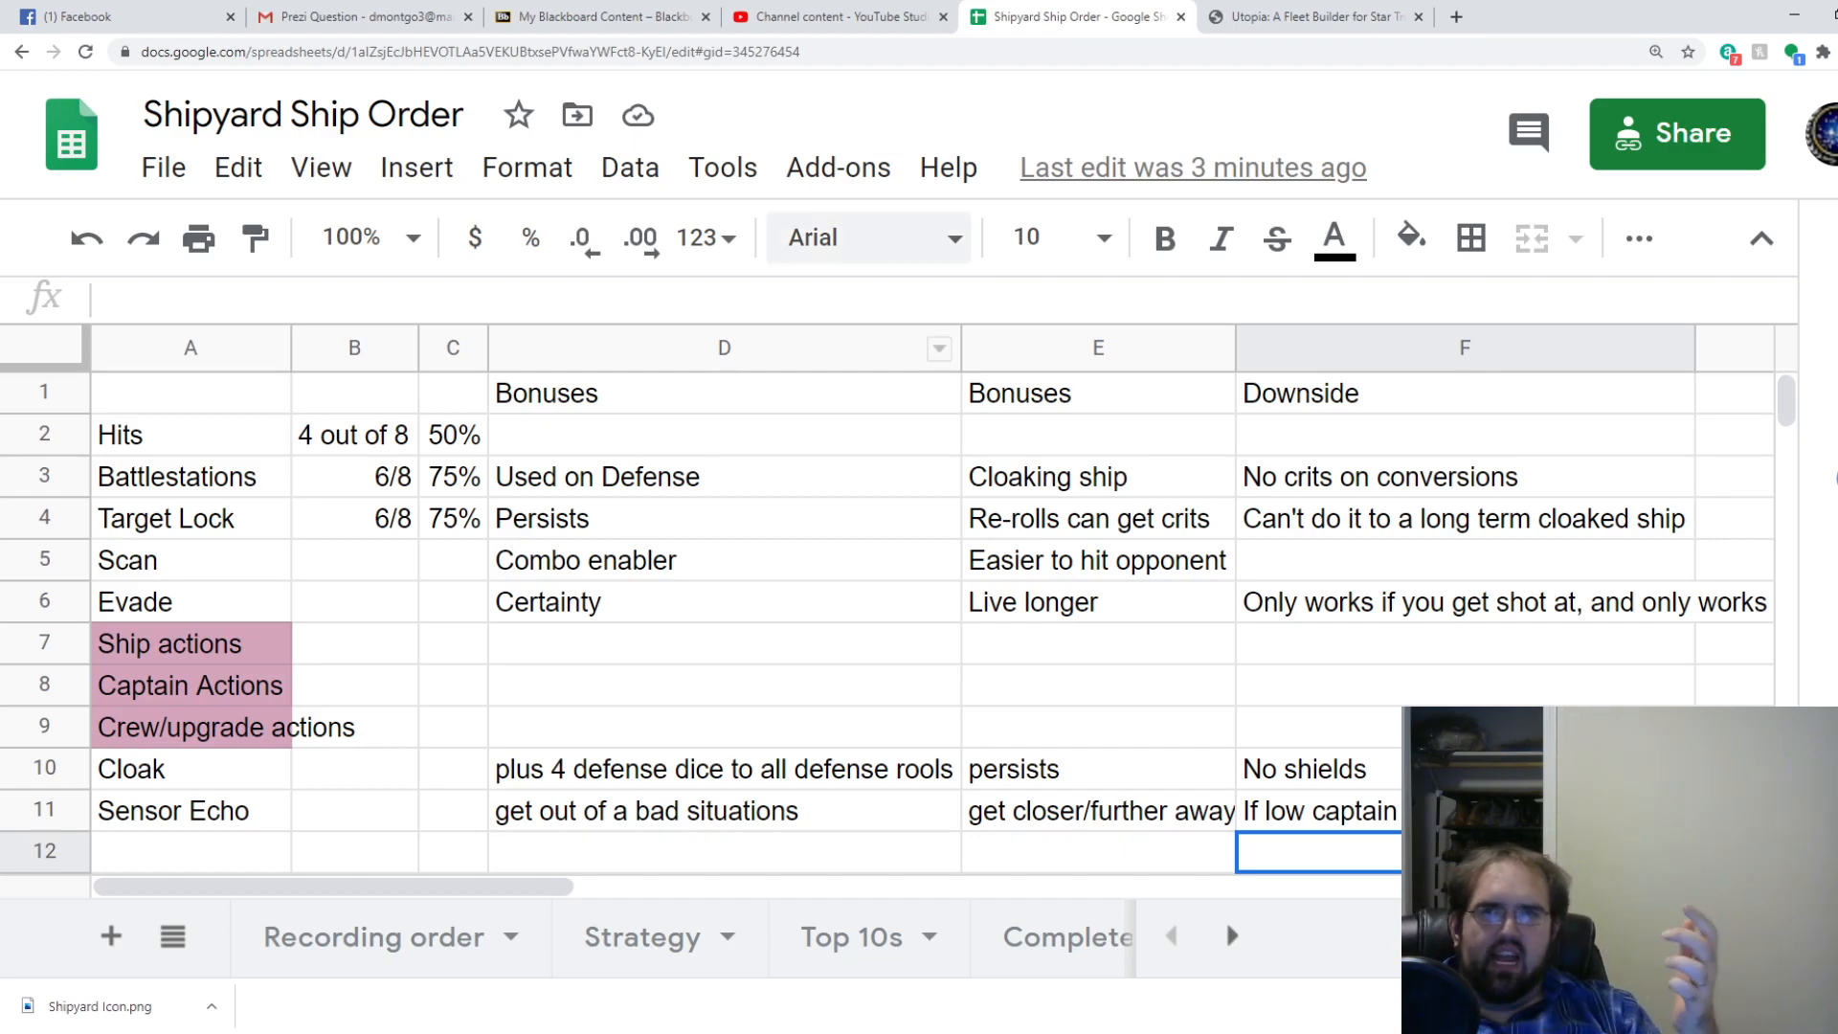
Search 'gow' in Utopia and scroll through the Gowron cards.
left_click(1311, 16)
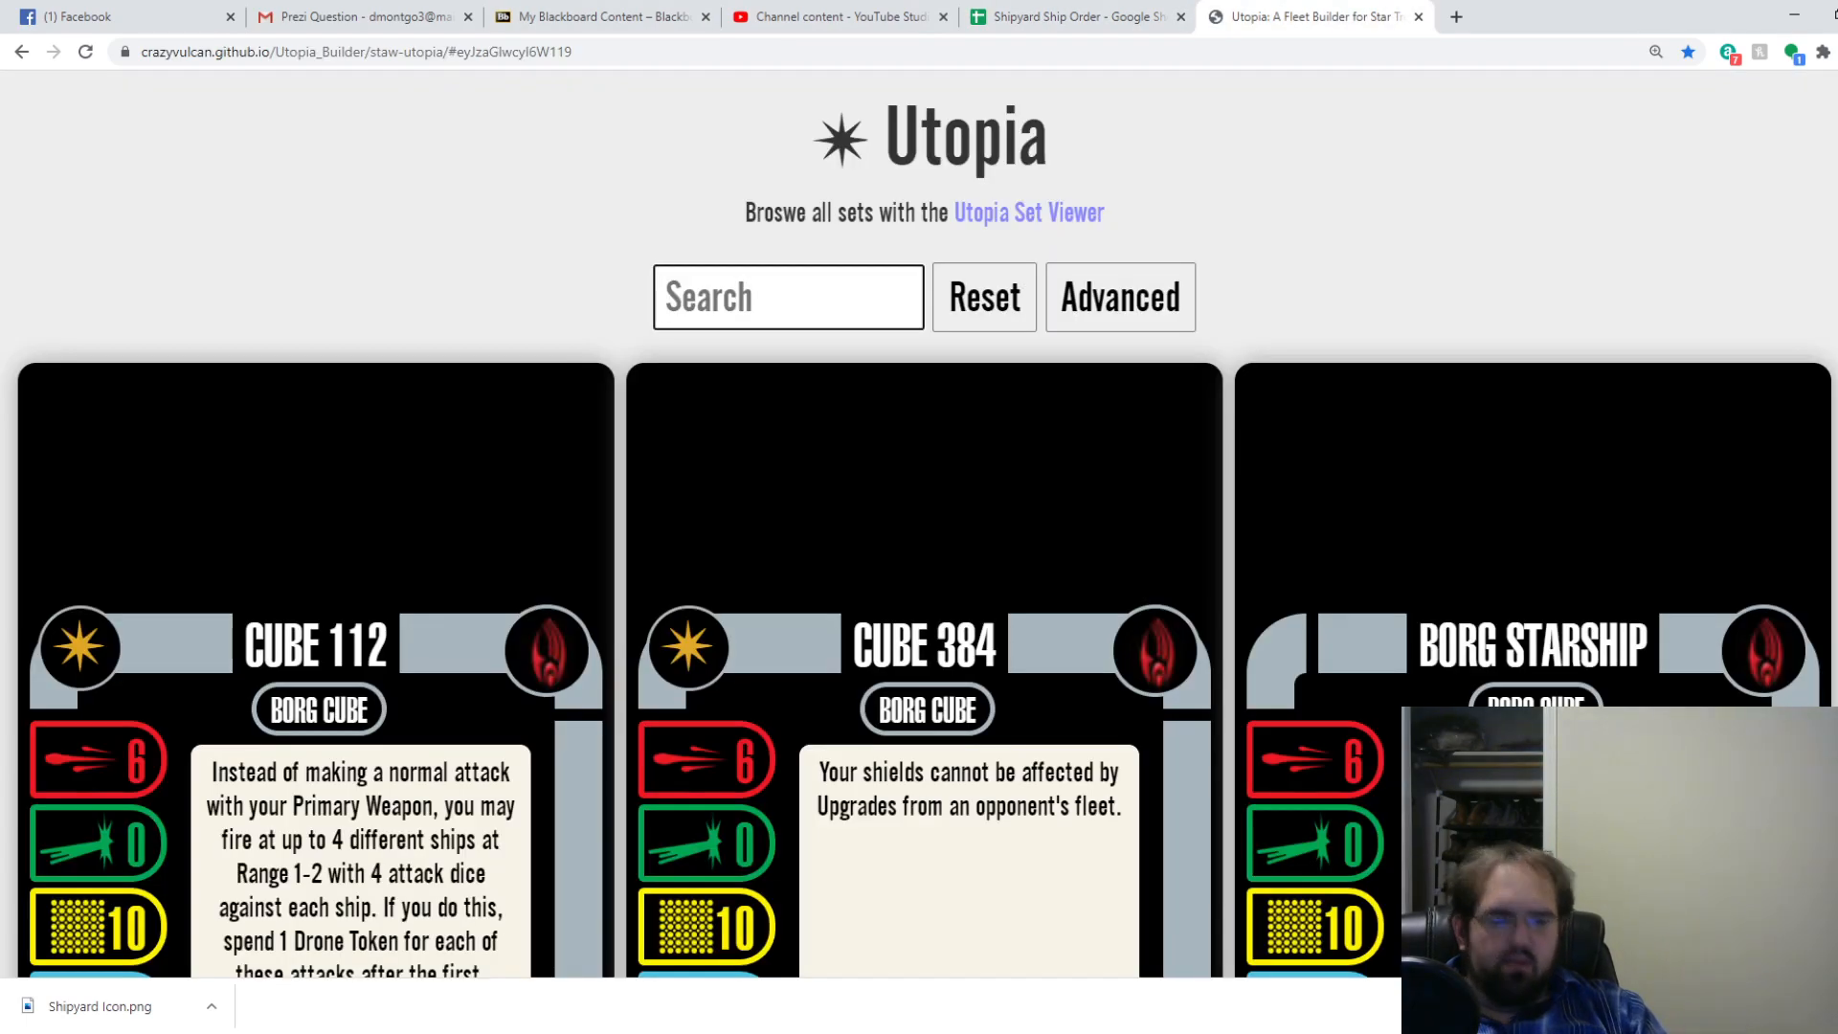
type("gow")
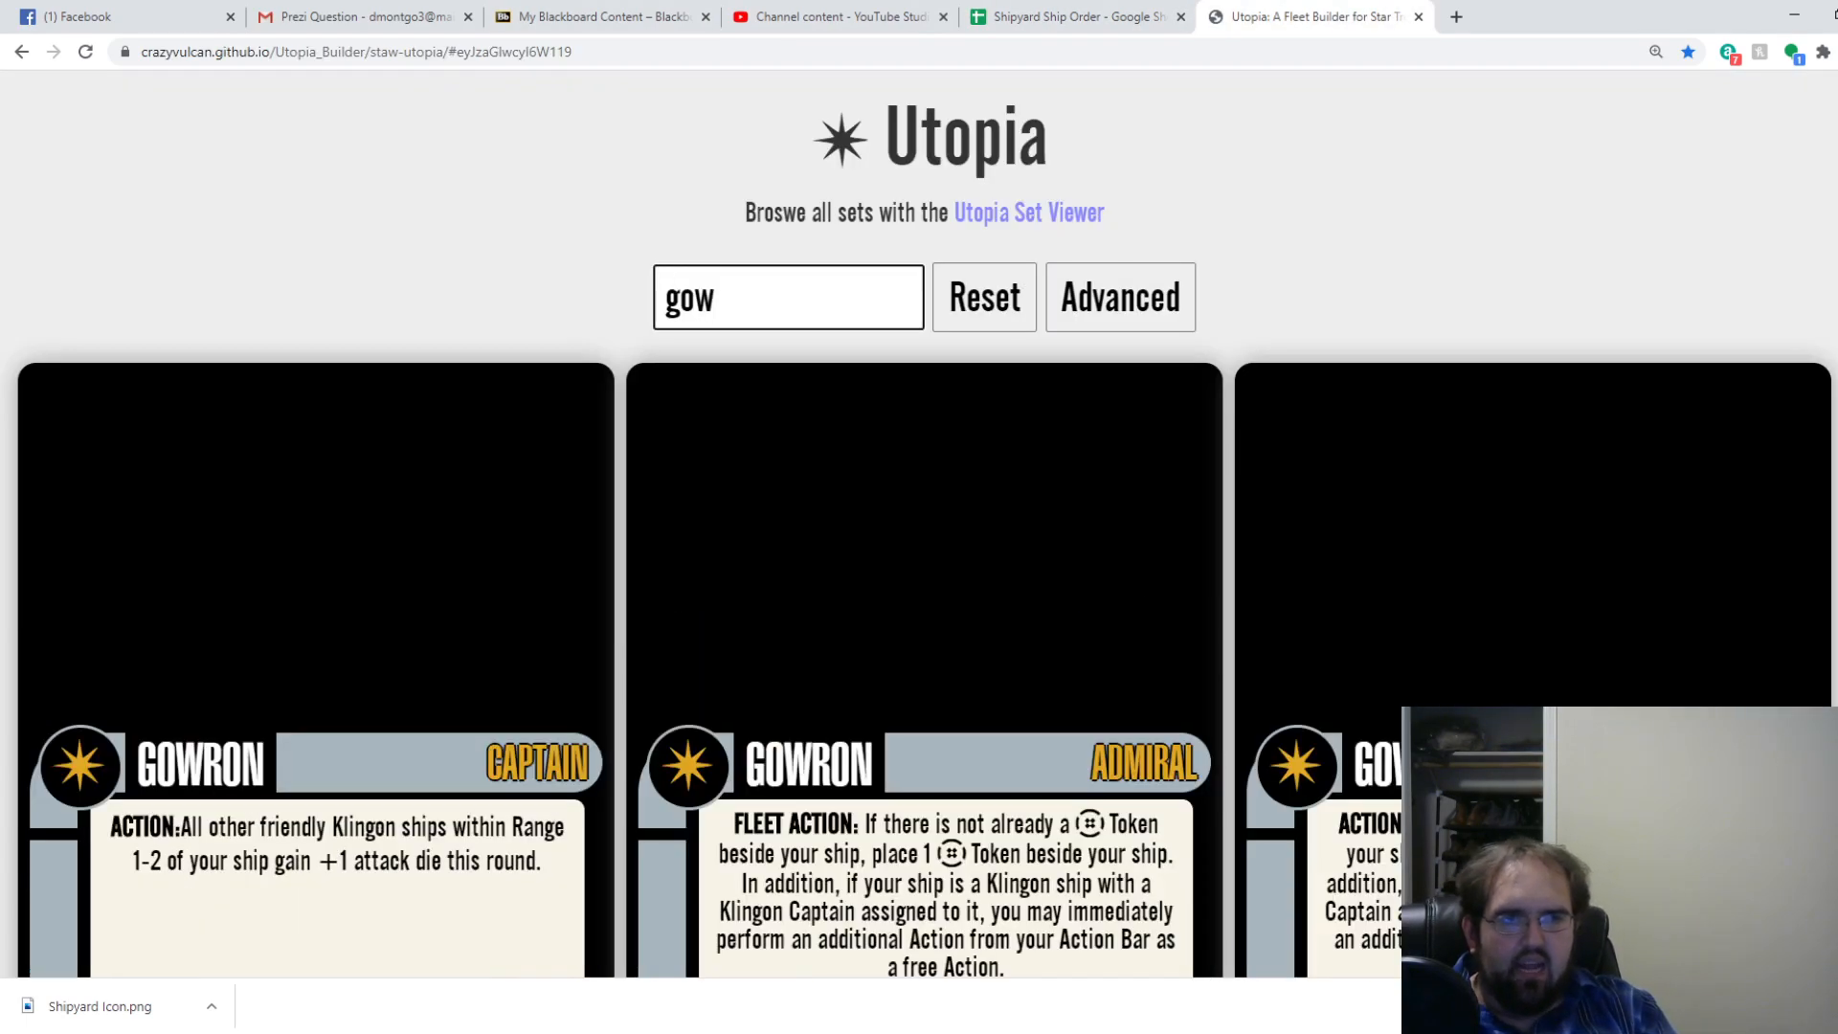
scroll("down", 3)
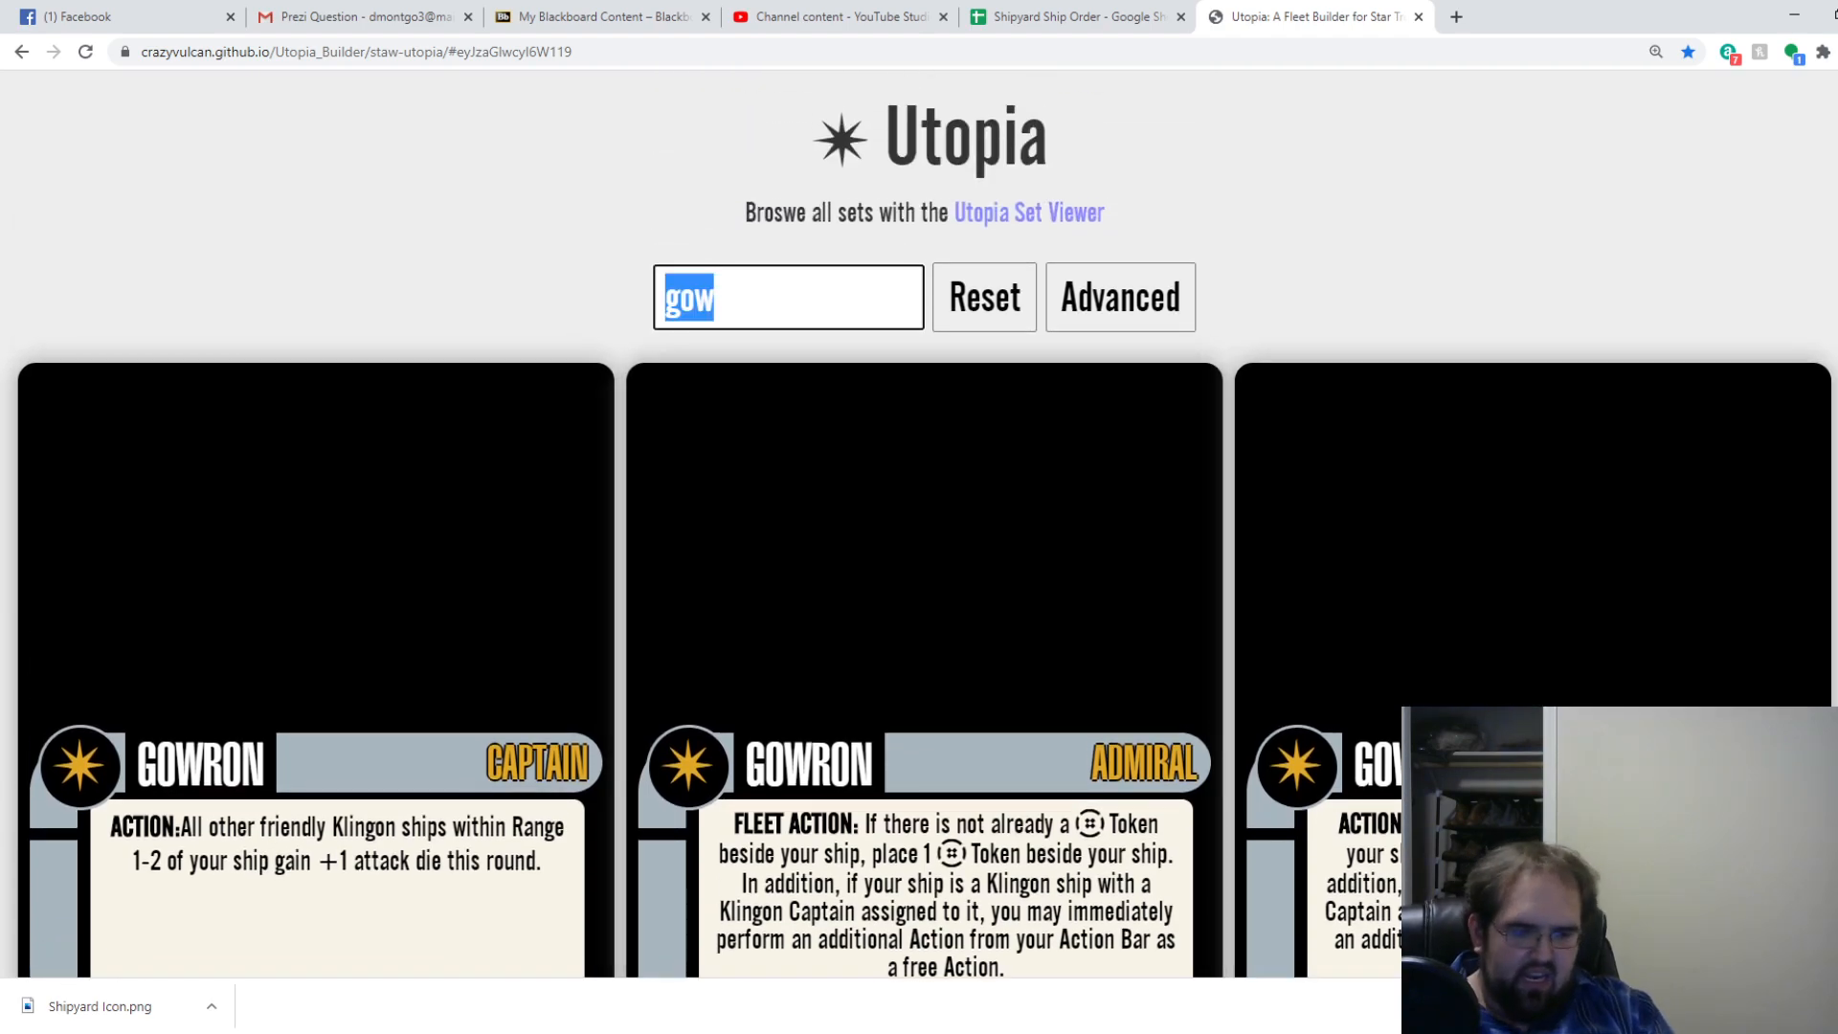
Search 'lursa', scroll through the Lursa/B'Etor cards, then return to the spreadsheet.
type("lursa")
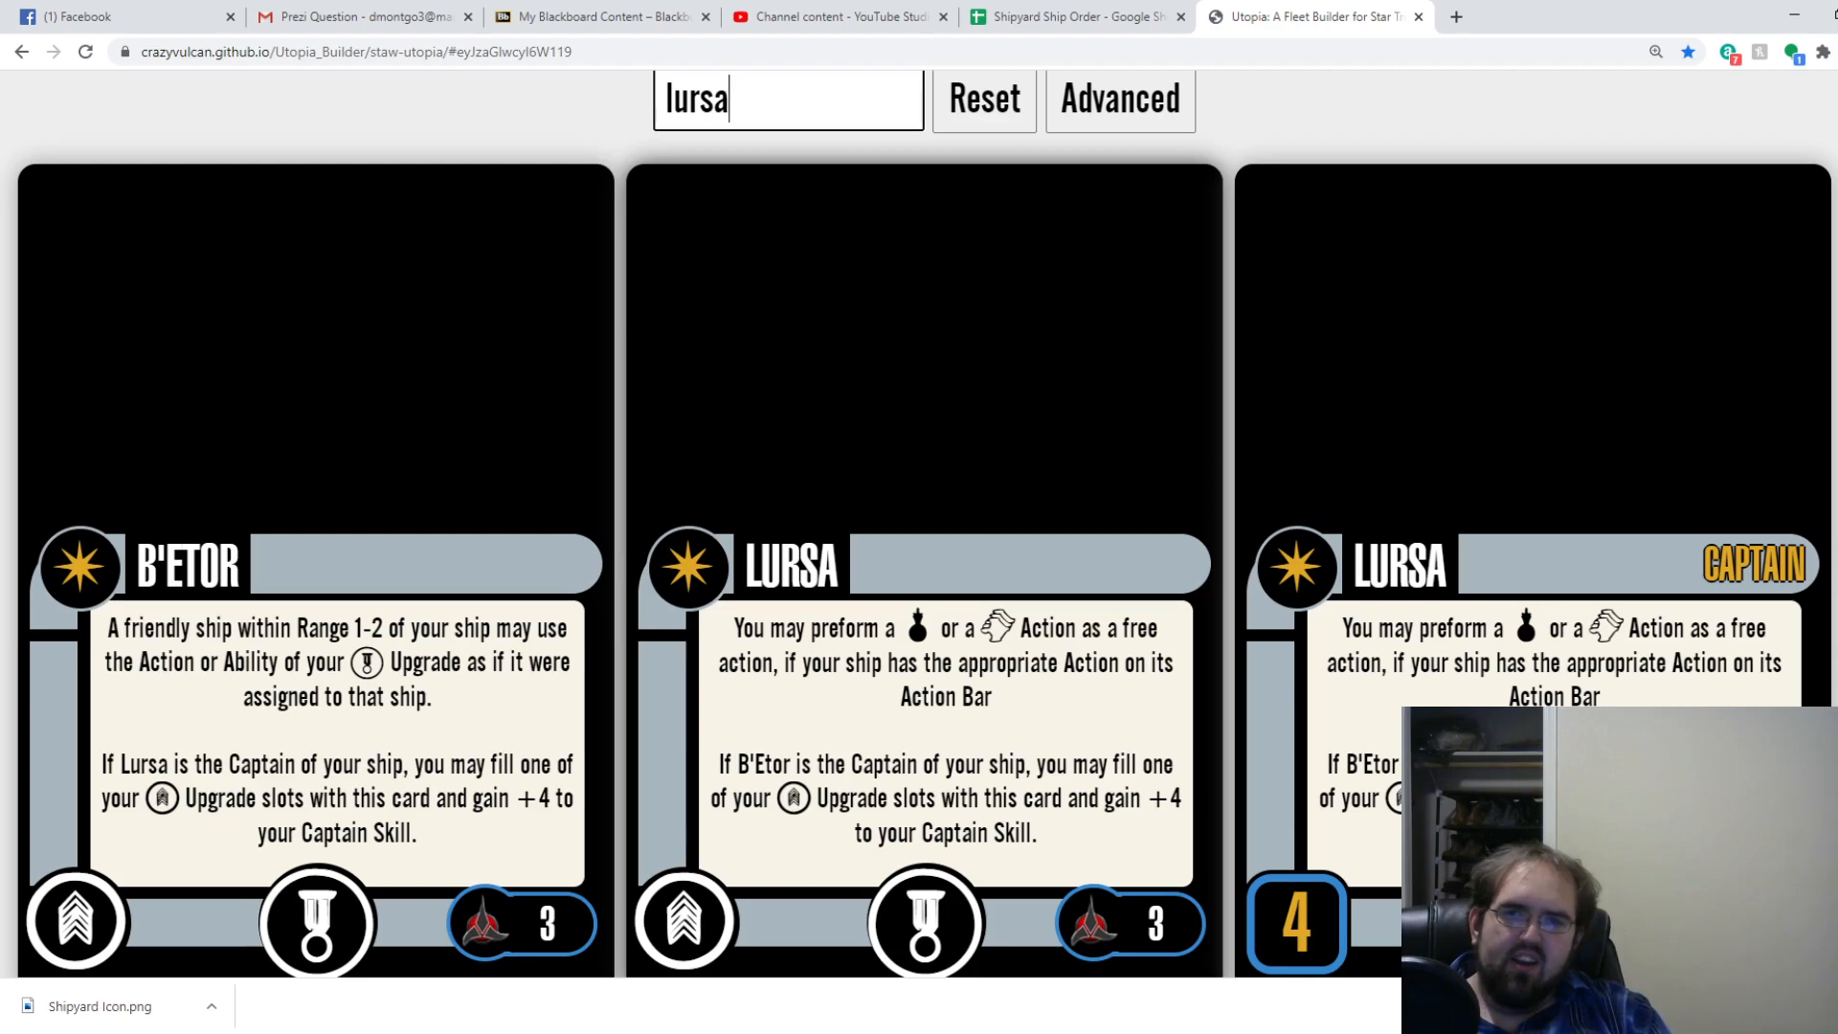
scroll("down", 3)
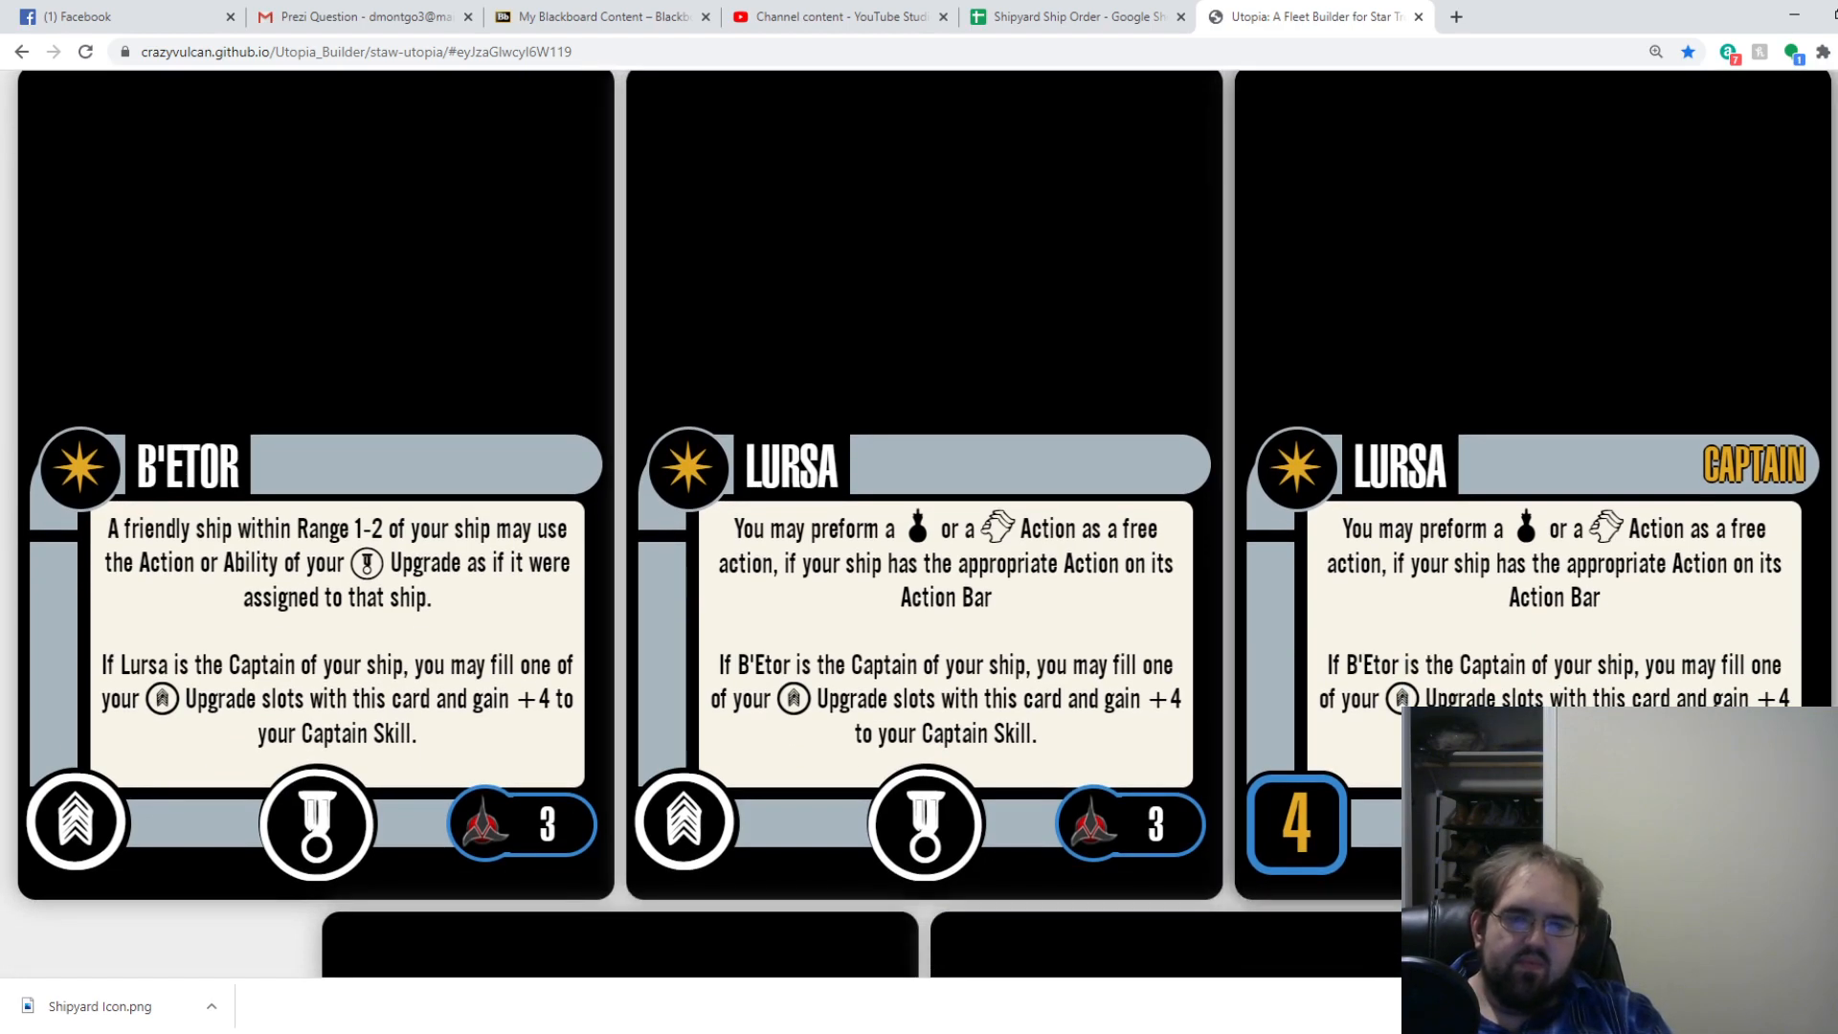
scroll("down", 3)
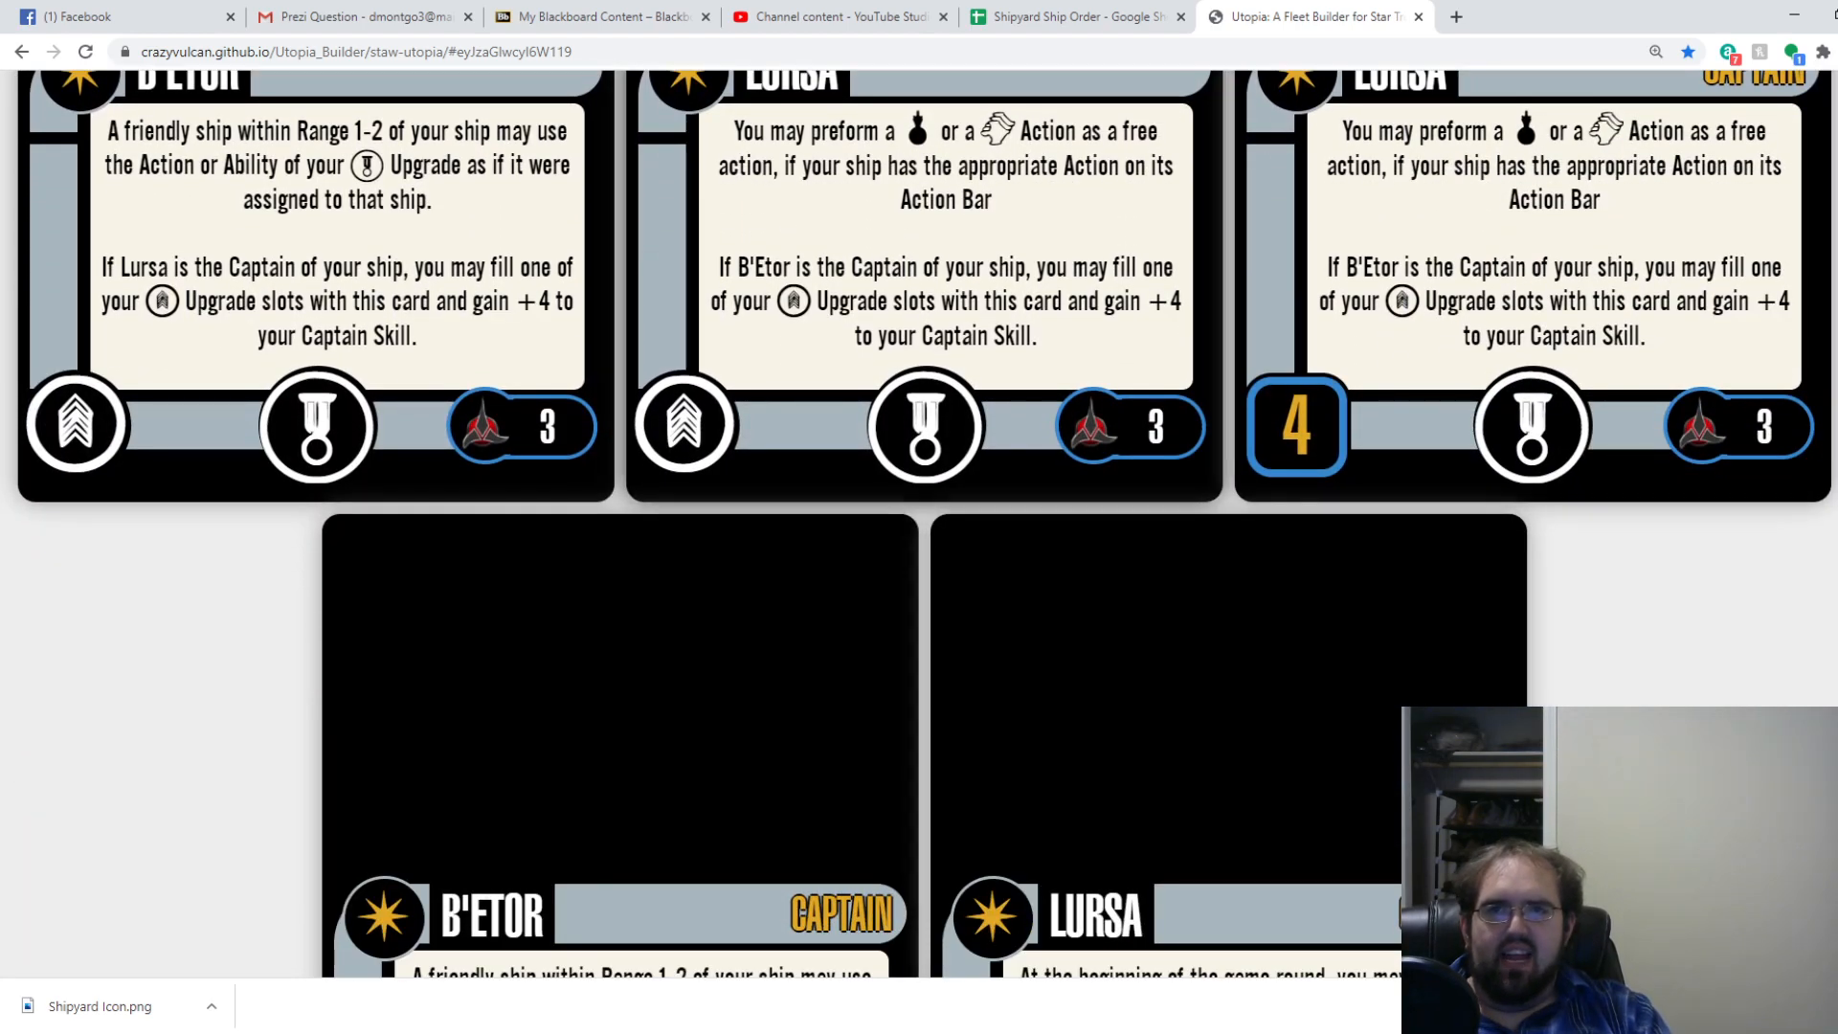
scroll("down", 3)
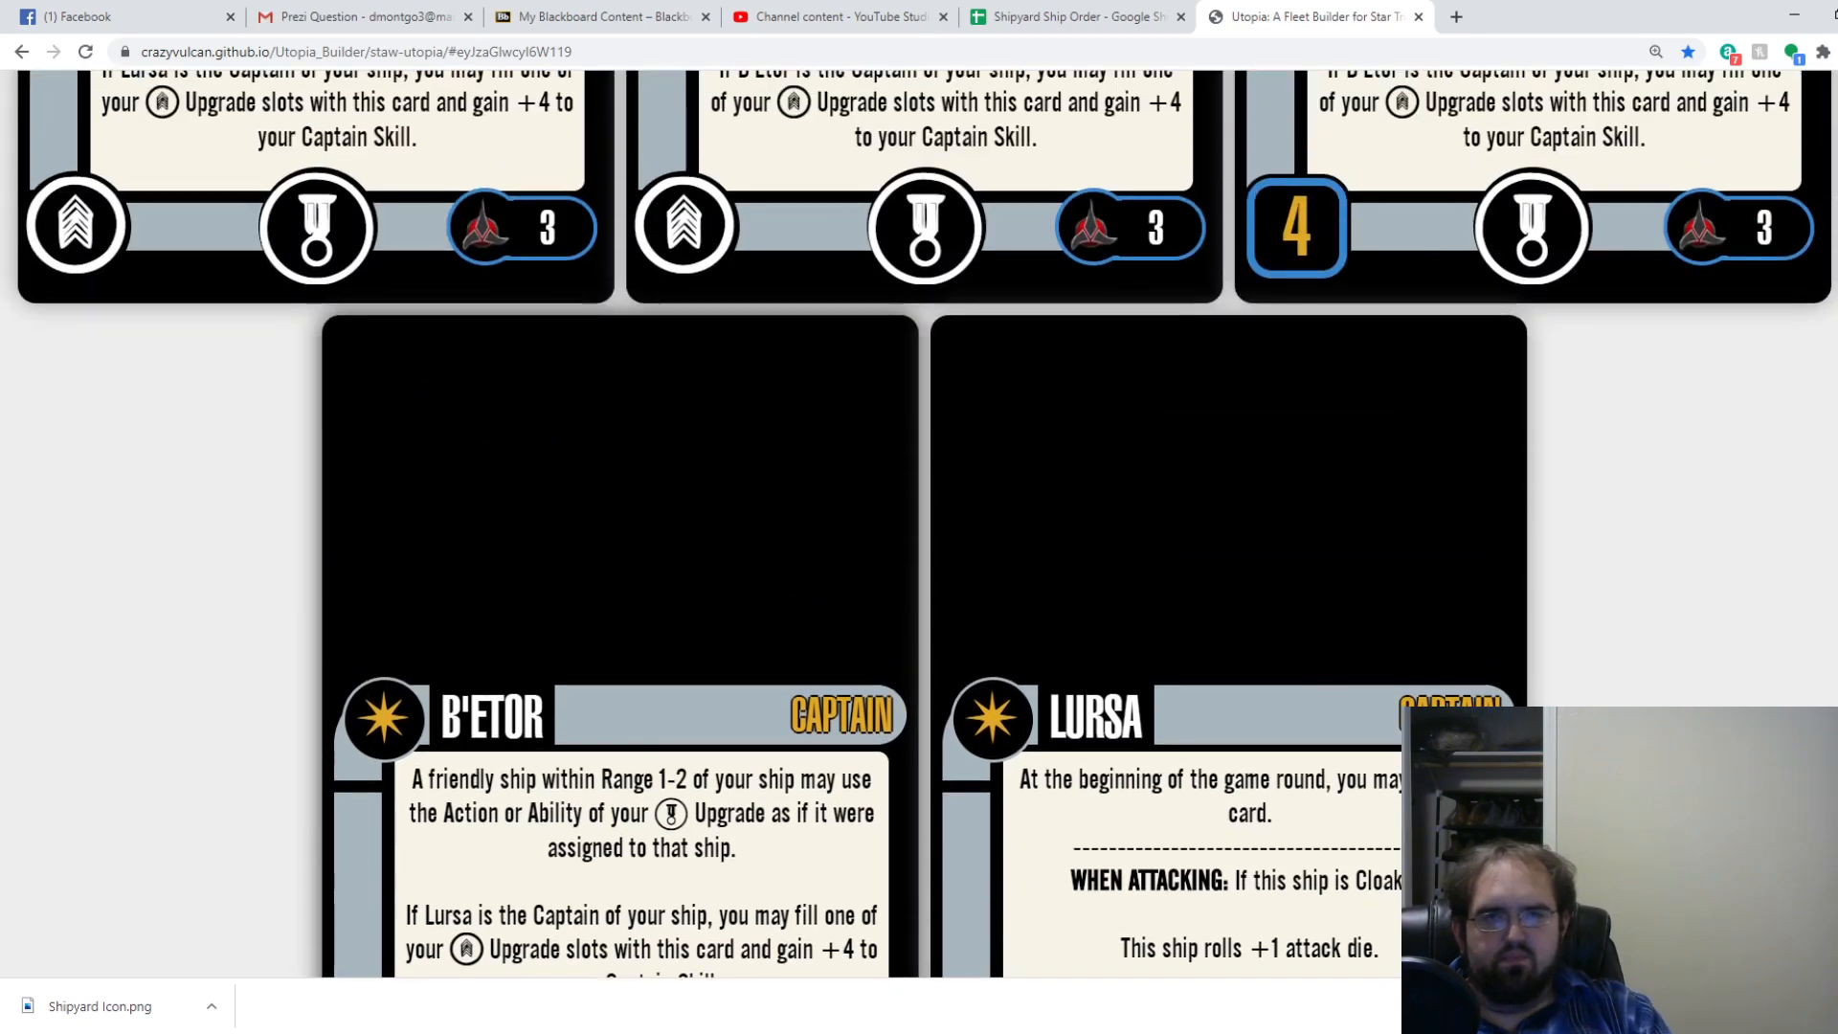
scroll("down", 3)
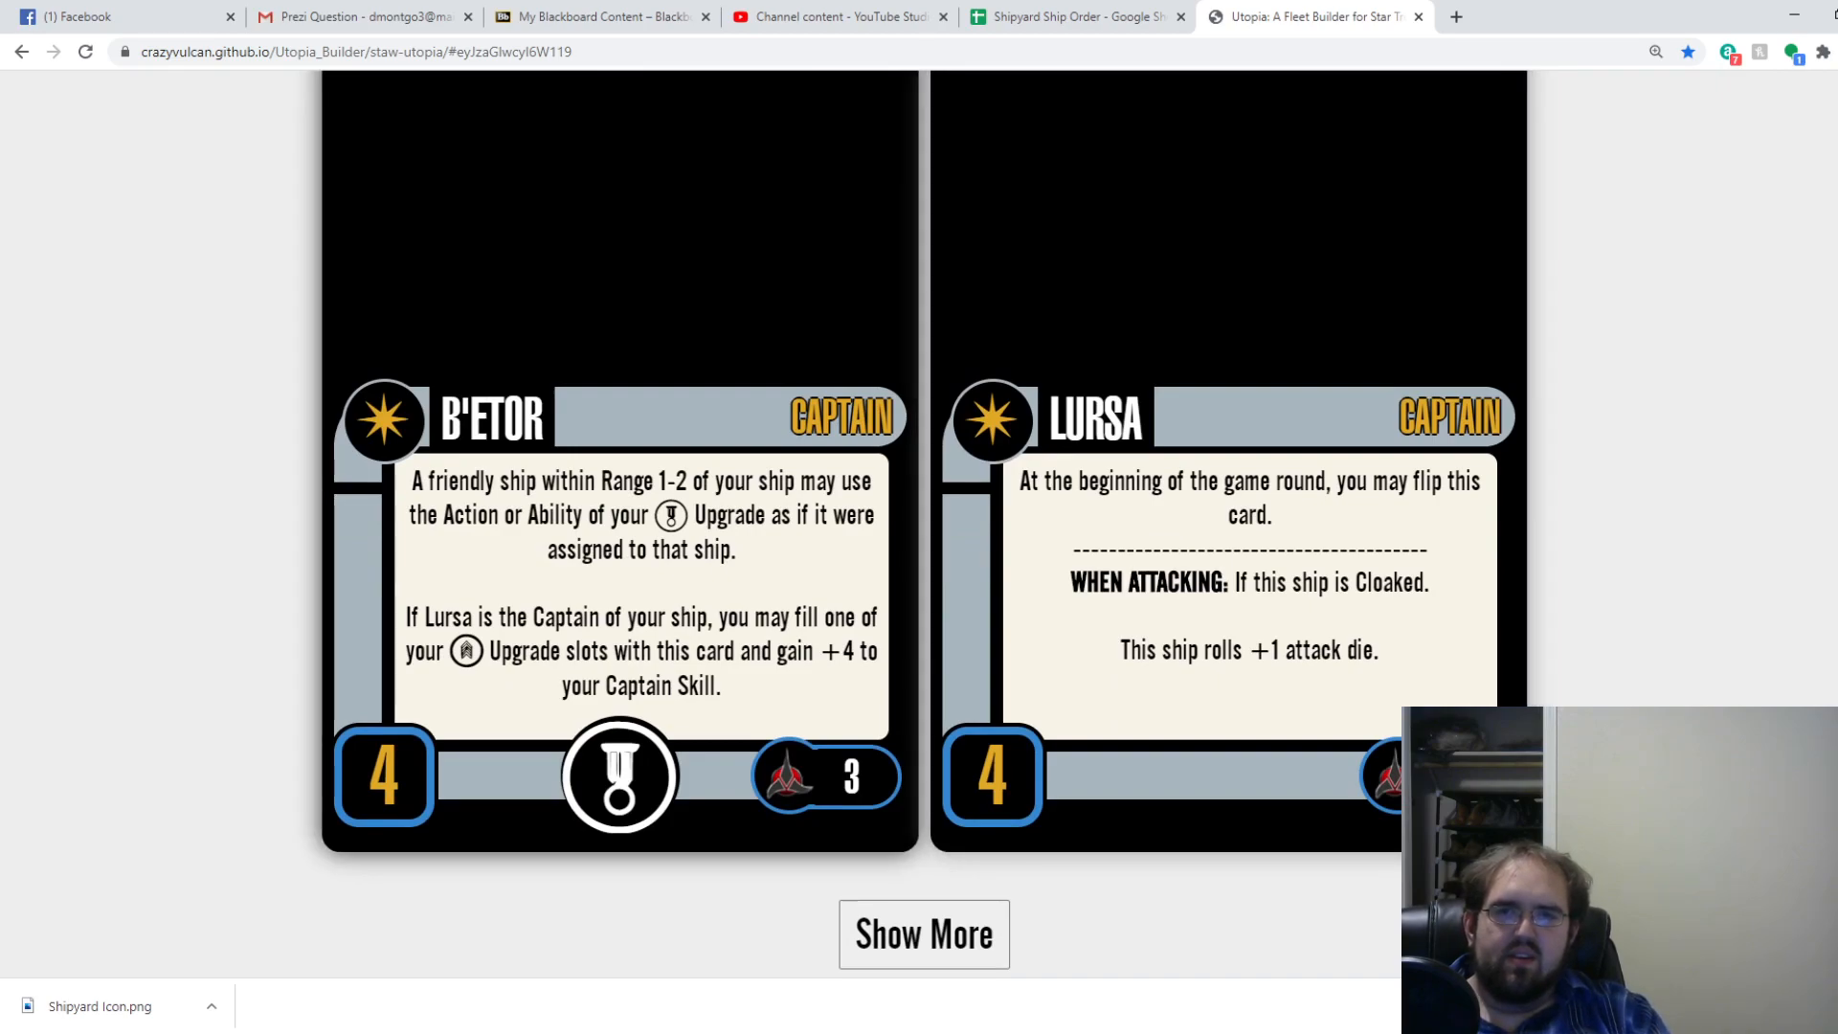
type("lursa")
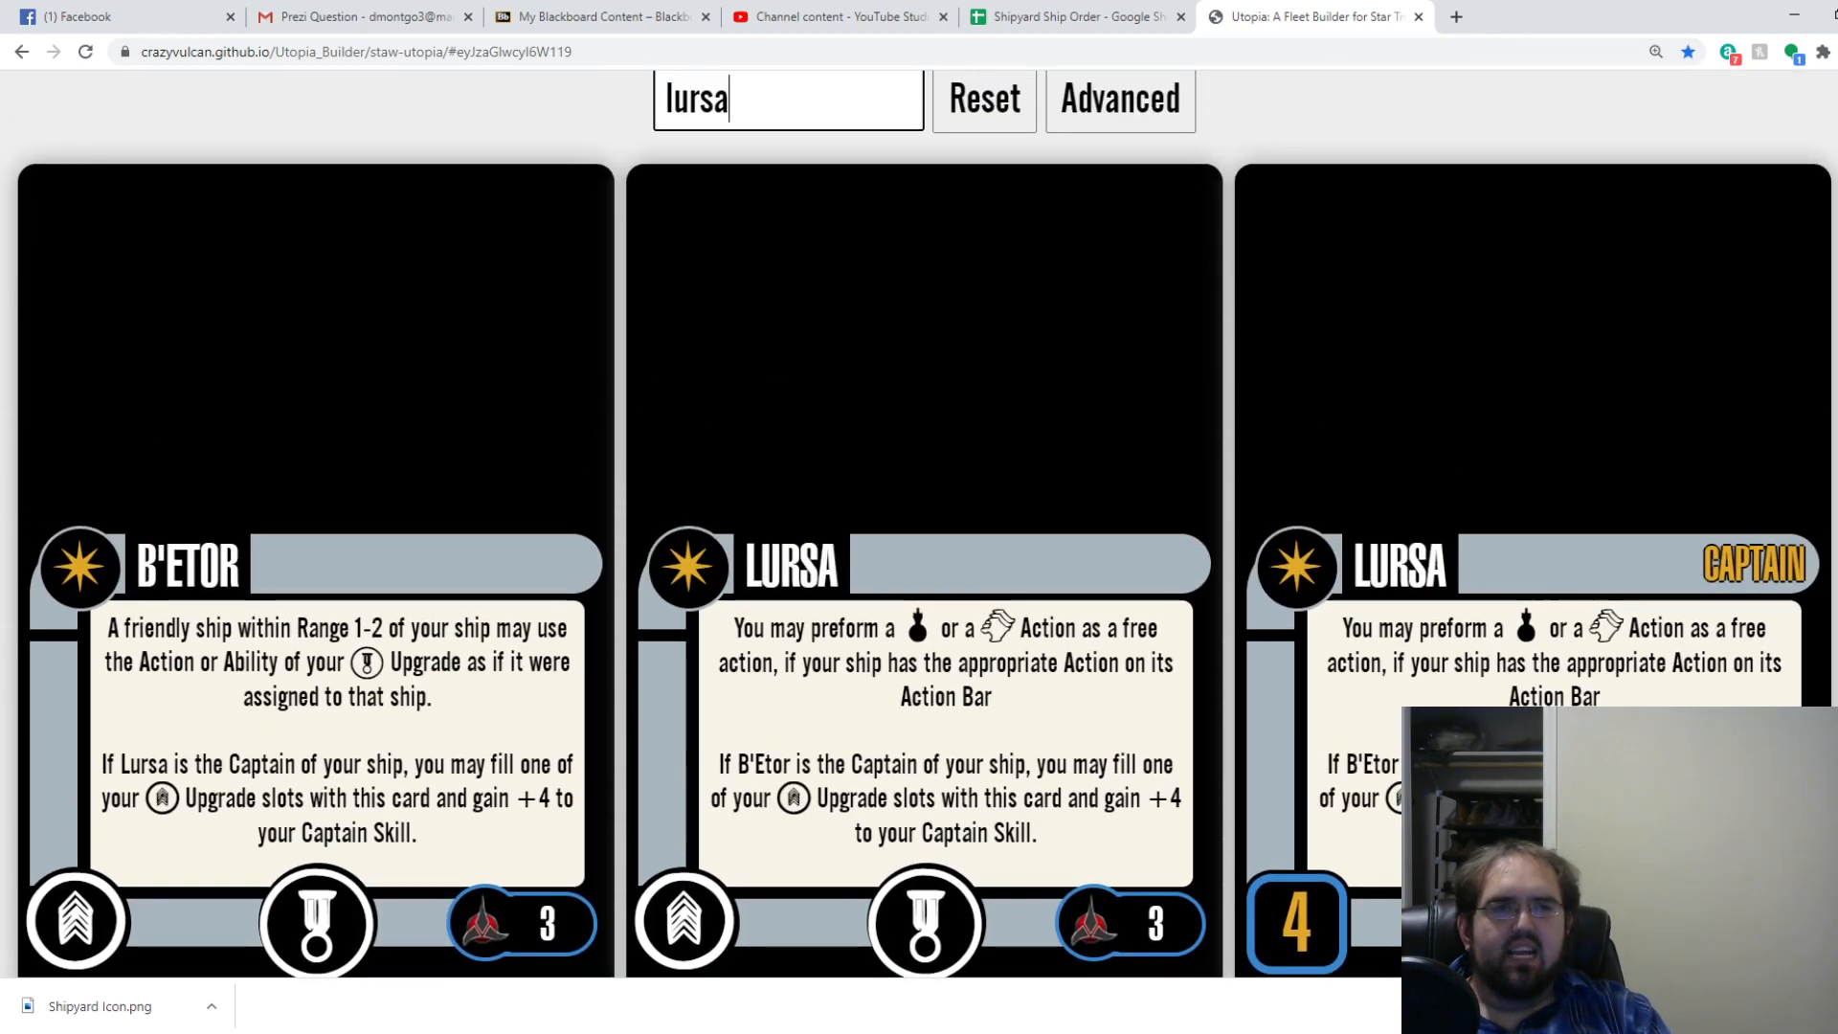
left_click(1075, 16)
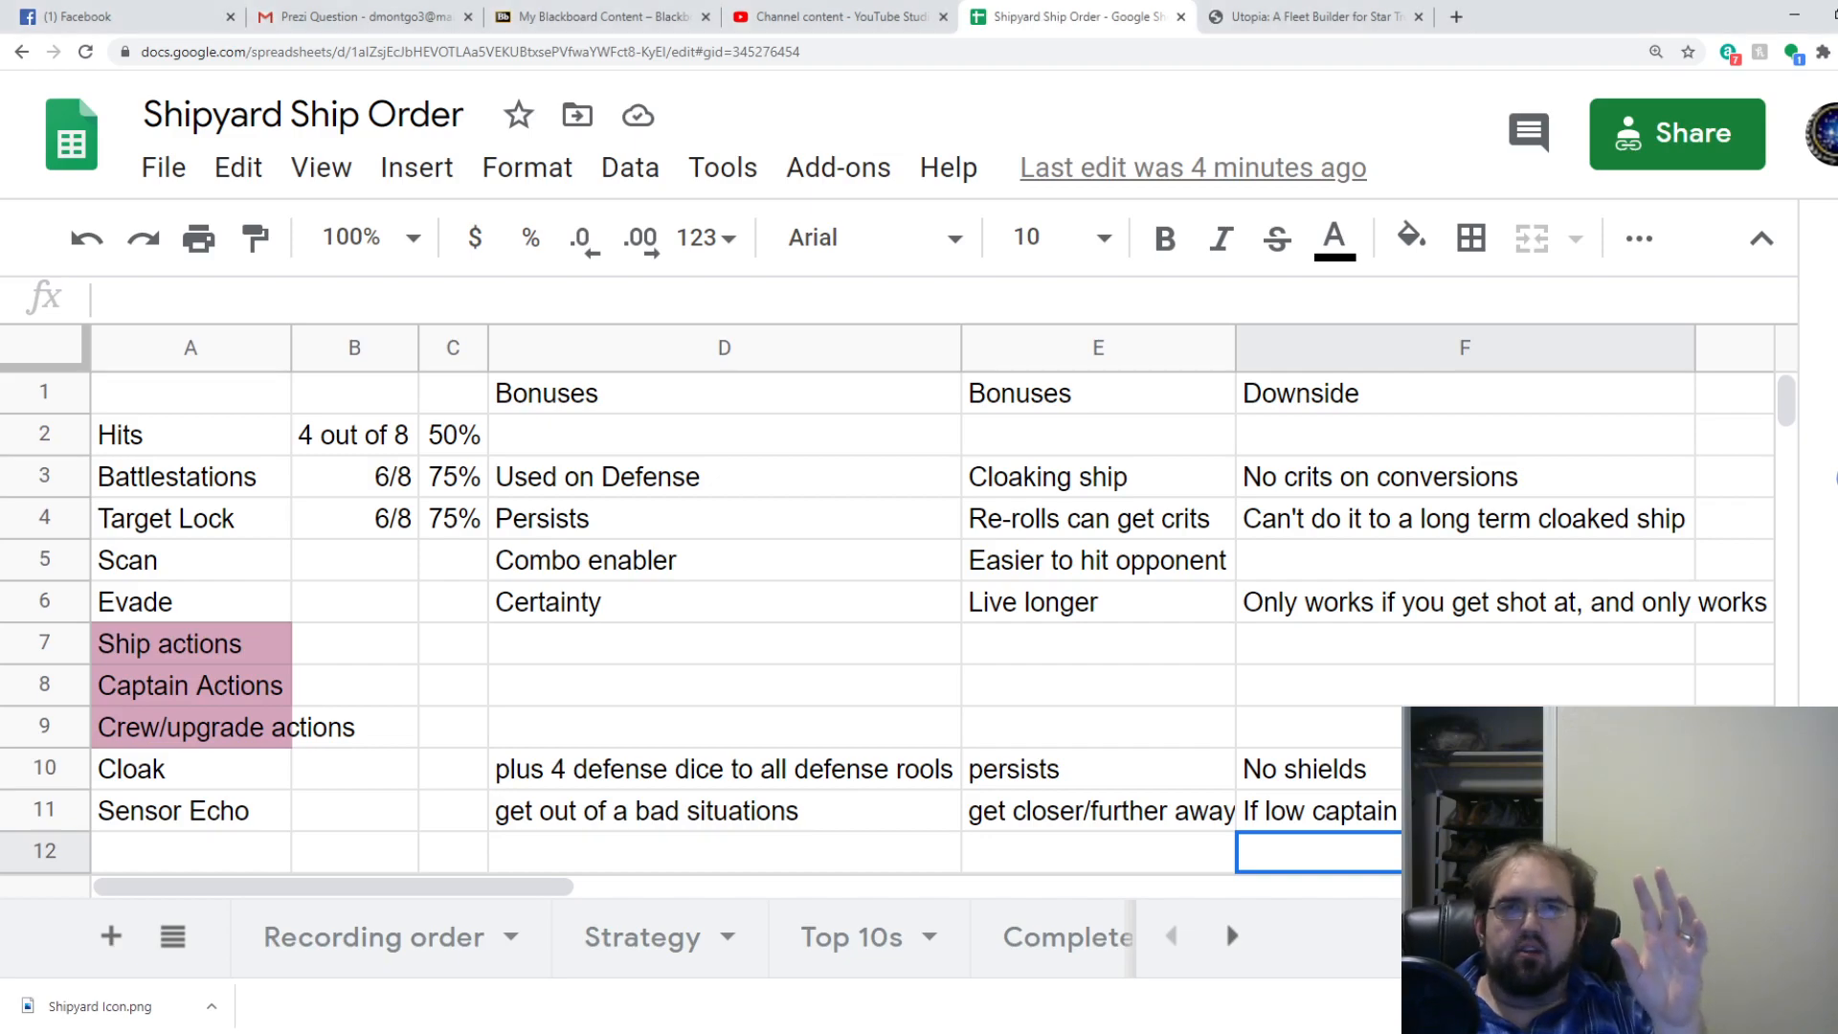
Search 'enter' in Utopia and scroll through the matching cards.
left_click(1312, 16)
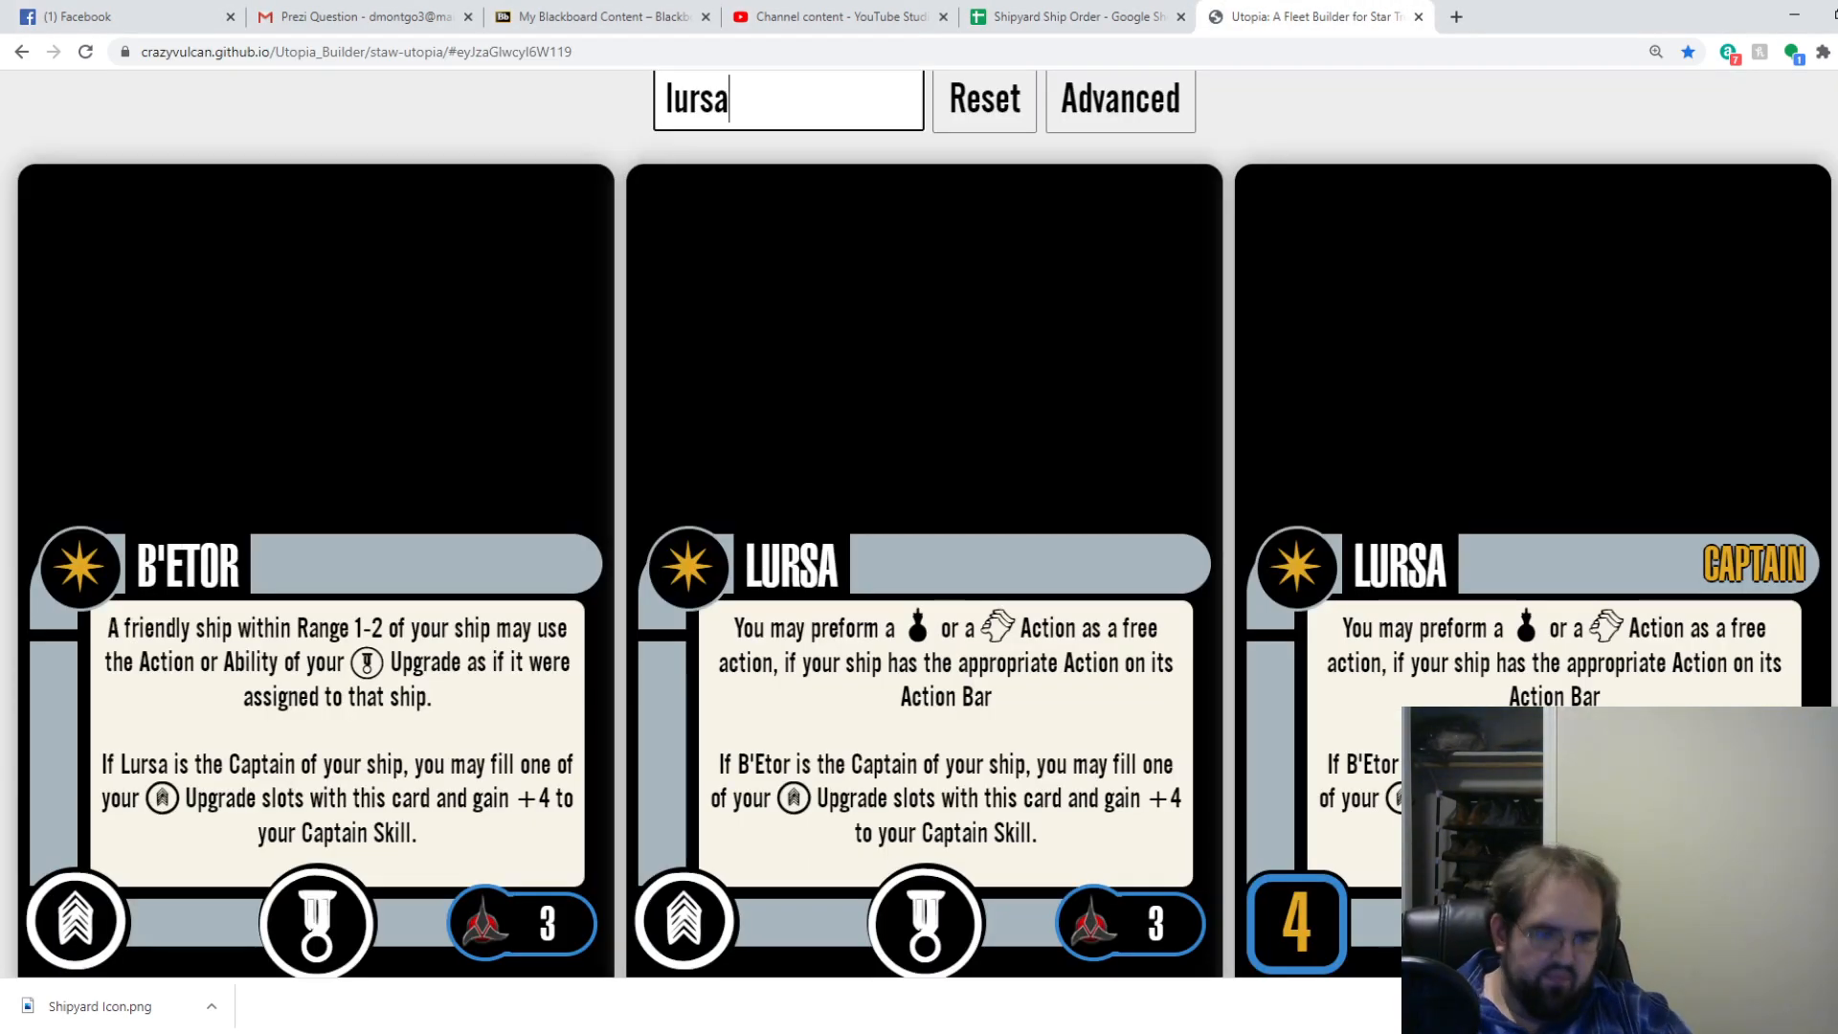
type("enterpr")
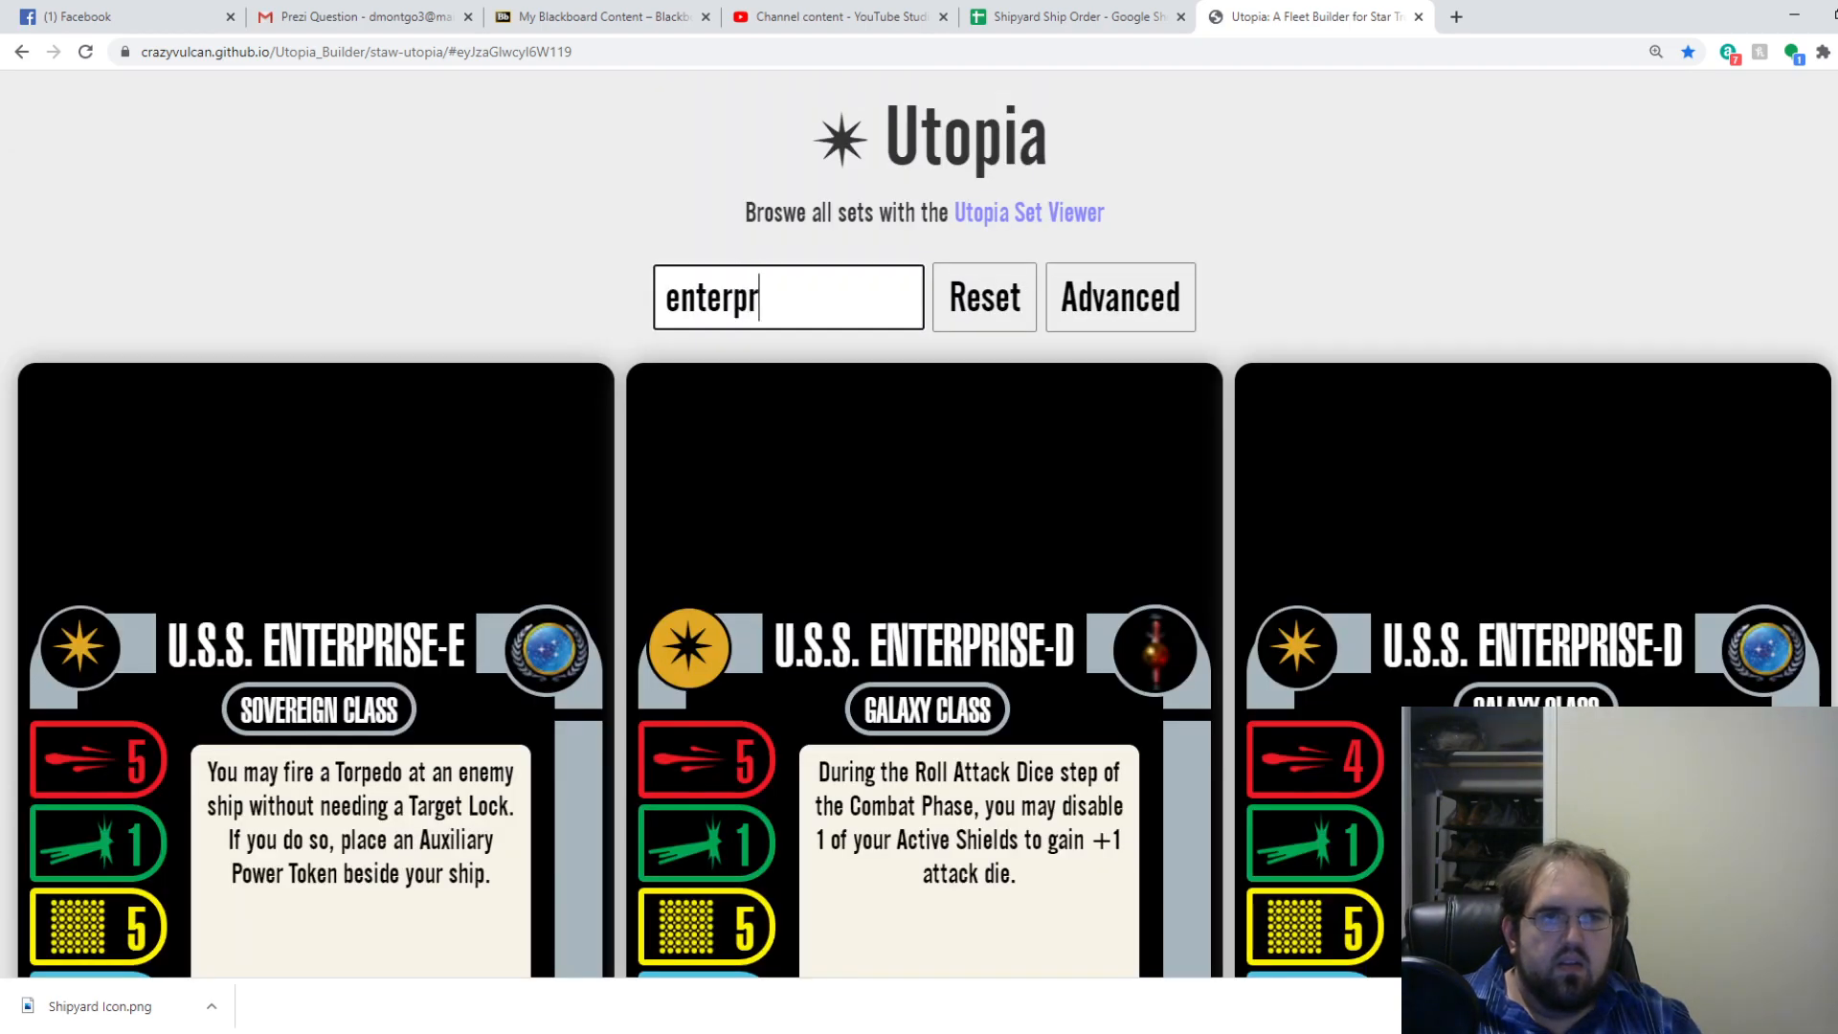
scroll("down", 3)
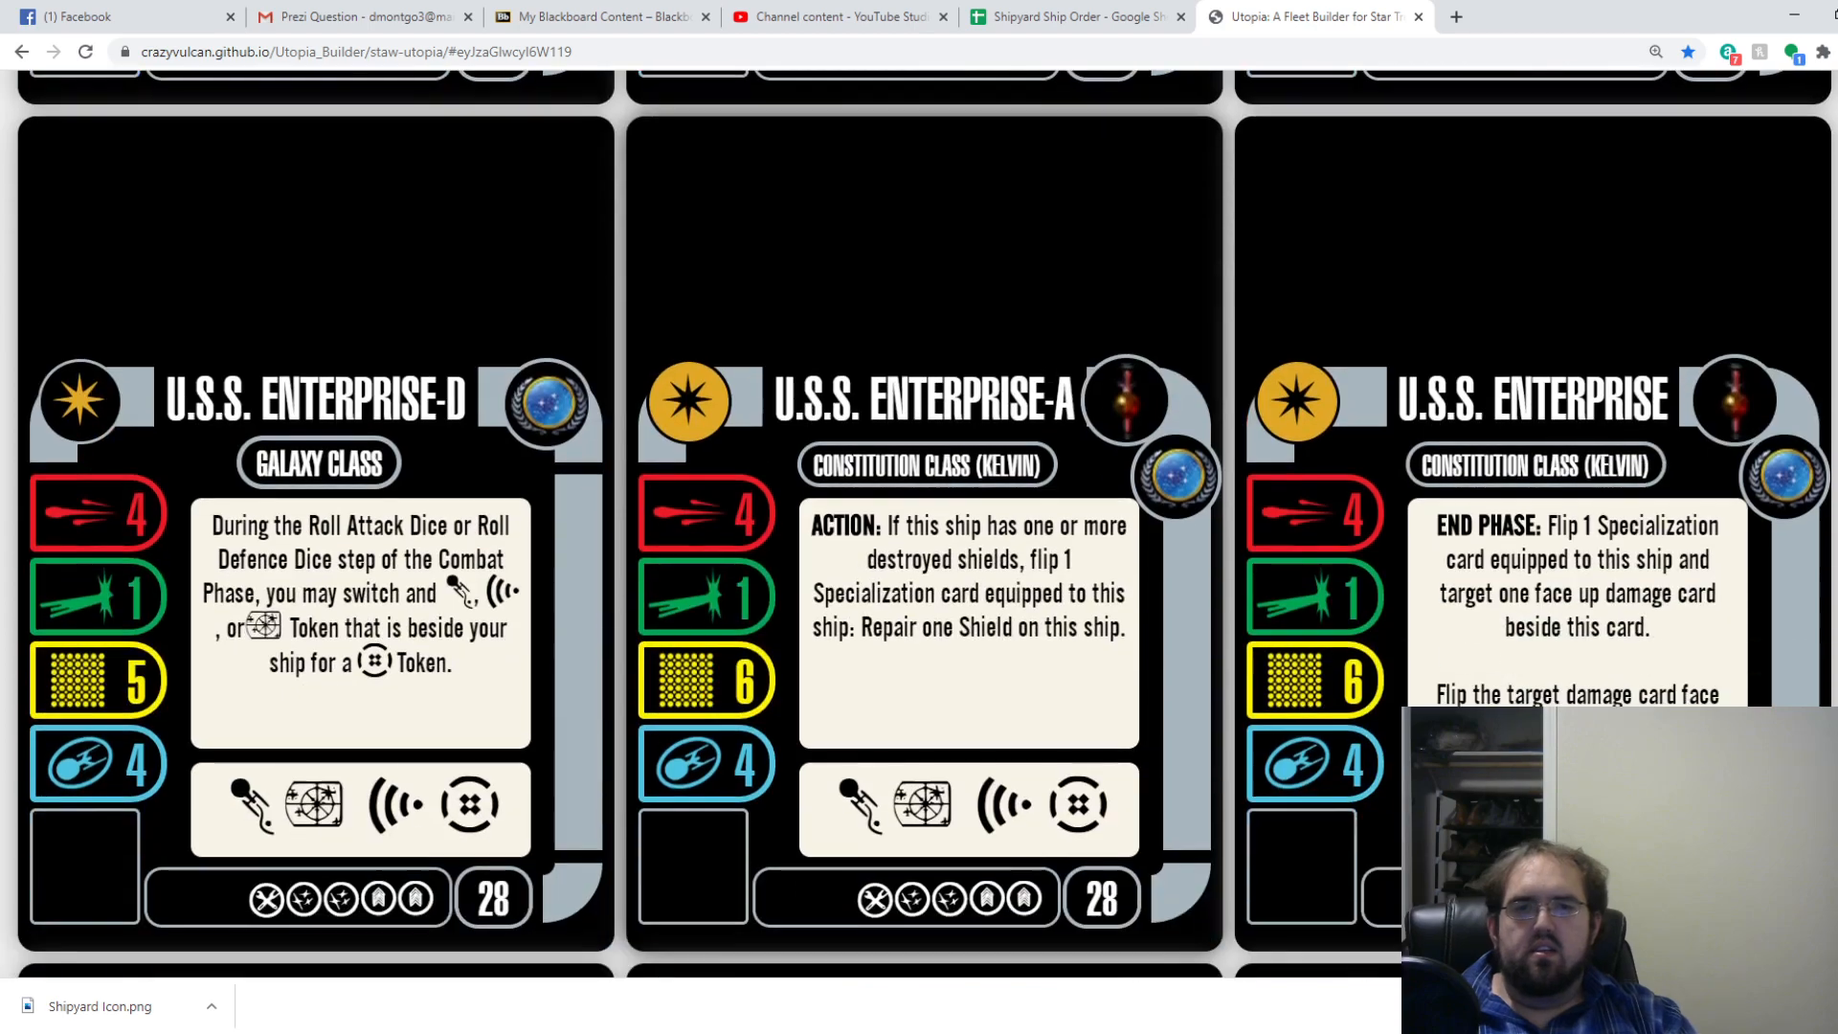
scroll("down", 3)
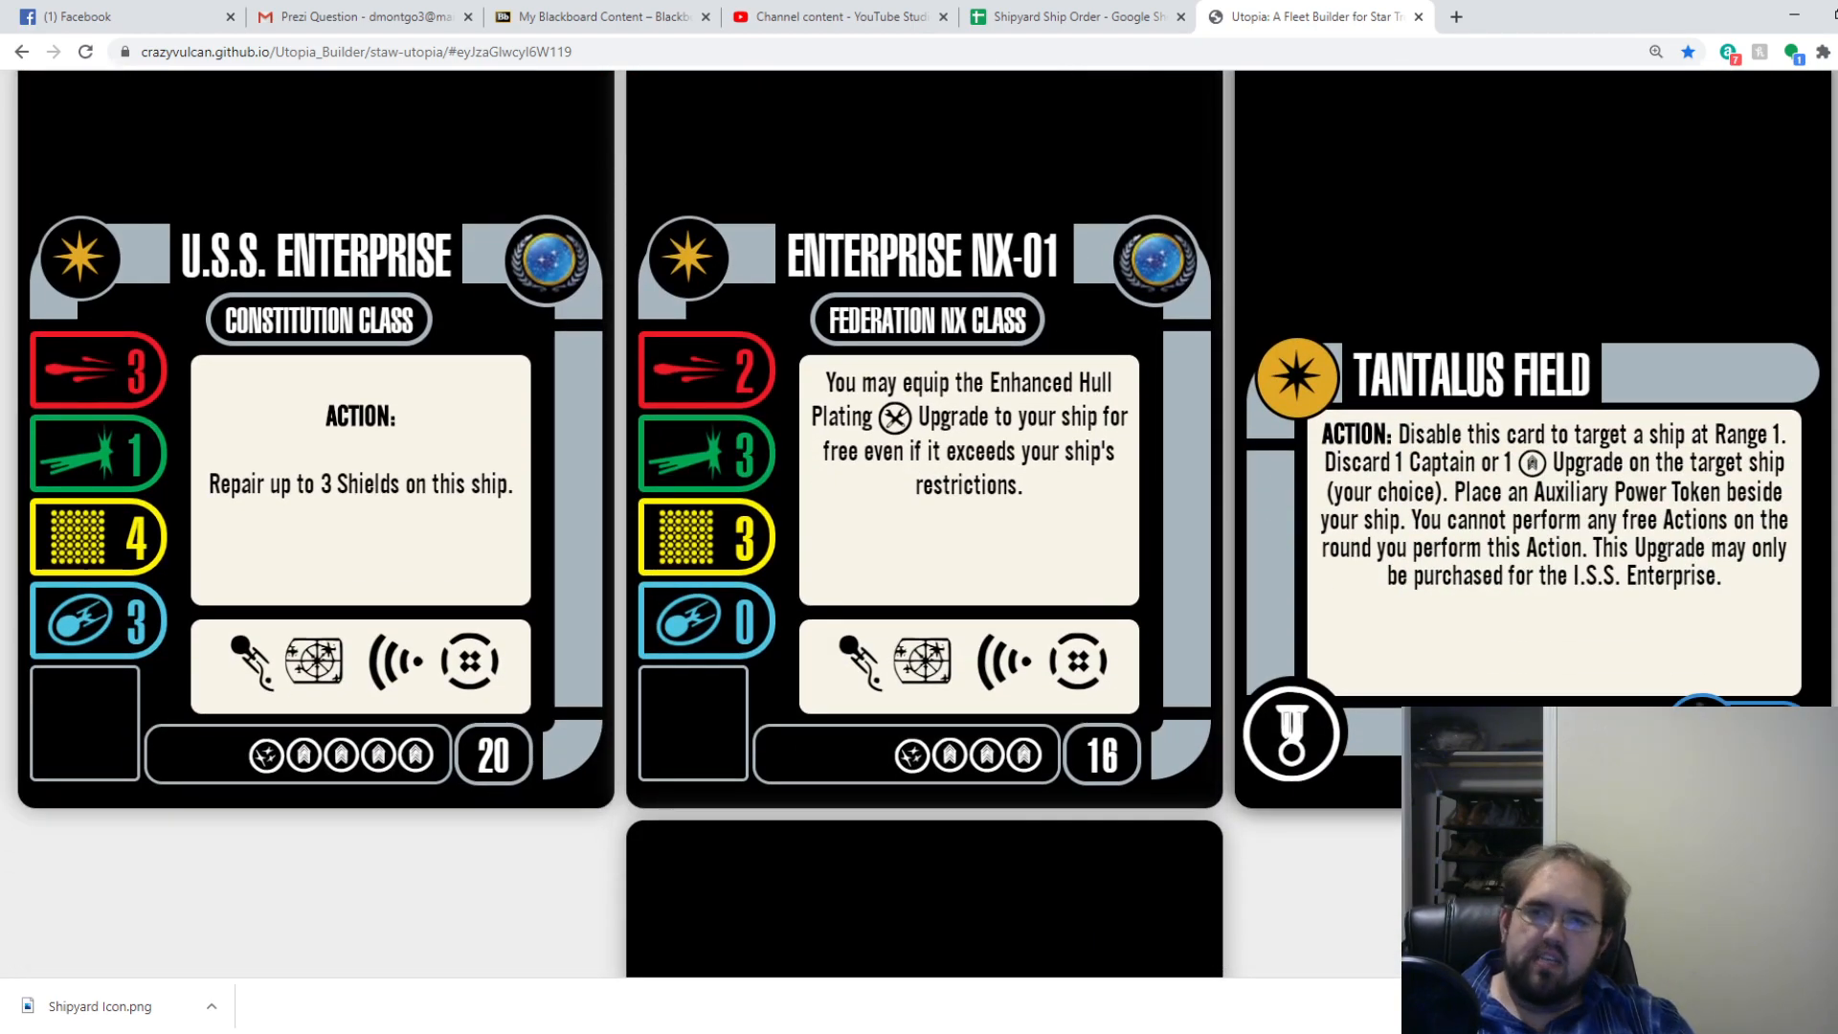
scroll("down", 3)
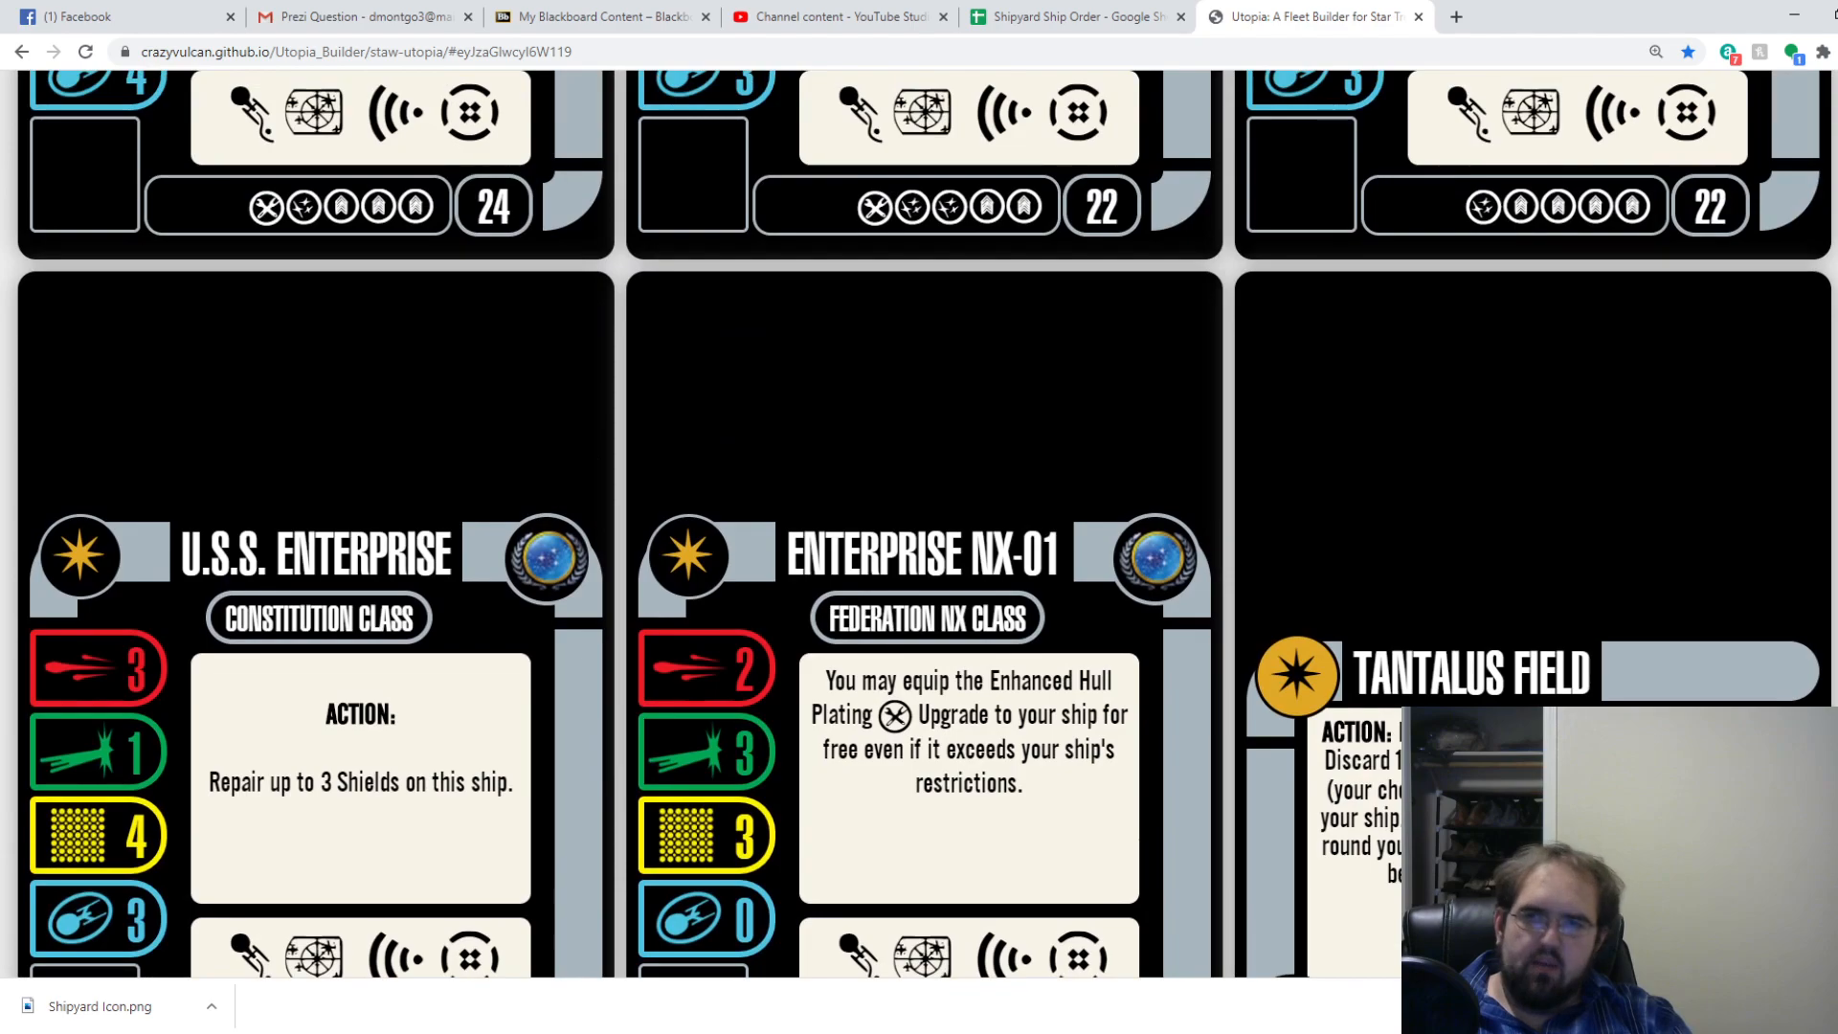
scroll("down", 3)
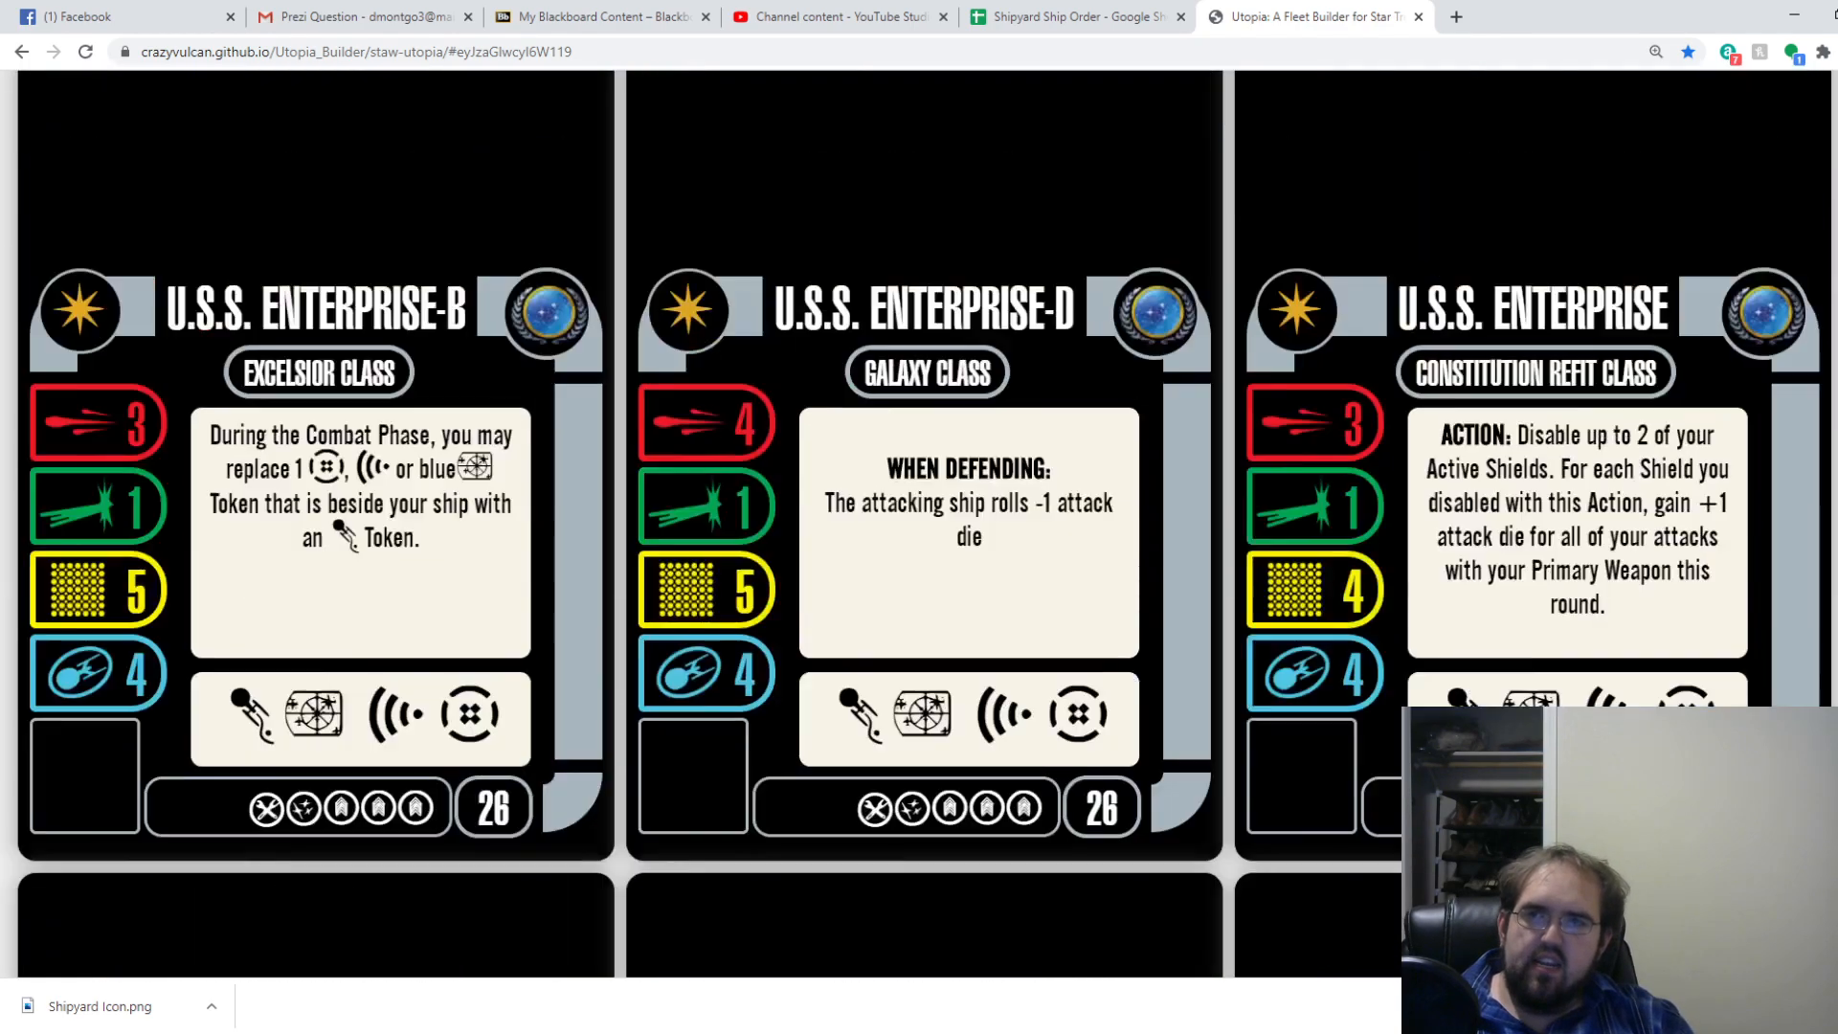
Narrow the search to 'enterpr', browse the Enterprise ship cards, and select the term.
type("enterpr")
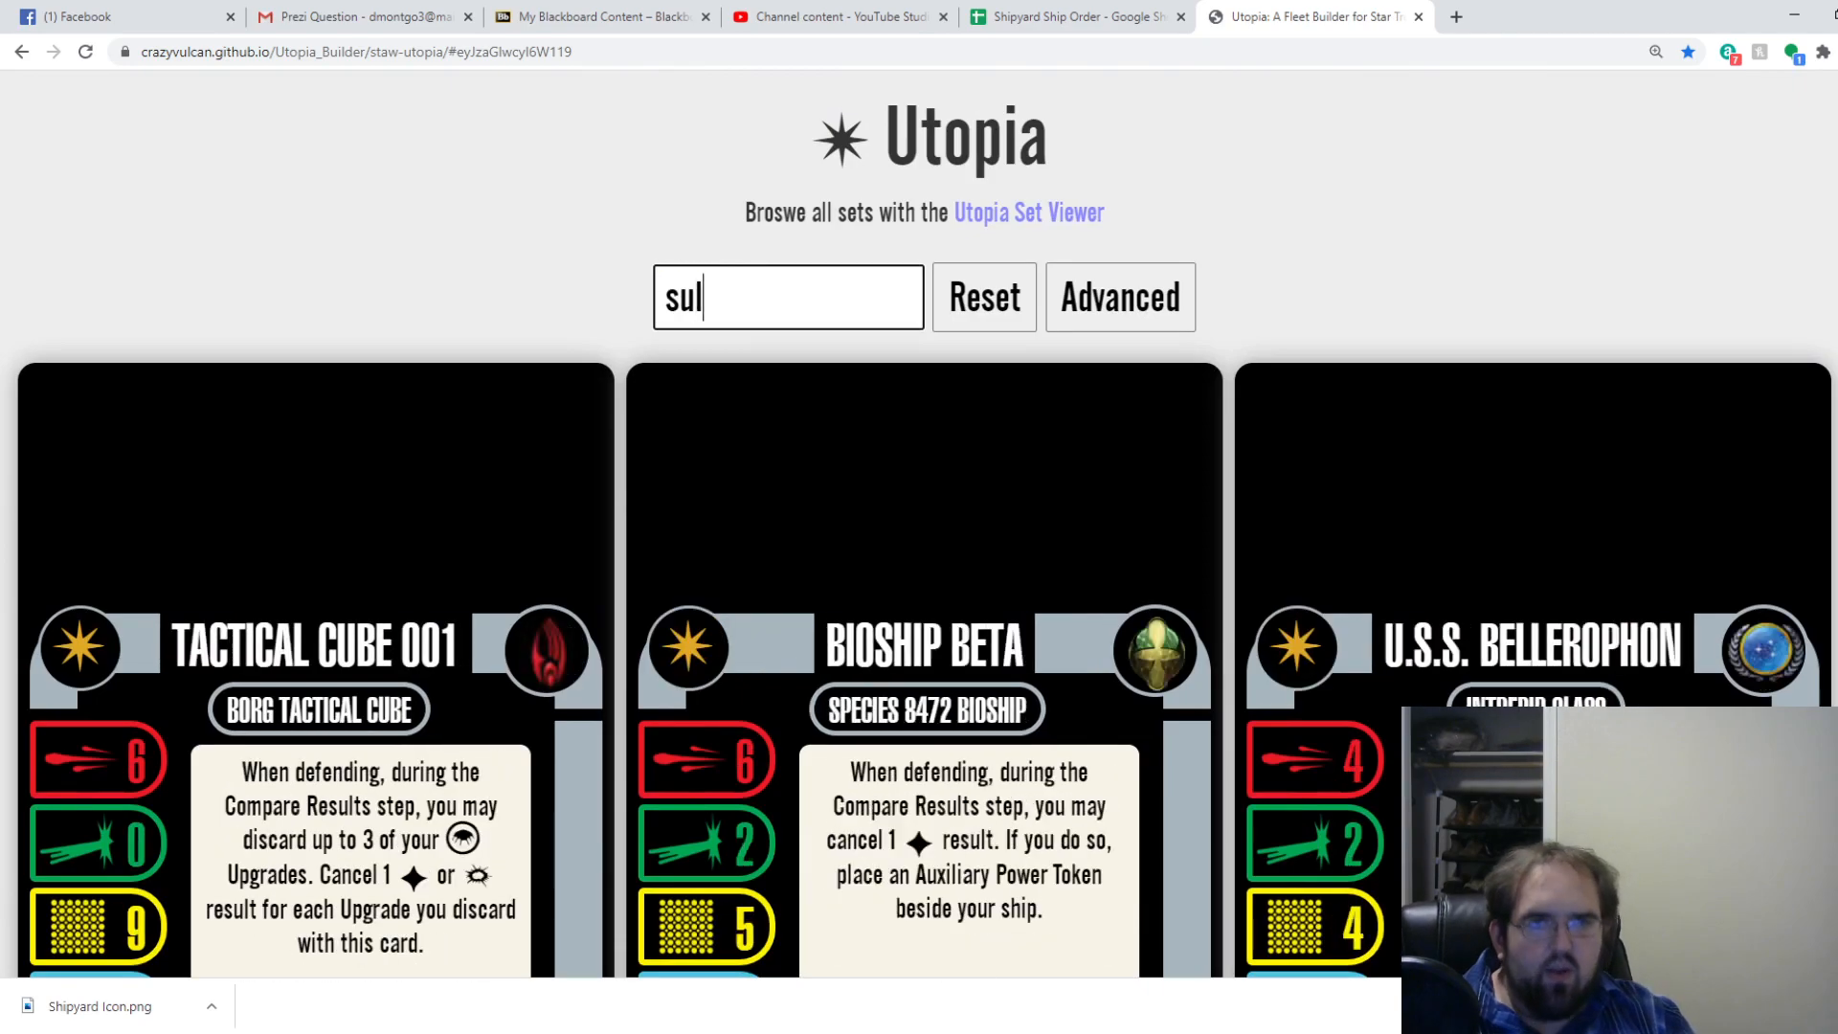
scroll("down", 3)
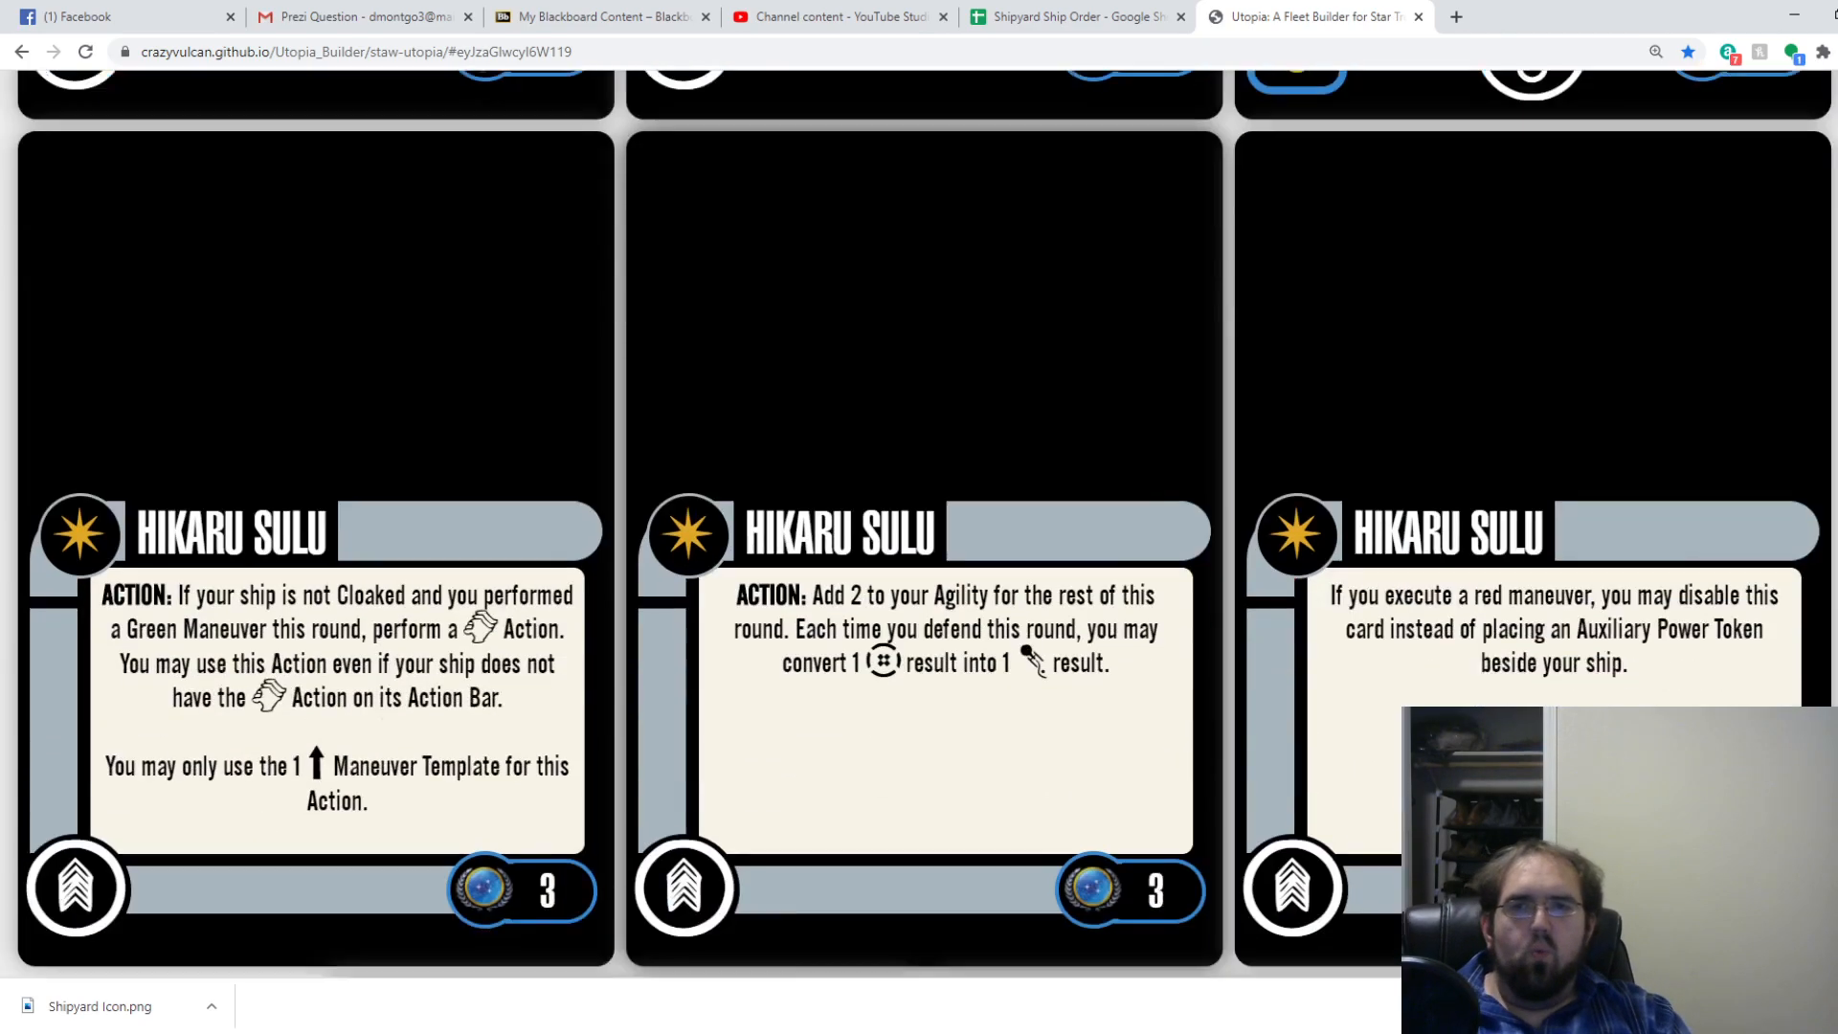
scroll("down", 3)
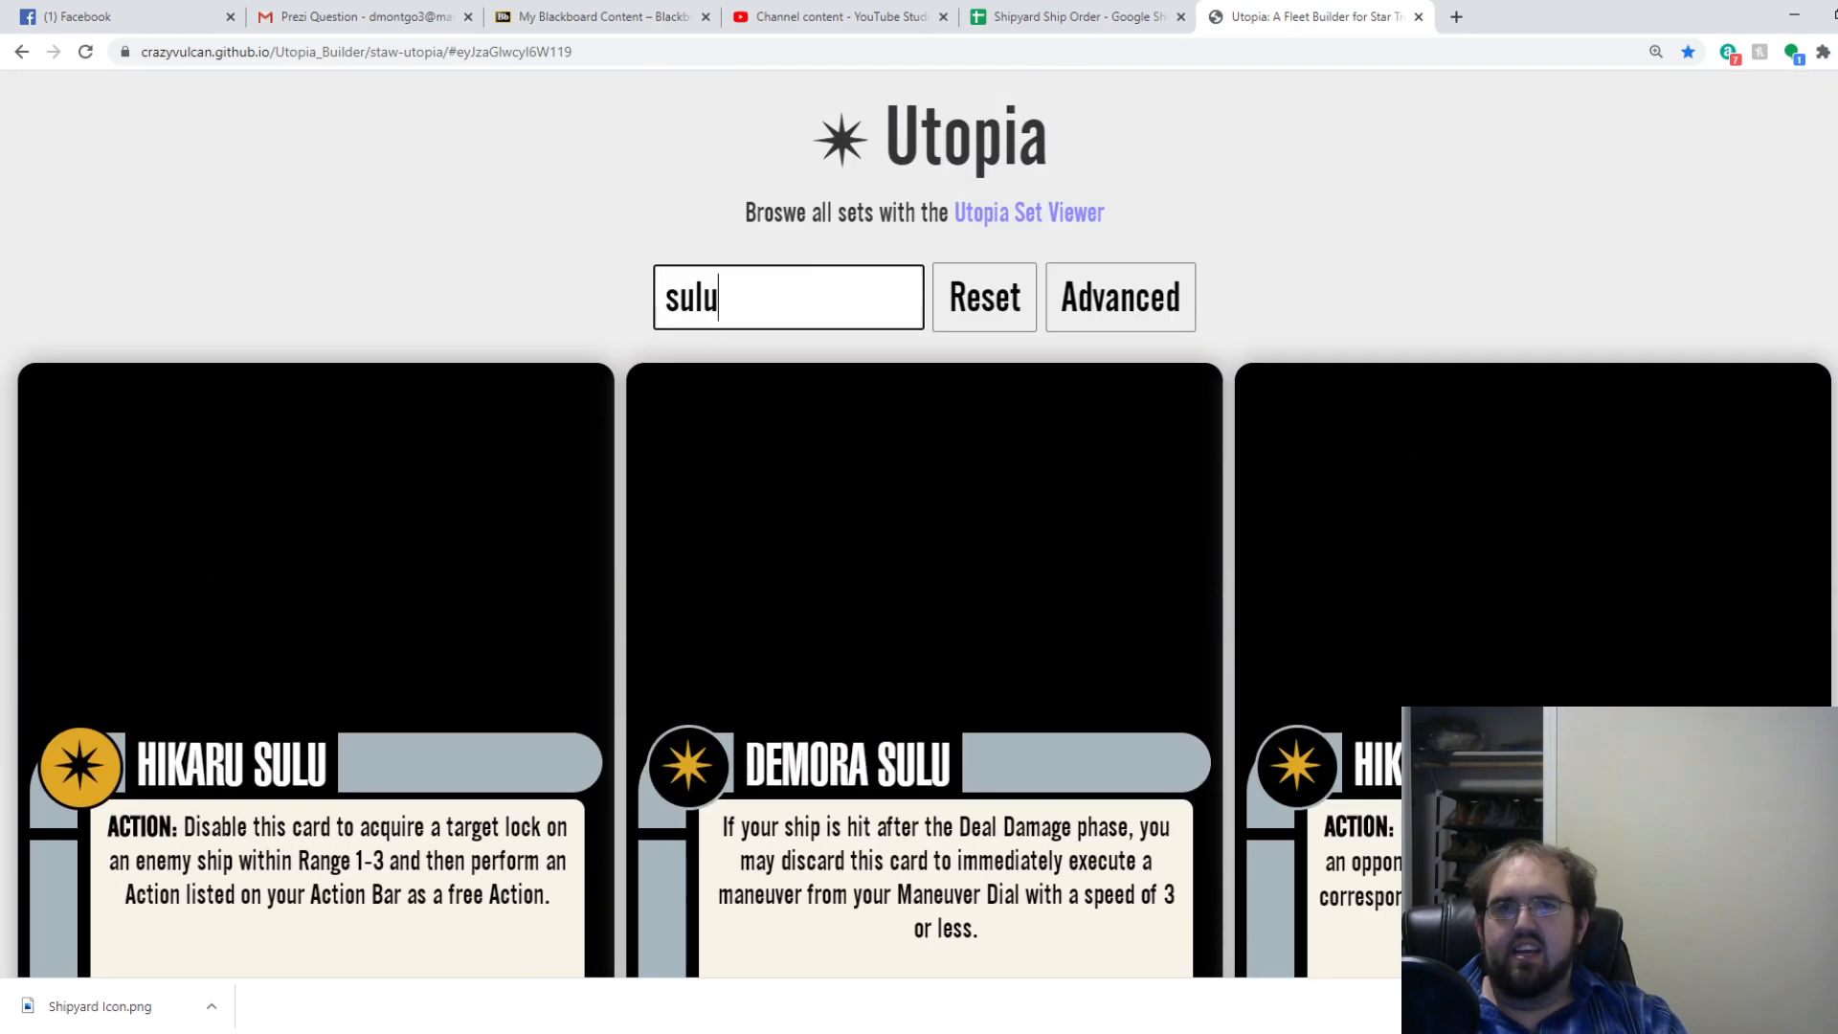
double_click(689, 297)
type("kirk")
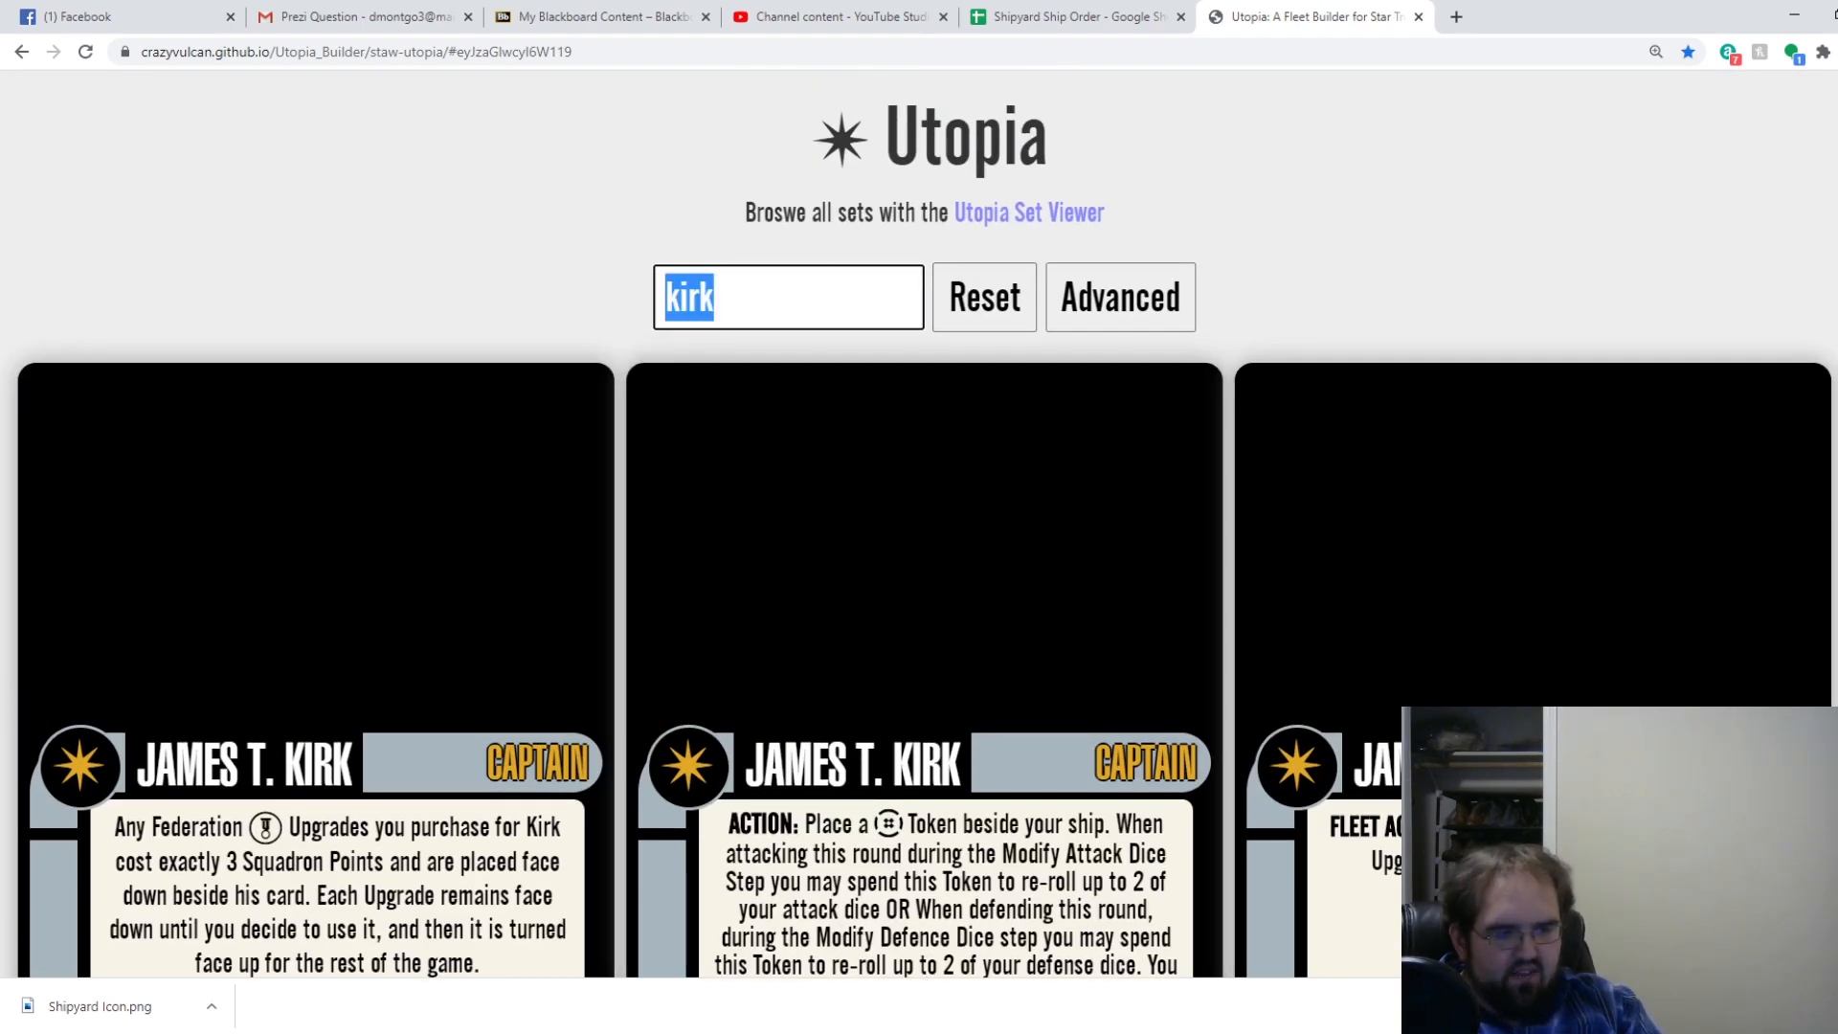
Browse the Mr. Spock card results in Utopia, then return to the Shipyard Ship Order spreadsheet.
type("s")
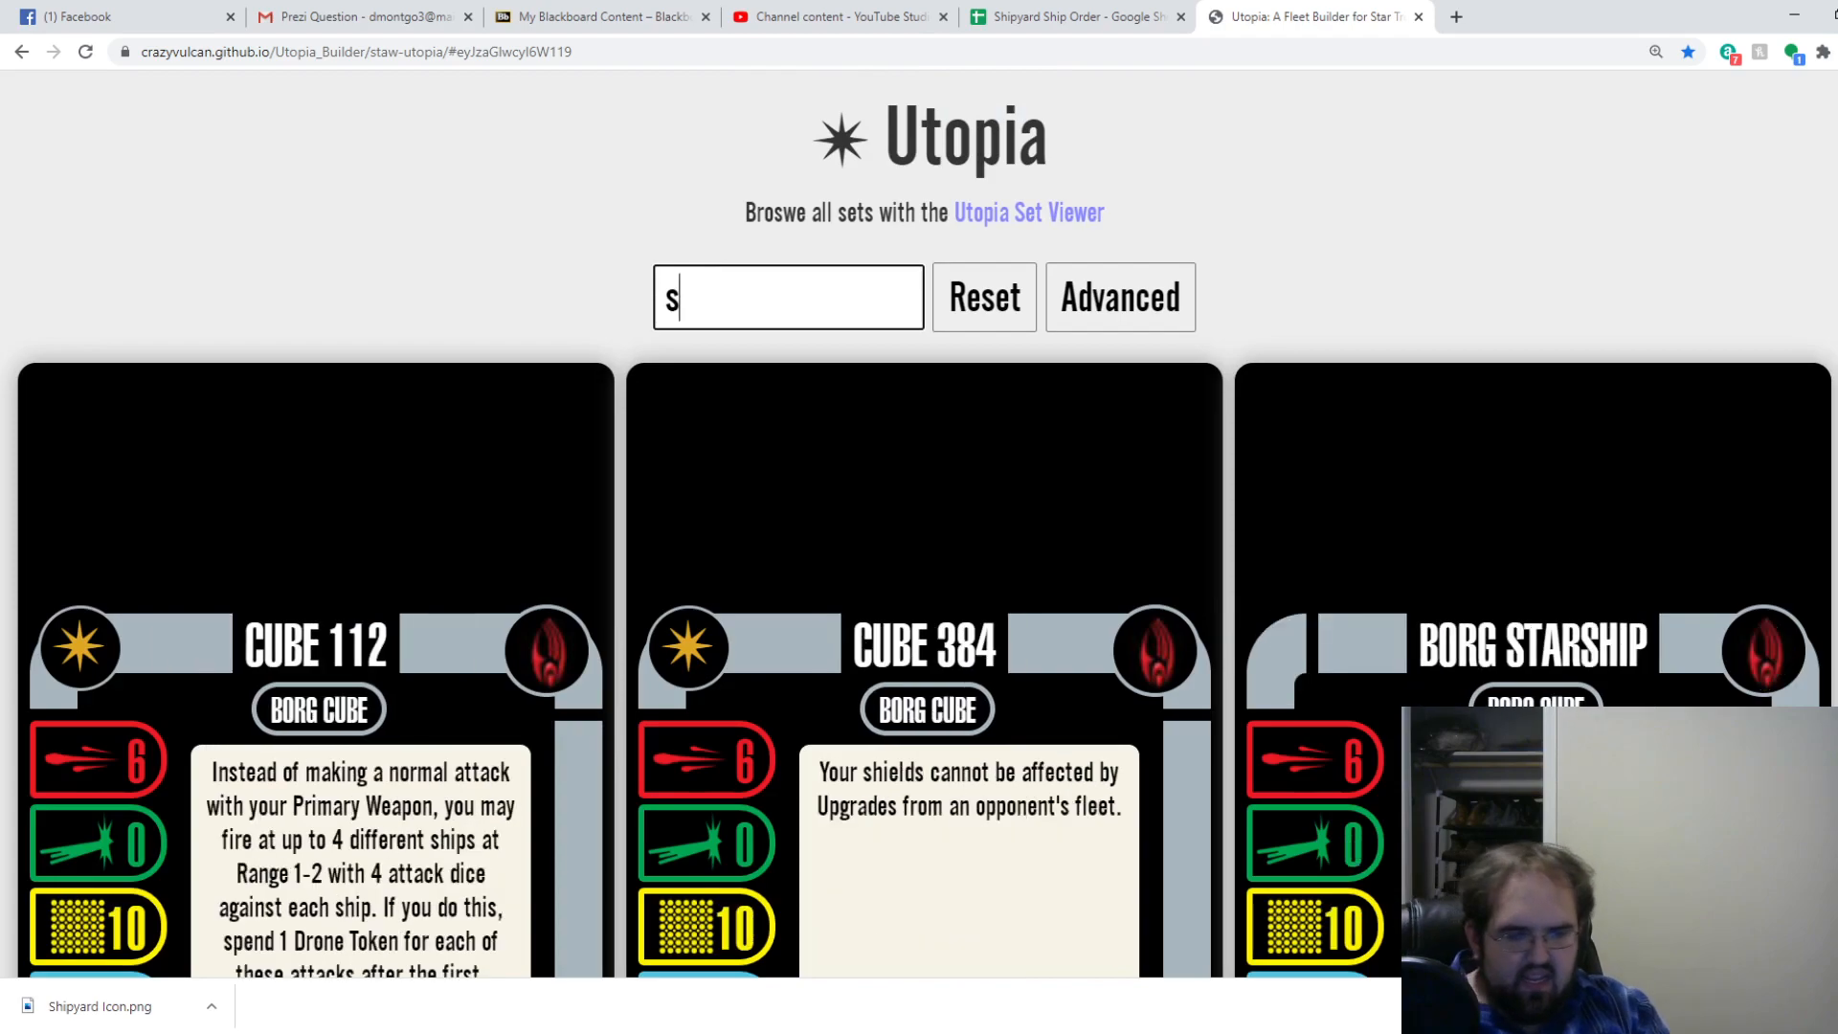
scroll("down", 3)
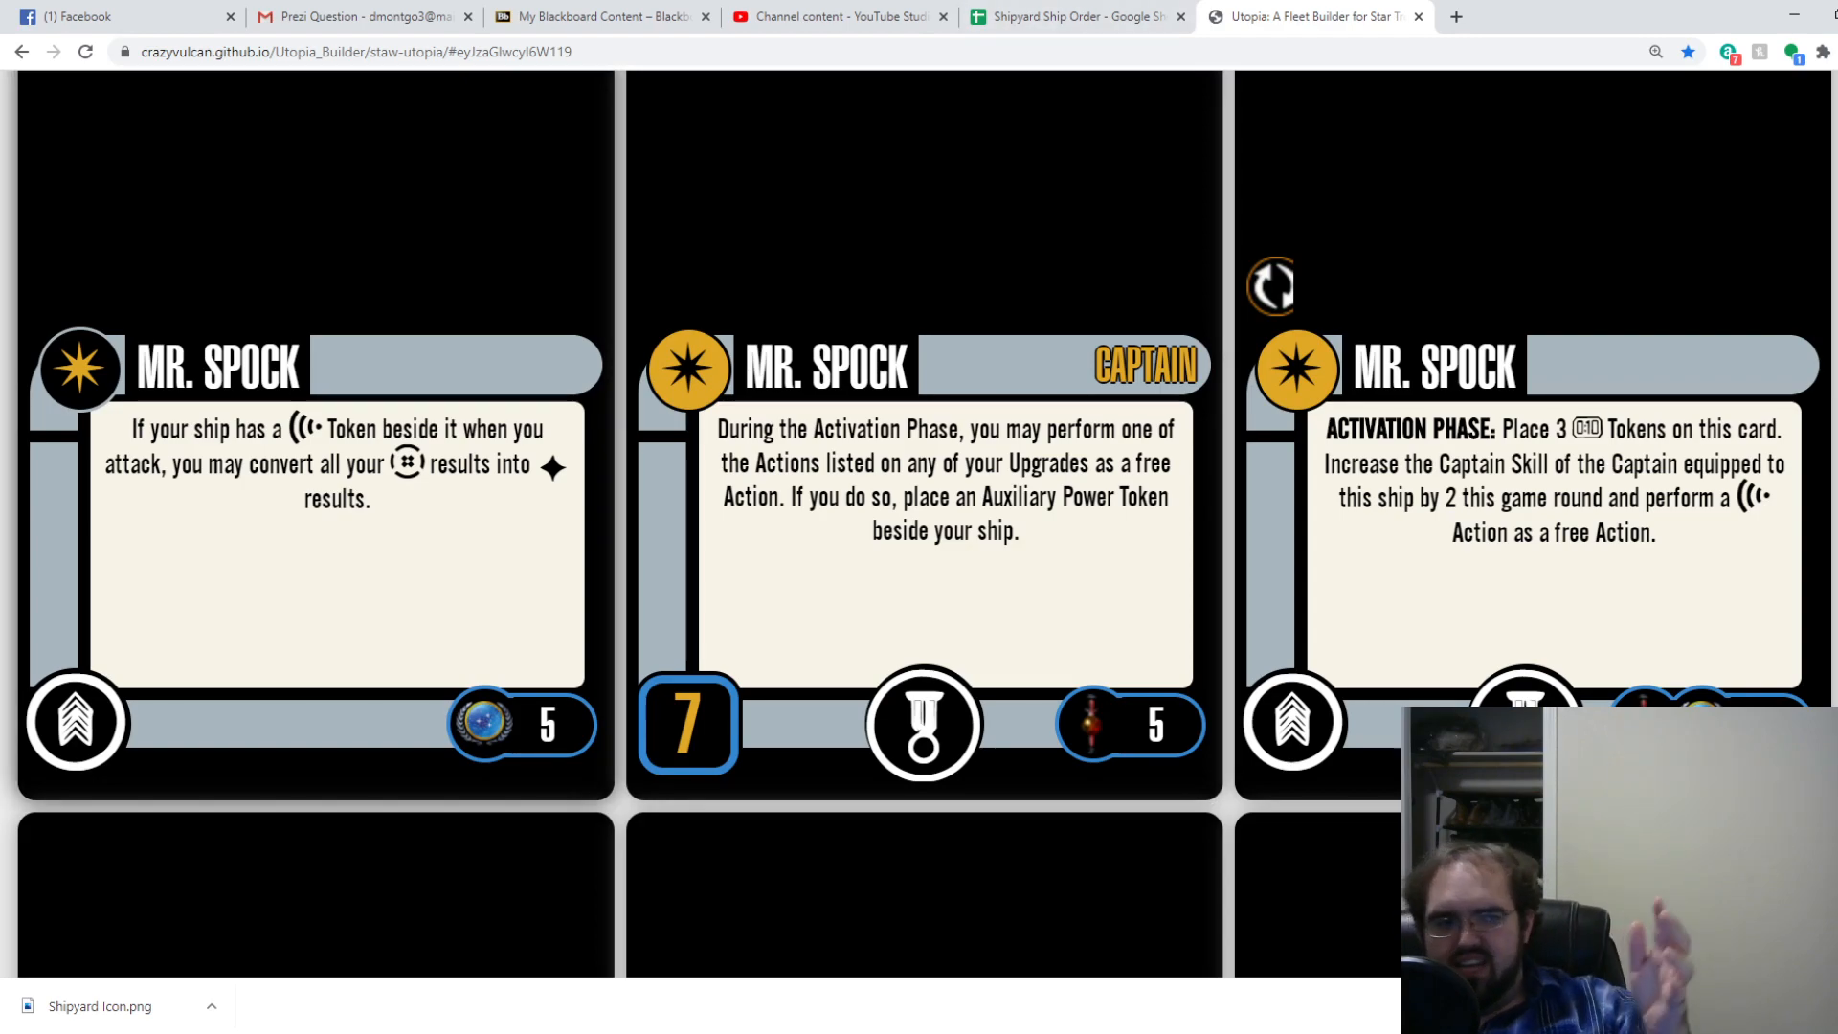
left_click(1072, 16)
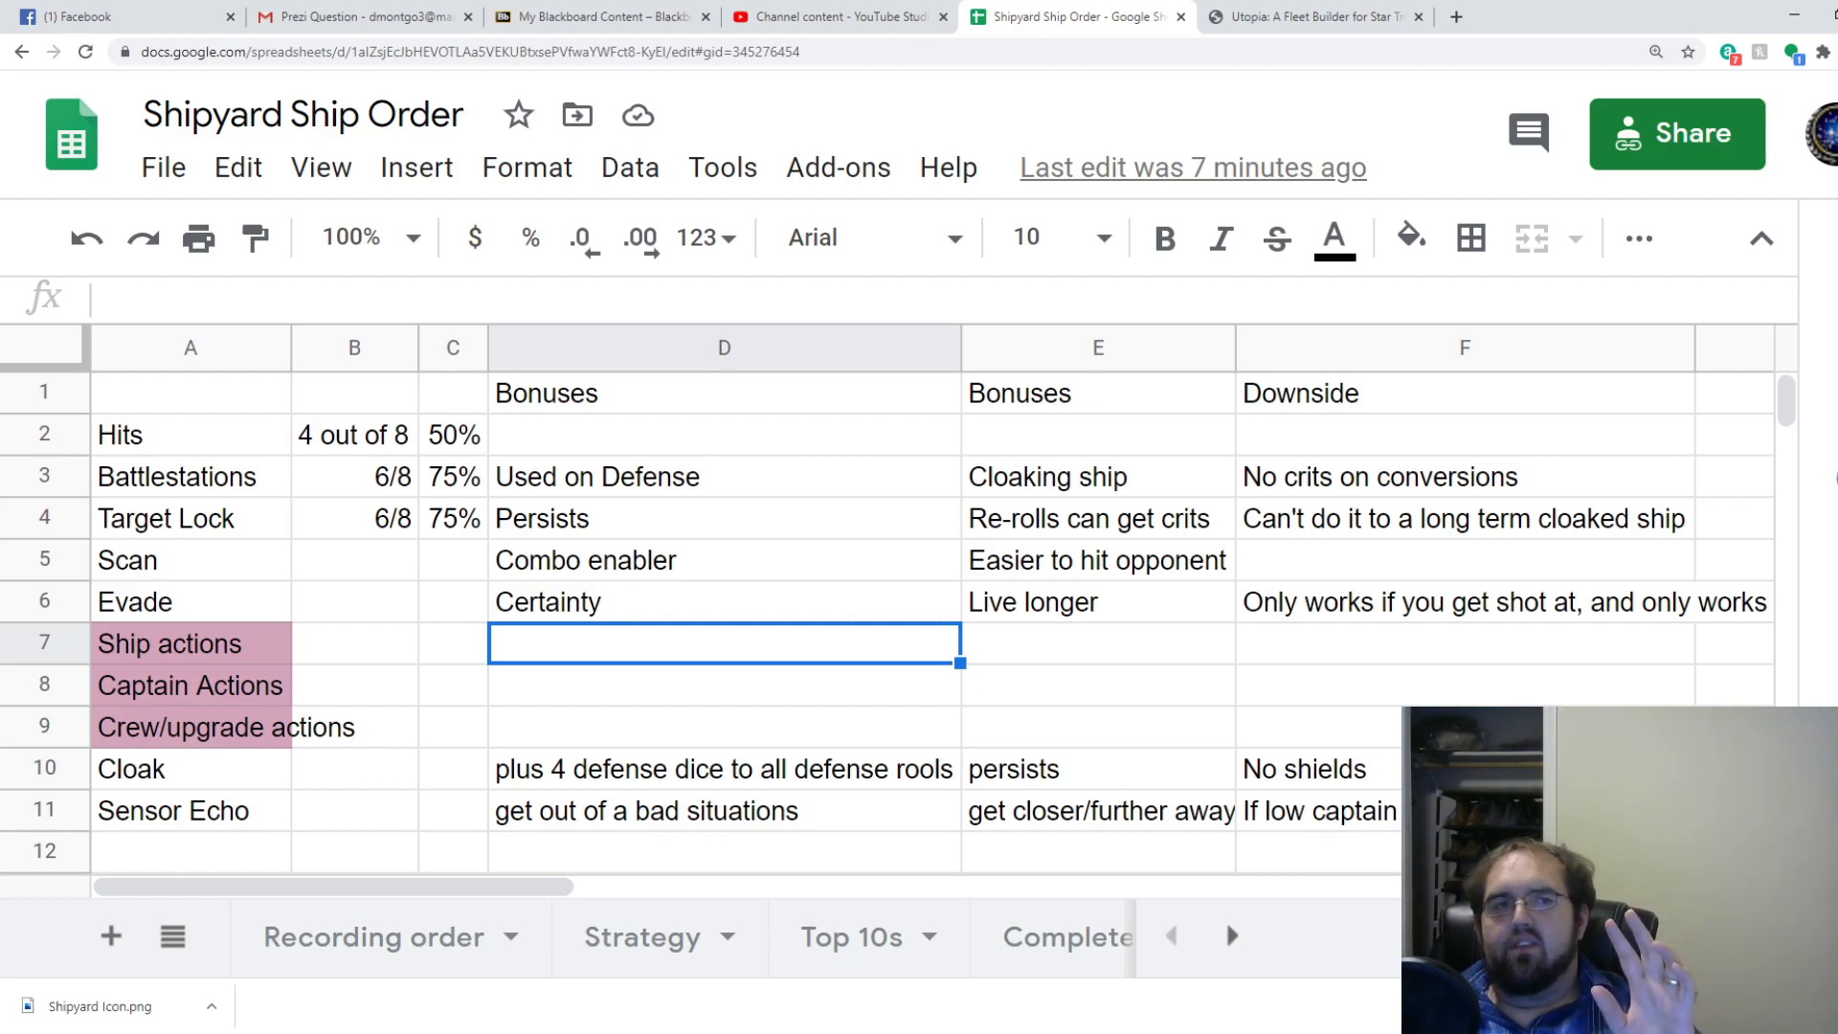
left_click(190, 476)
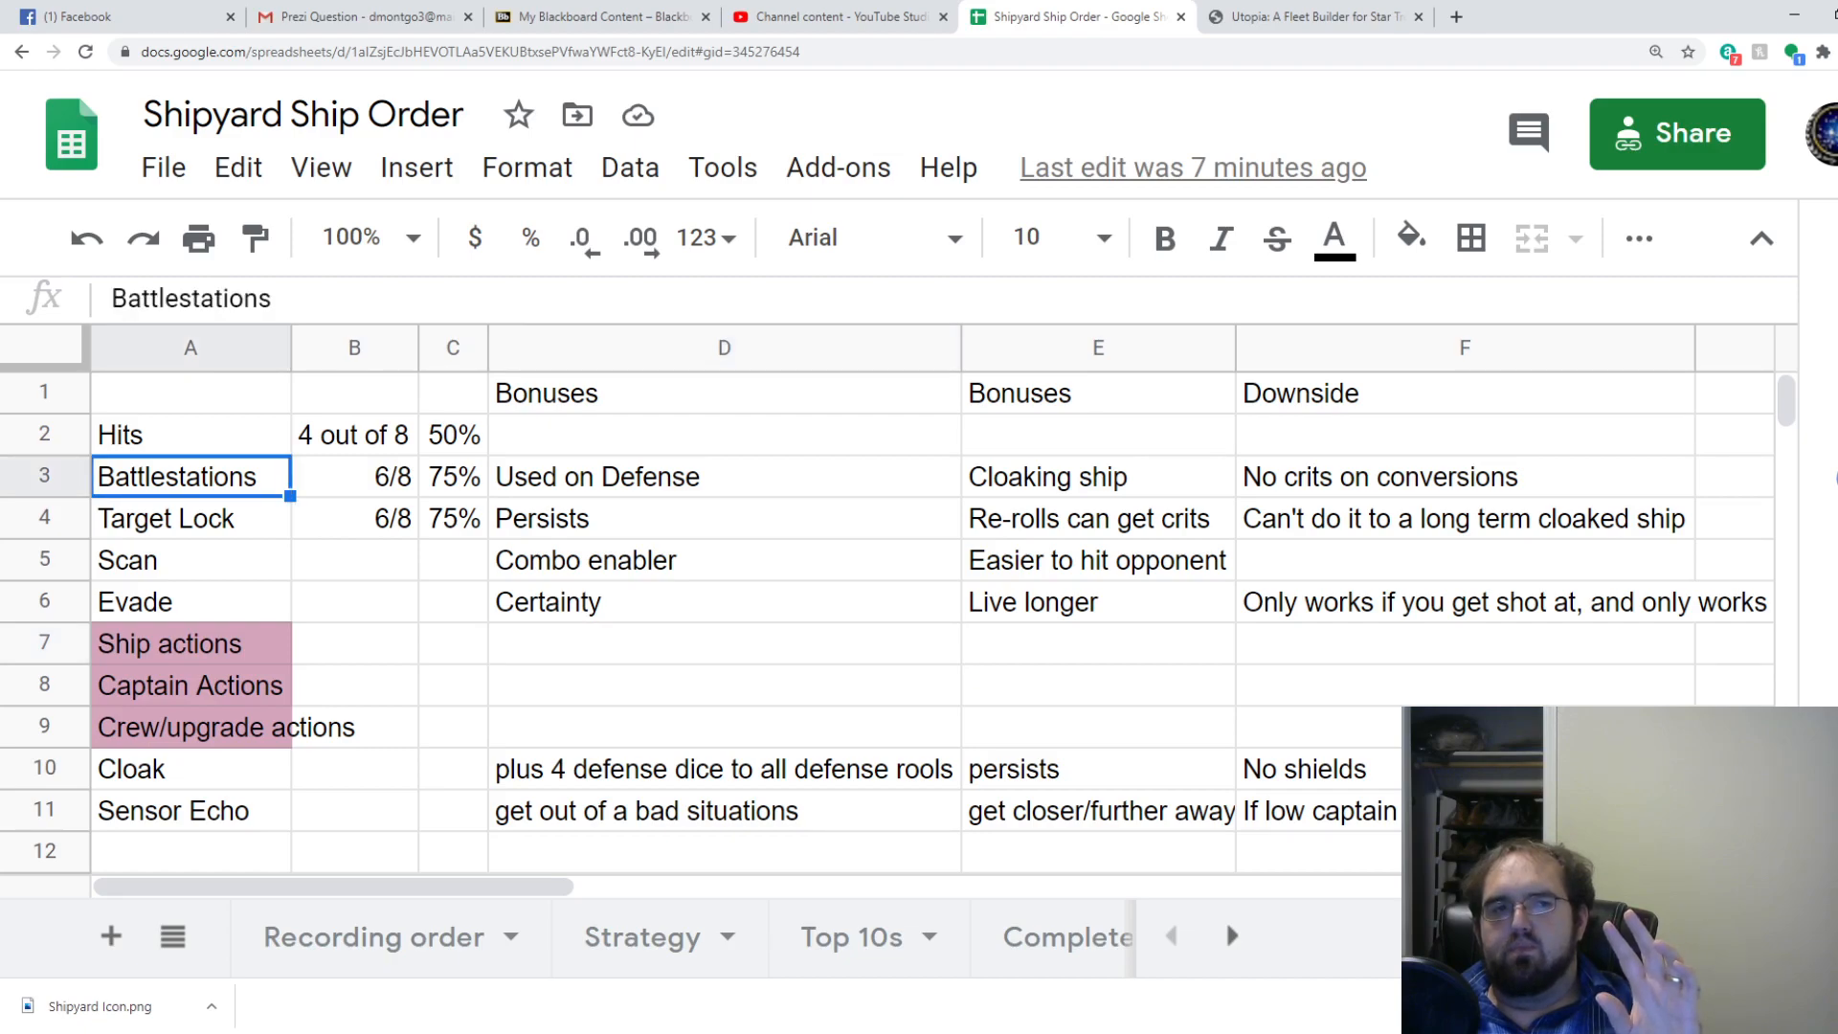
left_click(167, 518)
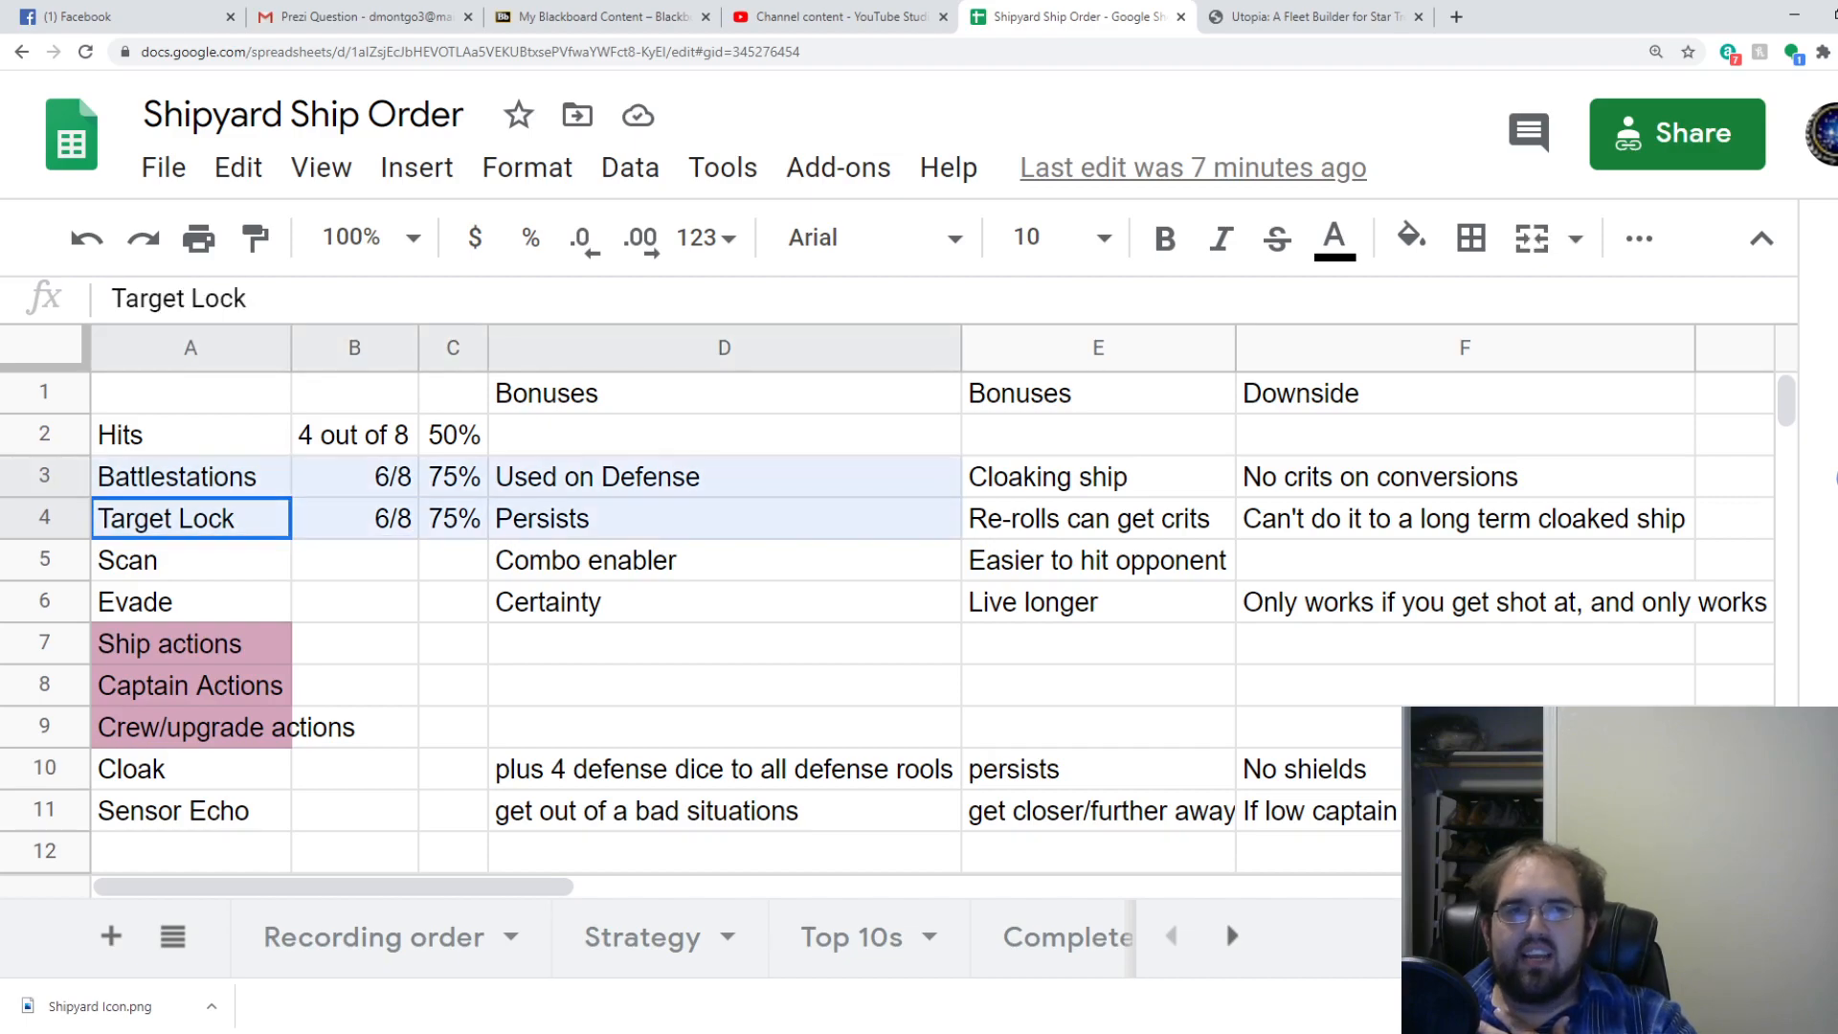
left_click(1098, 518)
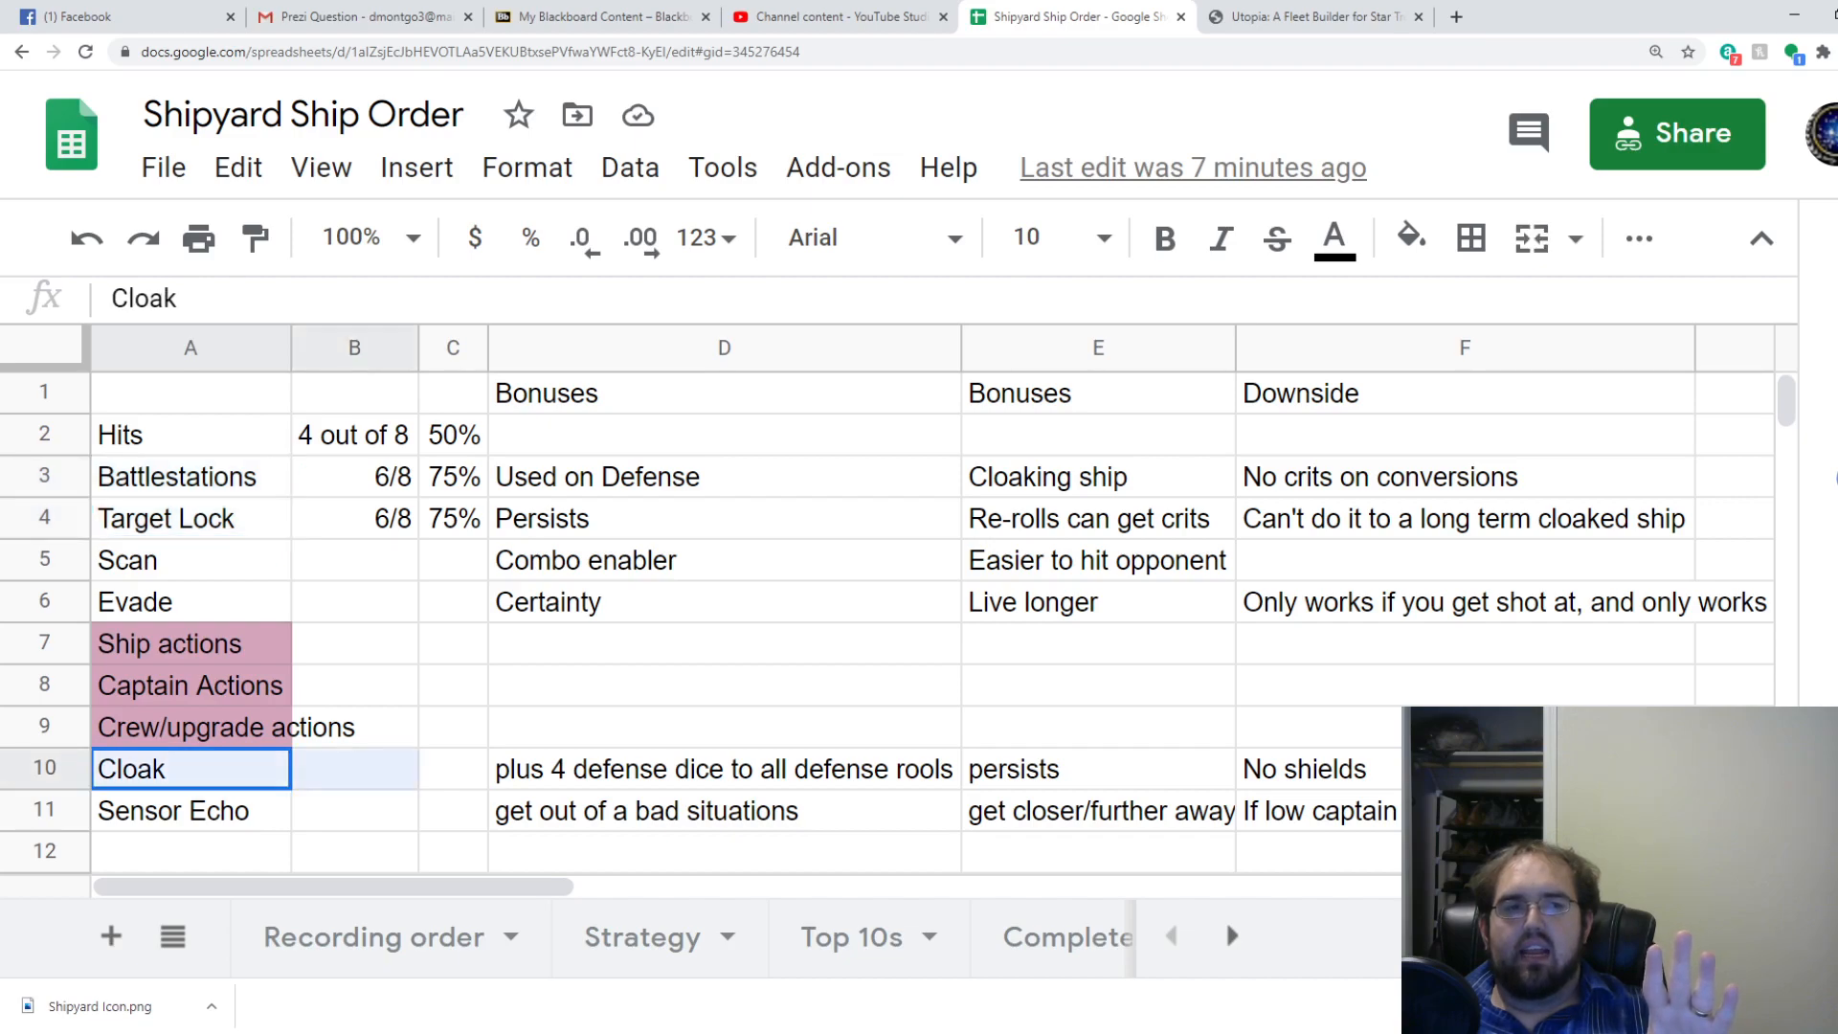
left_click(171, 810)
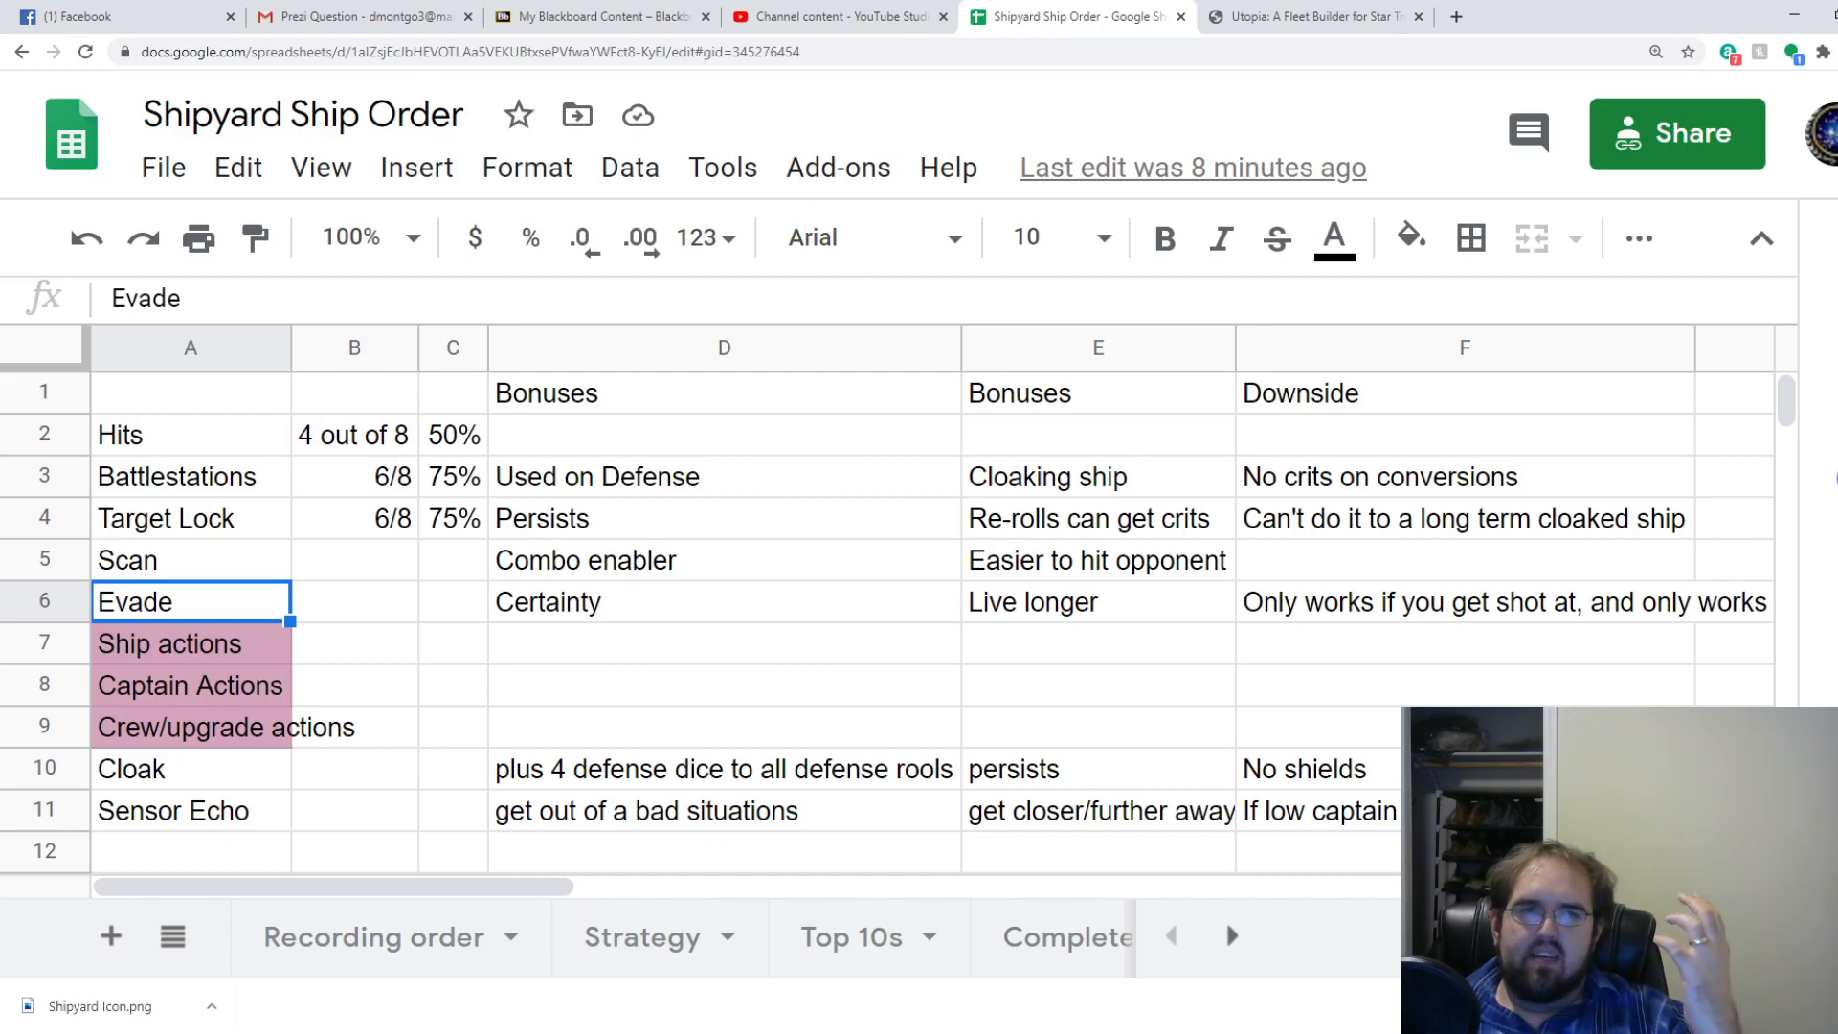
left_click(190, 559)
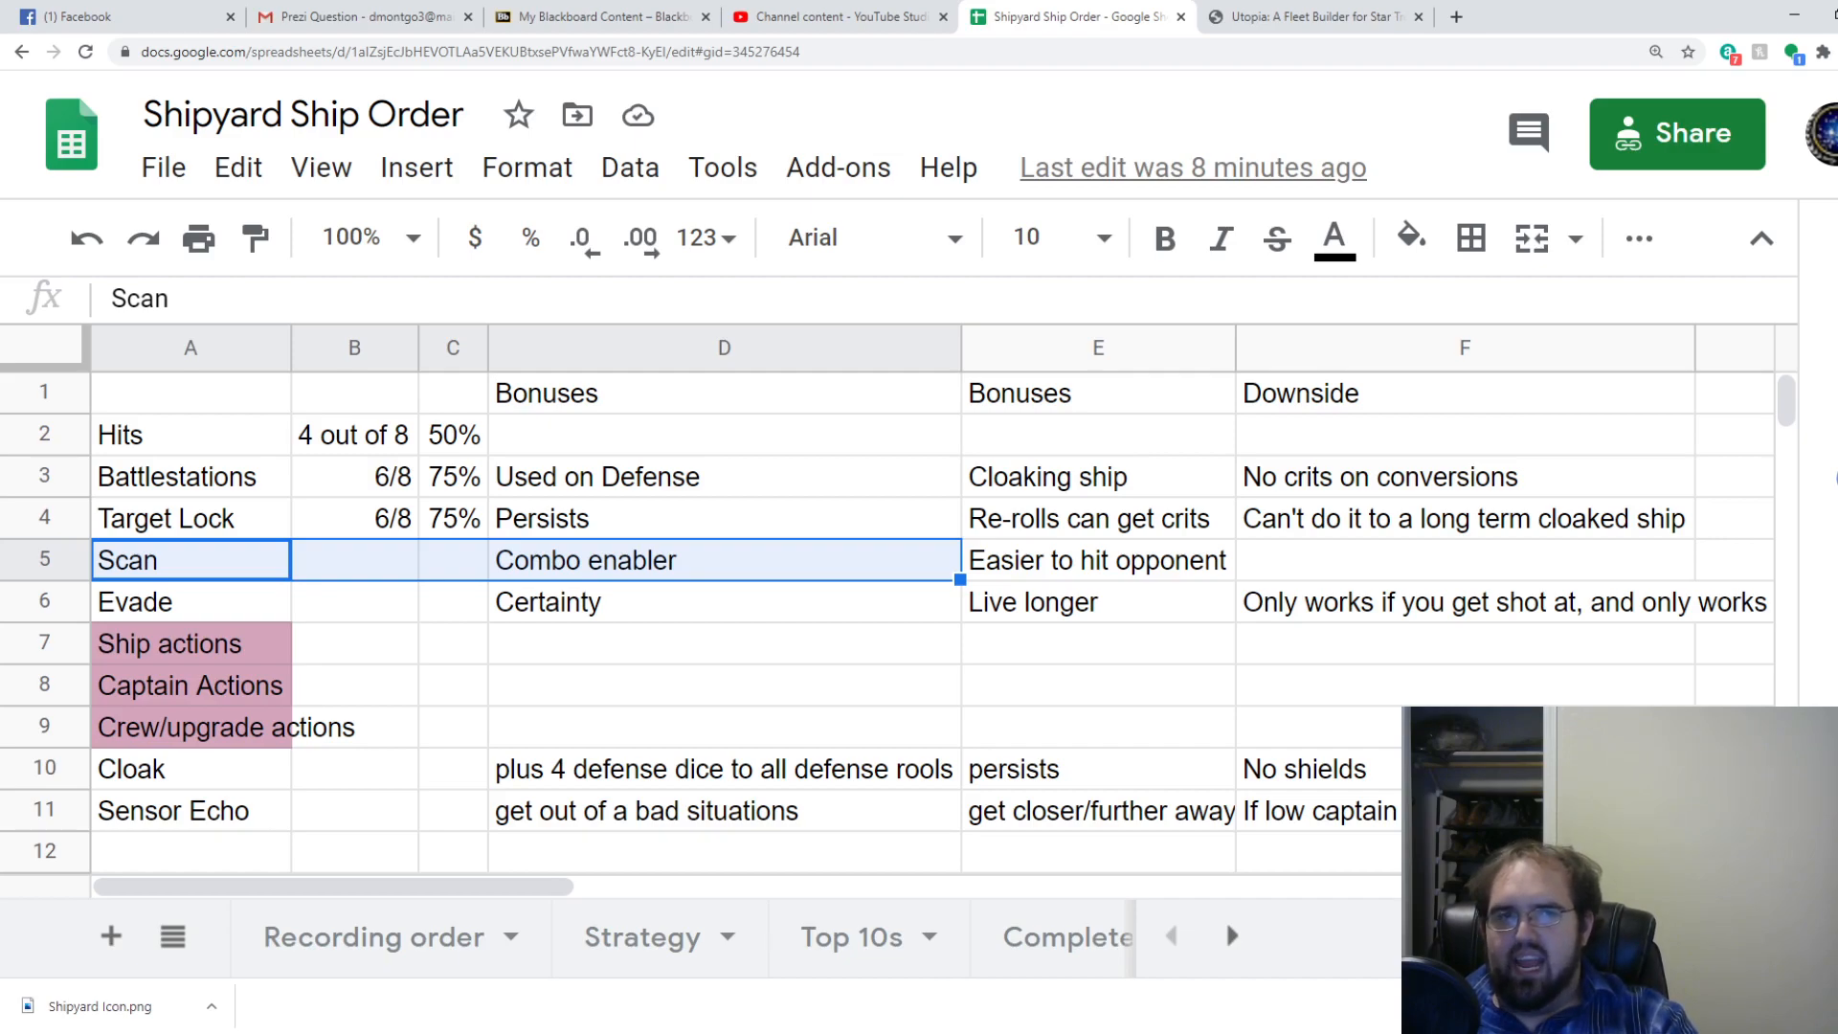
left_click(724, 518)
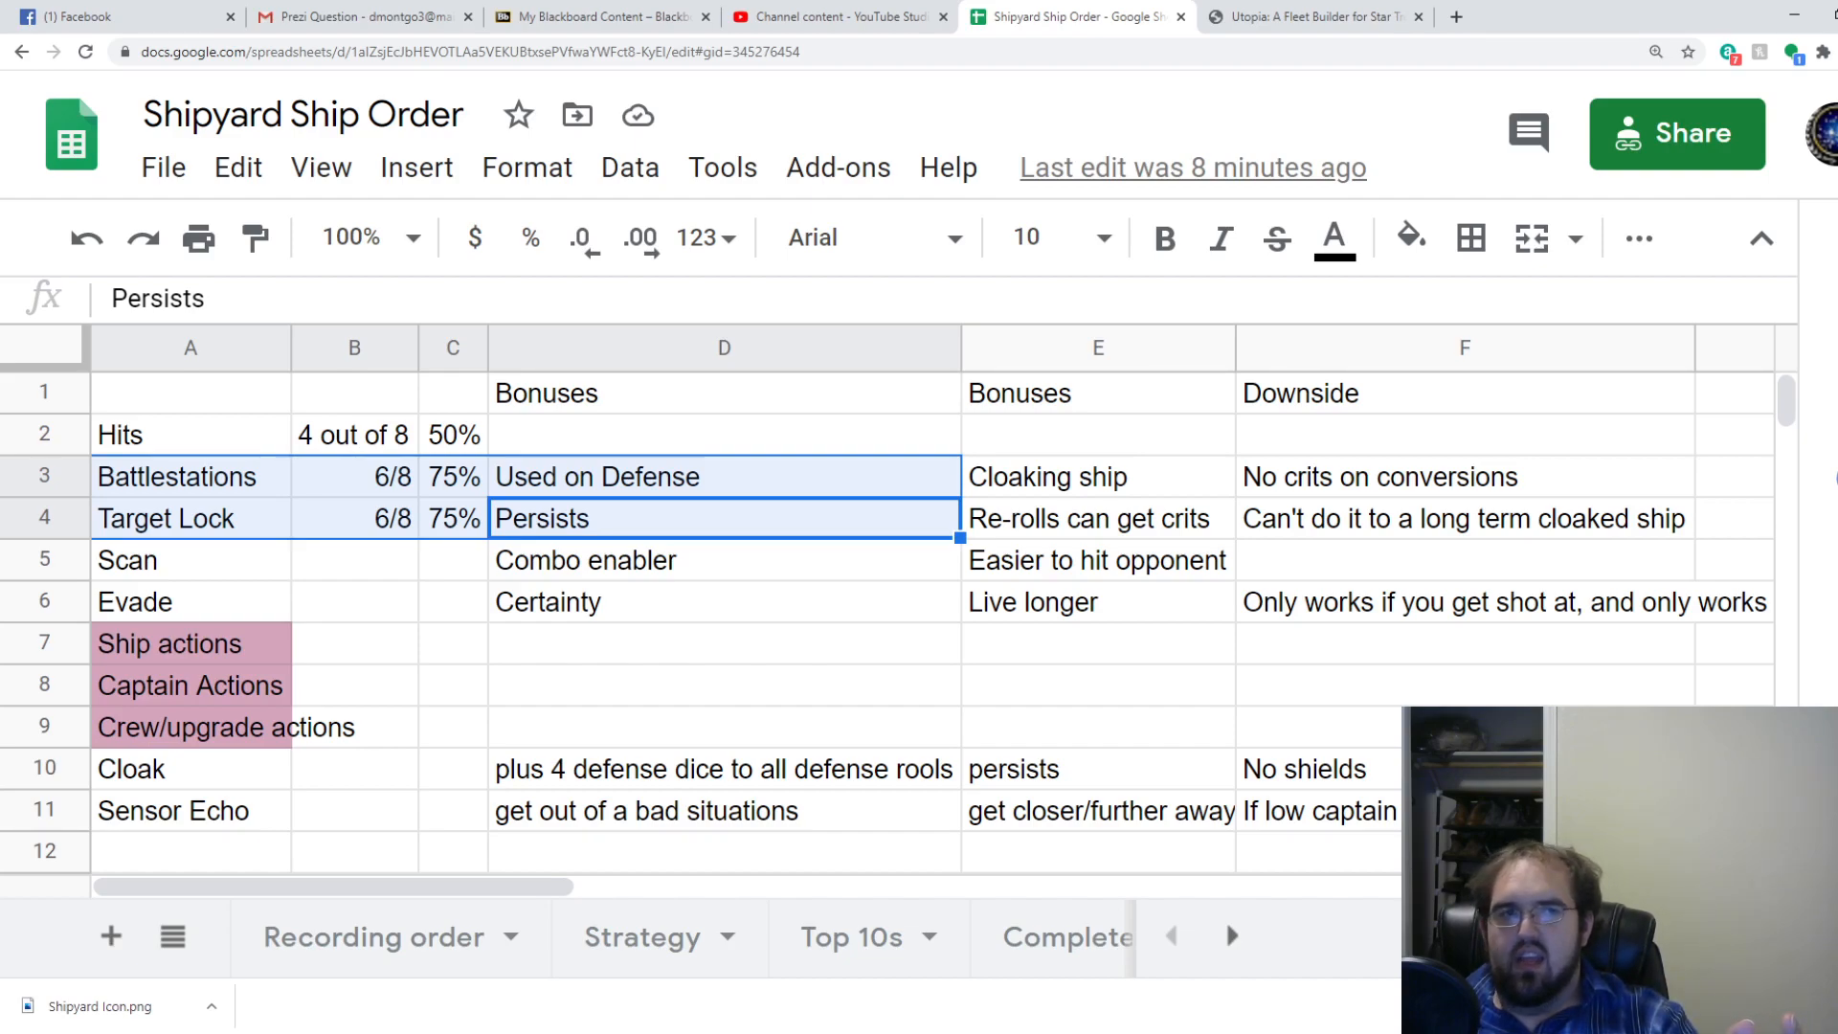
left_click(126, 559)
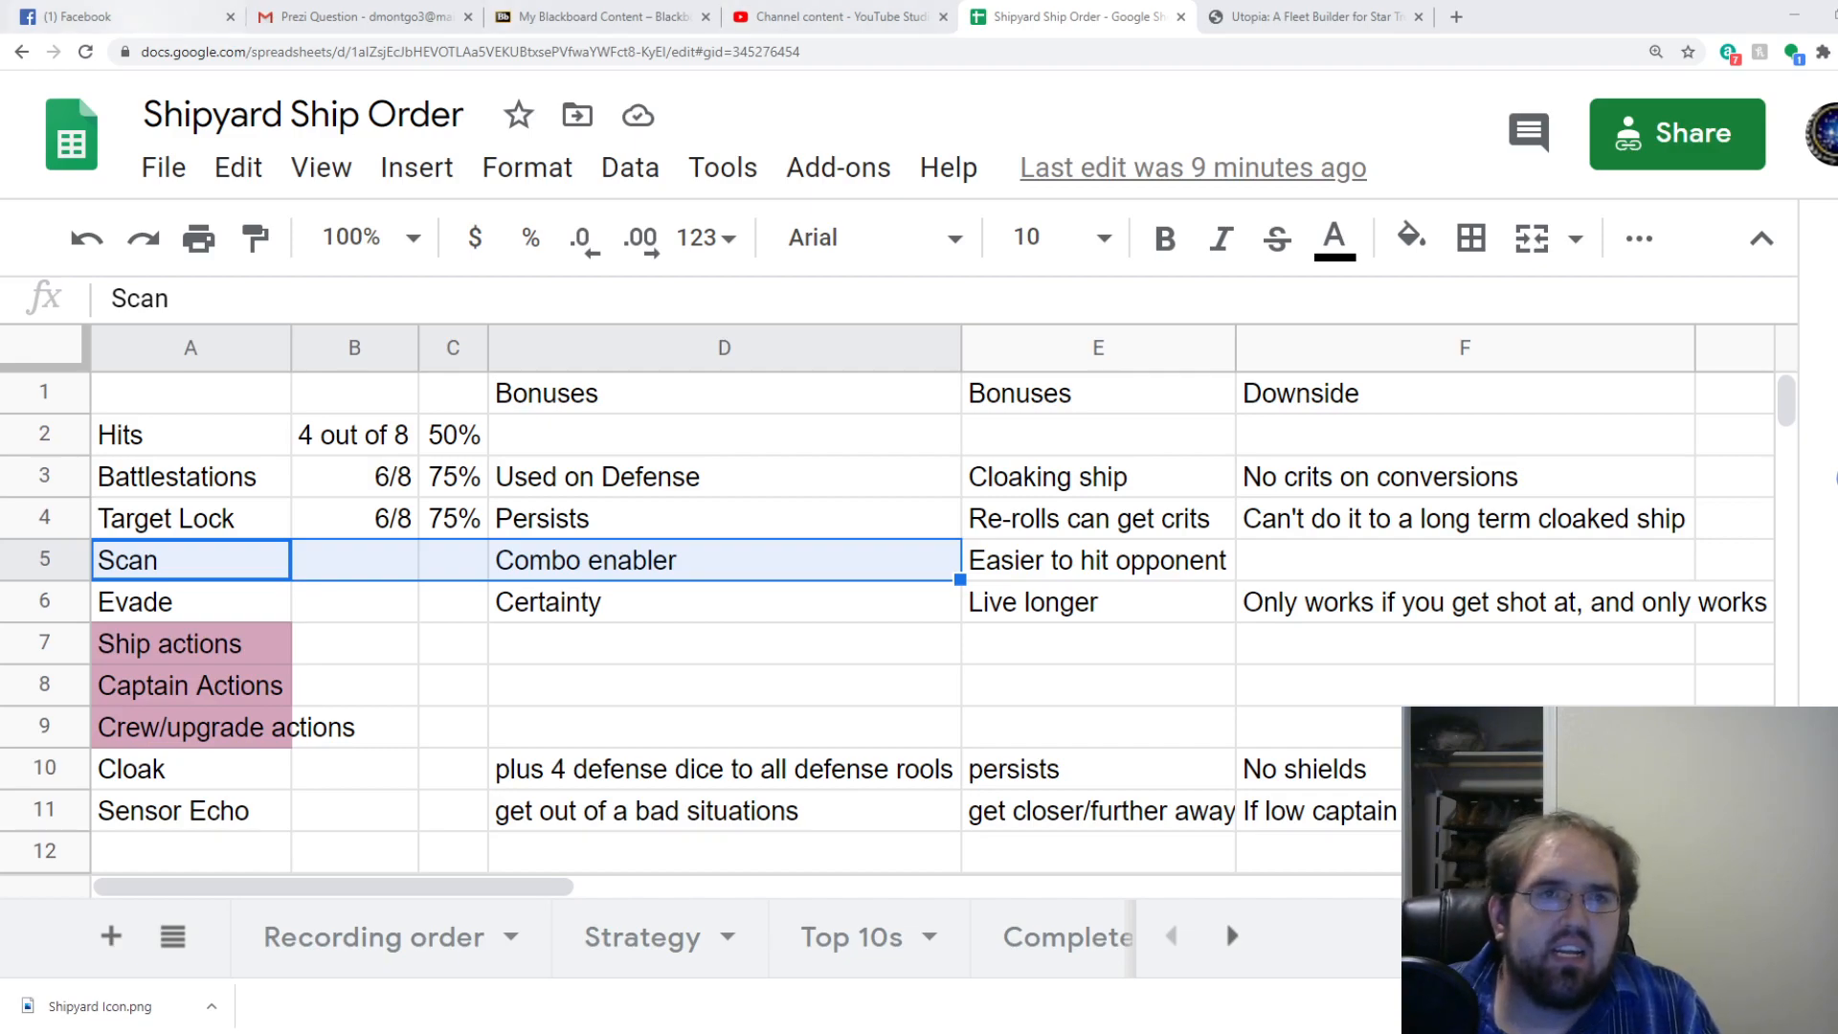
left_click(355, 685)
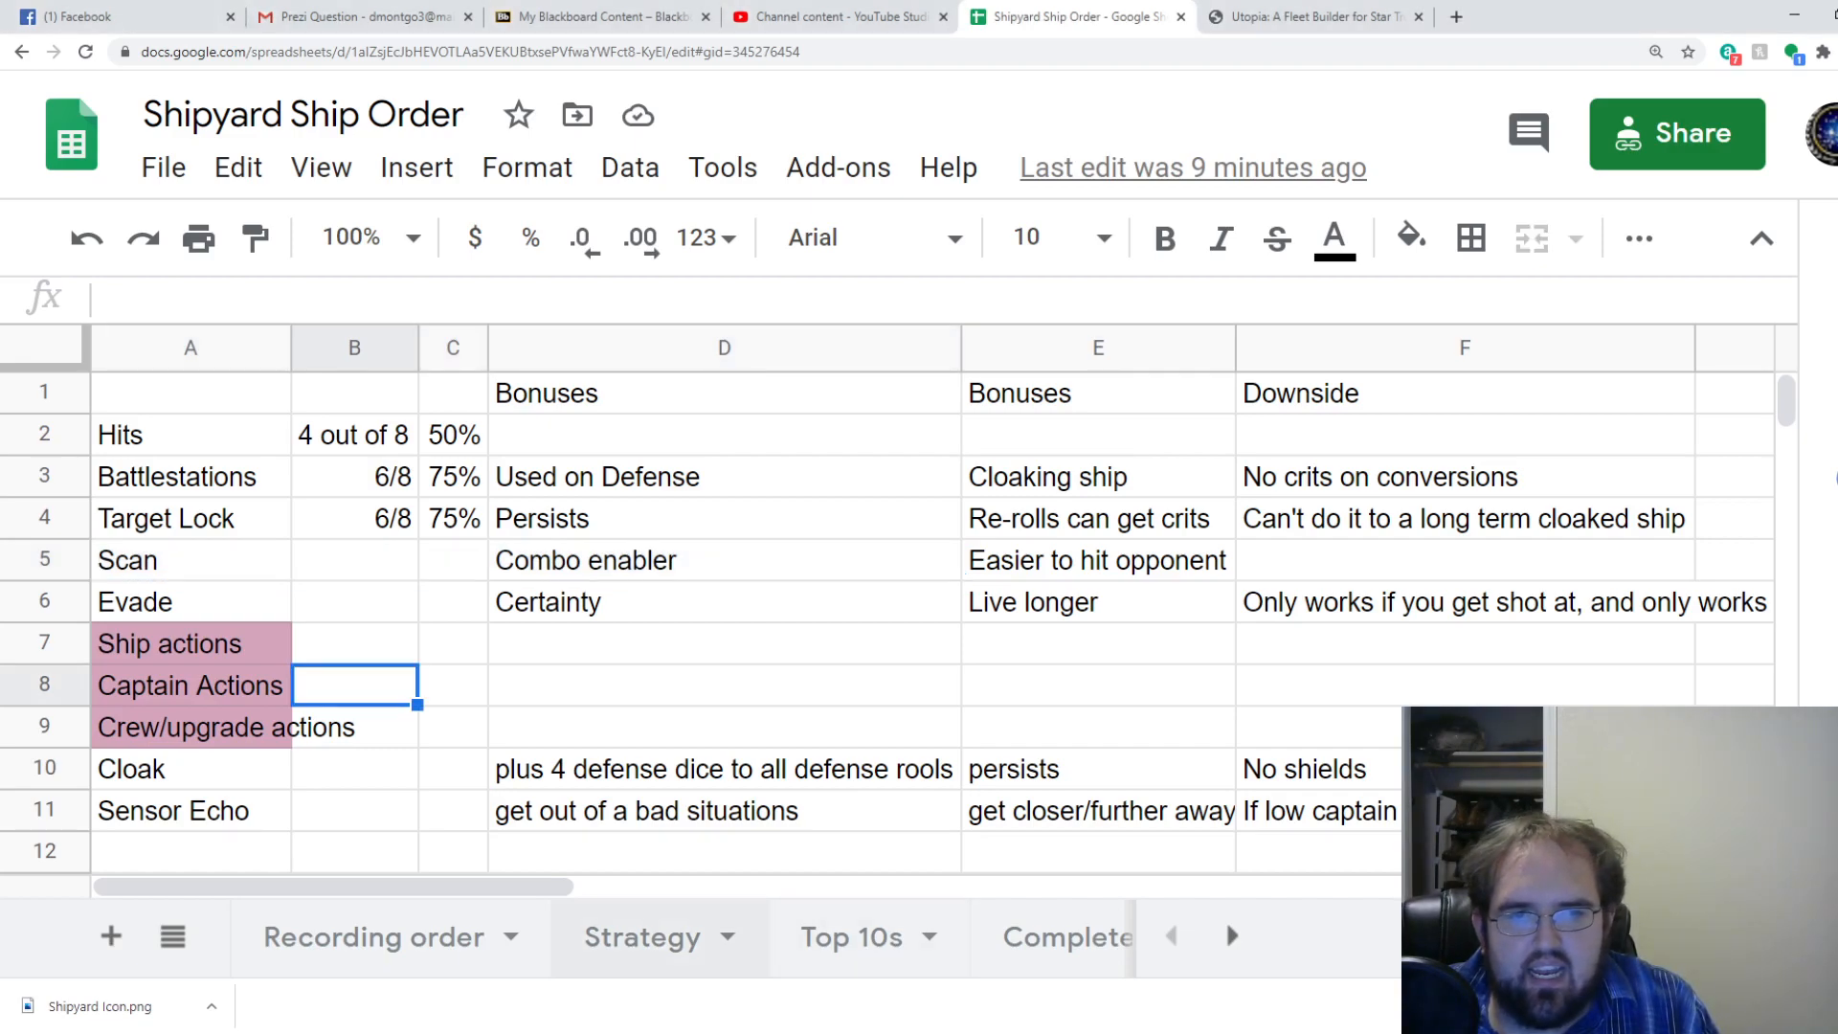
On the Strategy sheet, review topics like Importance of Flying, Target Priority and Borg Spheres = Scary.
left_click(643, 936)
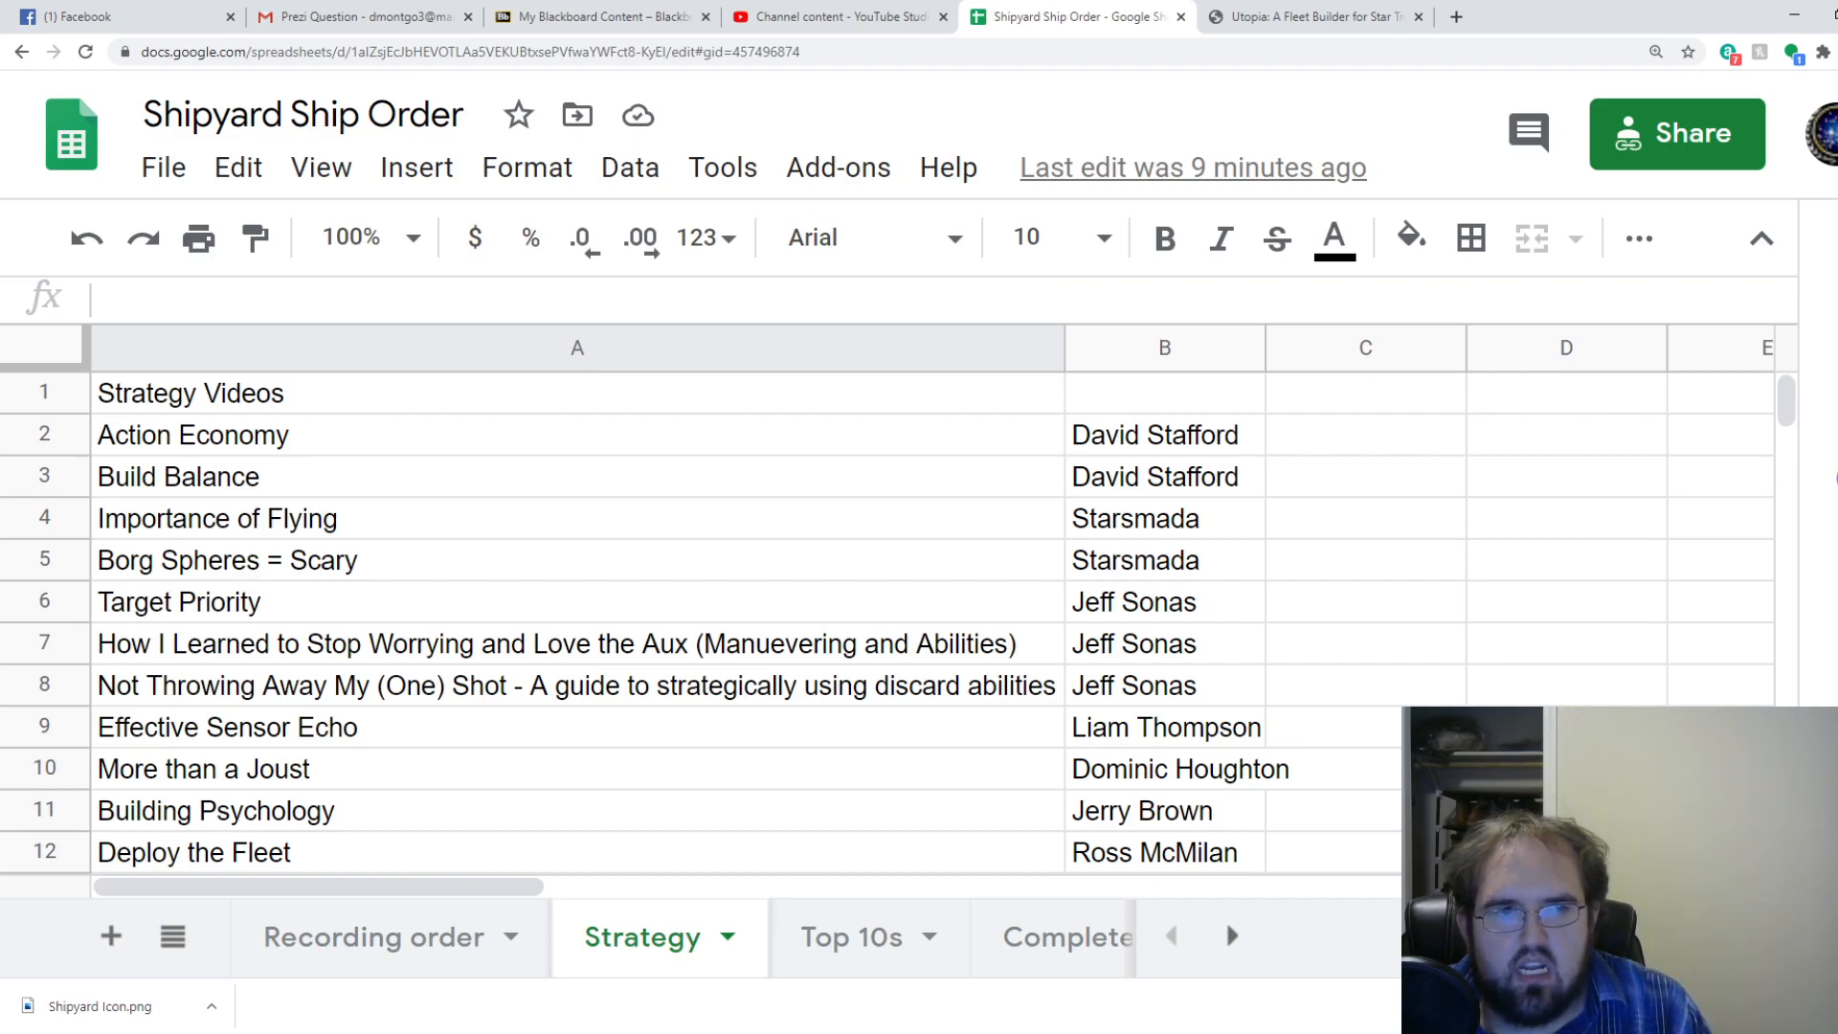
scroll("down", 3)
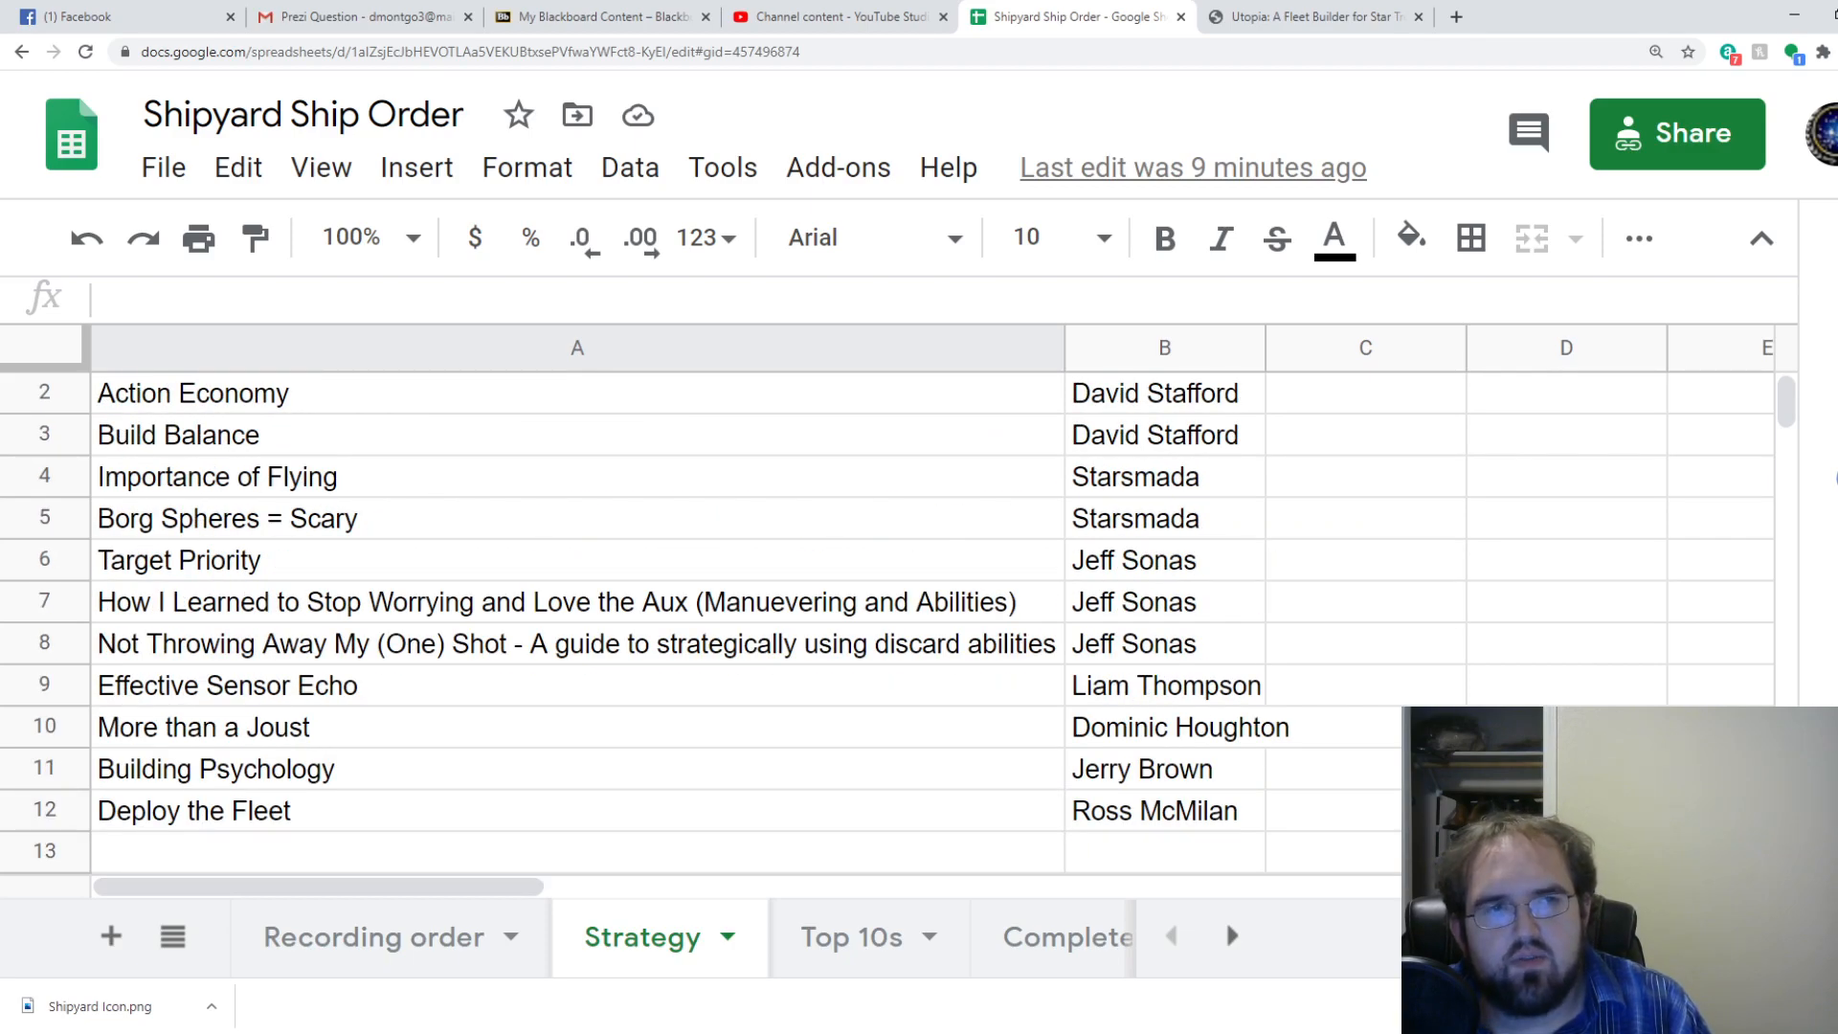
left_click(178, 435)
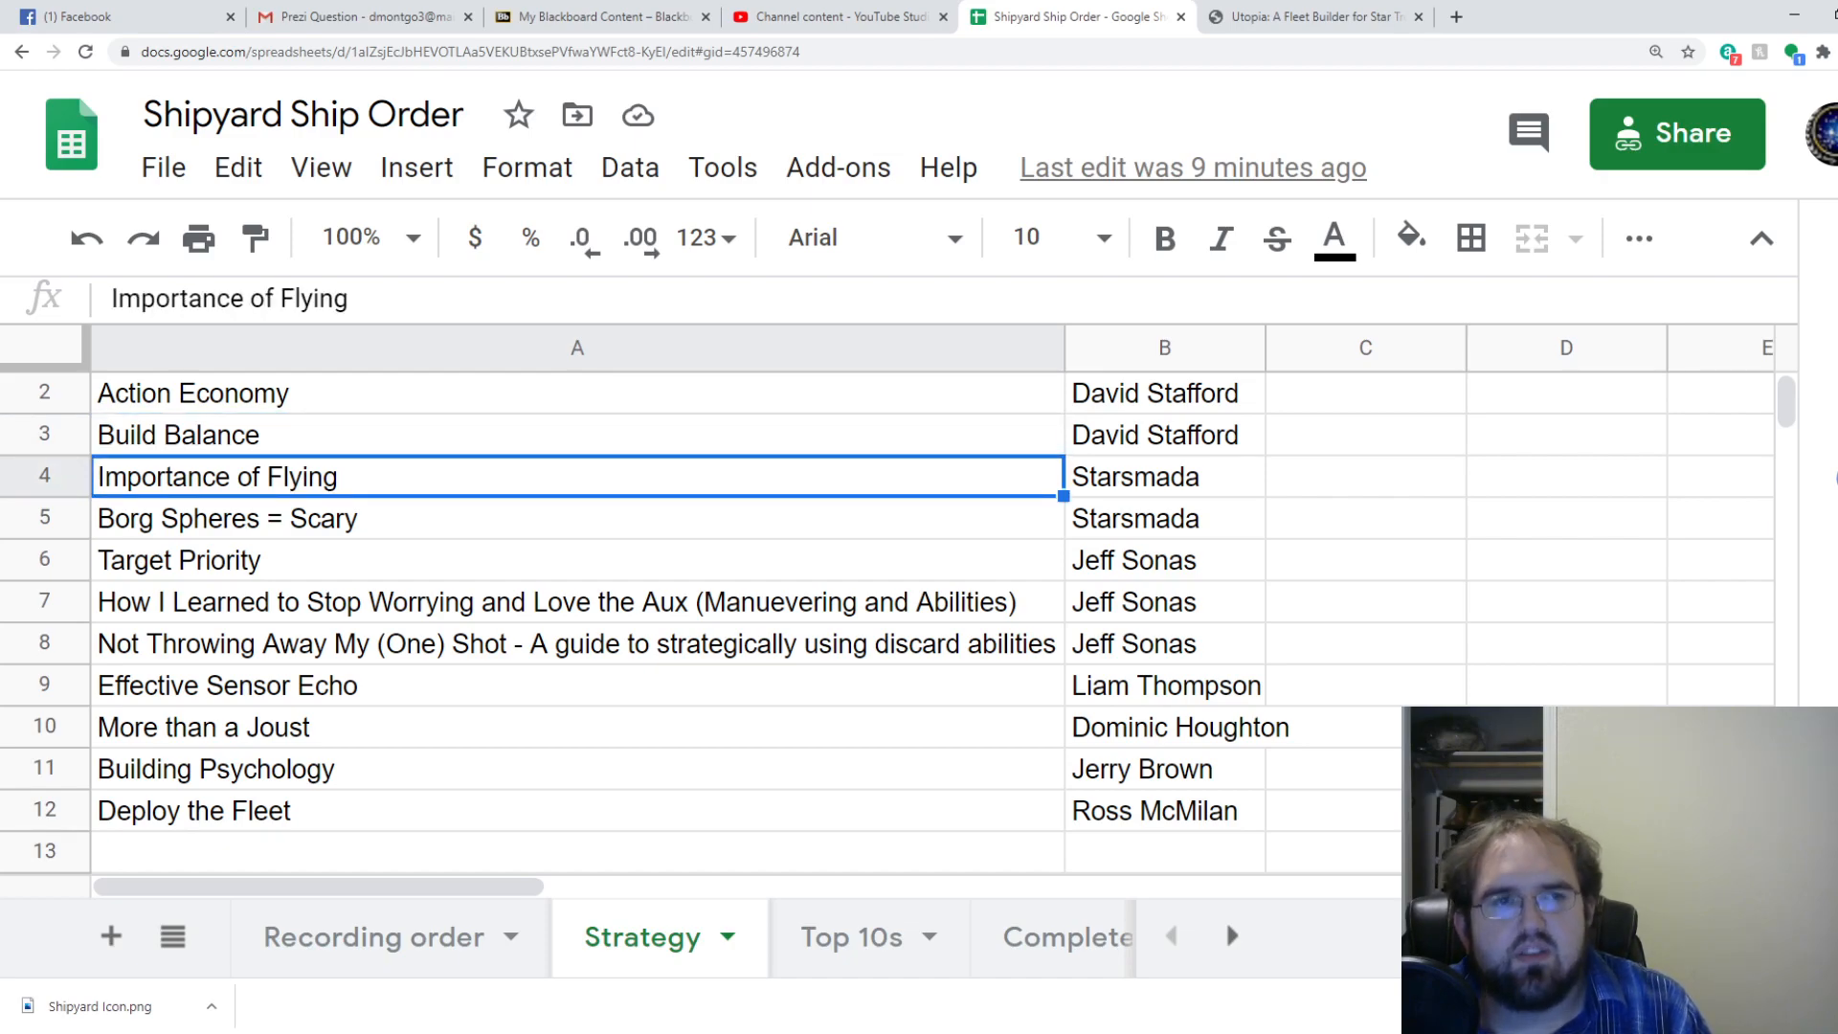
left_click(226, 518)
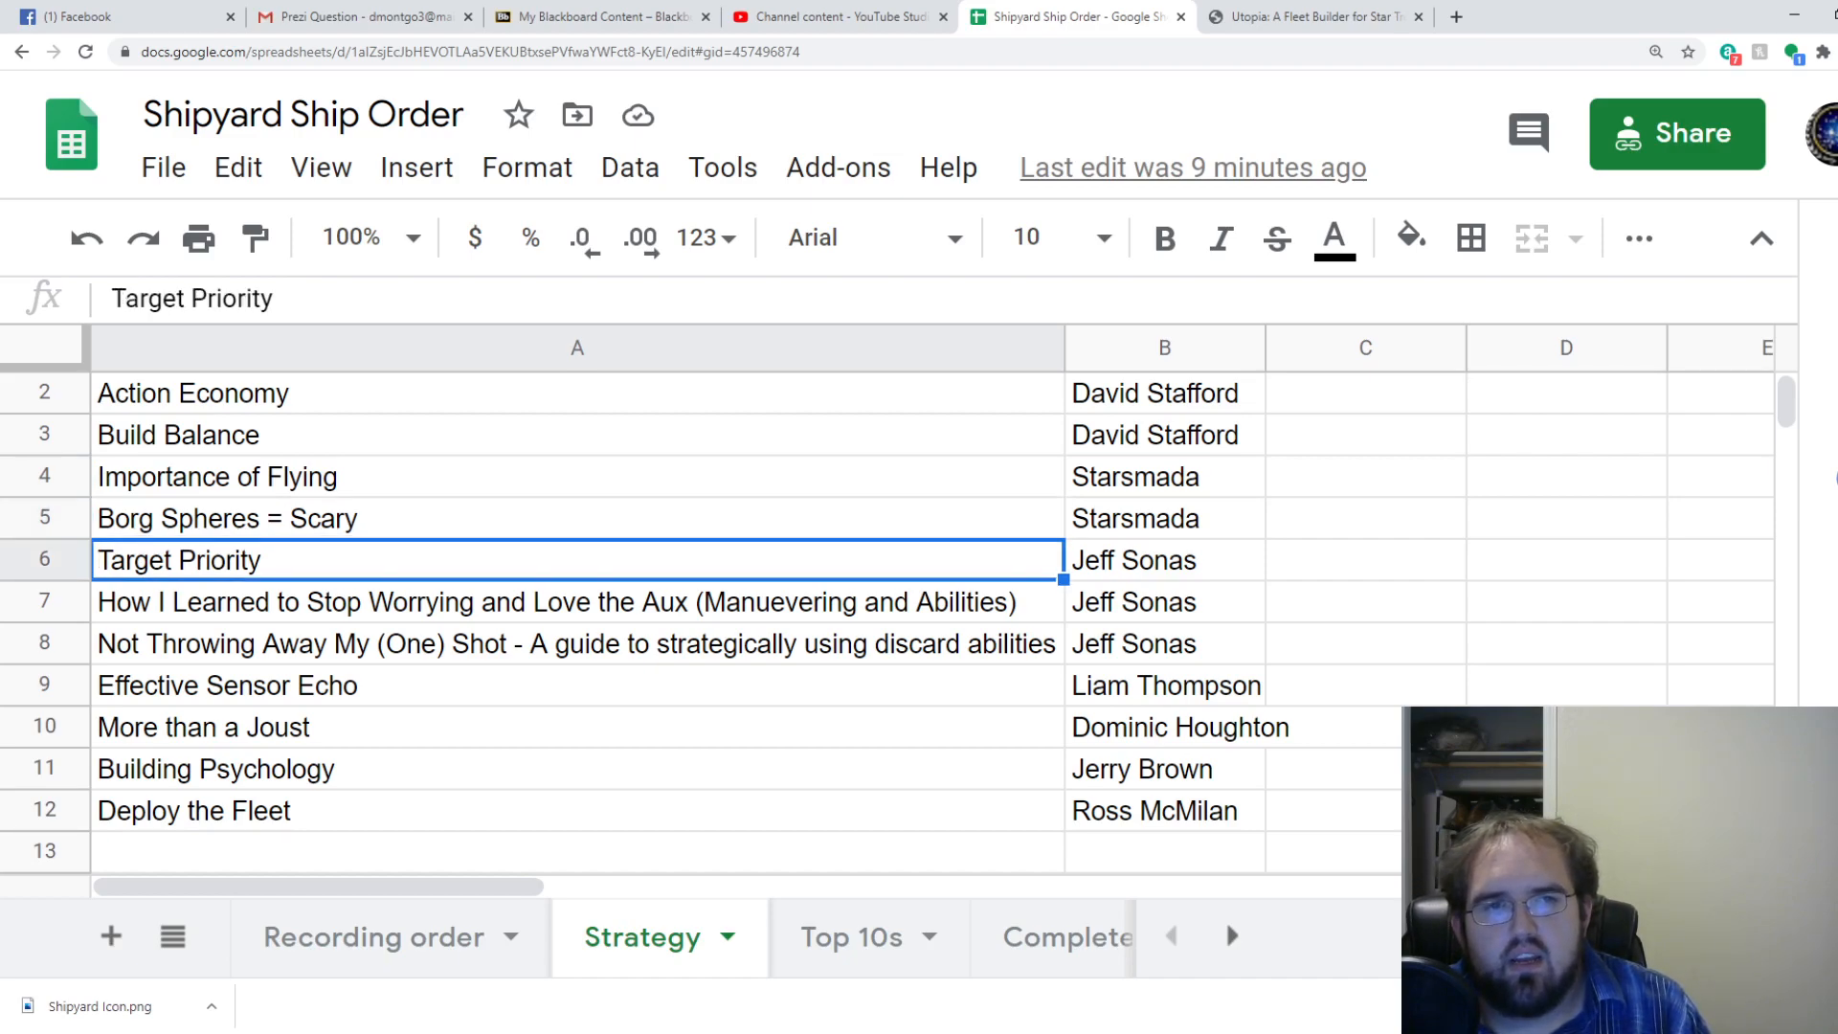
left_click(557, 602)
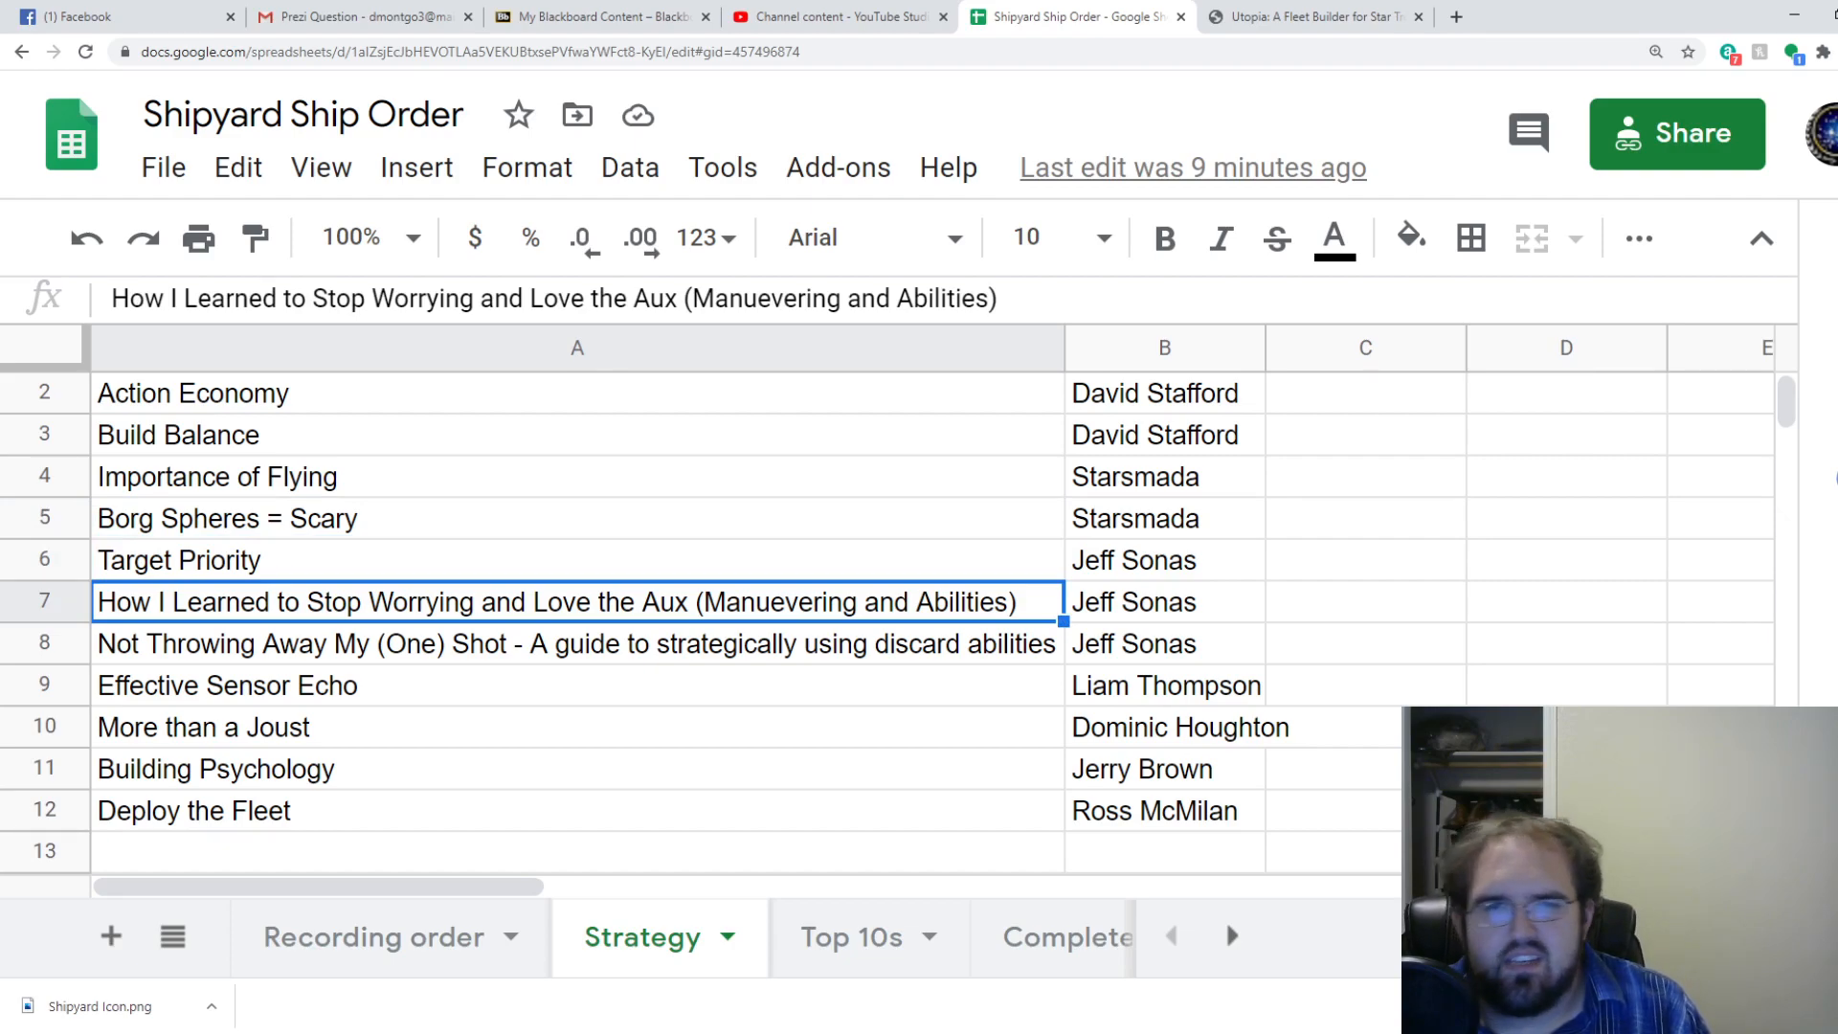
left_click(575, 643)
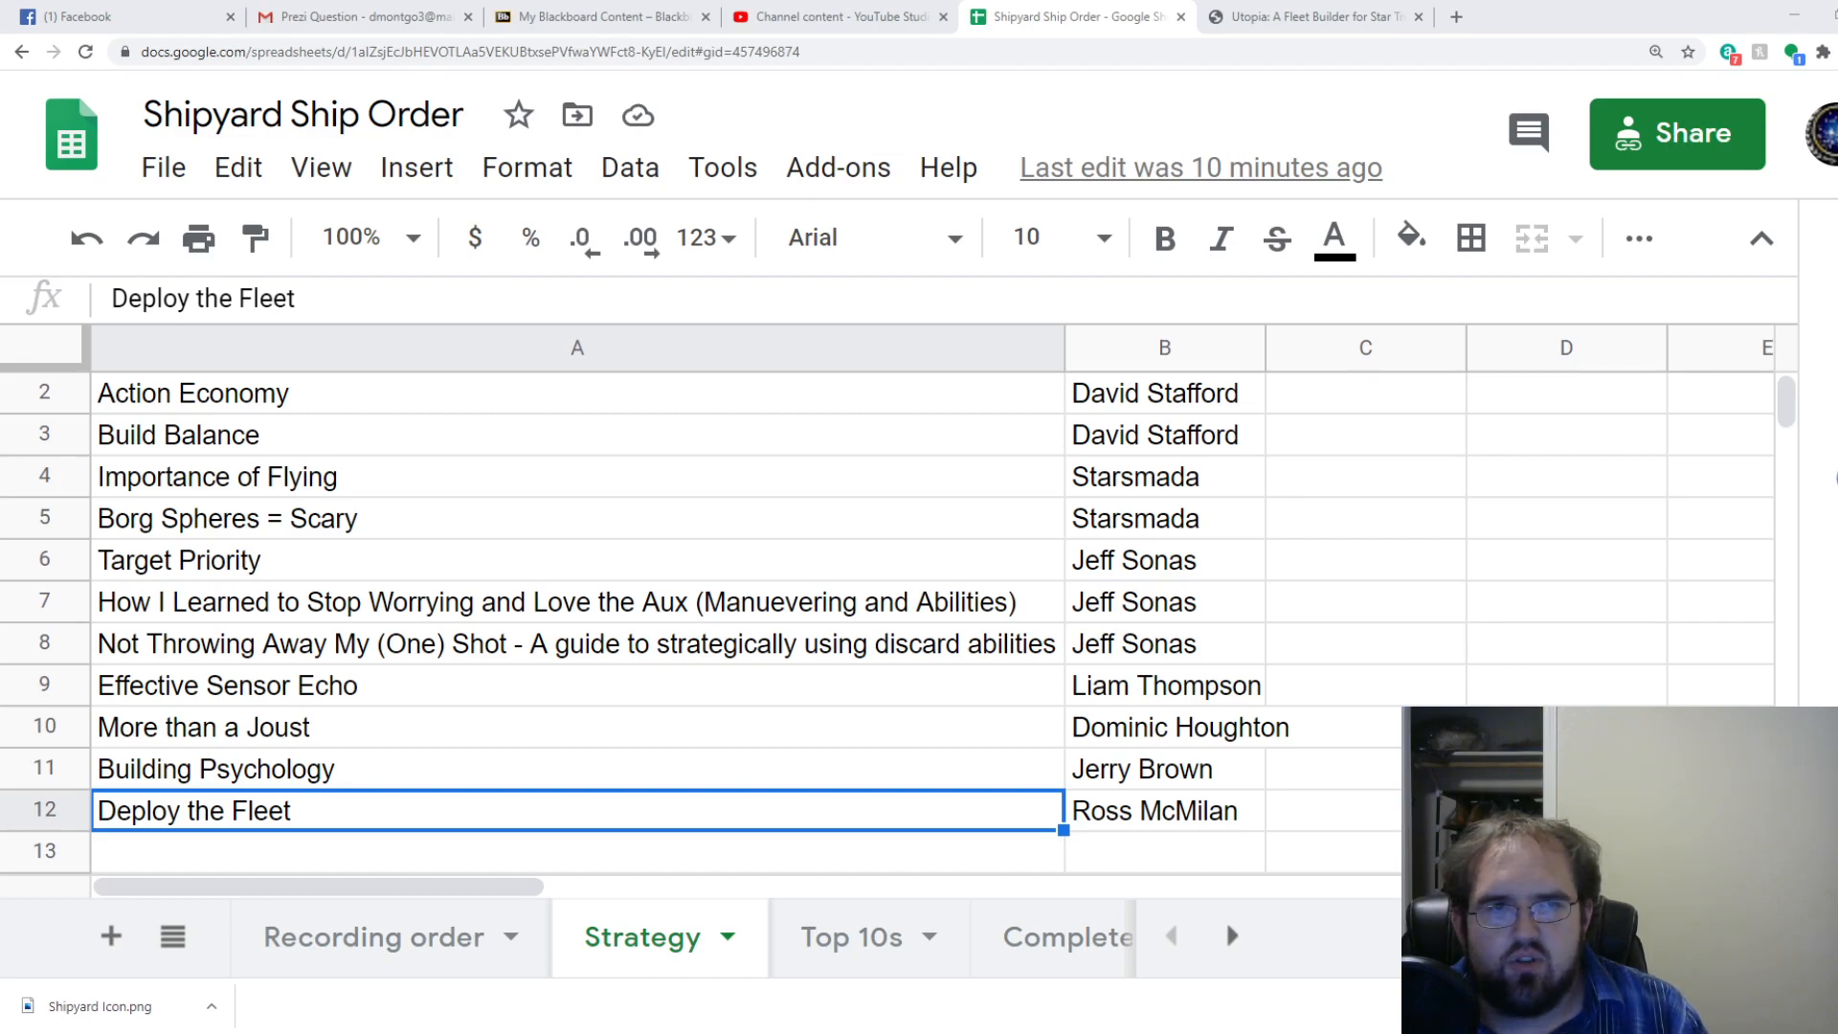
left_click(226, 518)
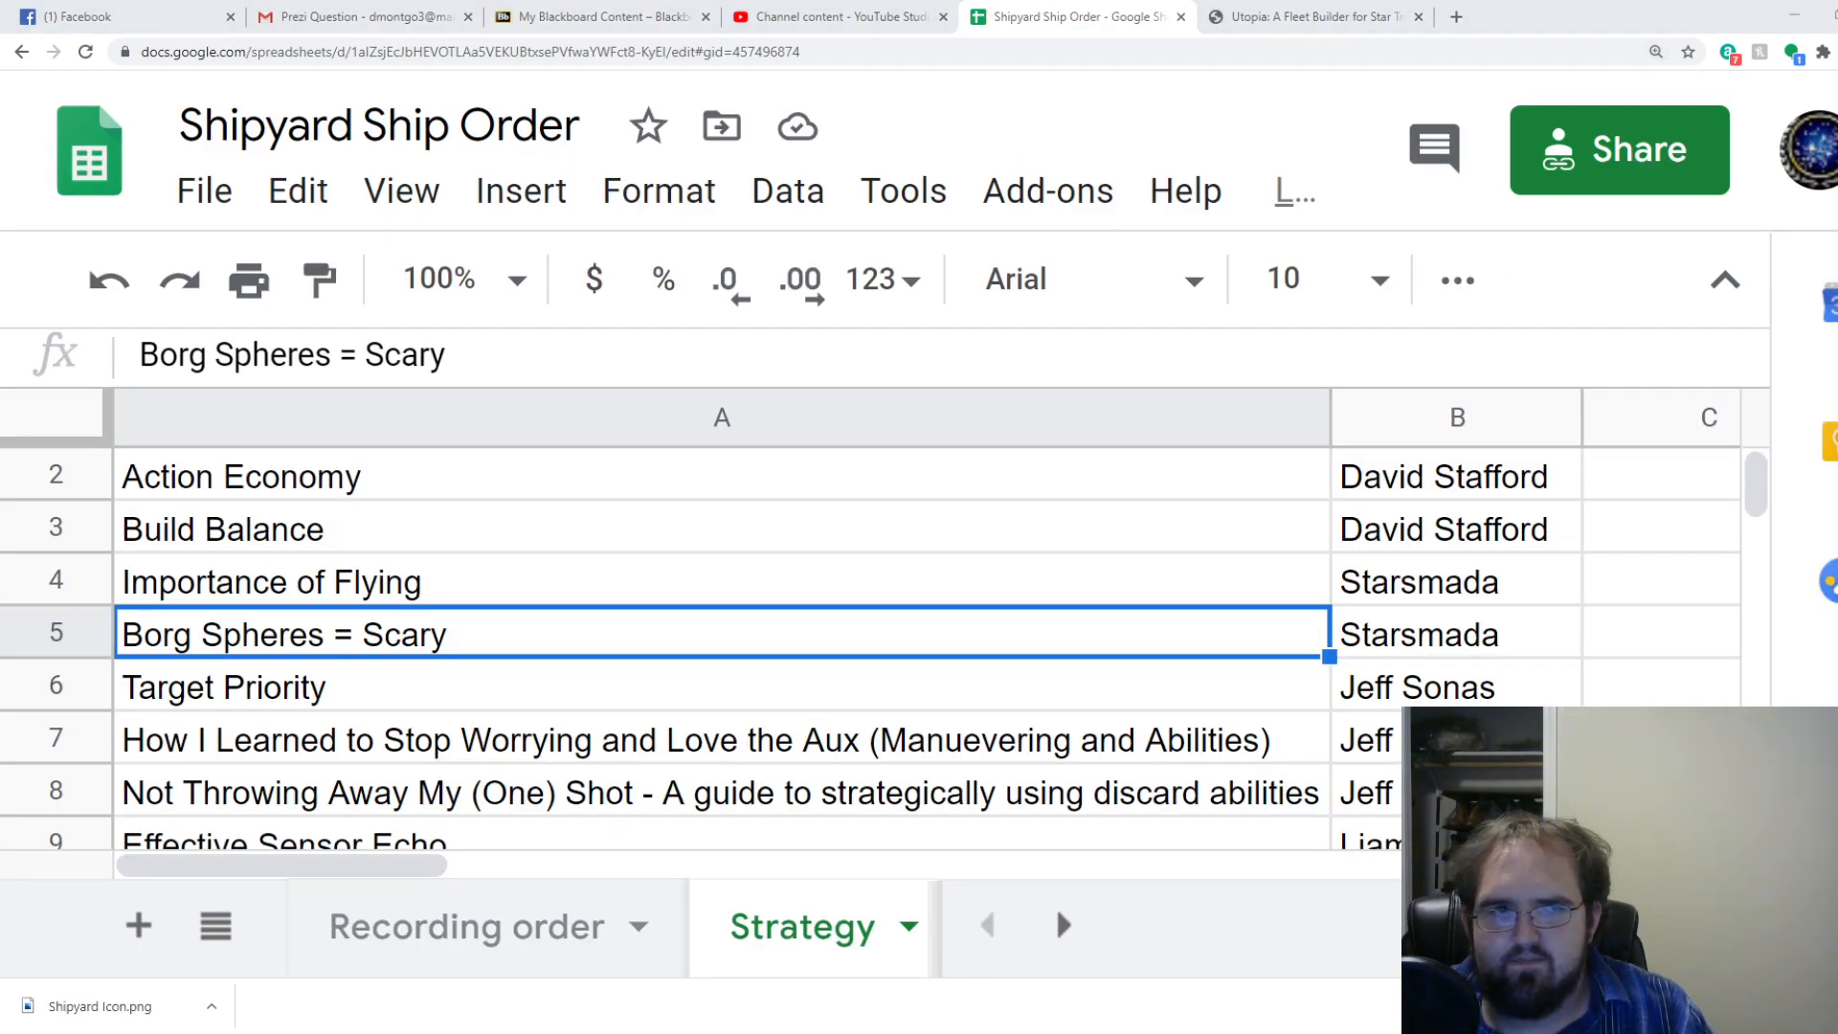
scroll("down", 3)
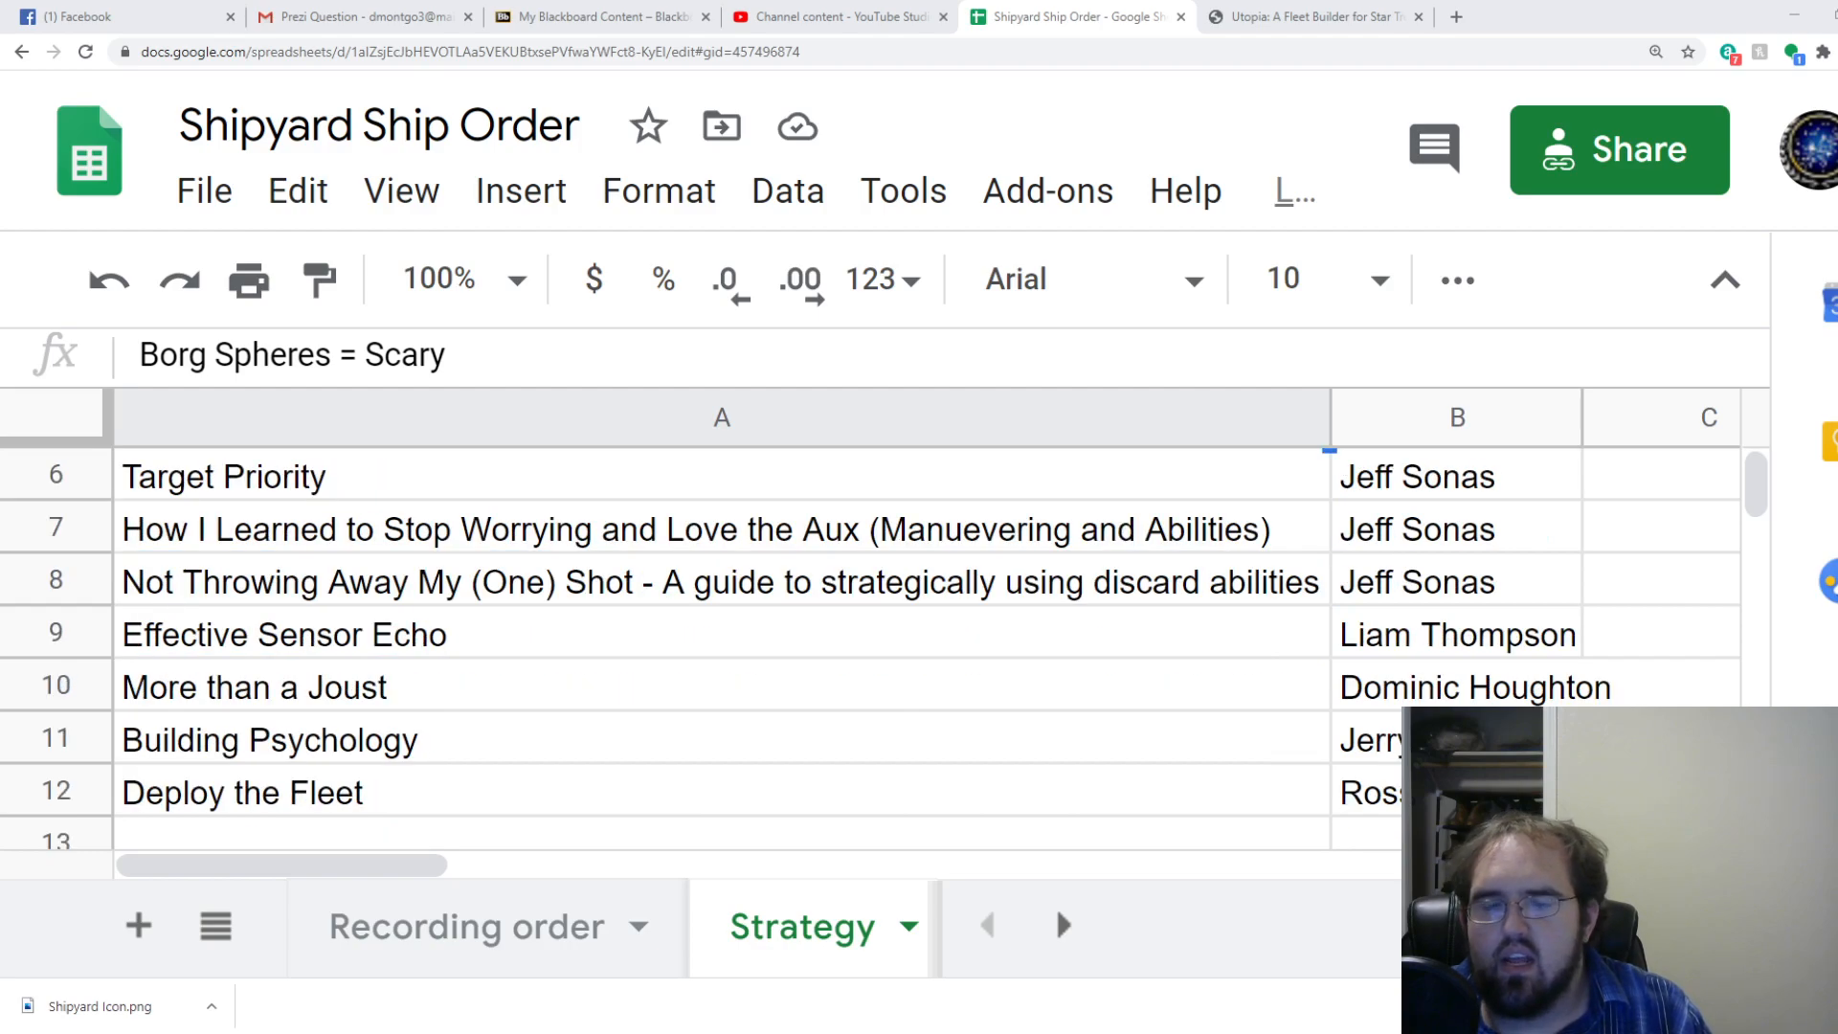